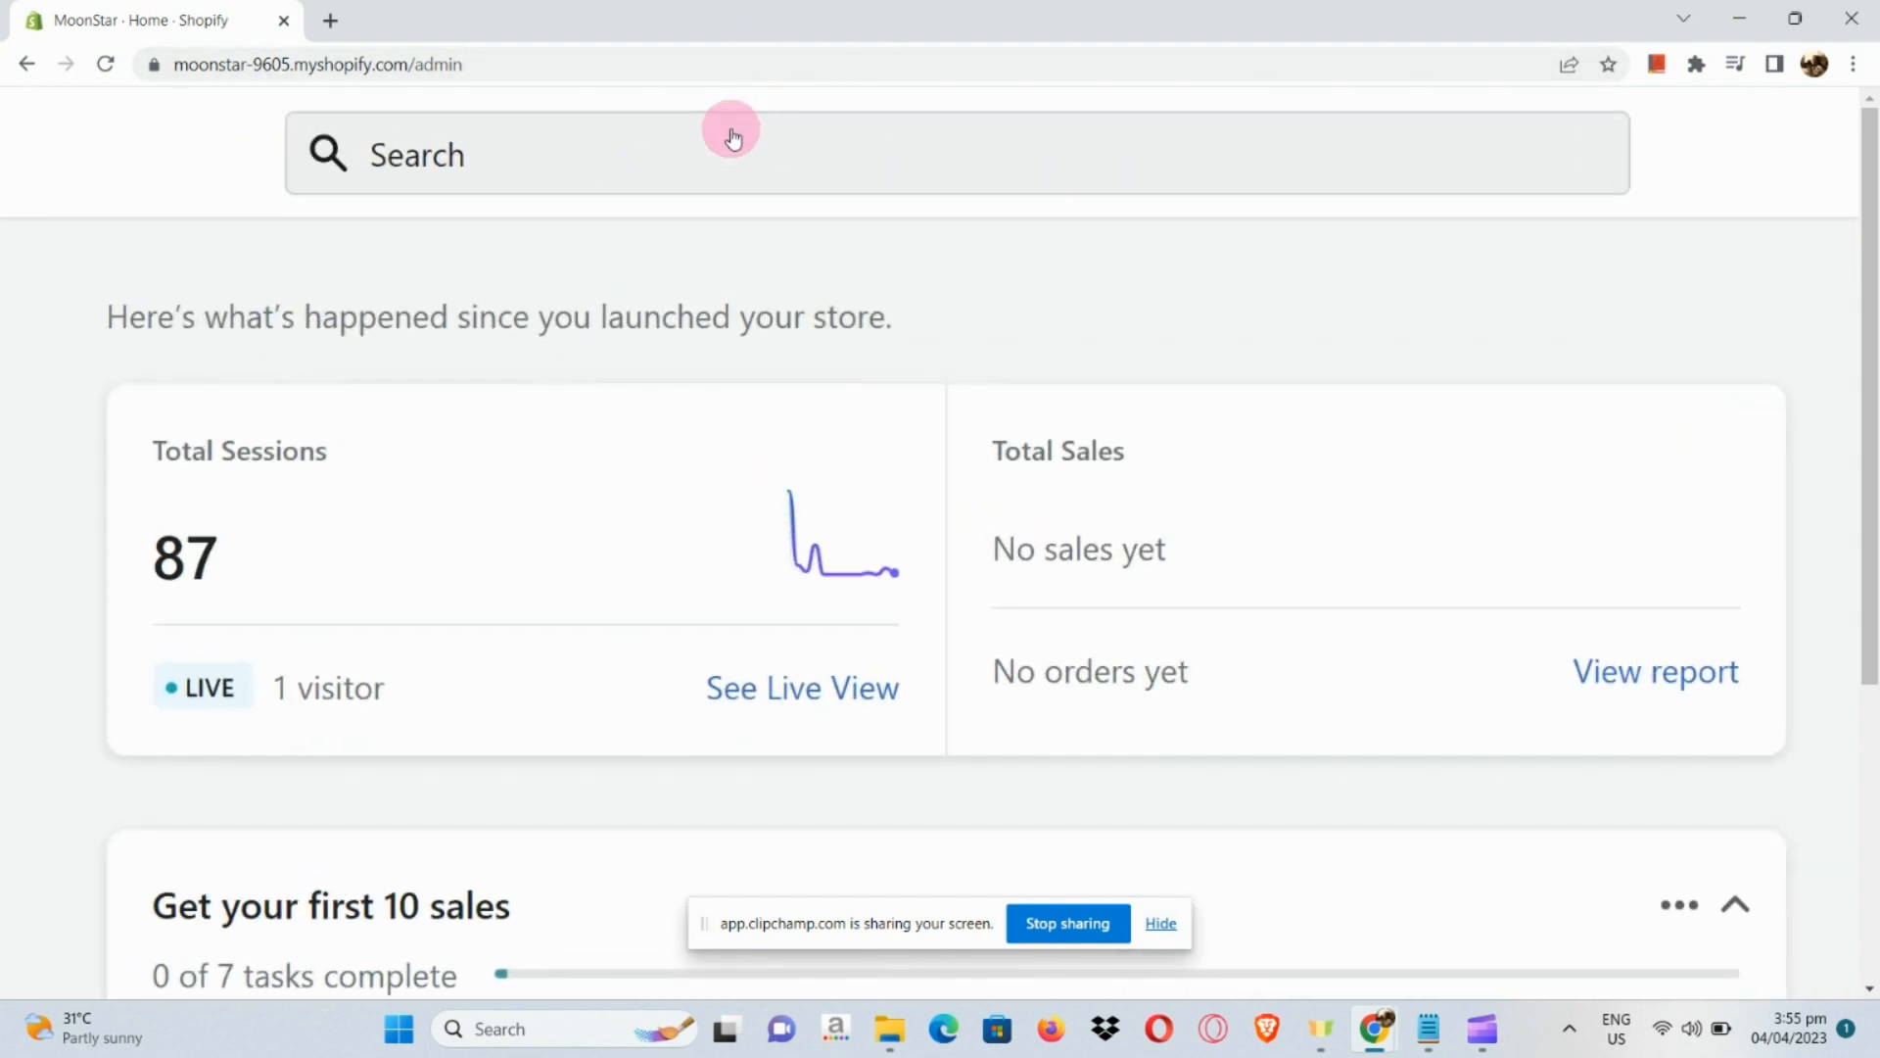
Step: Use the admin search's Apps filter to reach the Shopify App Store in a new tab
click(732, 154)
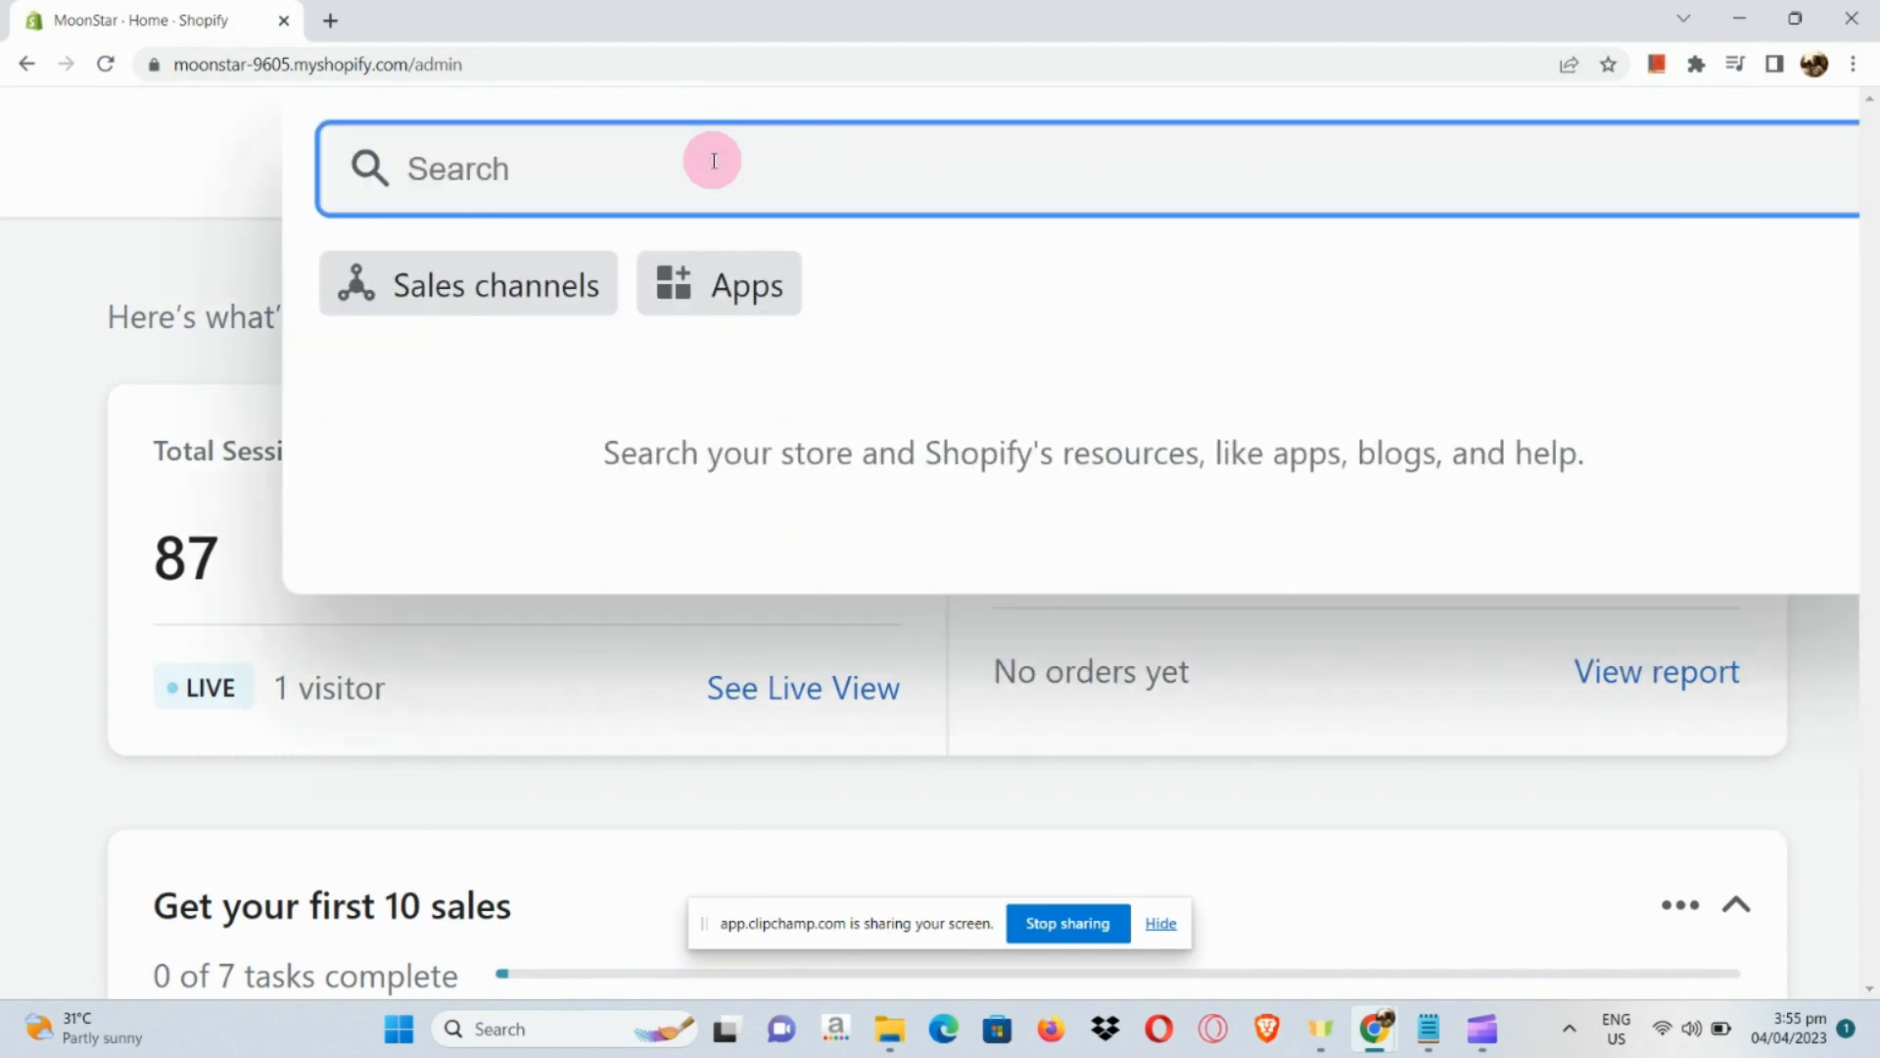
click(718, 283)
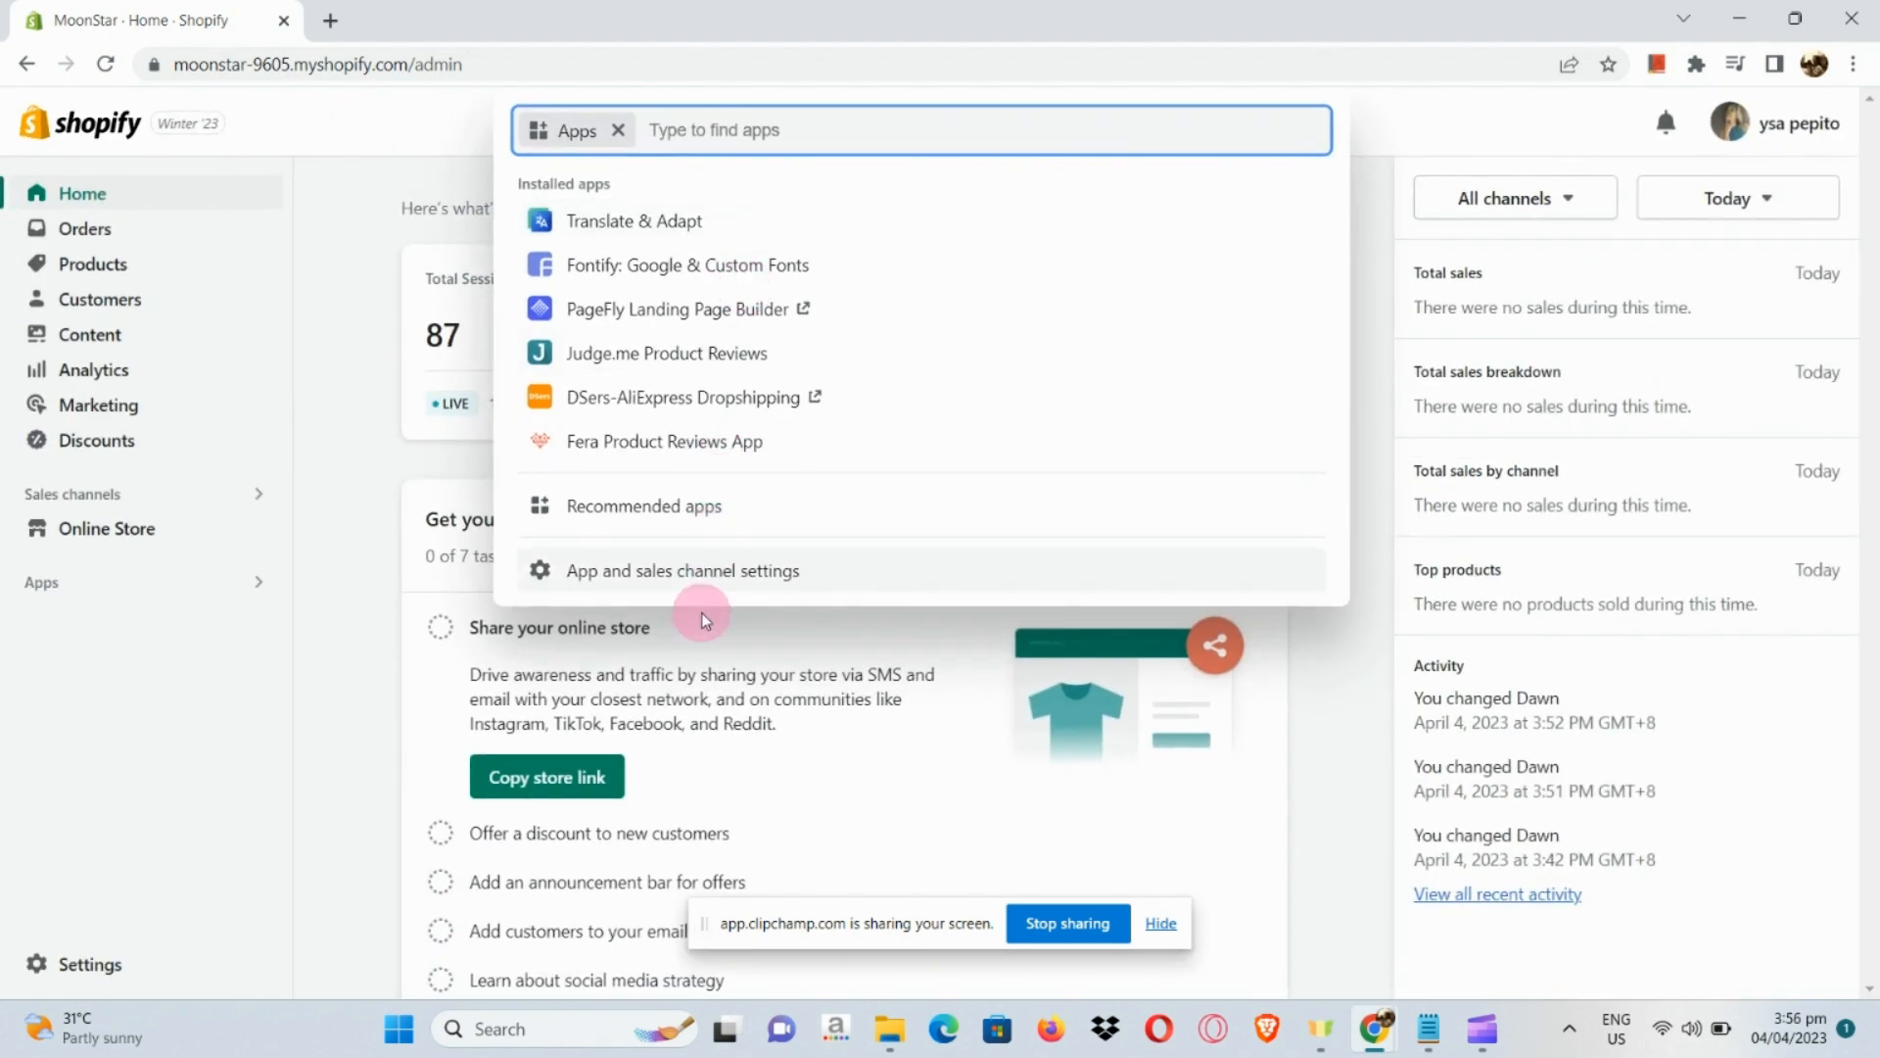
mouse_move(705, 524)
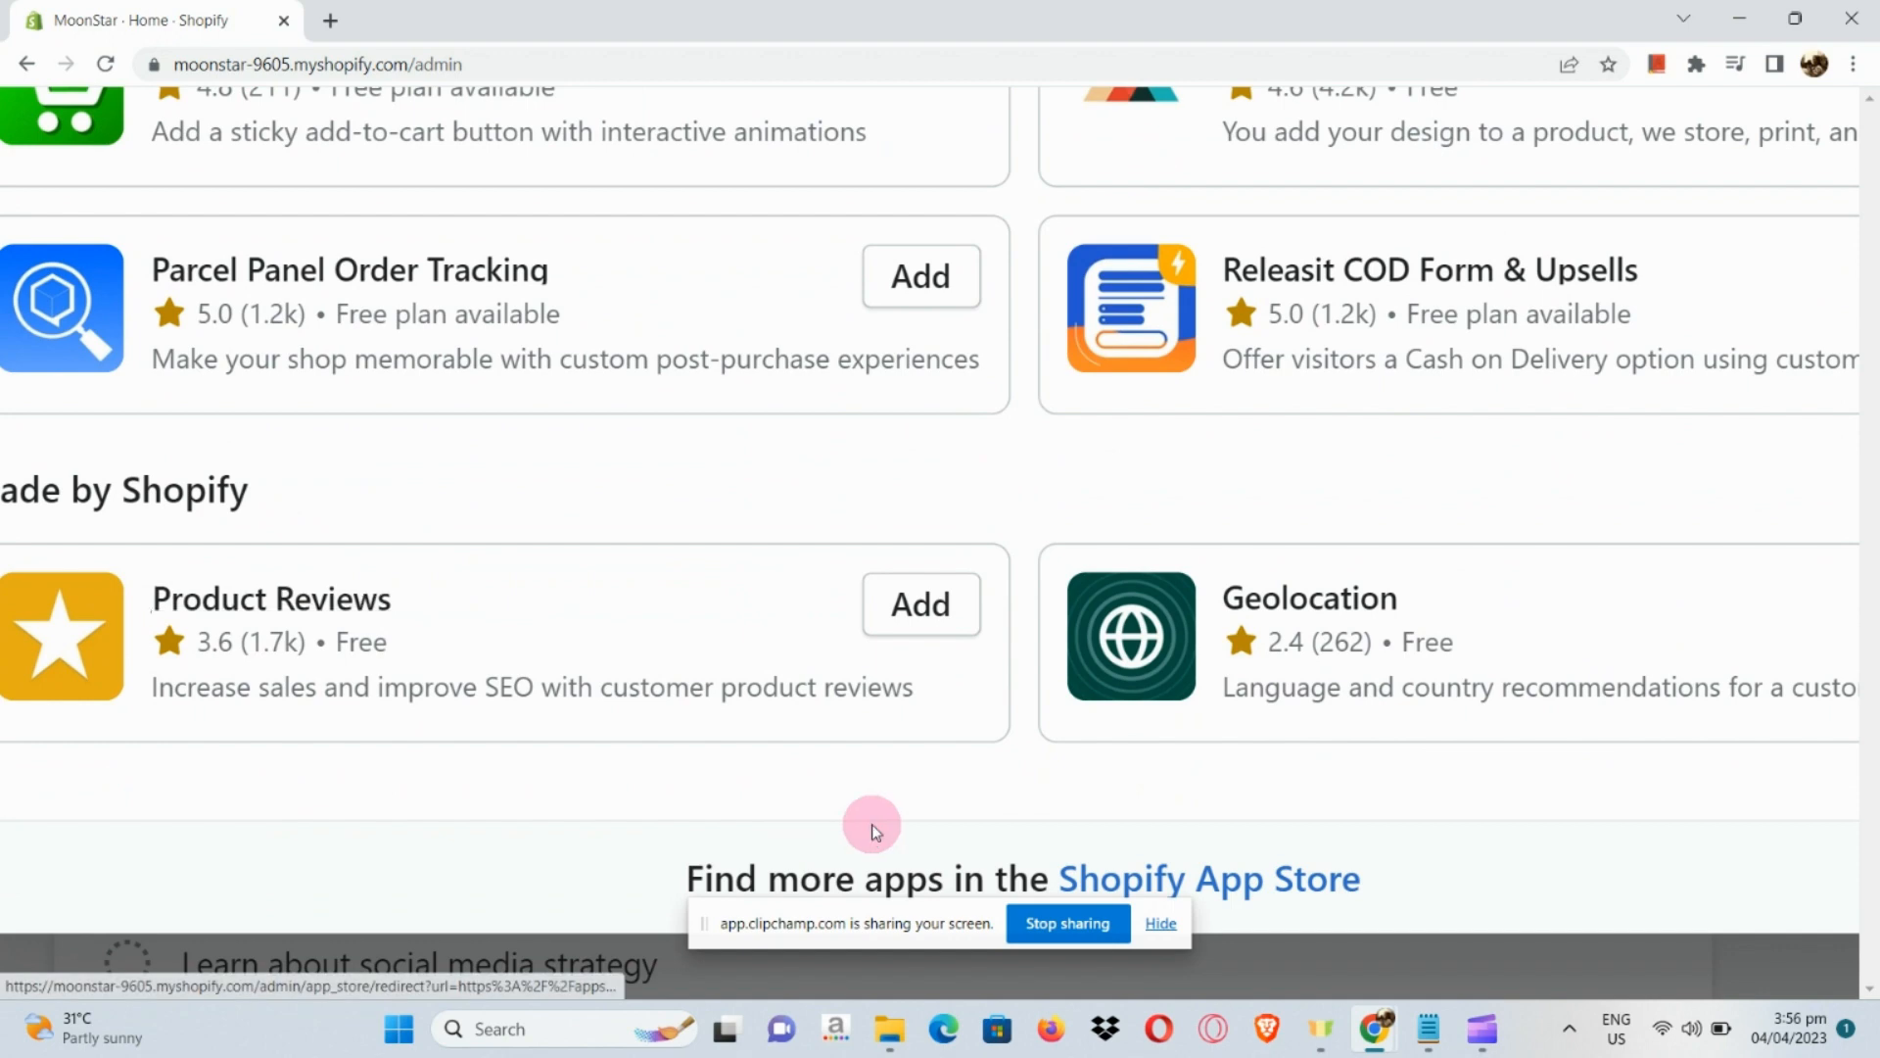
click(1205, 877)
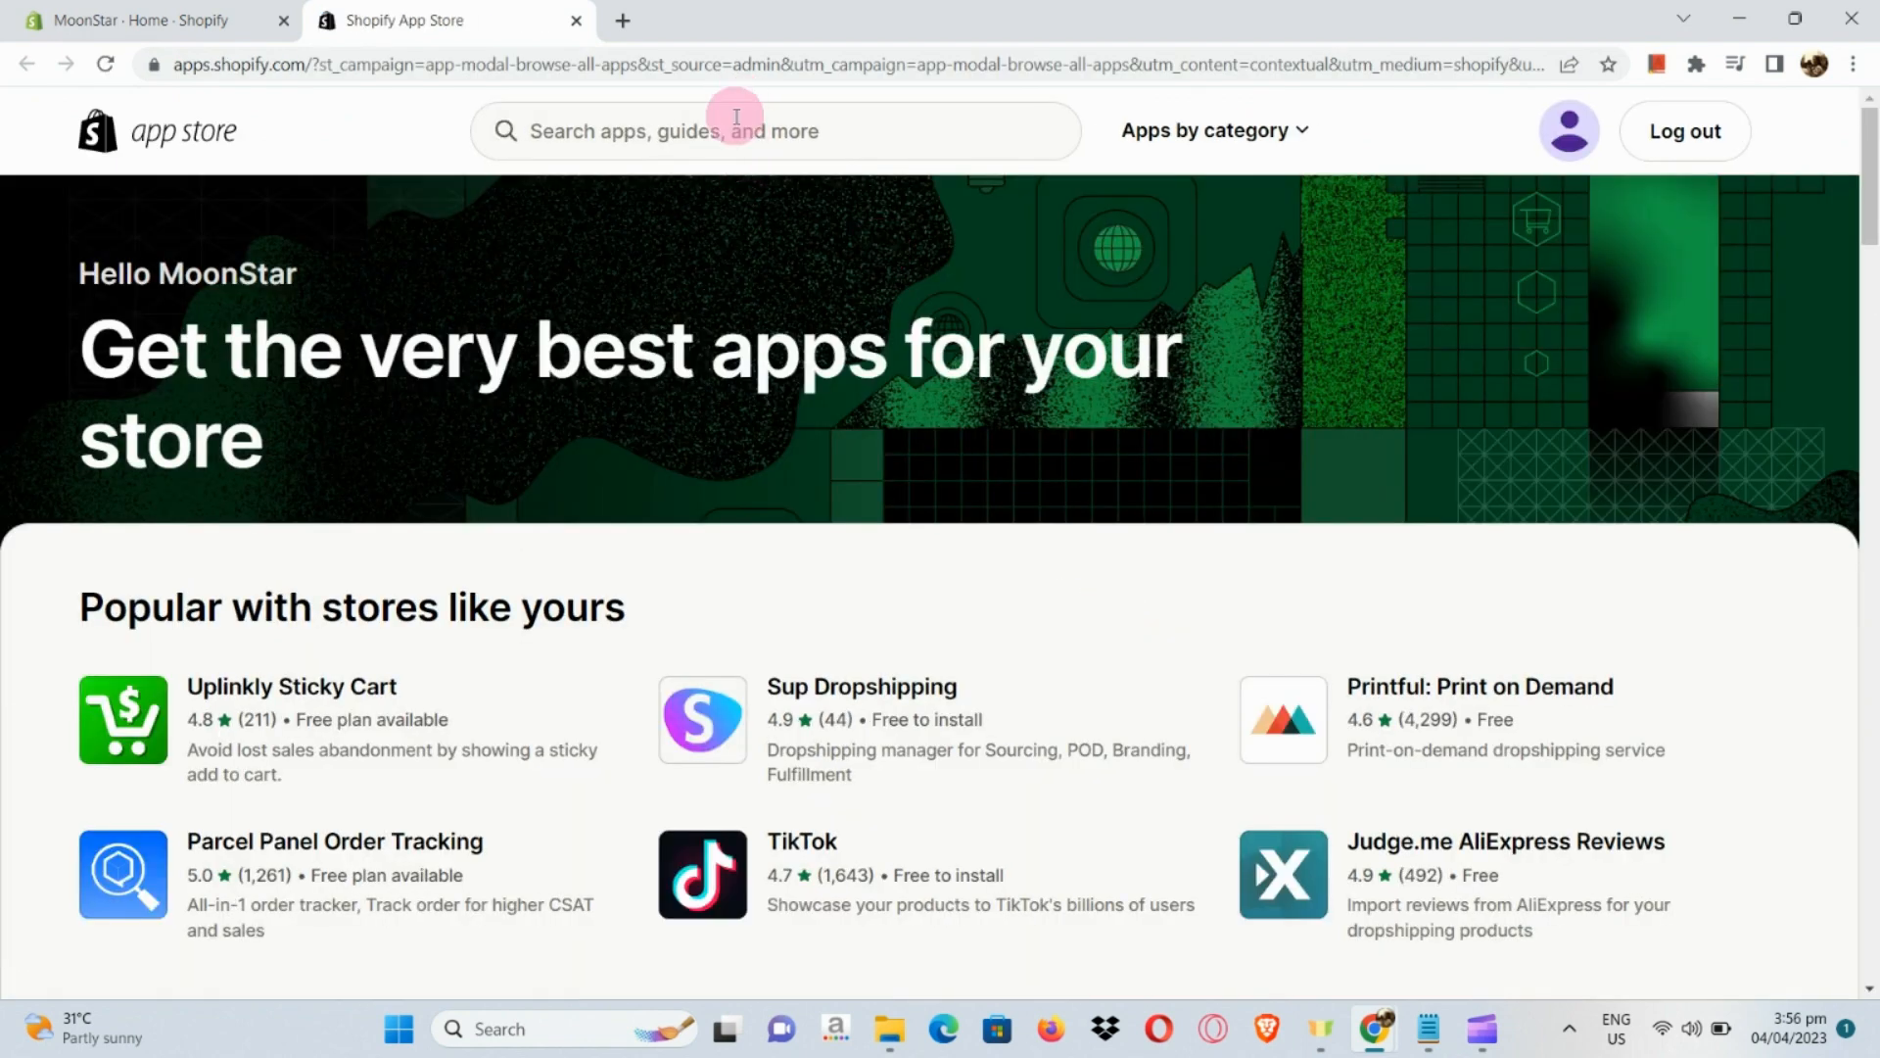
Step: Search the App Store for 'pagefly' and open the PageFly Landing Page Builder listing
click(731, 130)
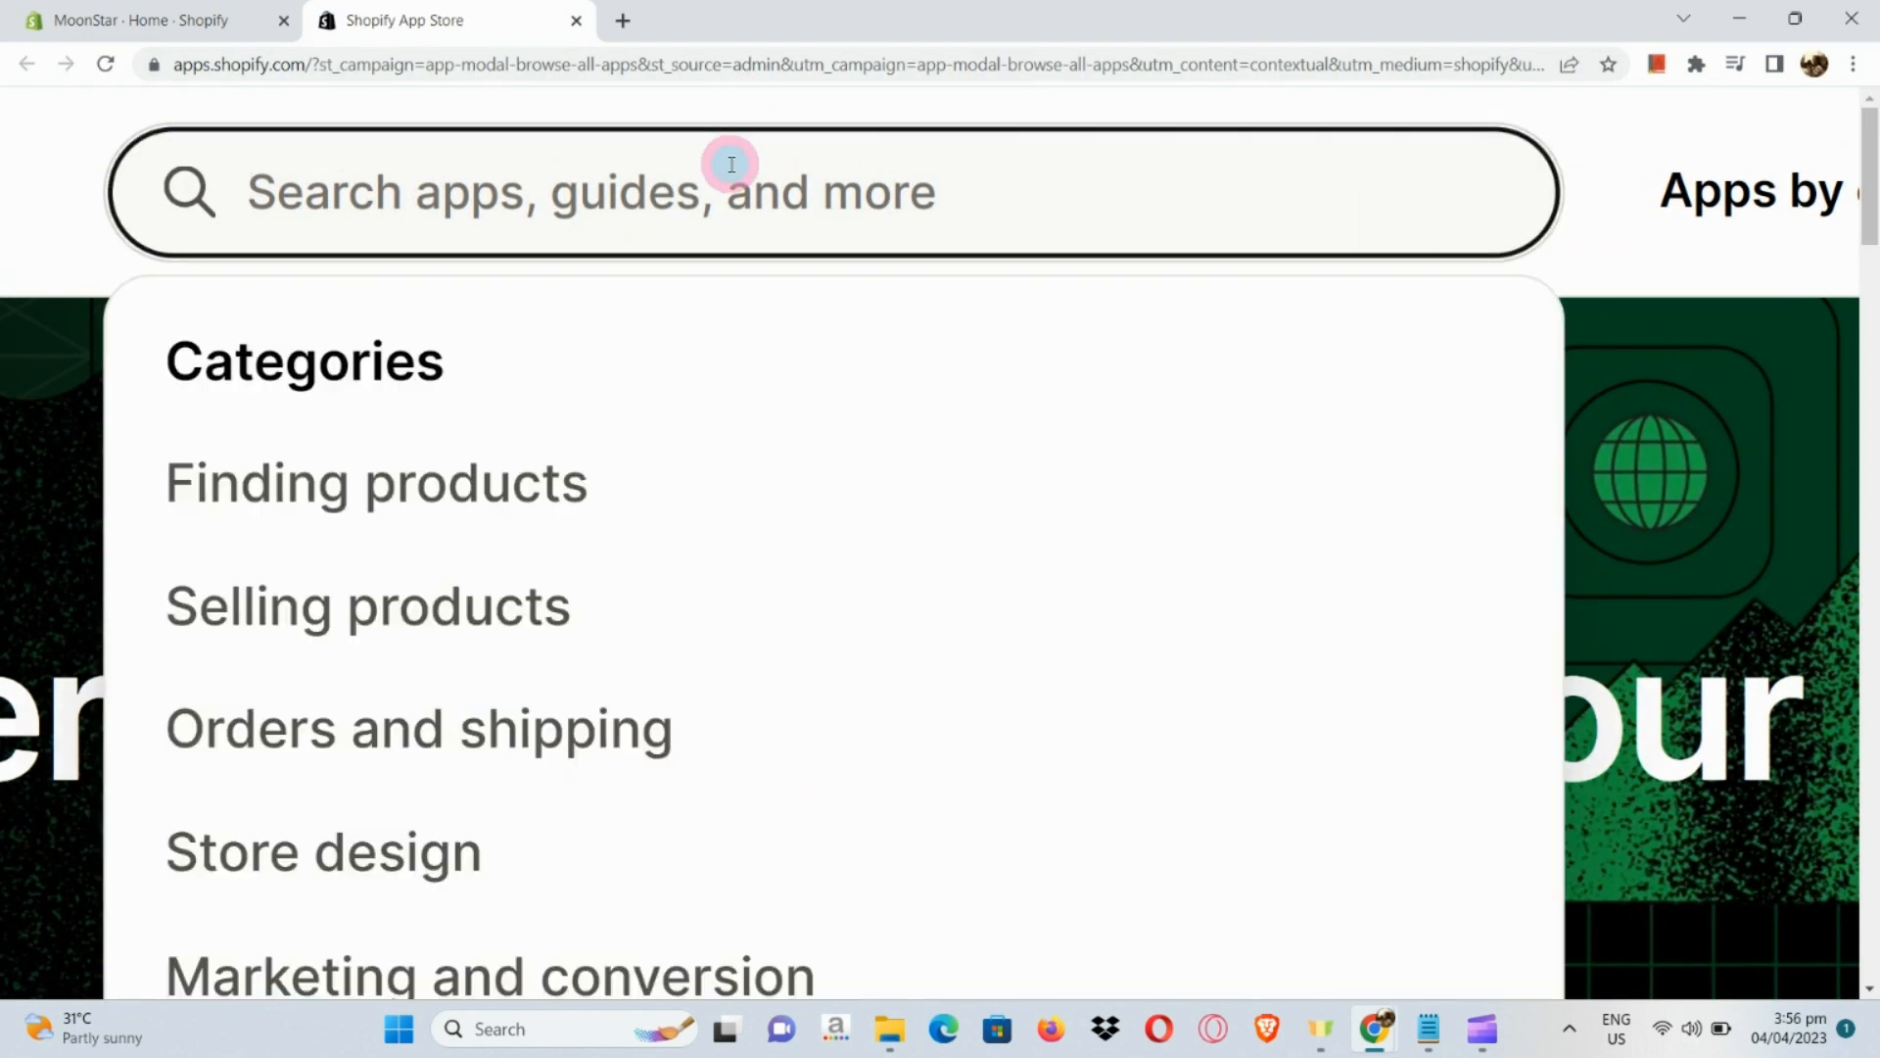
text(p)
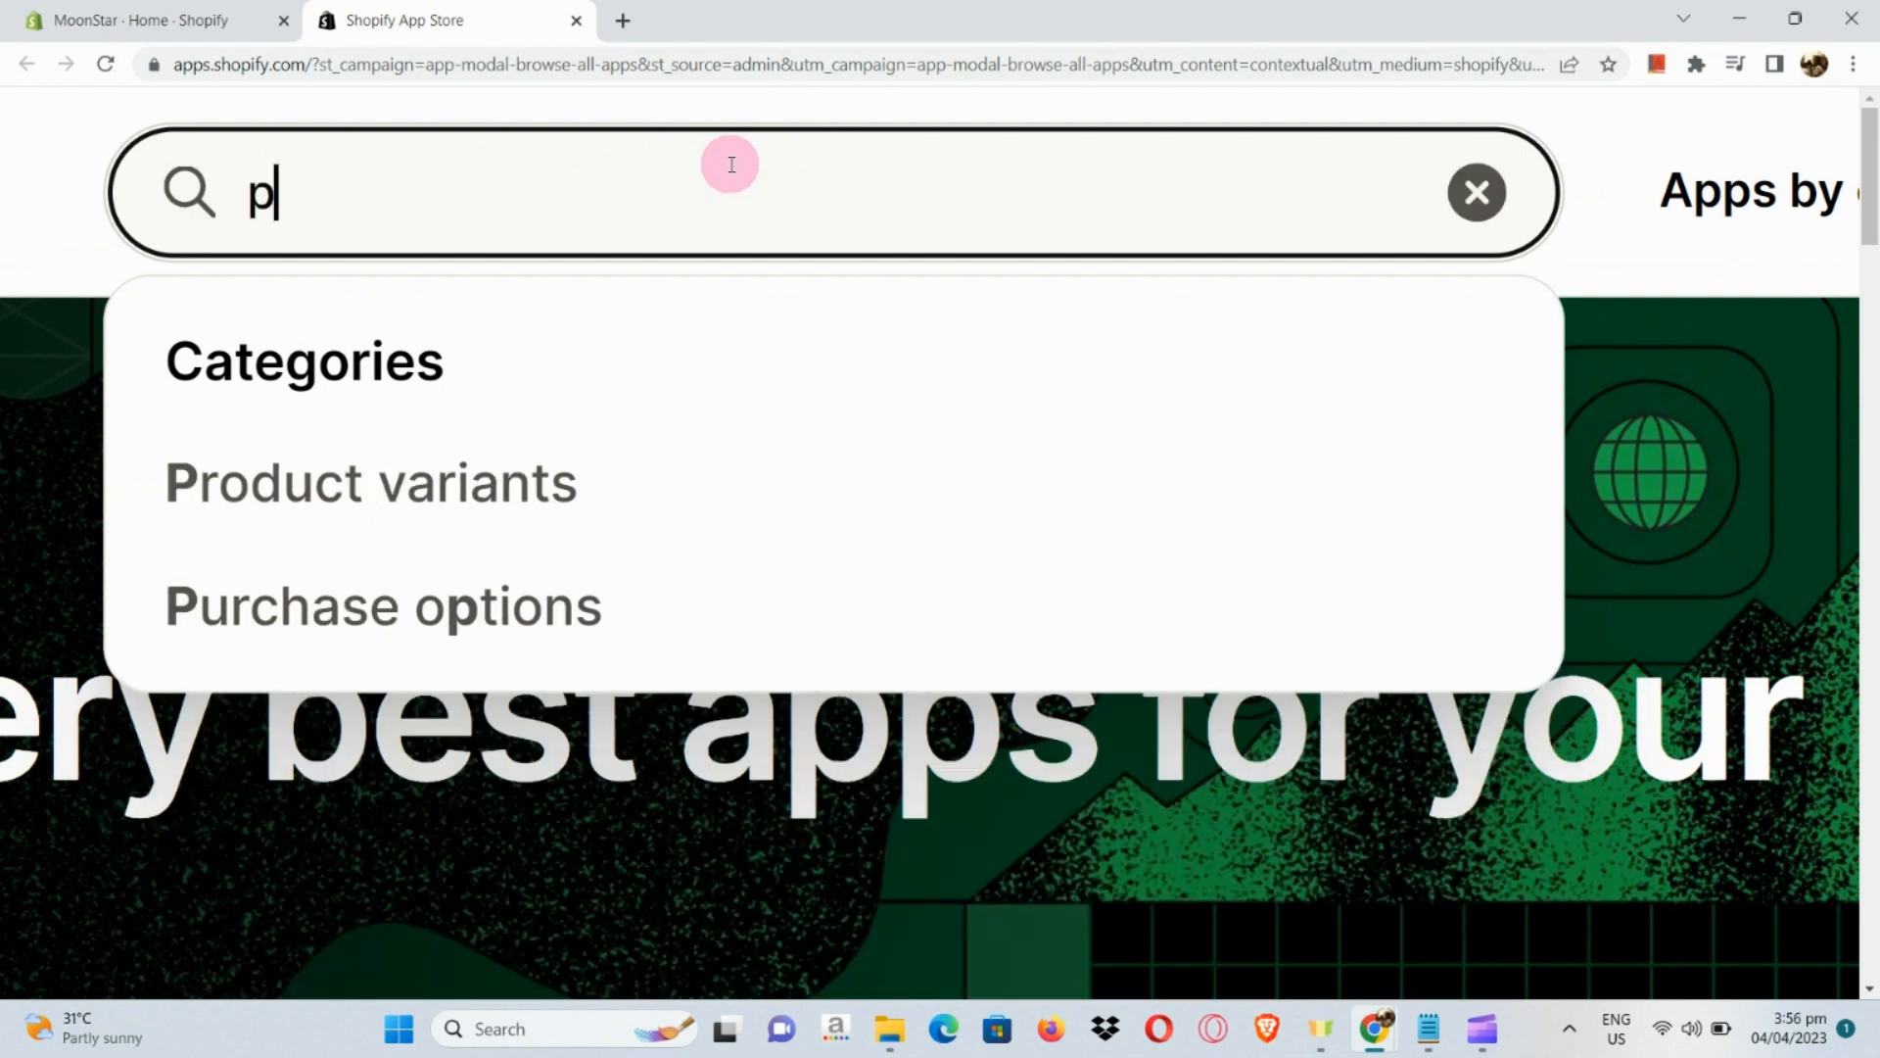
text(age)
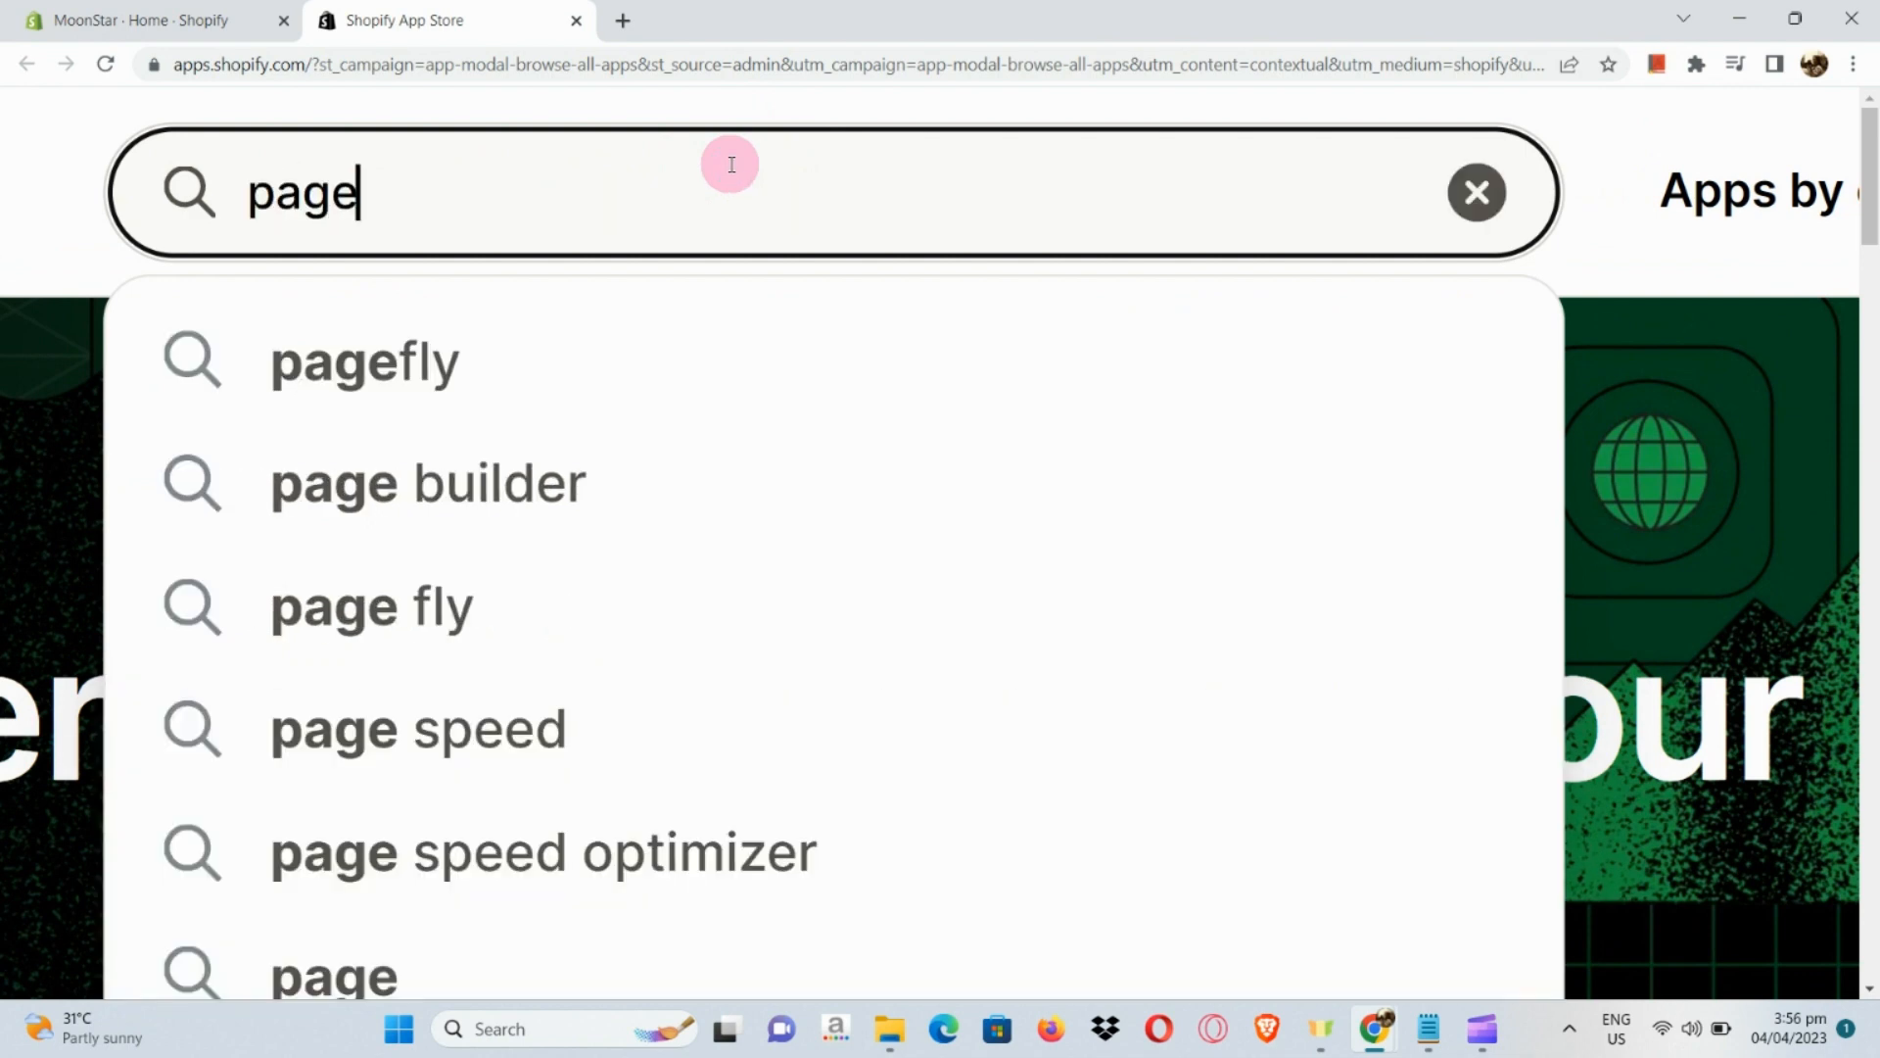
click(364, 360)
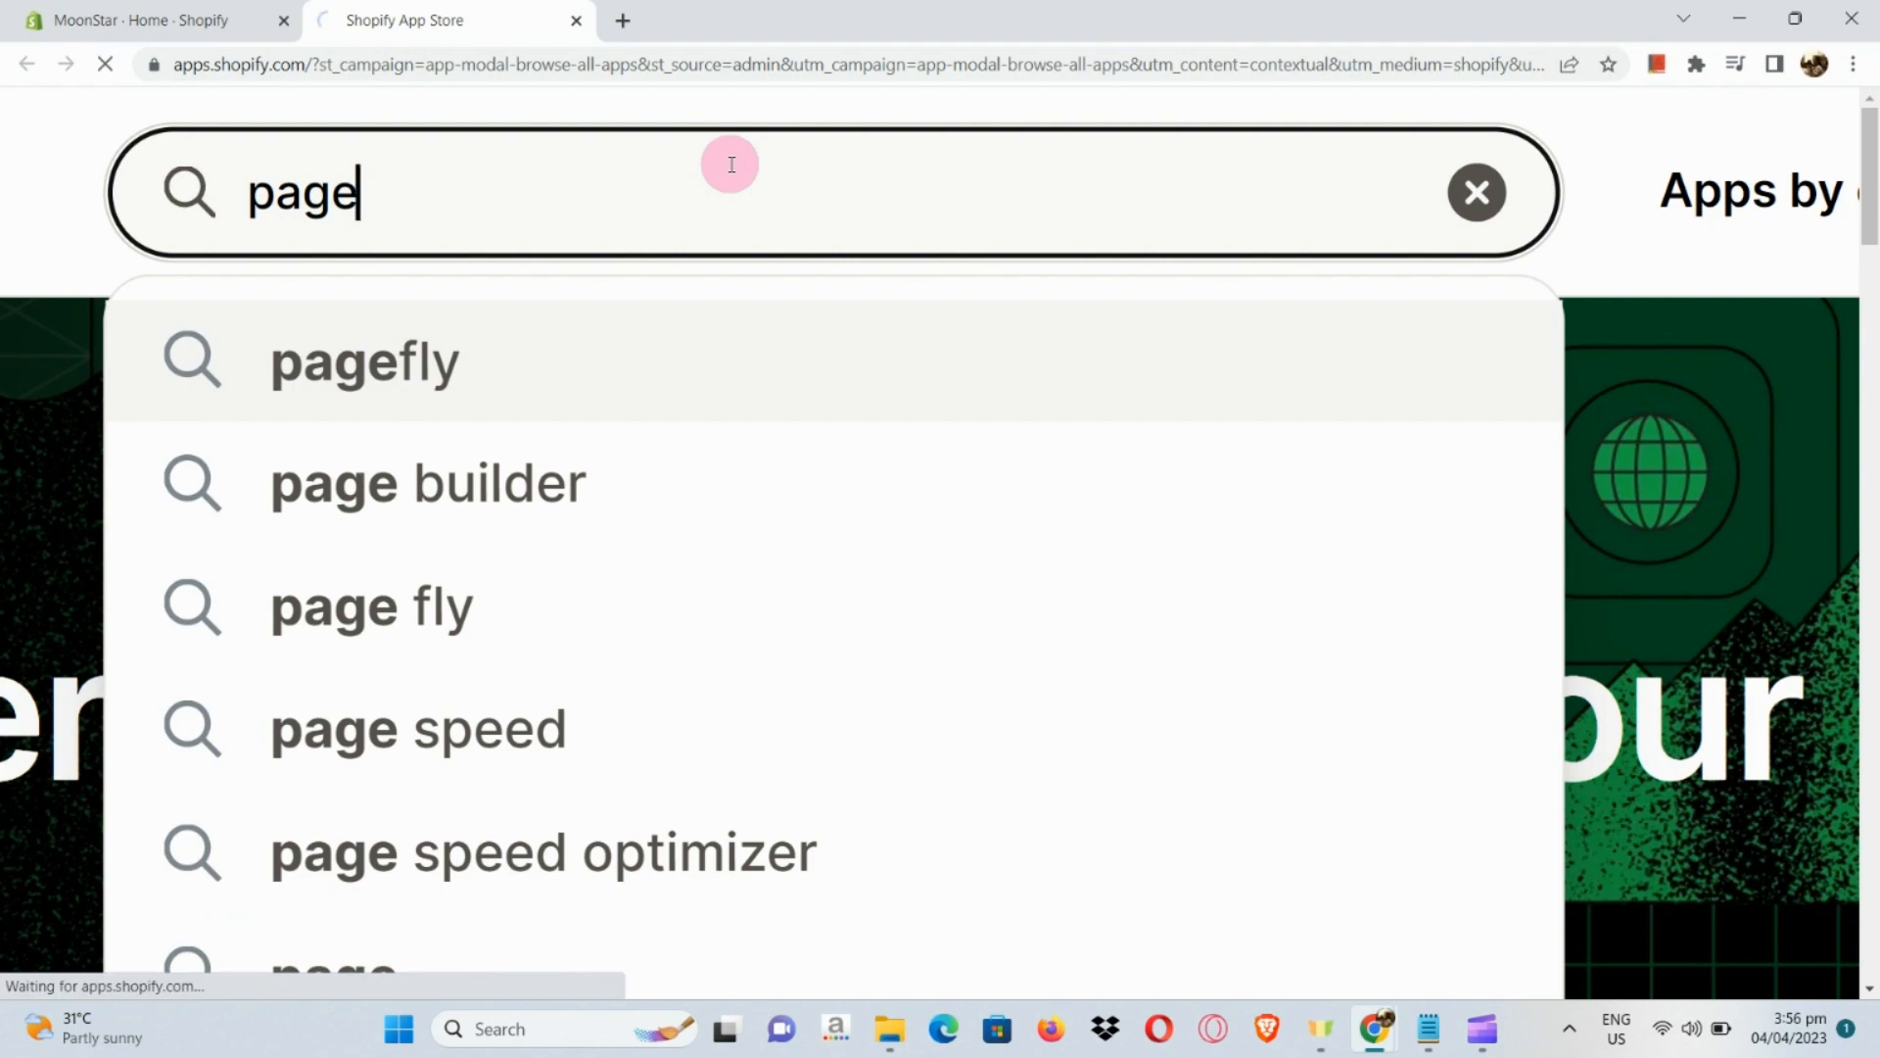
click(363, 359)
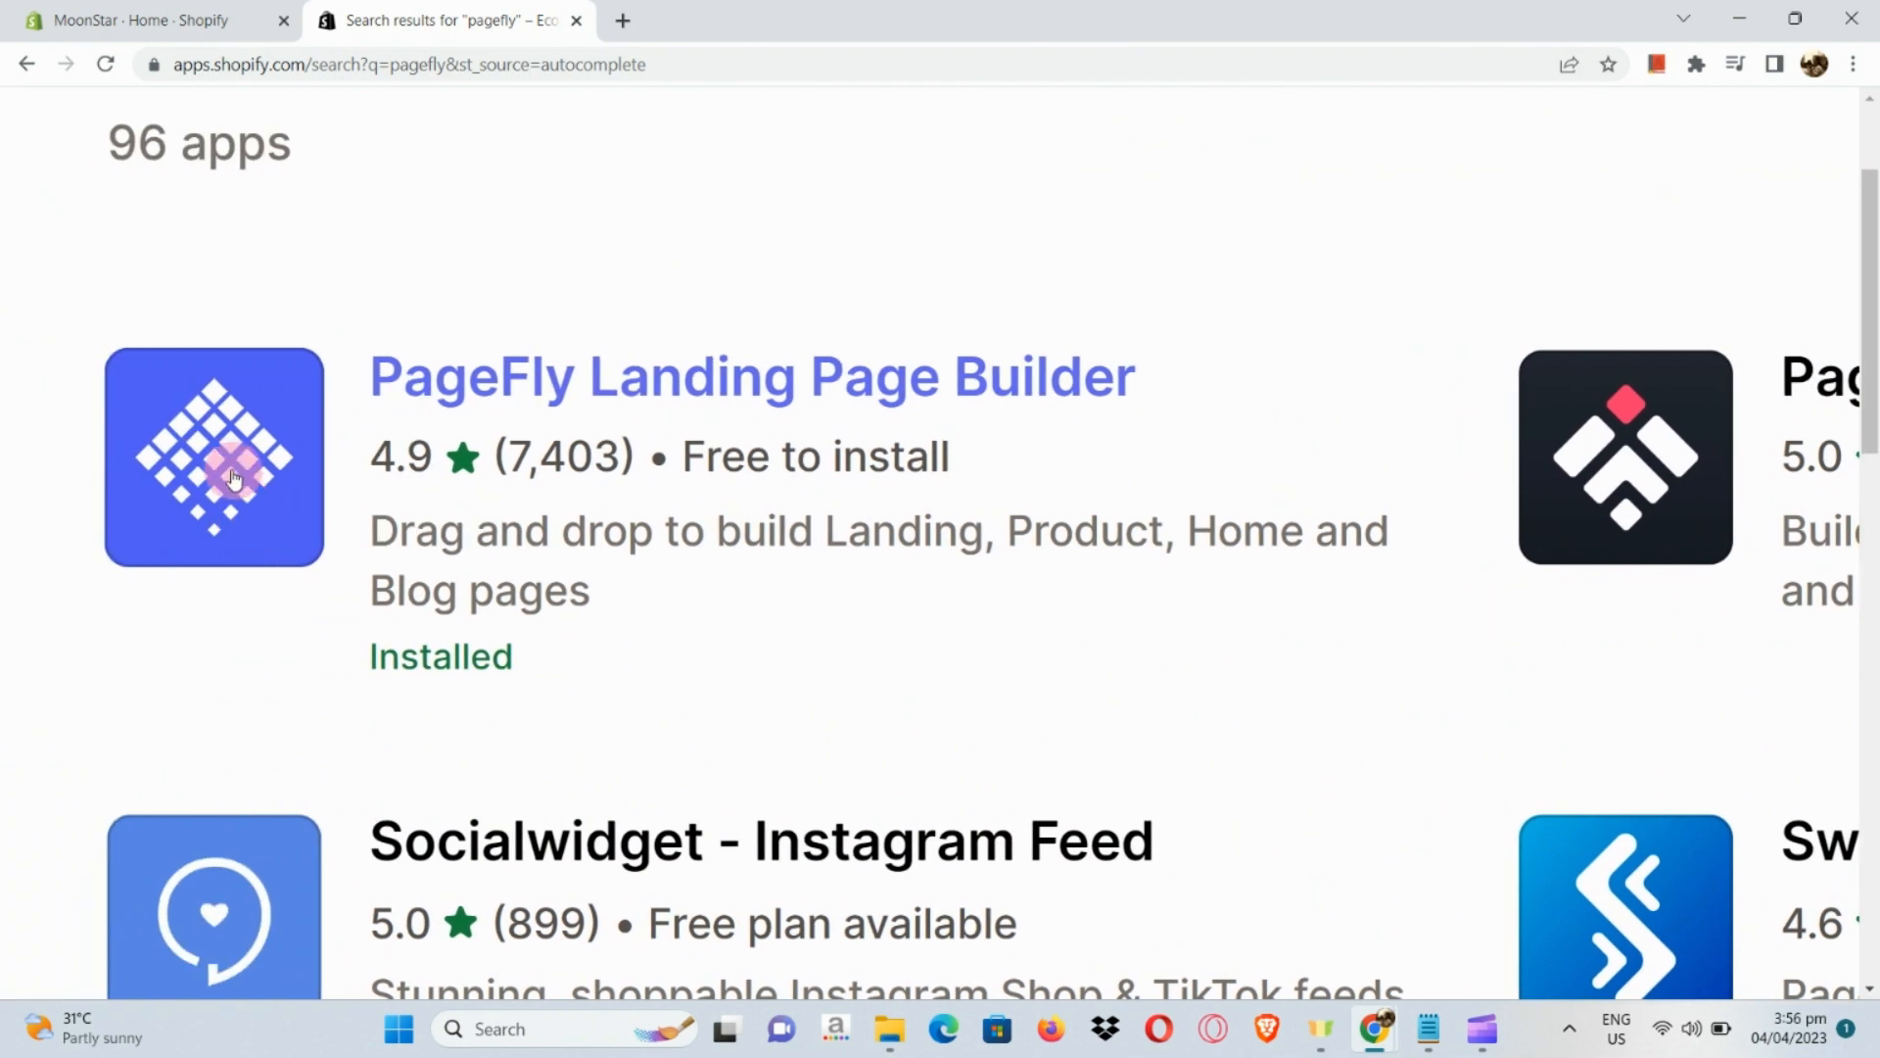
click(751, 376)
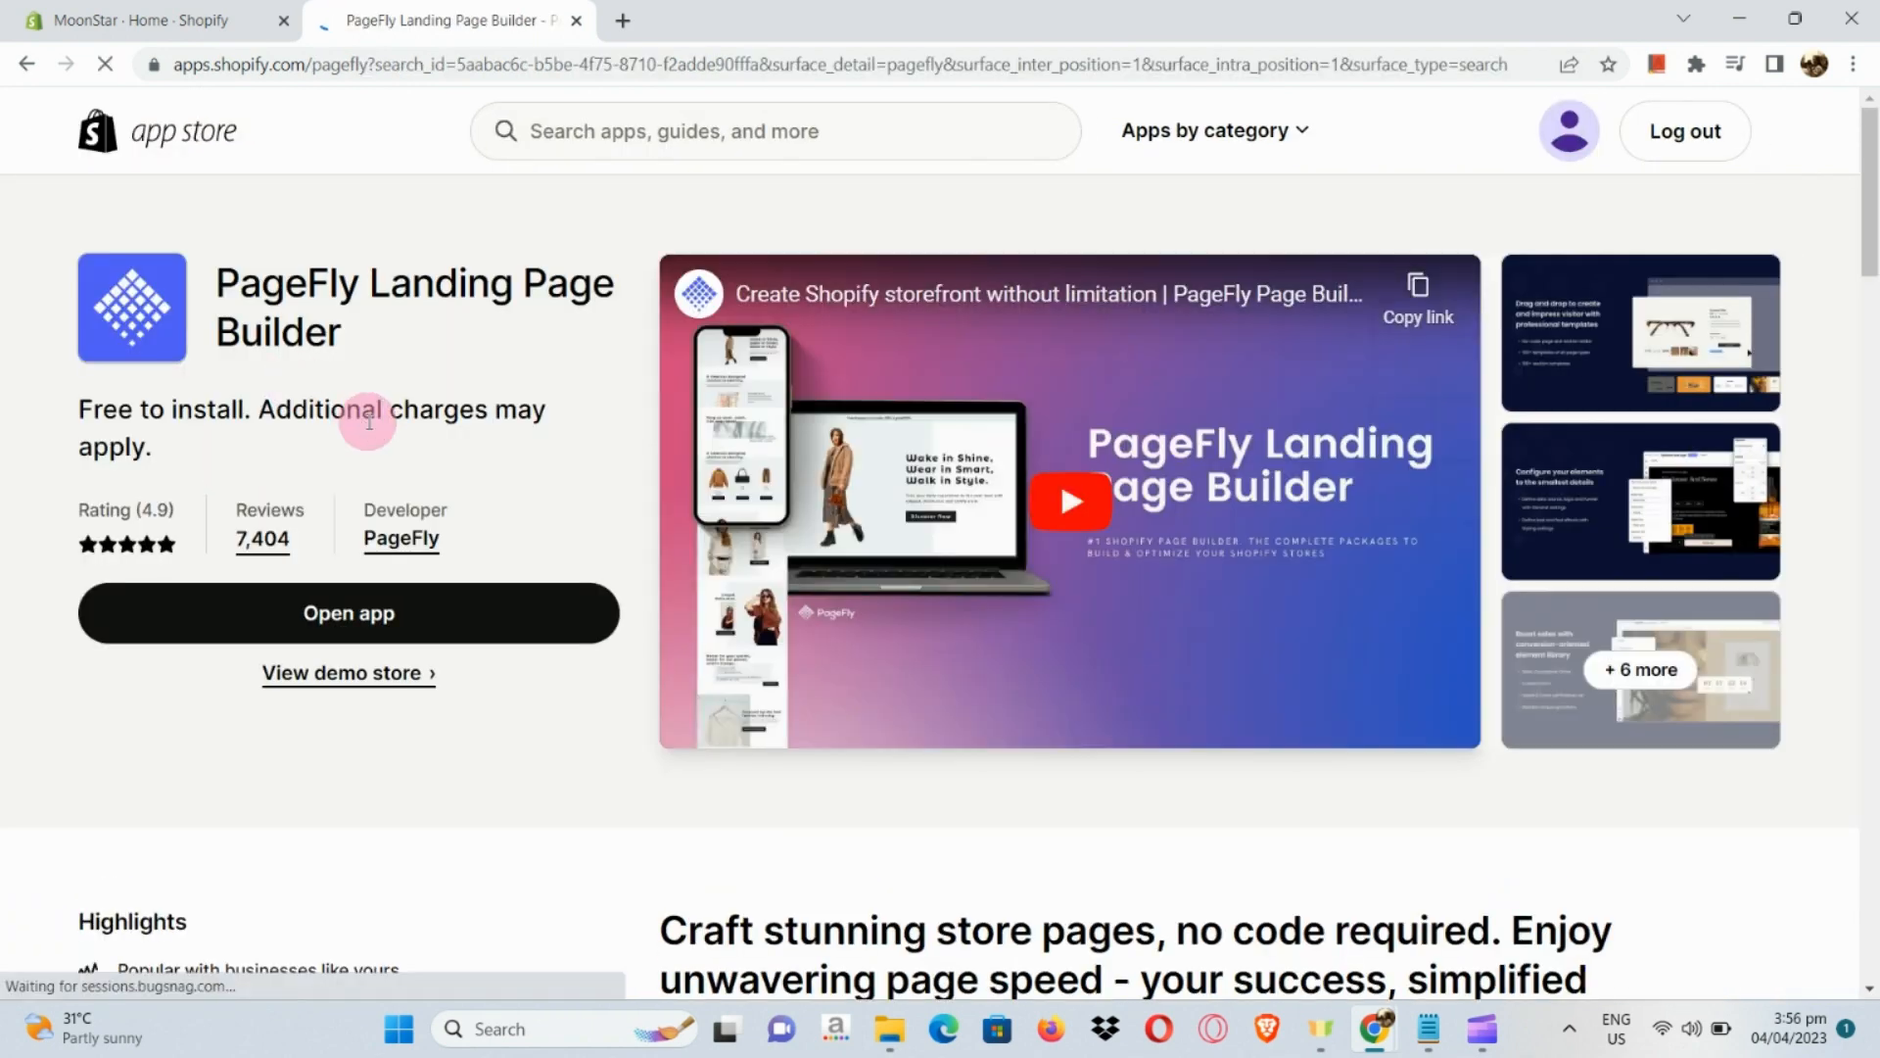
scroll(down, 3)
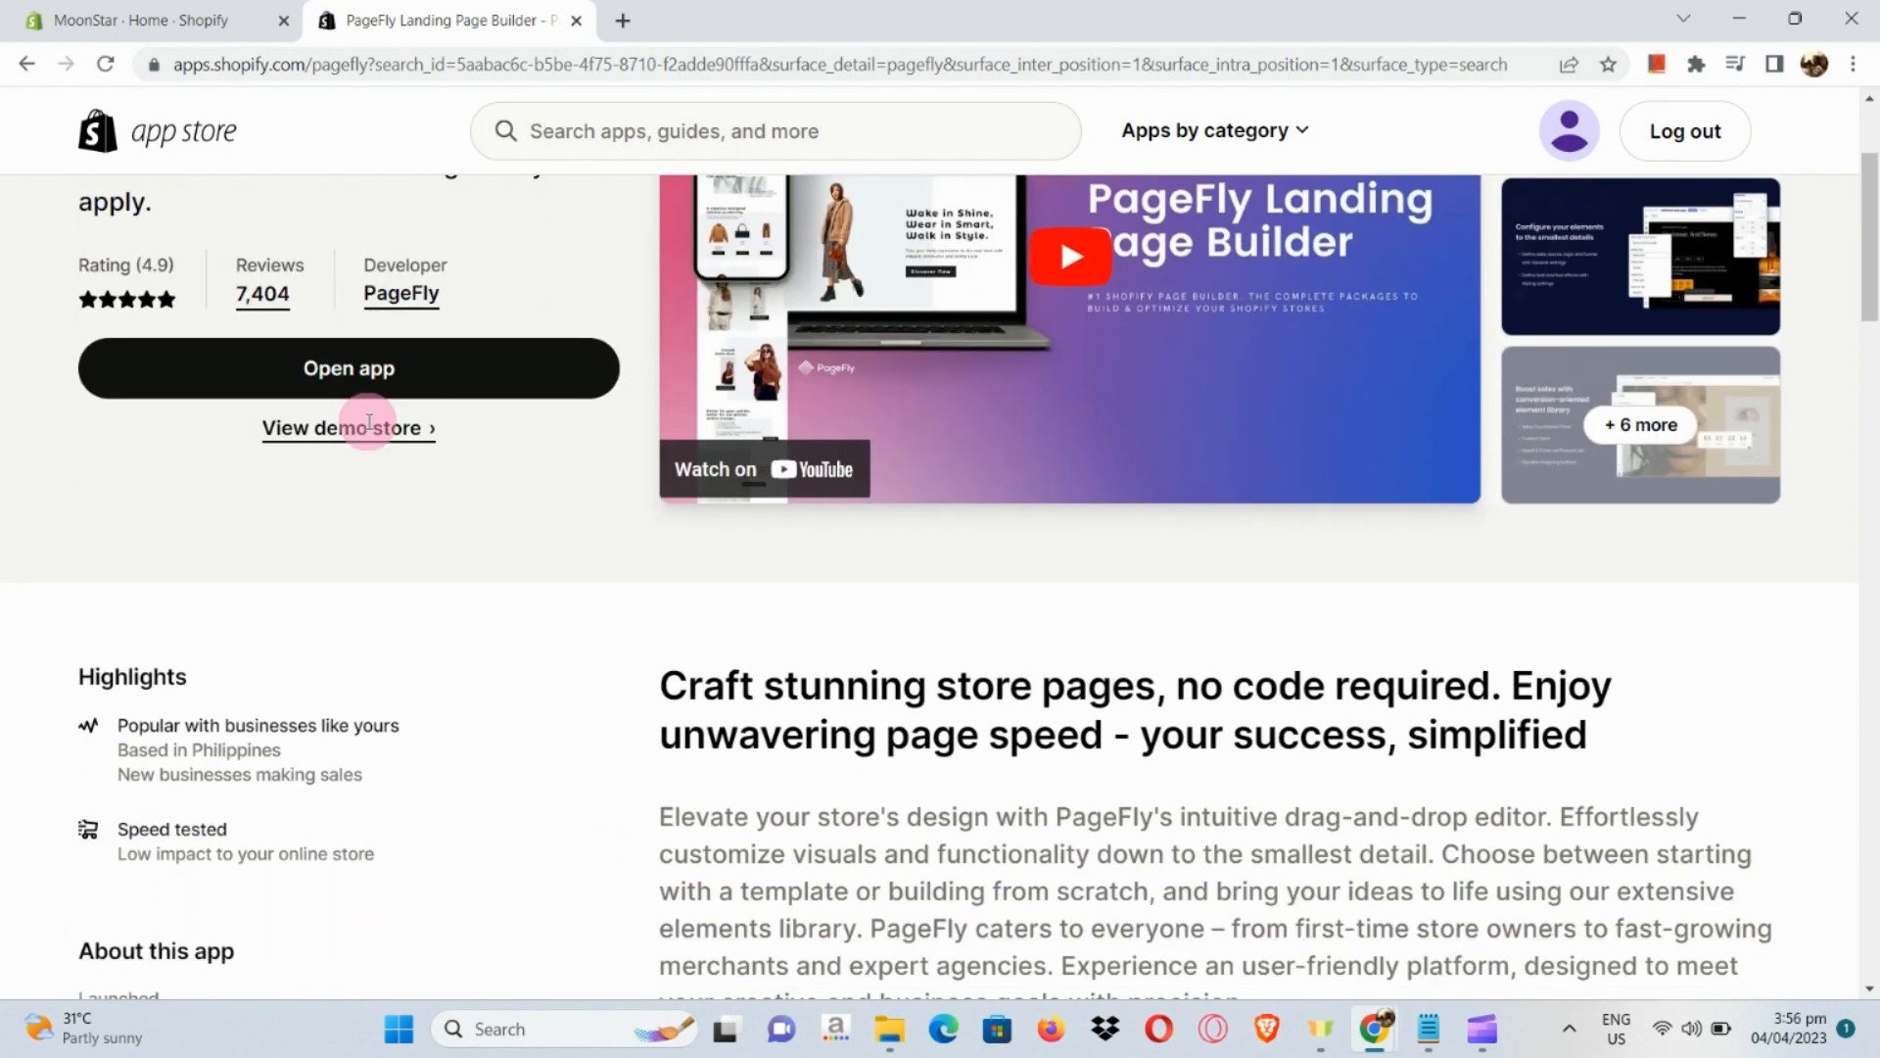
scroll(down, 3)
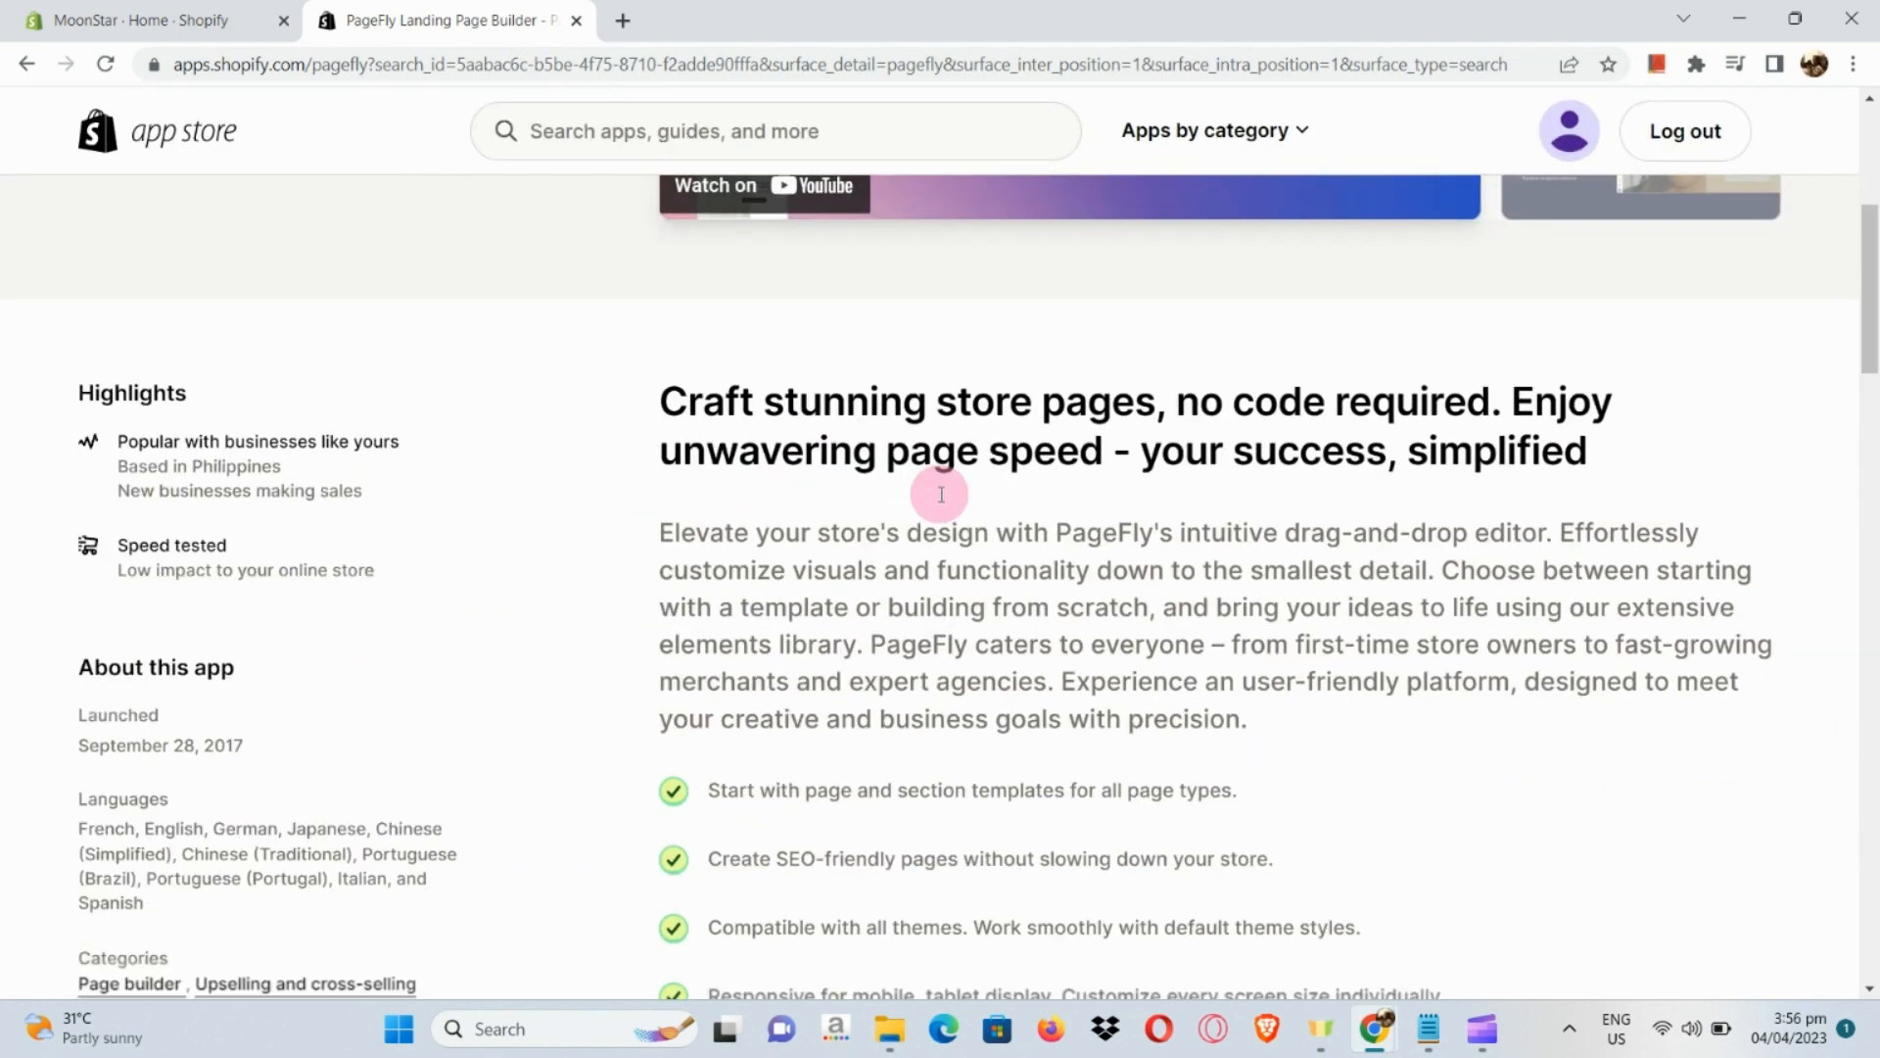
scroll(down, 3)
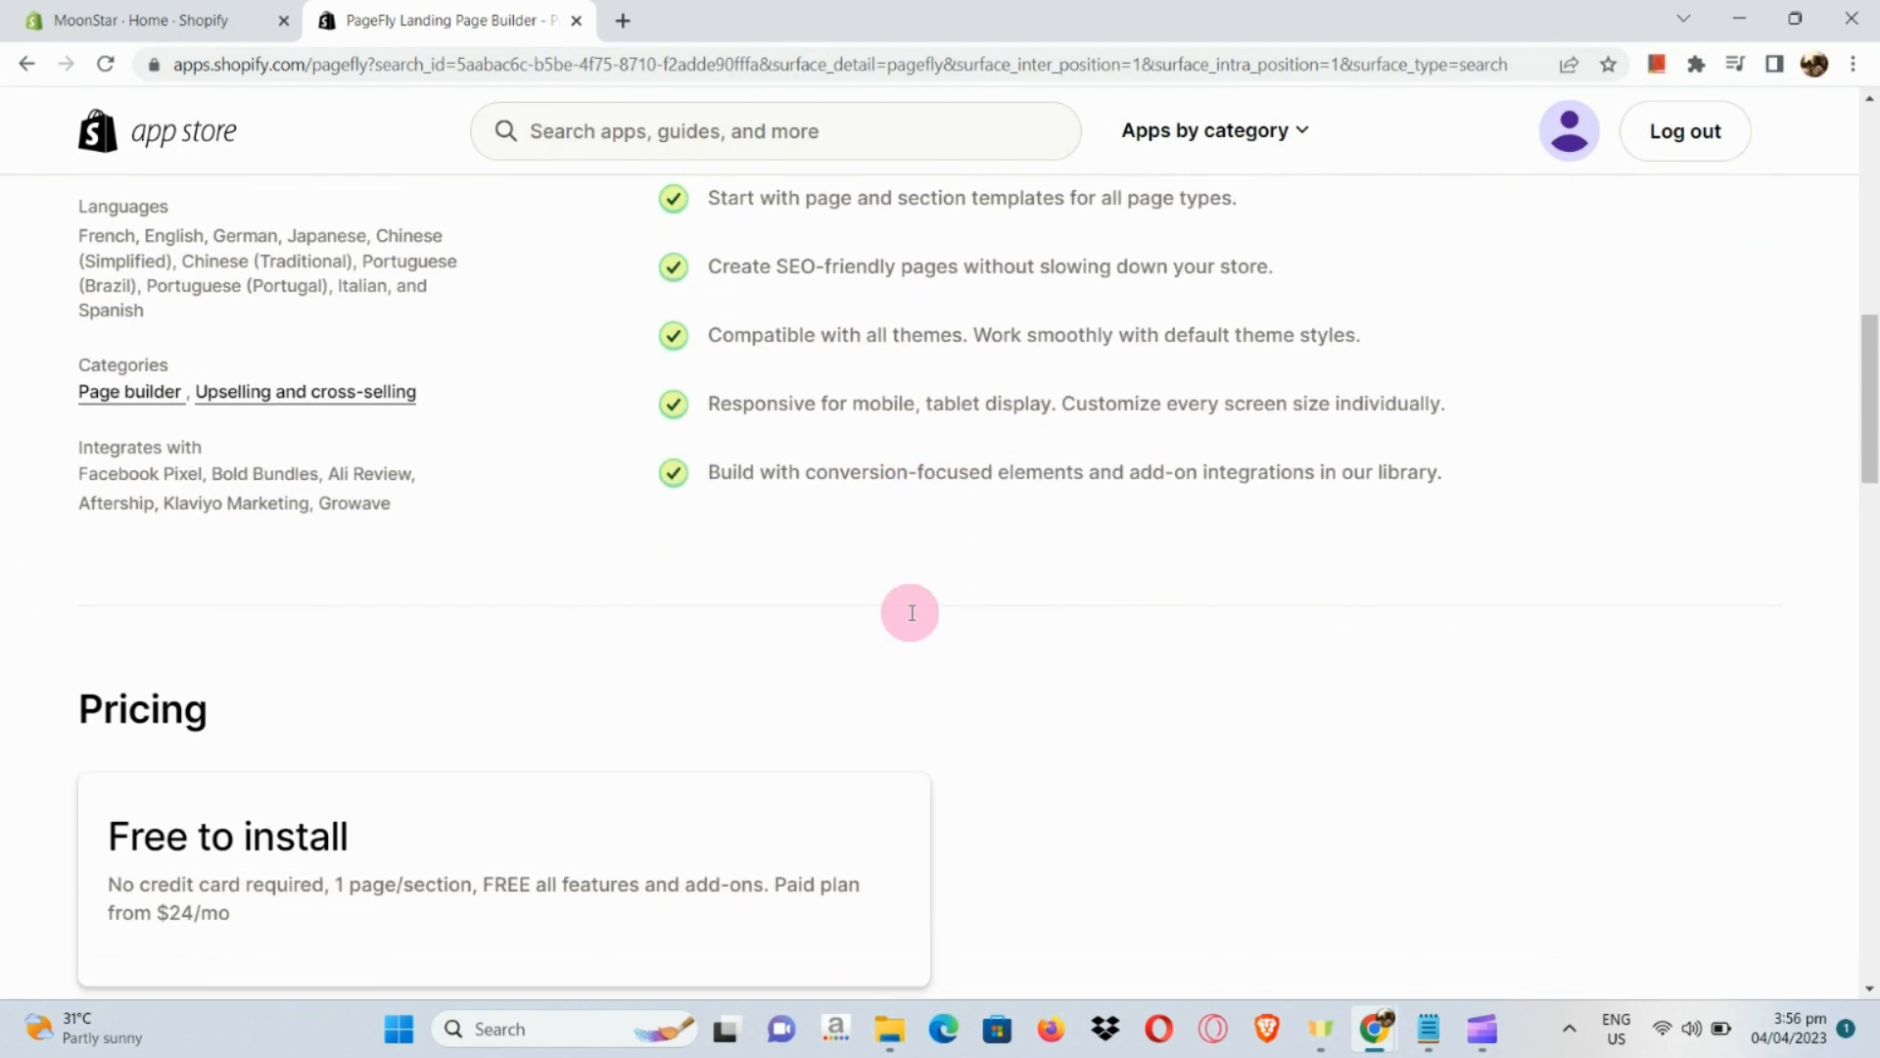
scroll(down, 3)
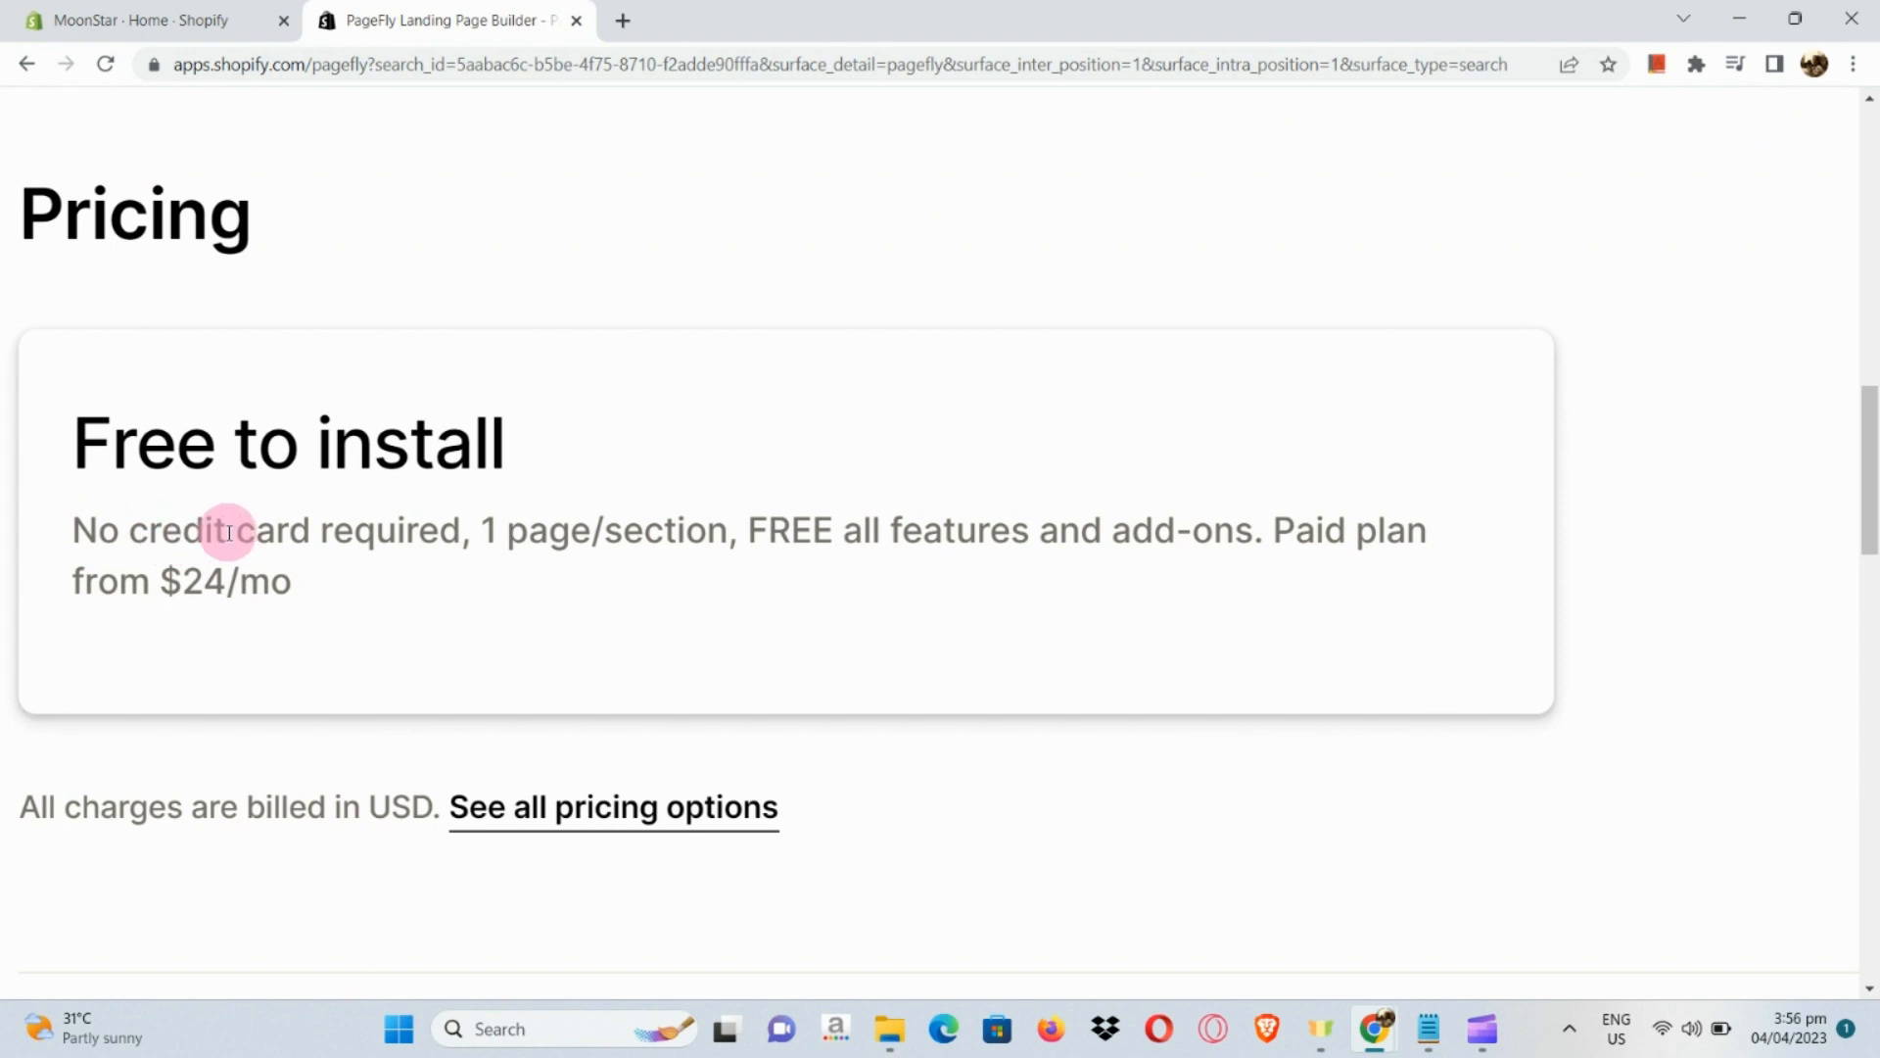
mouse_move(605, 536)
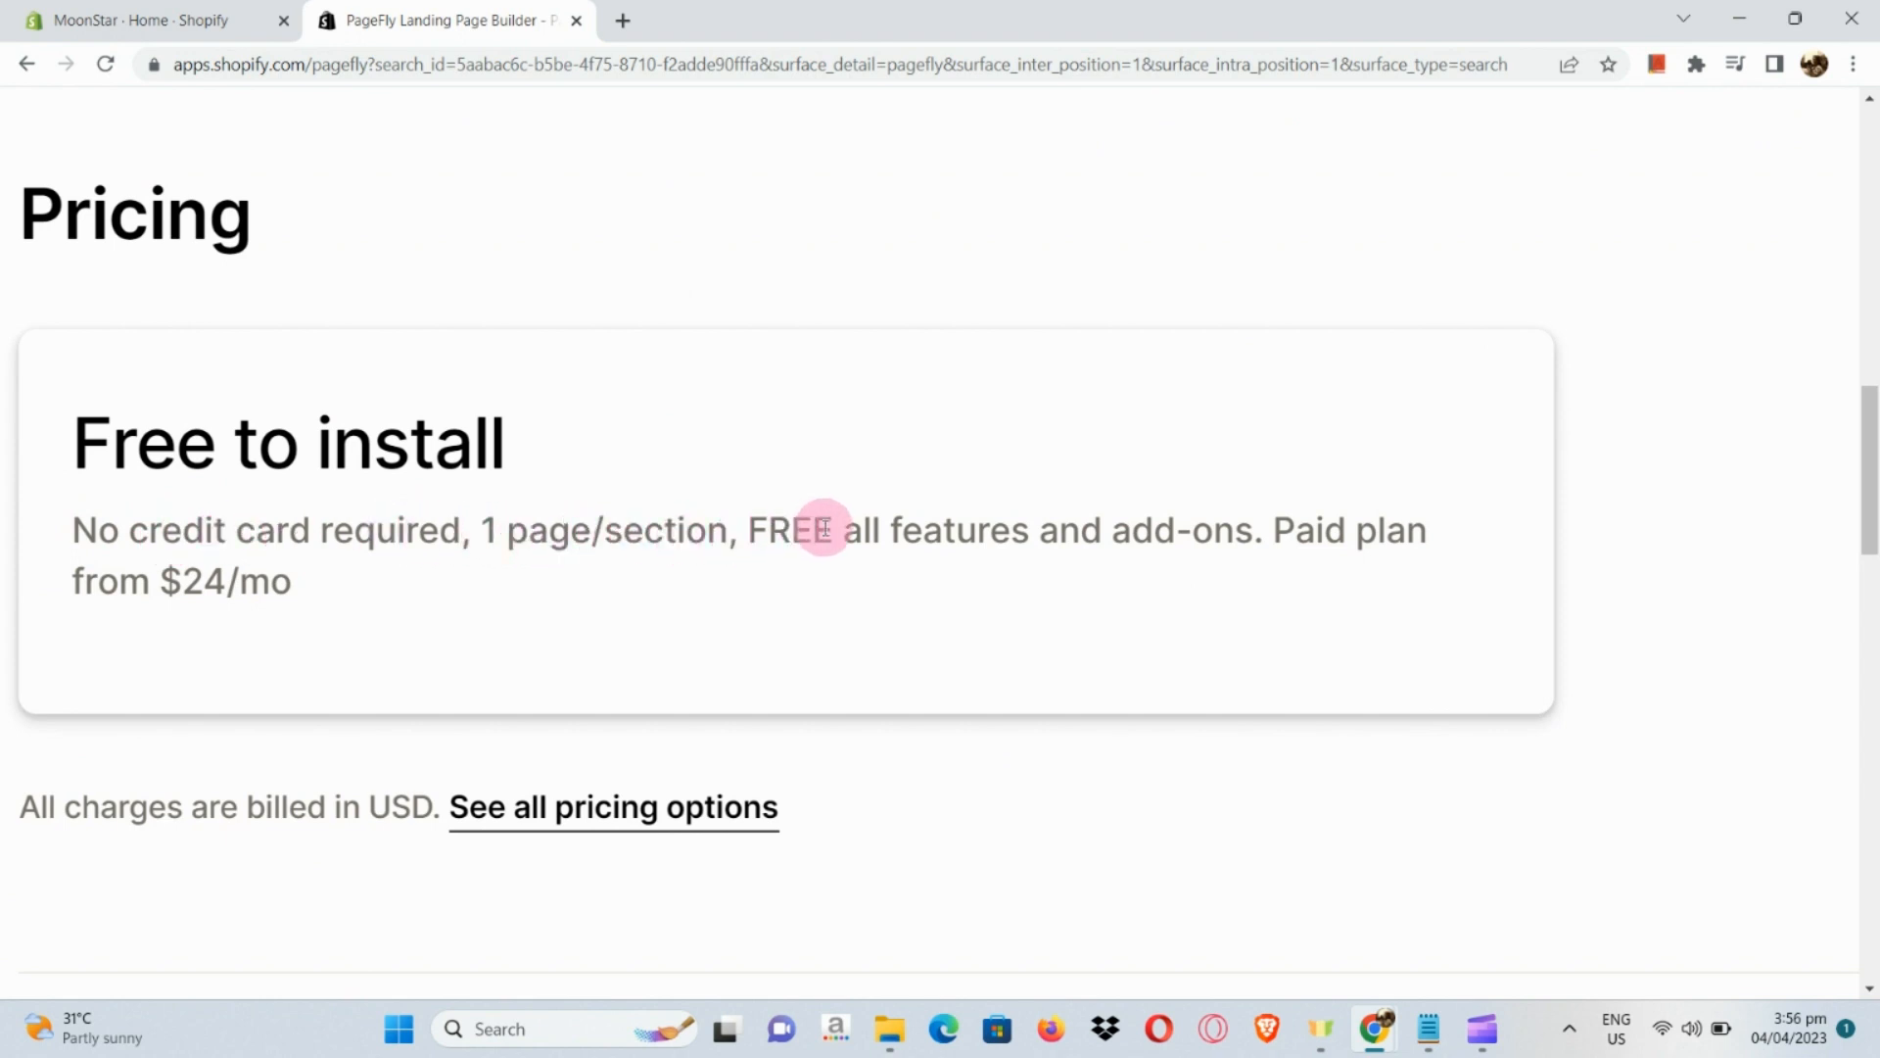
mouse_move(1185, 520)
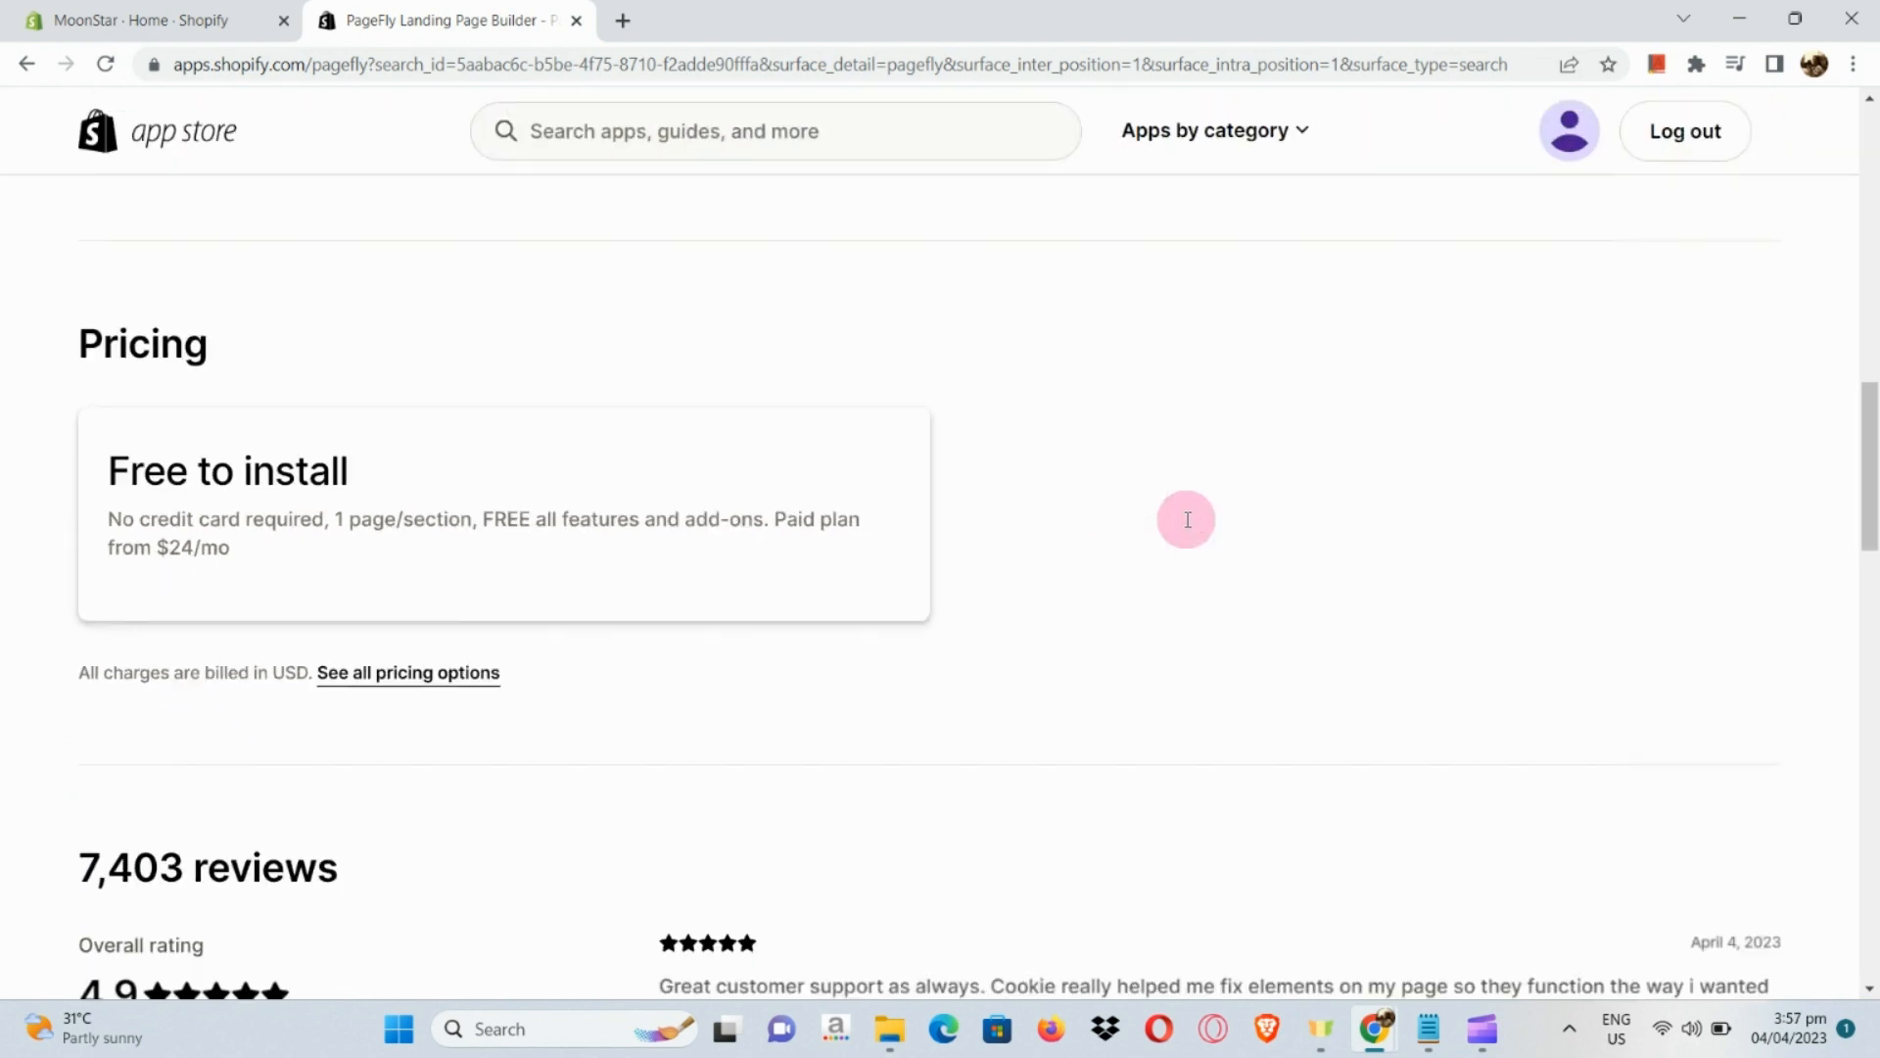
mouse_move(340, 672)
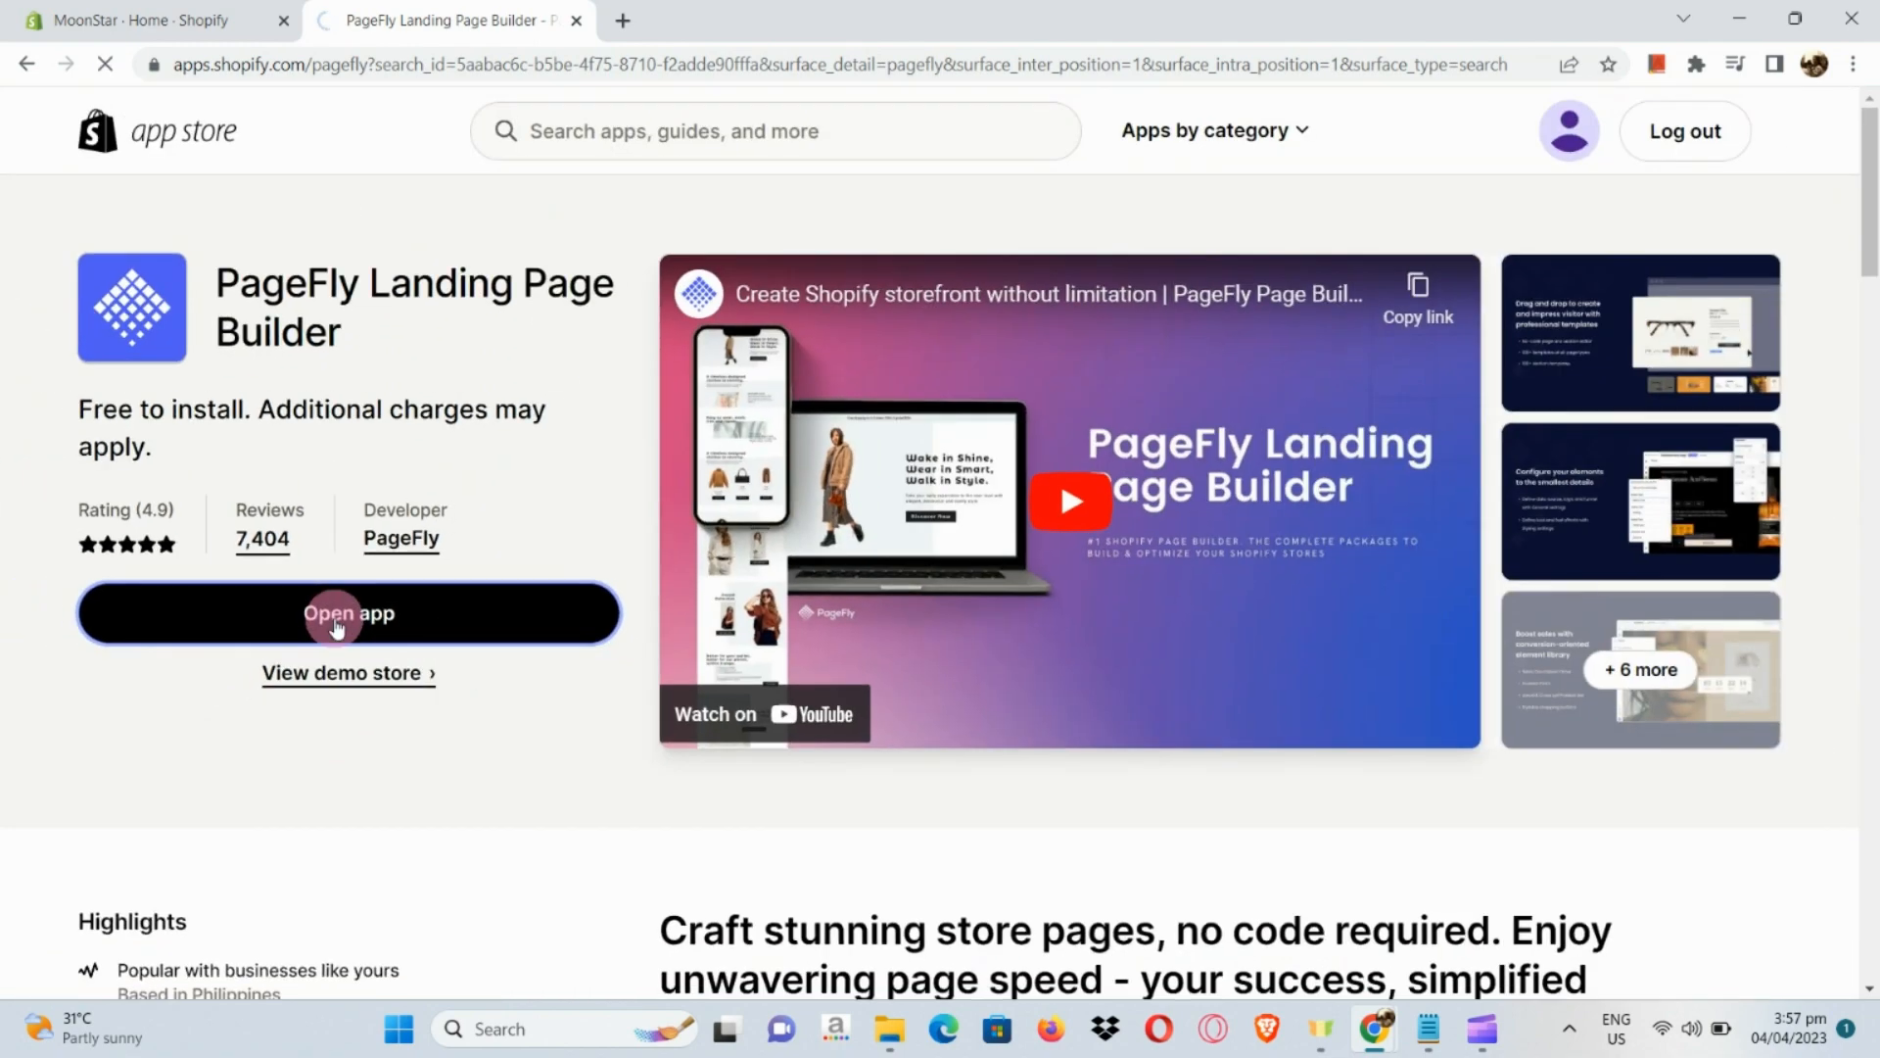
Step: Launch PageFly from its listing and show the Pages submenu of page types
click(348, 613)
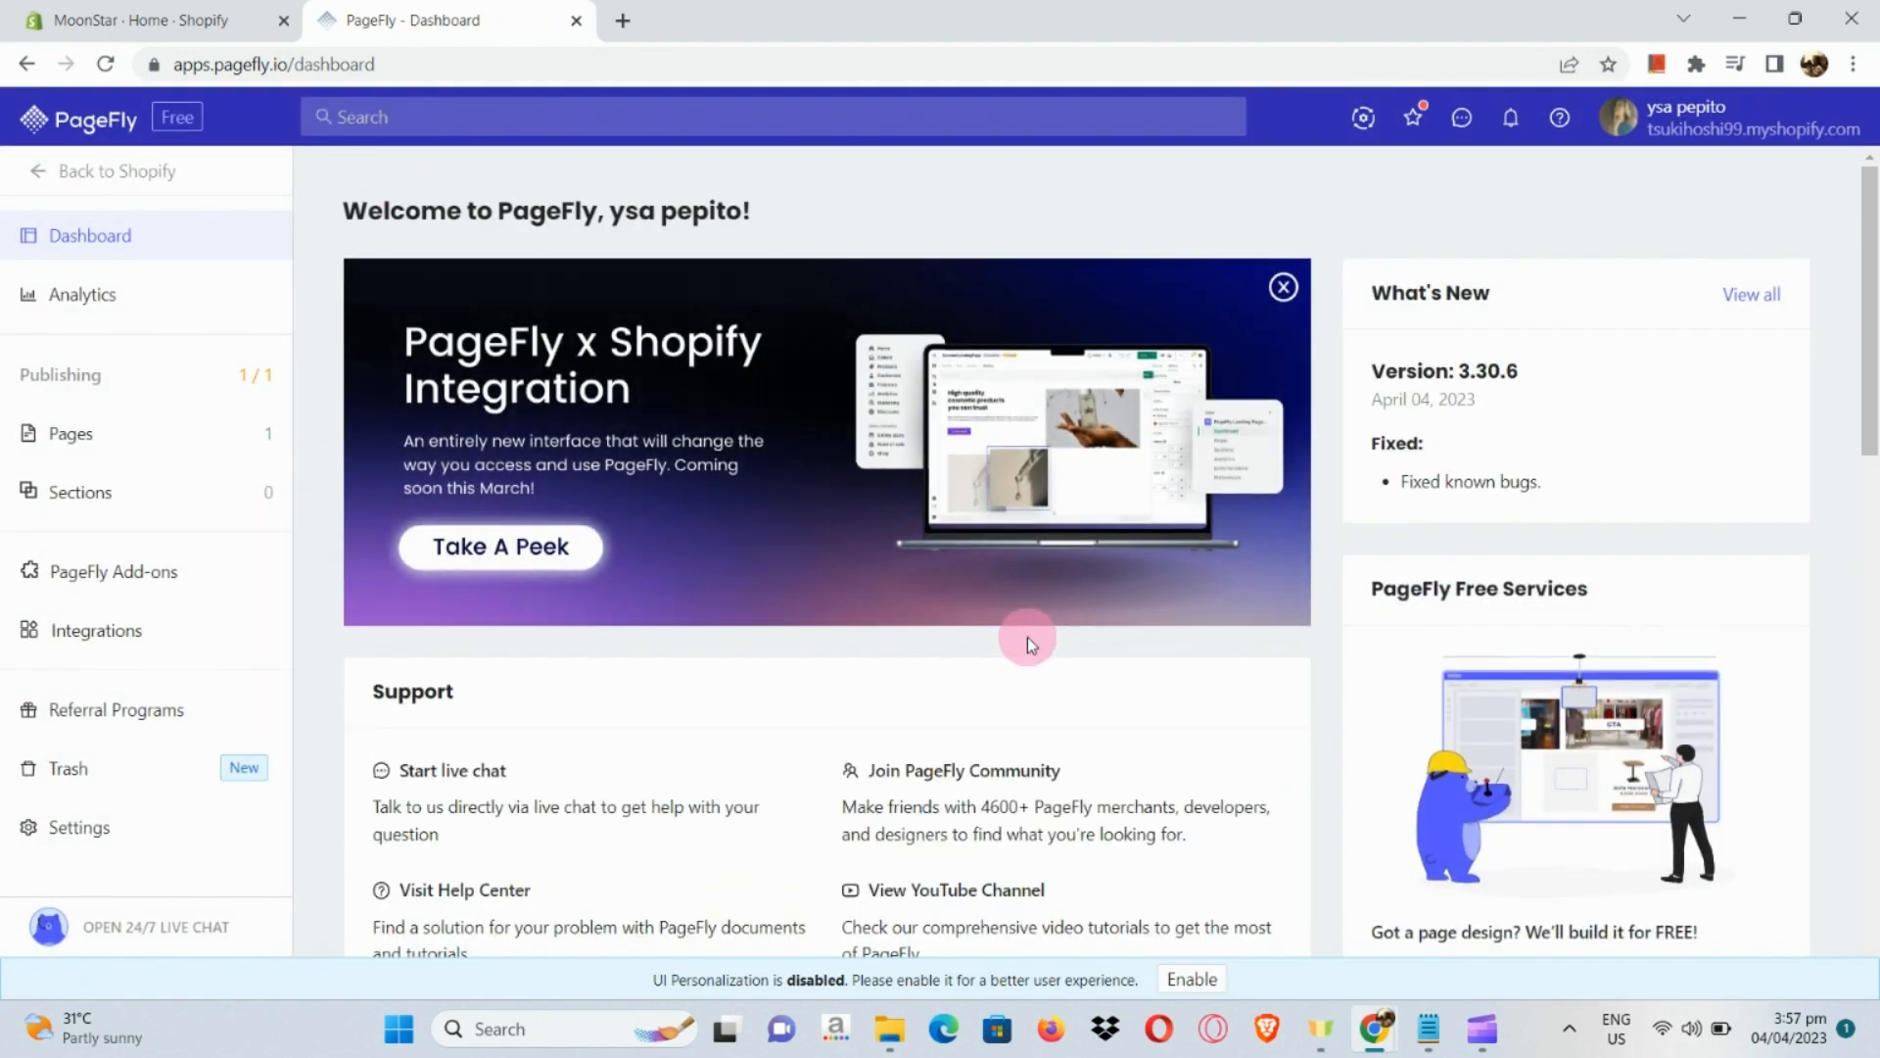
scroll(down, 3)
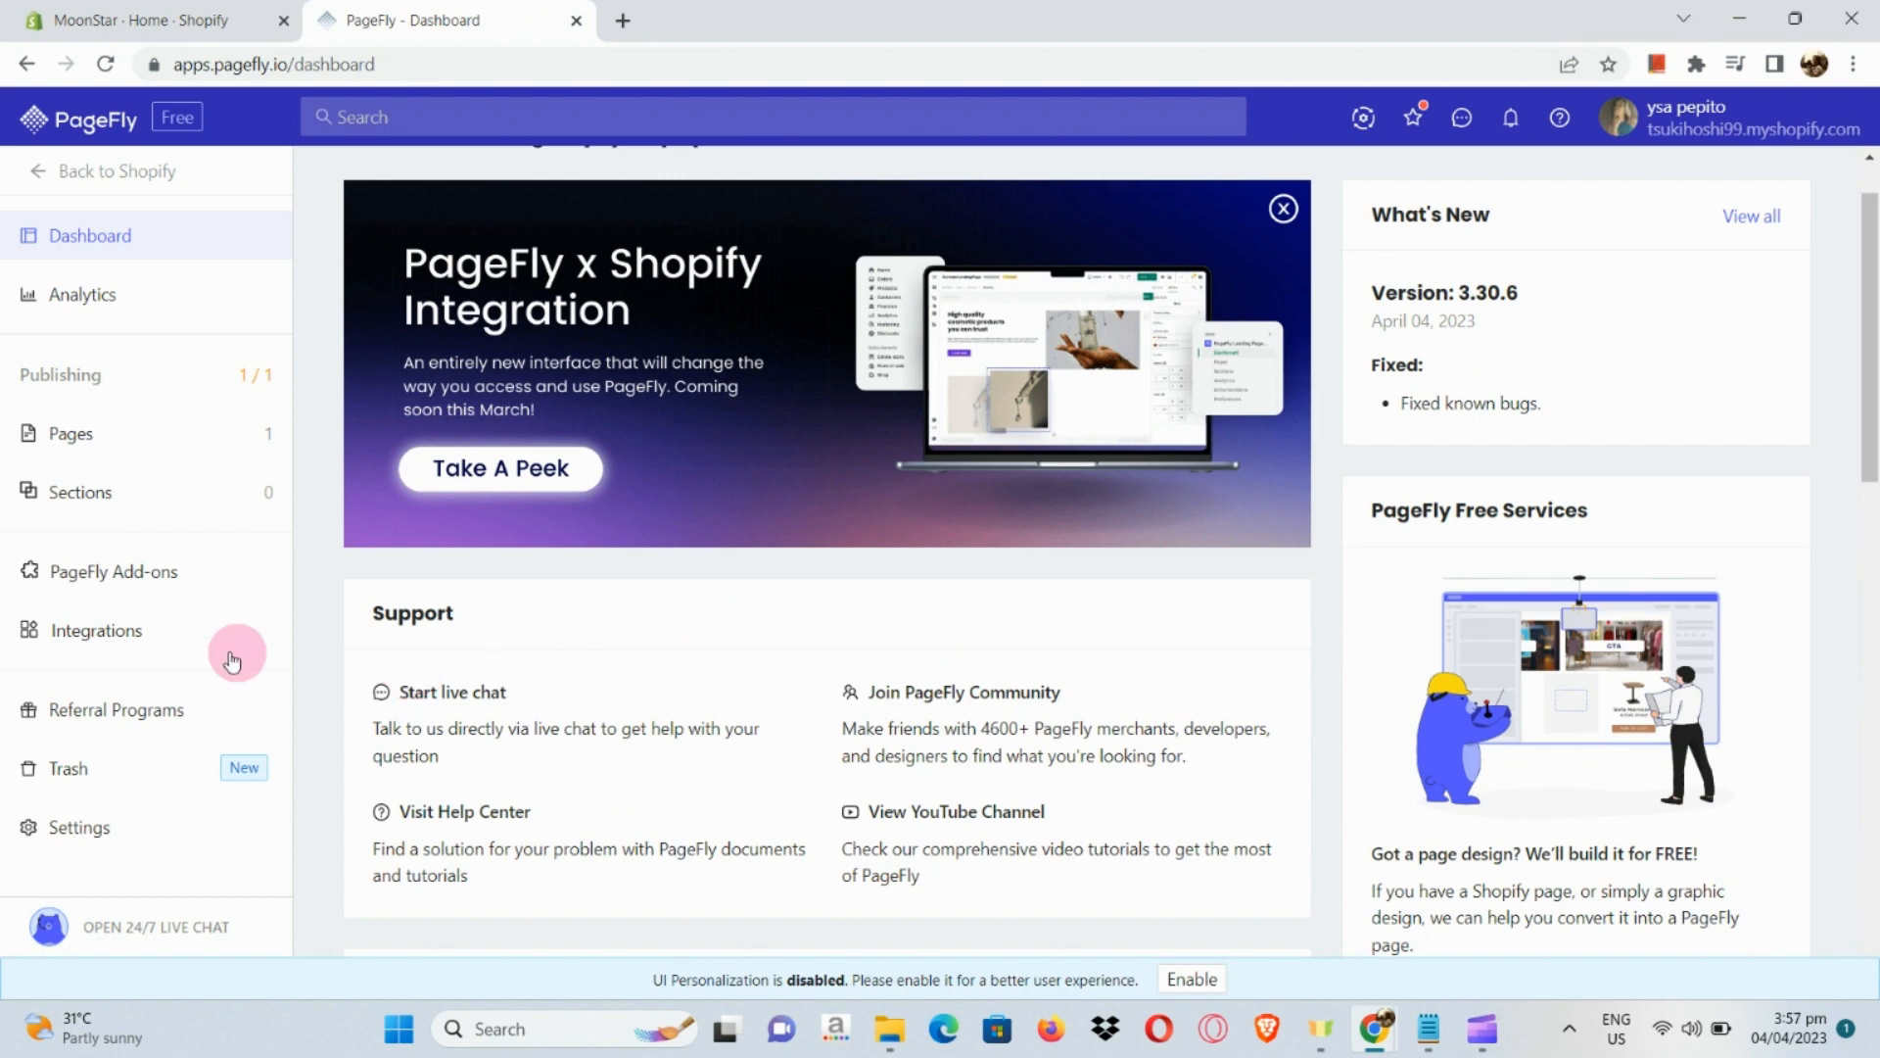
mouse_move(183, 468)
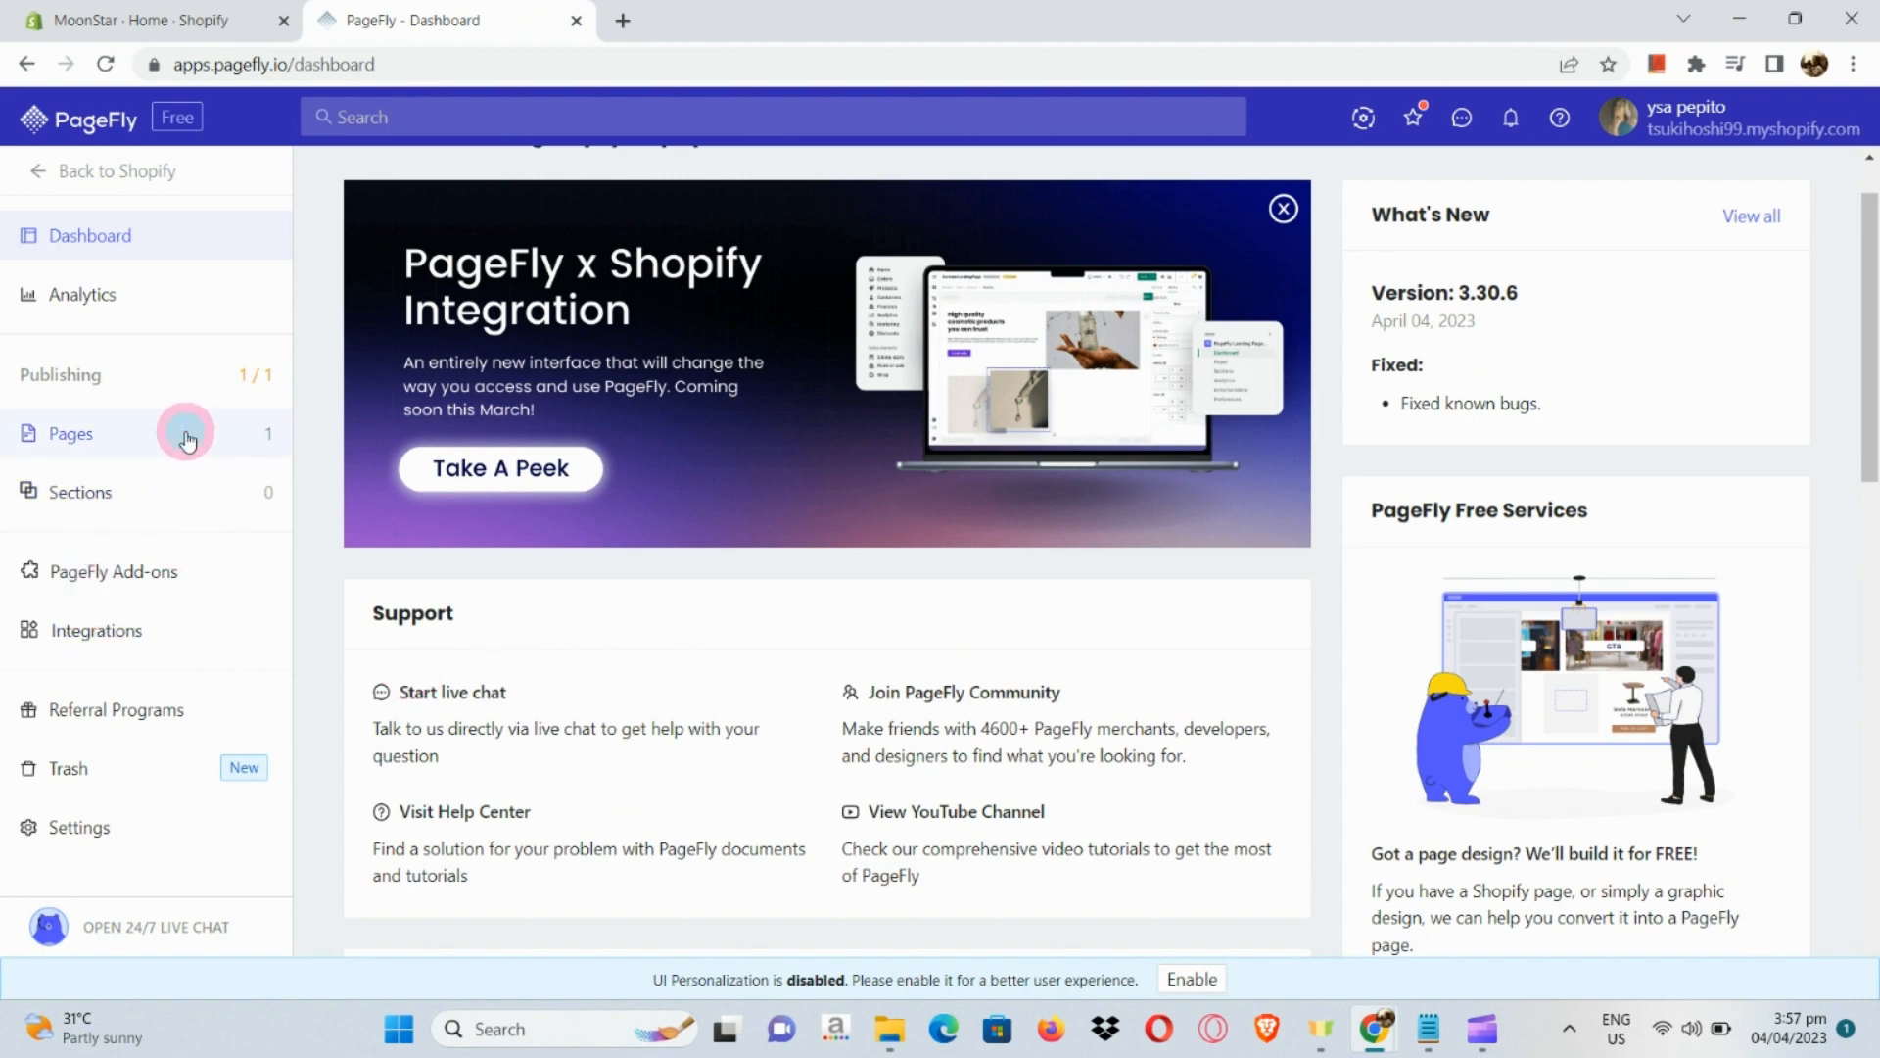
click(69, 433)
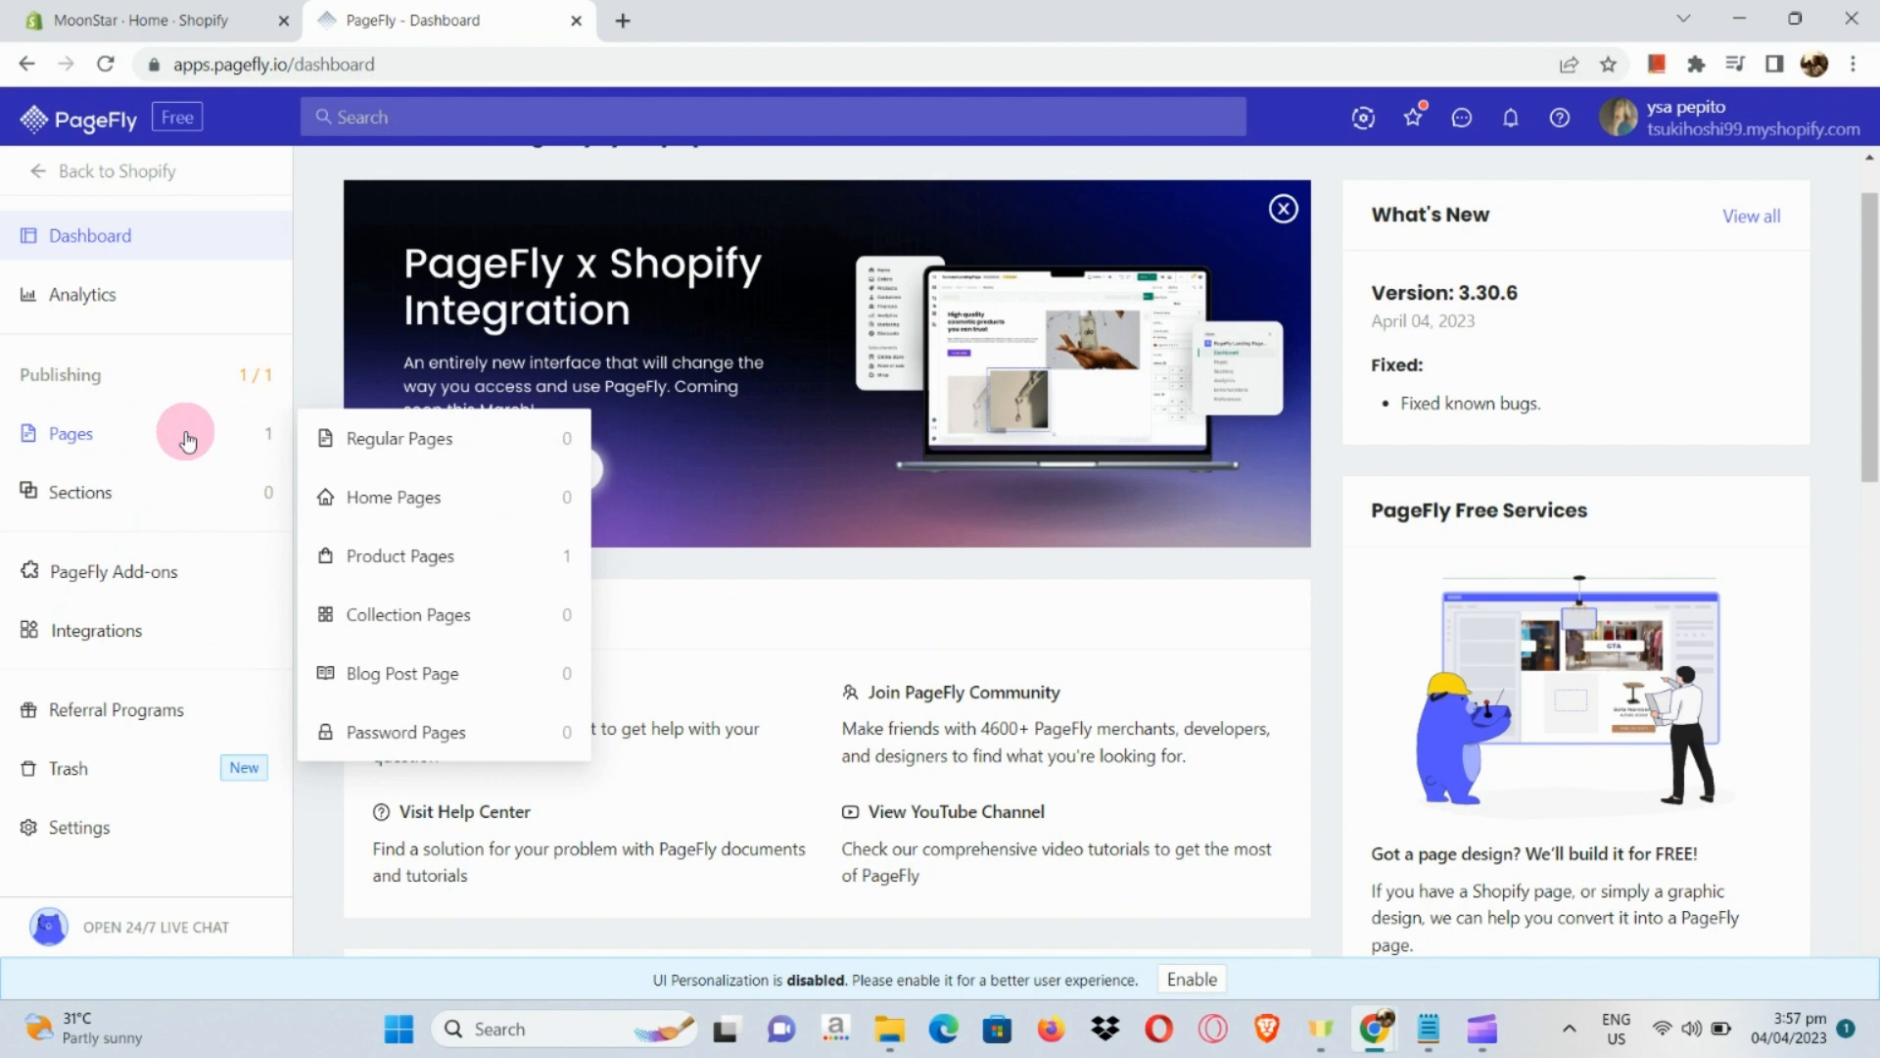
Step: Open PageFly's Home Pages listing to start a page from a template
click(390, 496)
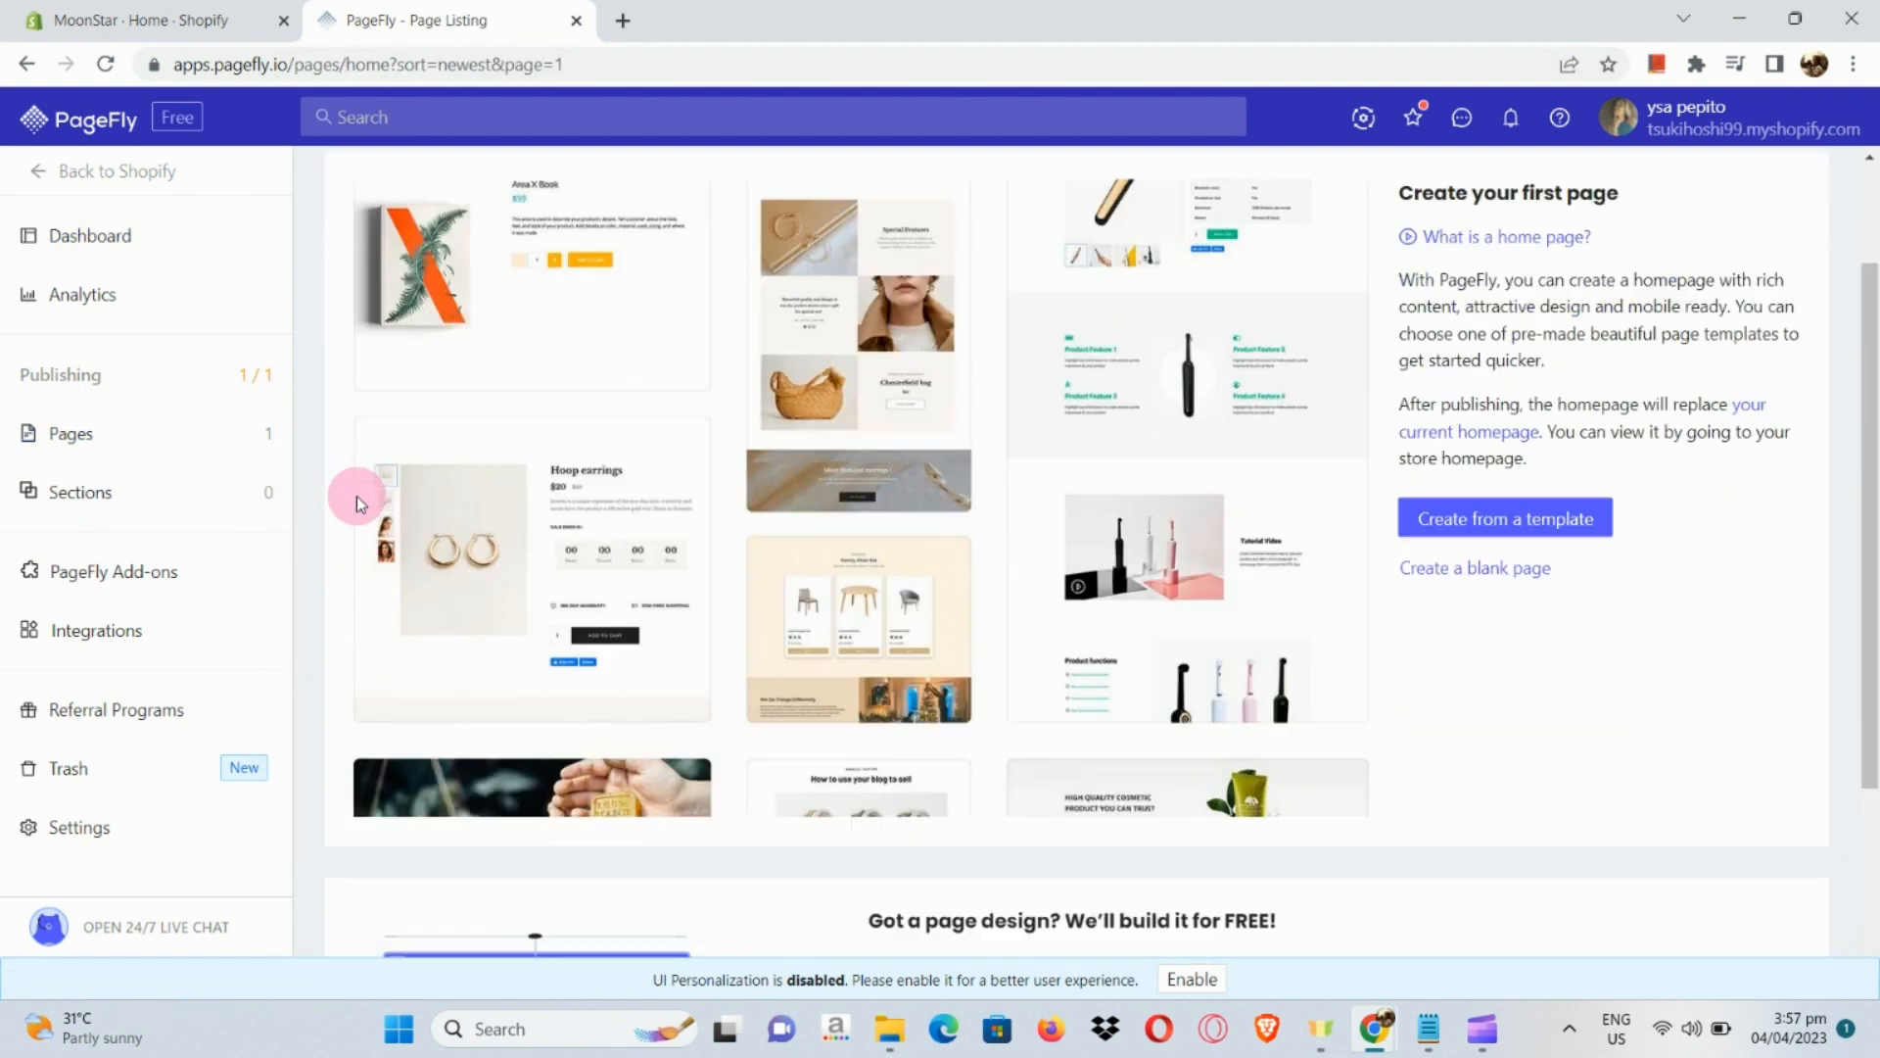
scroll(down, 3)
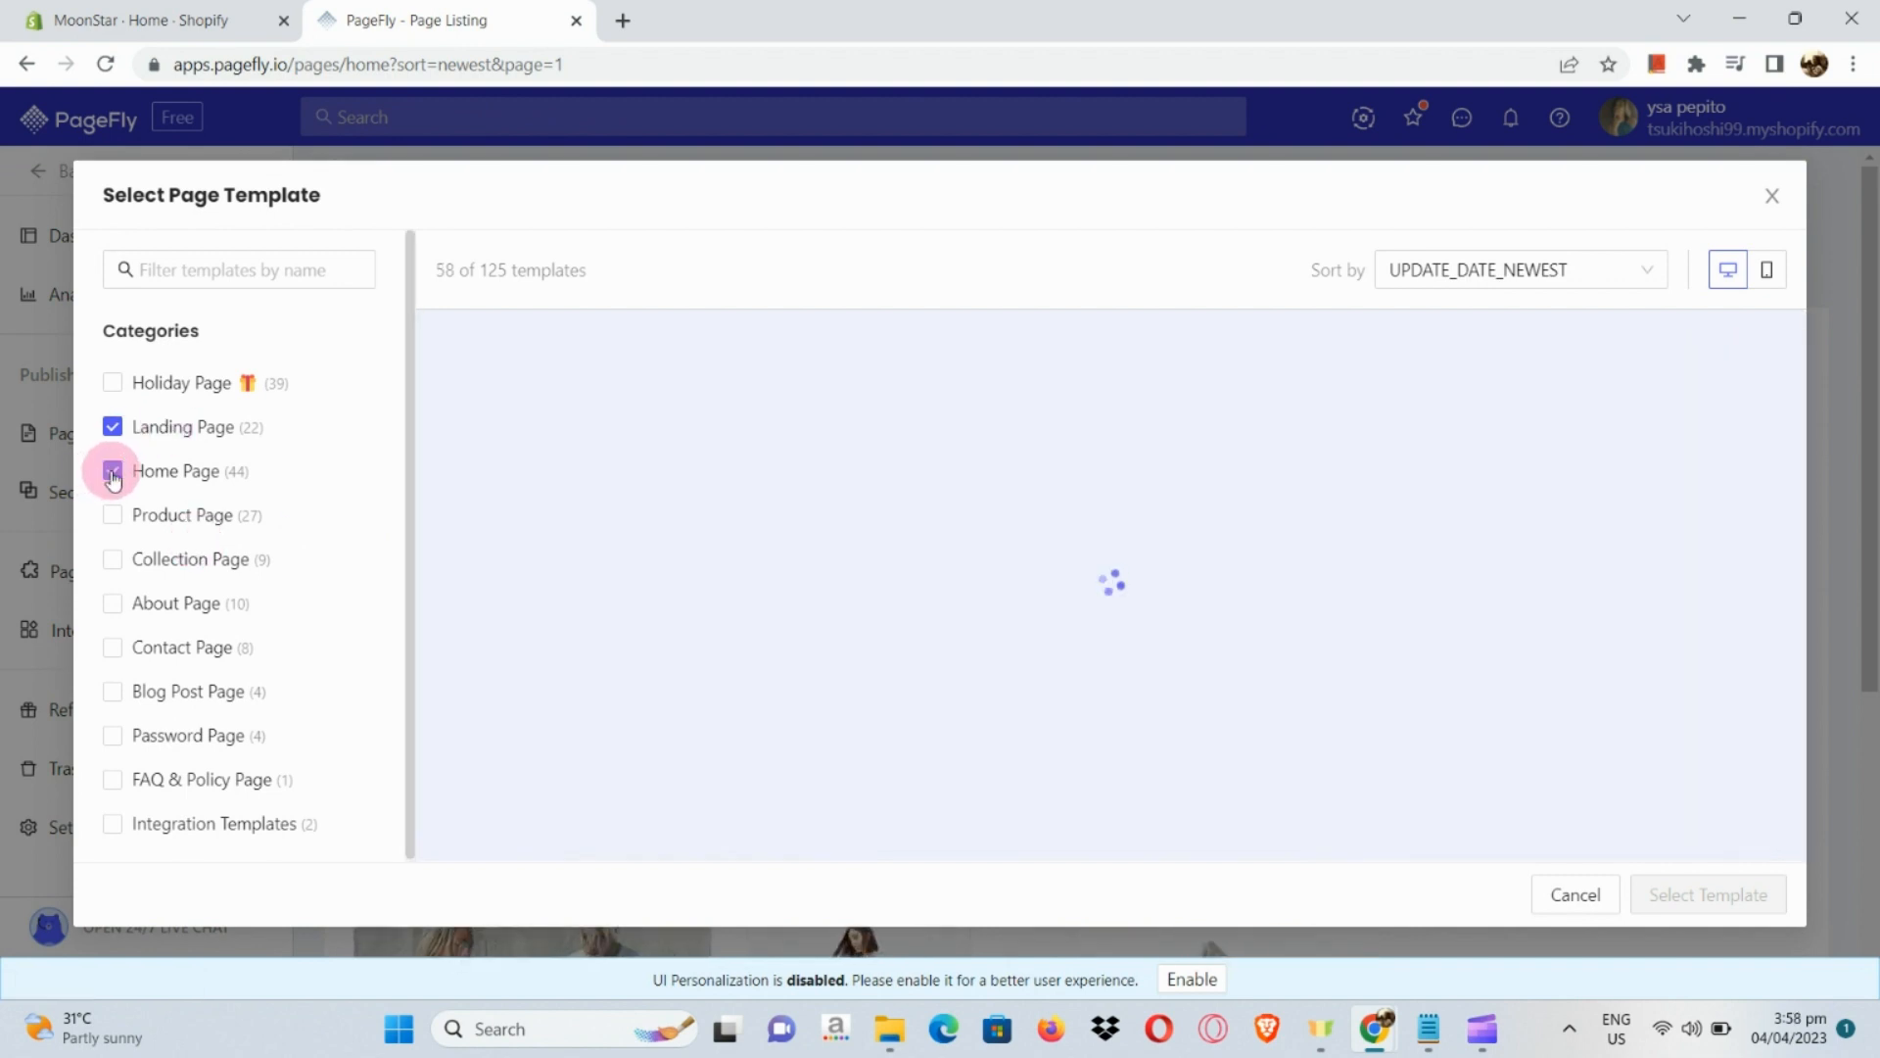
Step: Filter templates to Landing Page and select the Sales Promotion - Valentine template
click(112, 470)
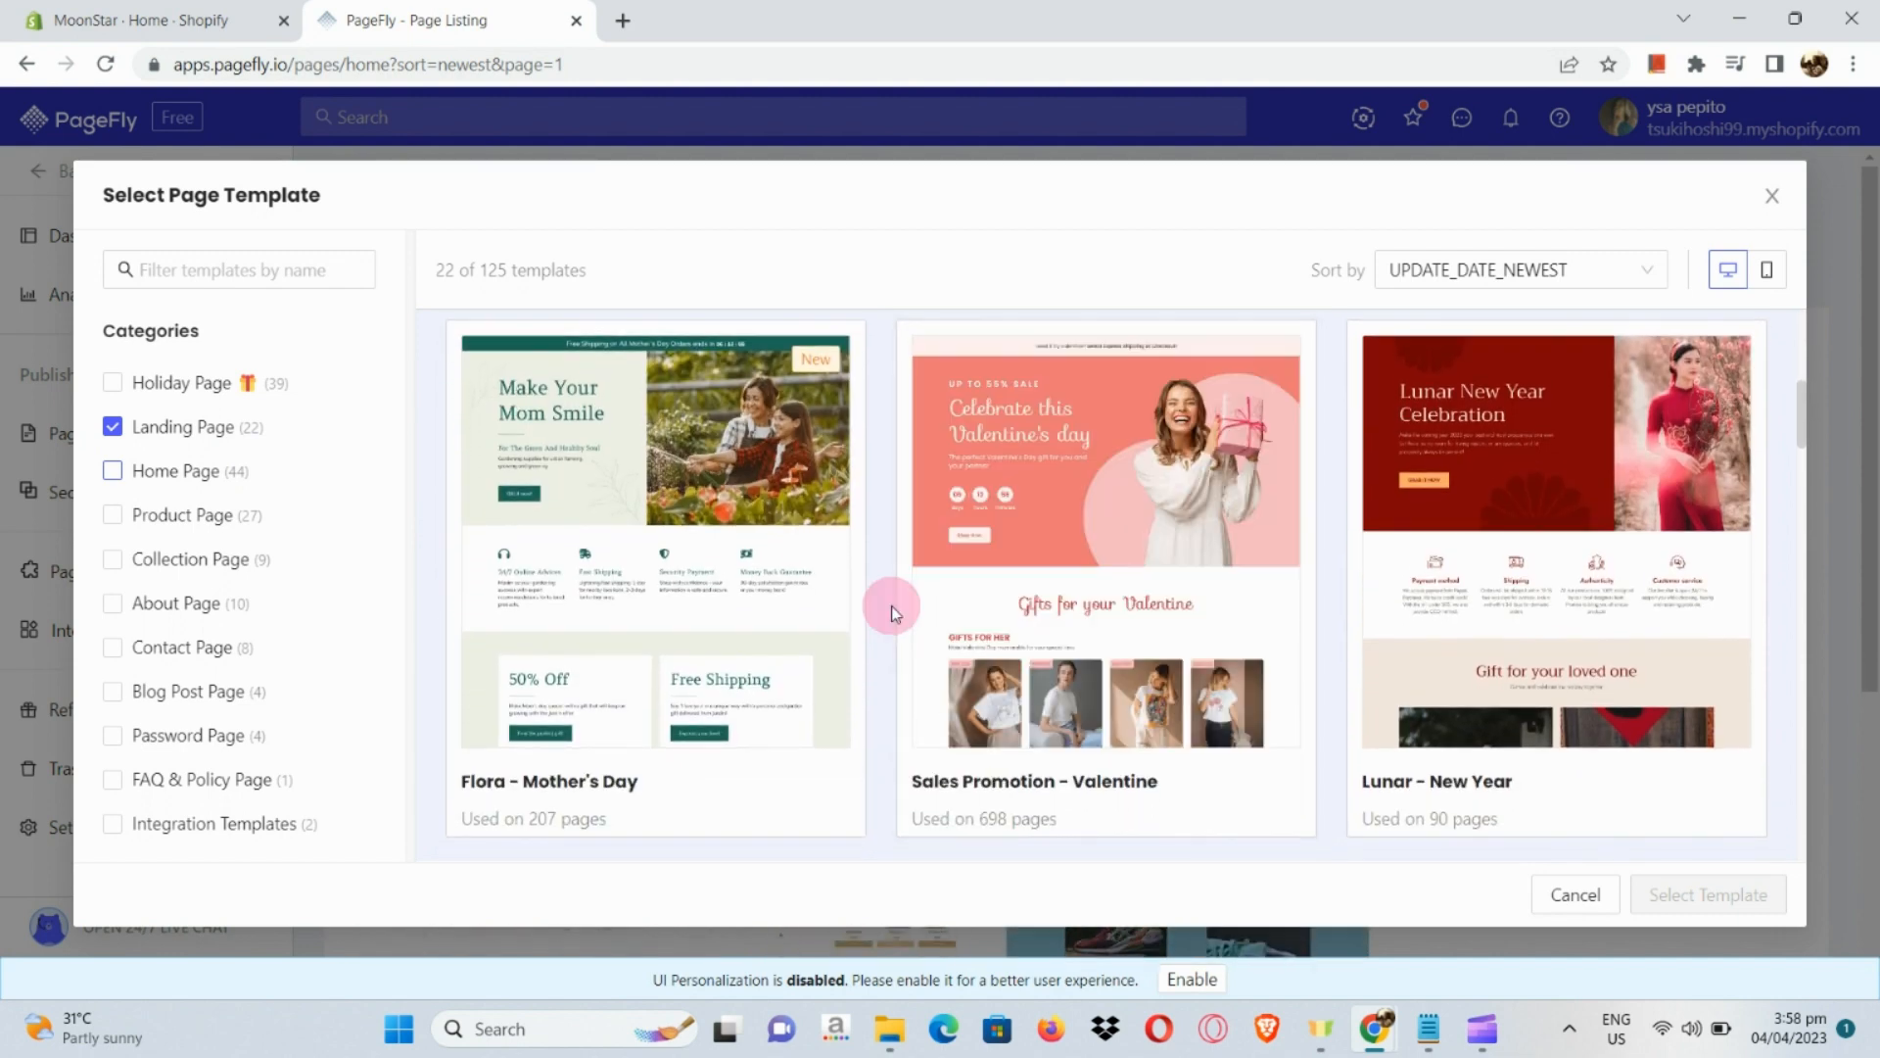
scroll(down, 3)
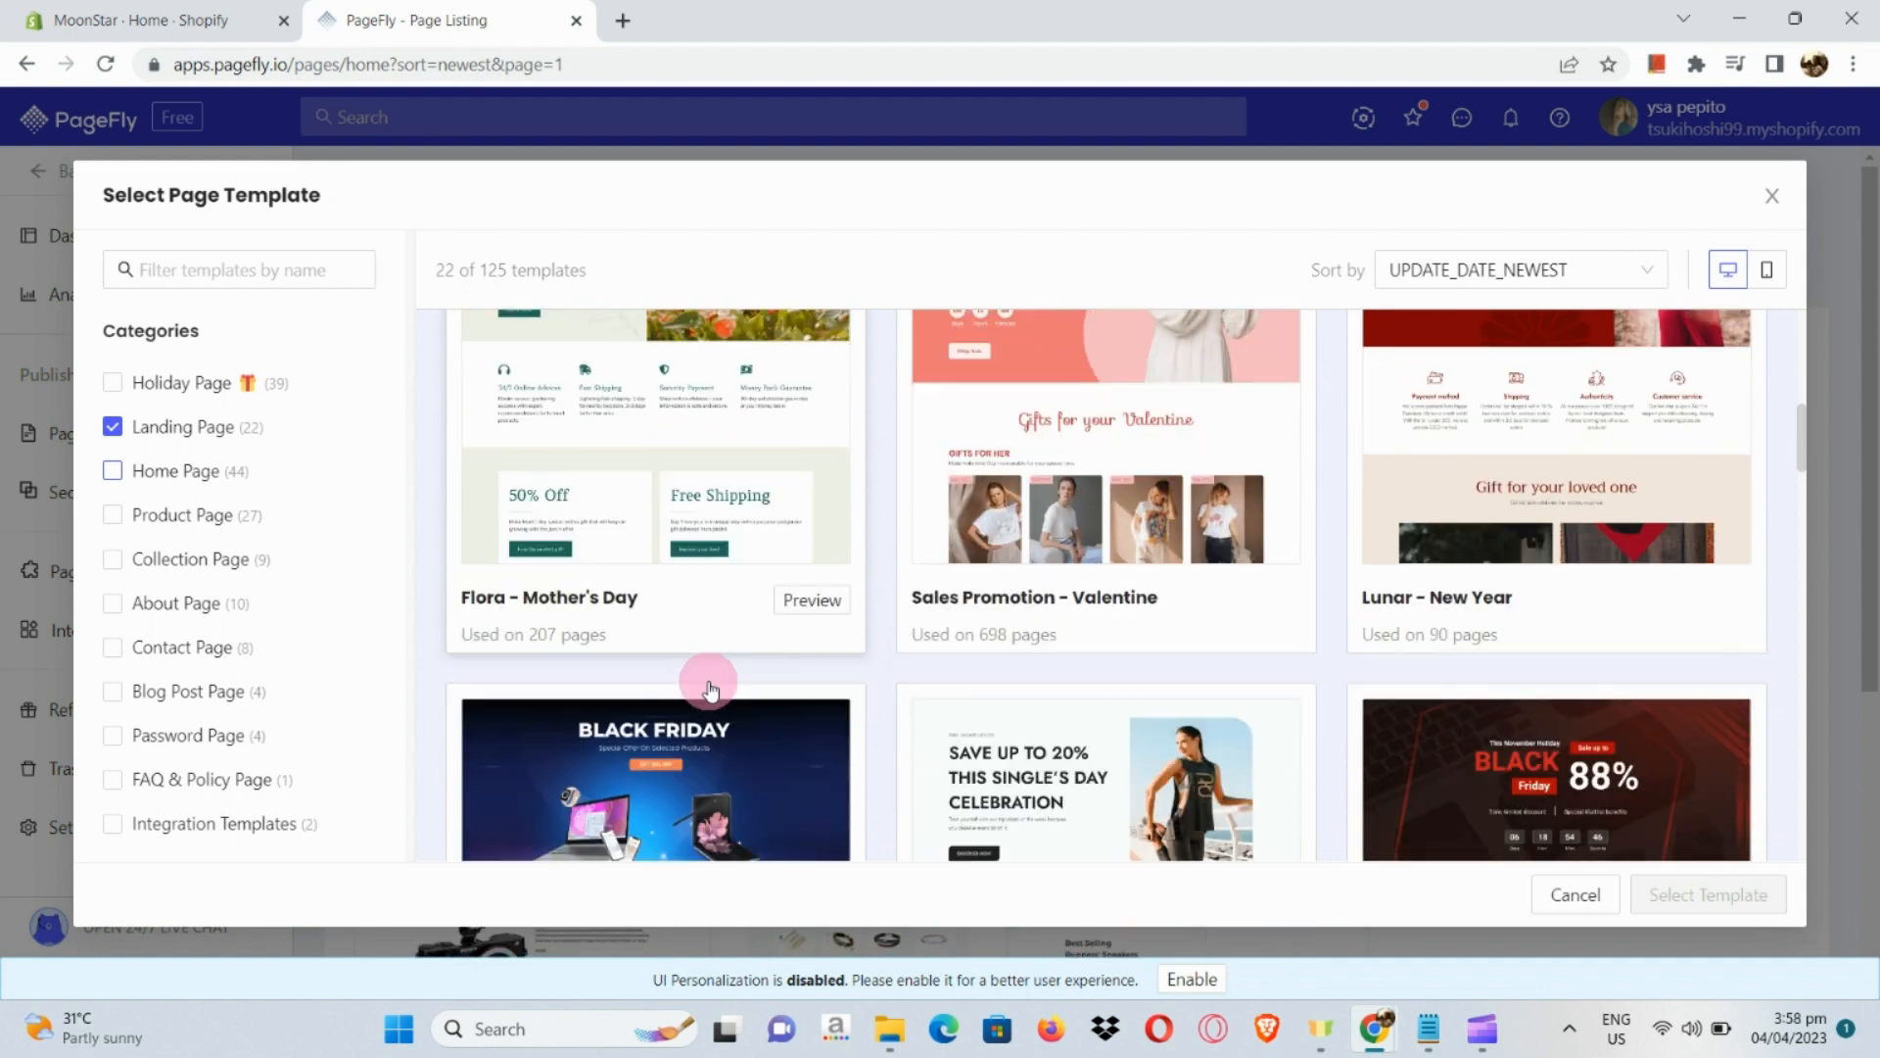
scroll(down, 3)
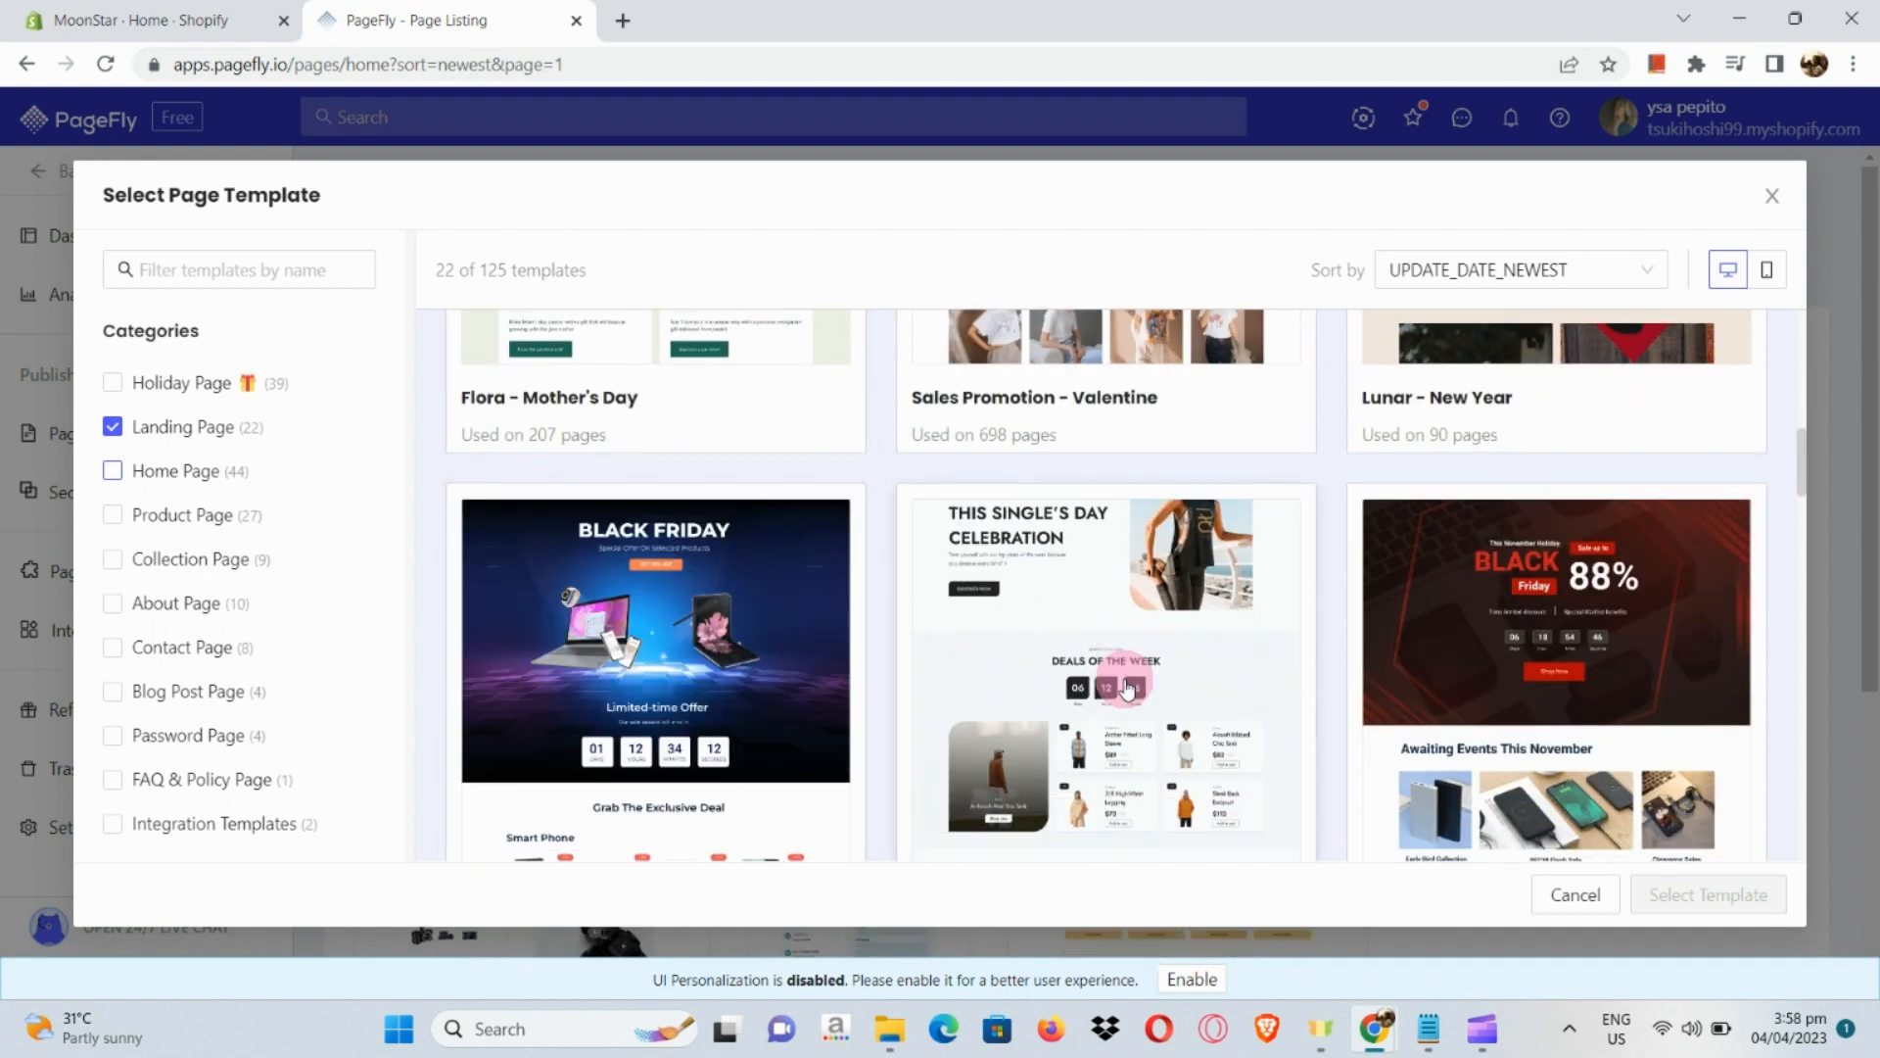
scroll(down, 3)
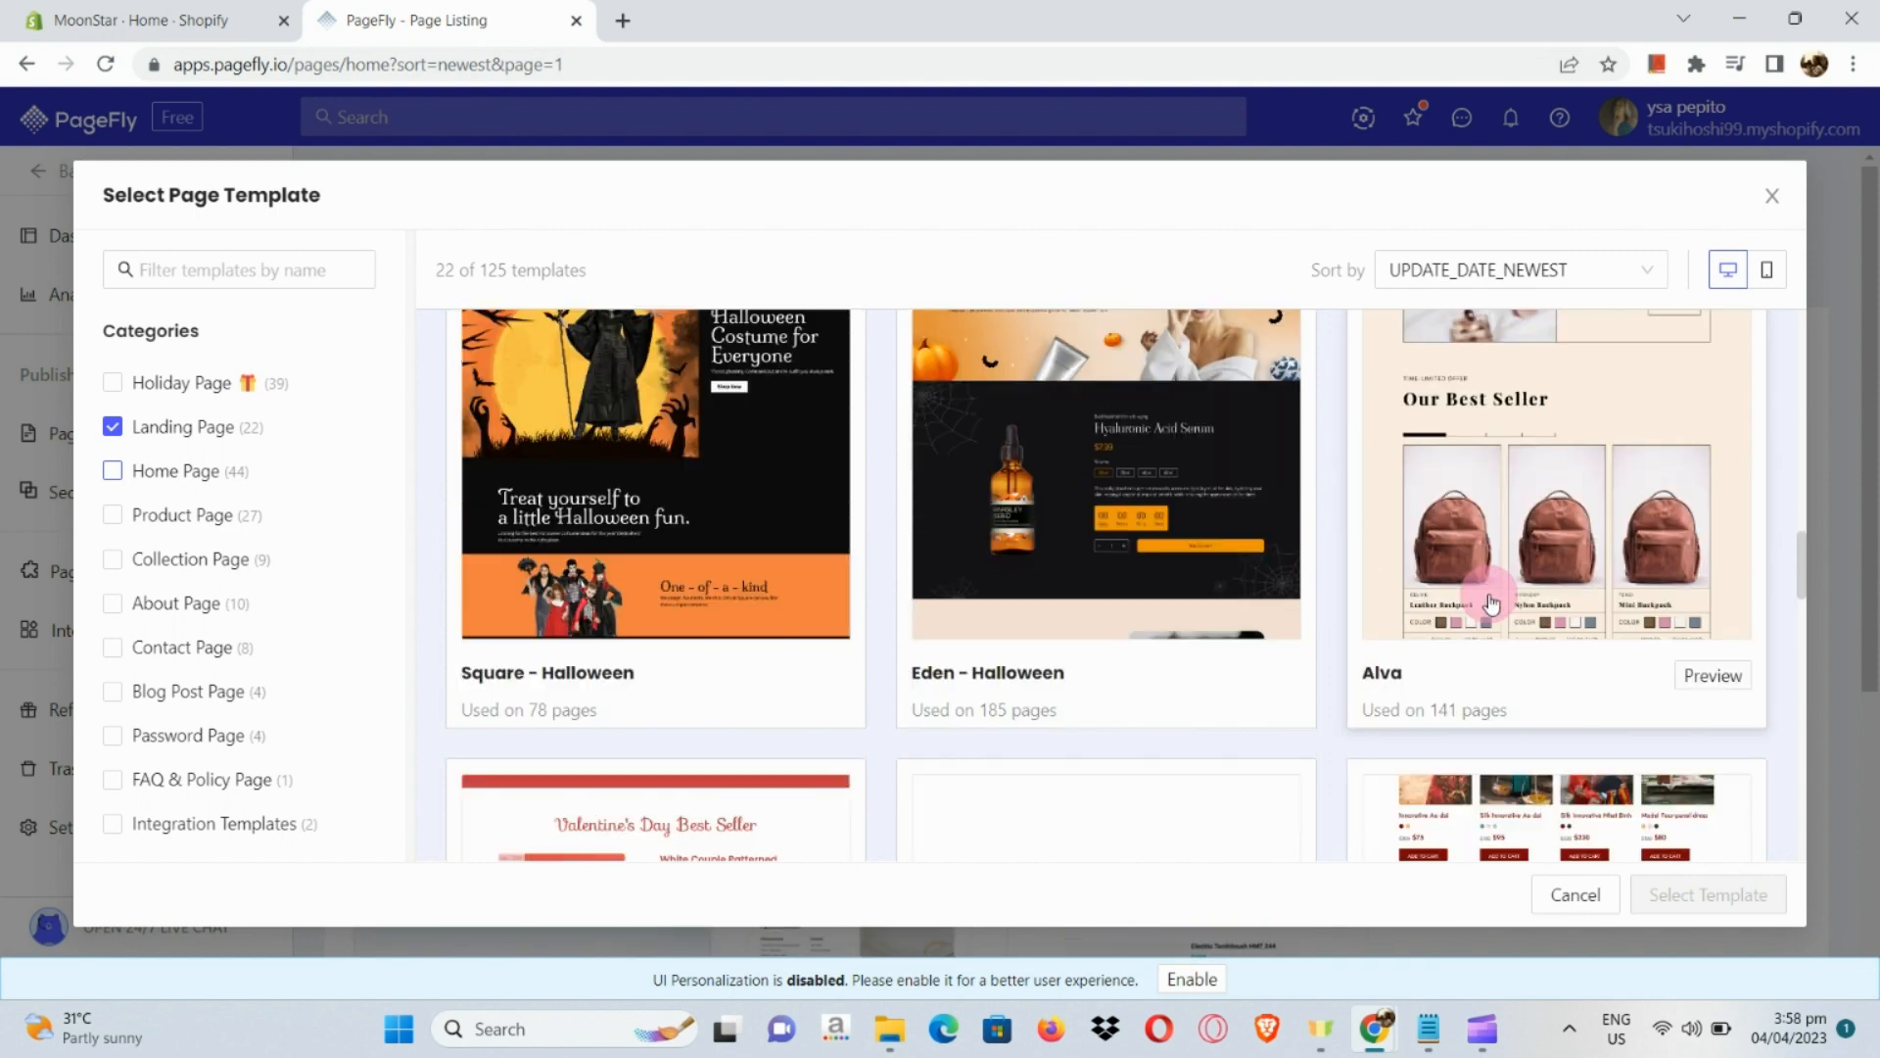
scroll(down, 3)
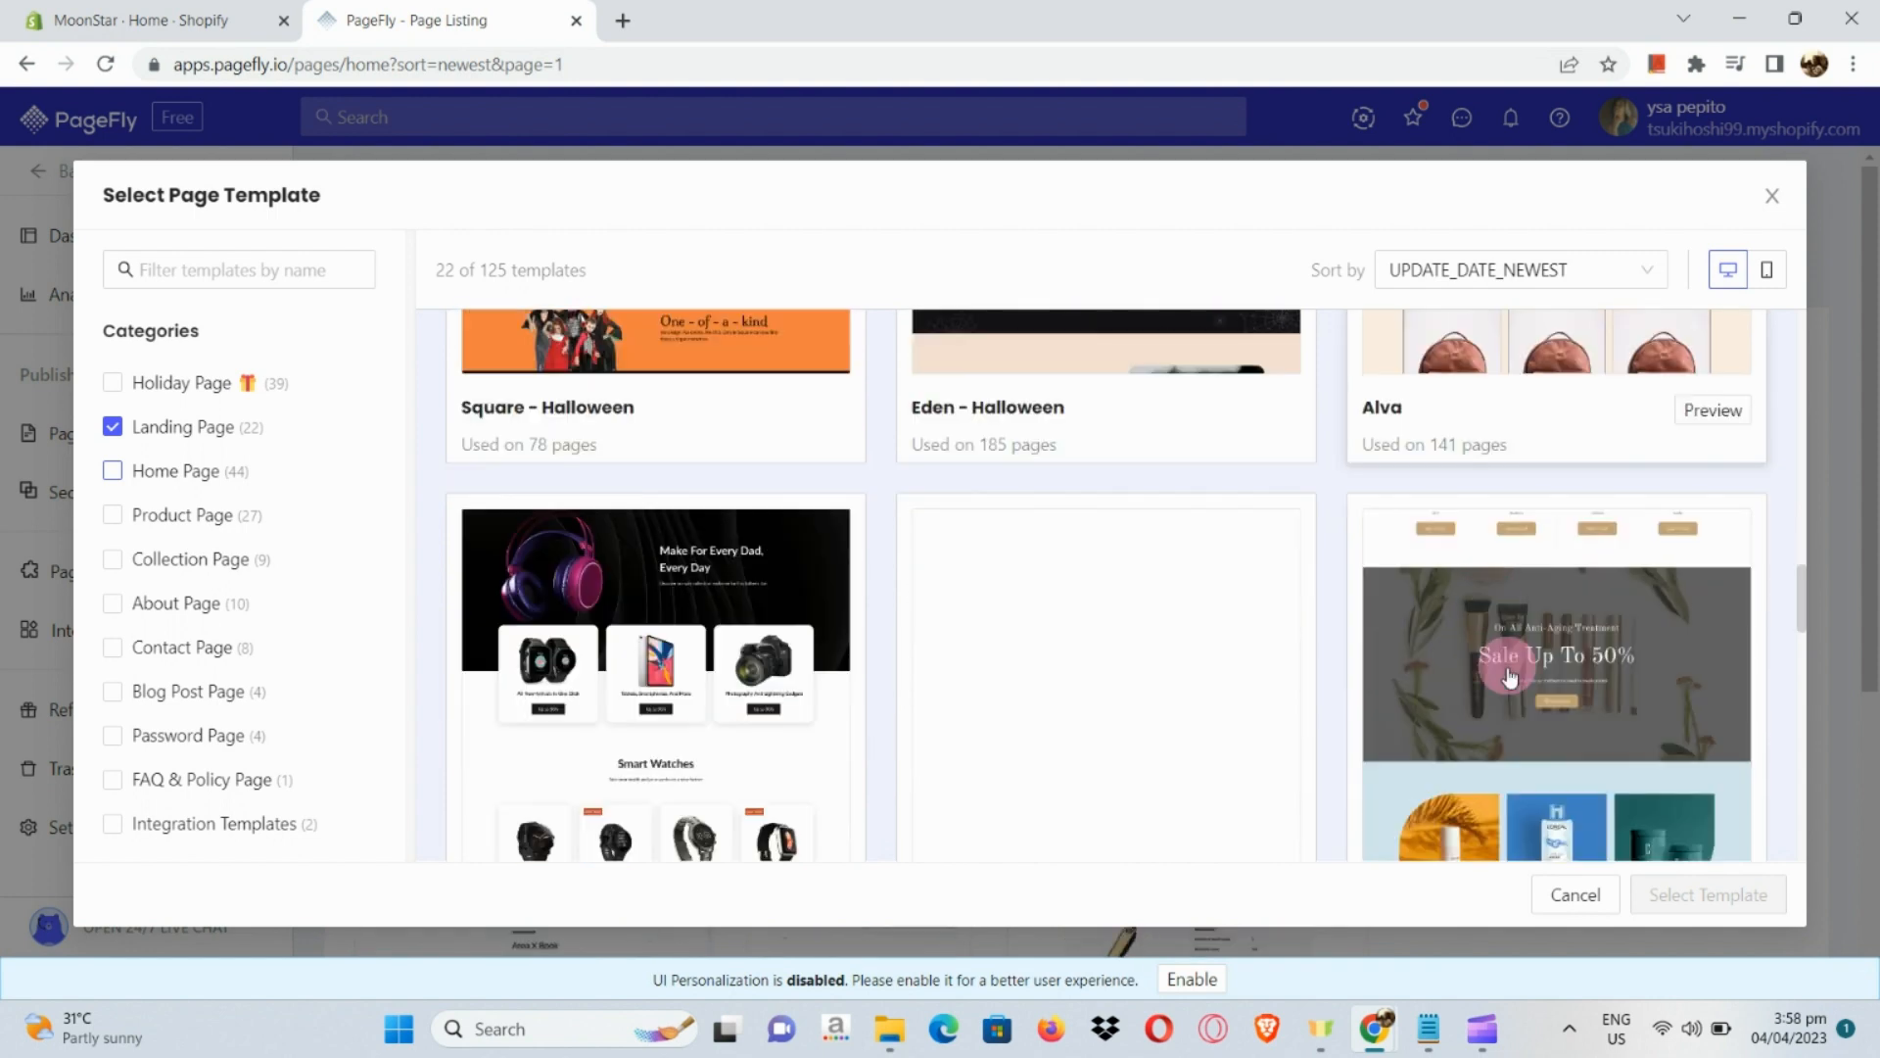
scroll(down, 3)
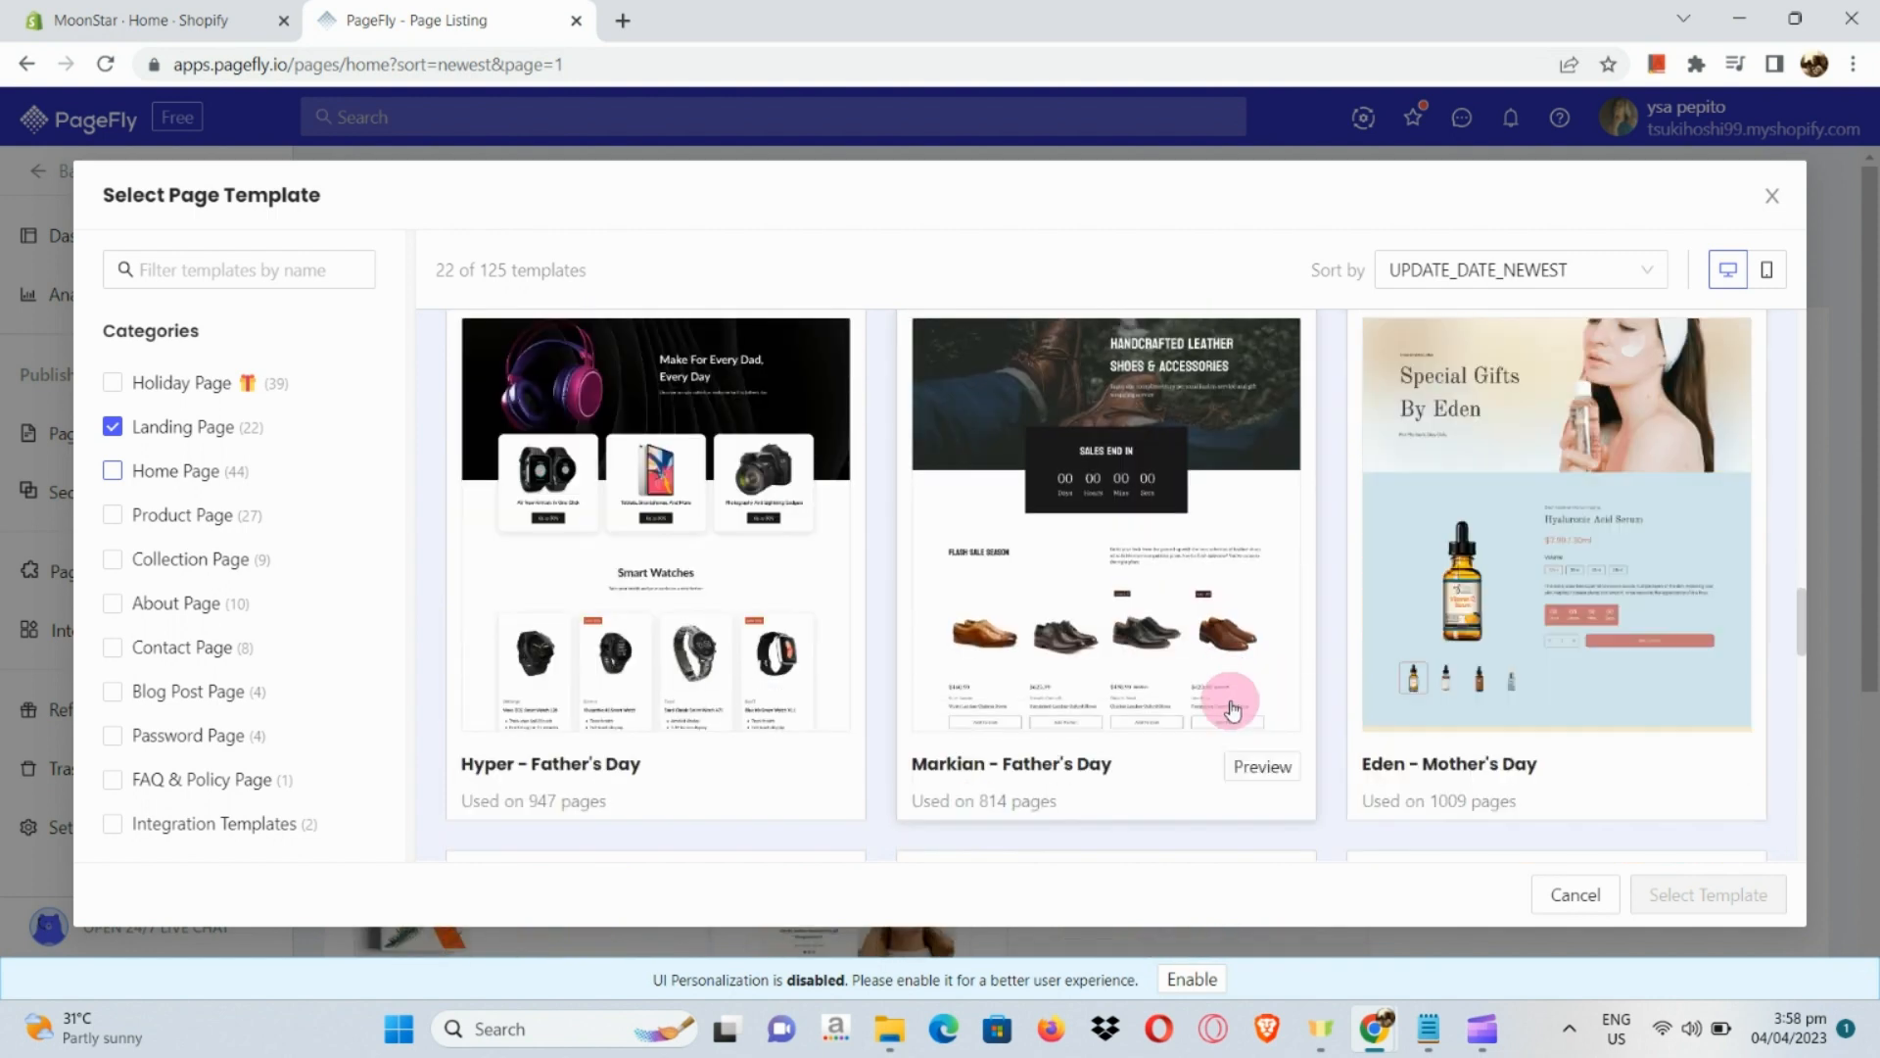
scroll(down, 3)
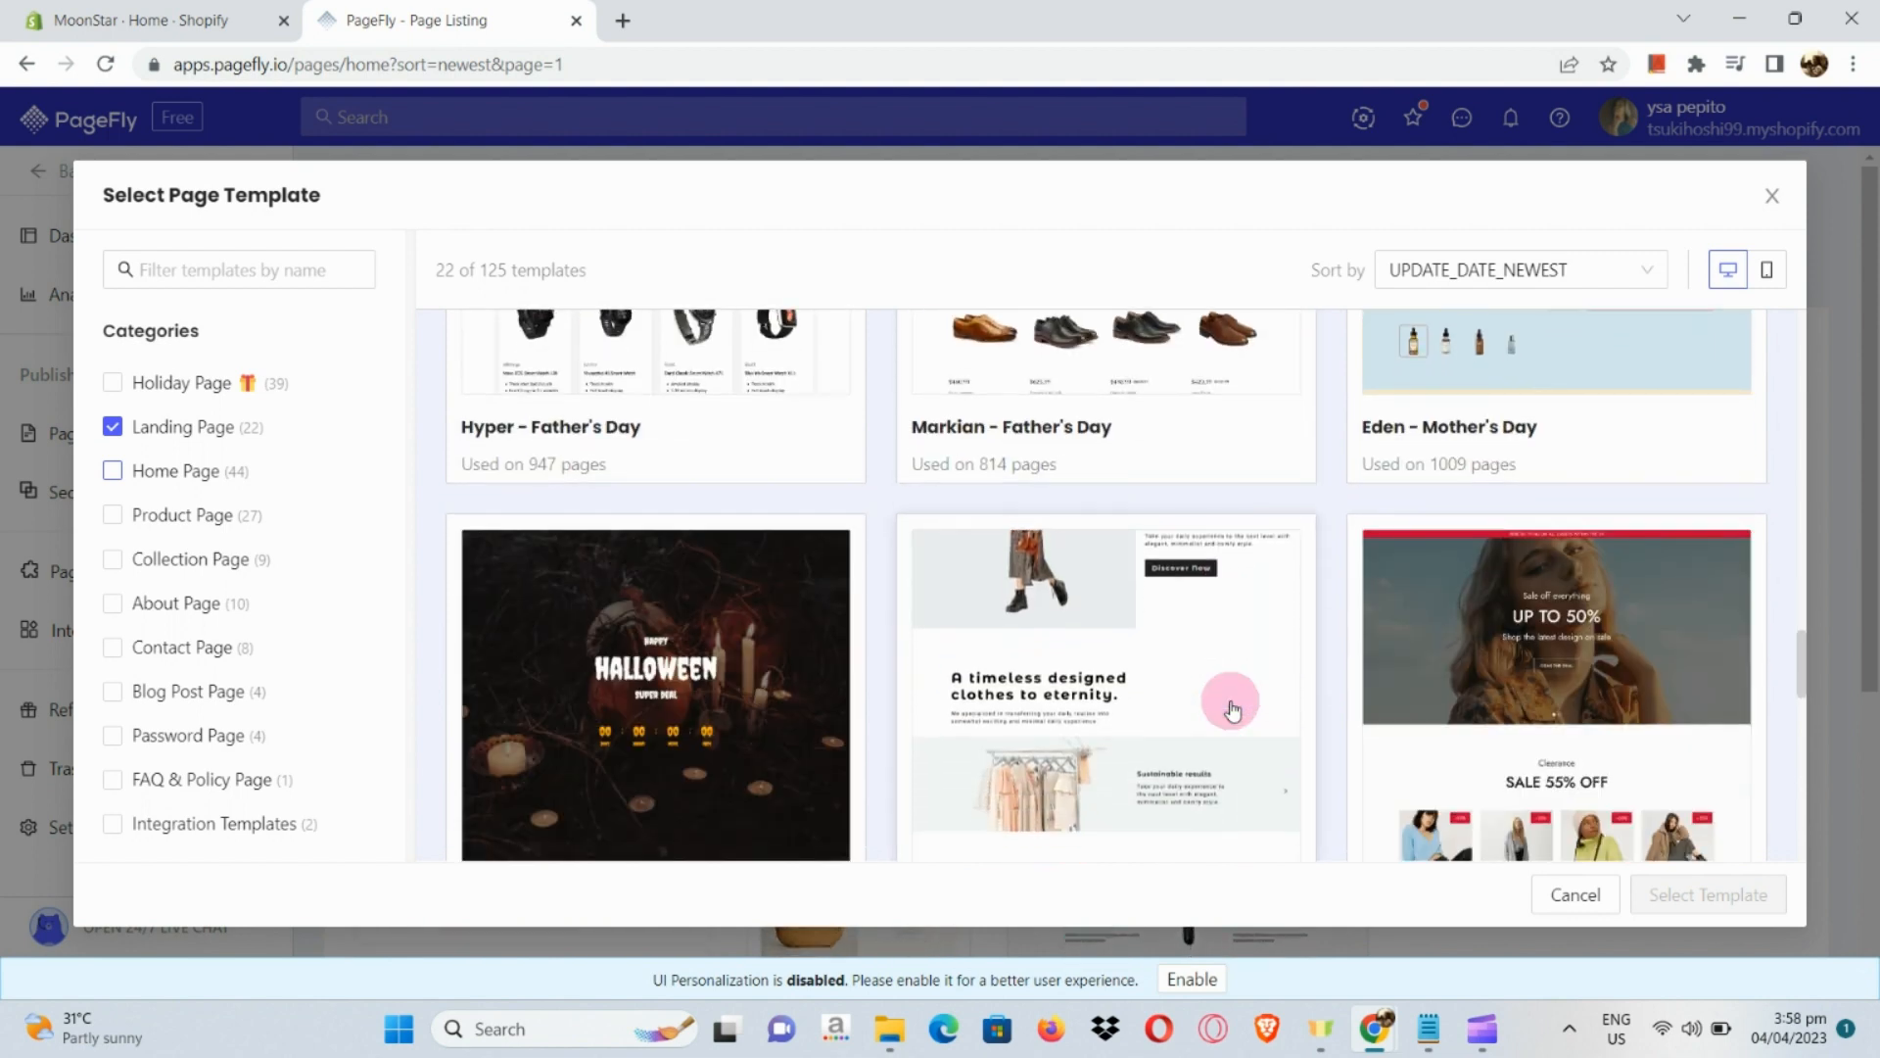
scroll(down, 3)
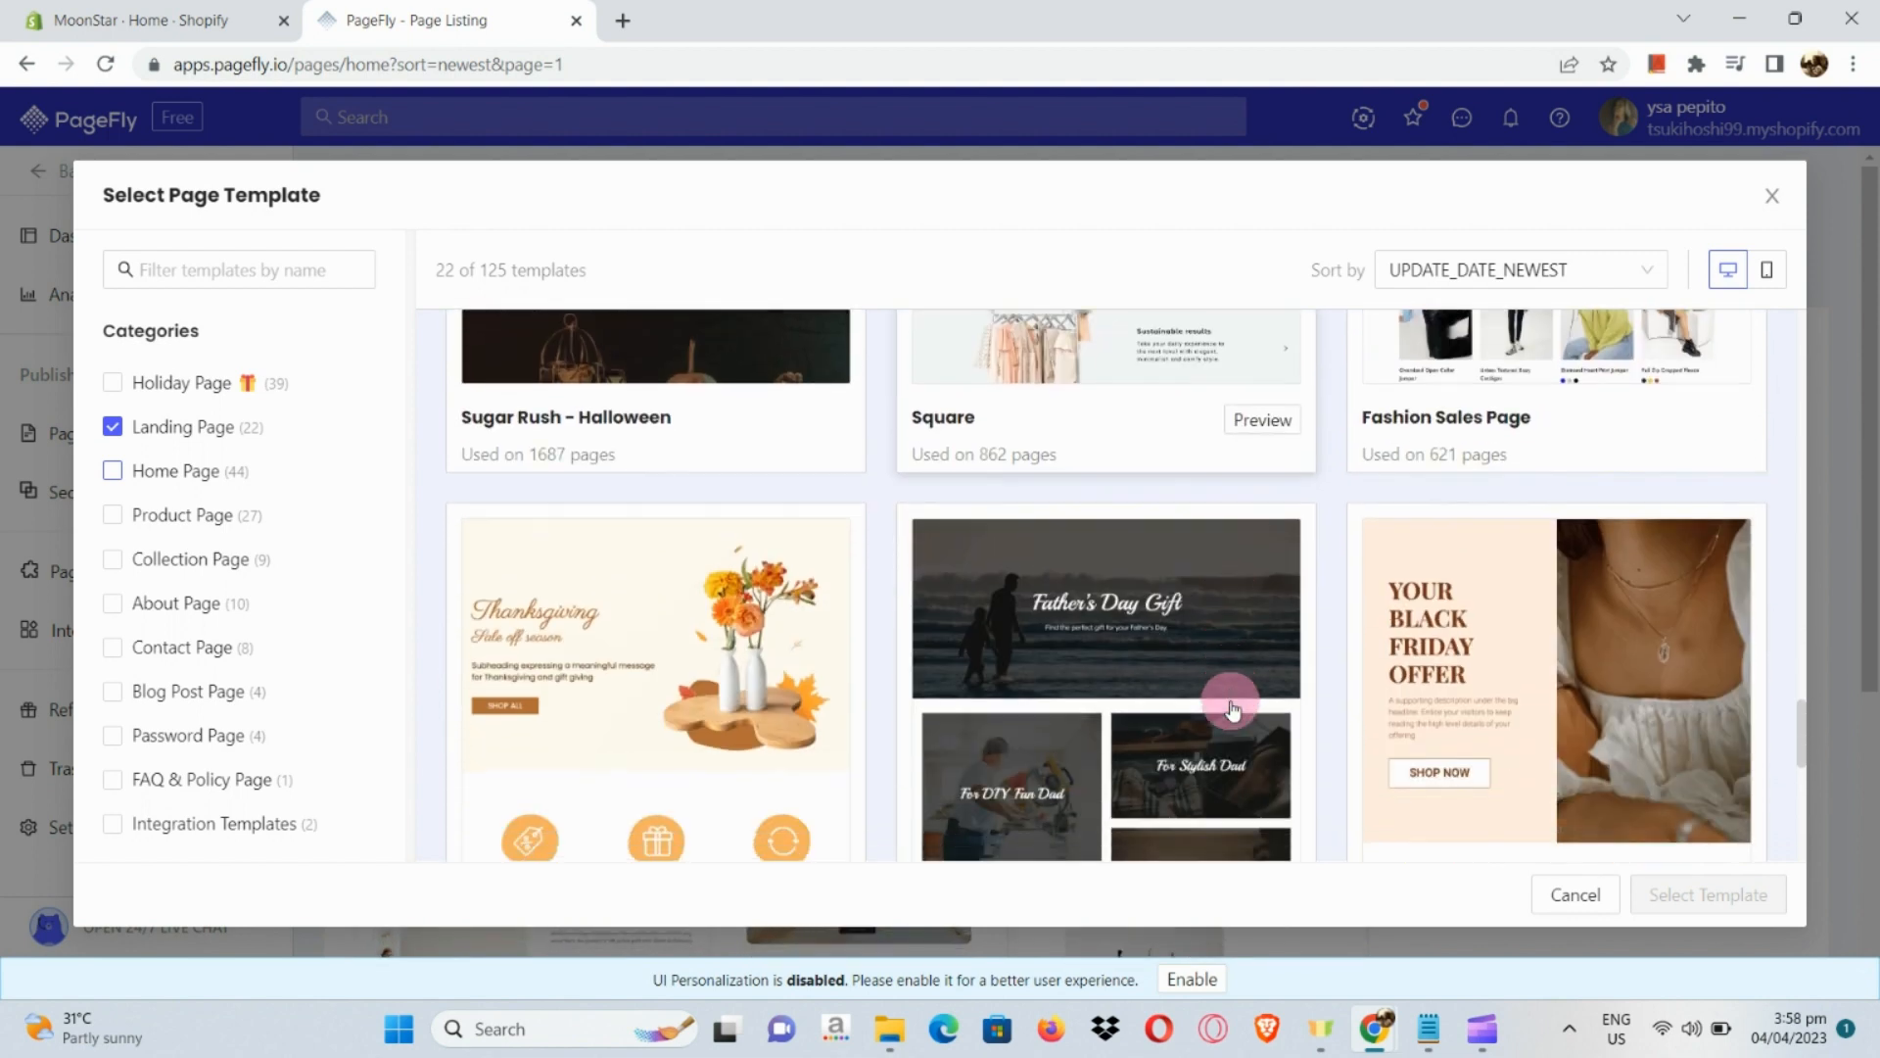
scroll(down, 3)
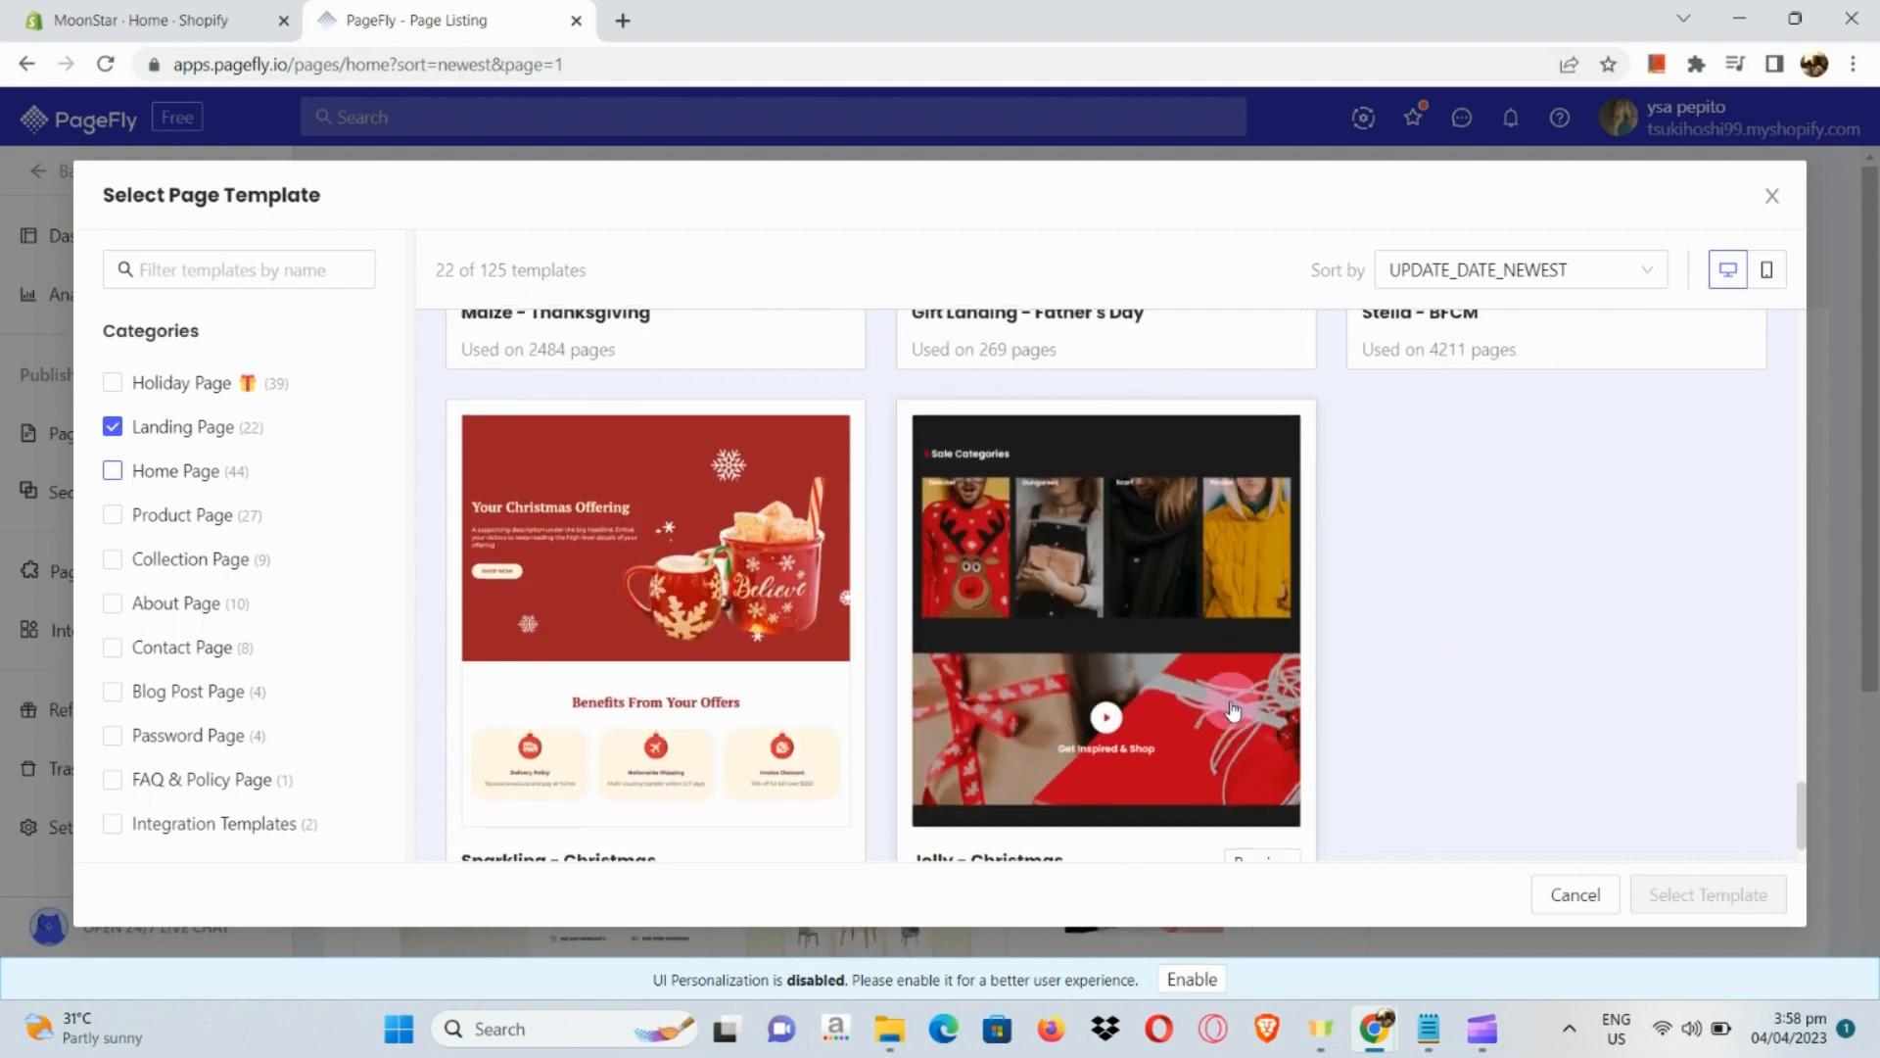
scroll(down, 3)
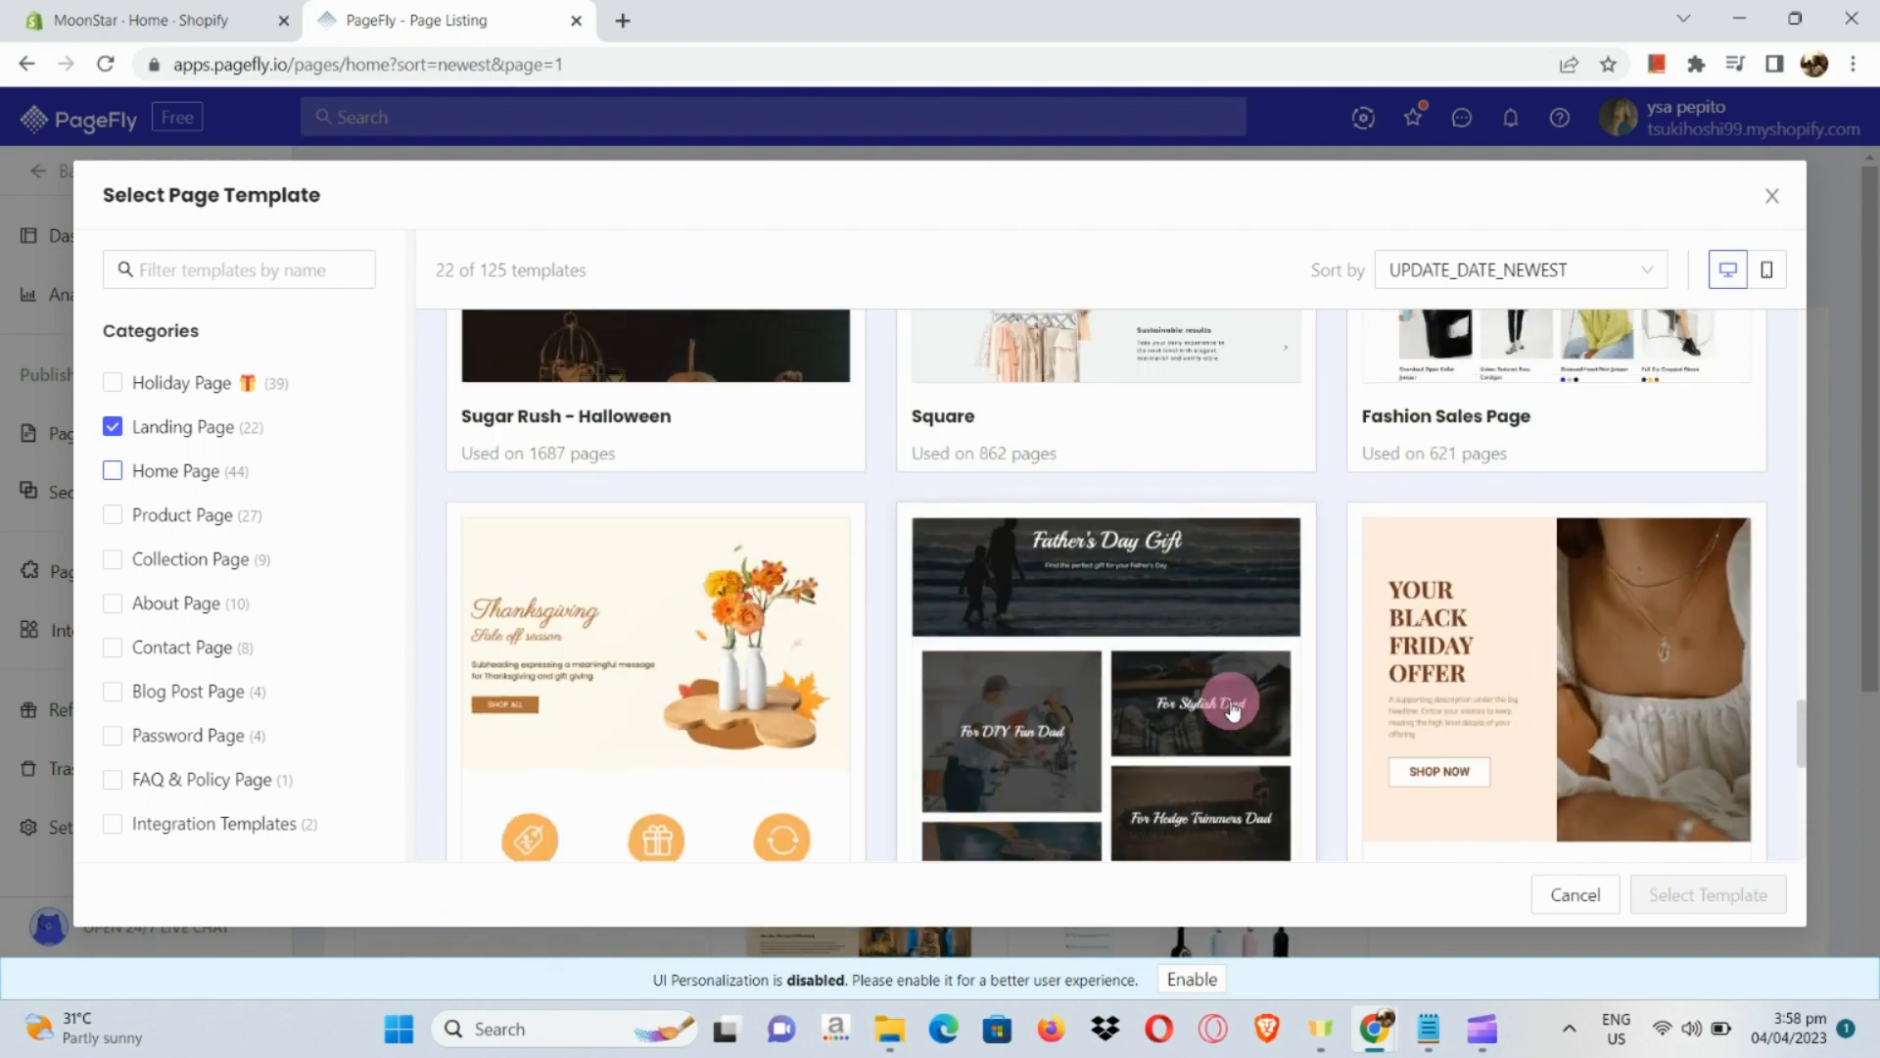
scroll(down, 3)
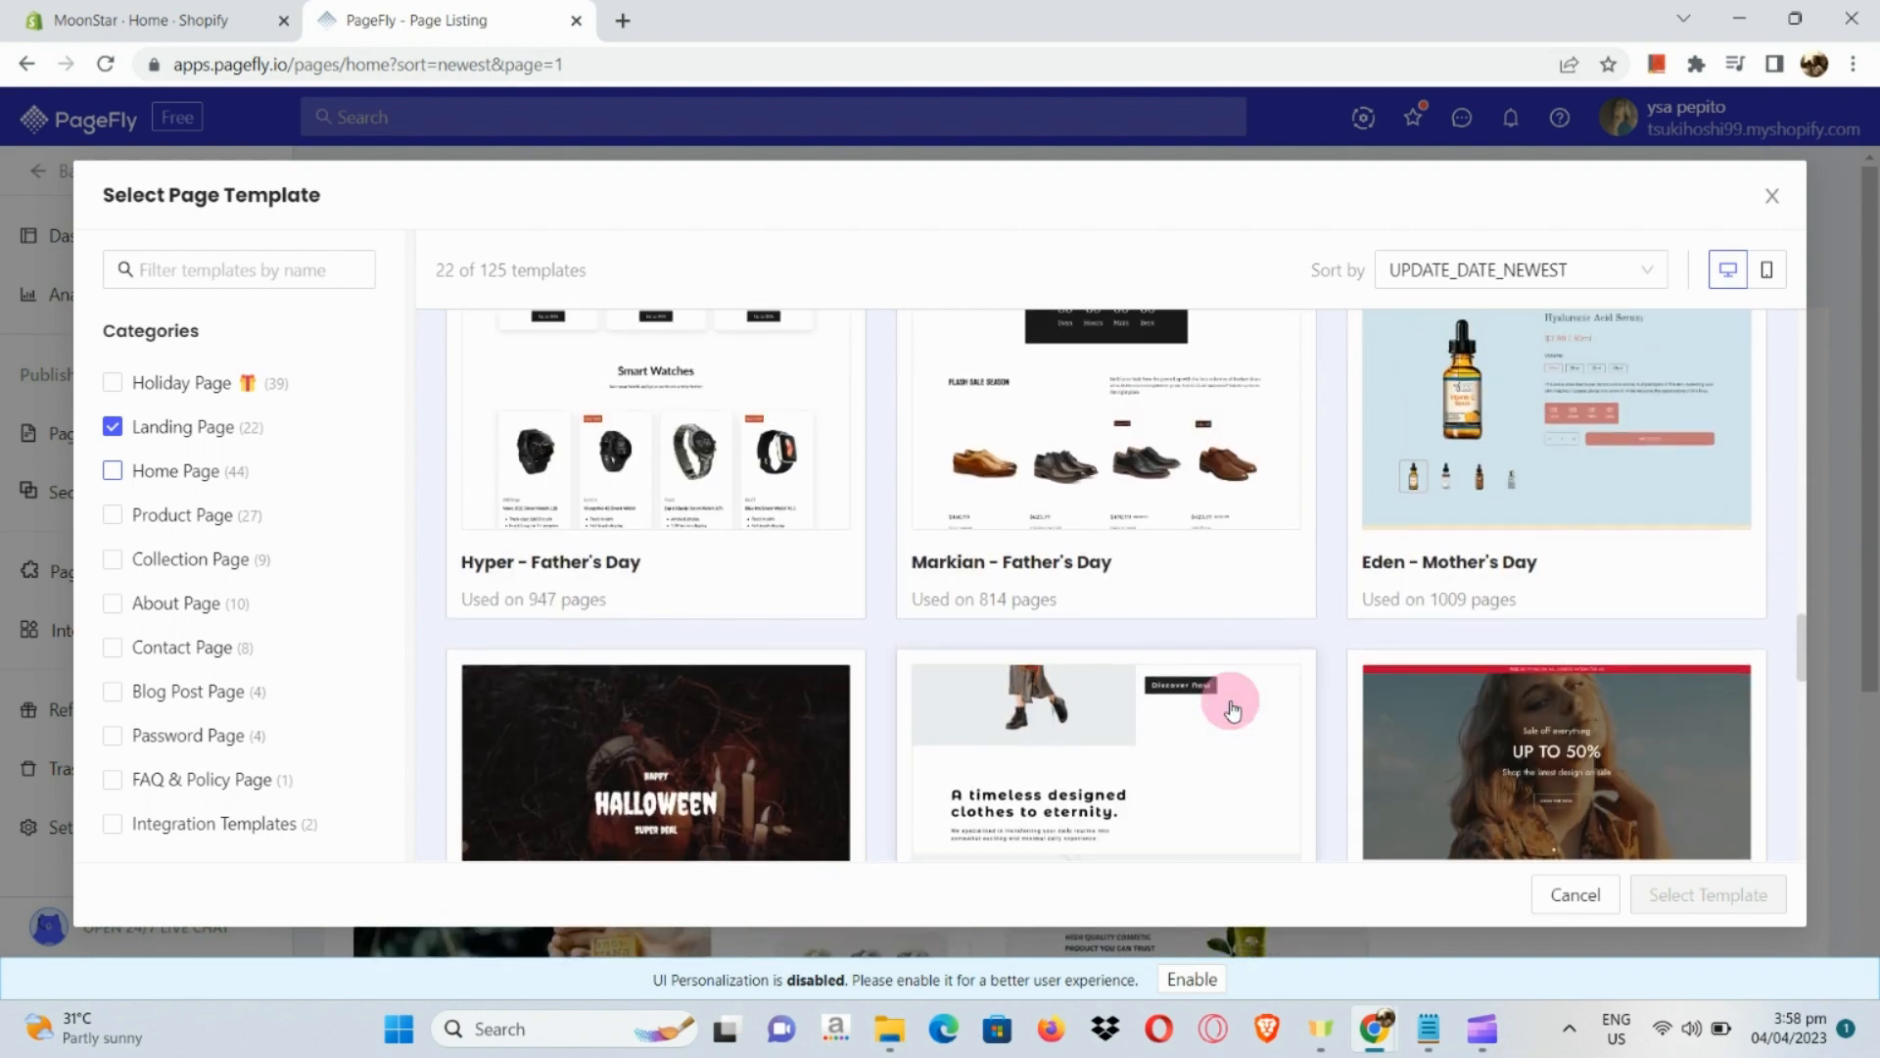
scroll(down, 3)
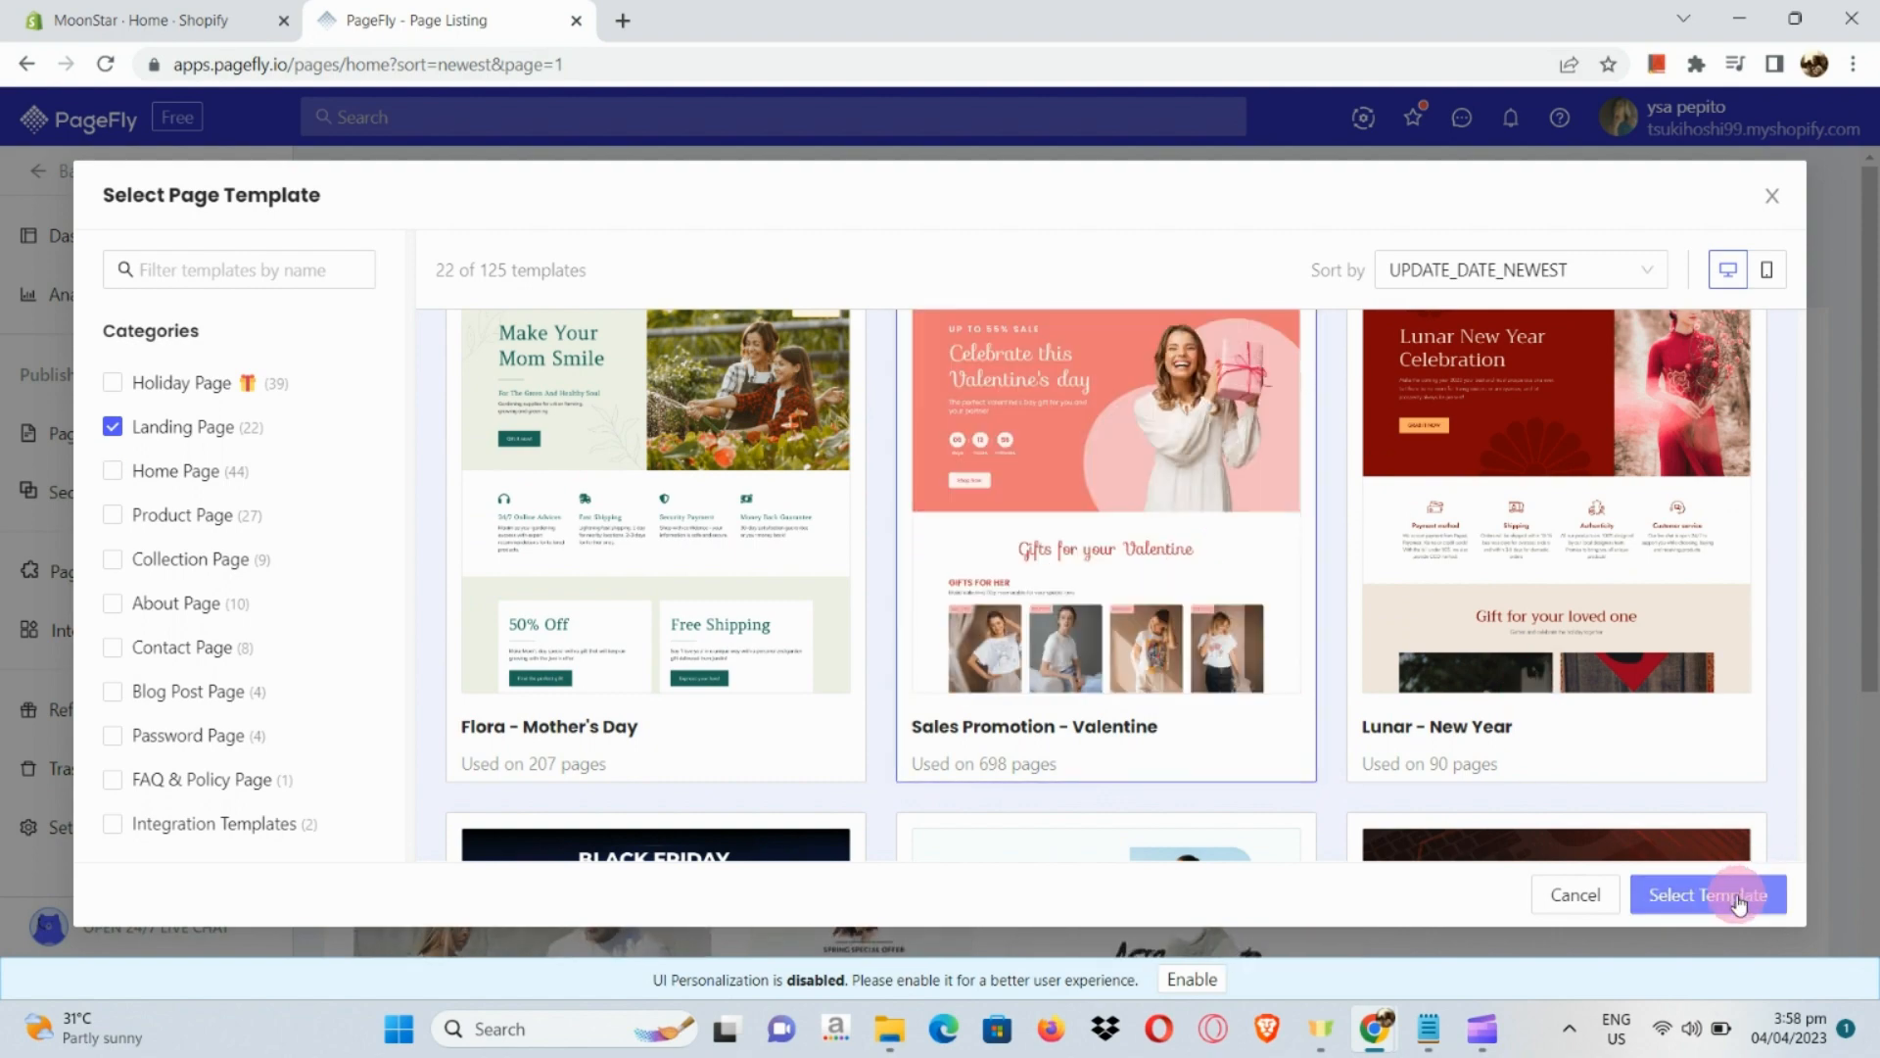
click(1707, 894)
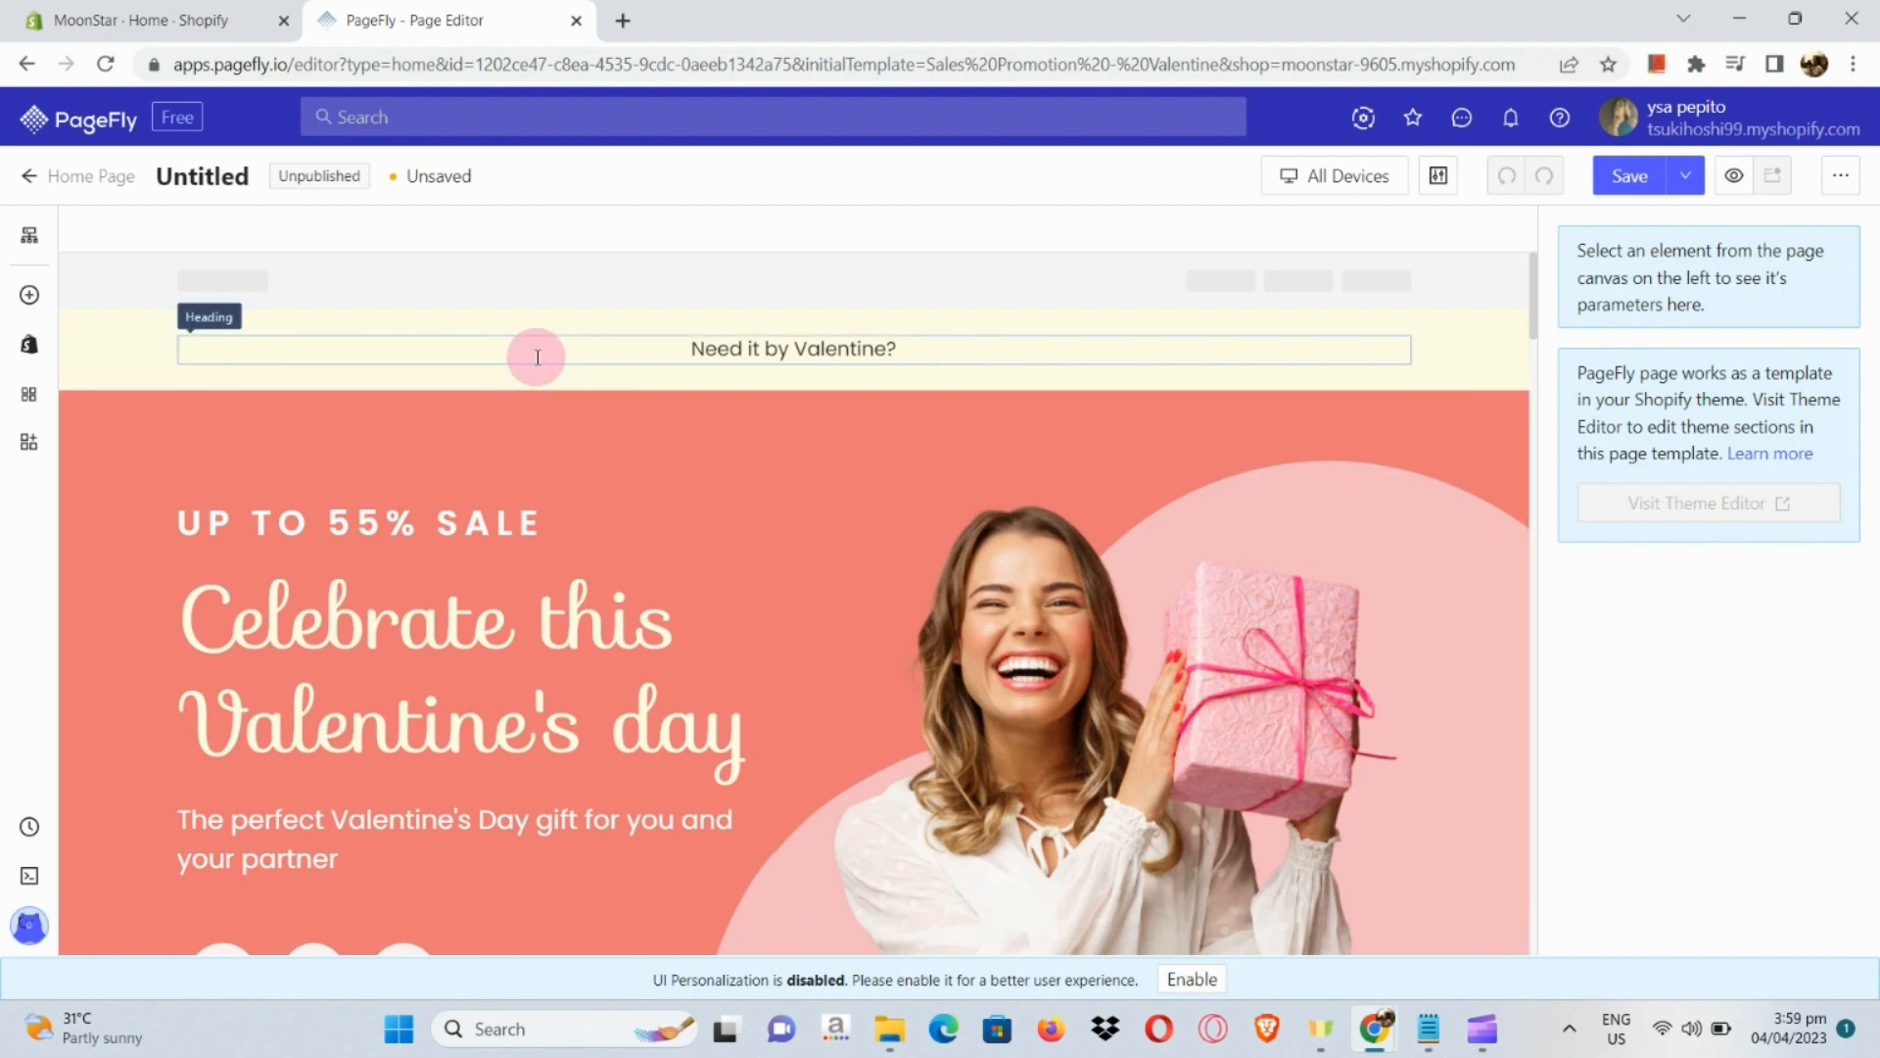
Step: Set the 'Need it by Valentine?' heading to Font Family 6 and enlarge its font size
click(792, 348)
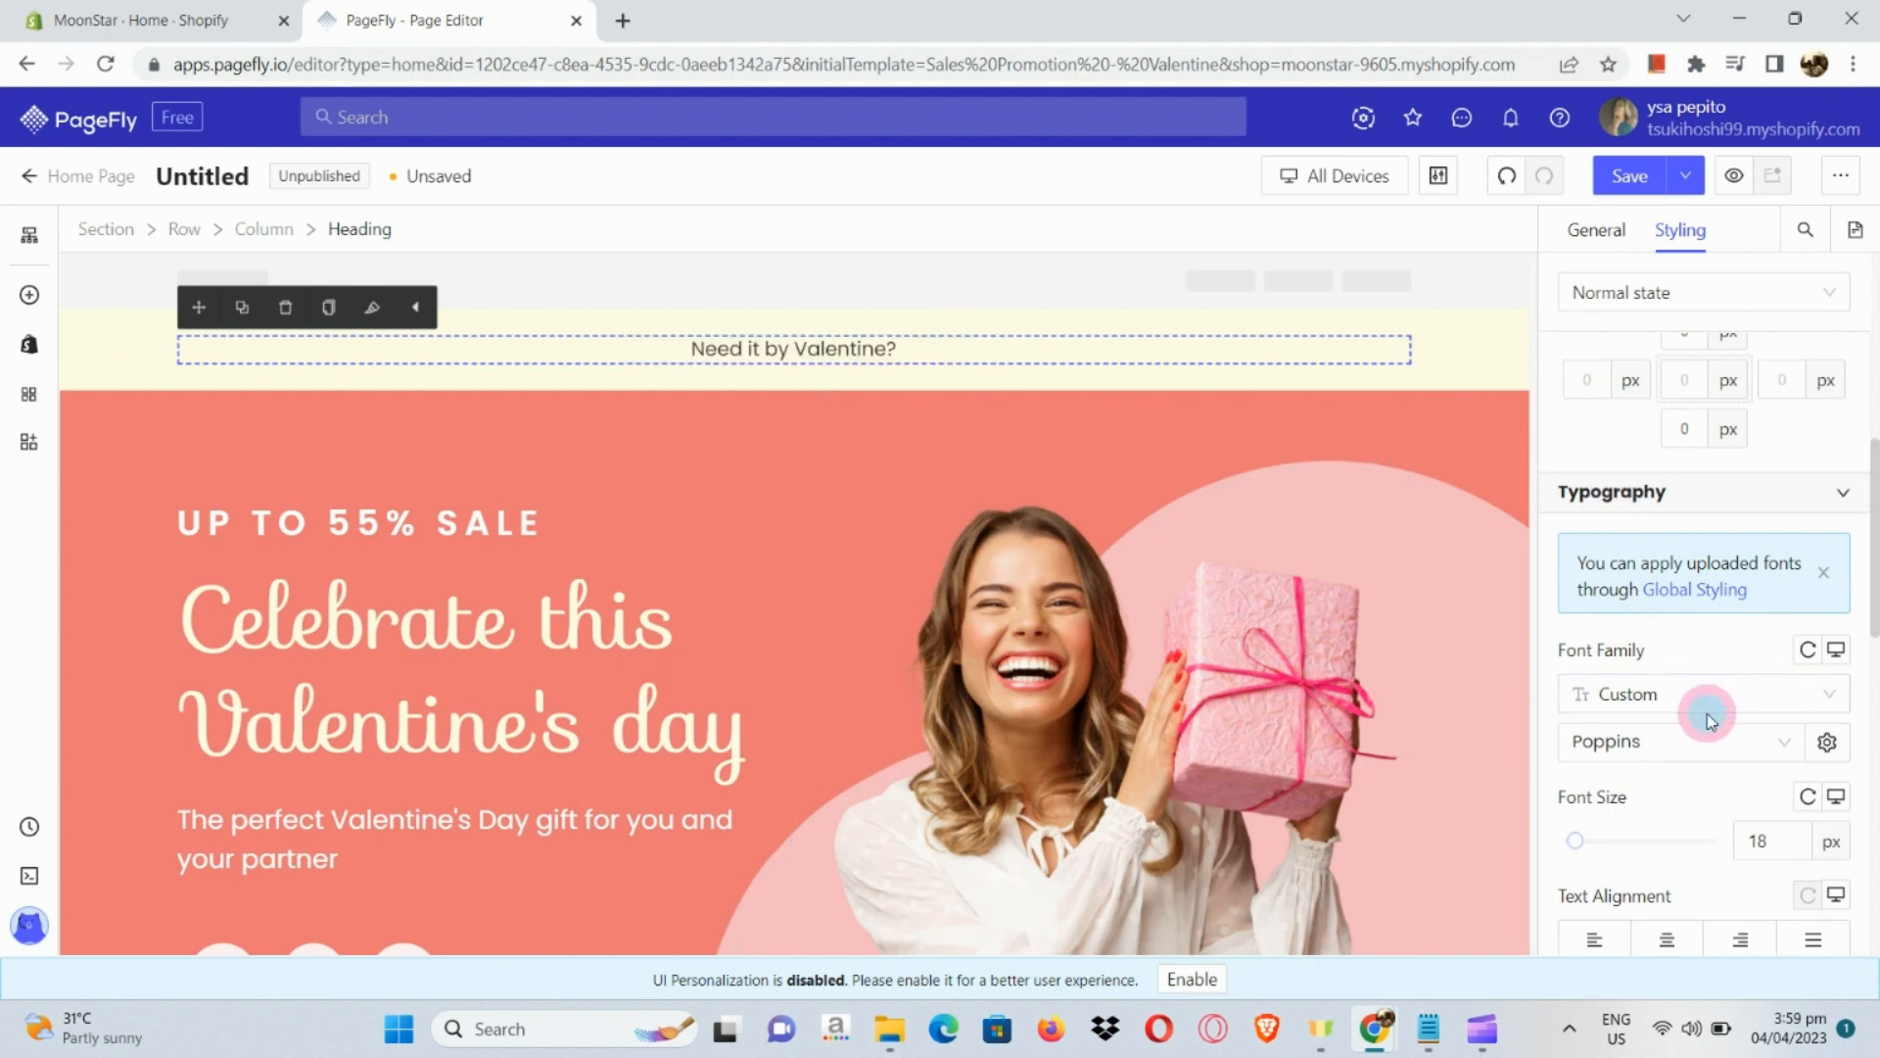
click(1702, 693)
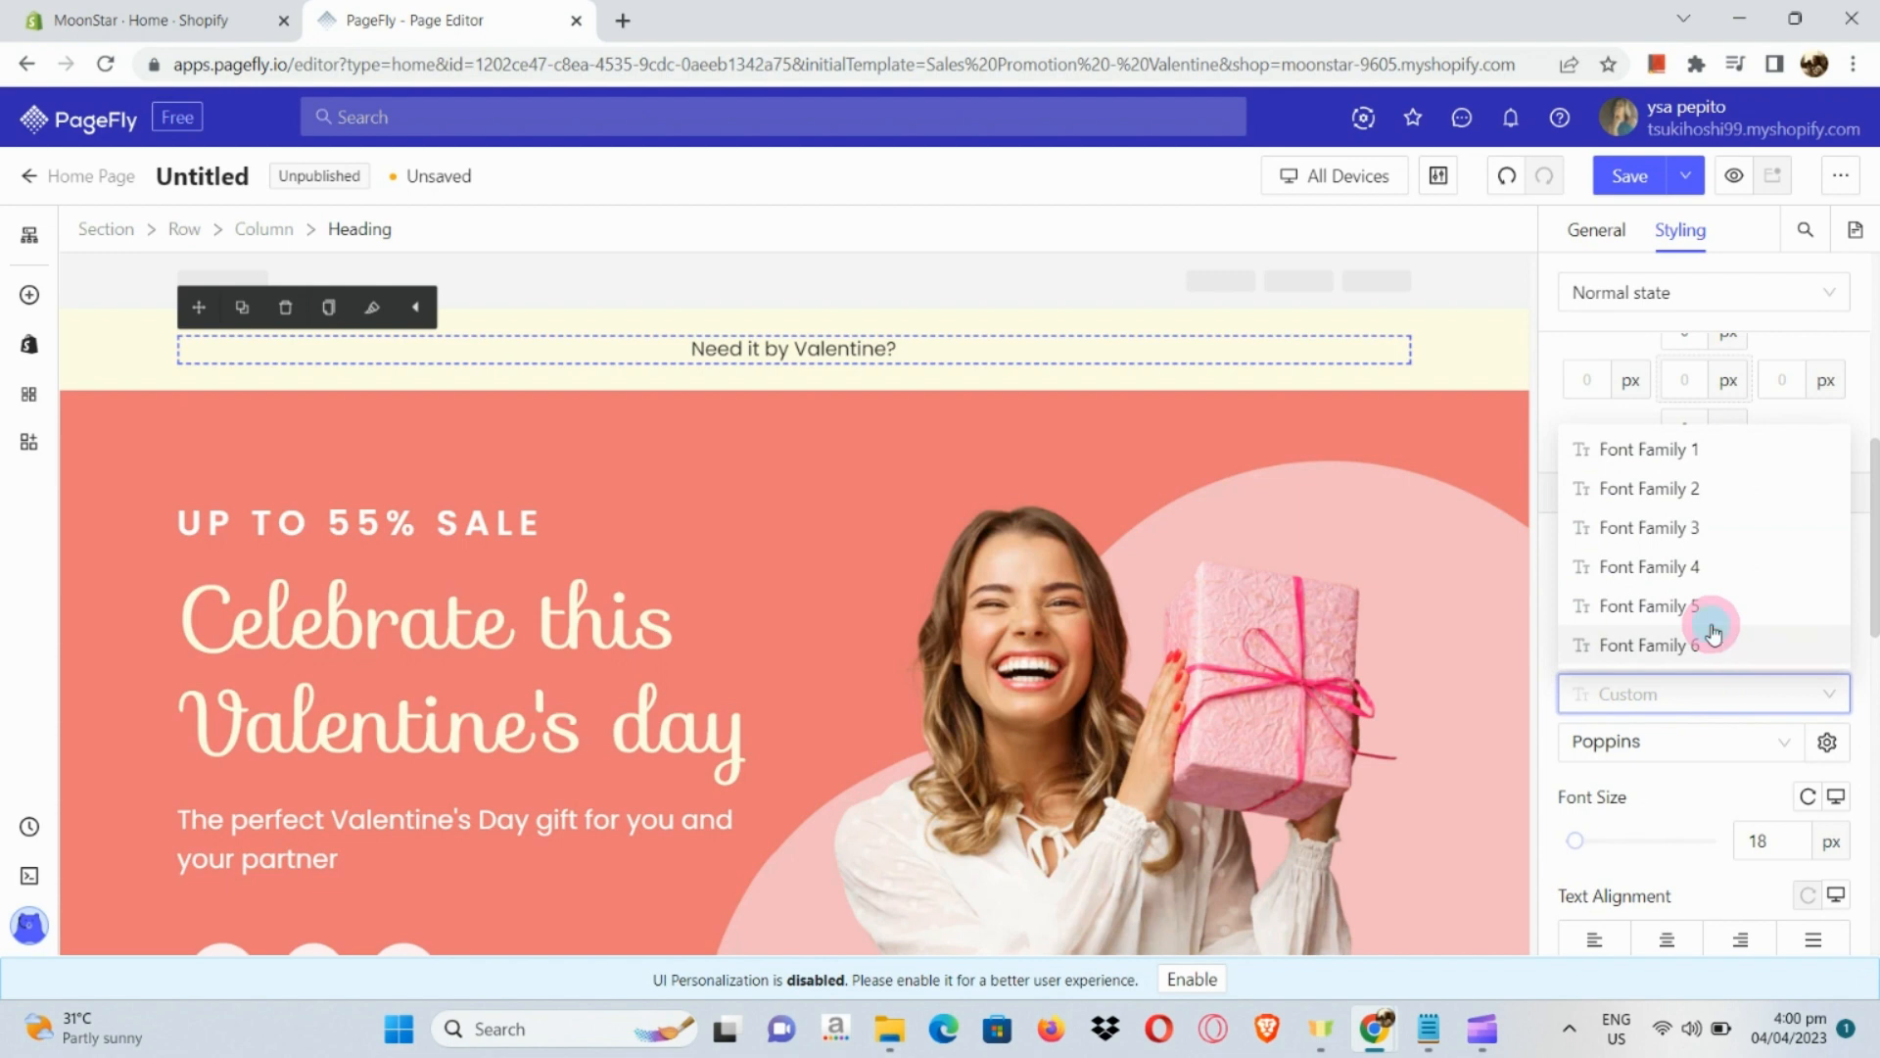
click(1649, 644)
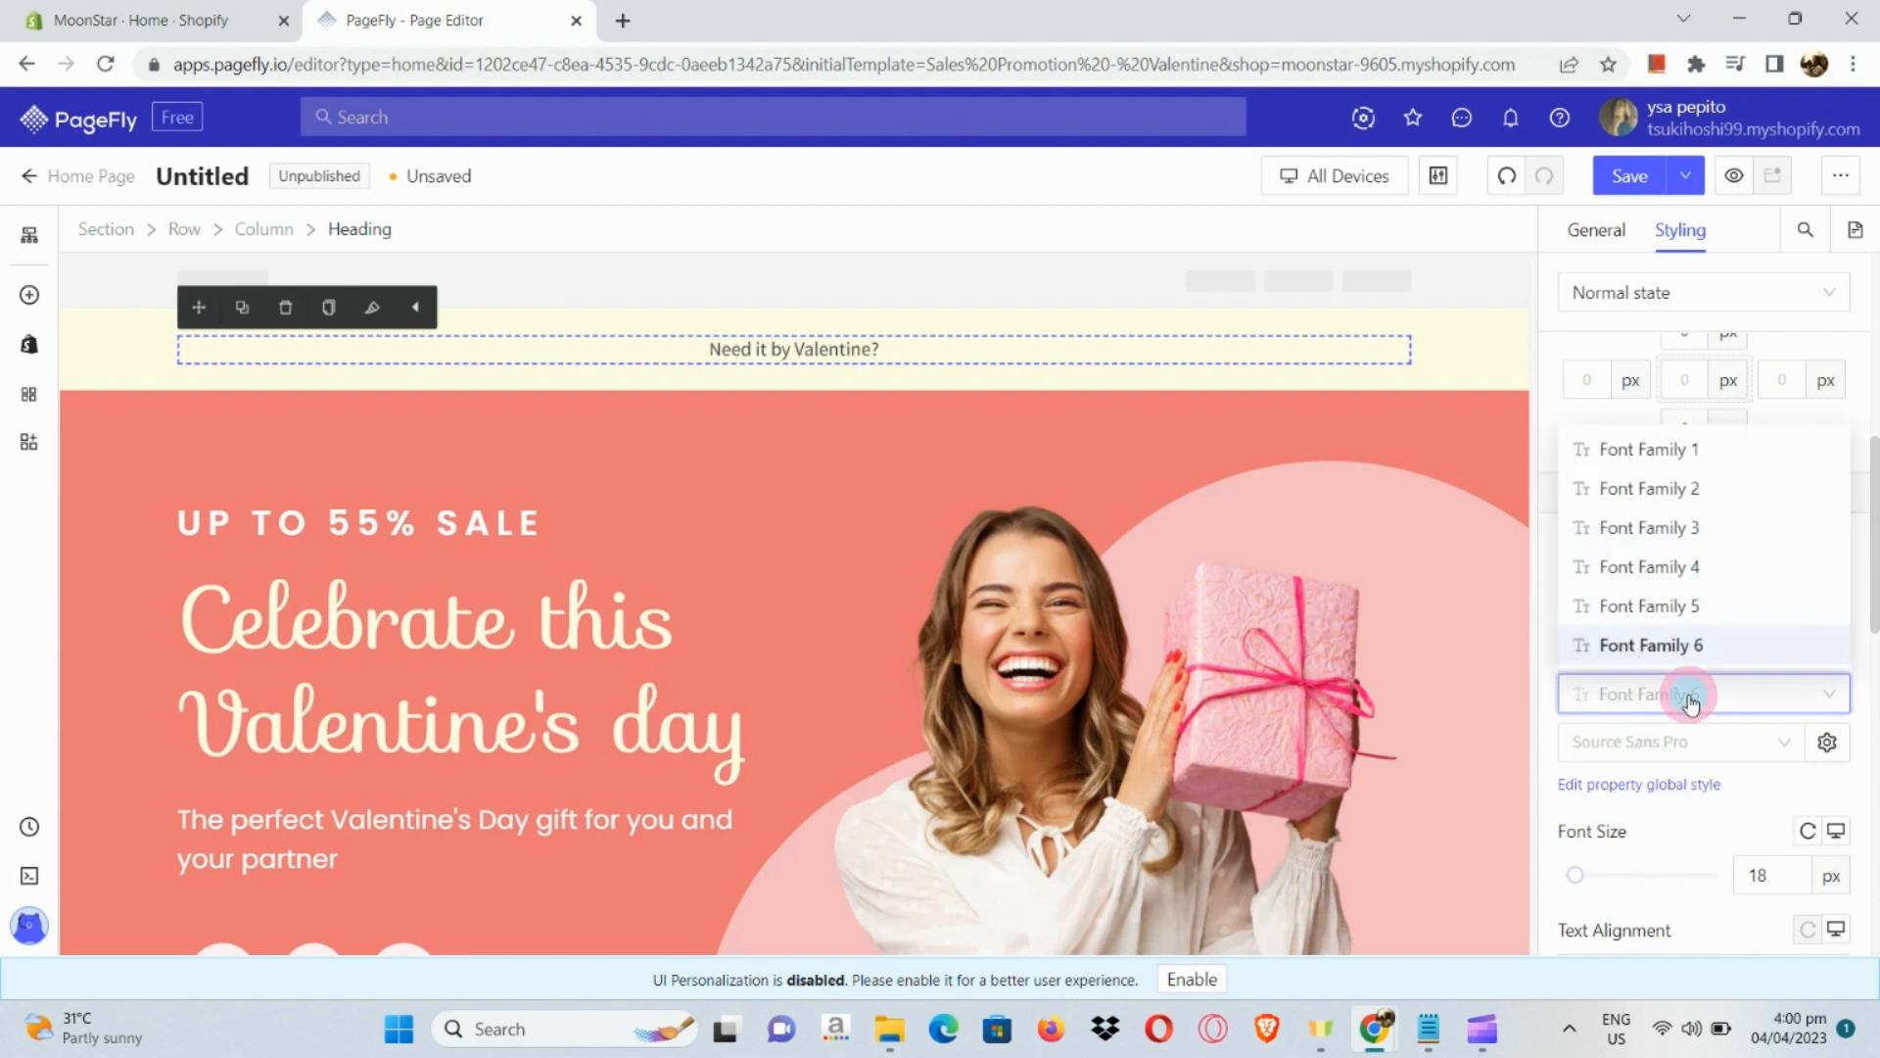
click(1691, 694)
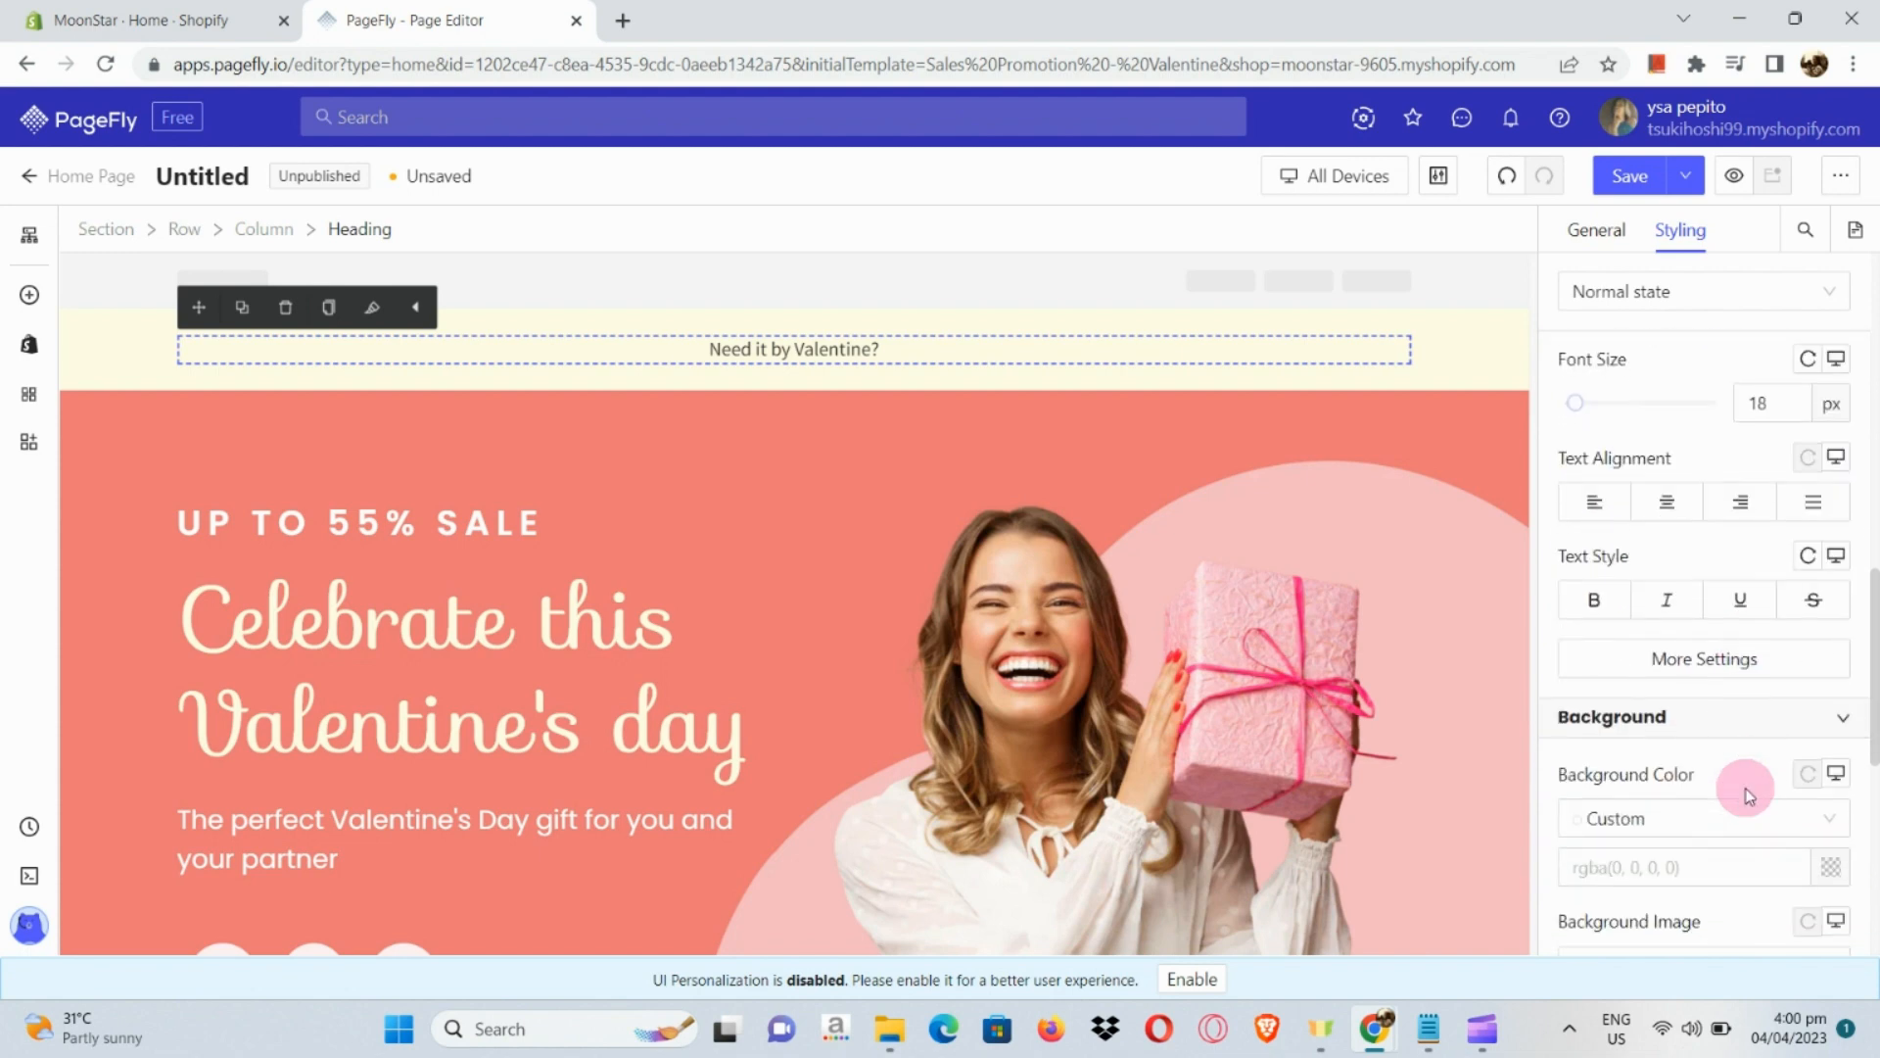
click(1666, 498)
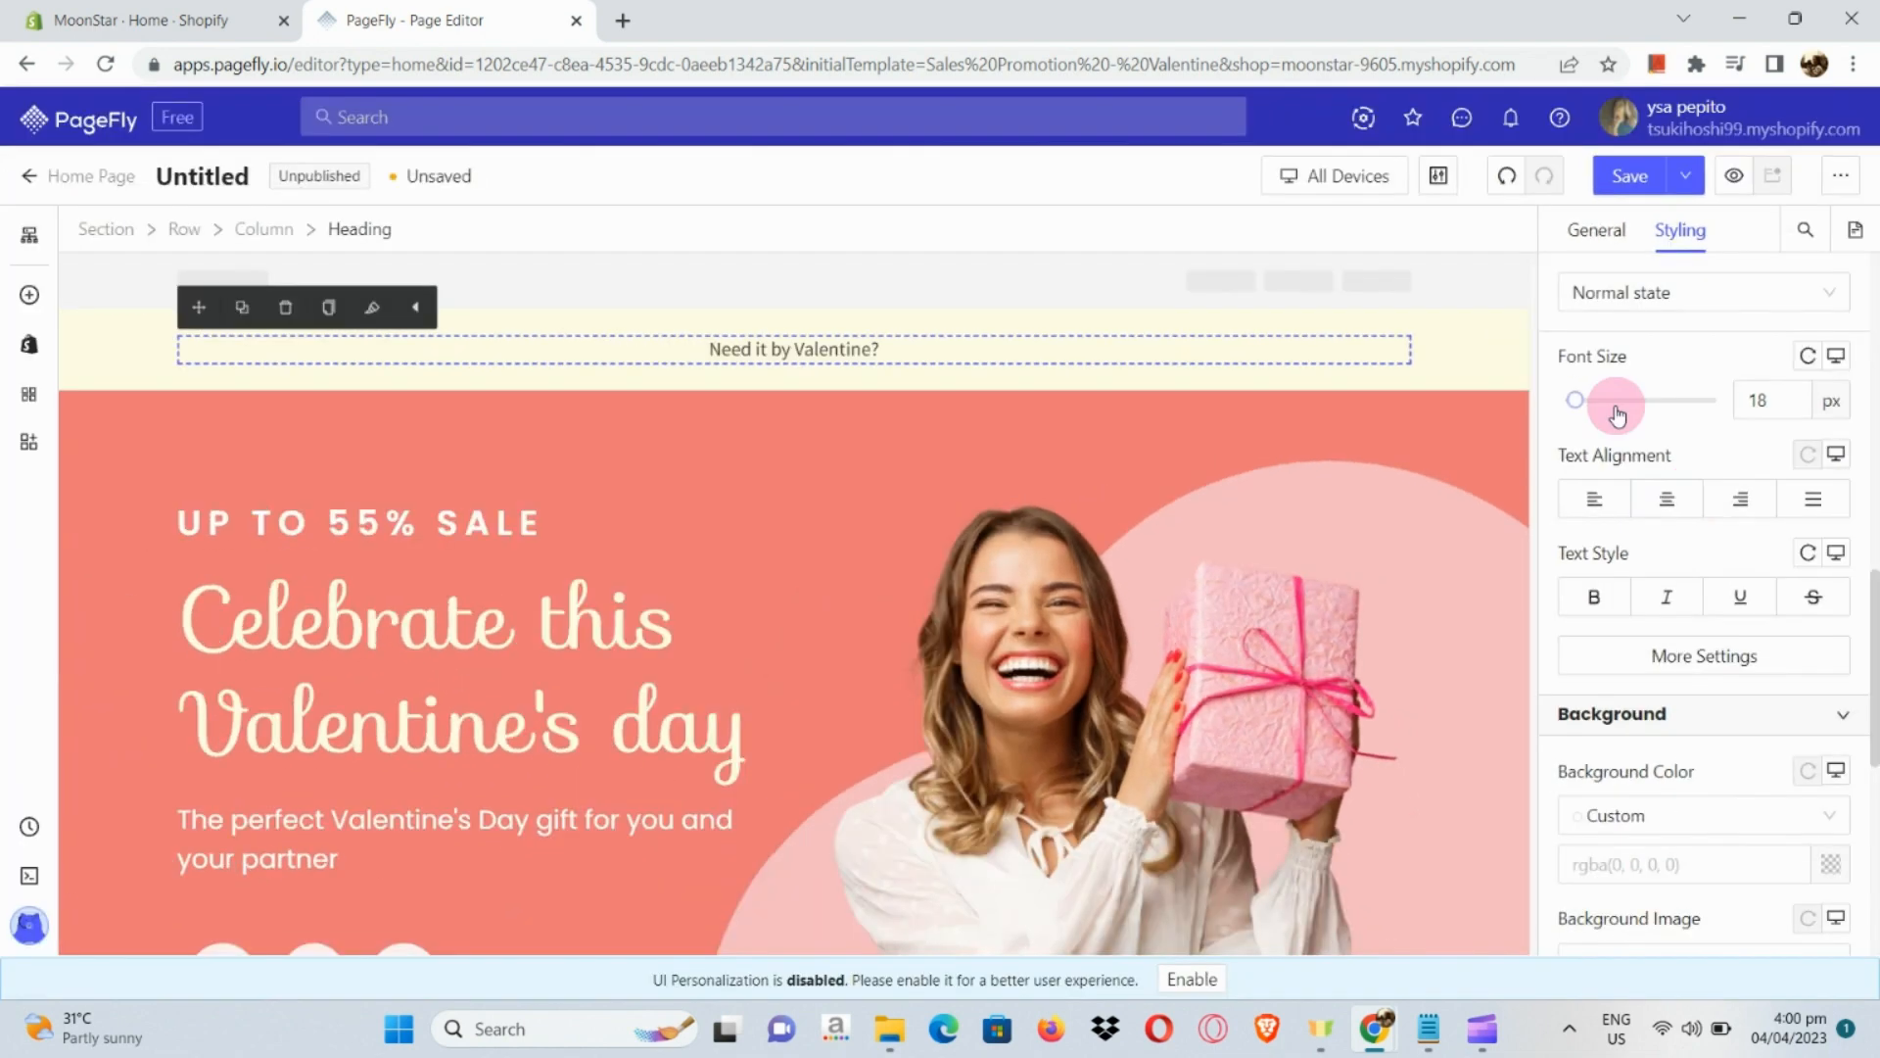
drag(1615, 400, 1610, 401)
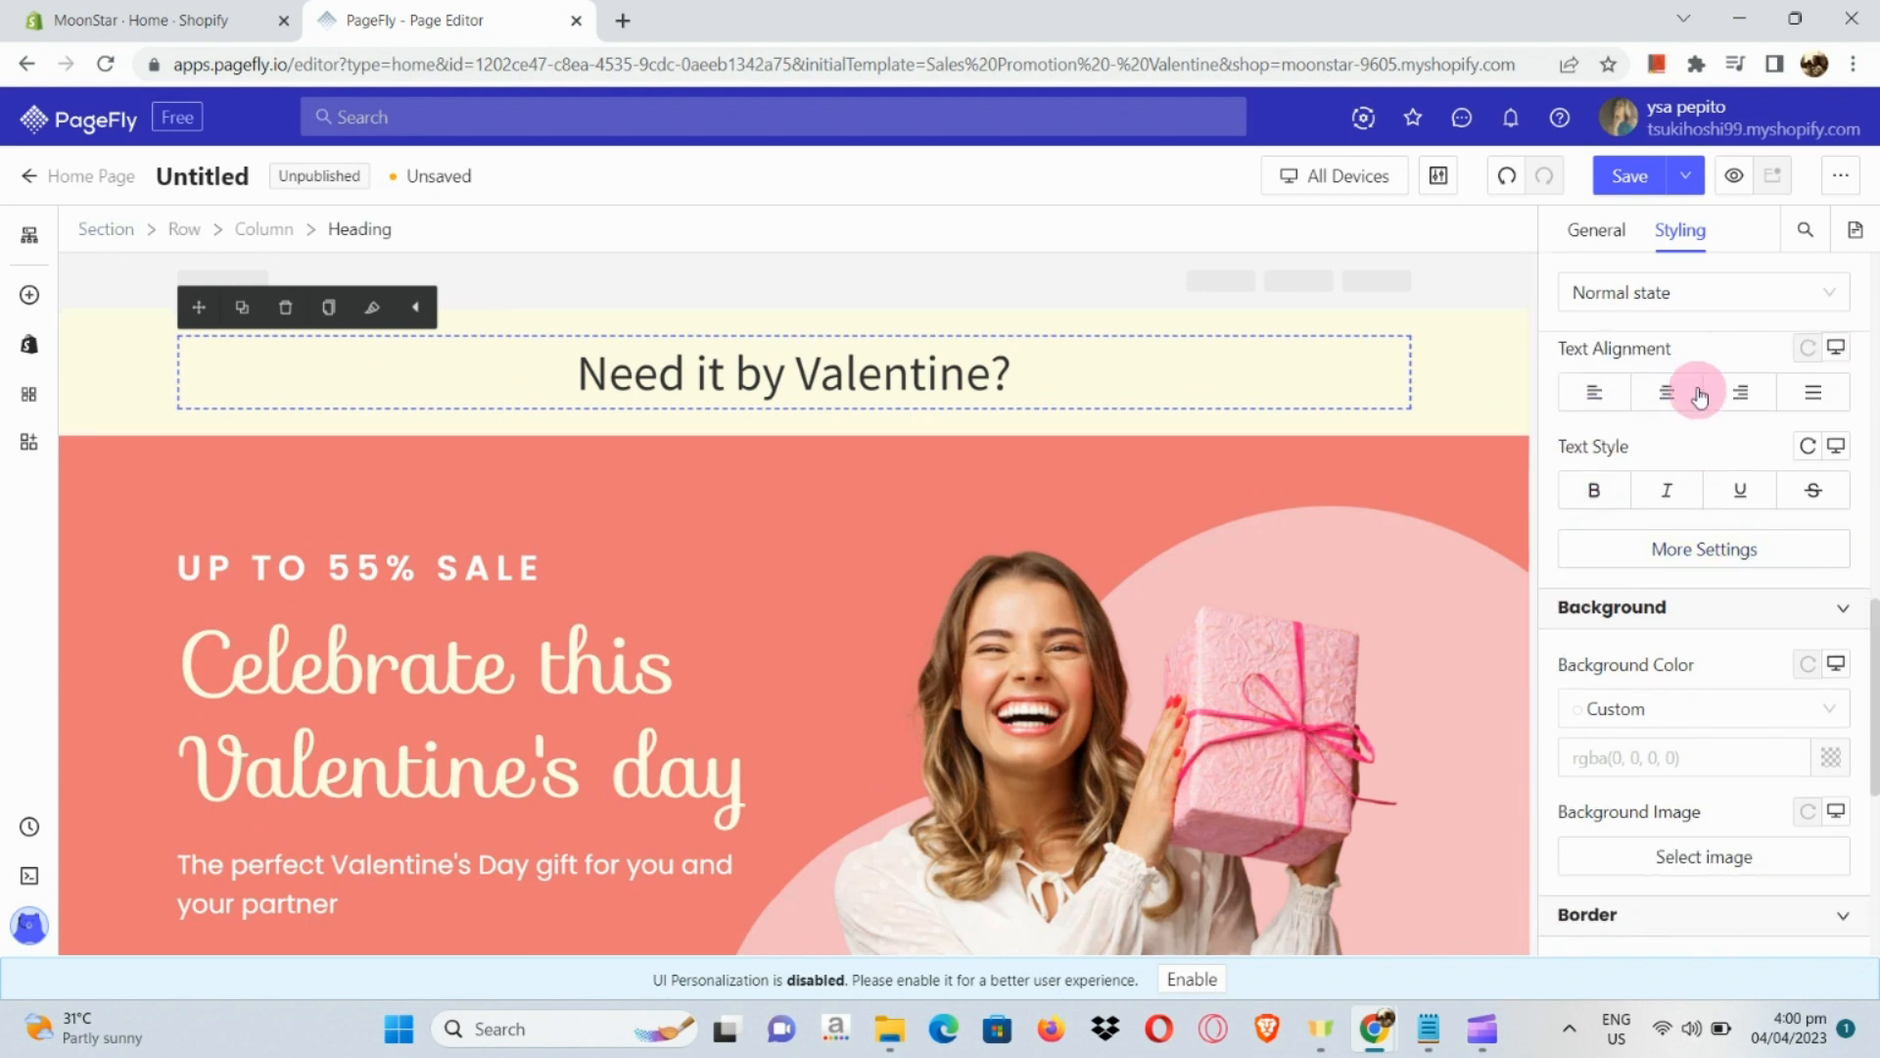
Step: Center-align the 'Need it by Valentine?' heading after trying justify and left alignment
click(1667, 392)
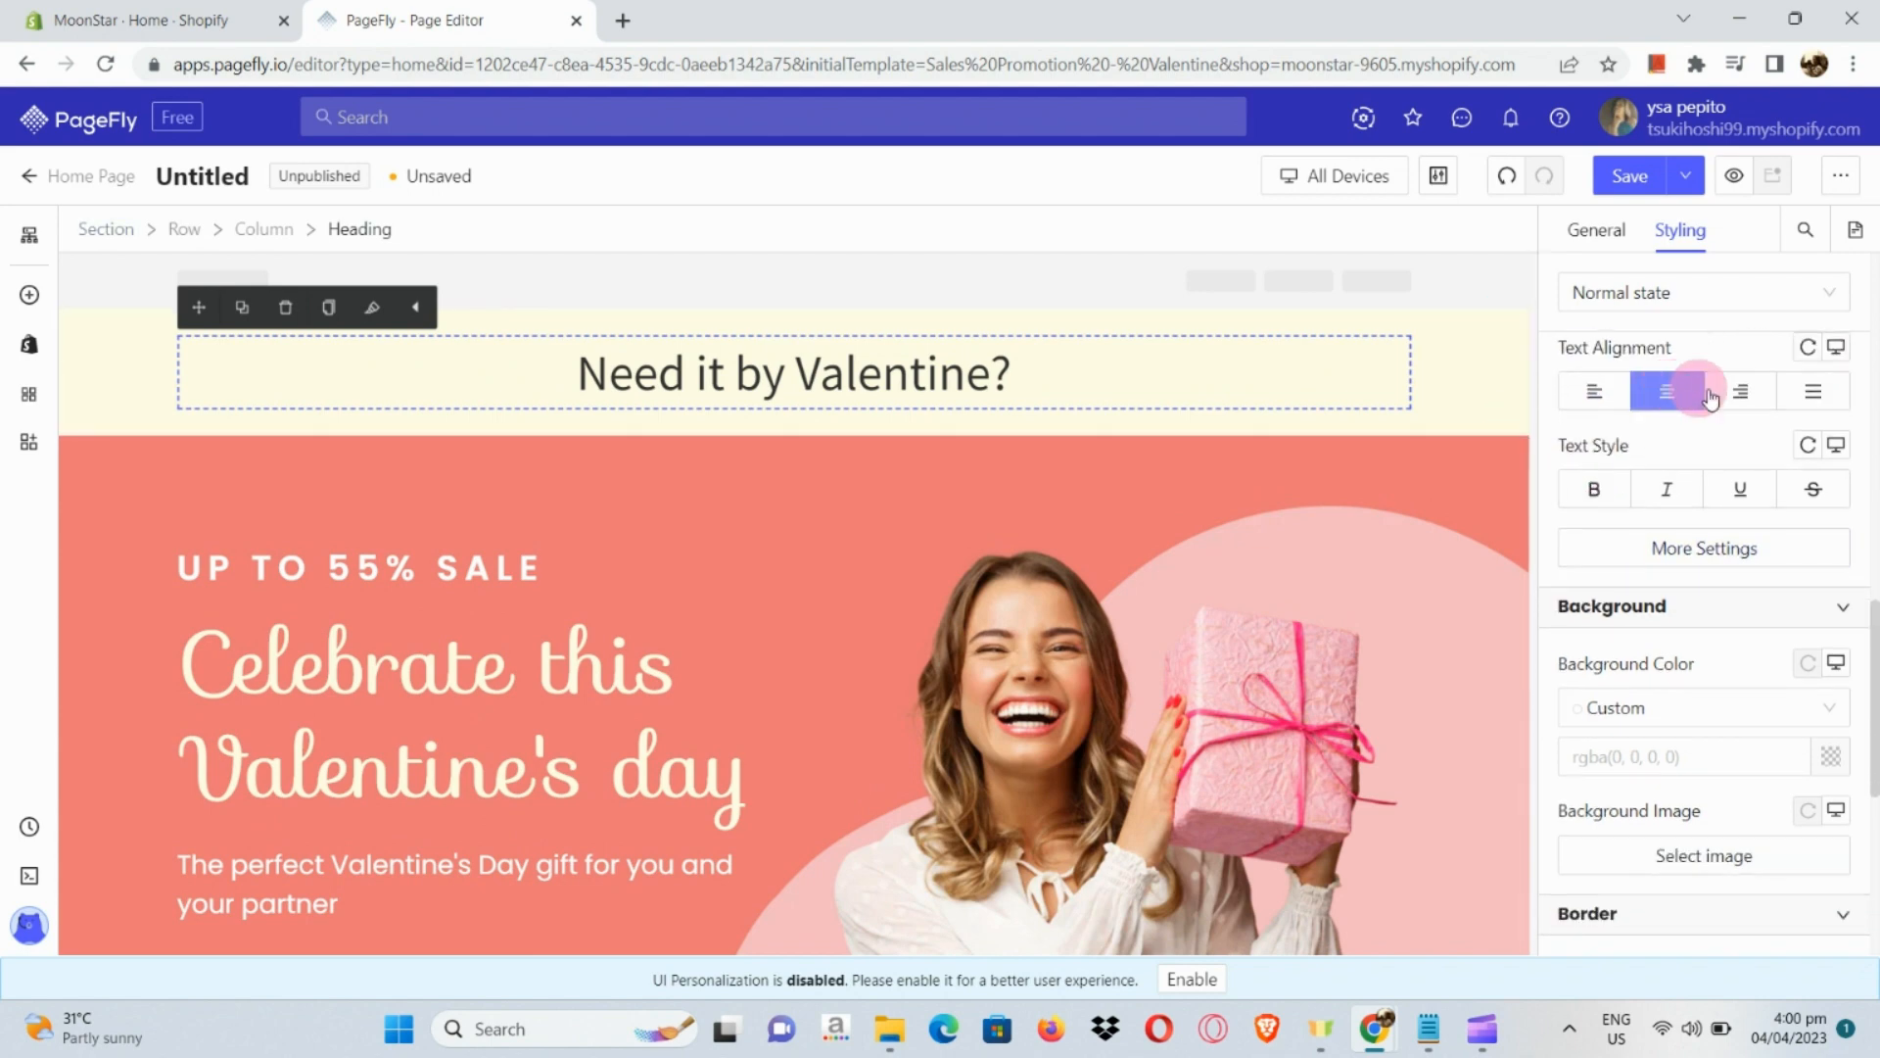
click(1739, 390)
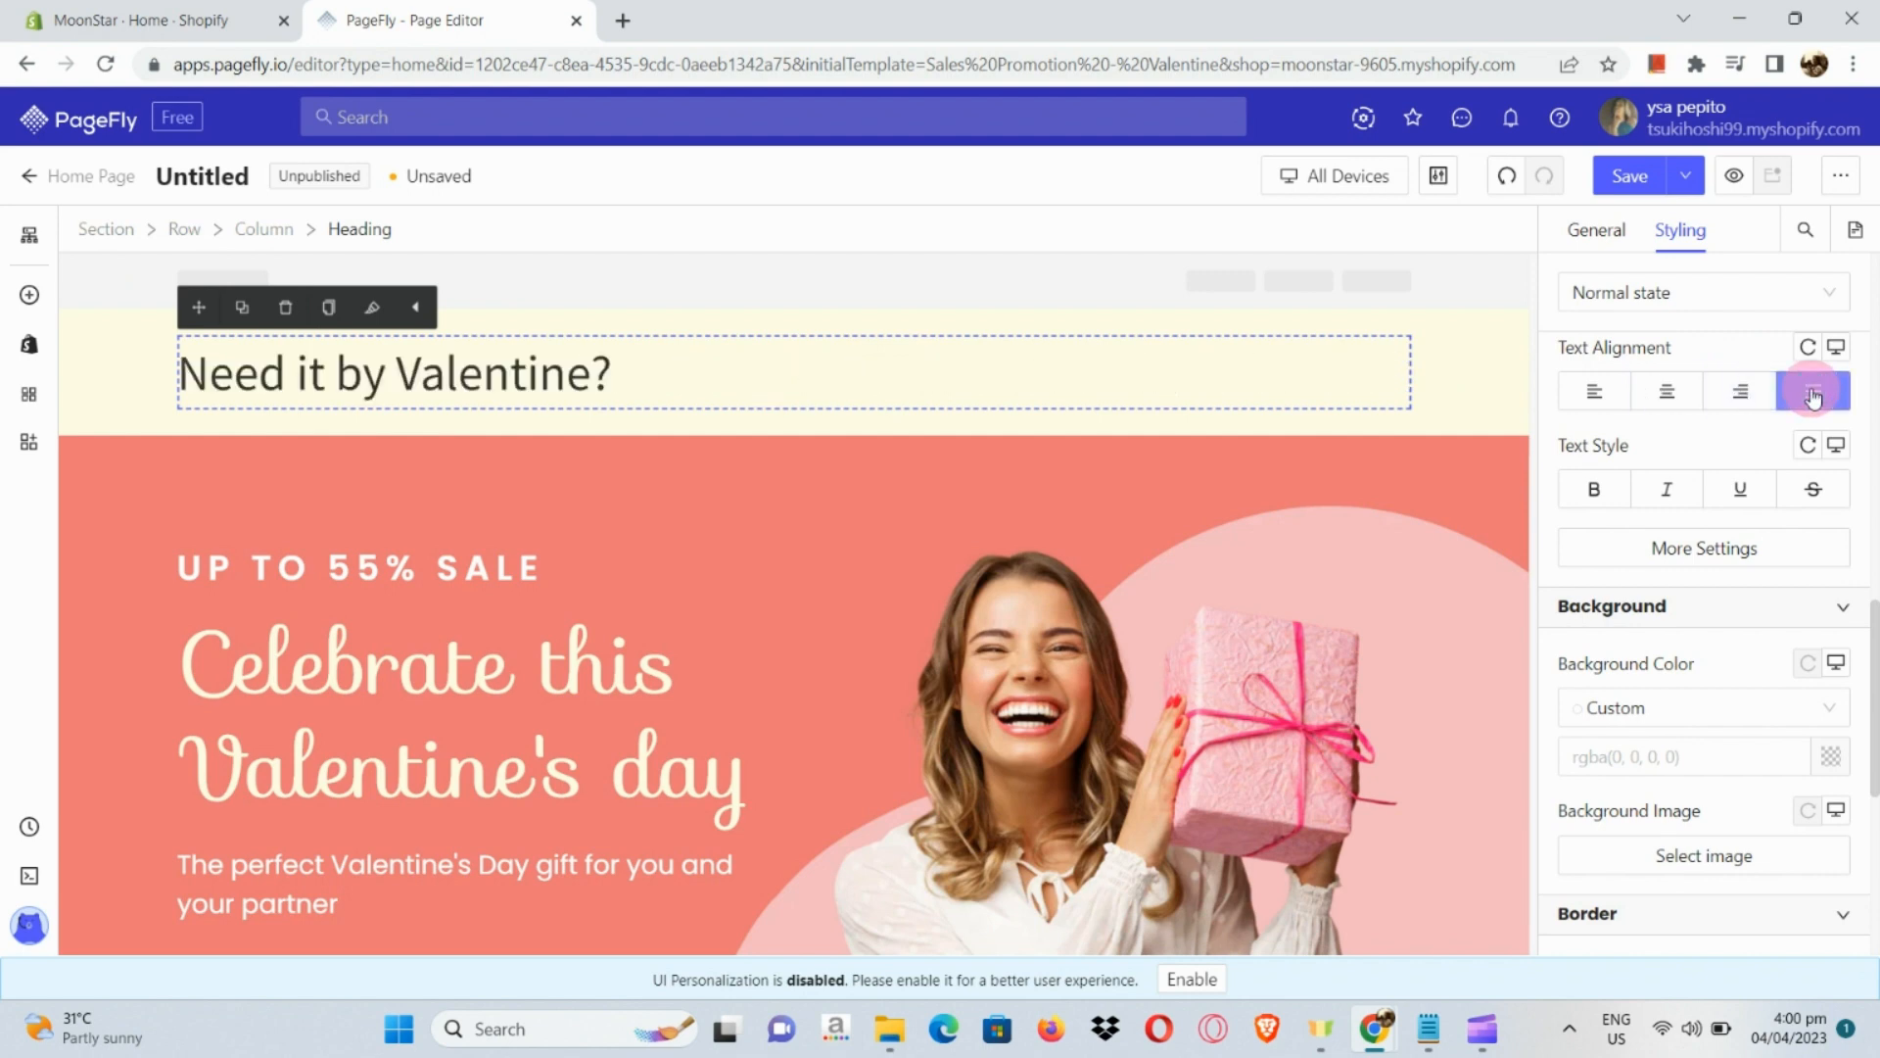
click(1594, 391)
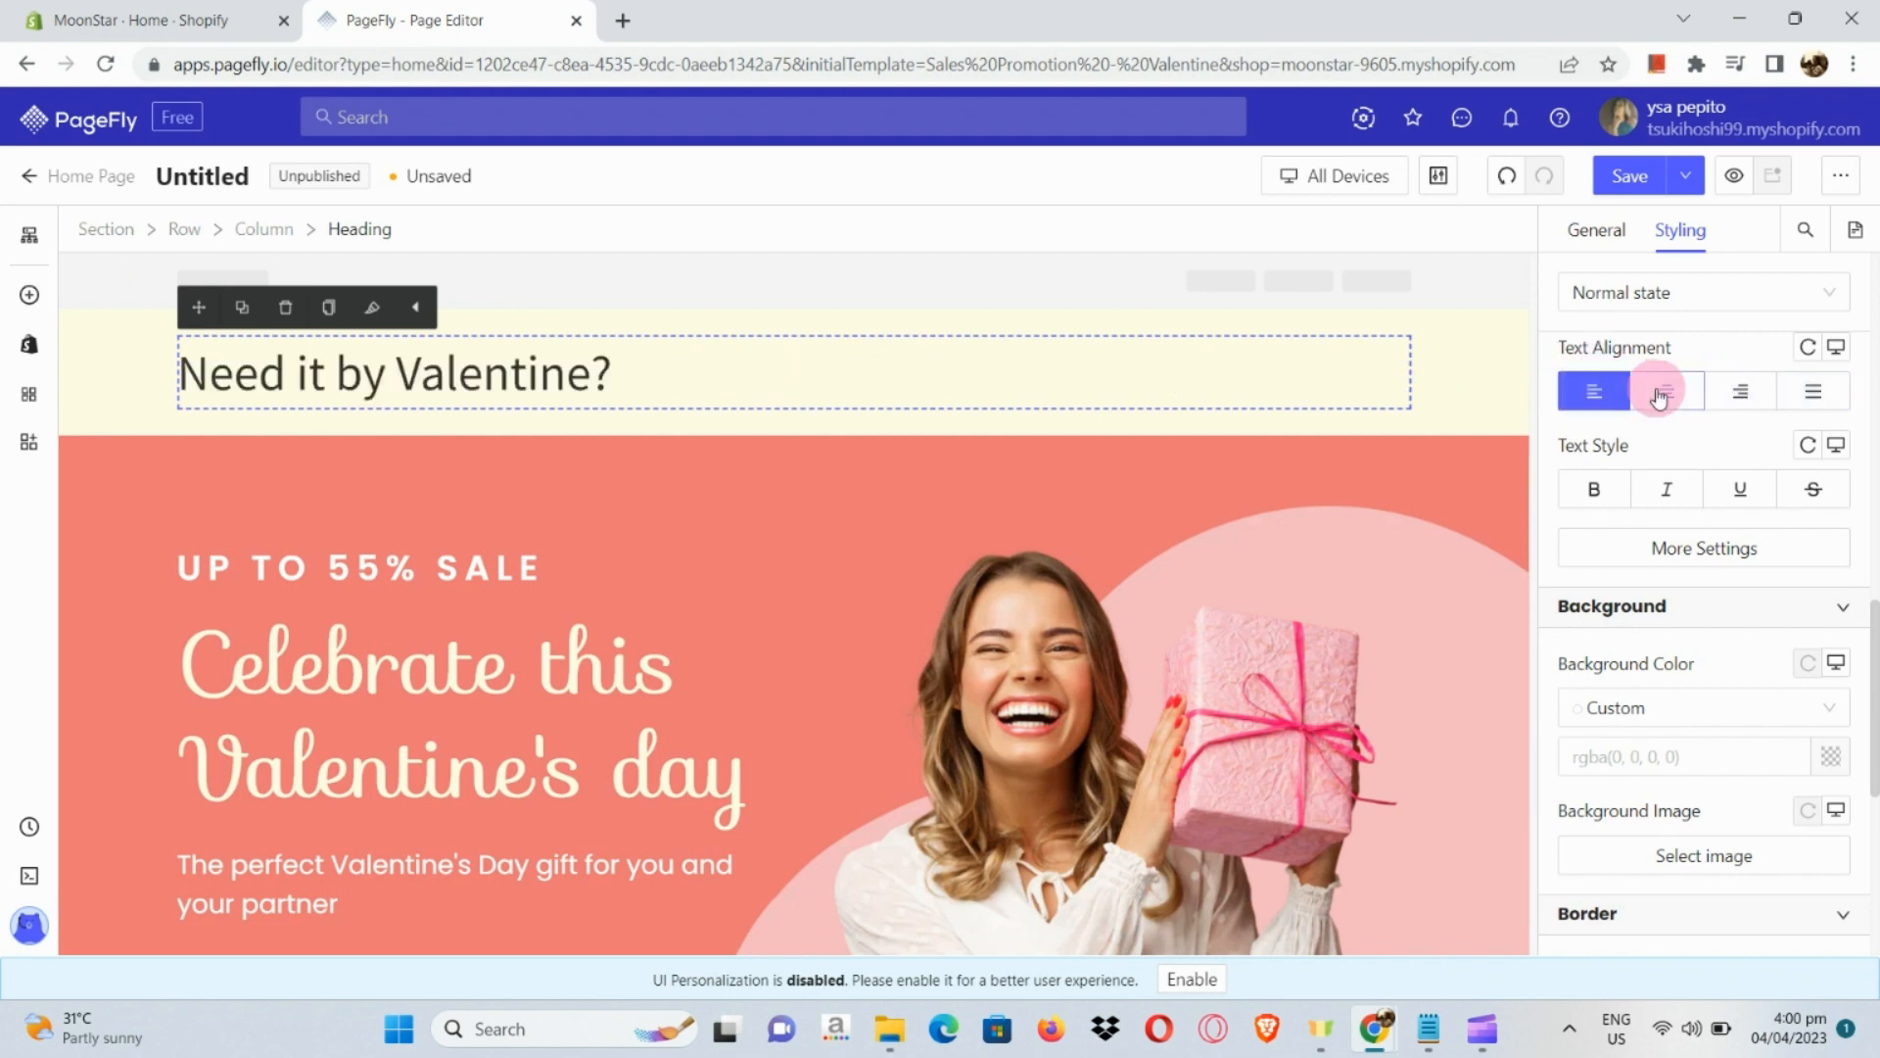
click(1666, 390)
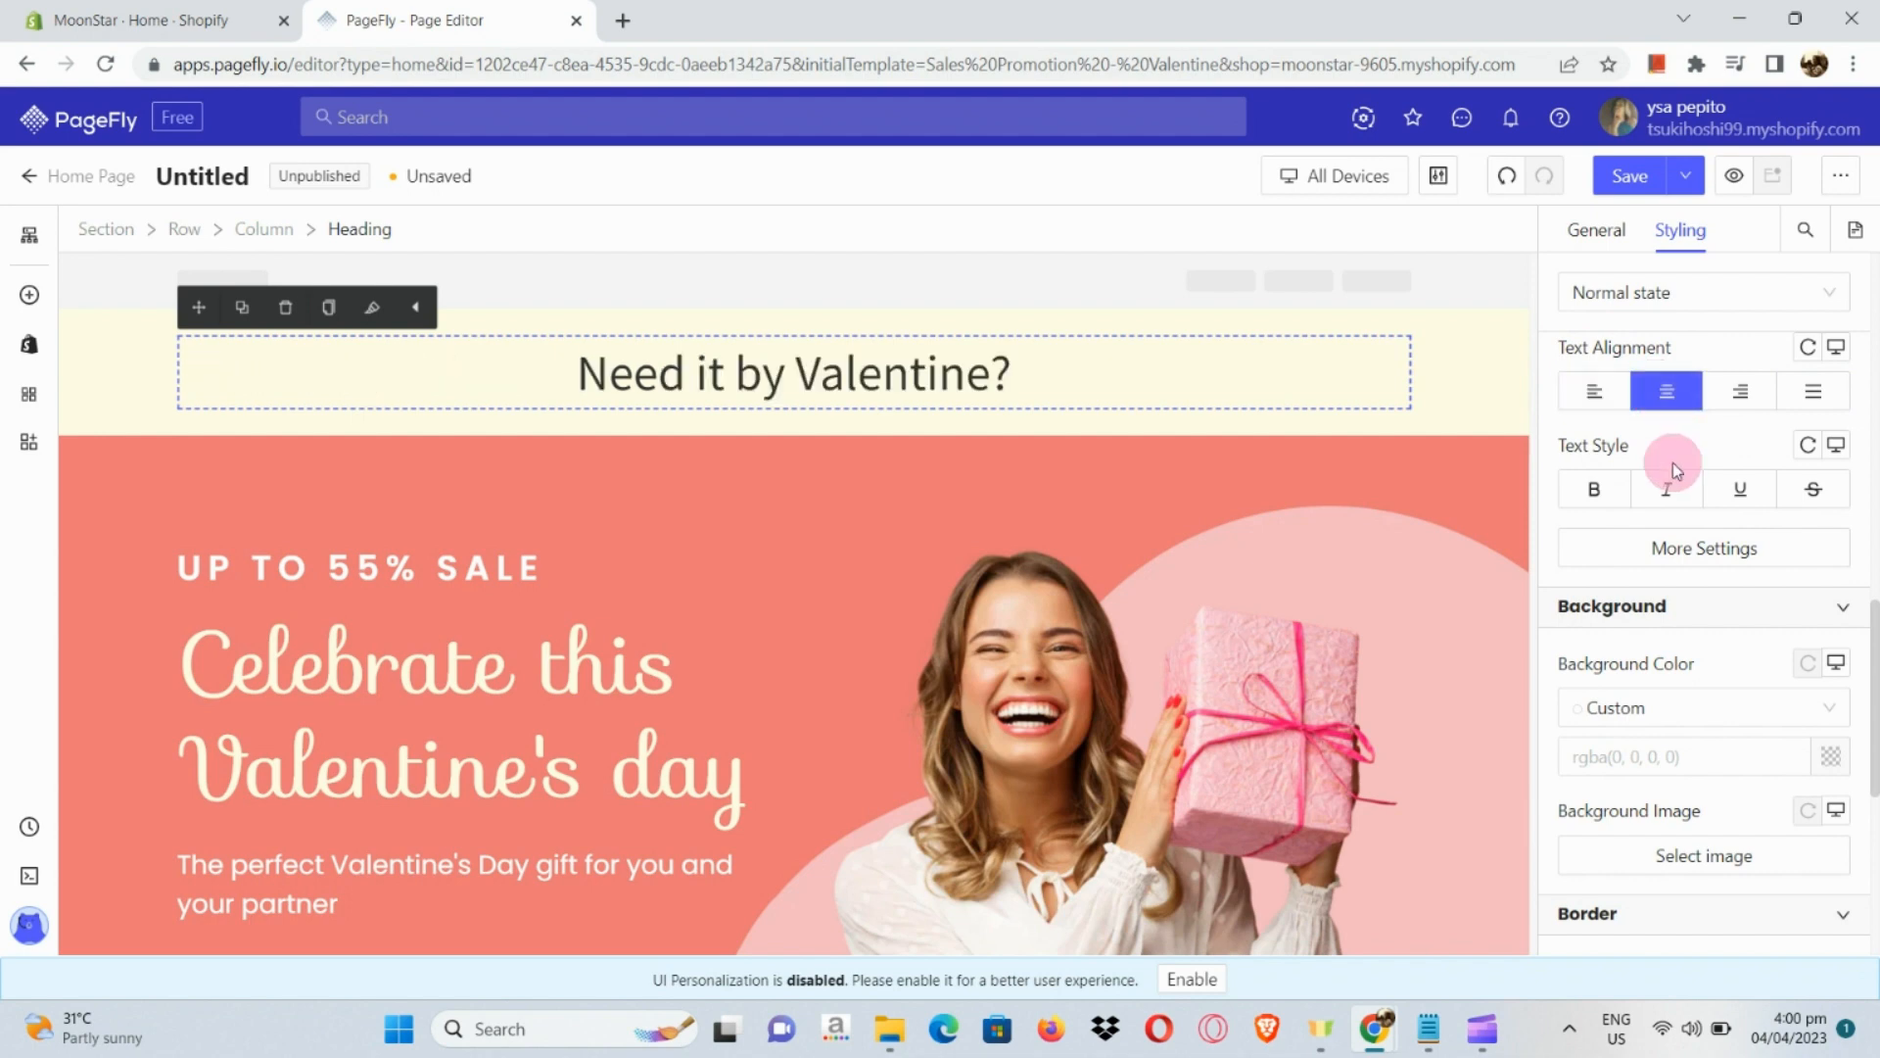
Step: Make the heading bold, removing the italic and strikethrough styles tried along the way
click(1594, 491)
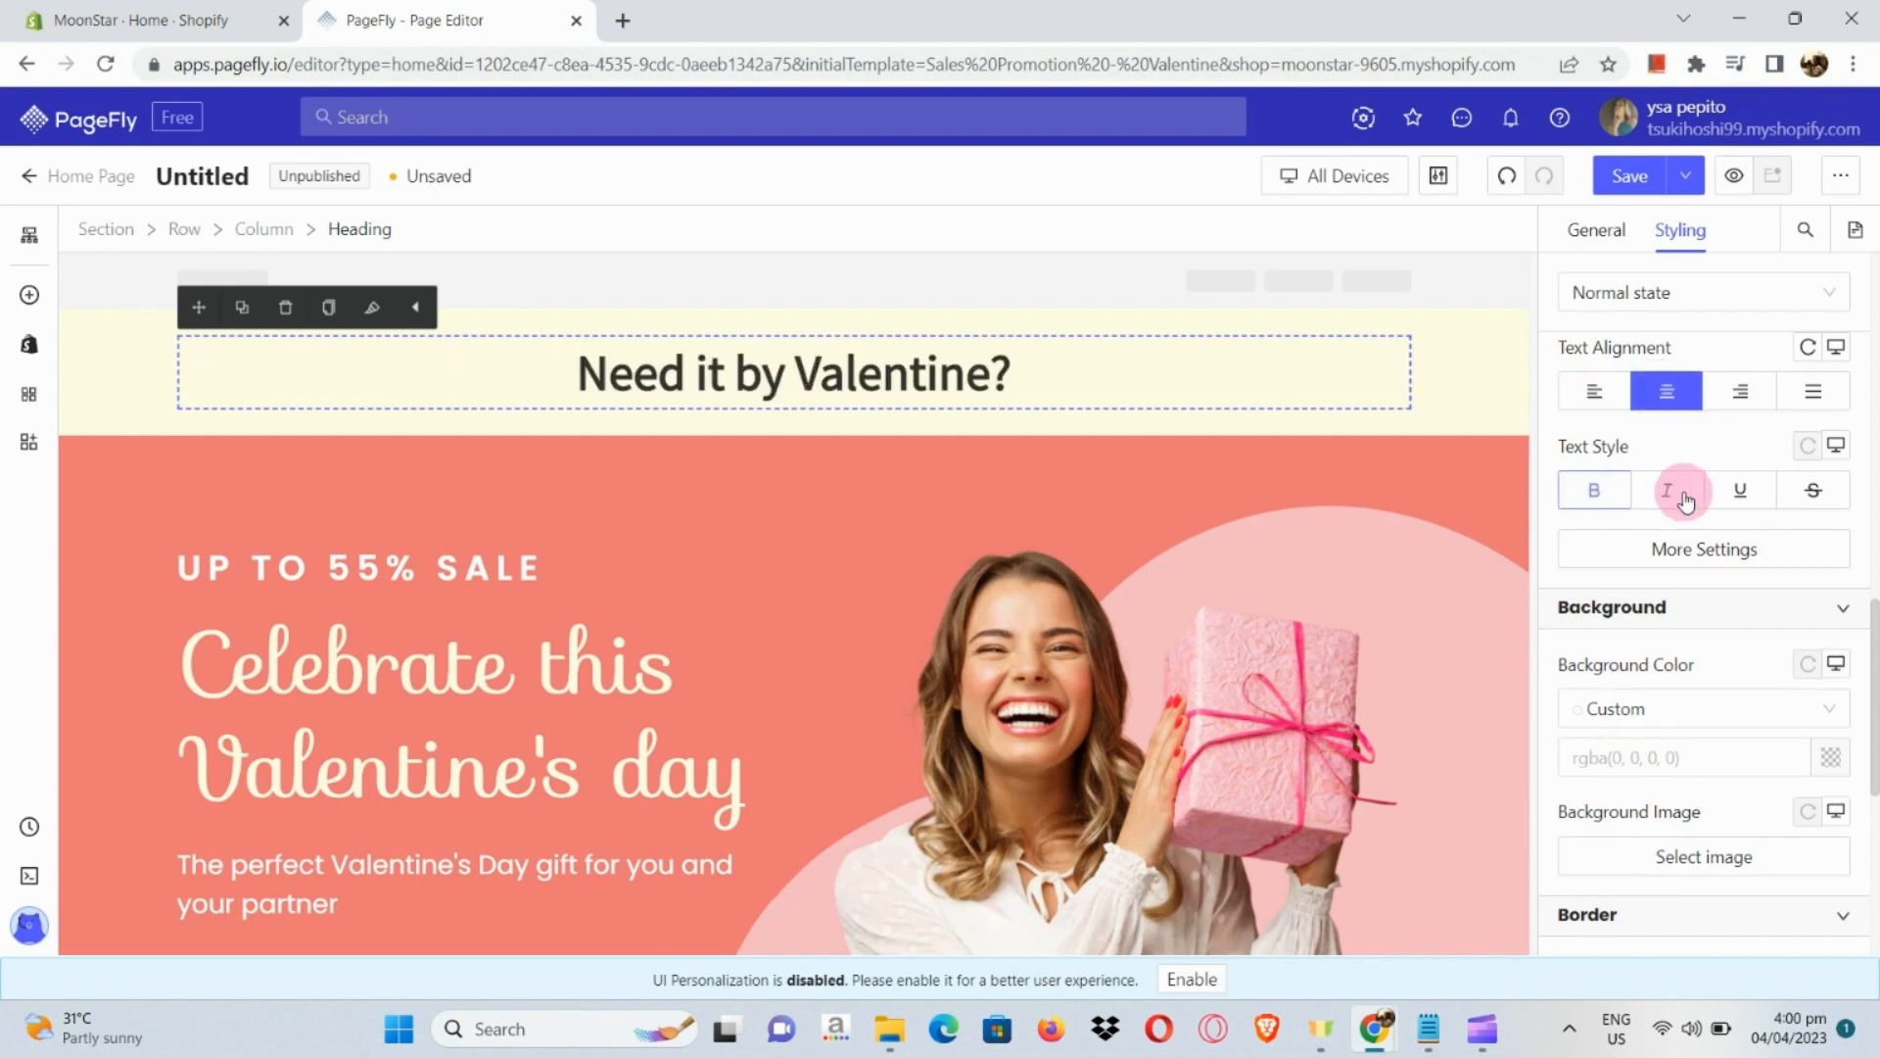
click(1667, 489)
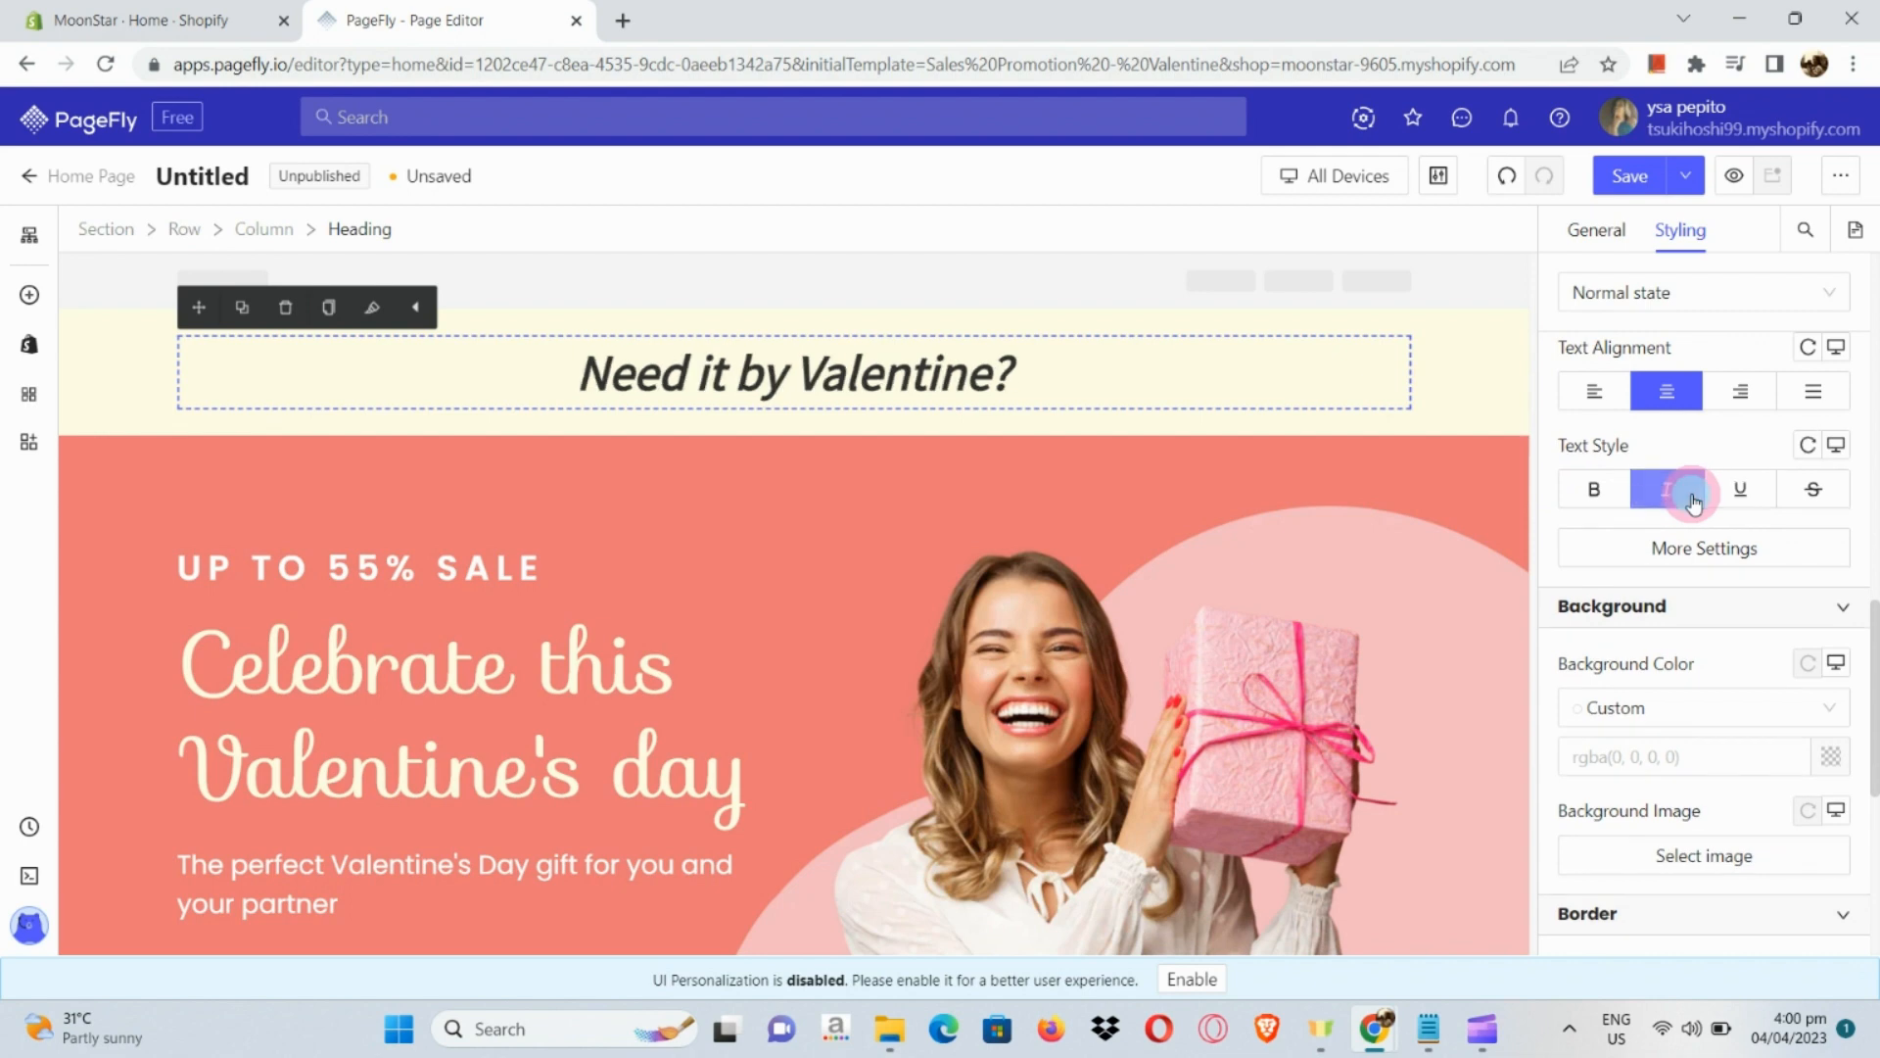
click(1666, 490)
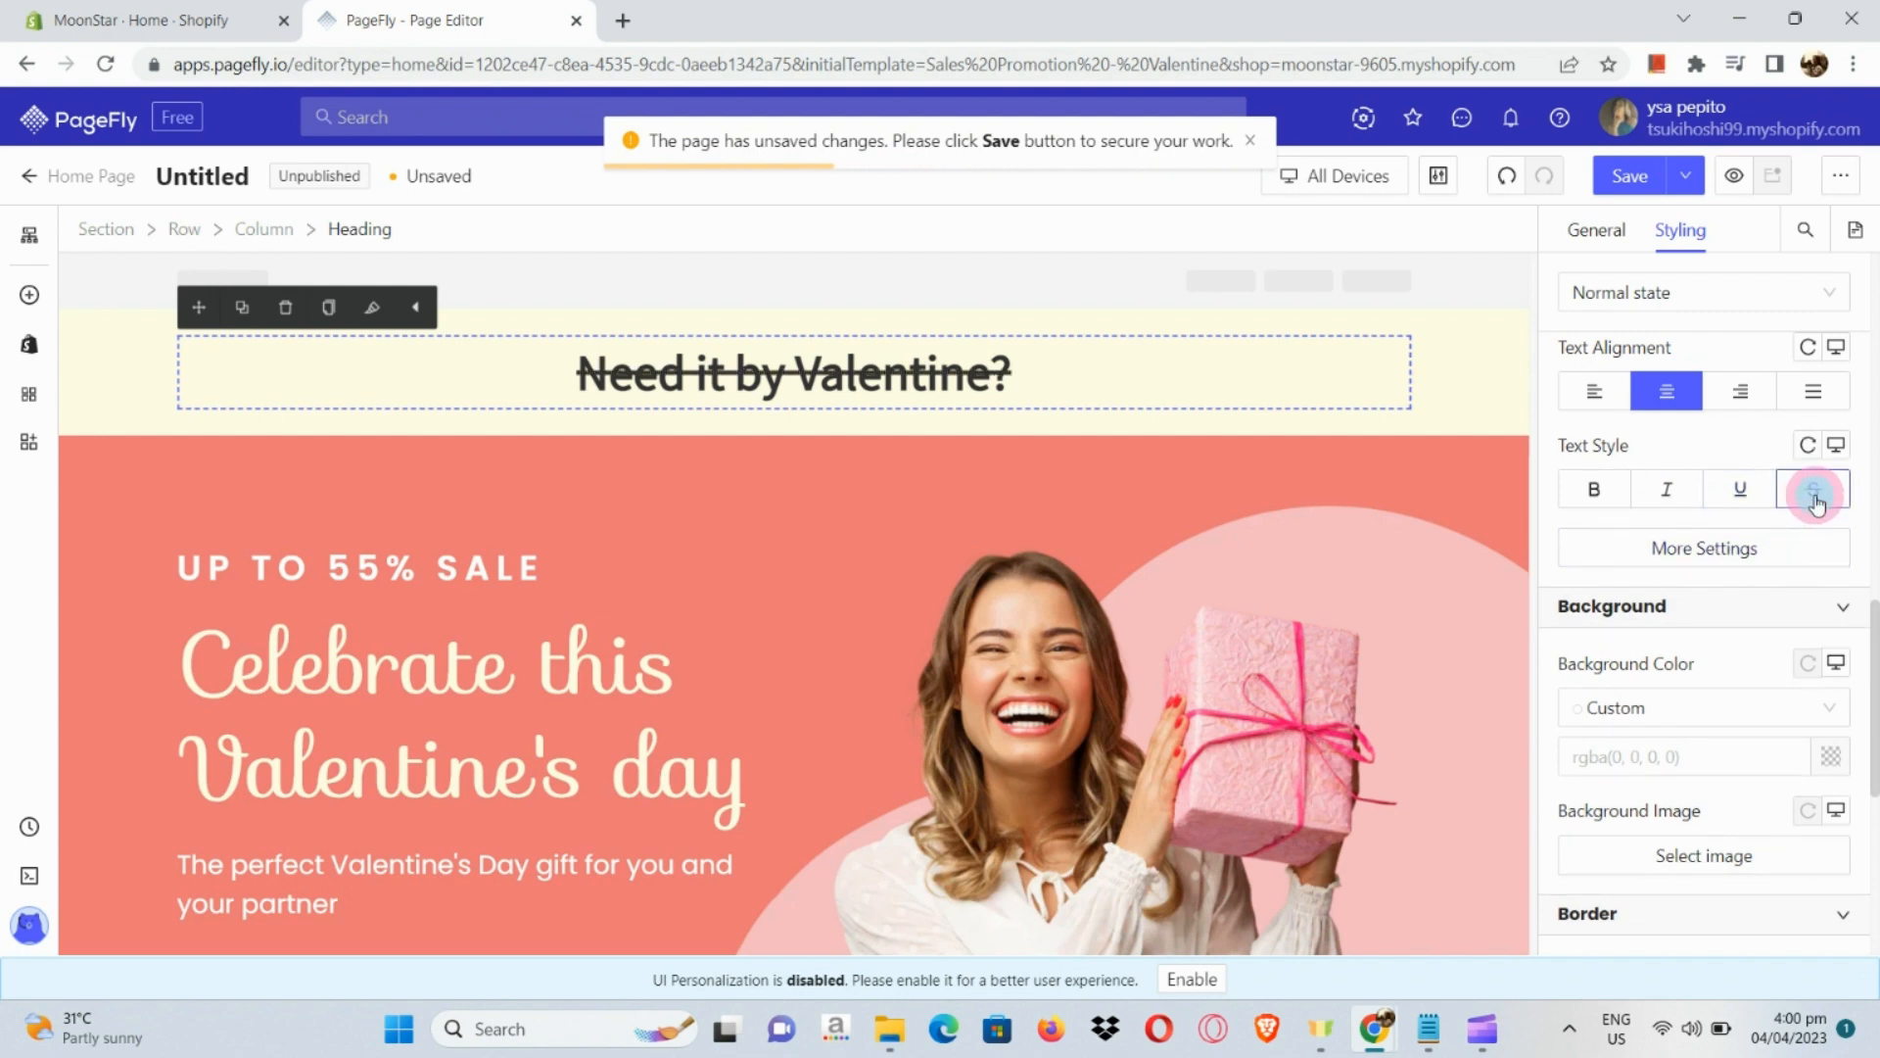
click(1812, 489)
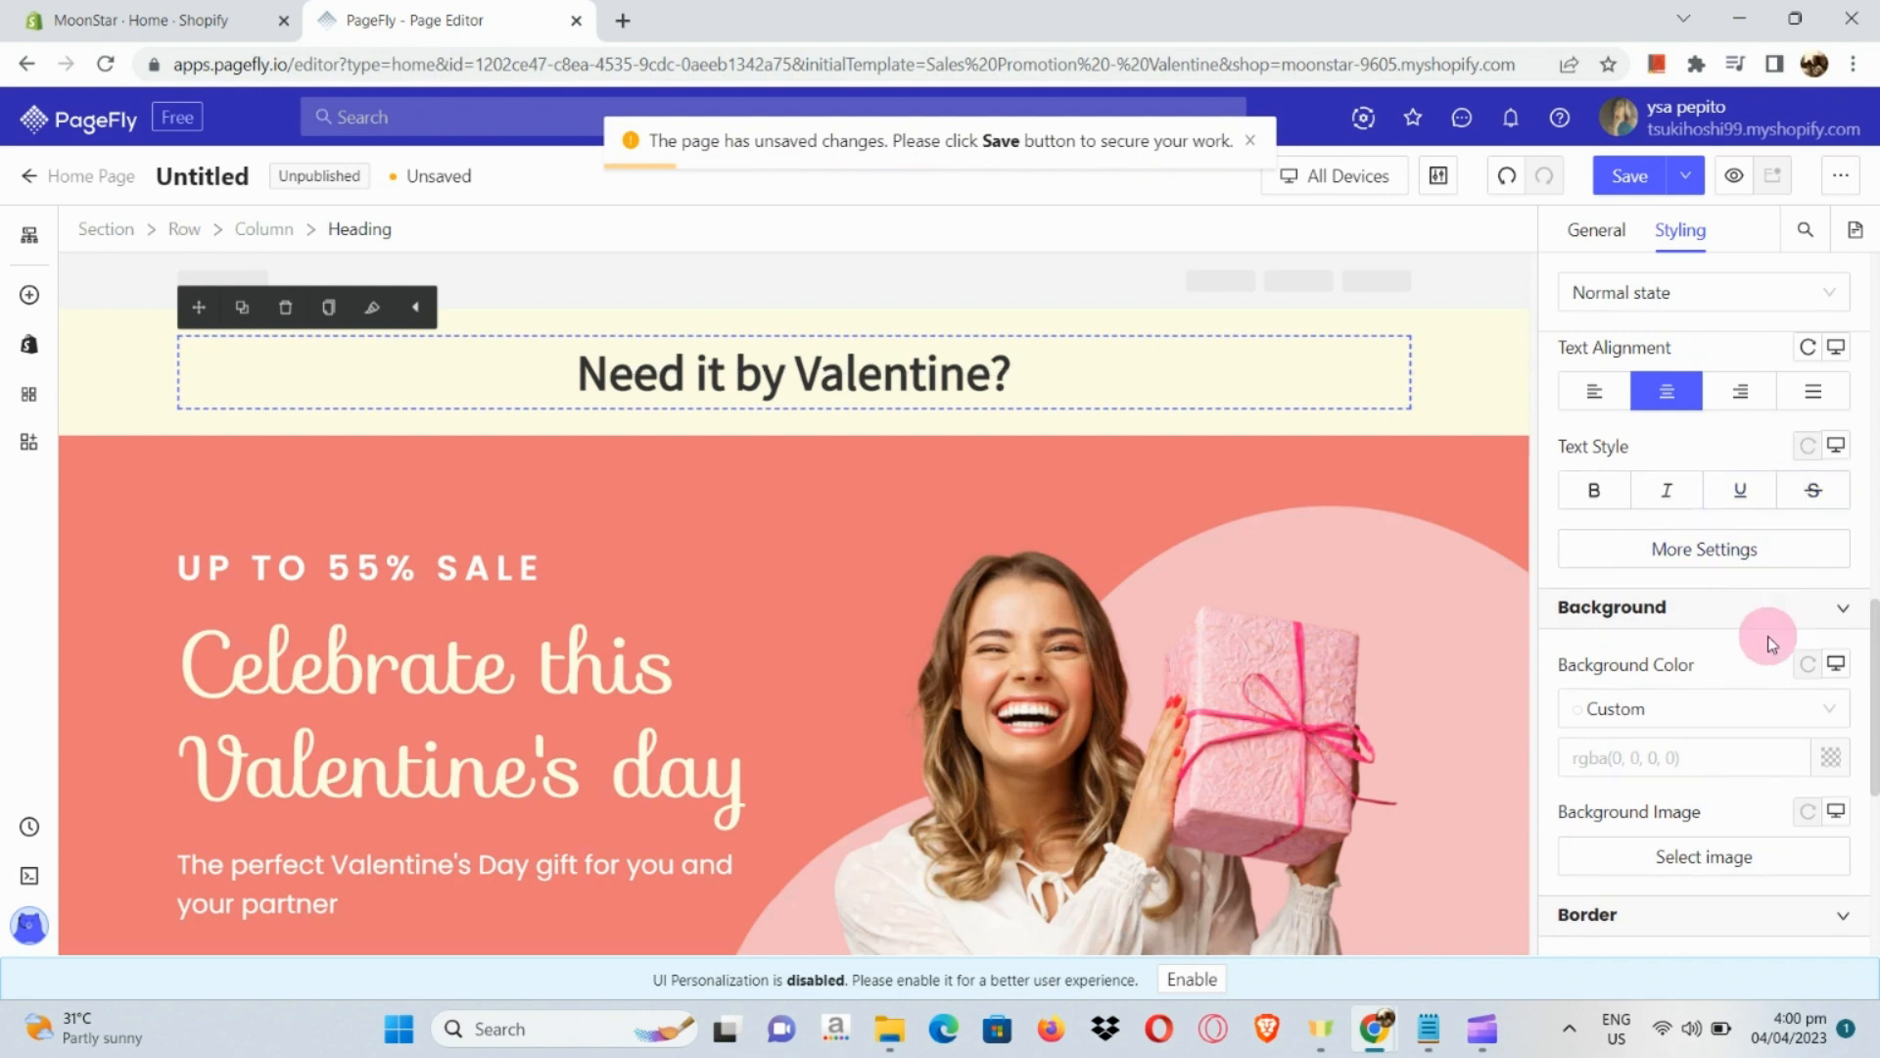
click(1594, 490)
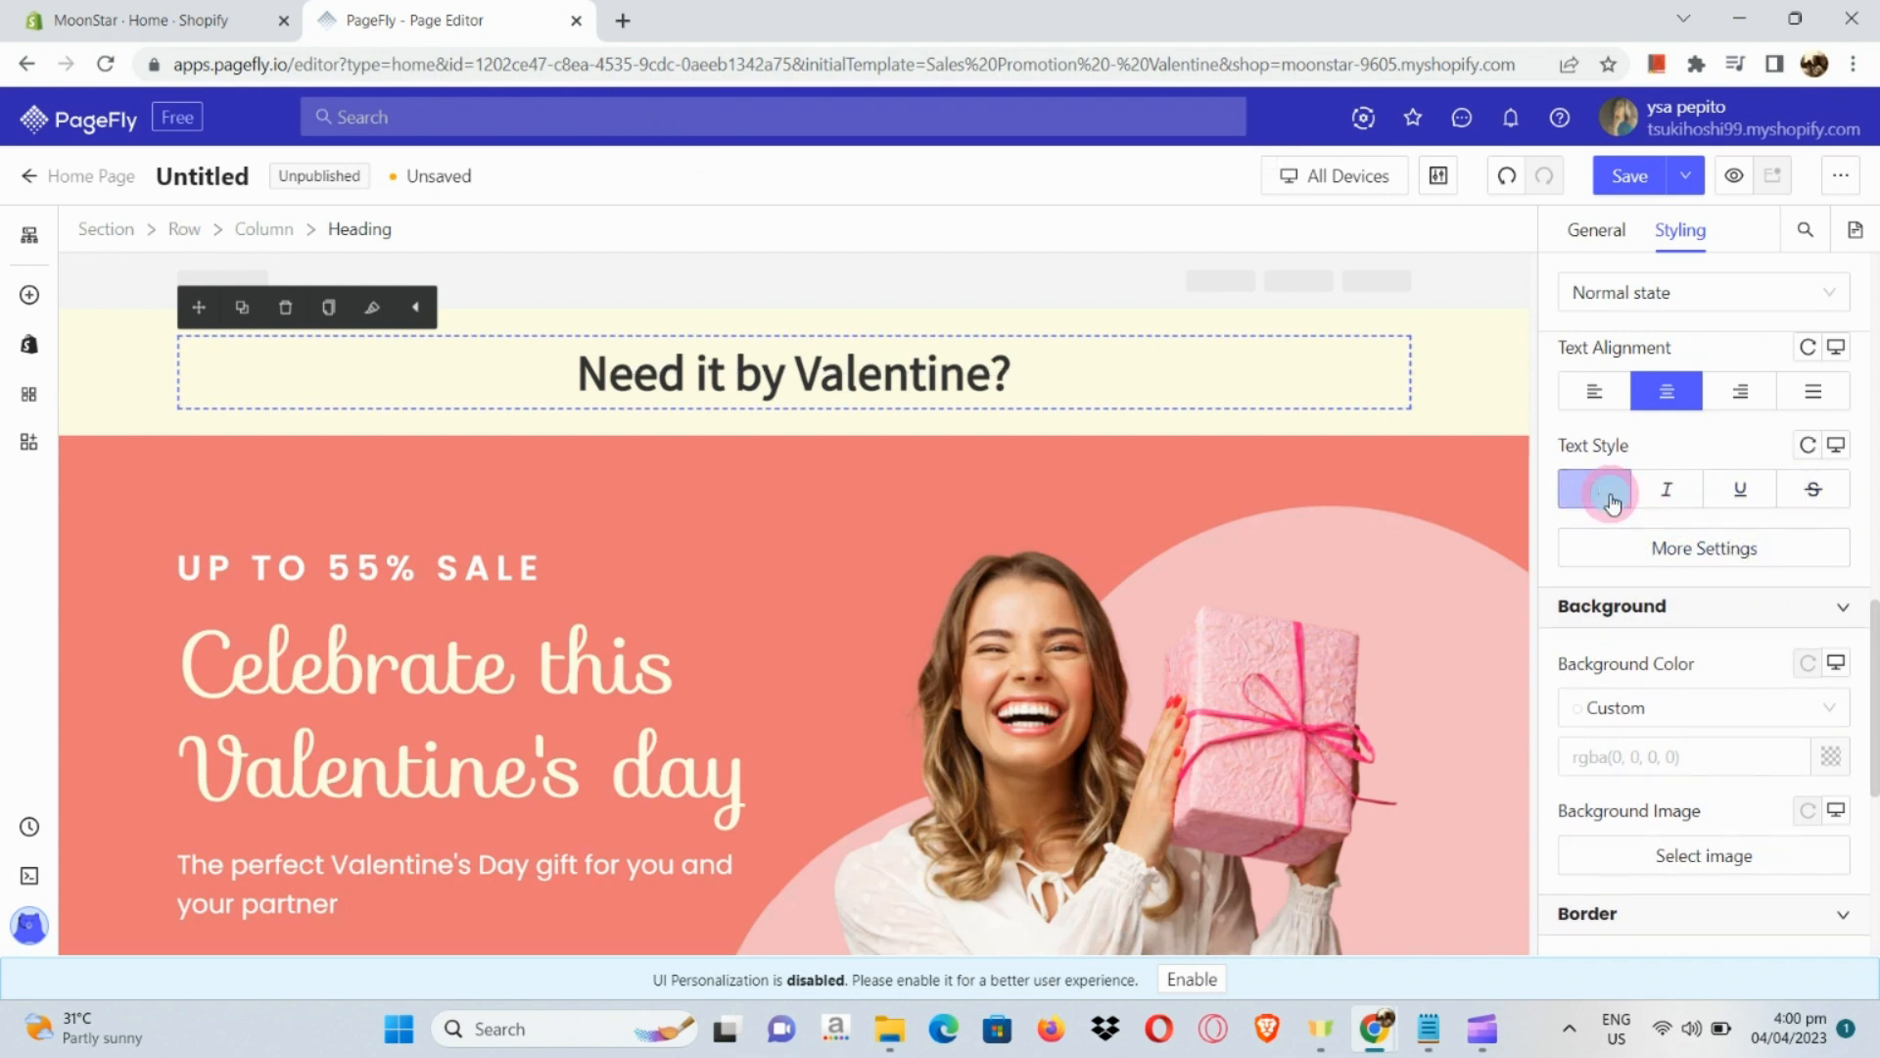
click(1593, 488)
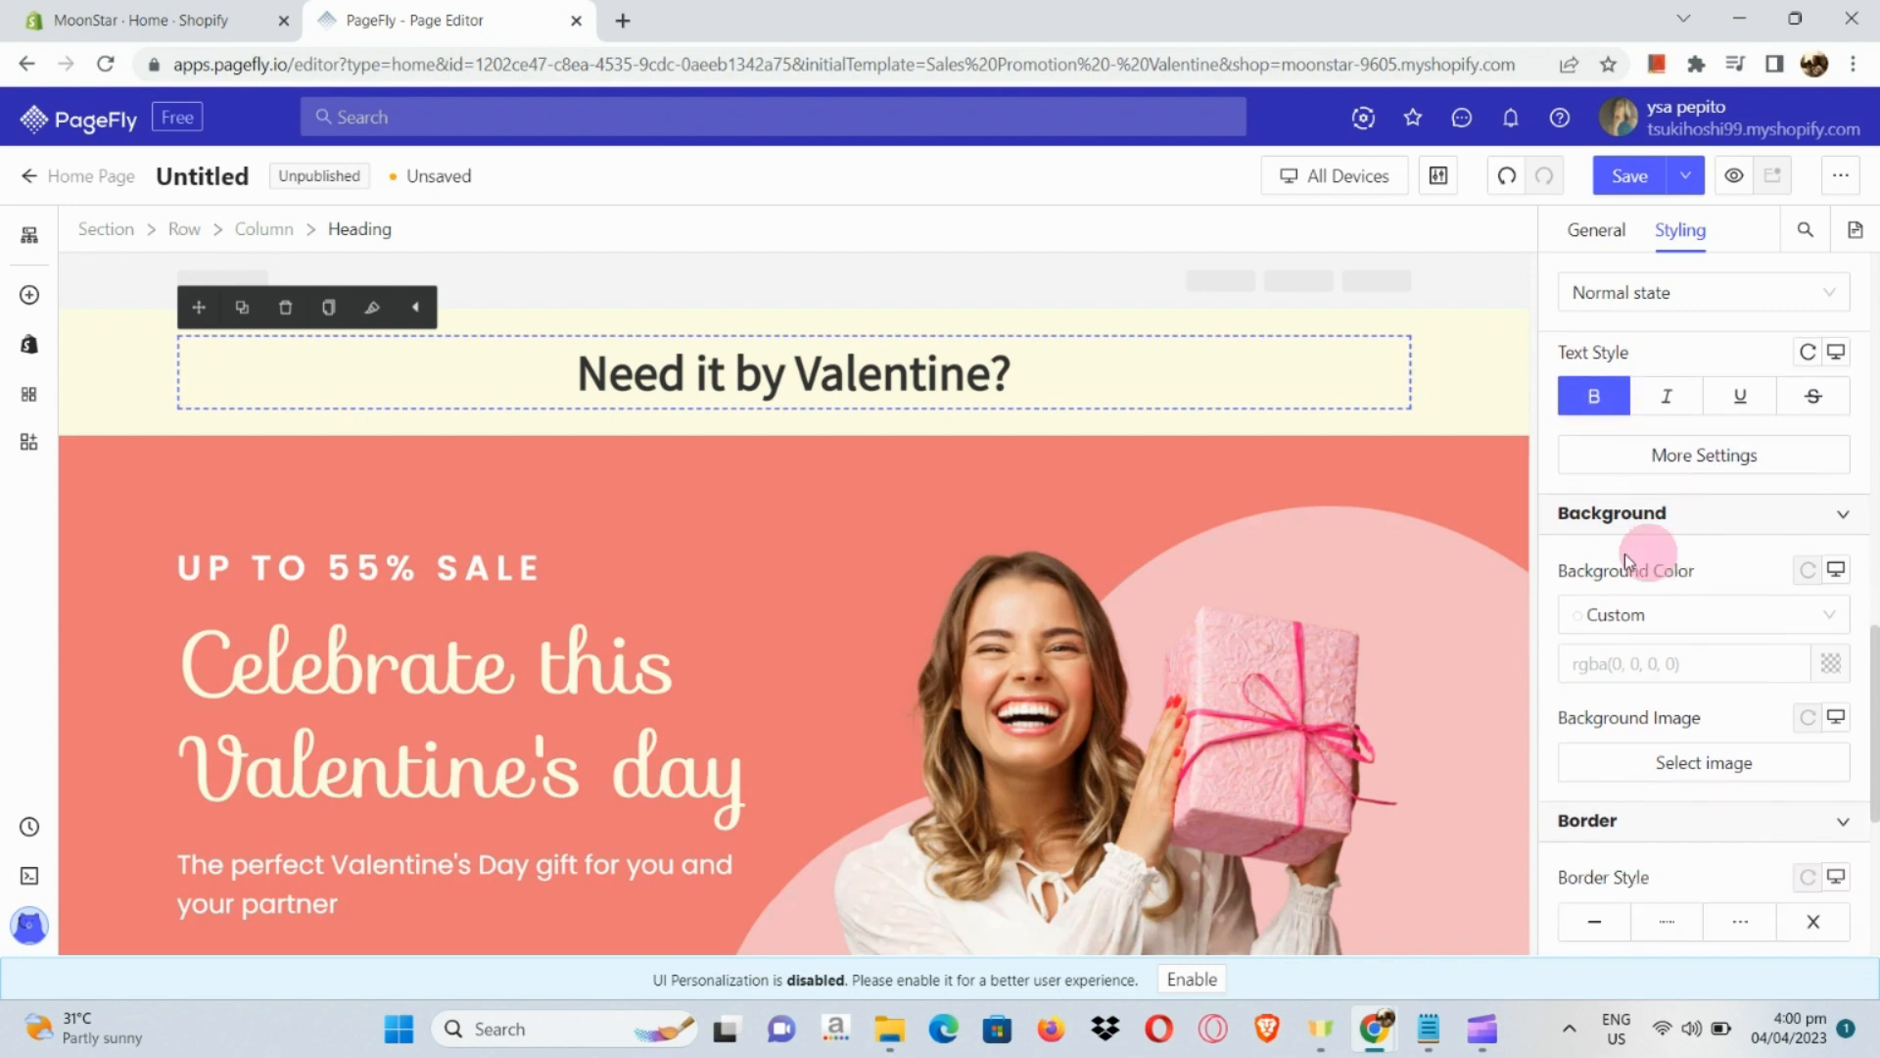
Step: Set the heading background to preset yellow (Color 6) after trying red and light grey
click(1702, 614)
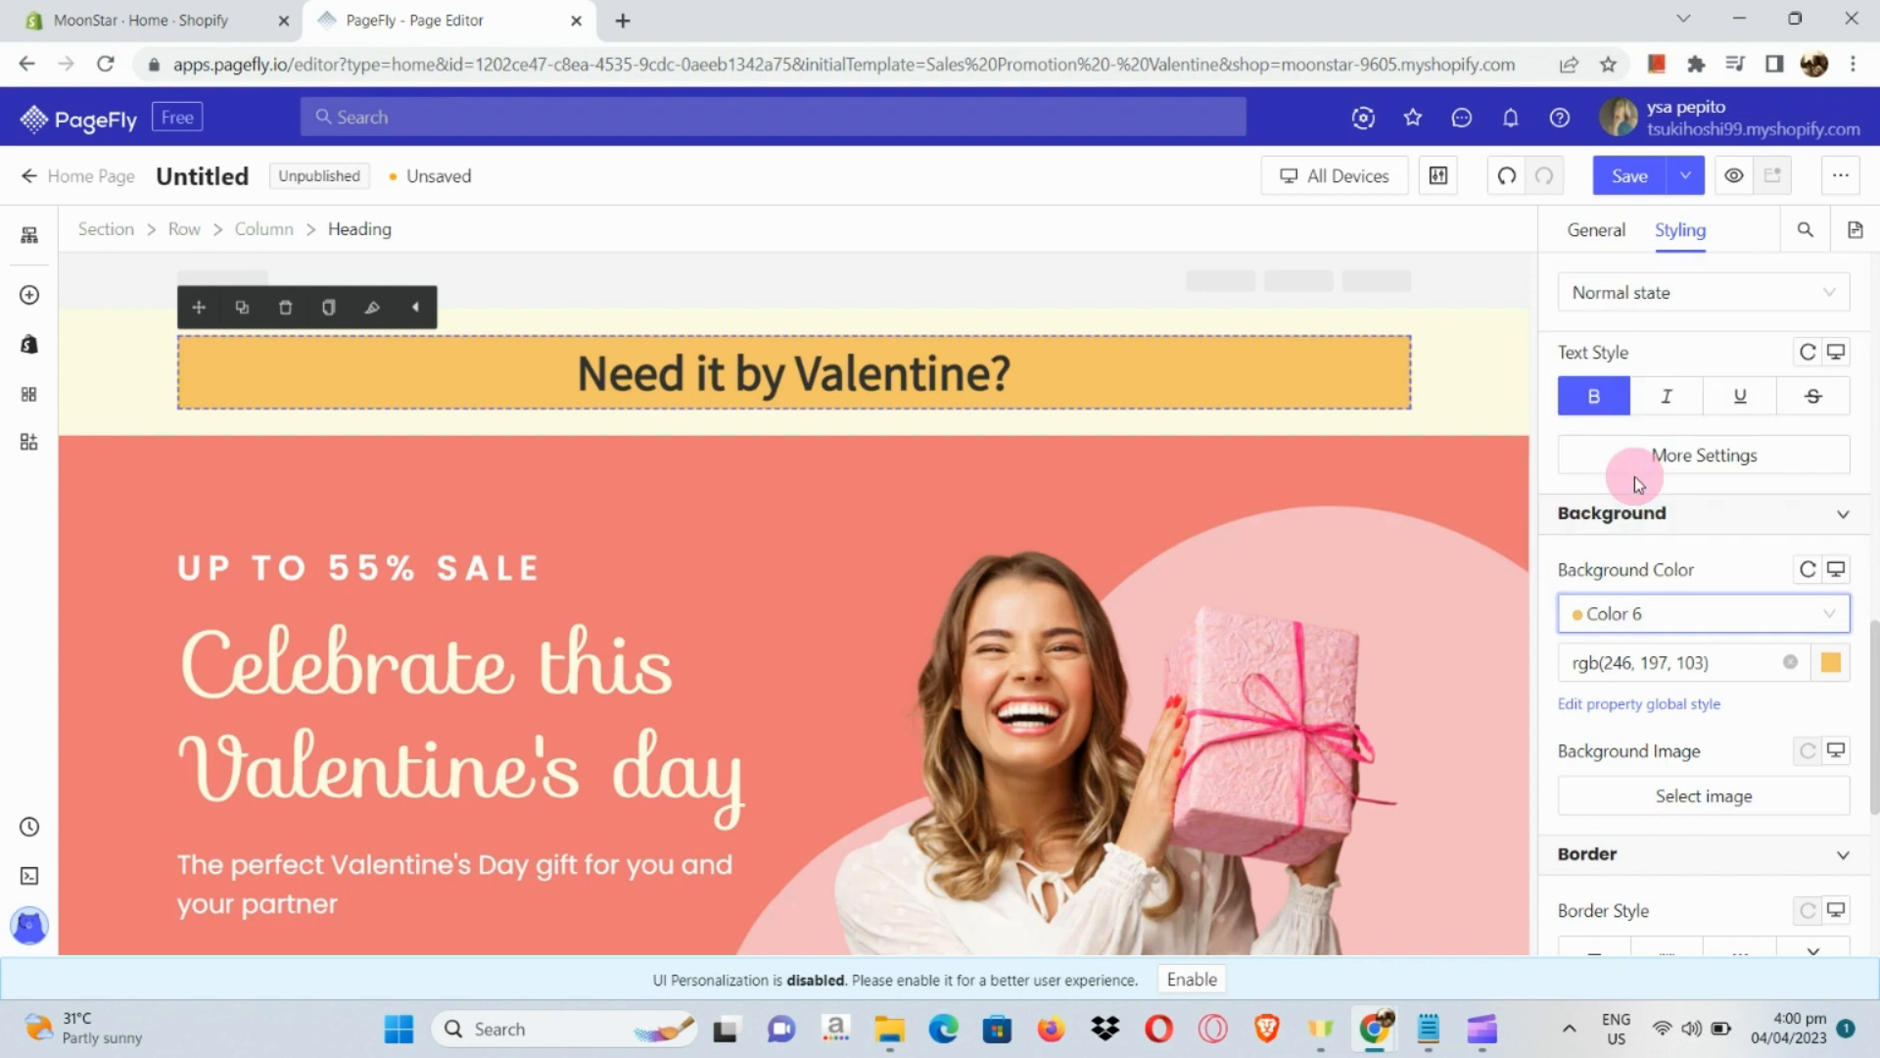
click(1700, 613)
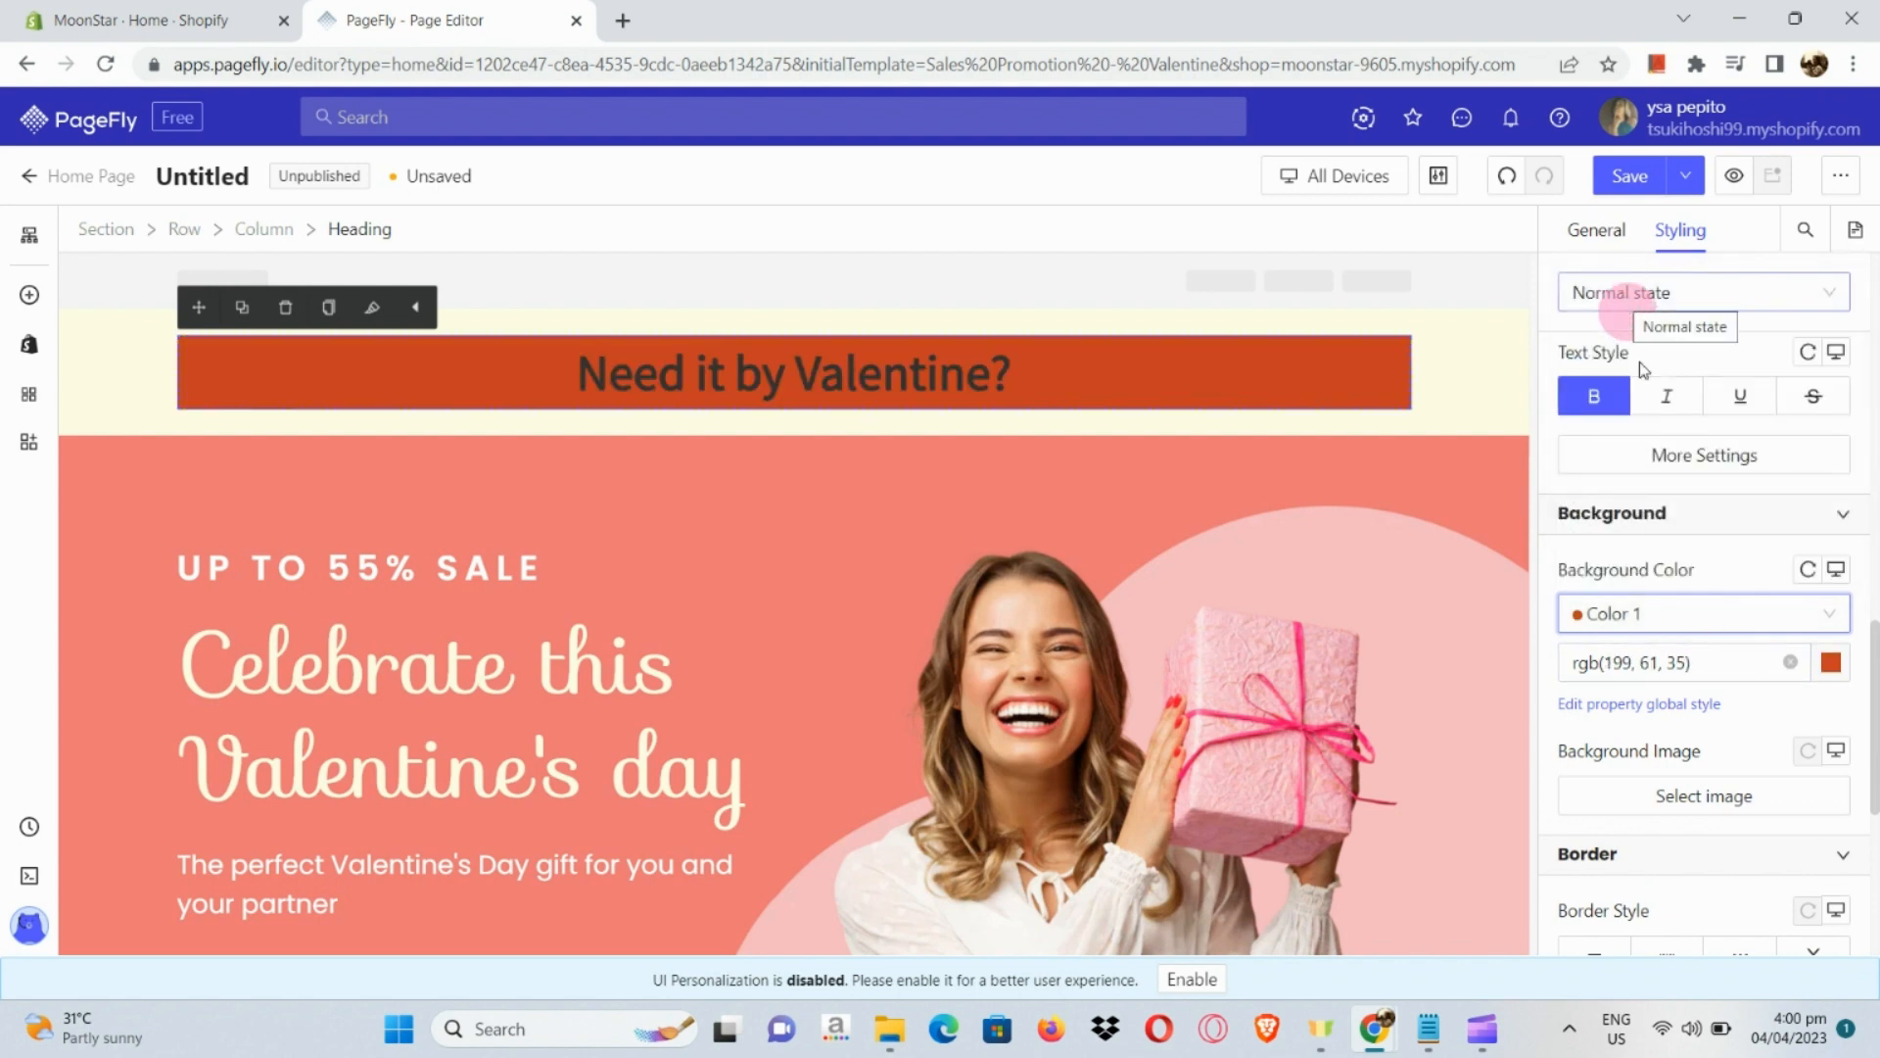
click(1702, 613)
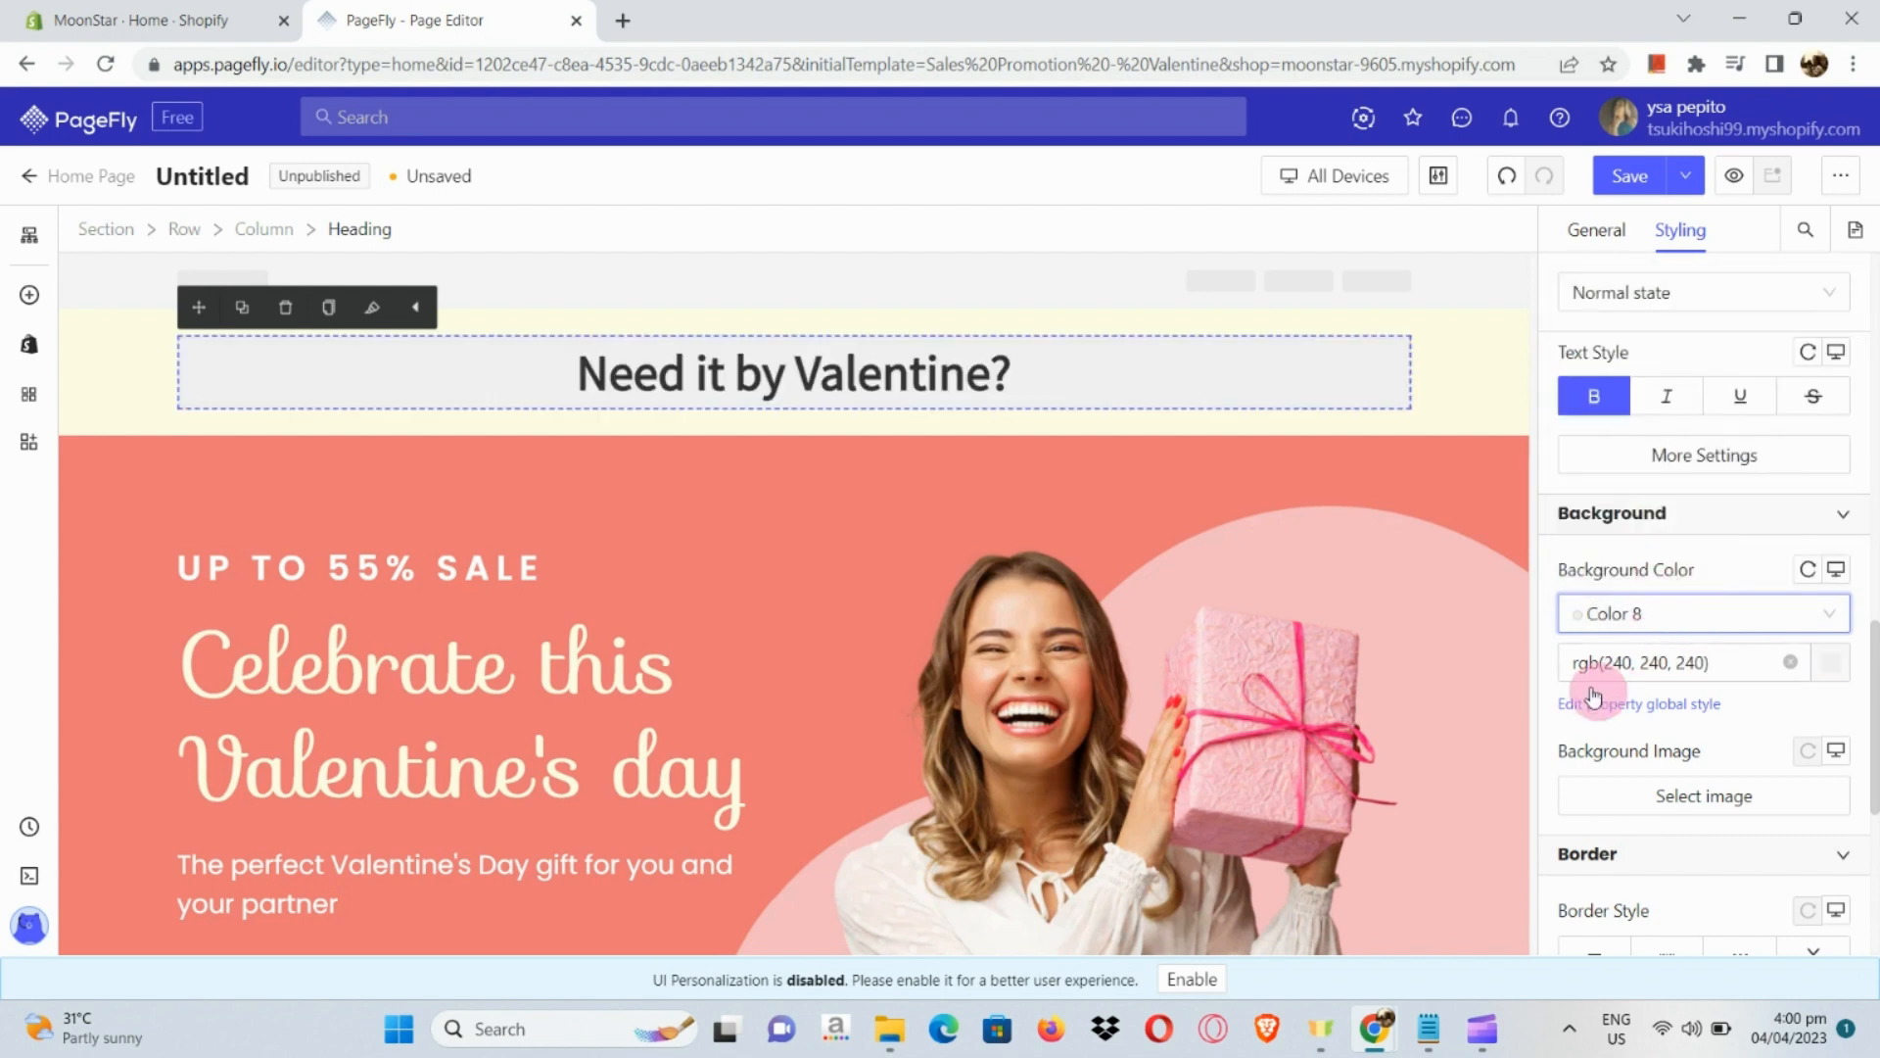
click(1702, 613)
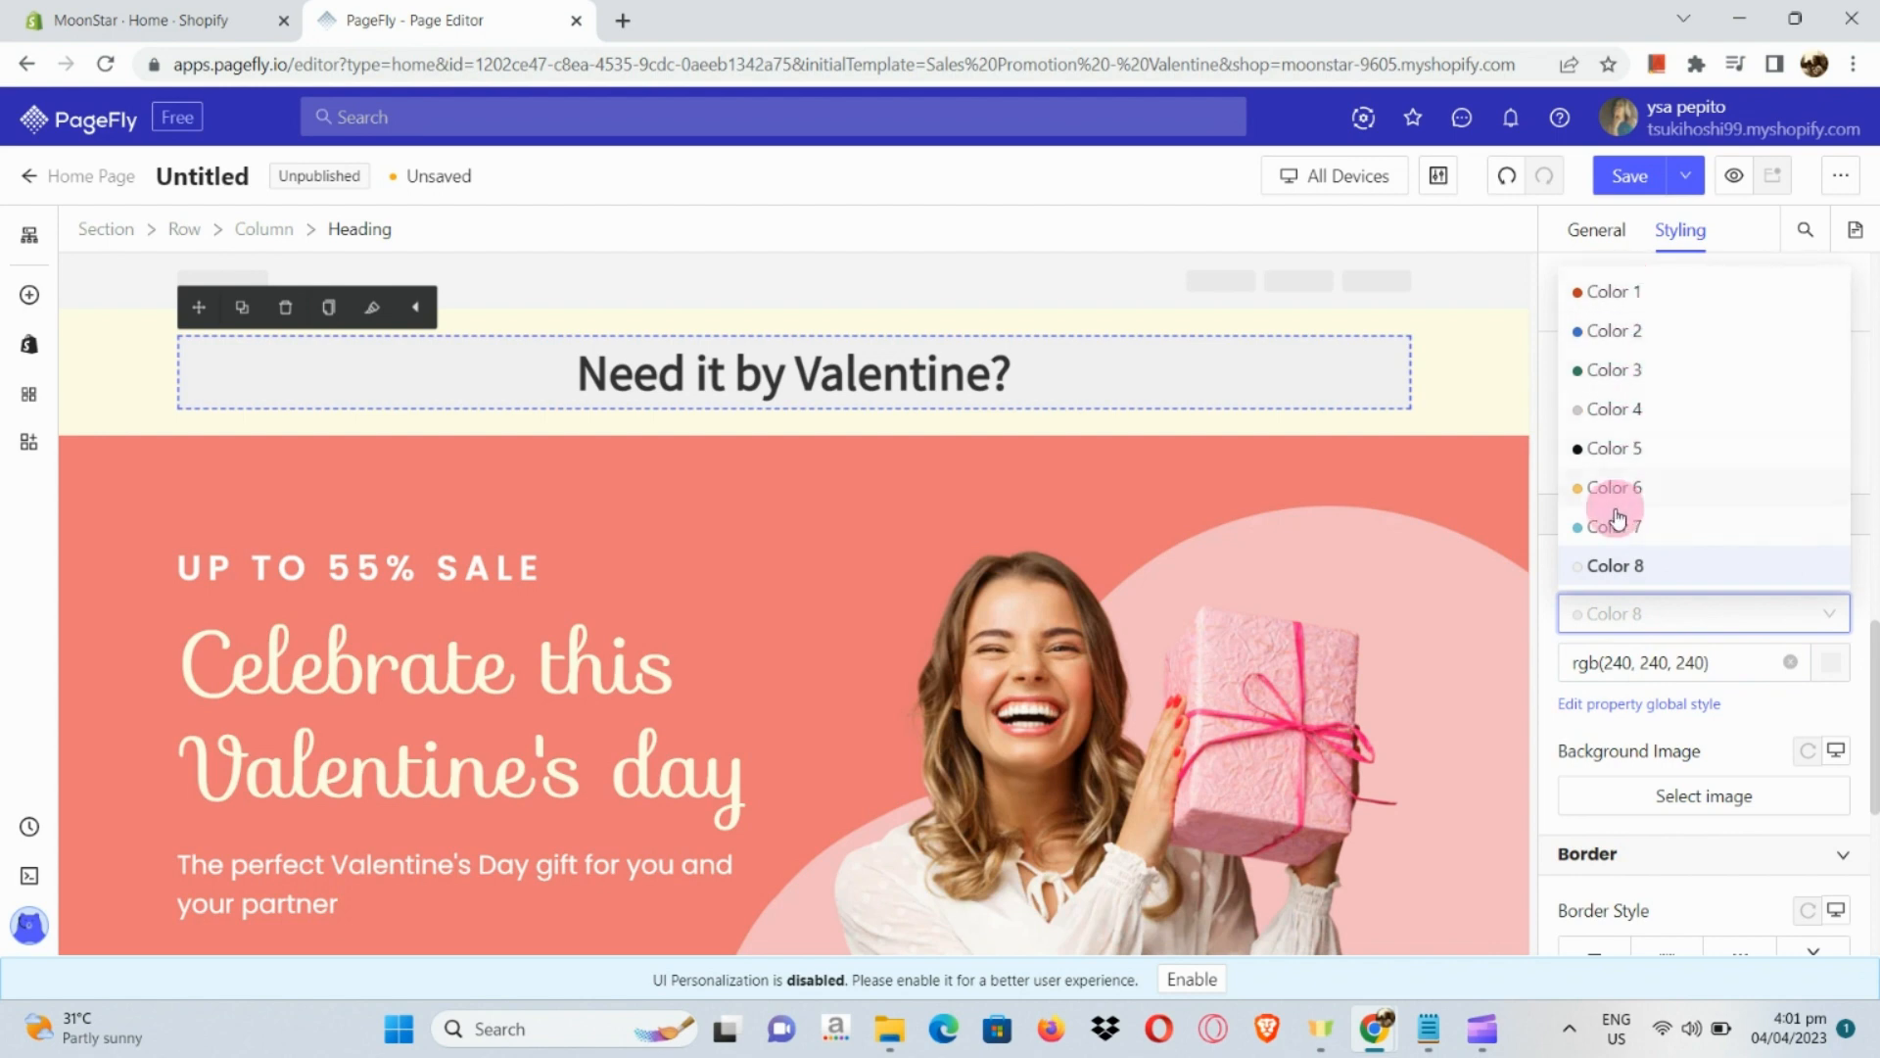
click(1612, 486)
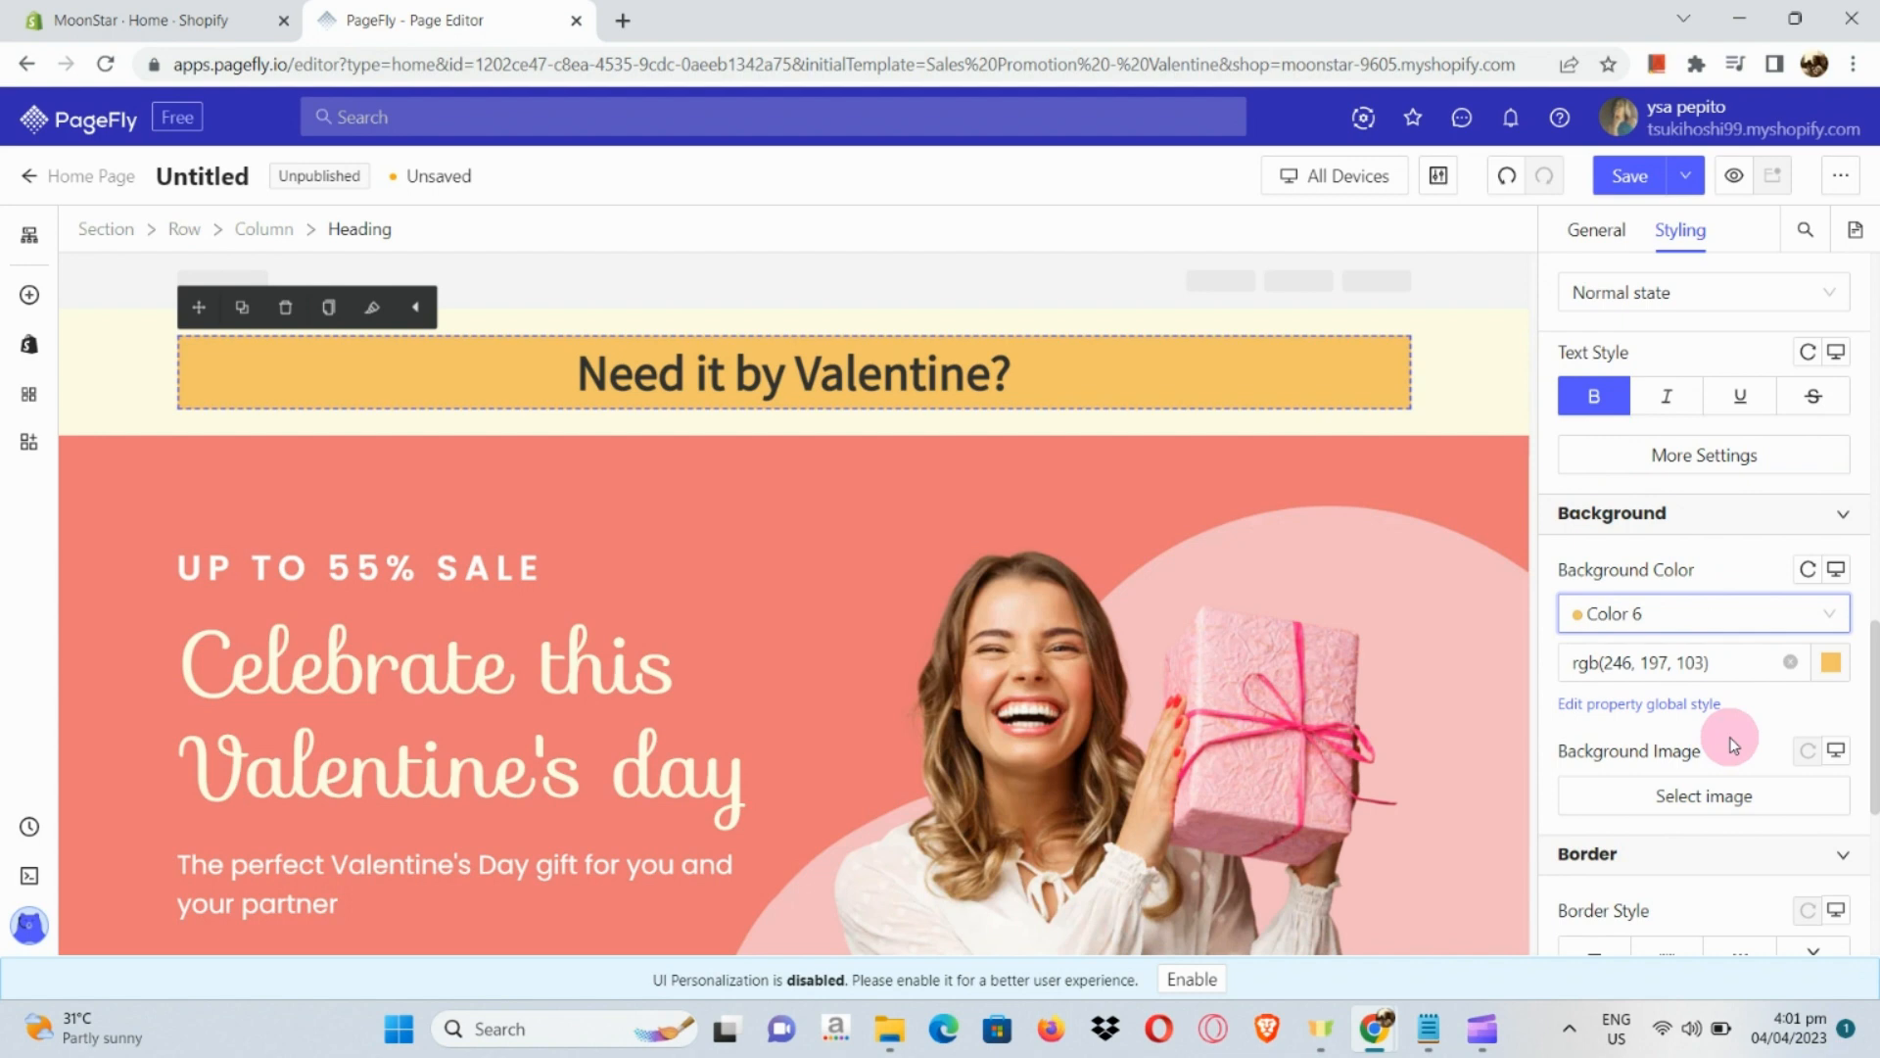
click(1831, 662)
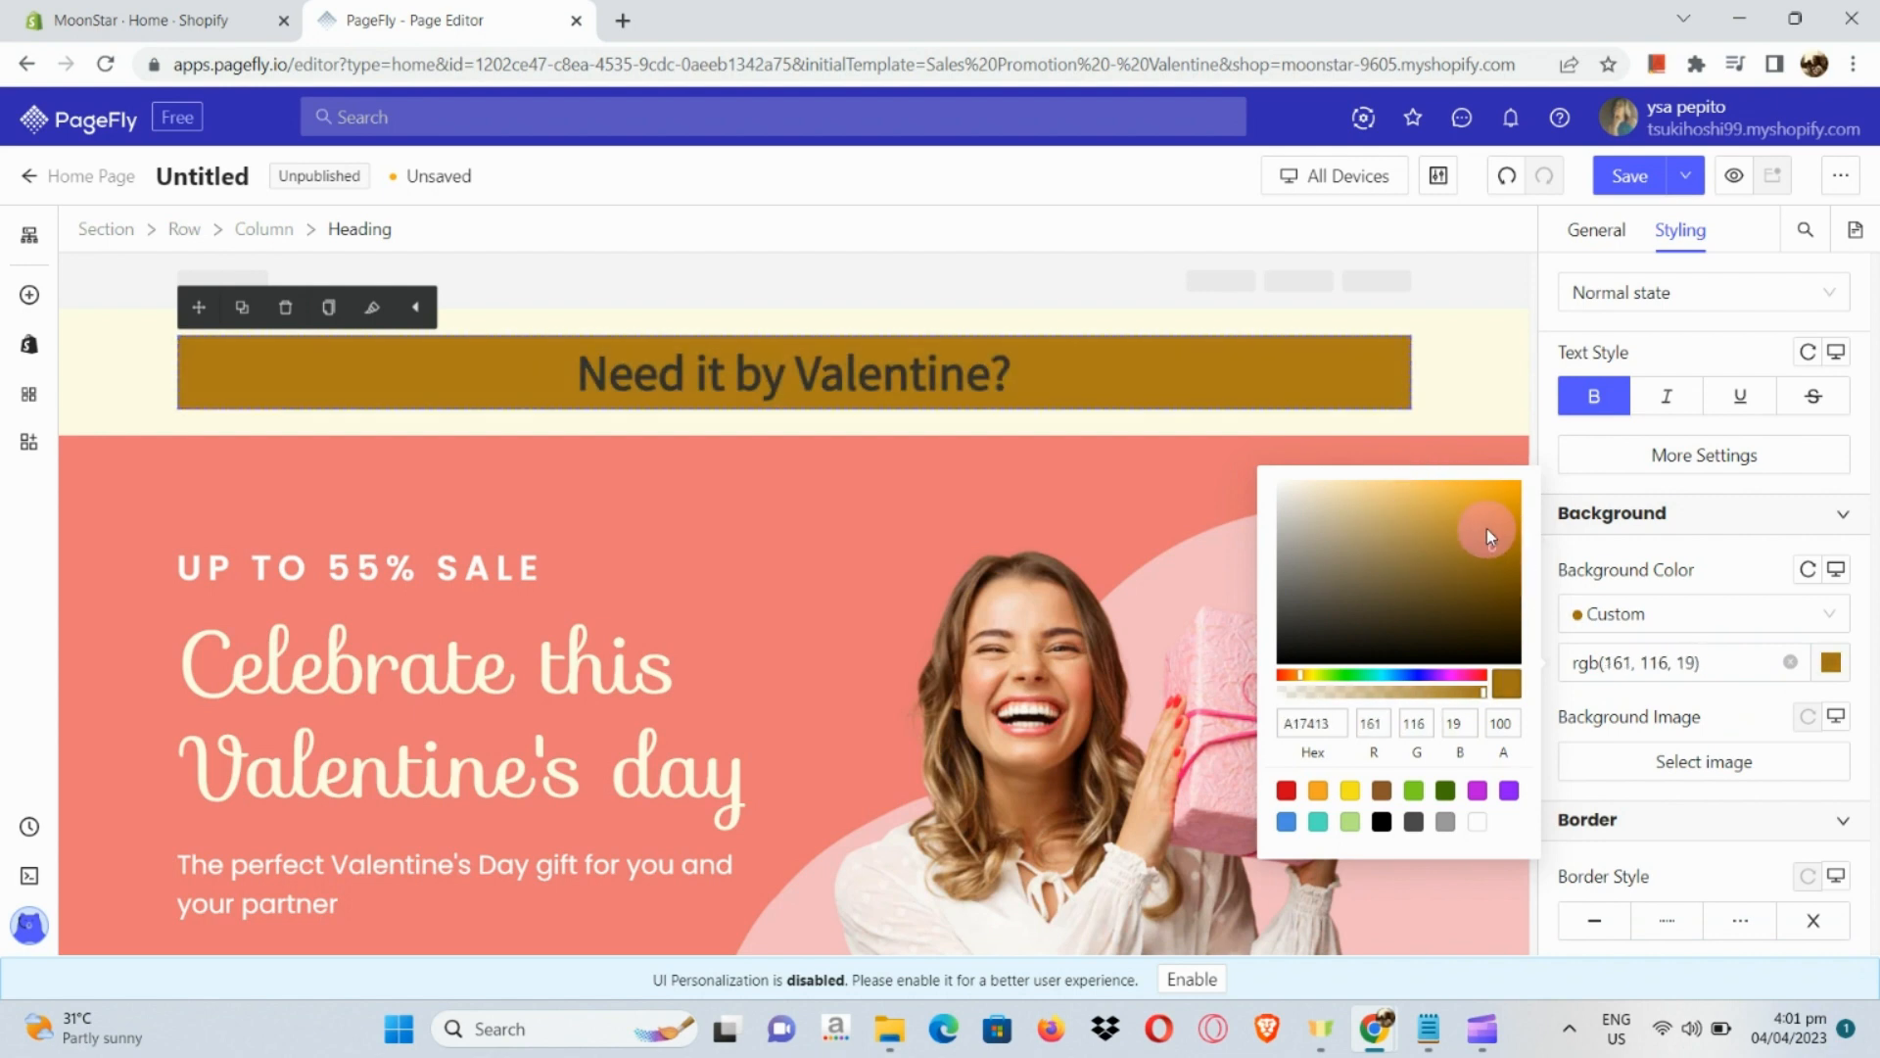
Step: Tune the heading background hue to a light orange-tan, rgb(221, 162, 125)
drag(1487, 535, 1451, 549)
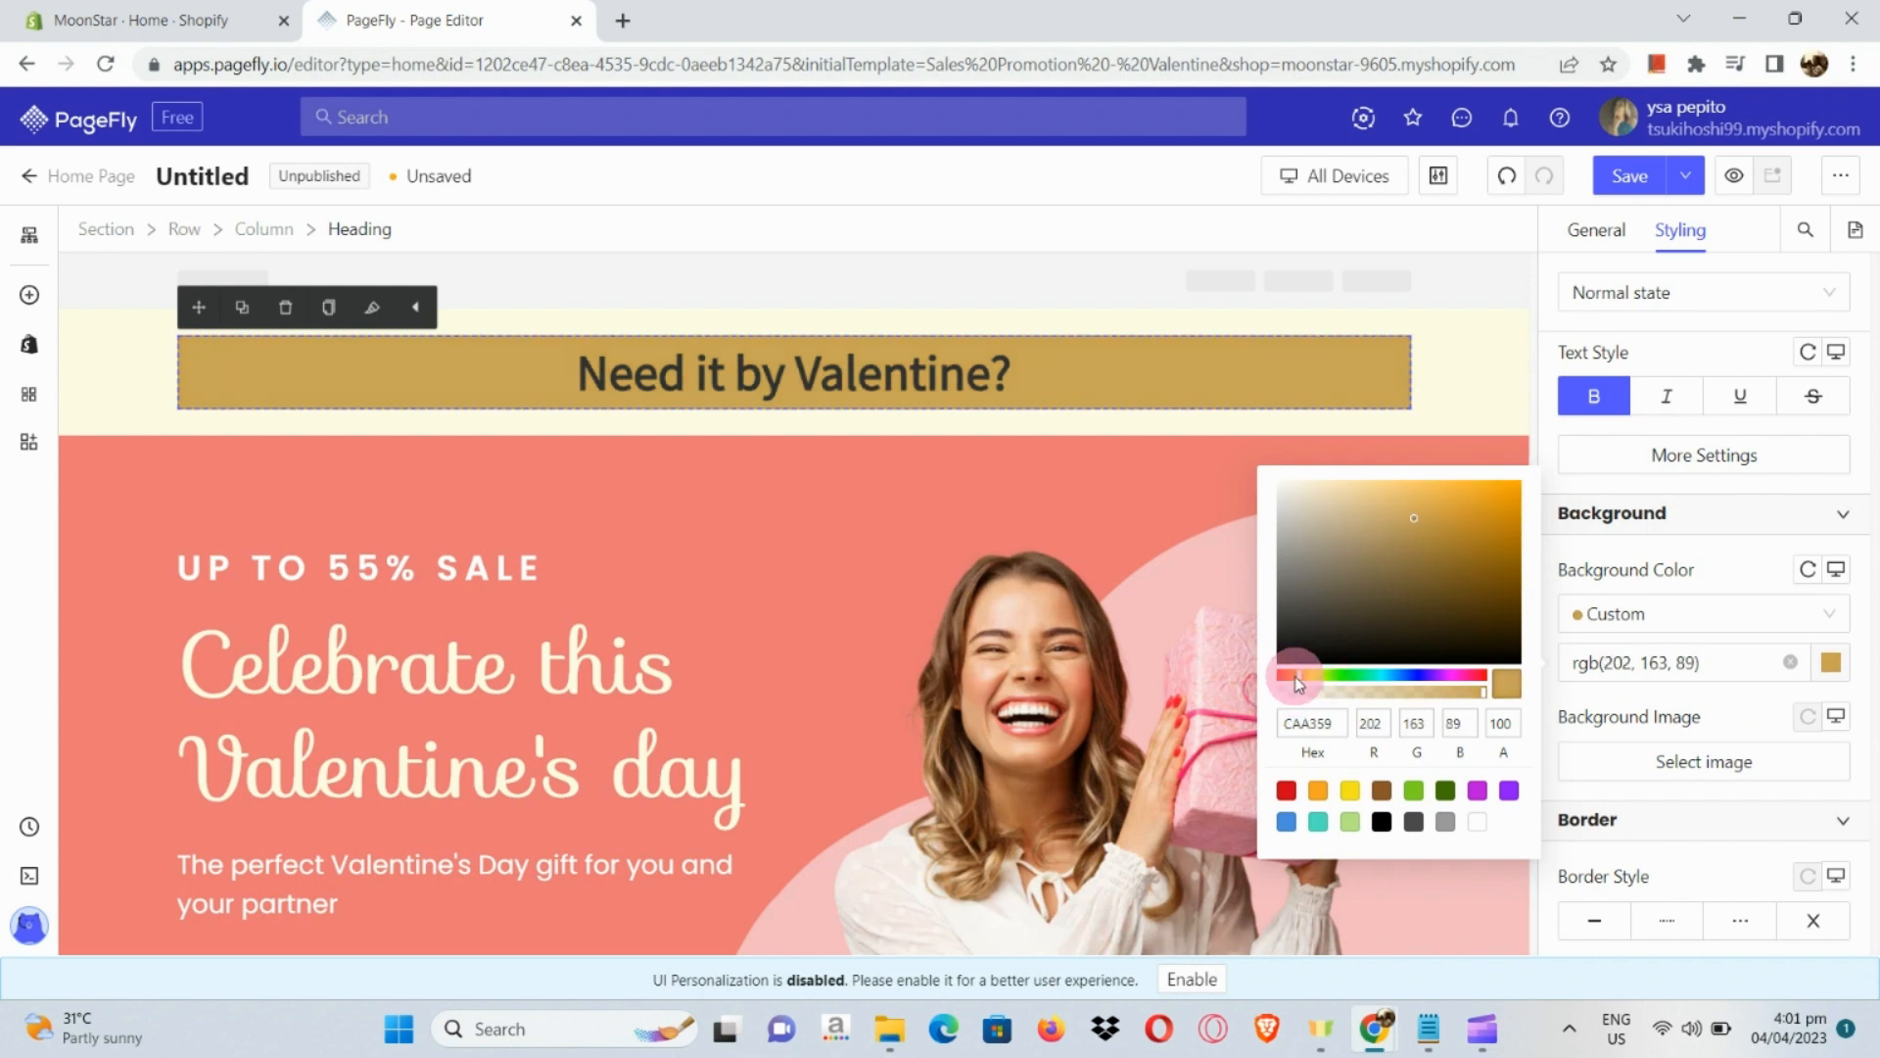
drag(1295, 678, 1308, 675)
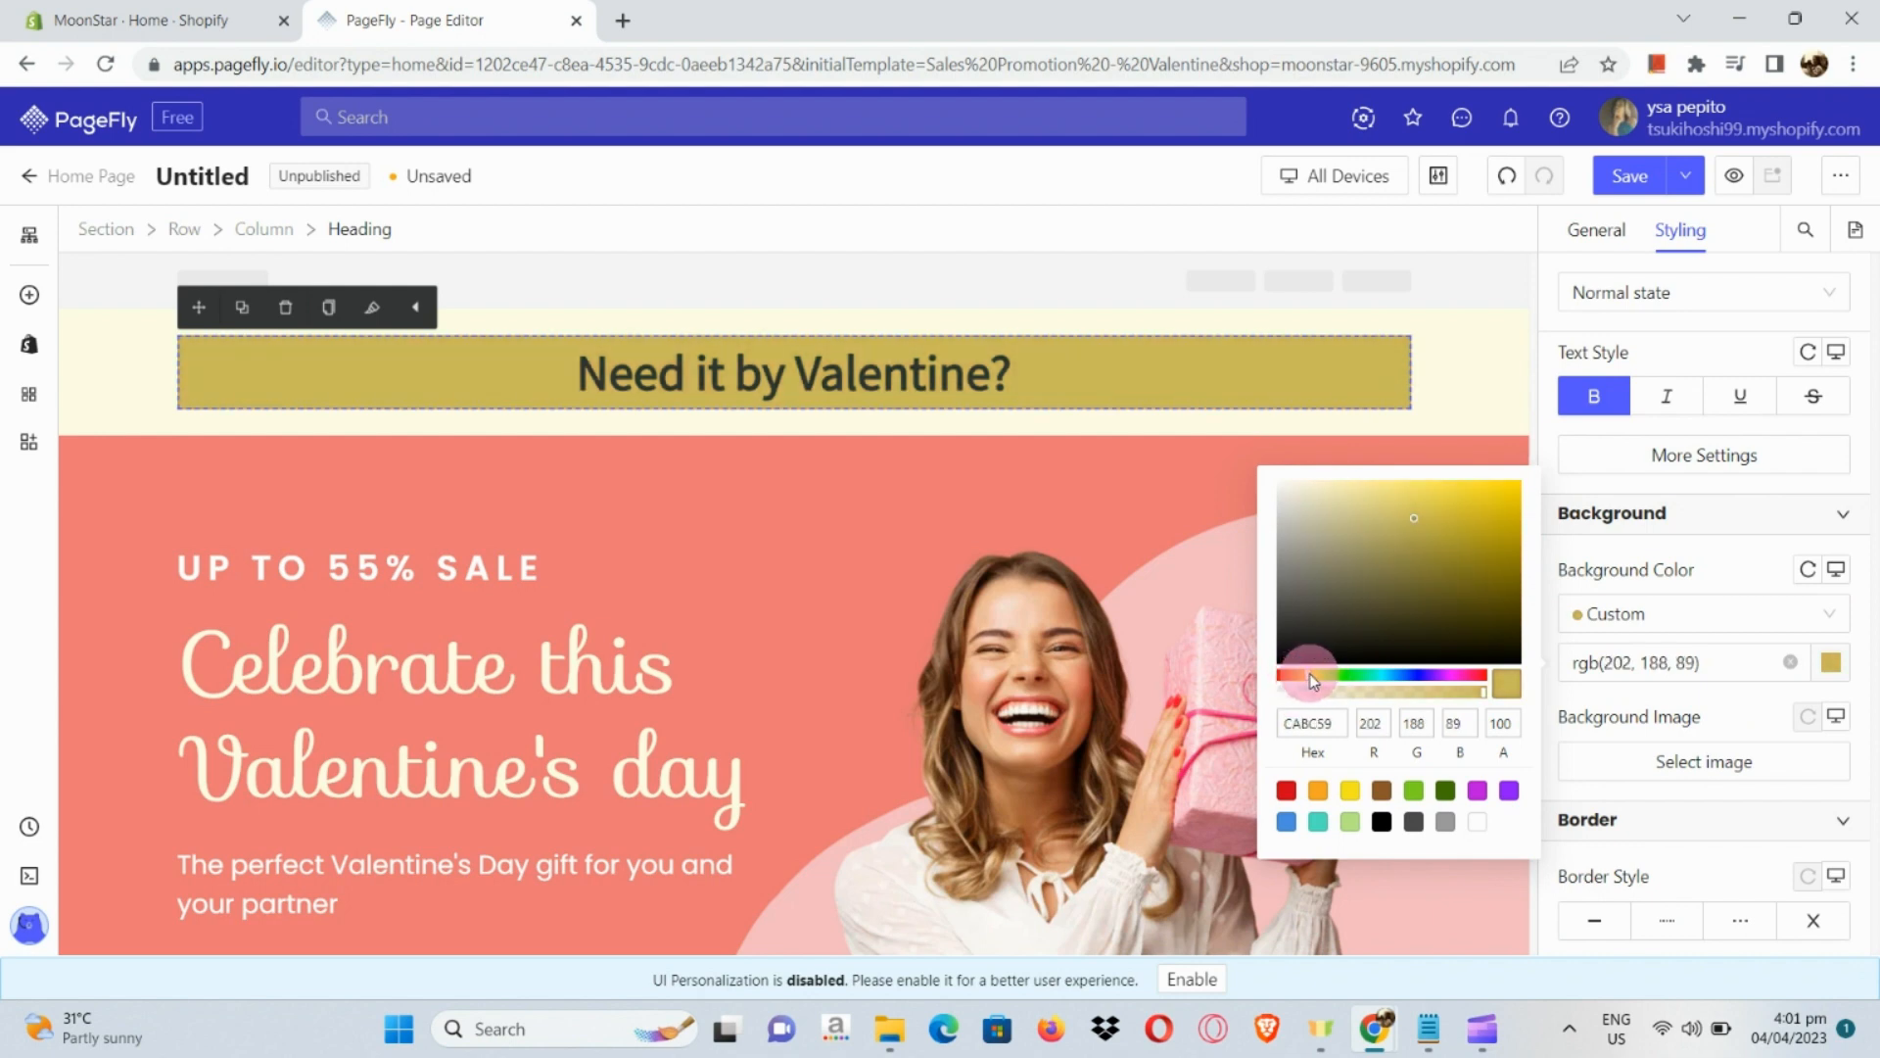
drag(1313, 677, 1313, 674)
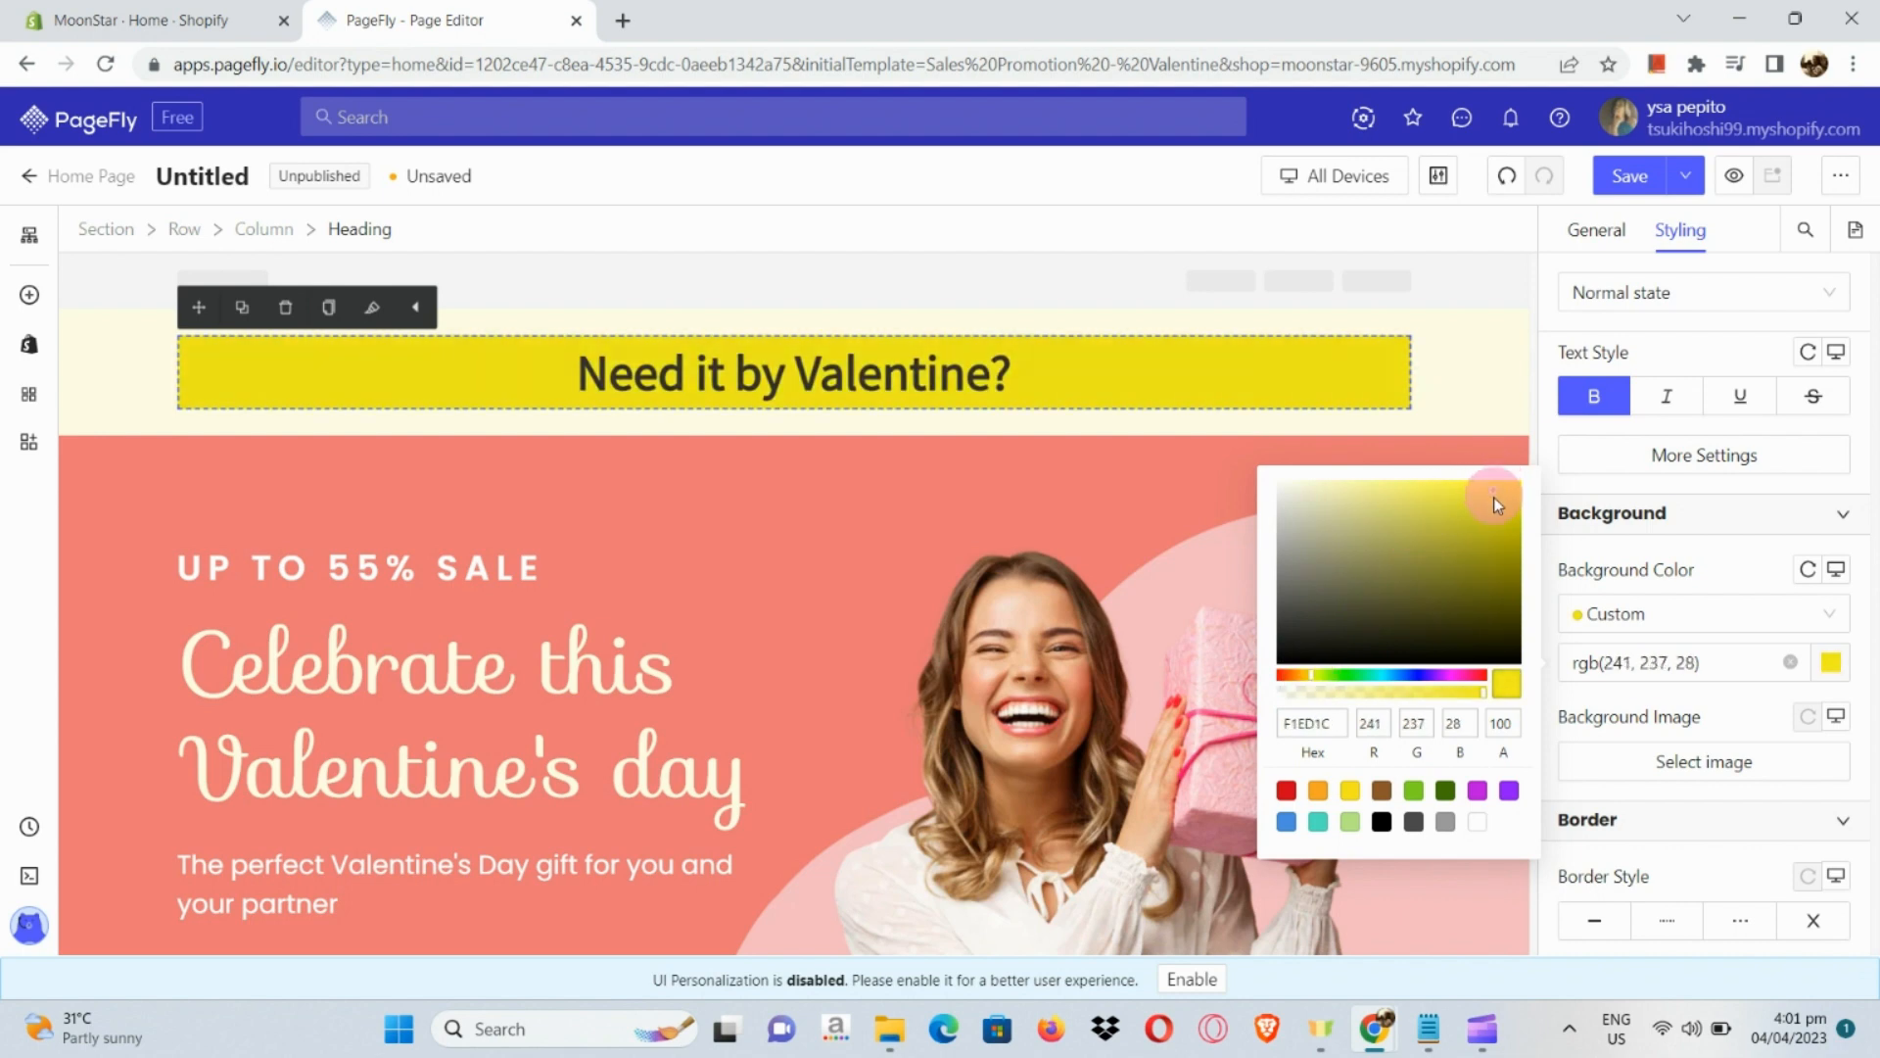
drag(1496, 502, 1427, 488)
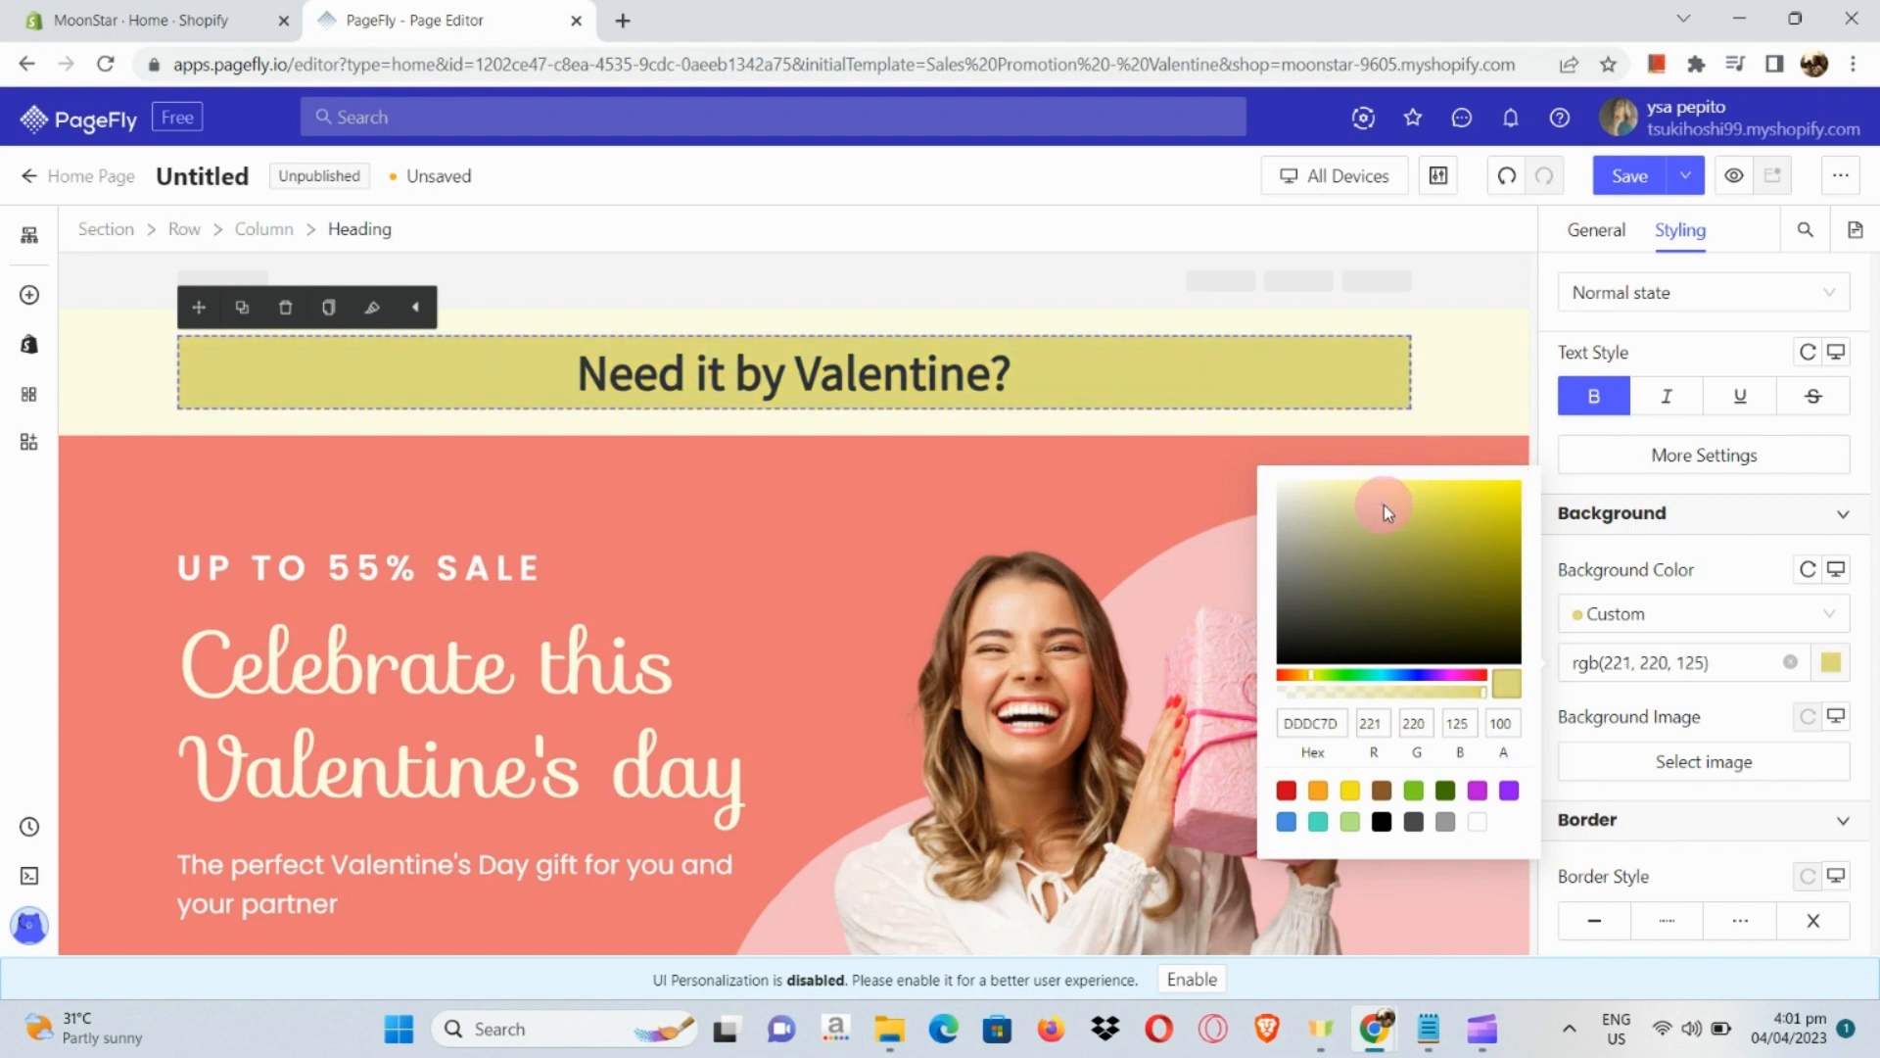
drag(1385, 504, 1308, 680)
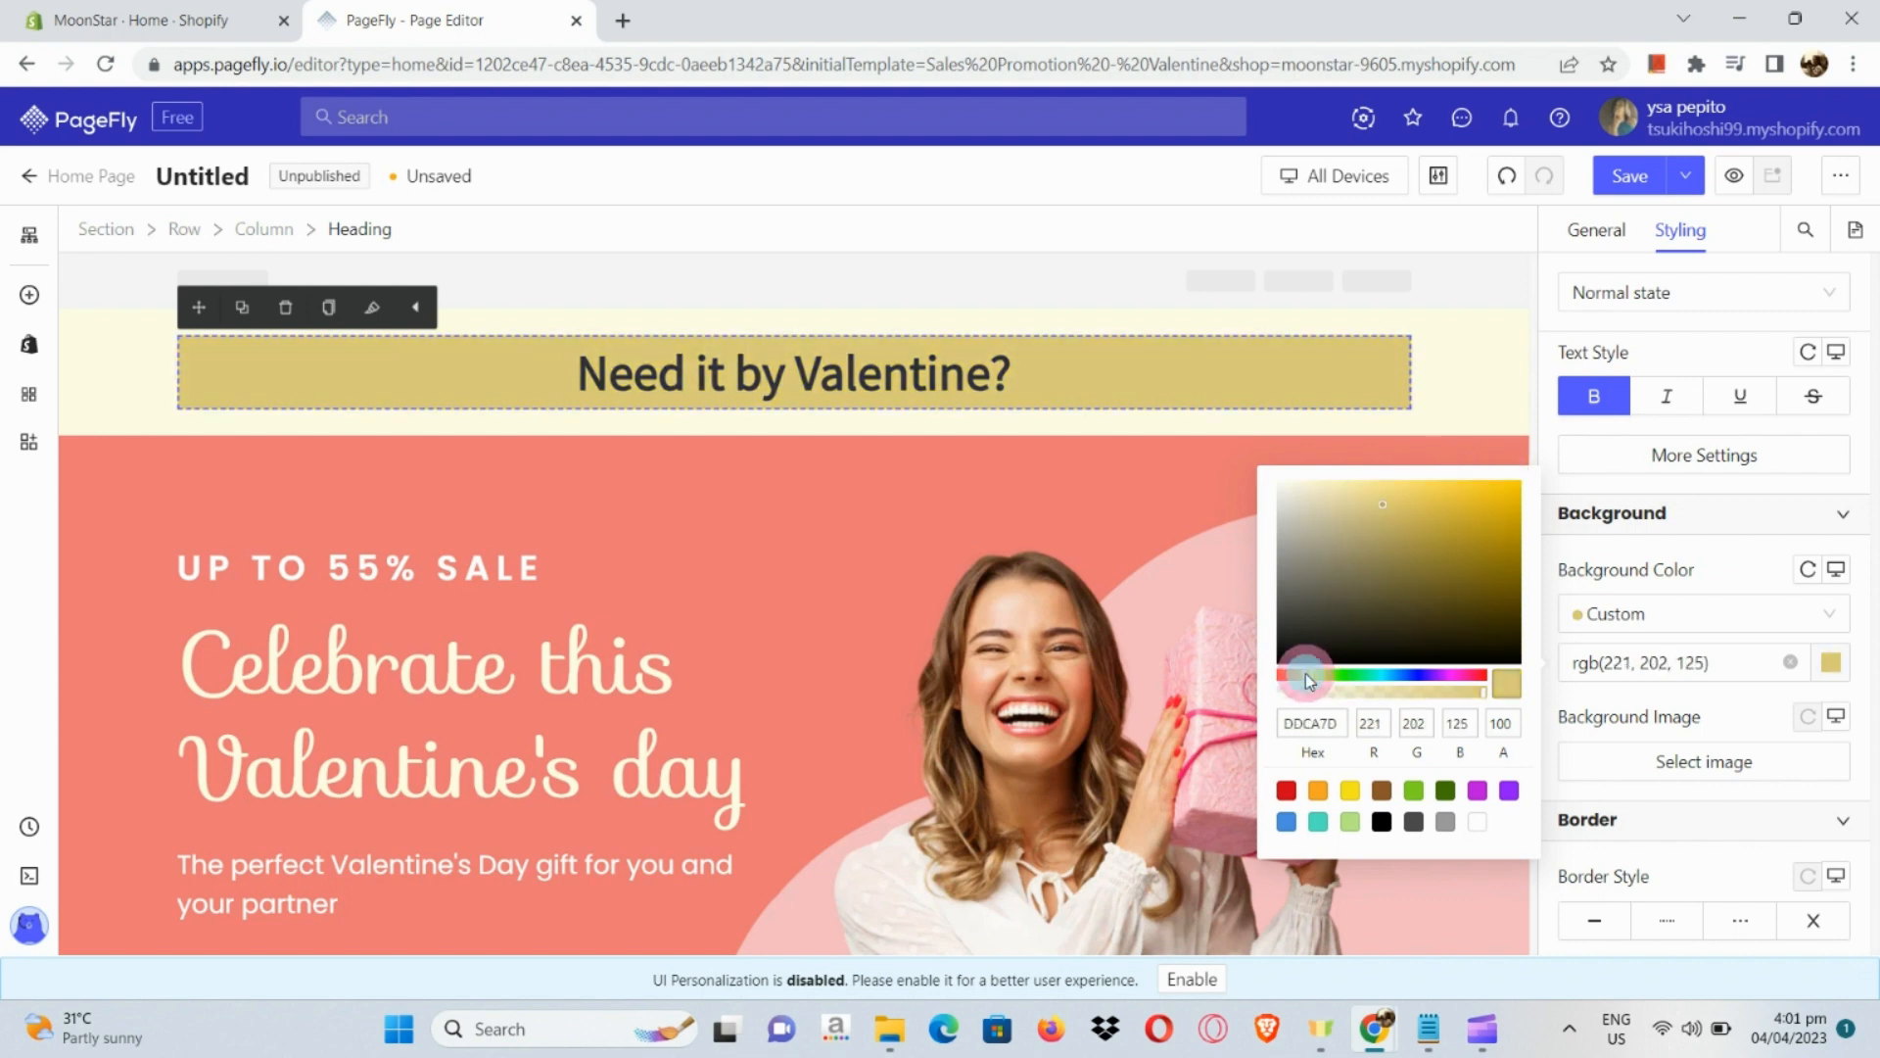
drag(1308, 678, 1316, 675)
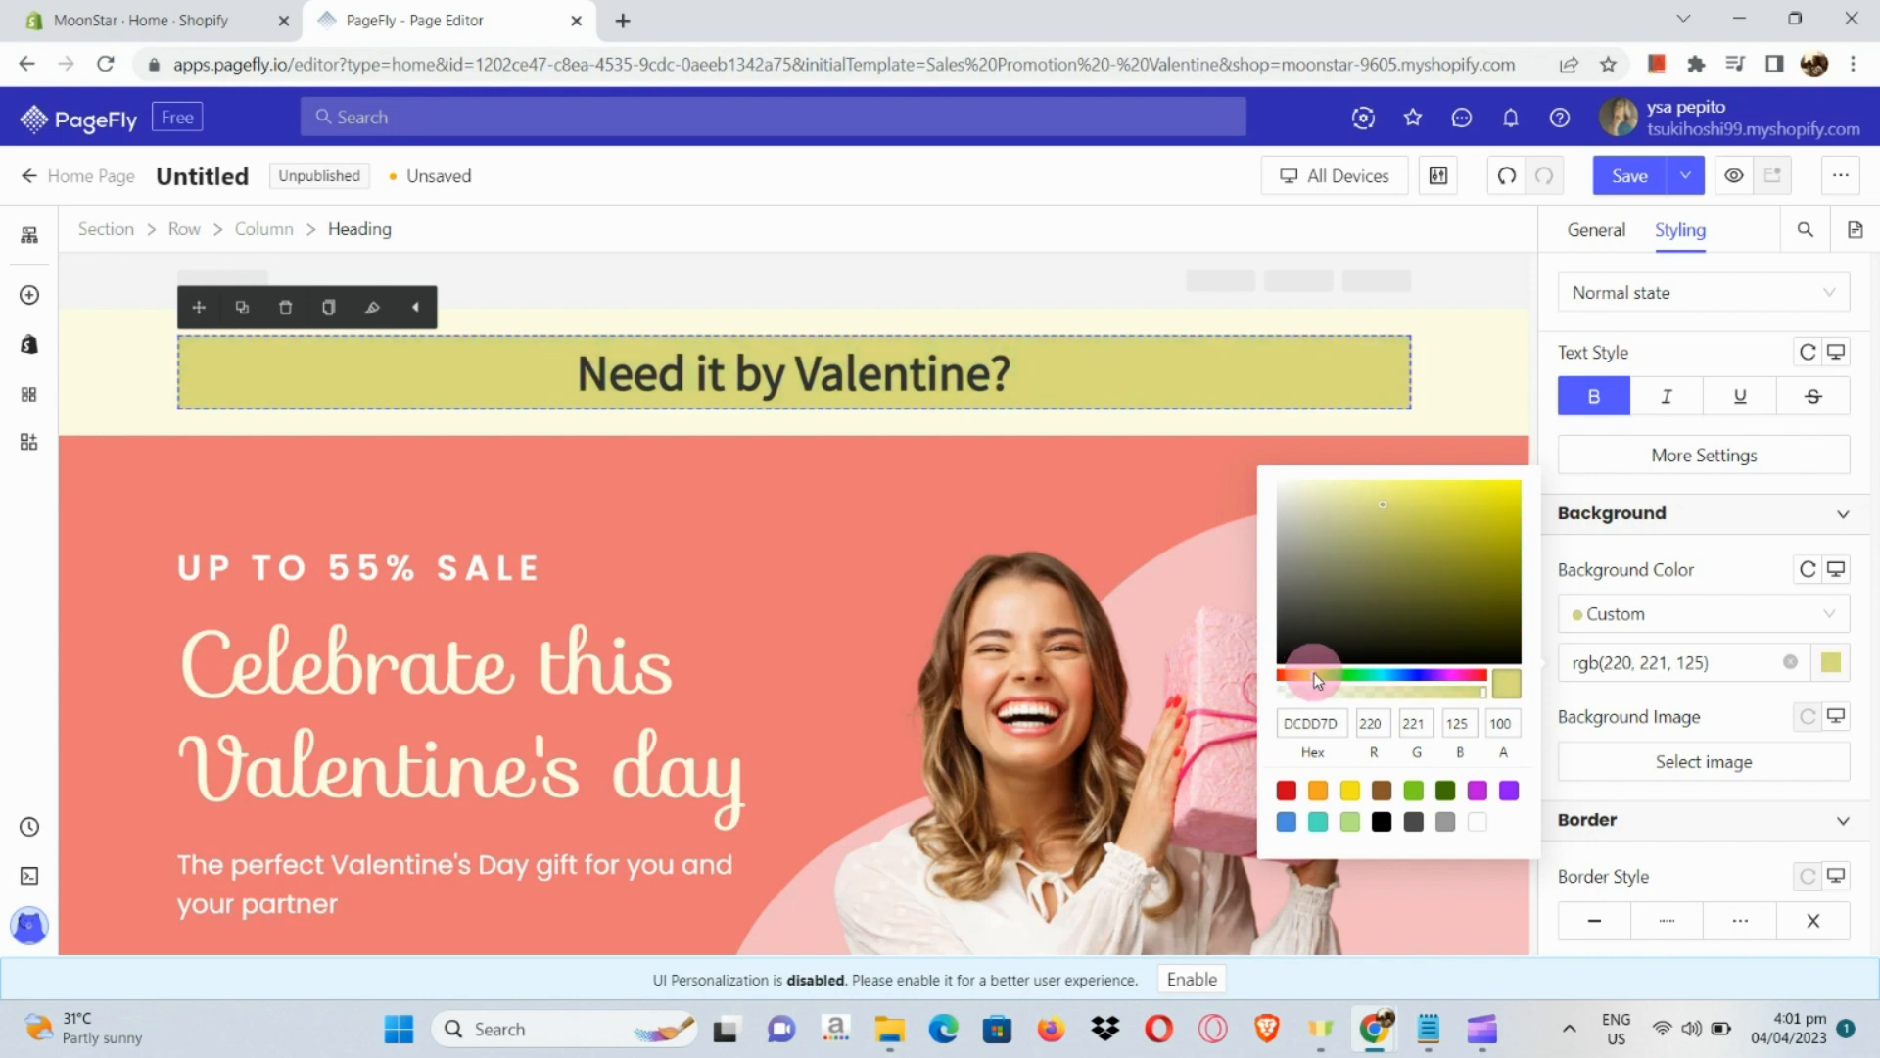
drag(1313, 681, 1302, 674)
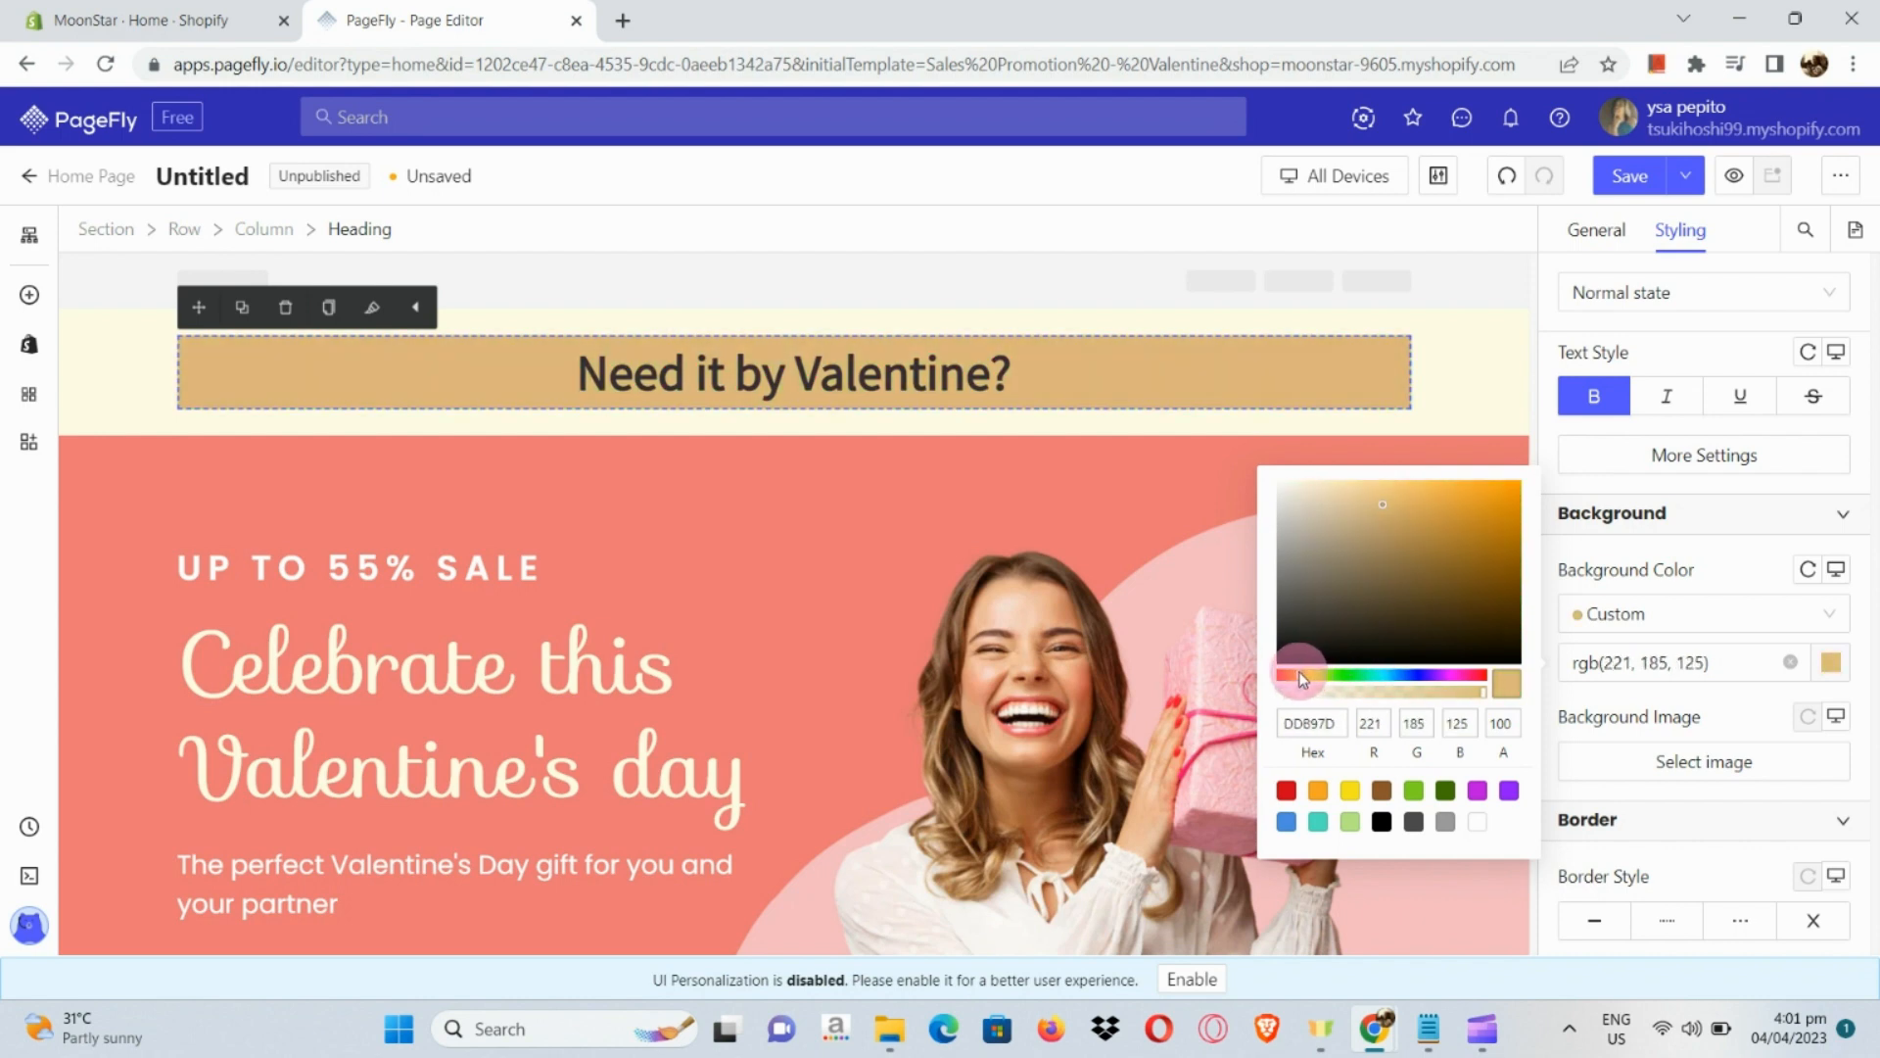
drag(1301, 674, 1286, 674)
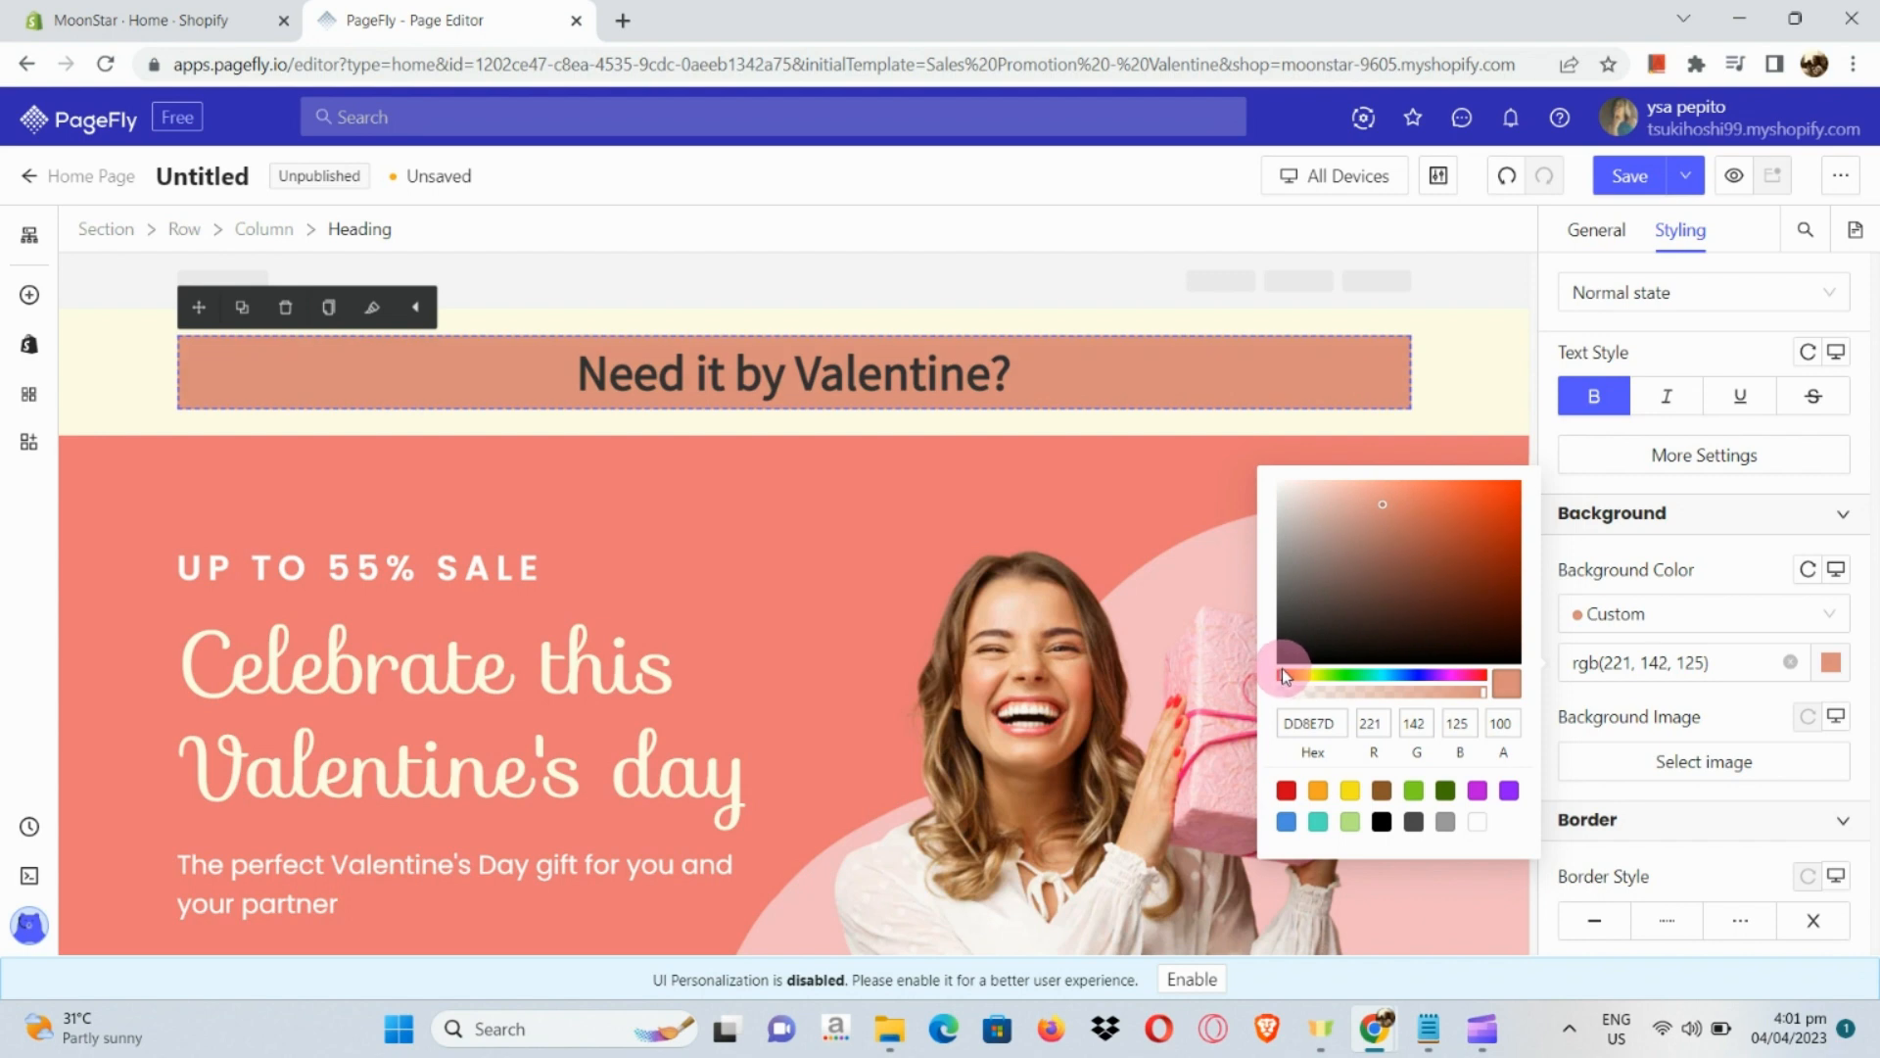
drag(1283, 673, 1295, 667)
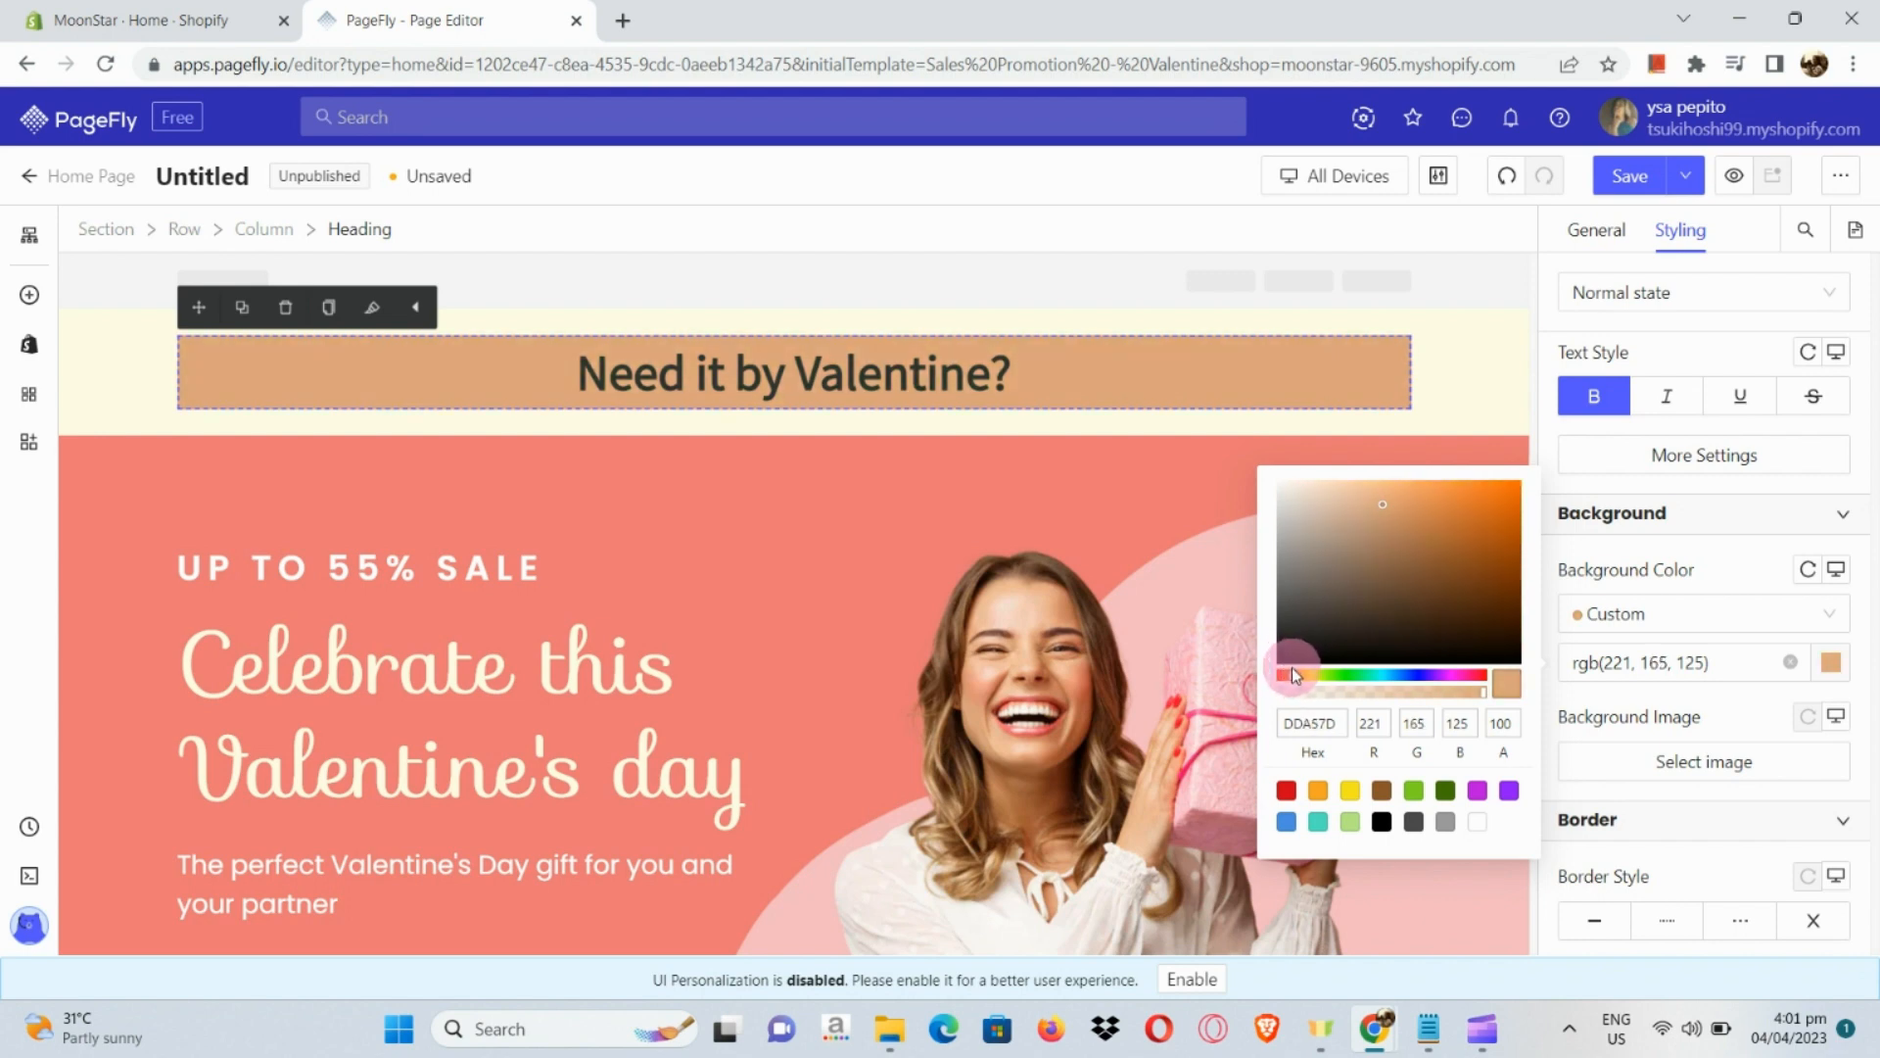
drag(1294, 675, 1294, 666)
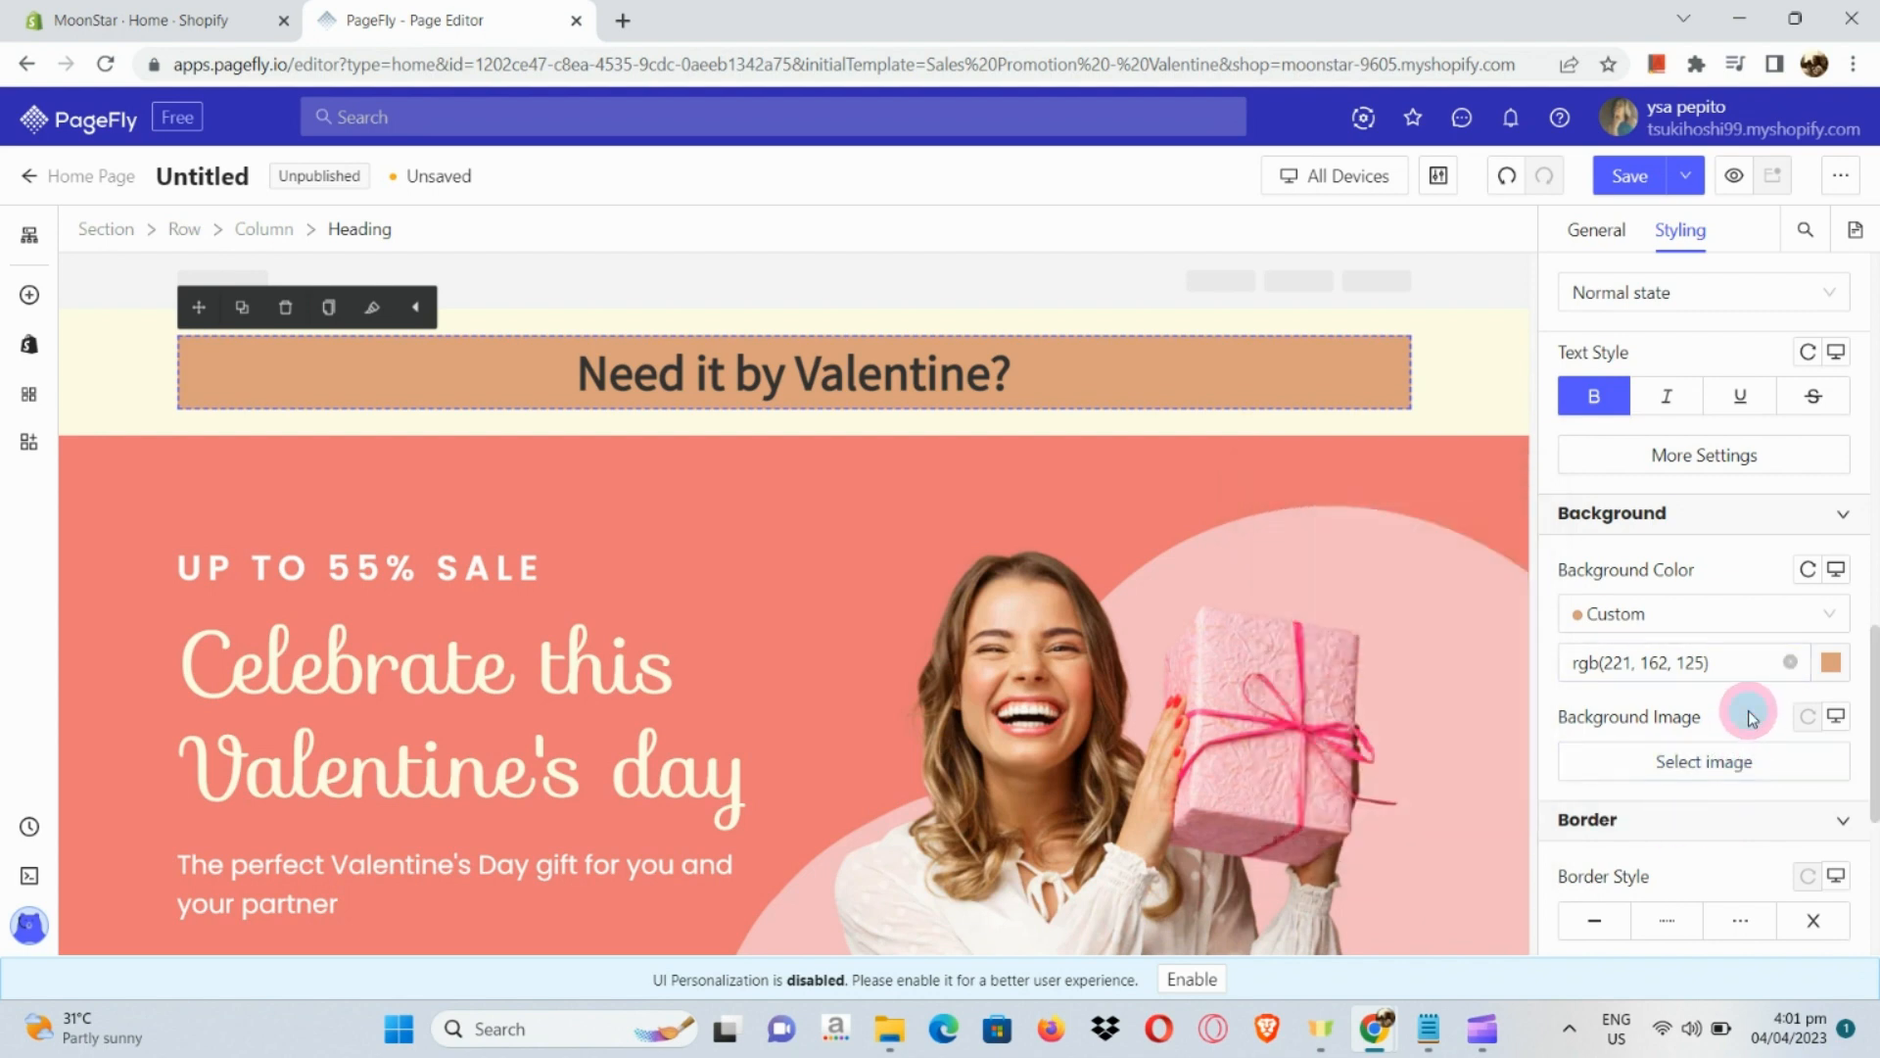
scroll(down, 3)
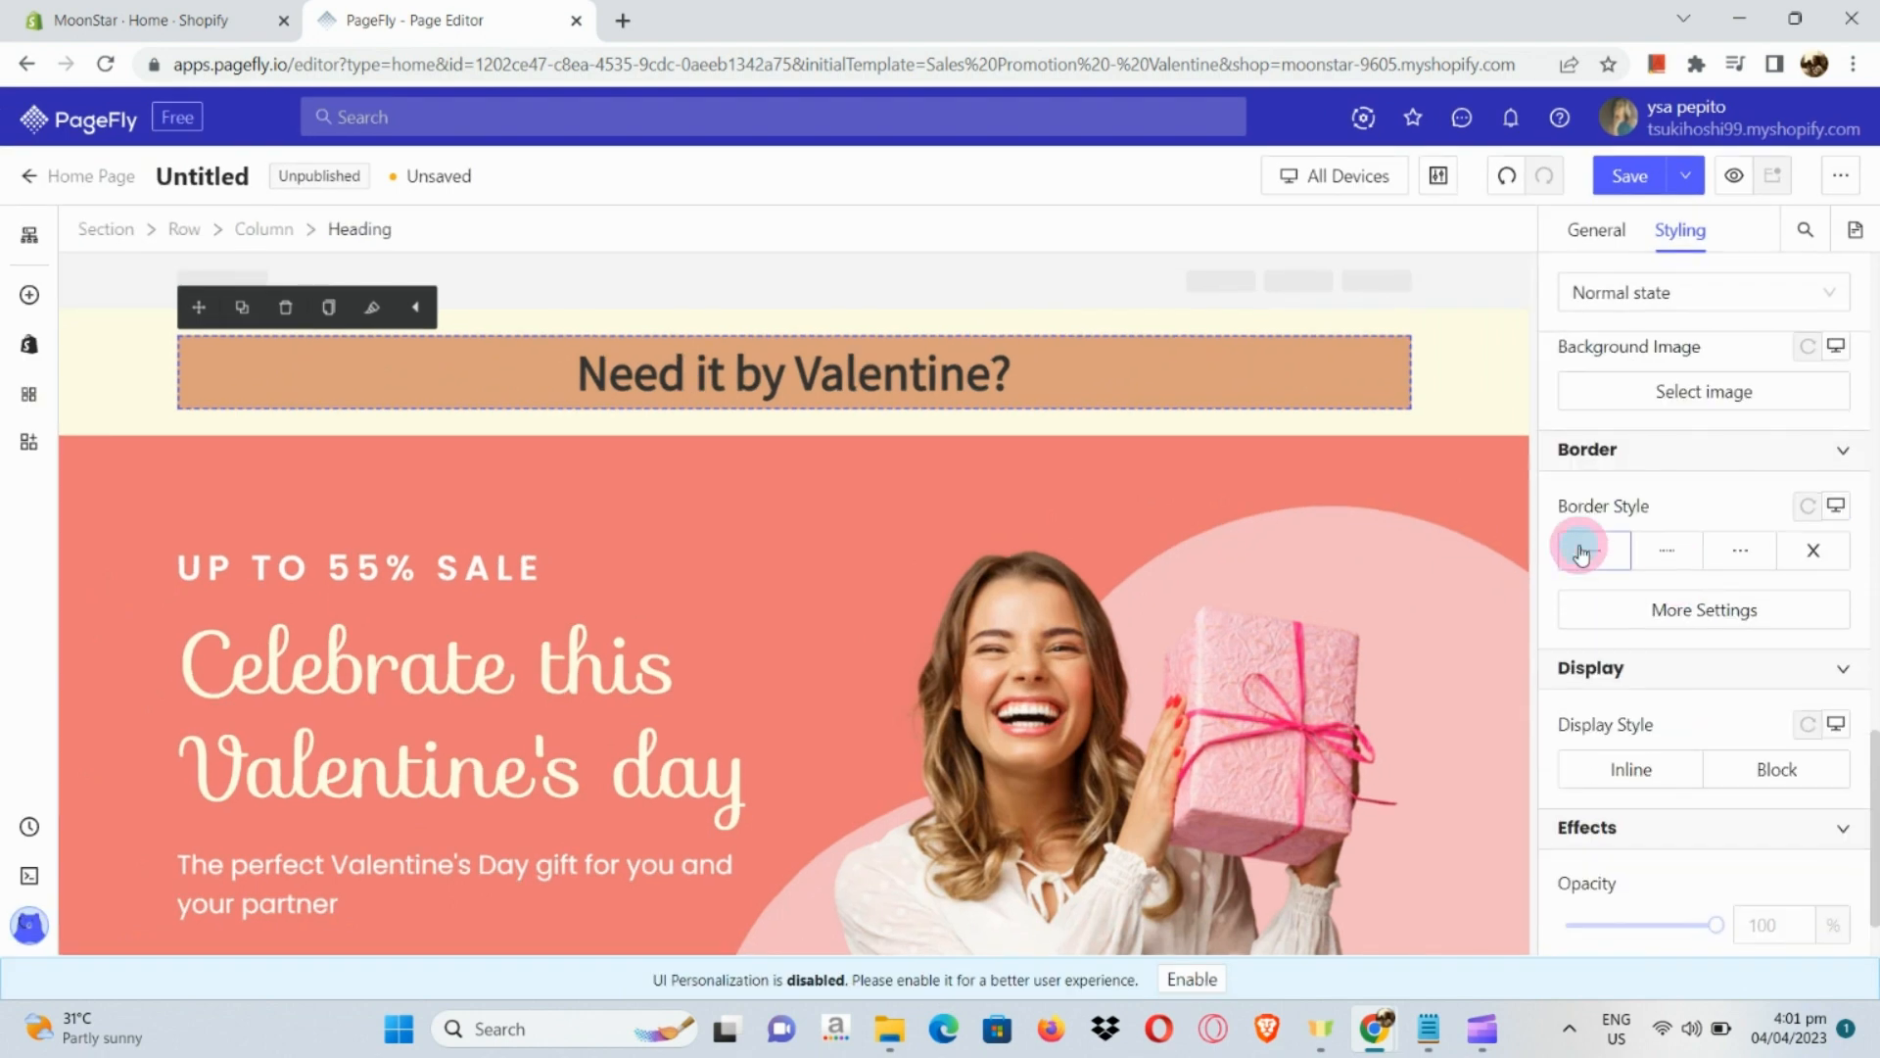
click(1593, 550)
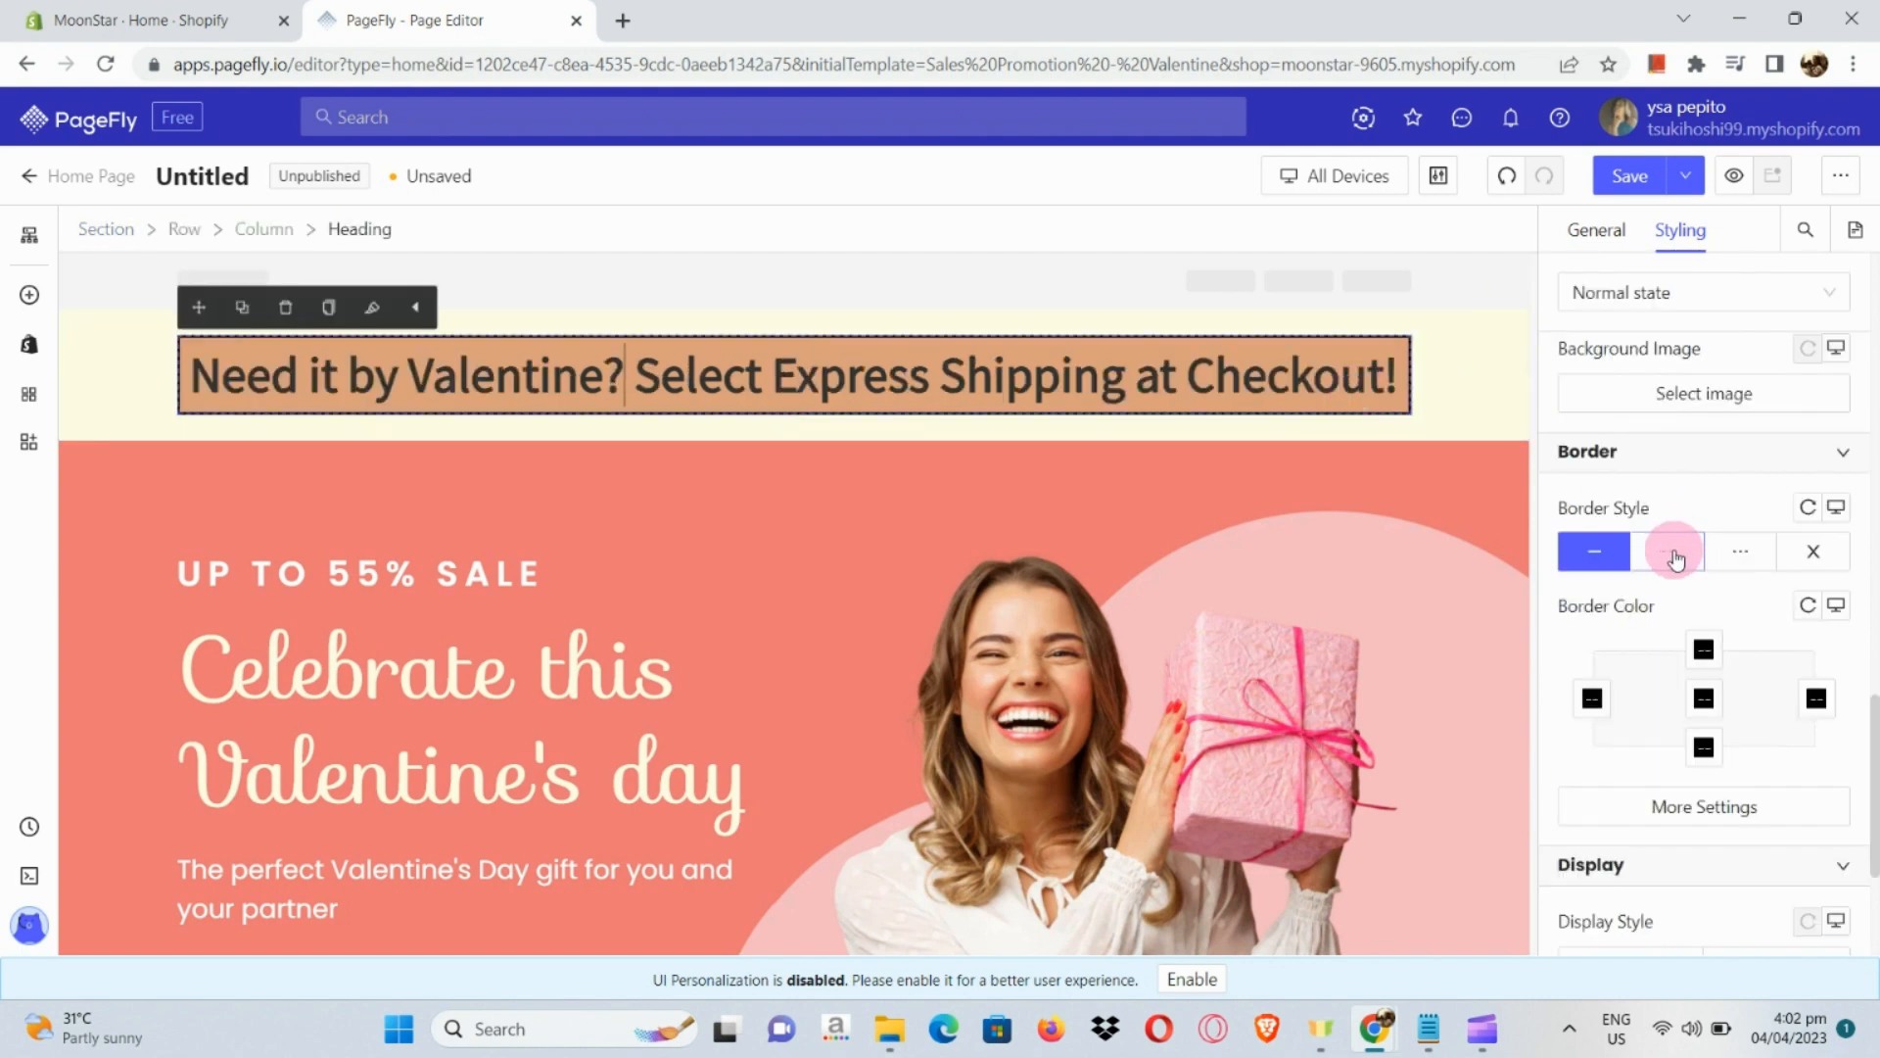
click(1666, 550)
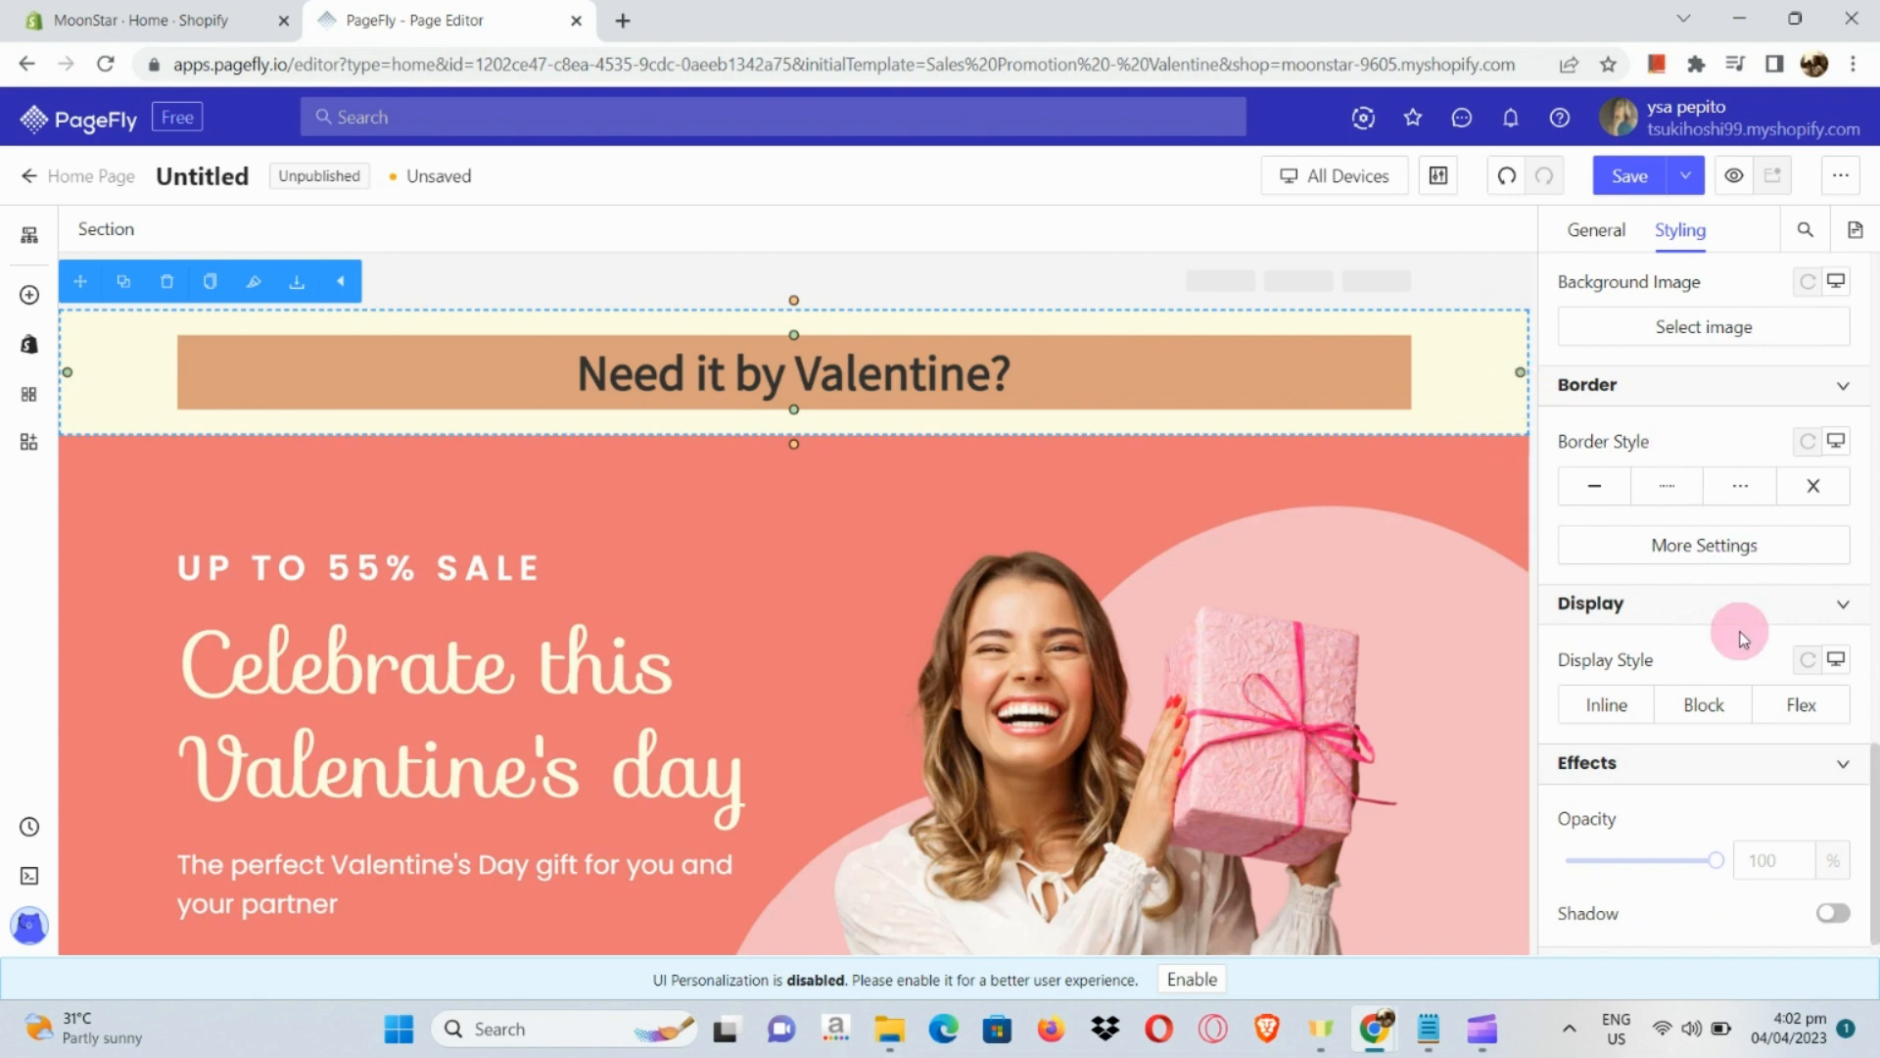
click(1604, 672)
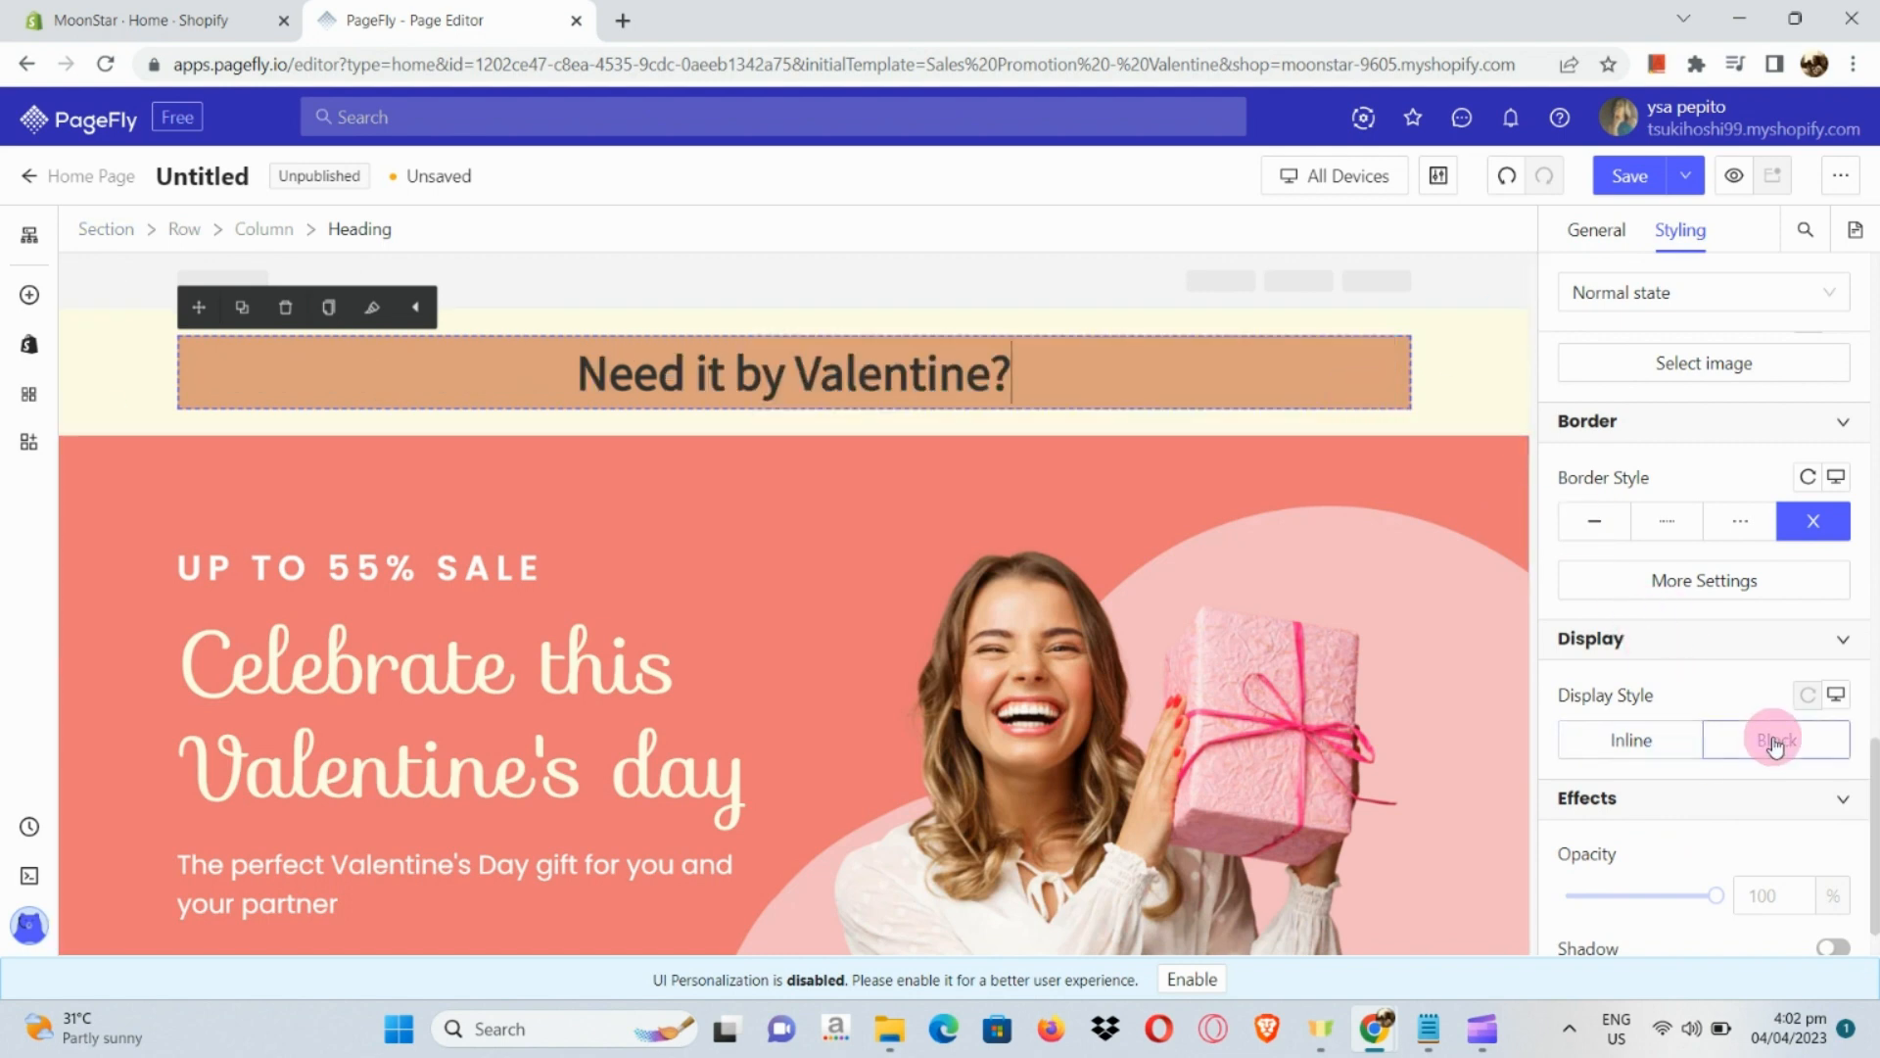
click(1776, 737)
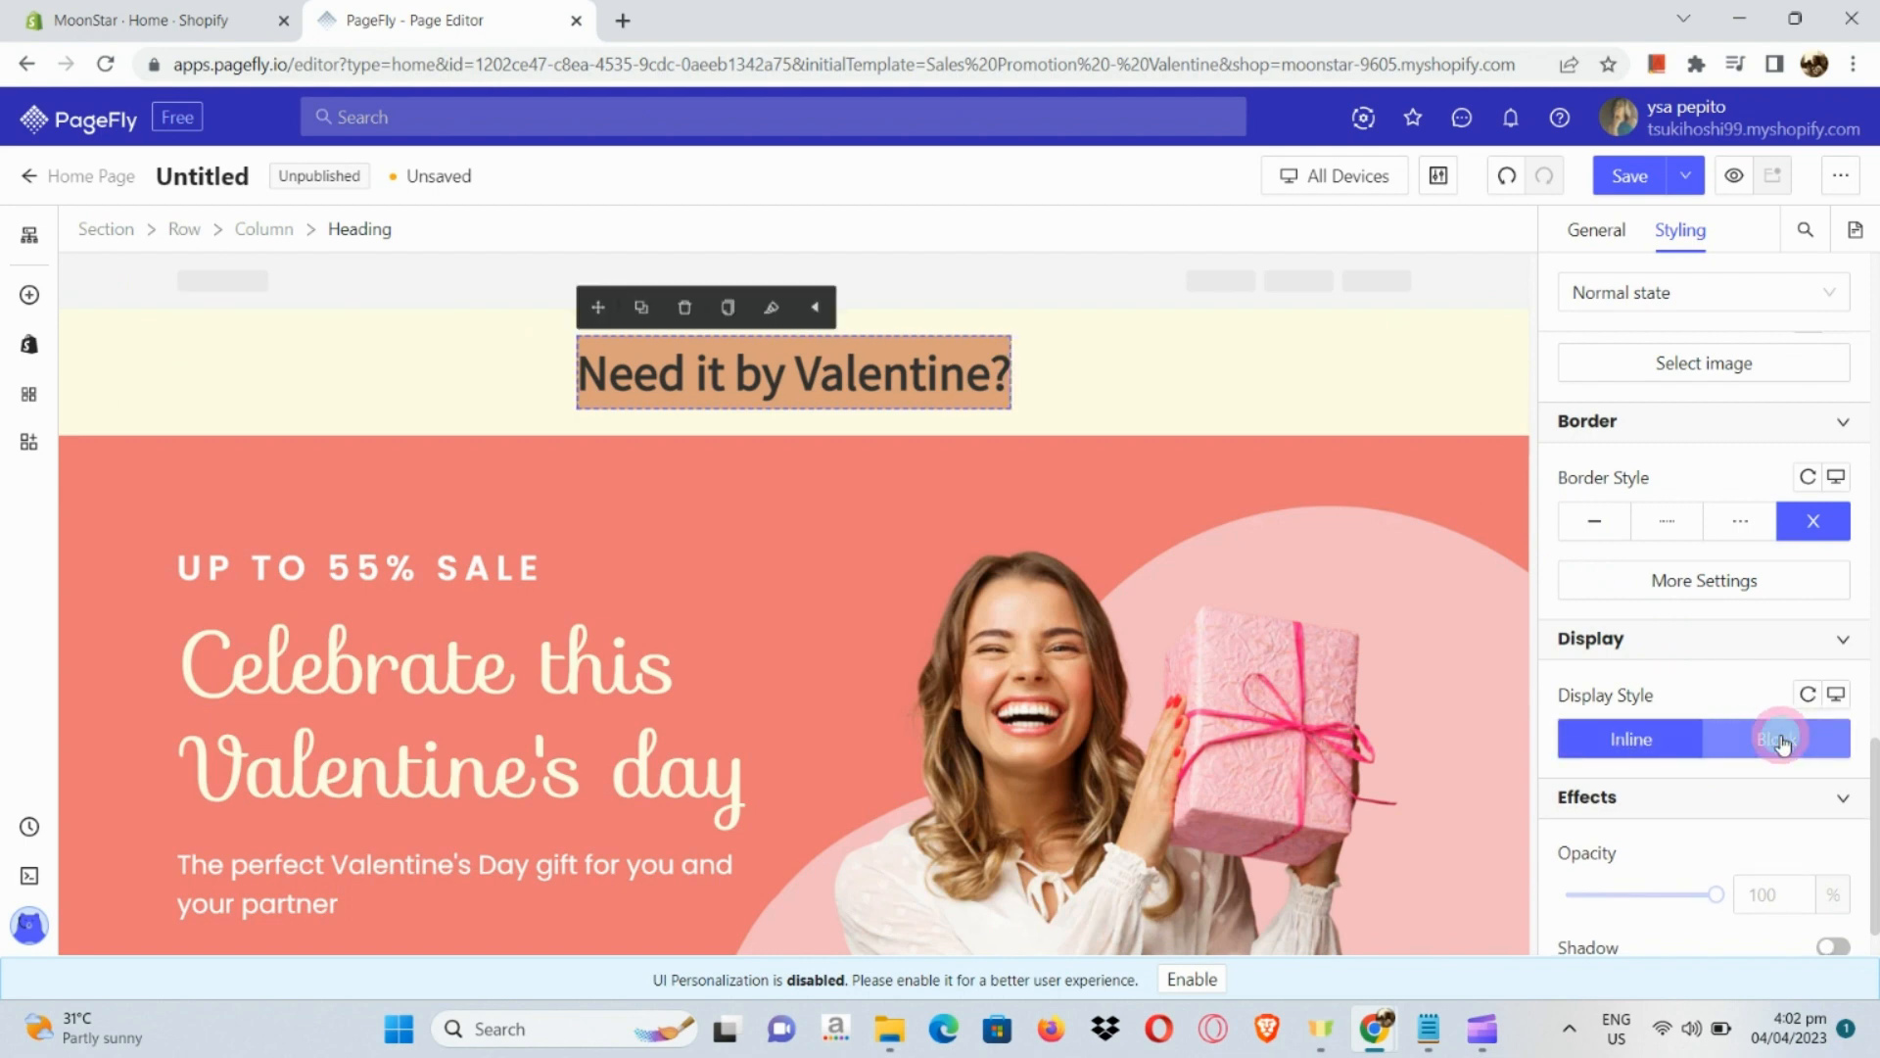
click(1630, 739)
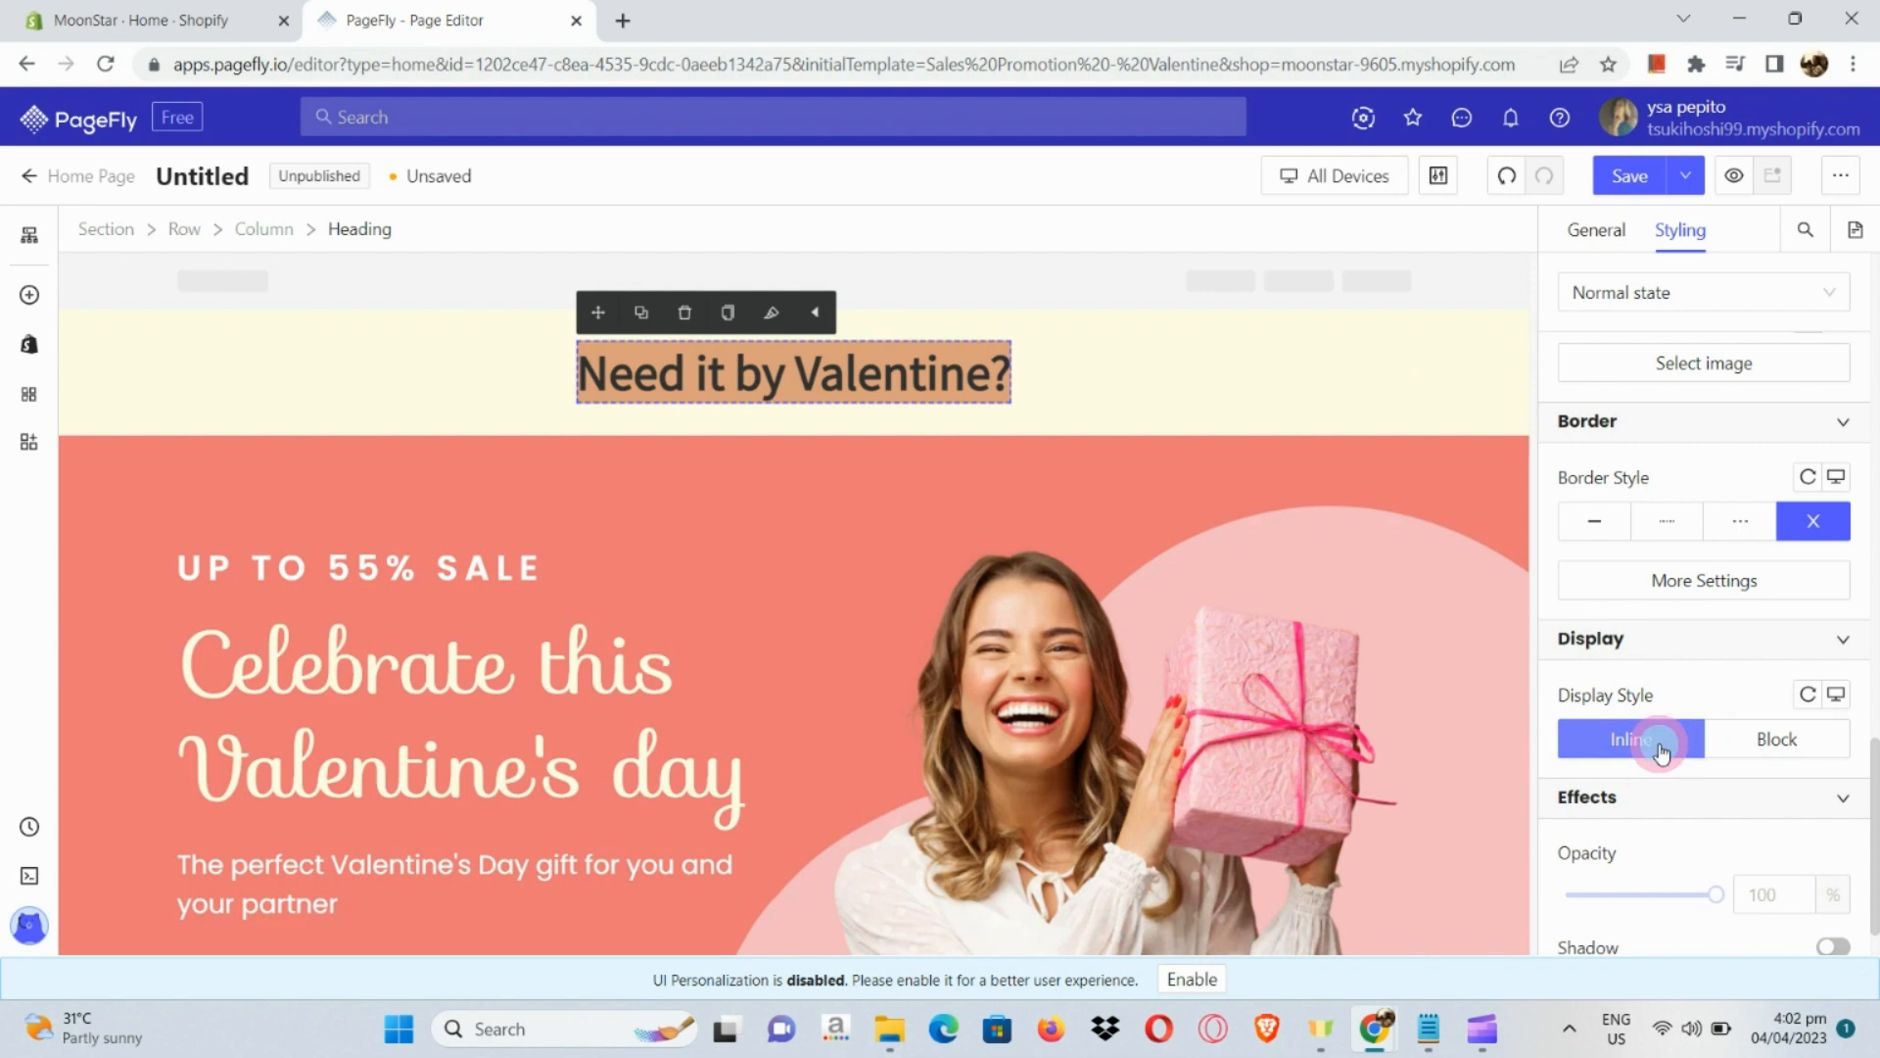
click(1630, 739)
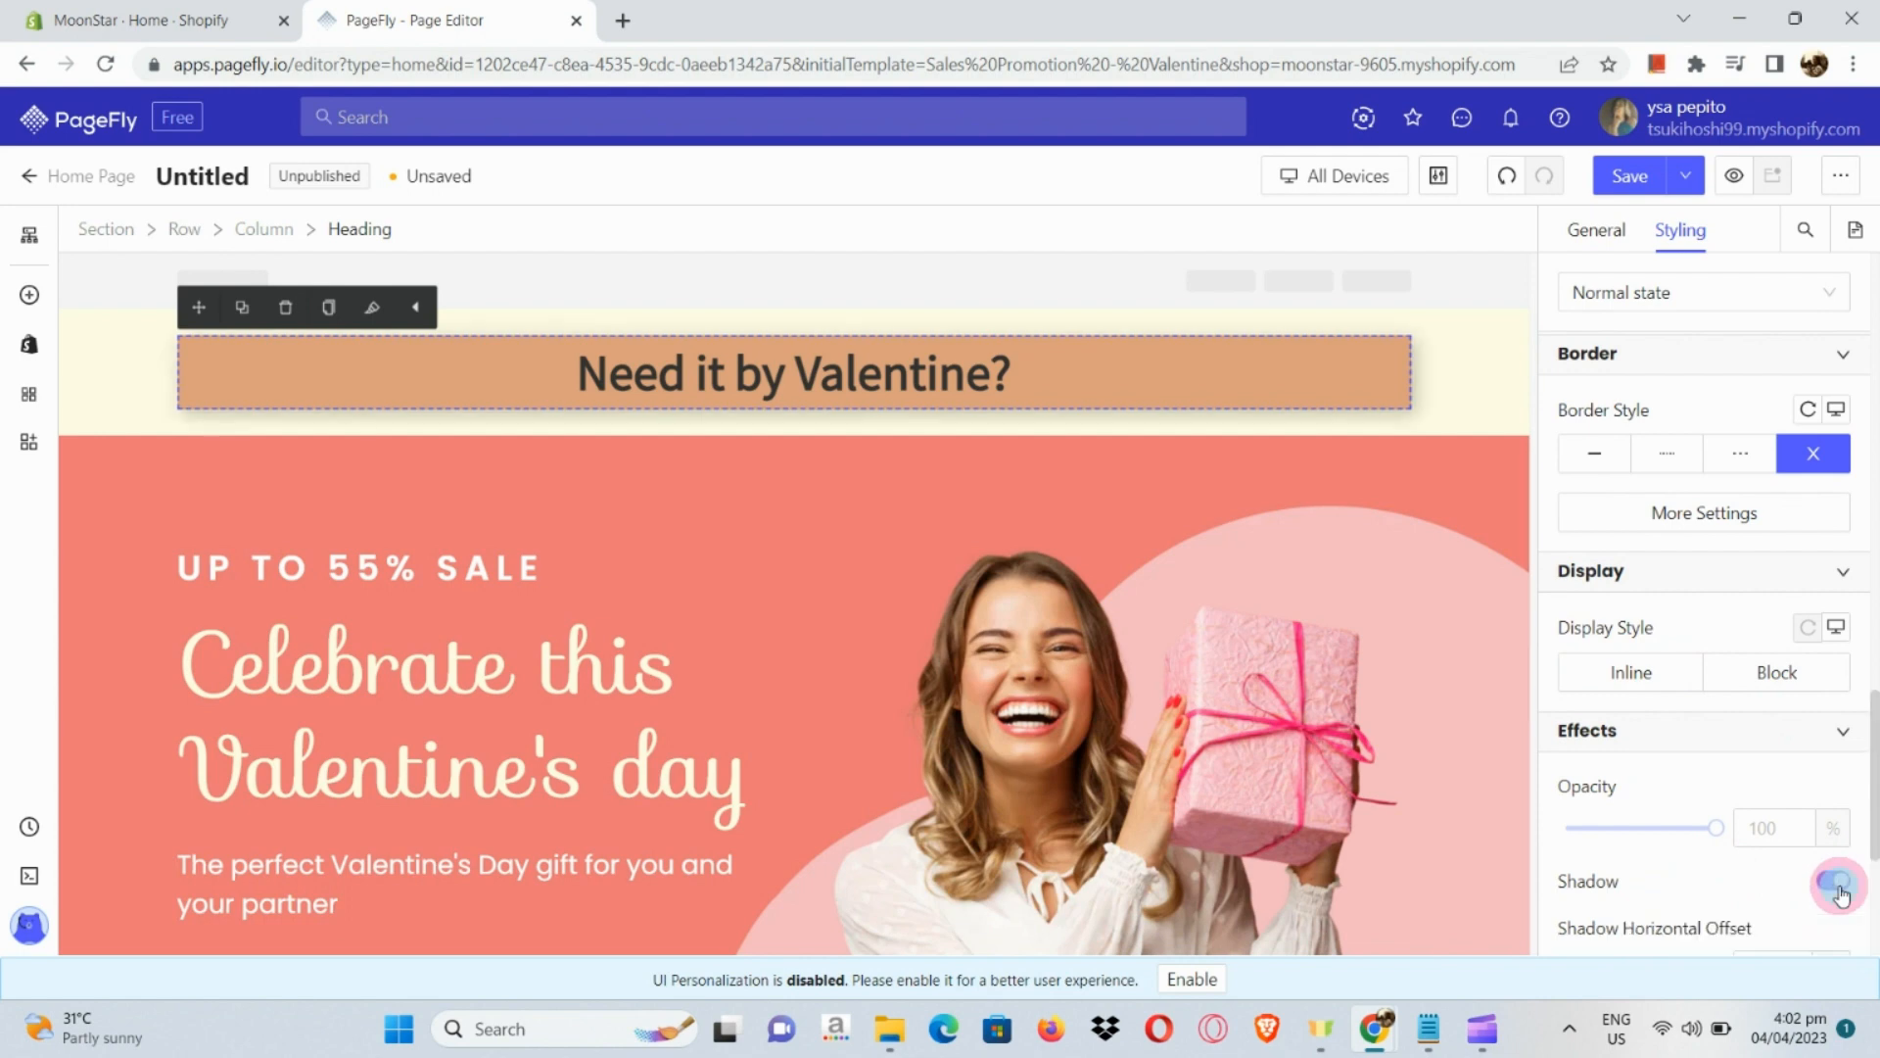
Step: Enable the heading's Shadow effect, keeping default 4 px offsets and 16 px blur
click(1831, 883)
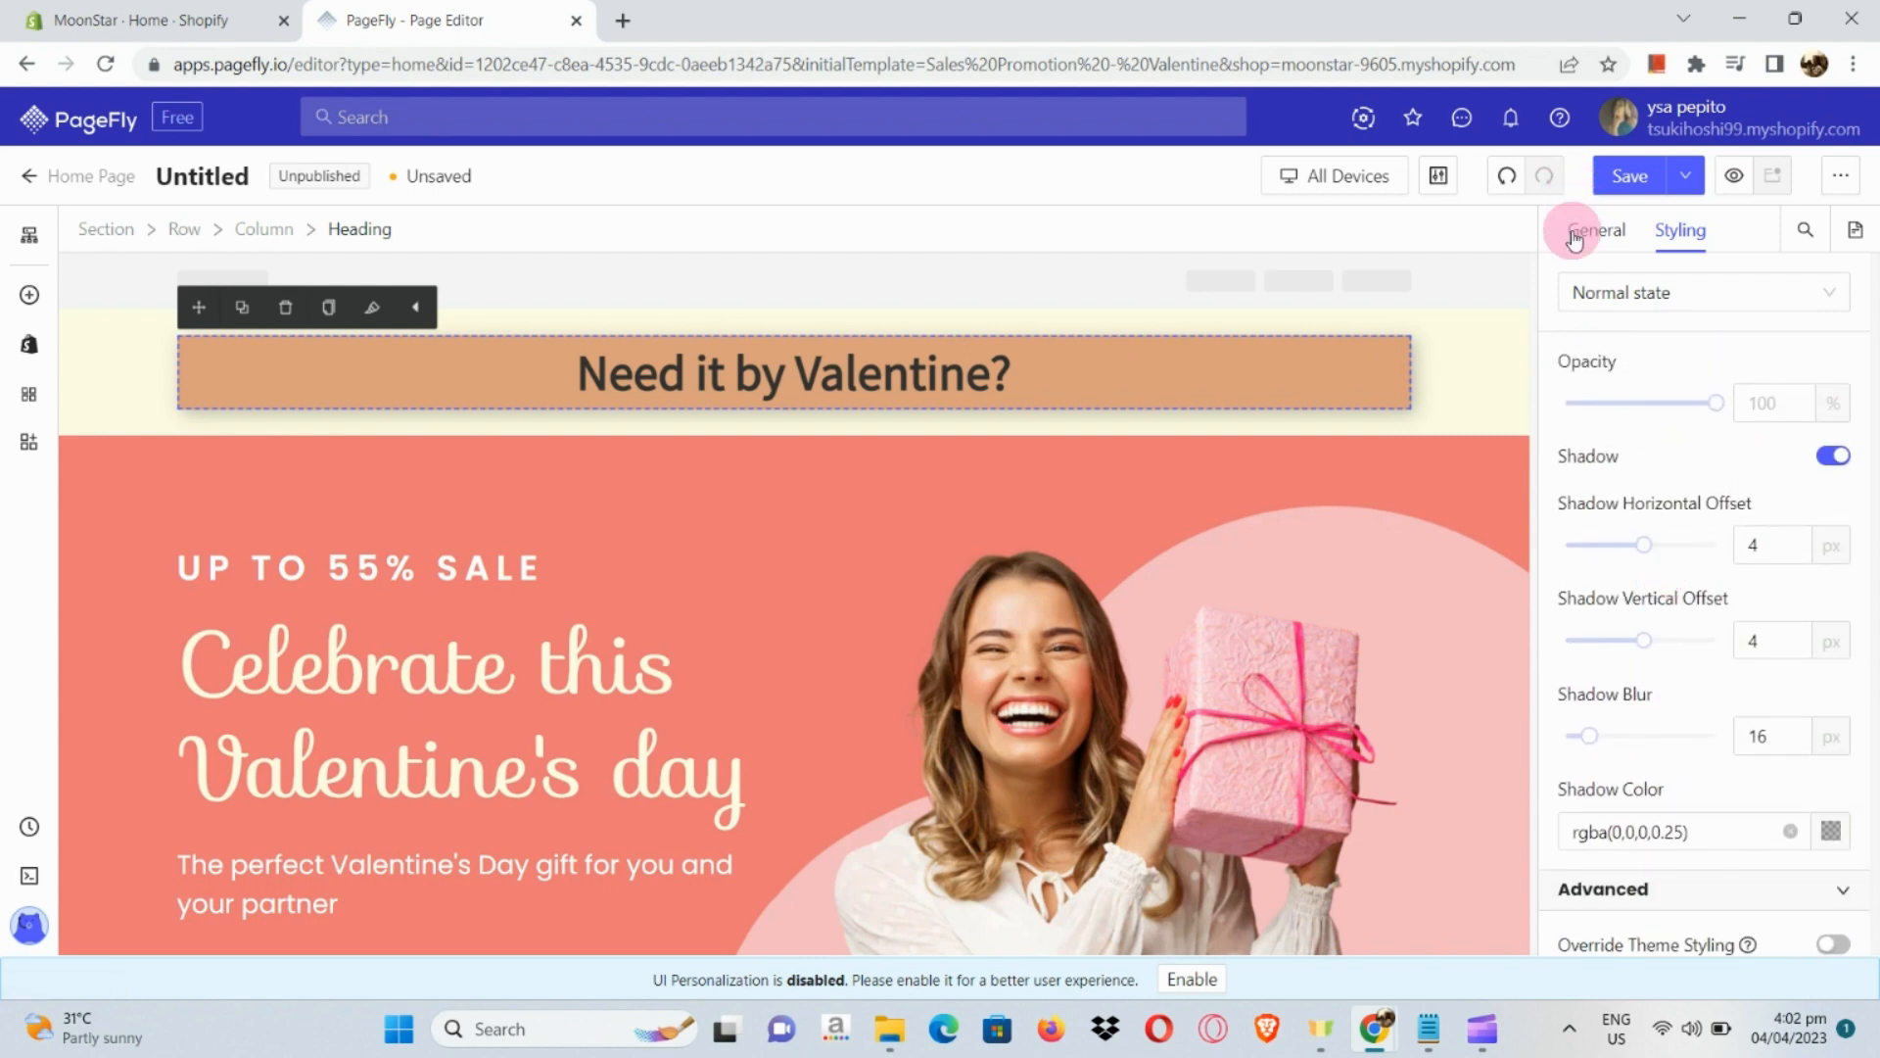
Step: Browse the heading's General settings: Visibility, Tracking and Attributes sections
click(1597, 229)
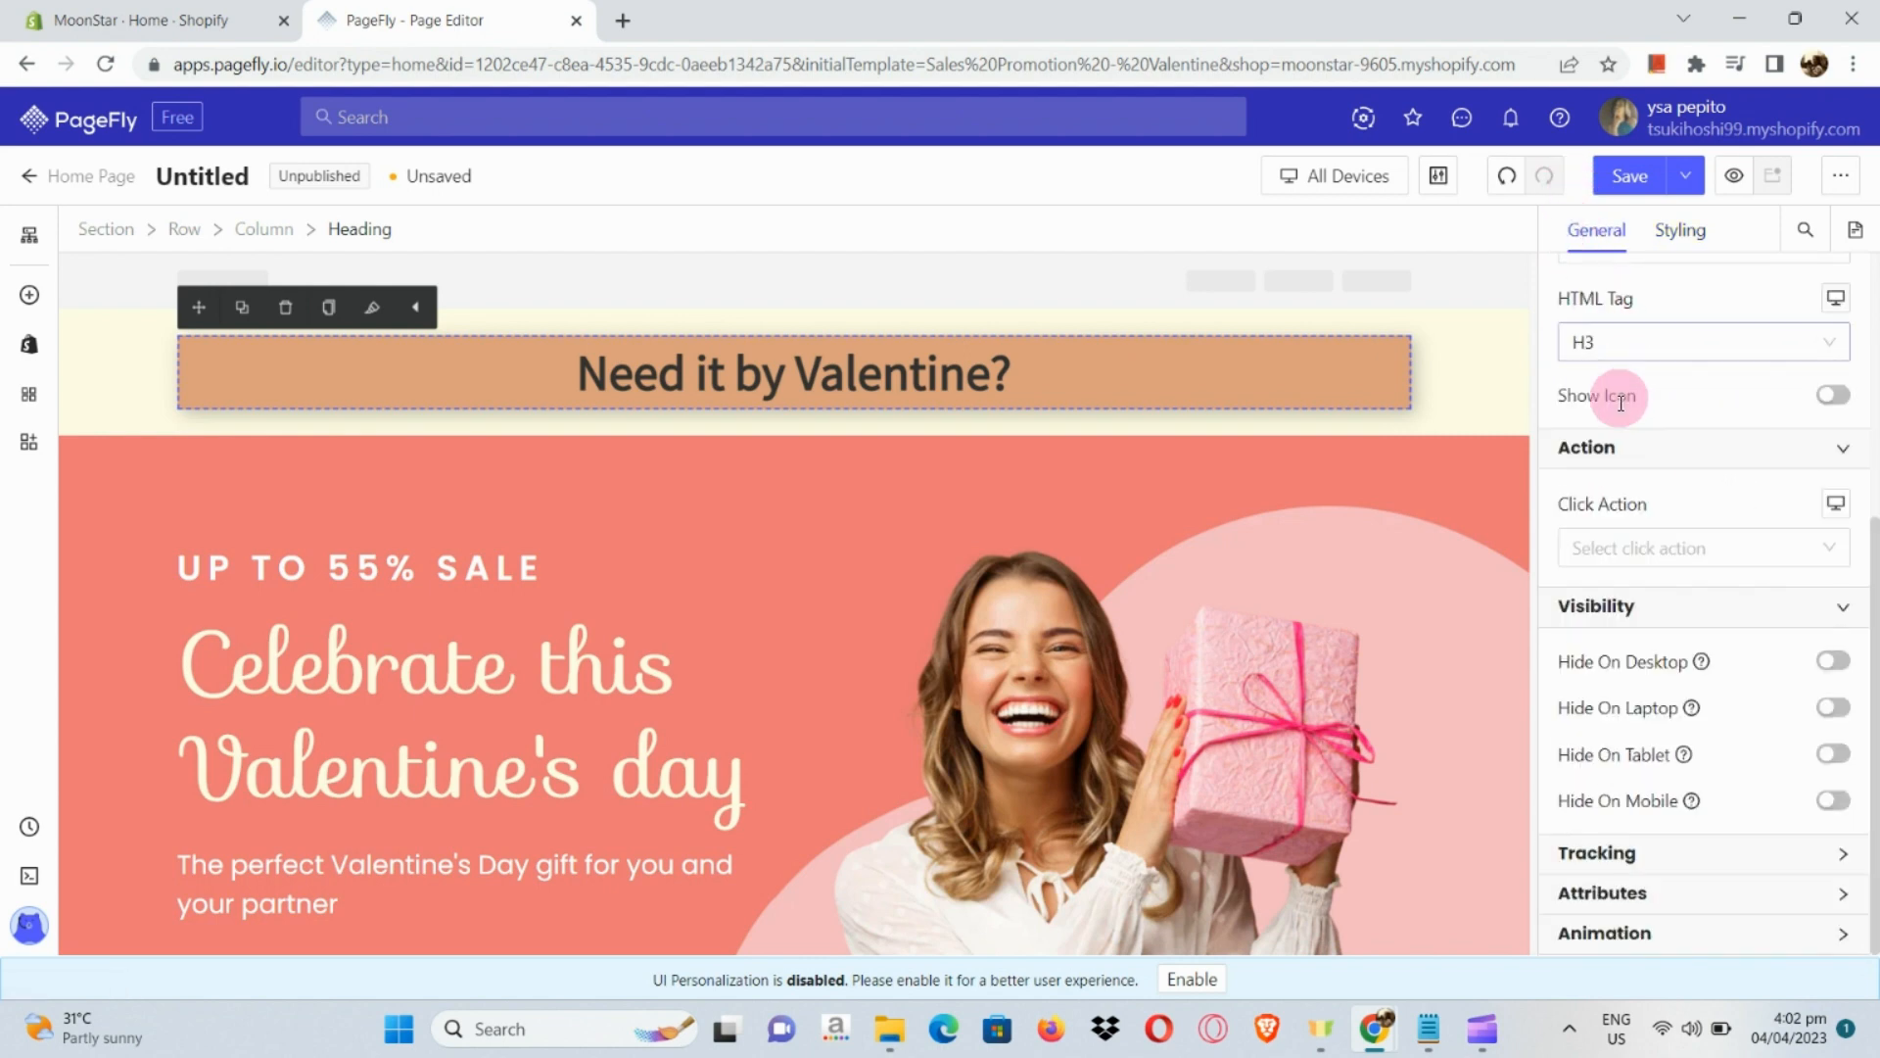
mouse_move(1617, 413)
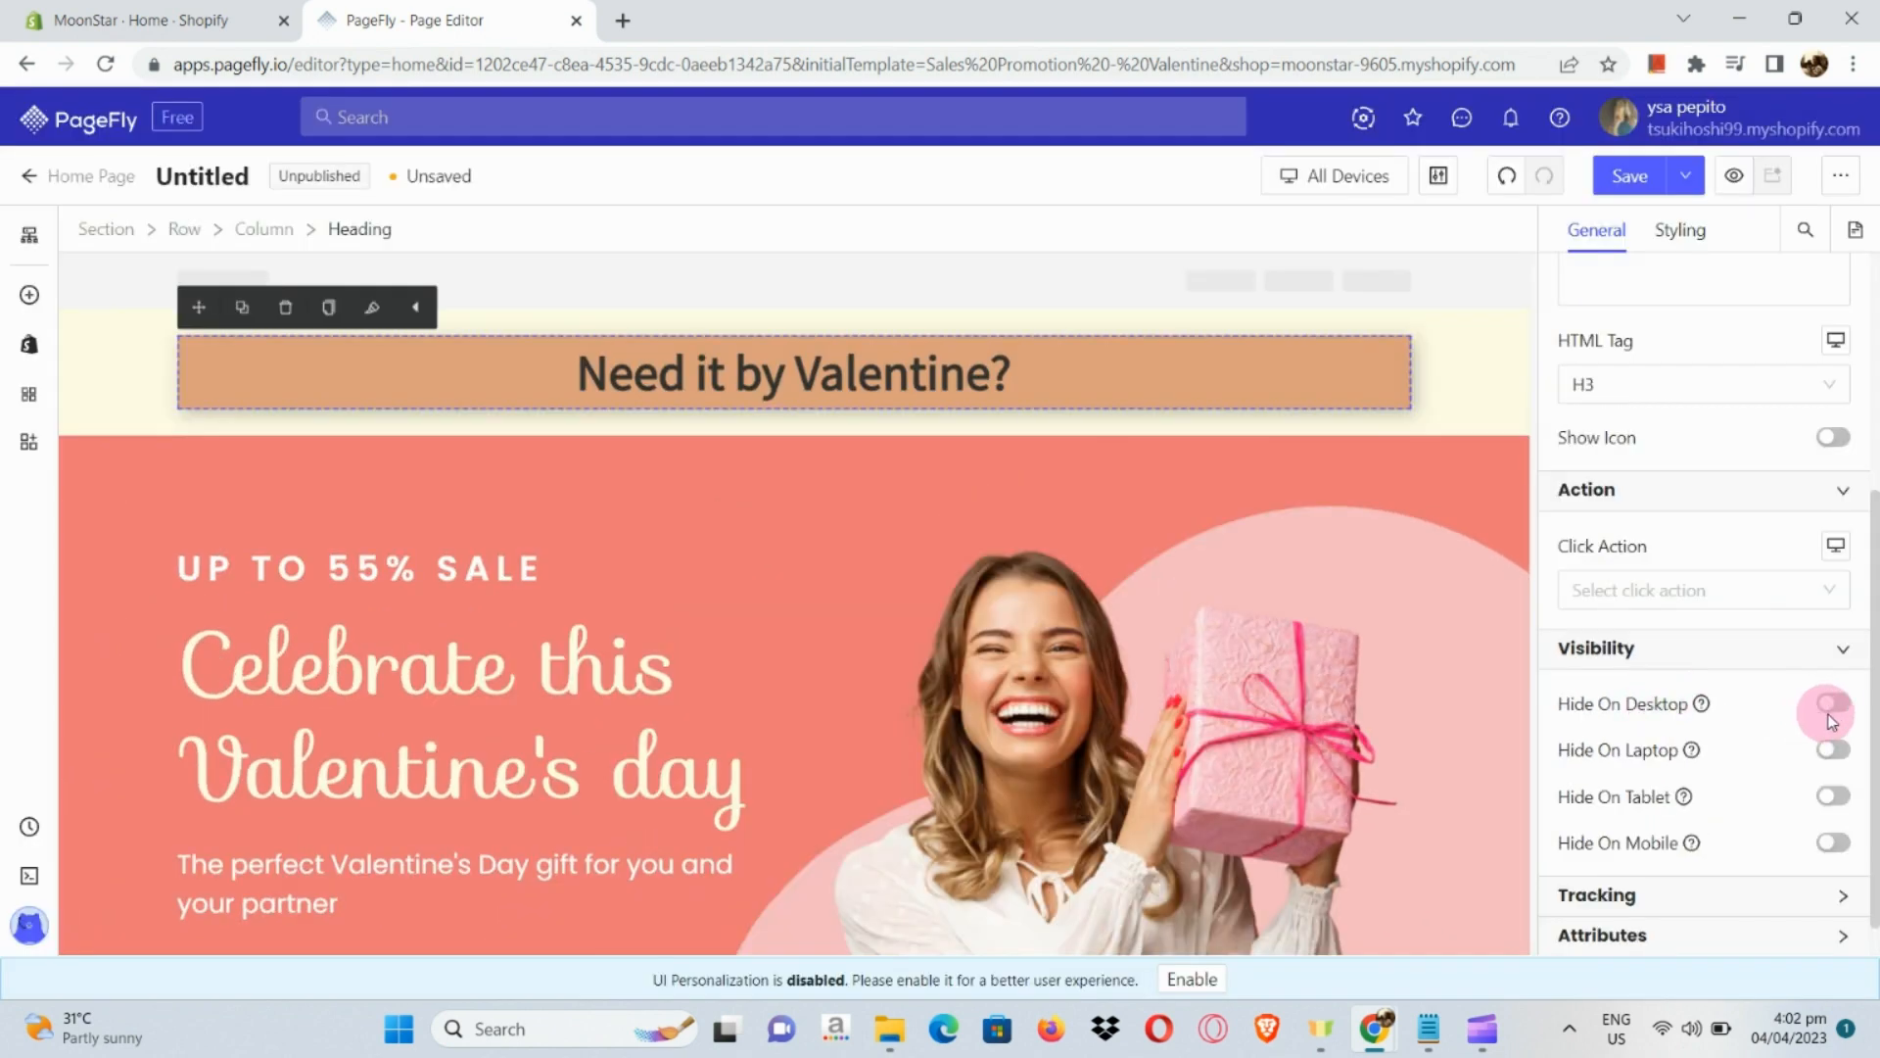
click(1831, 704)
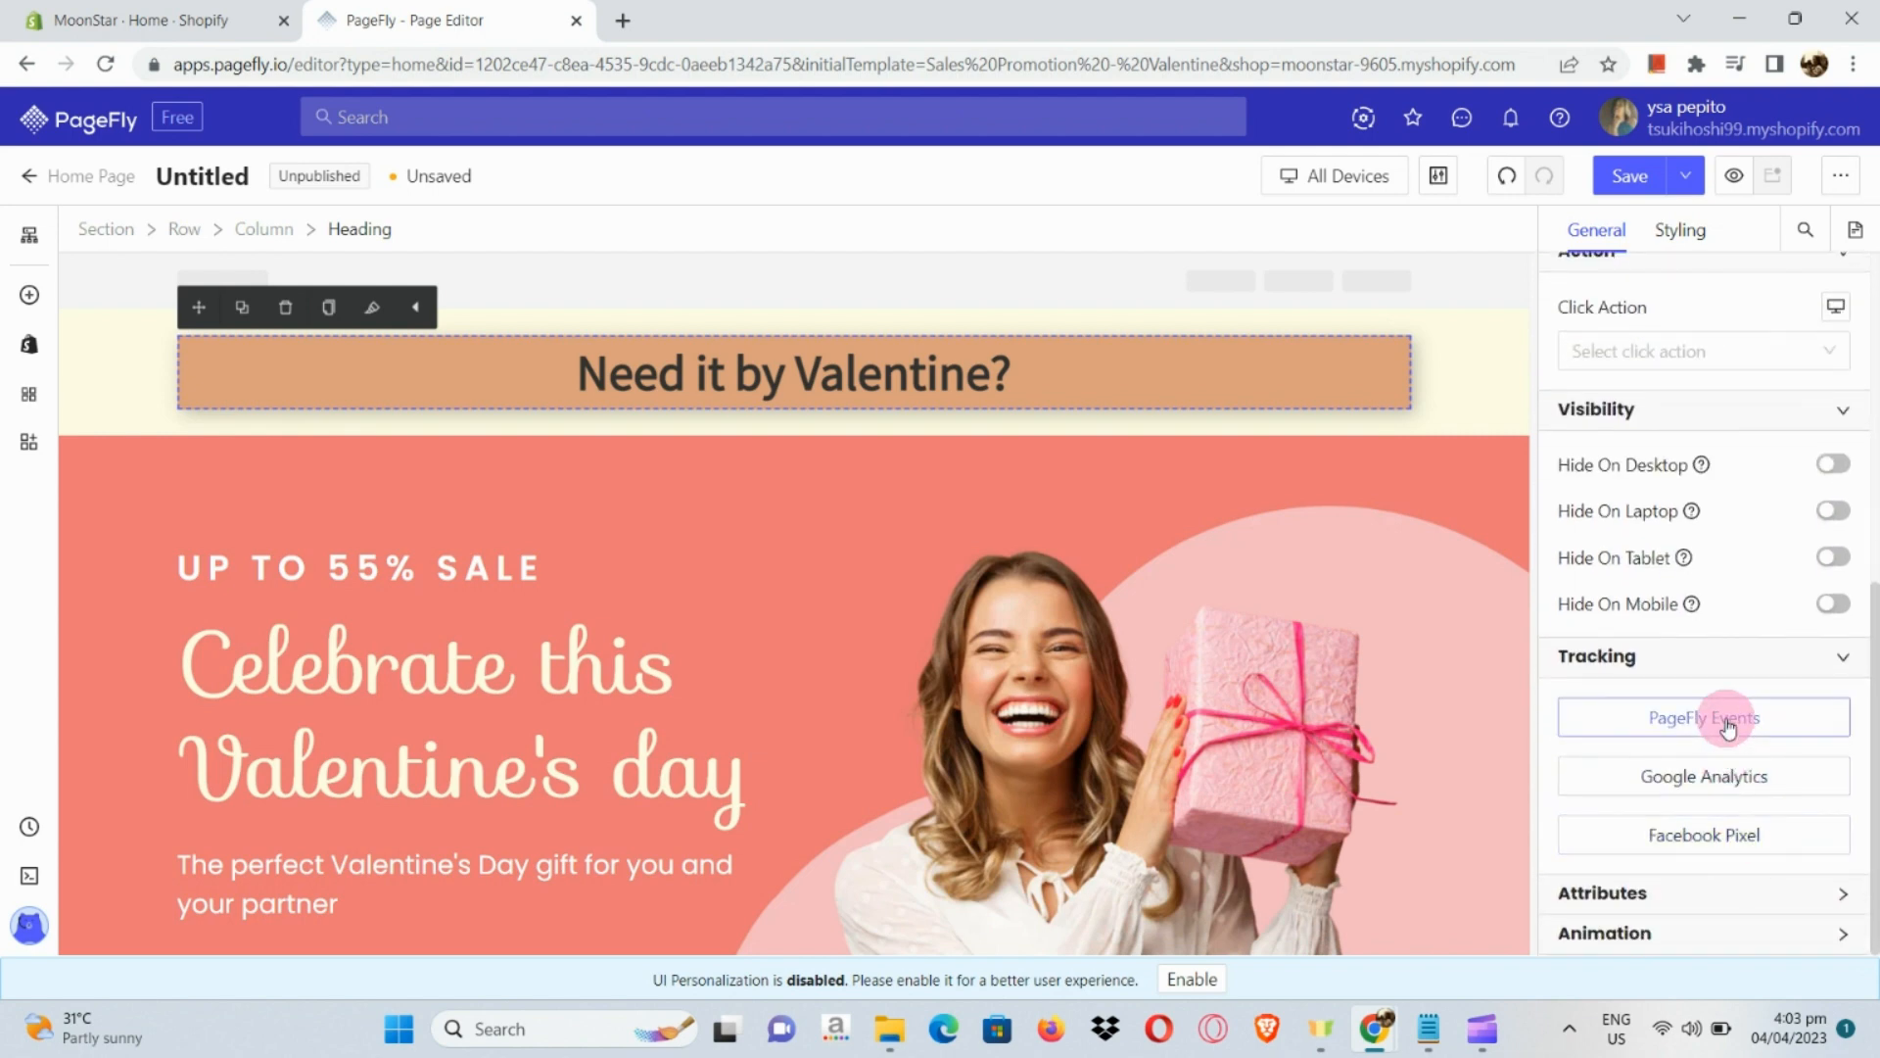
mouse_move(1715, 811)
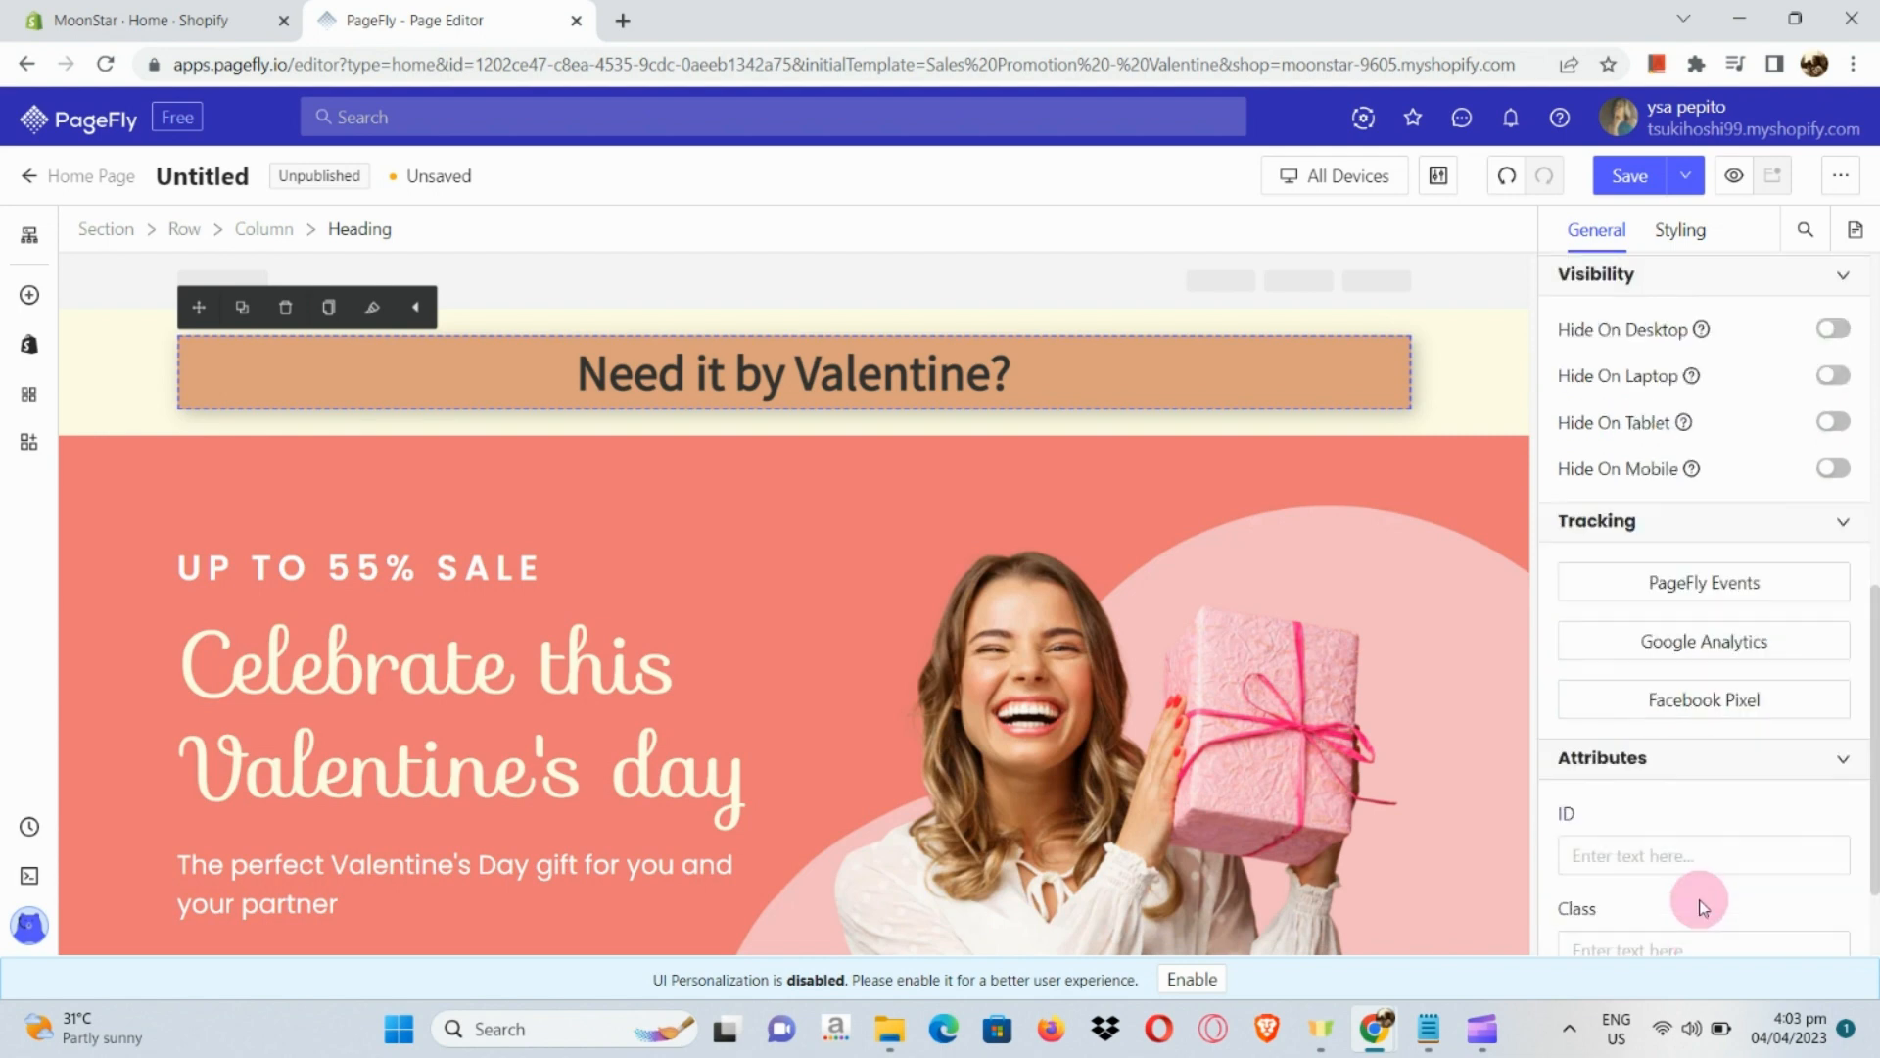
scroll(down, 3)
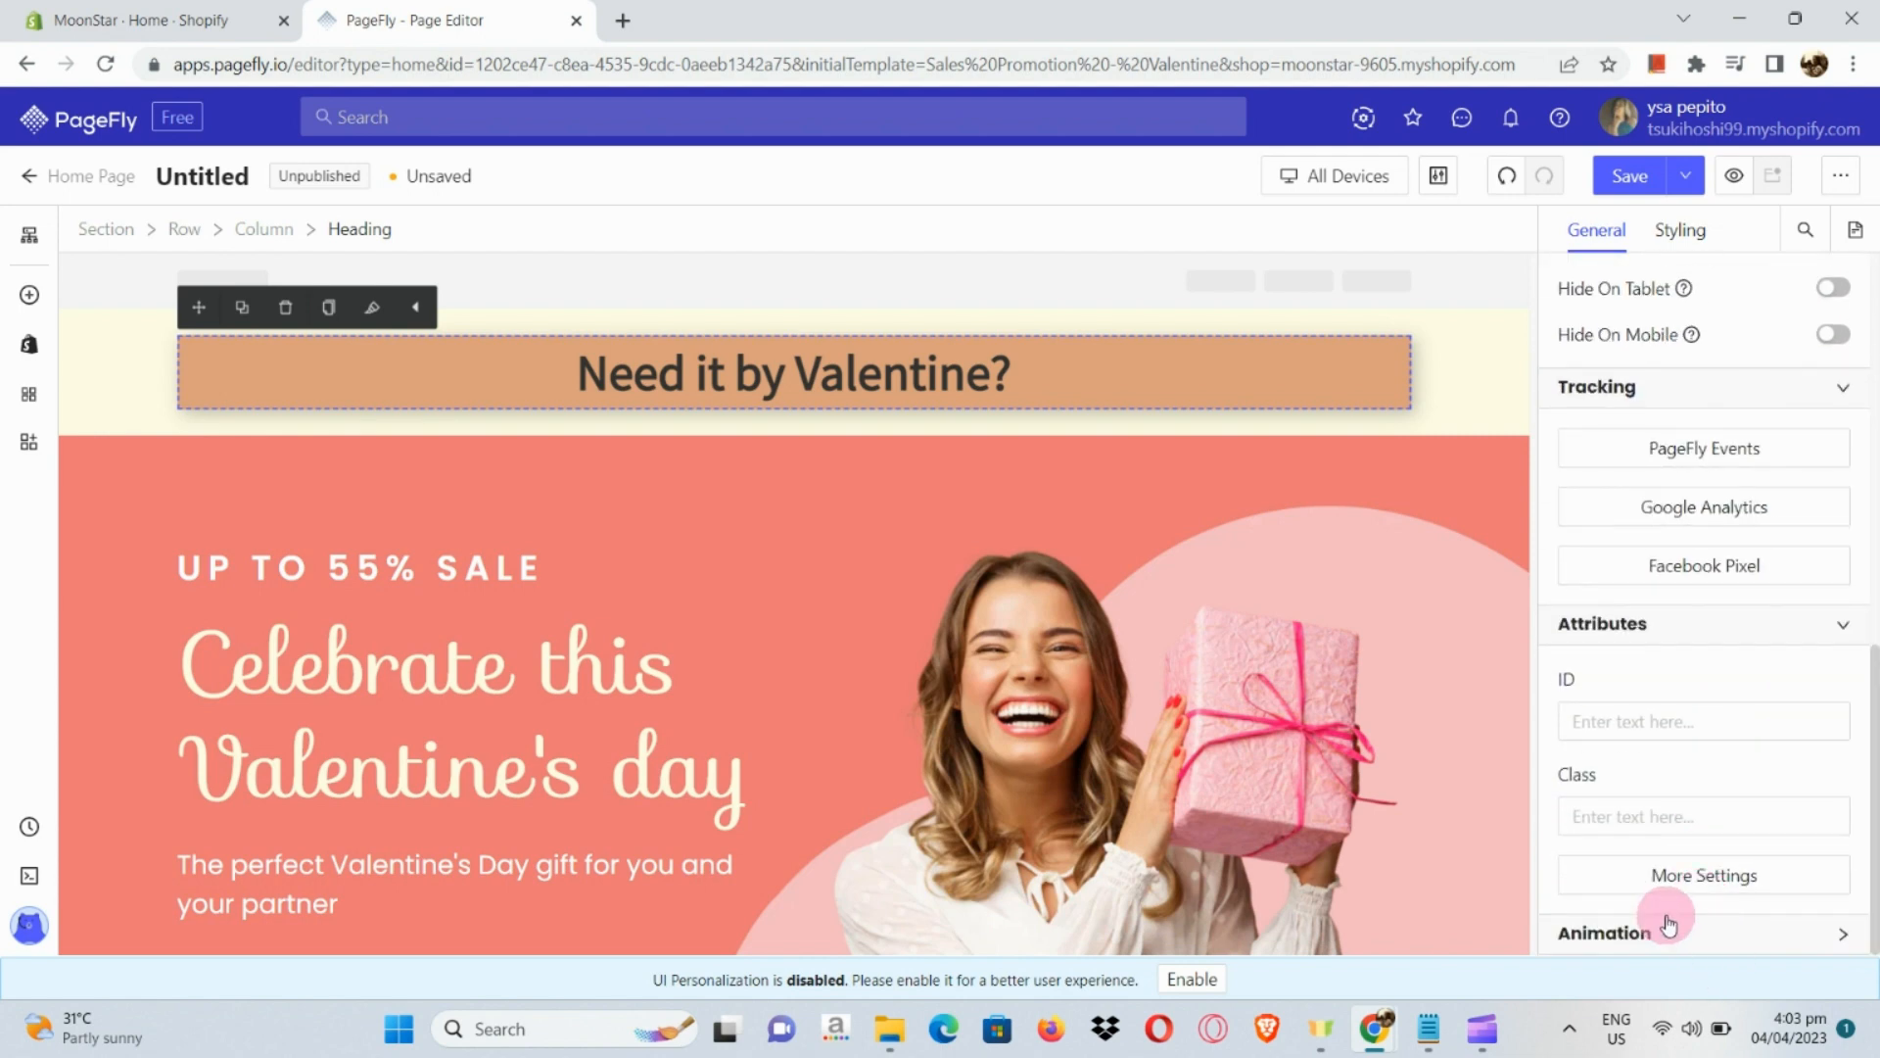
click(1701, 721)
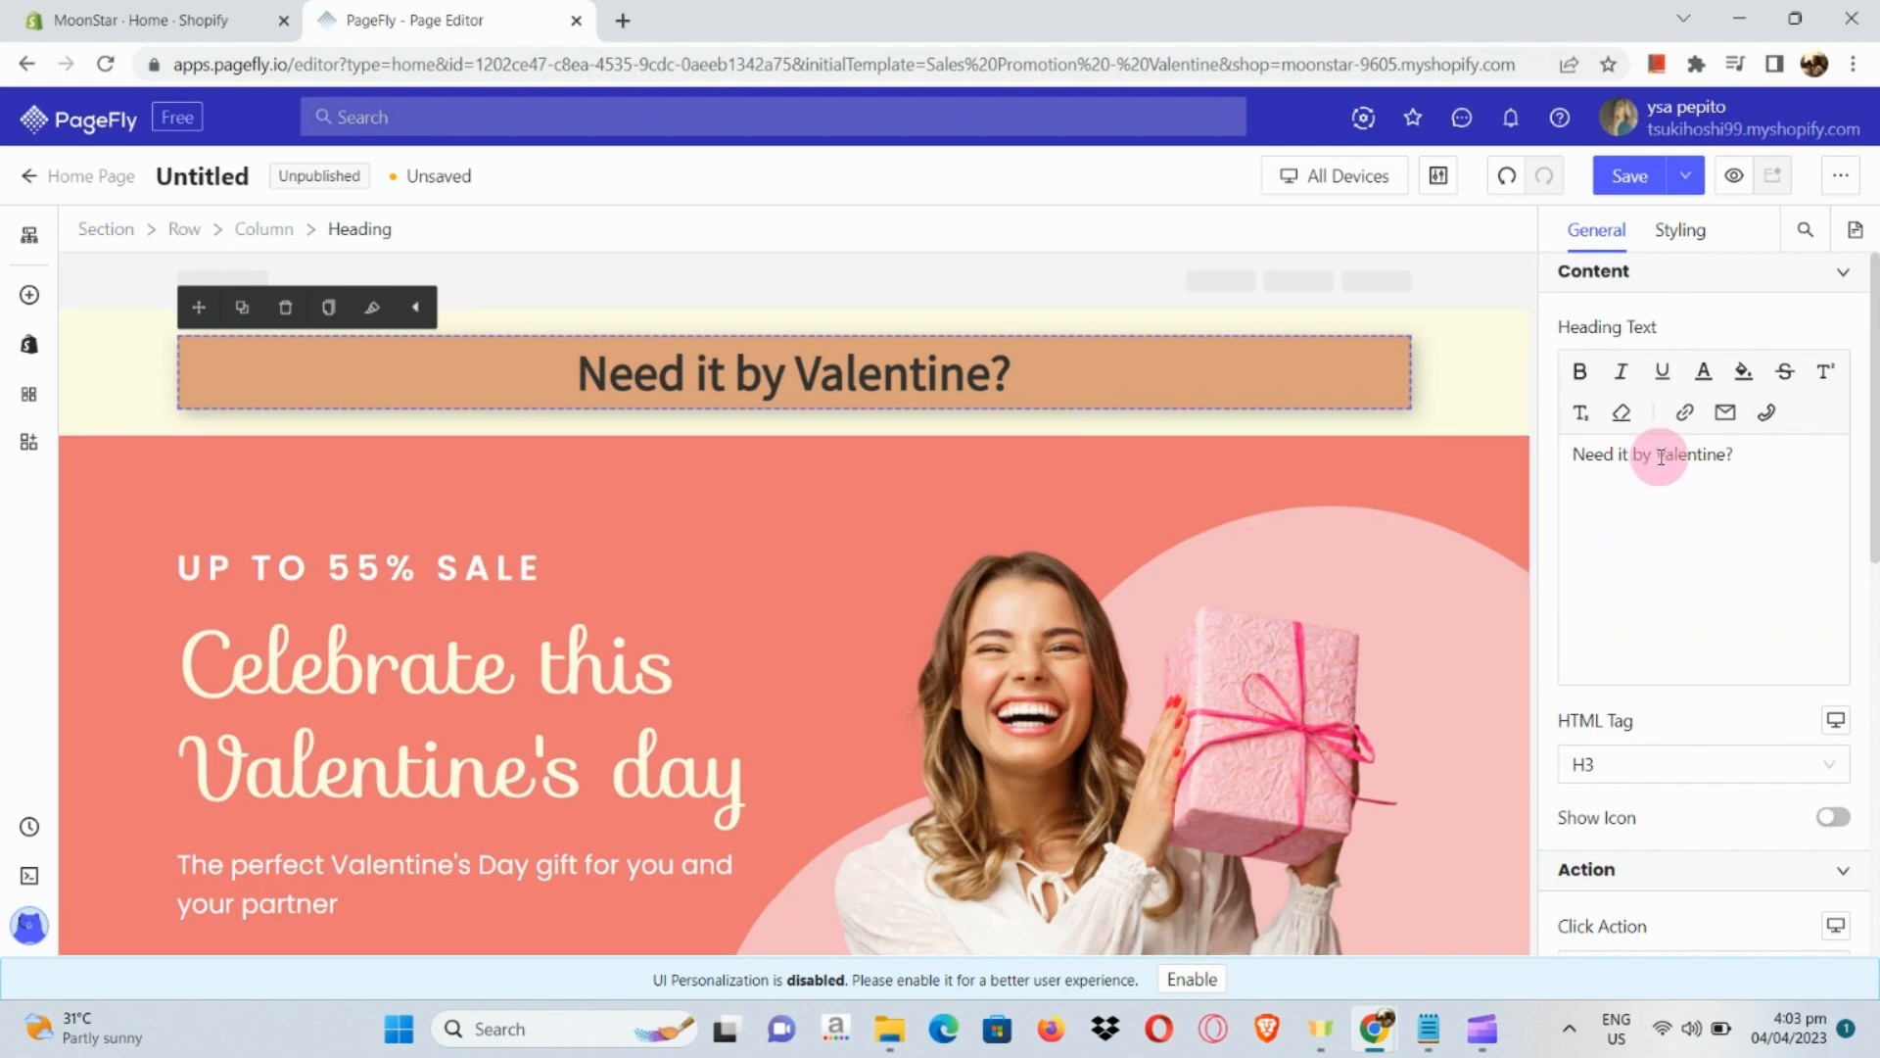
Step: Change the heading text from 'Need it by Valentine?' to 'It's Summer time!'
triple_click(1652, 453)
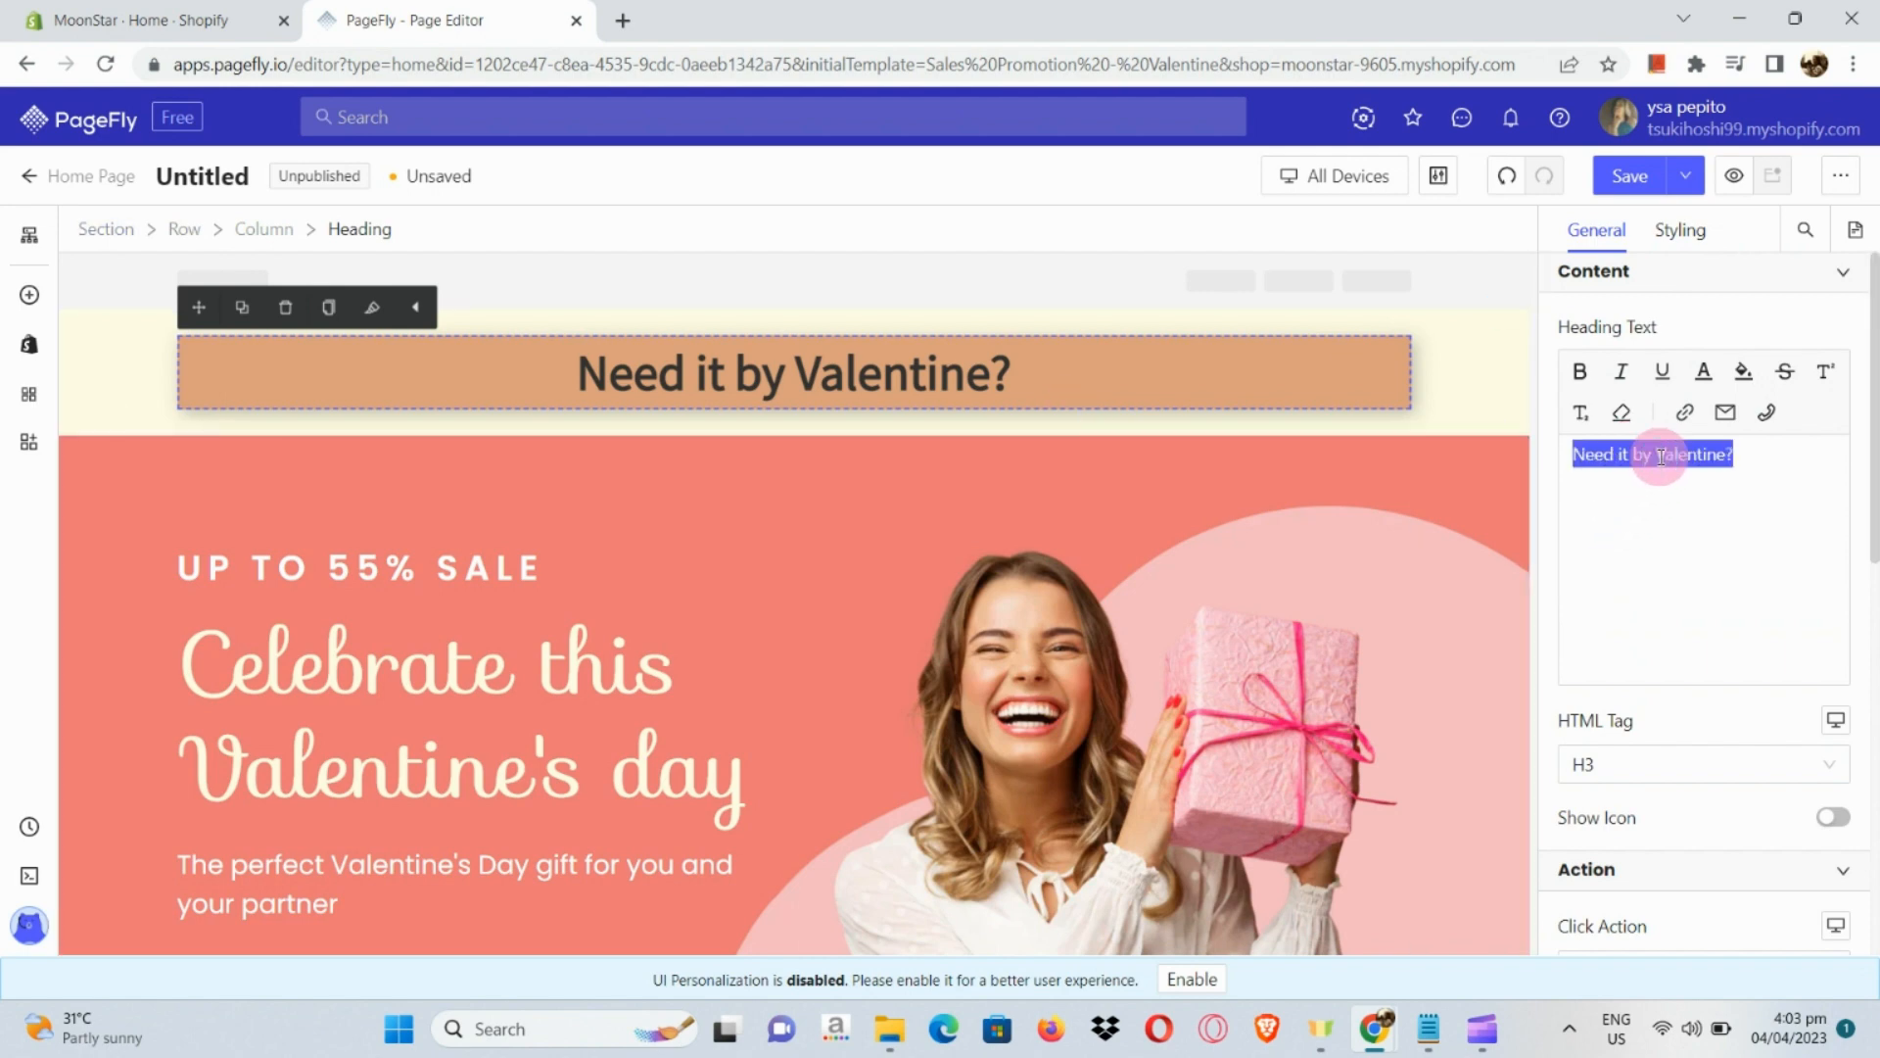
text(It's S)
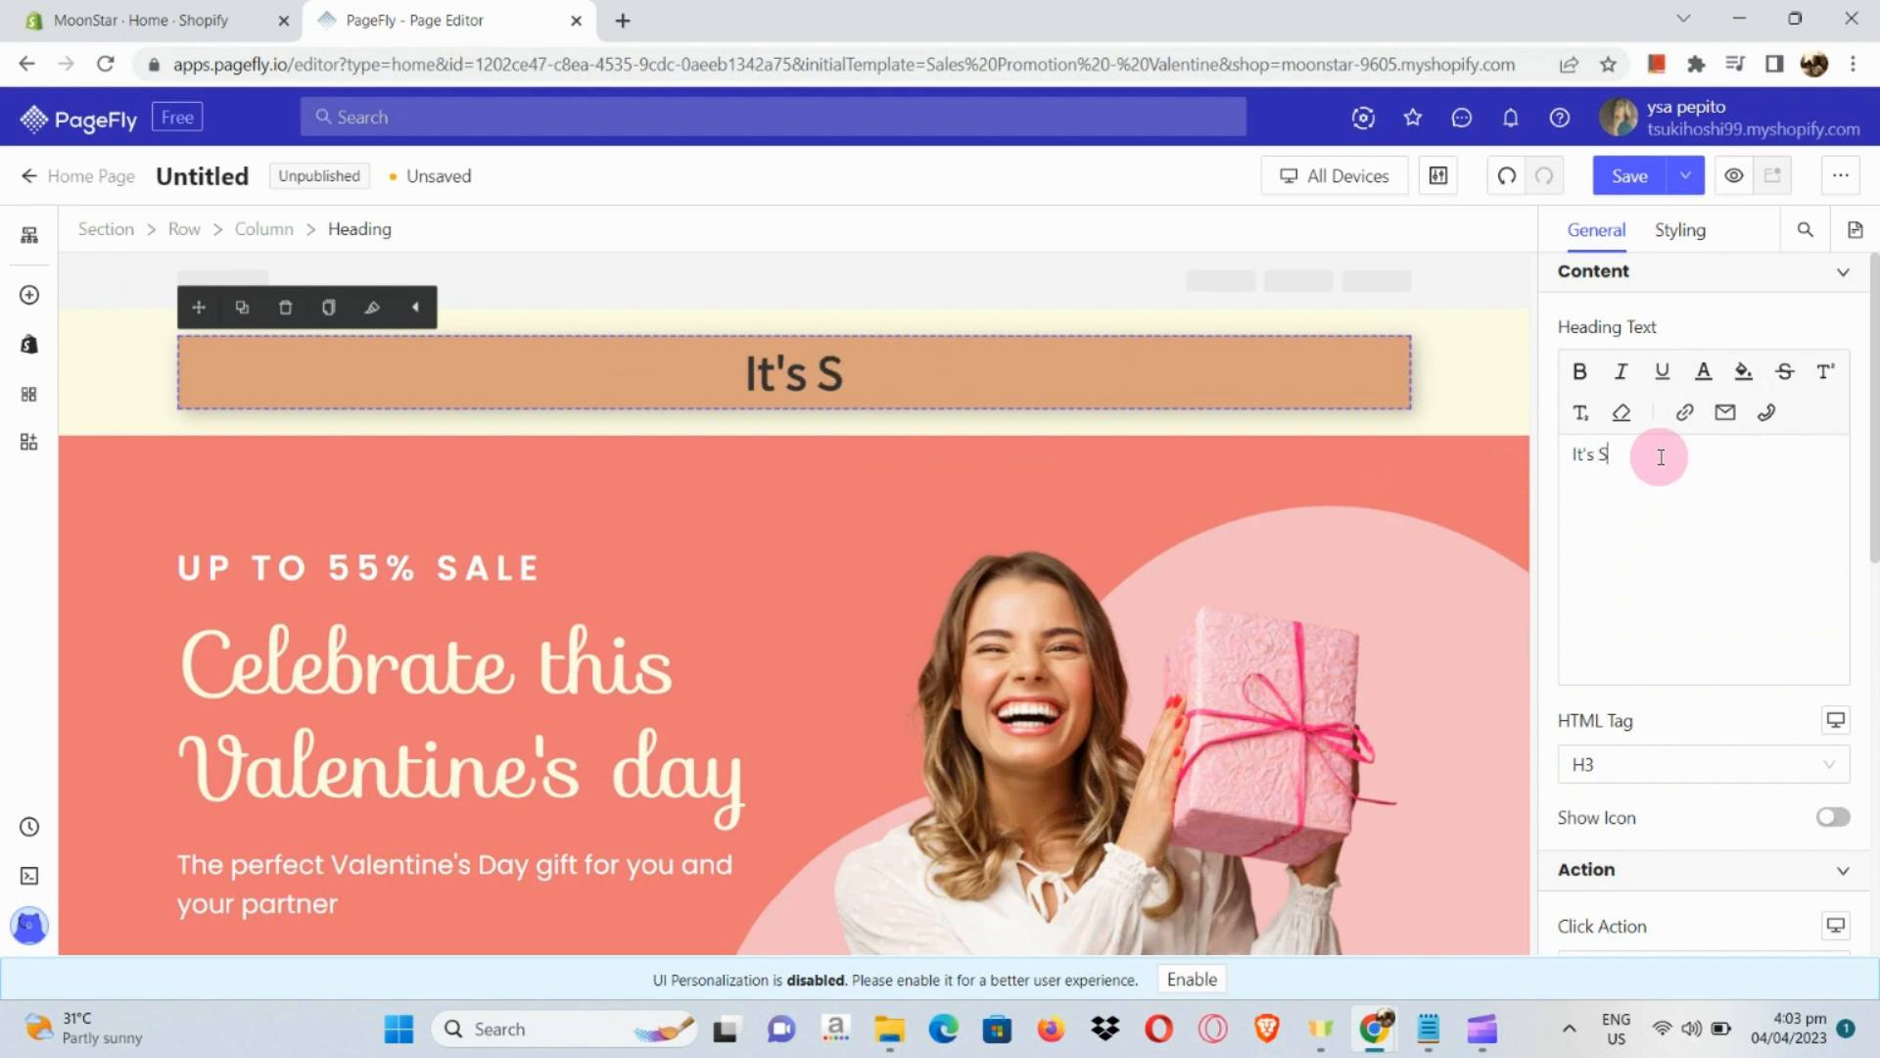
text(ummer)
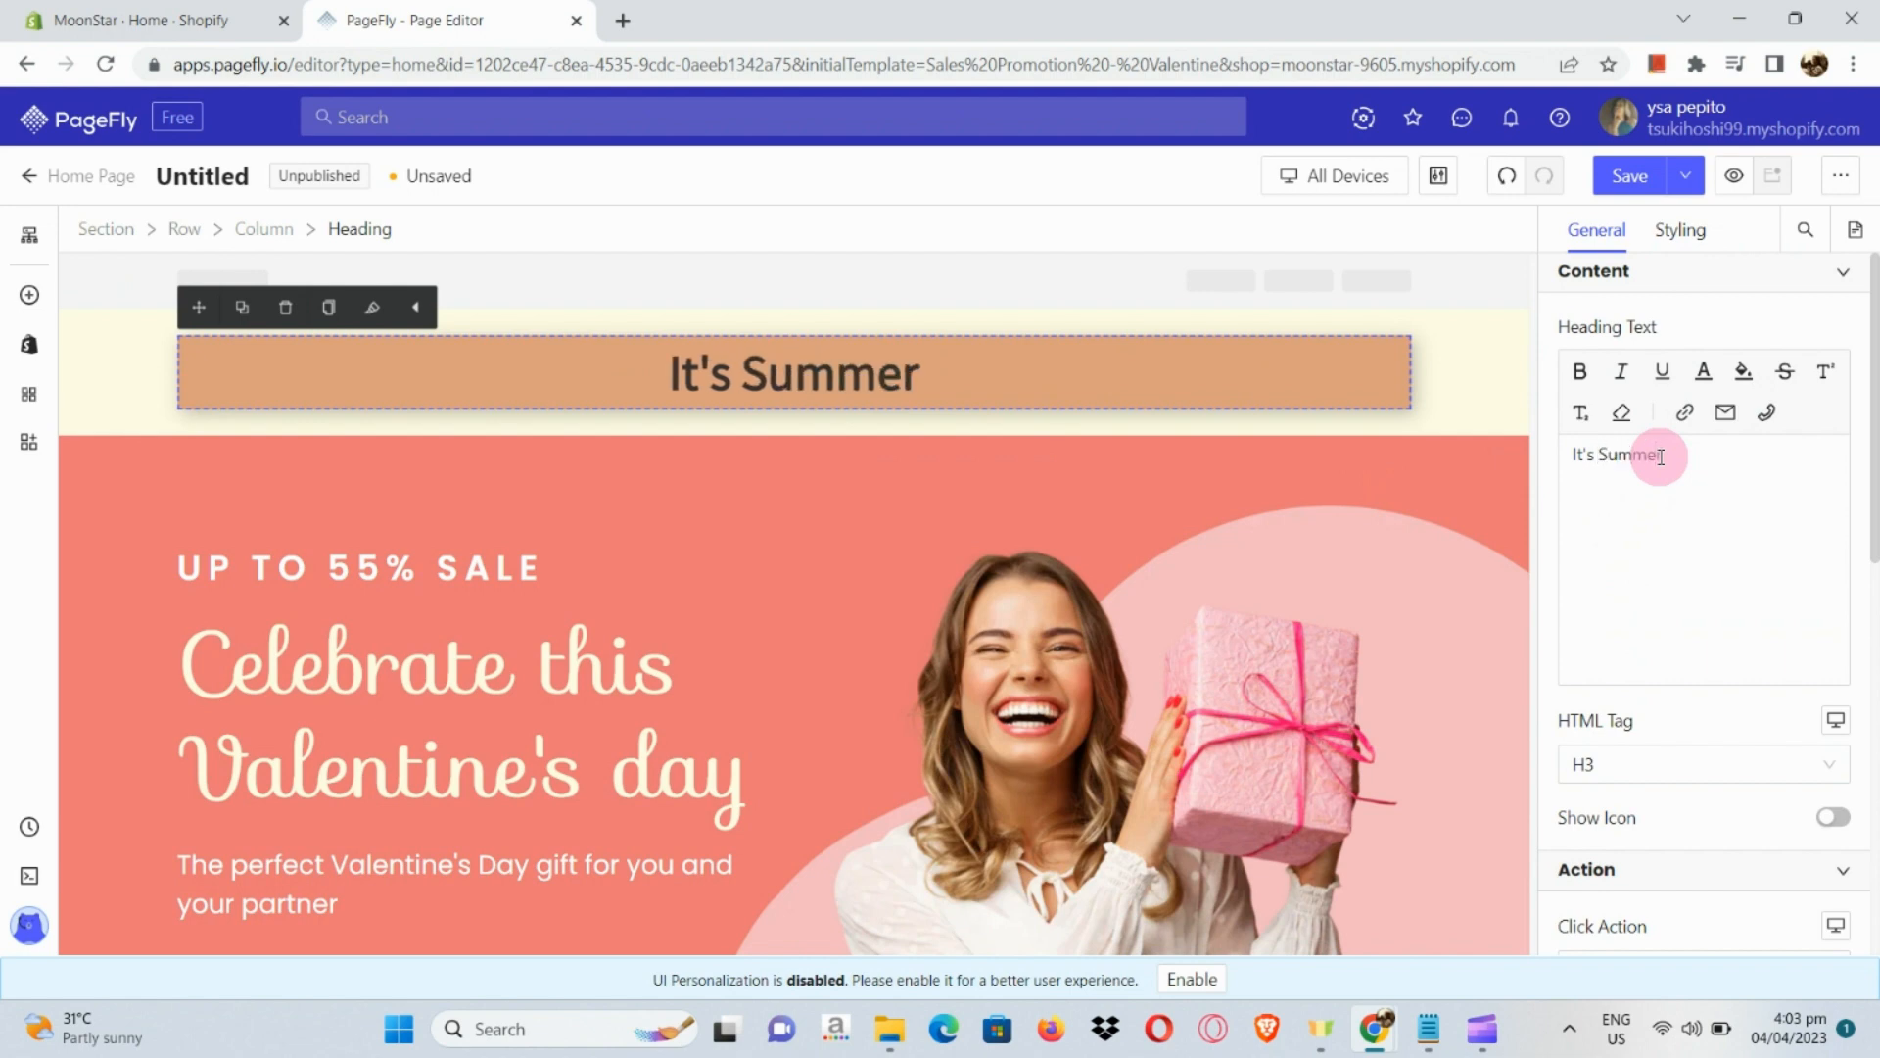
text(time@)
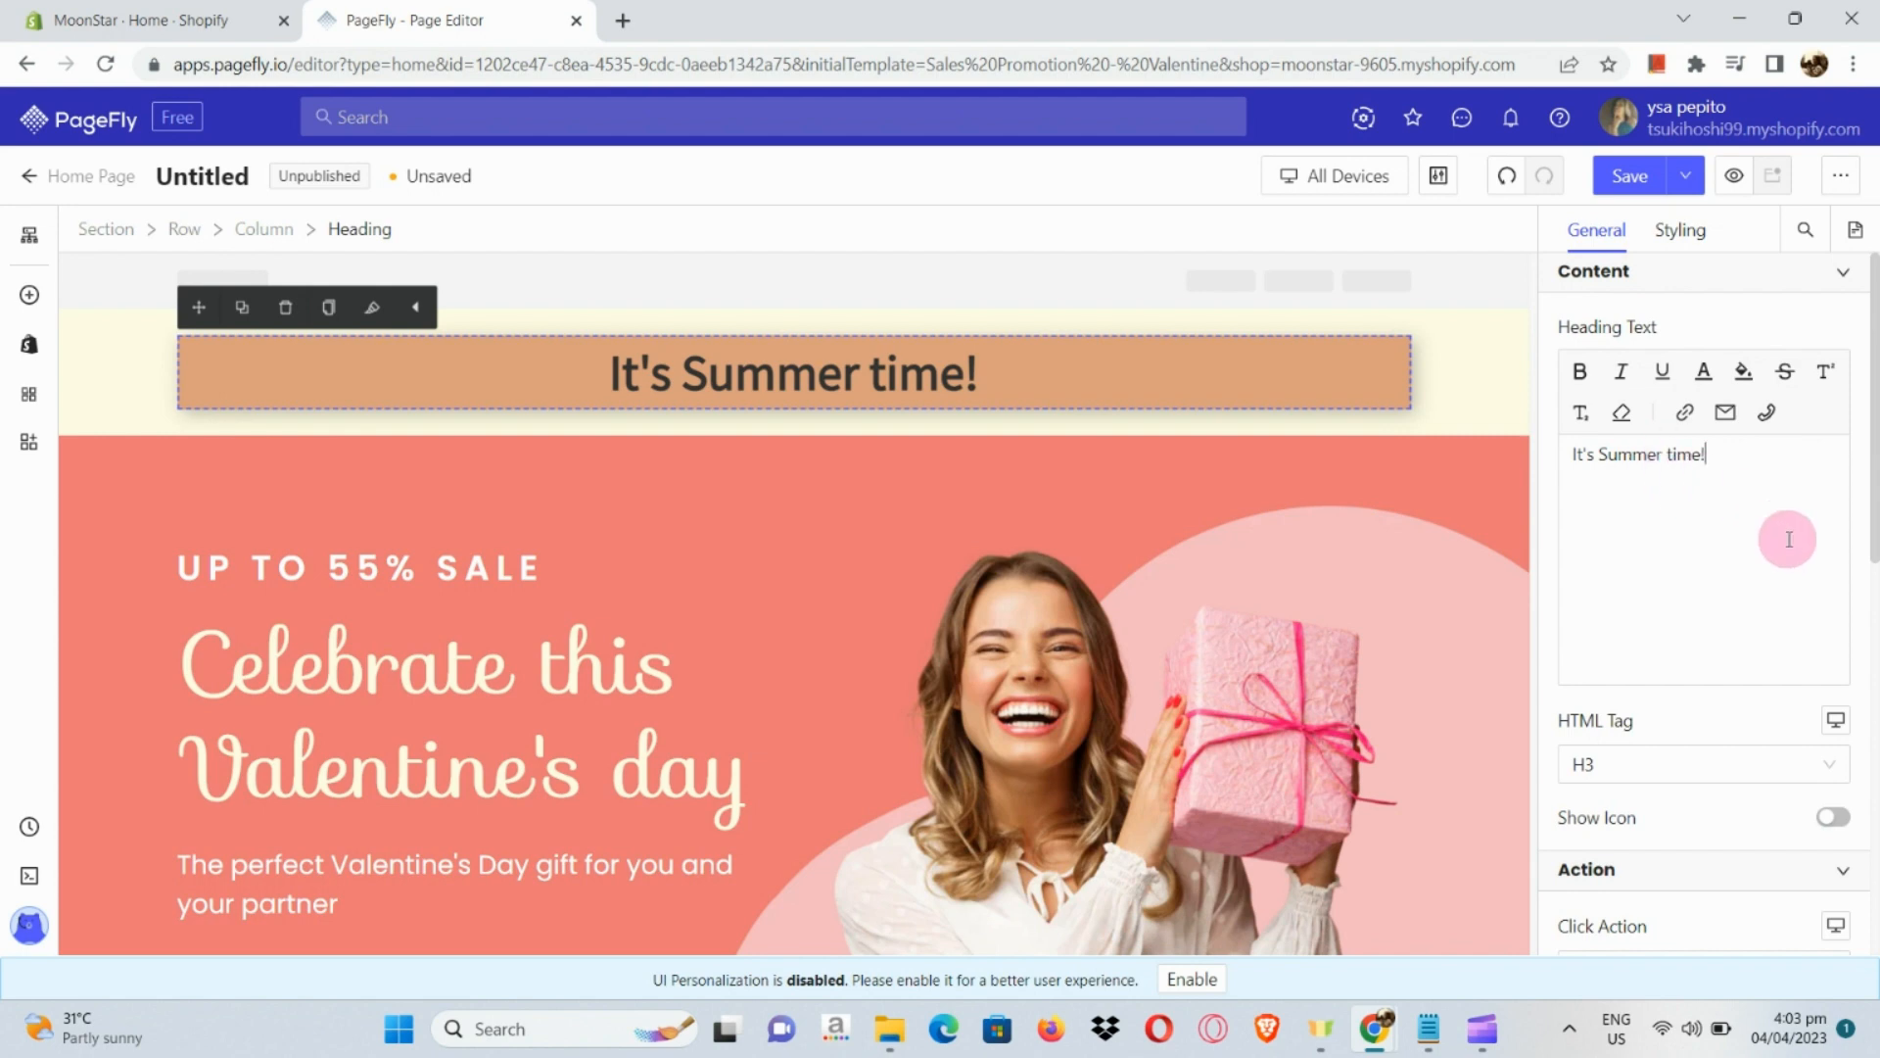
click(1703, 678)
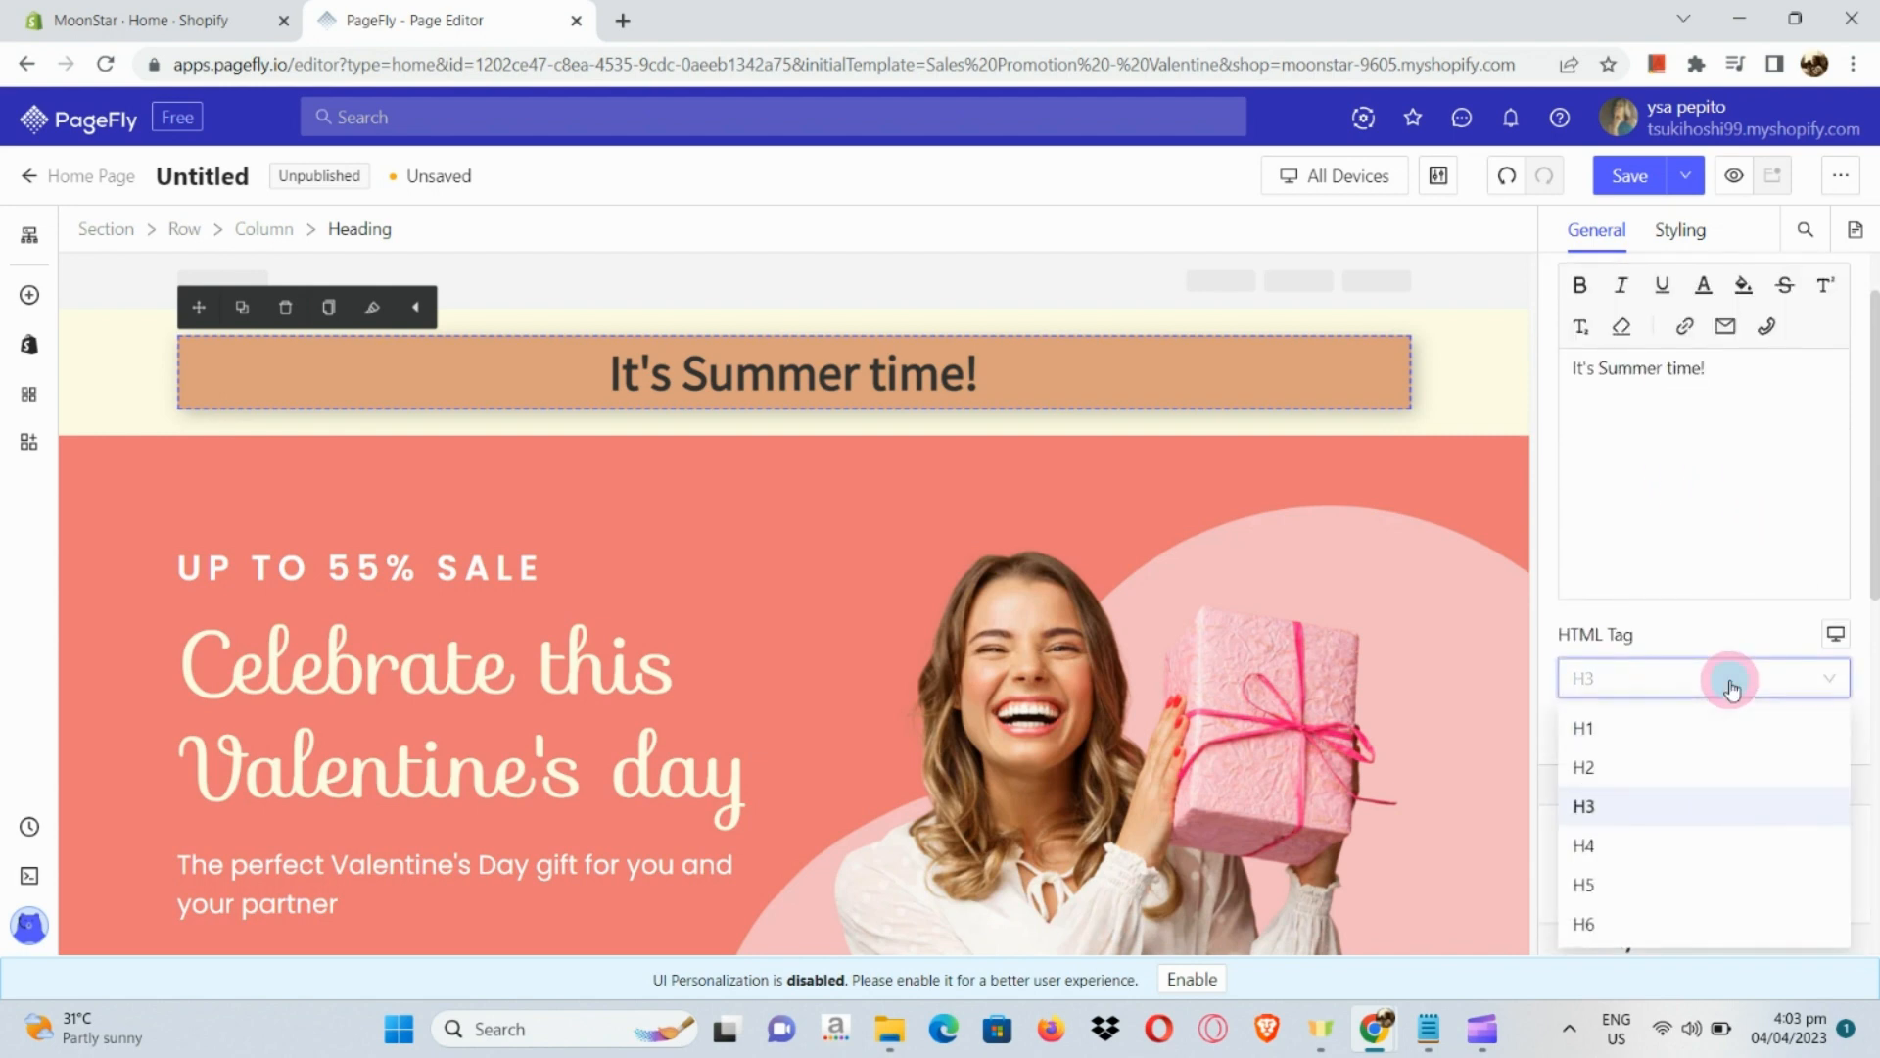
click(1582, 727)
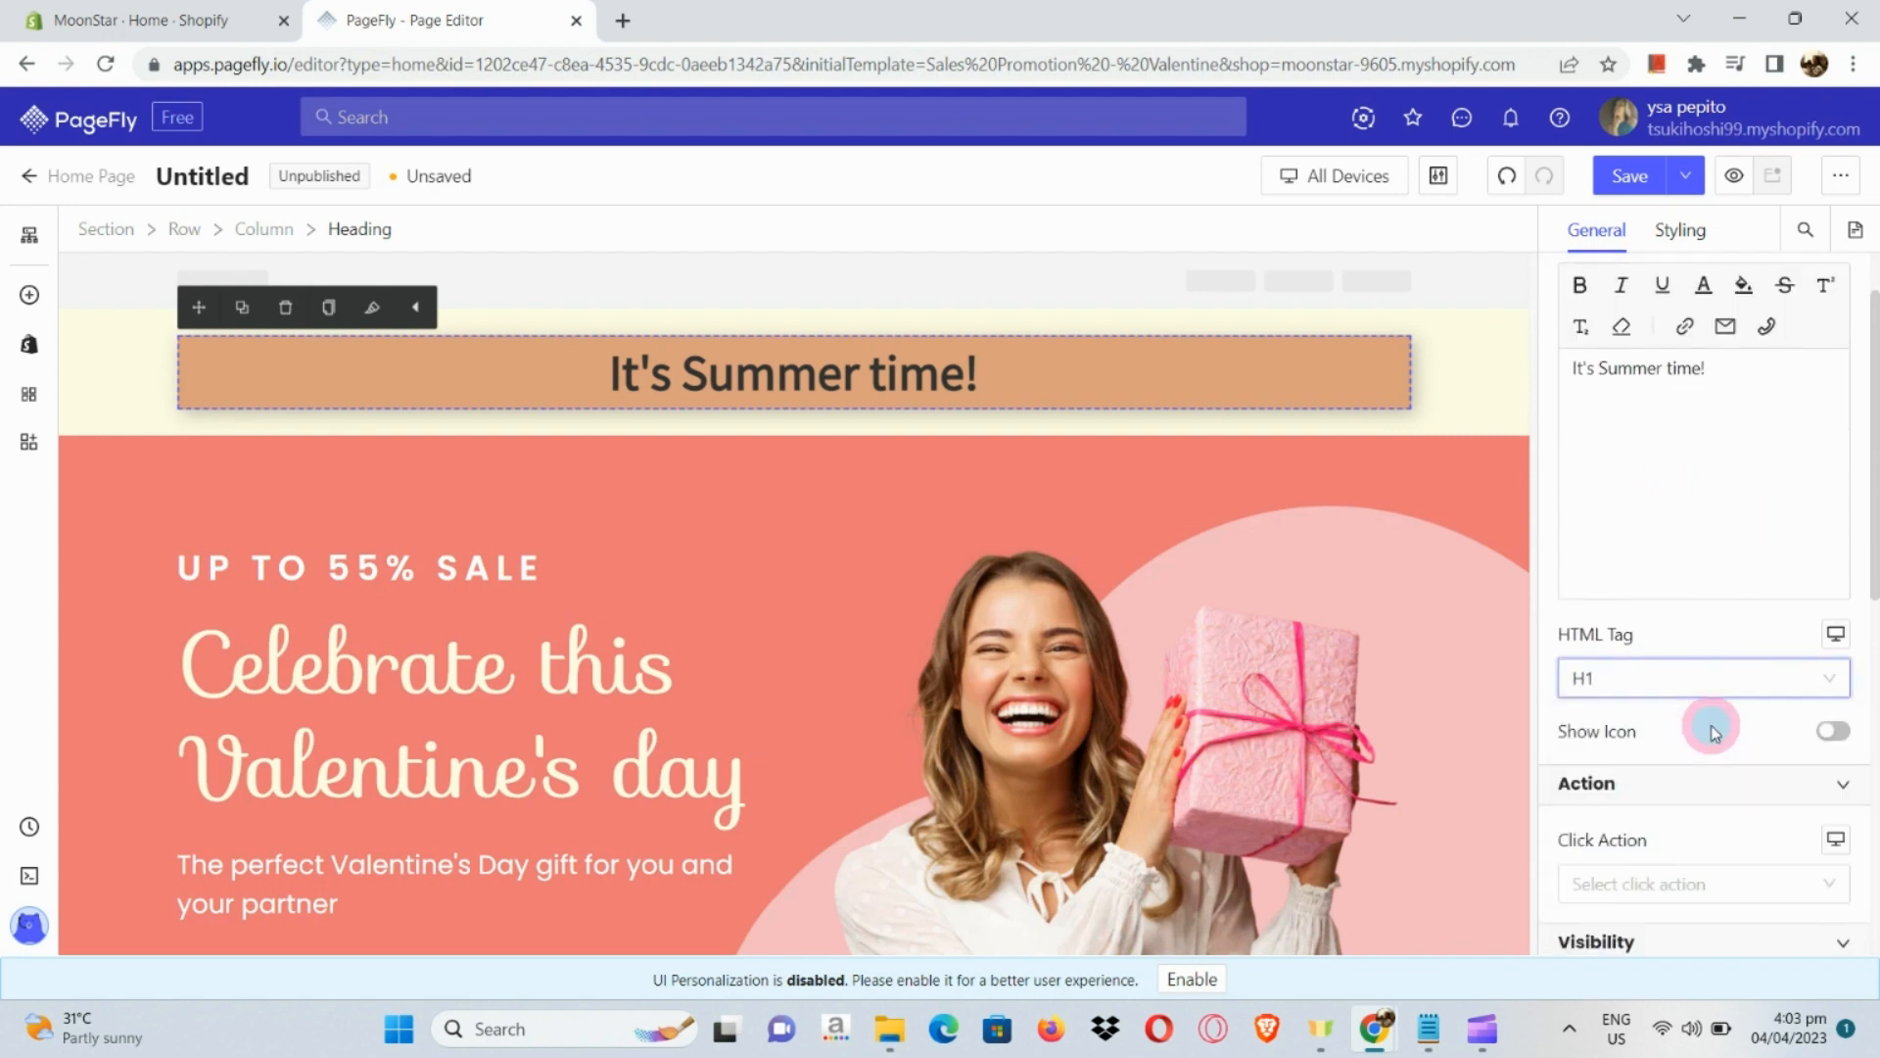
click(1700, 678)
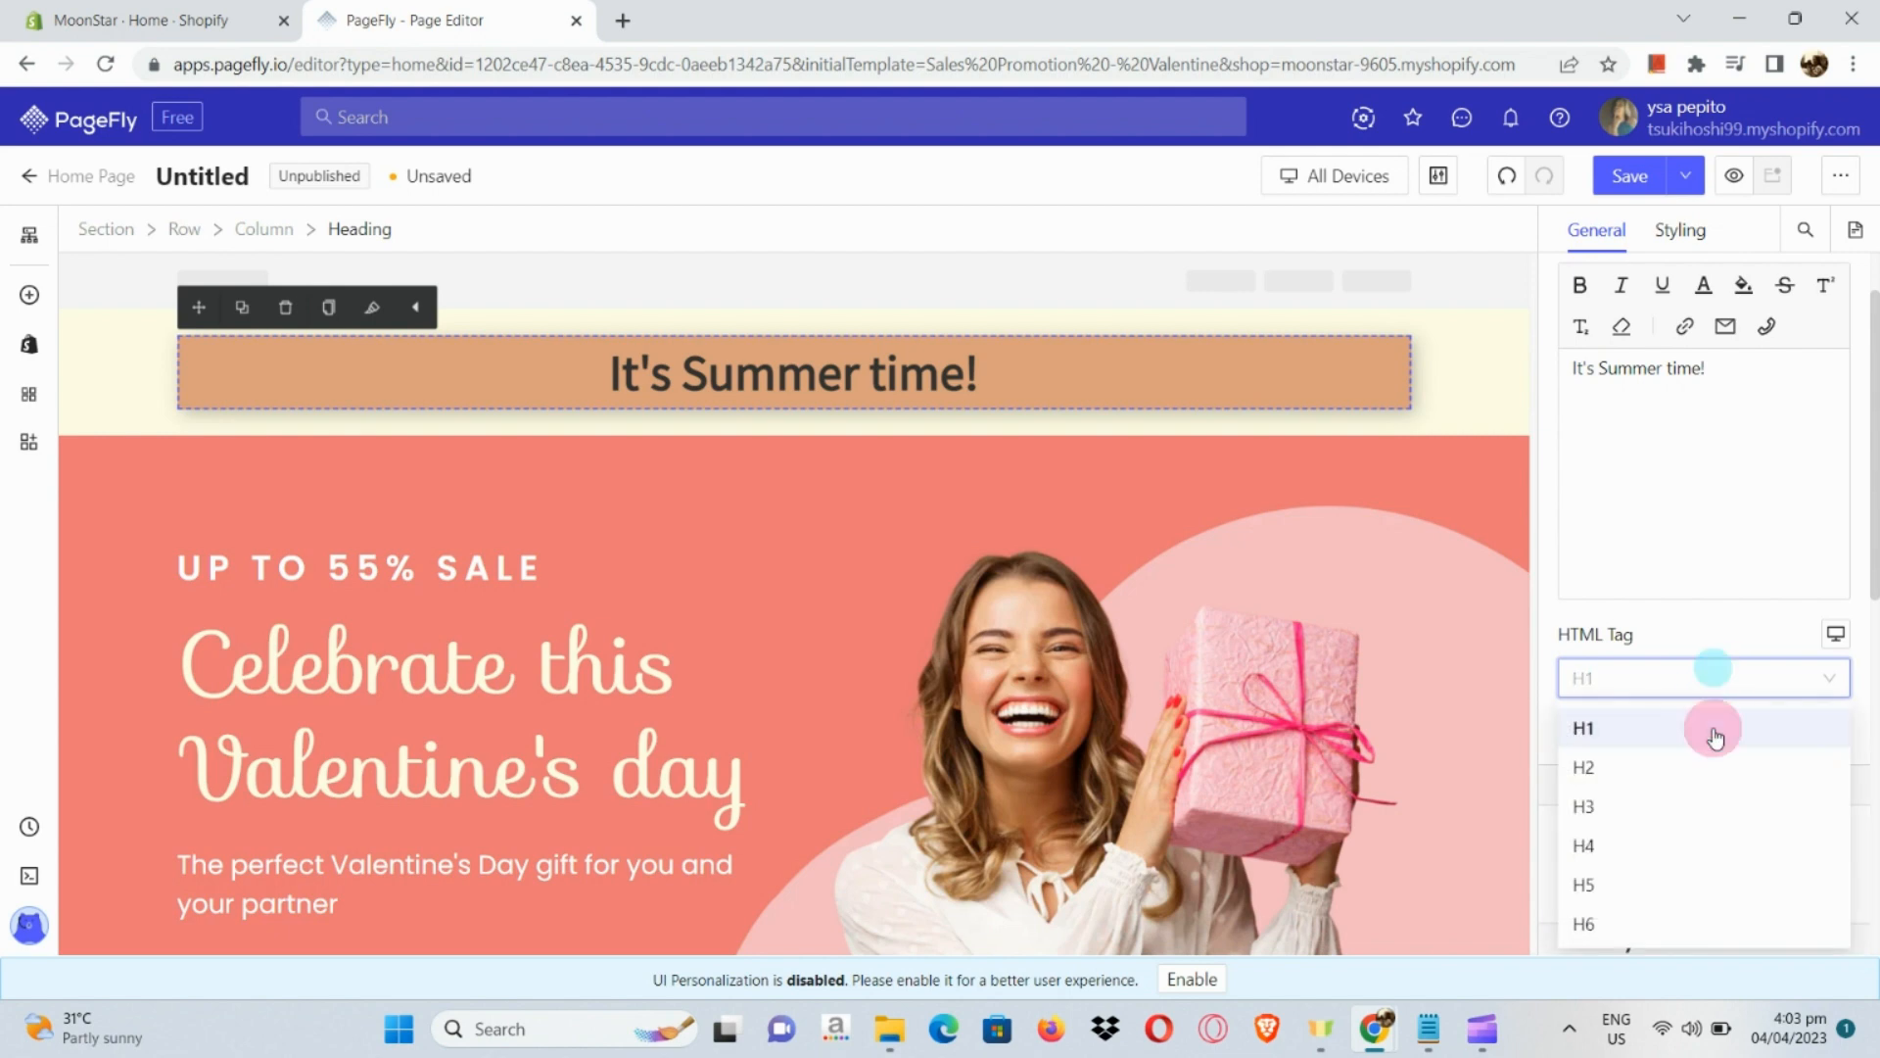
click(1582, 806)
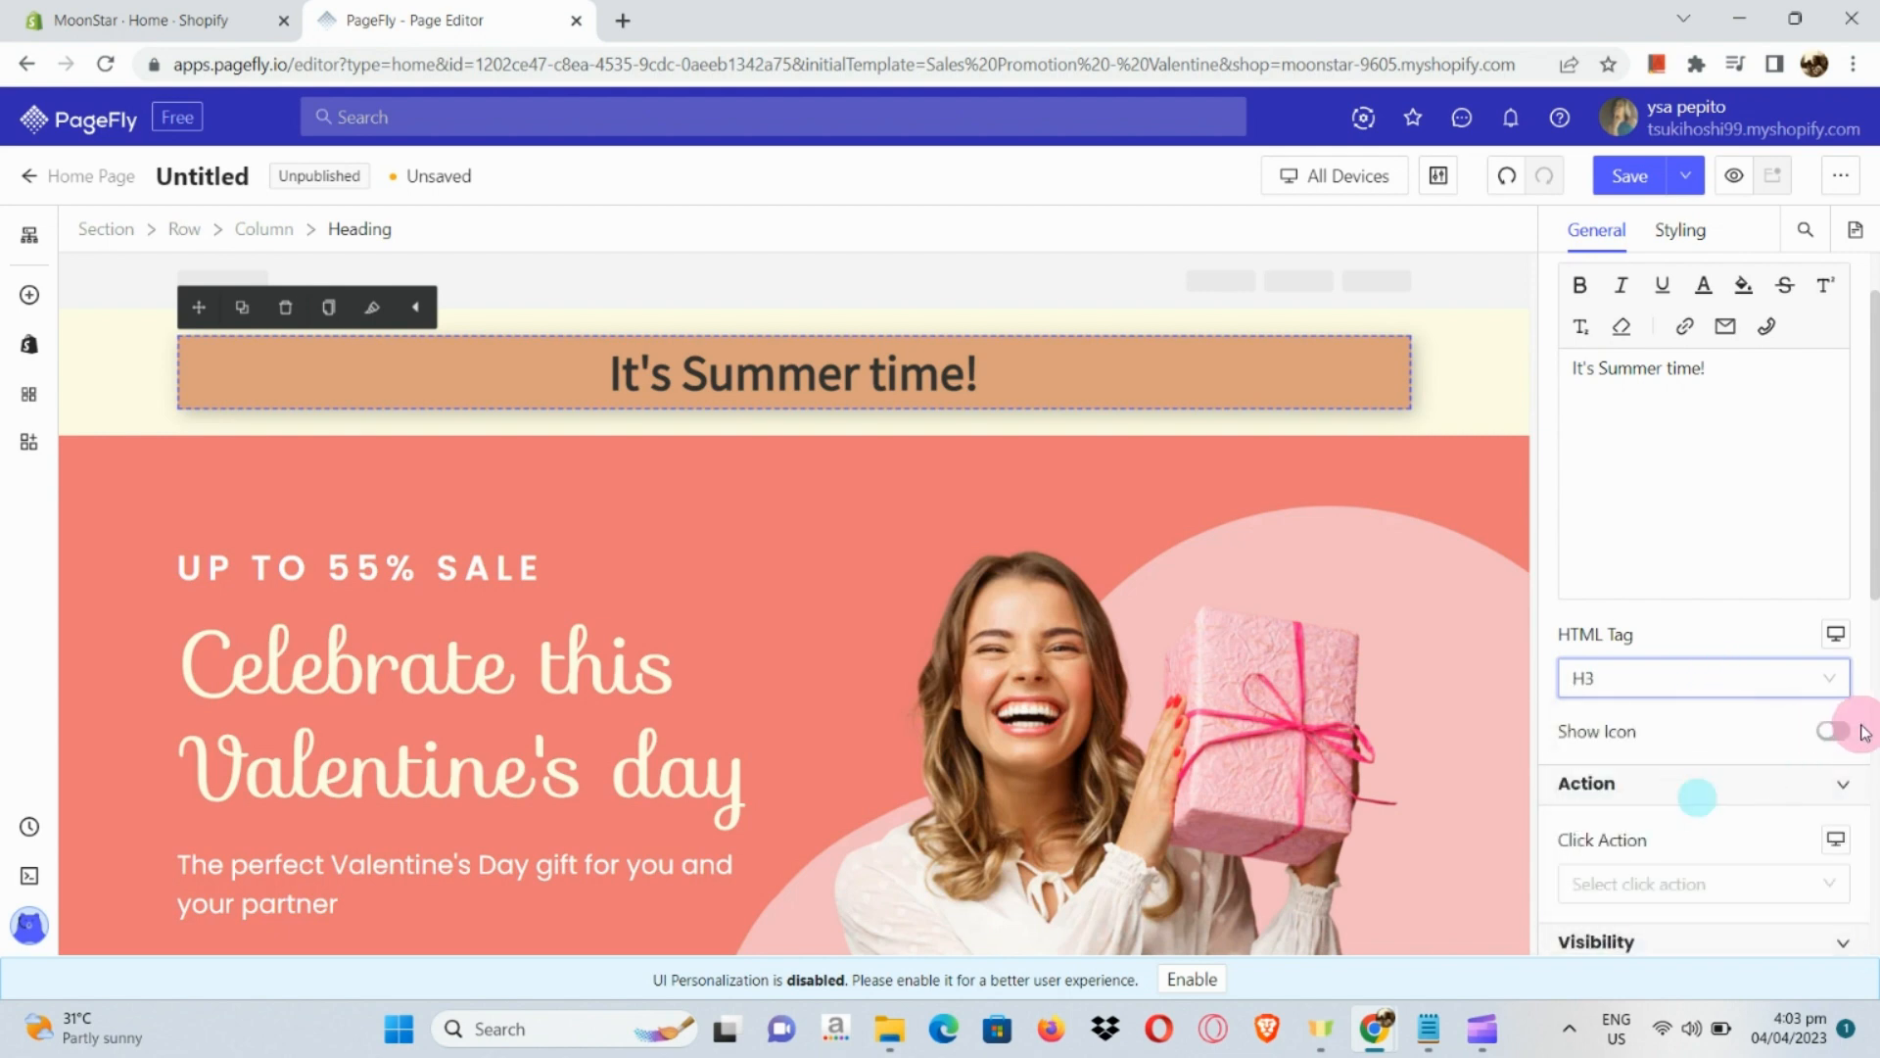
click(1833, 731)
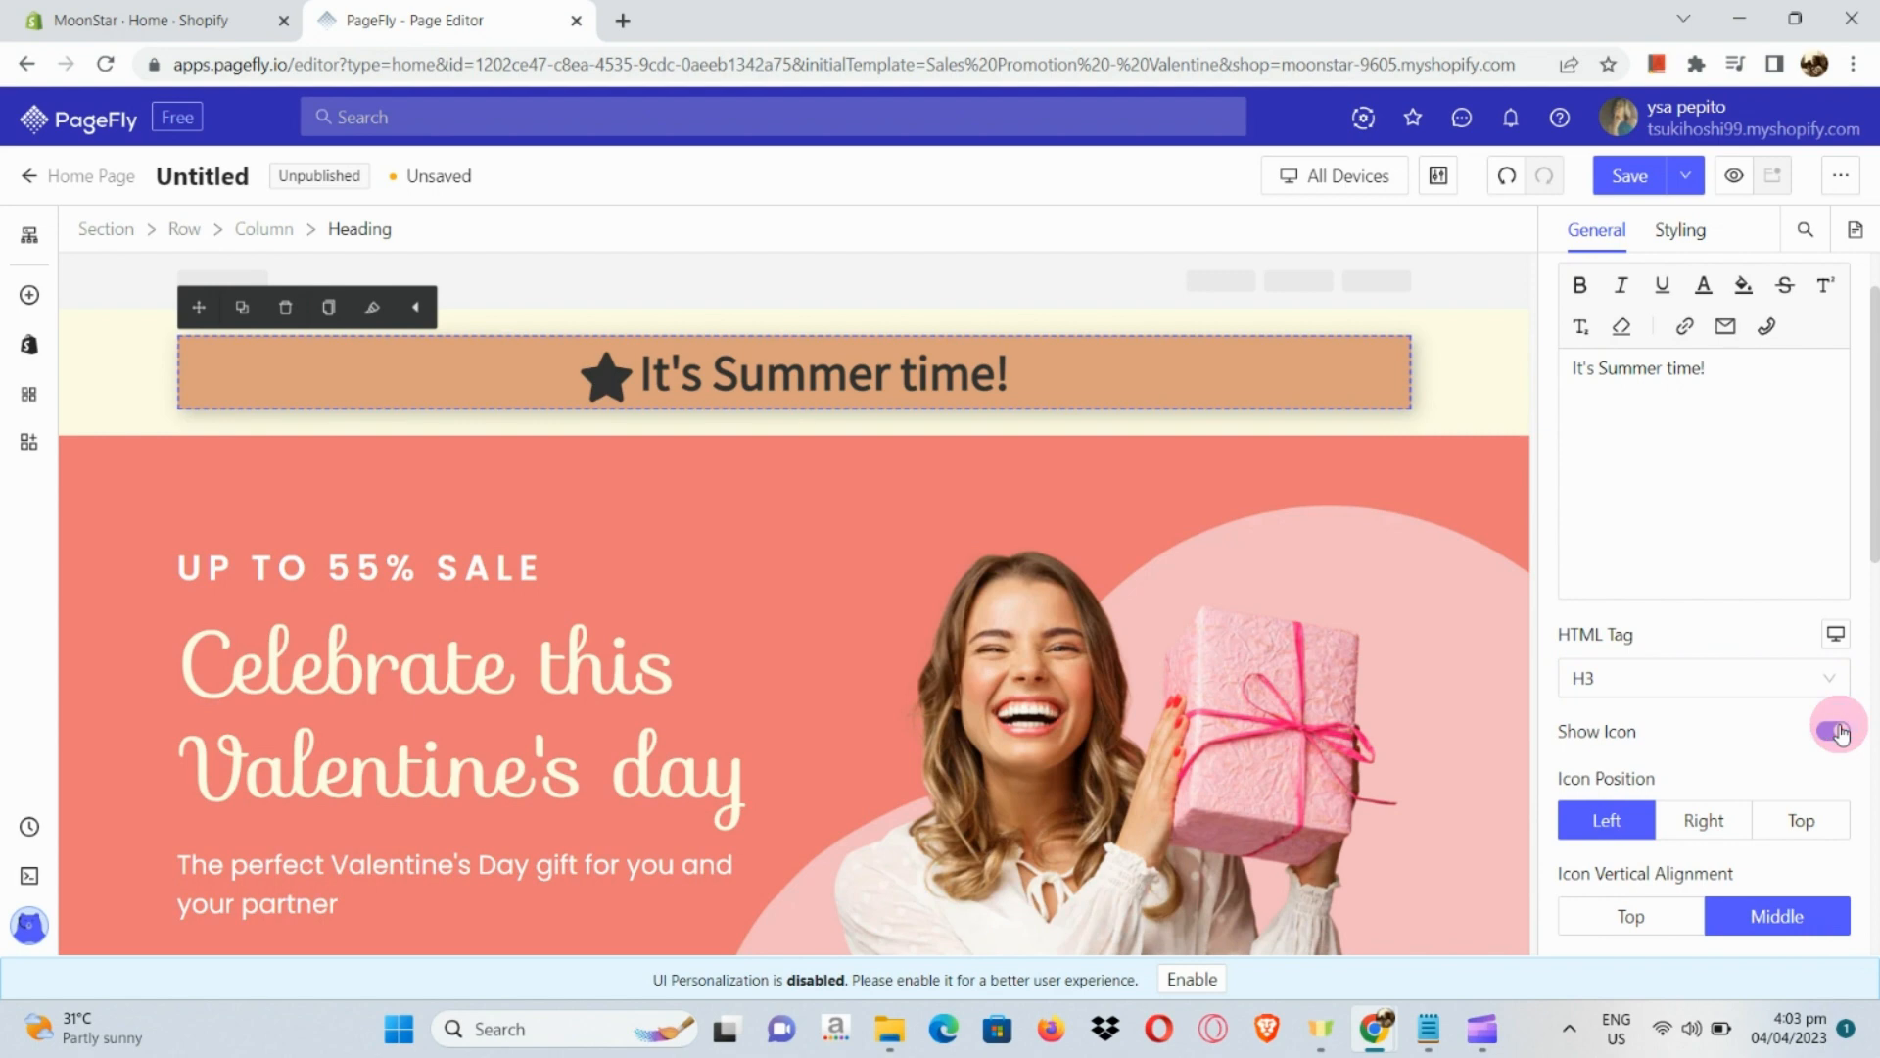
click(1833, 731)
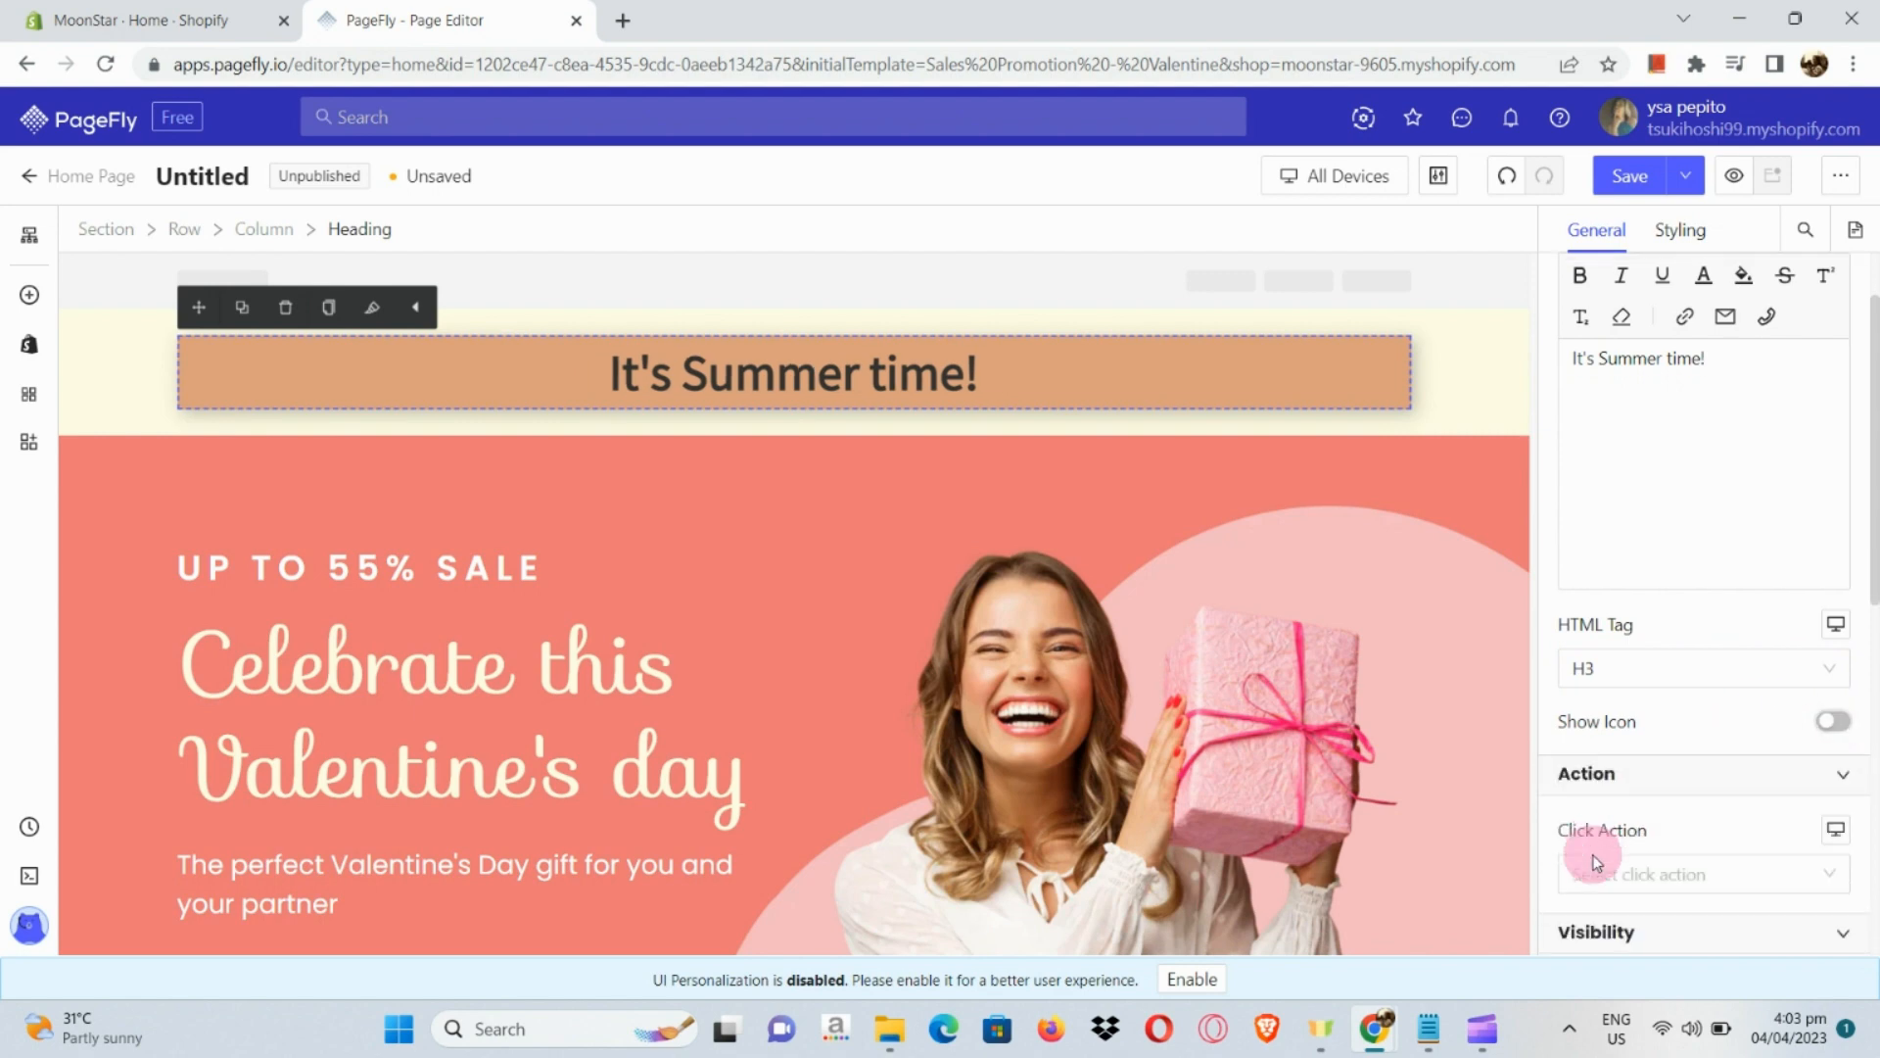
scroll(down, 3)
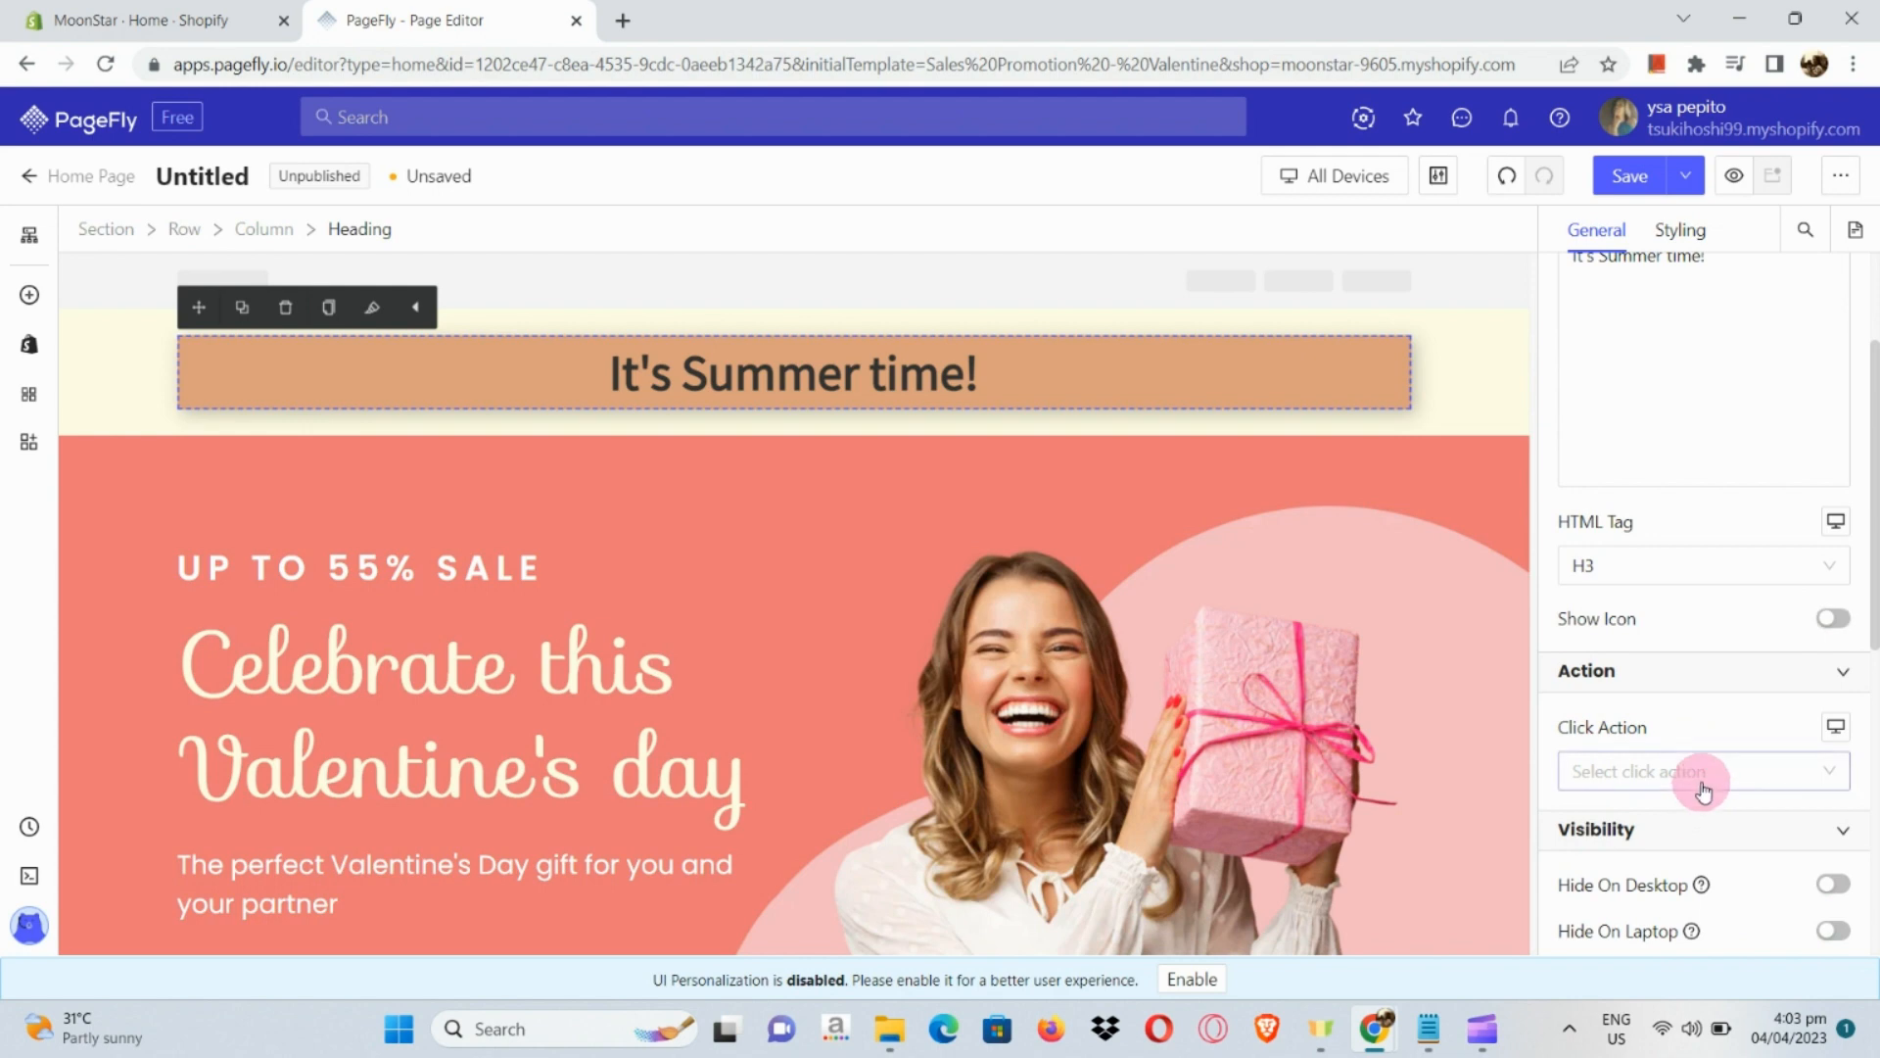
click(1700, 771)
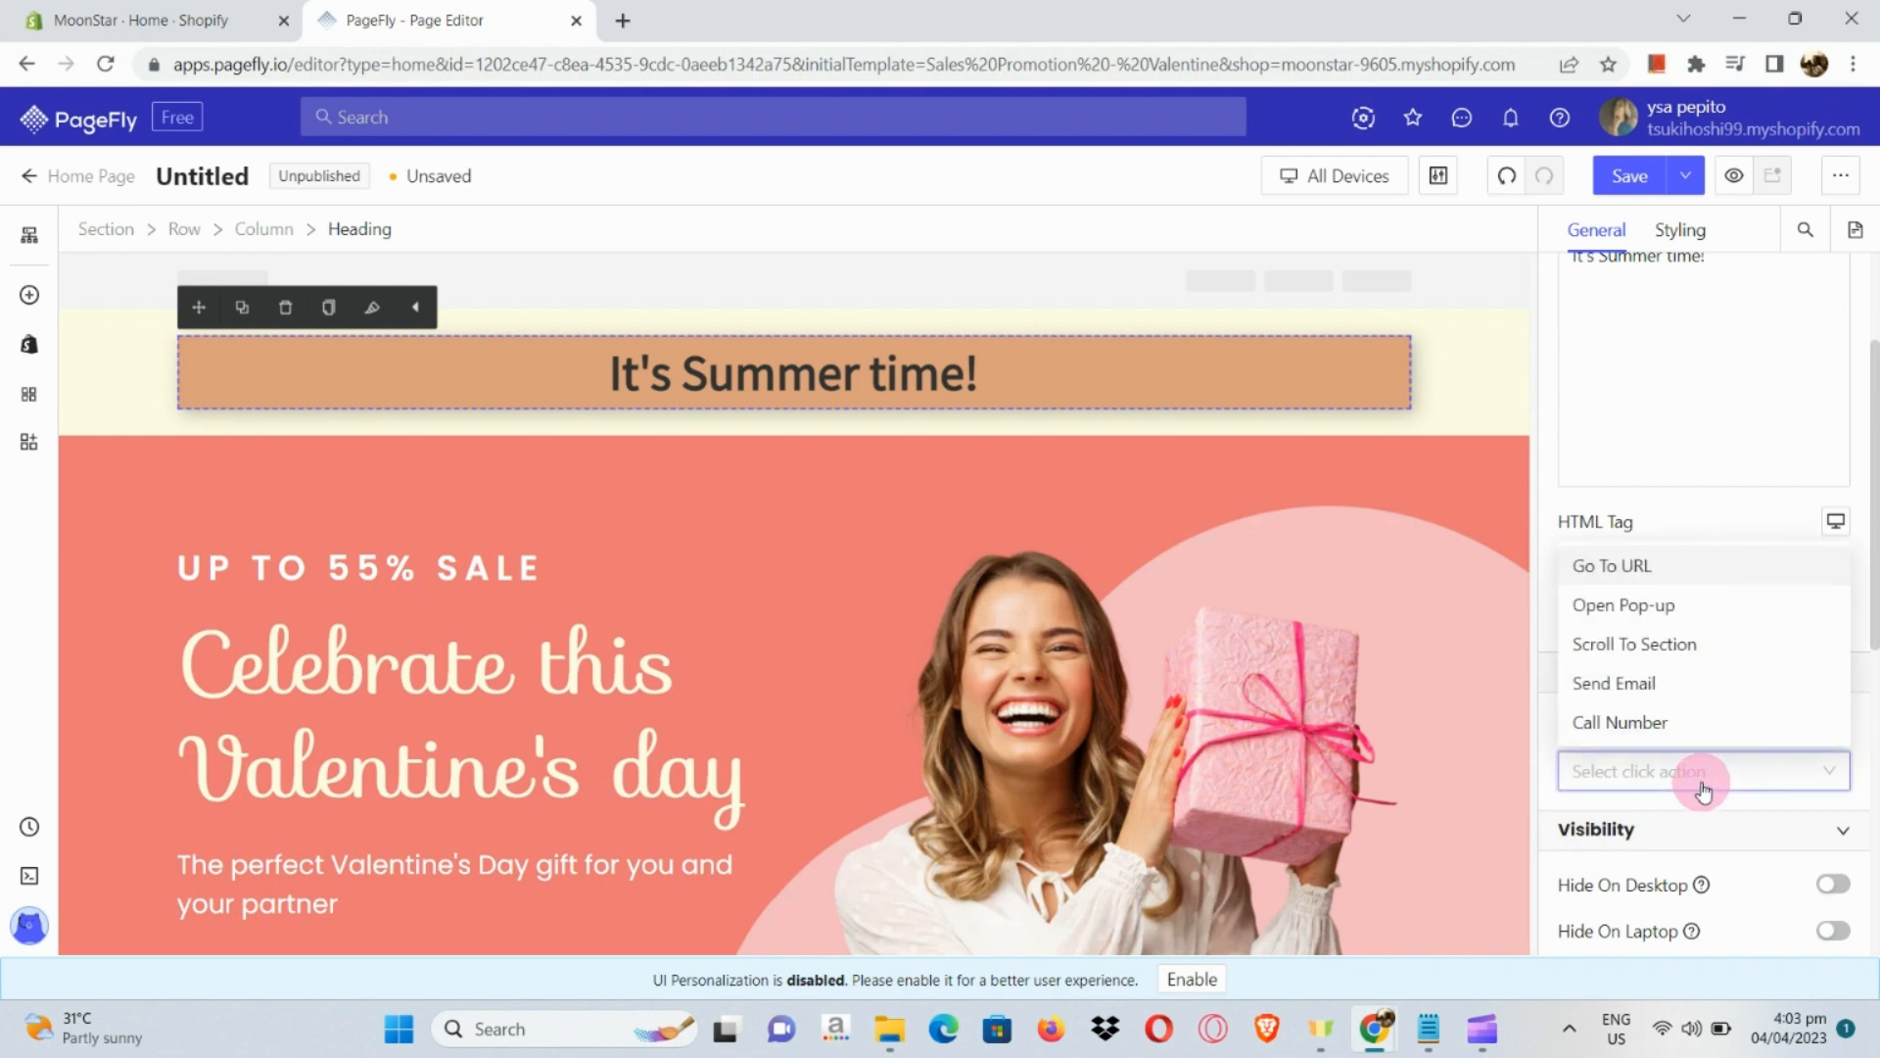
mouse_move(1684, 831)
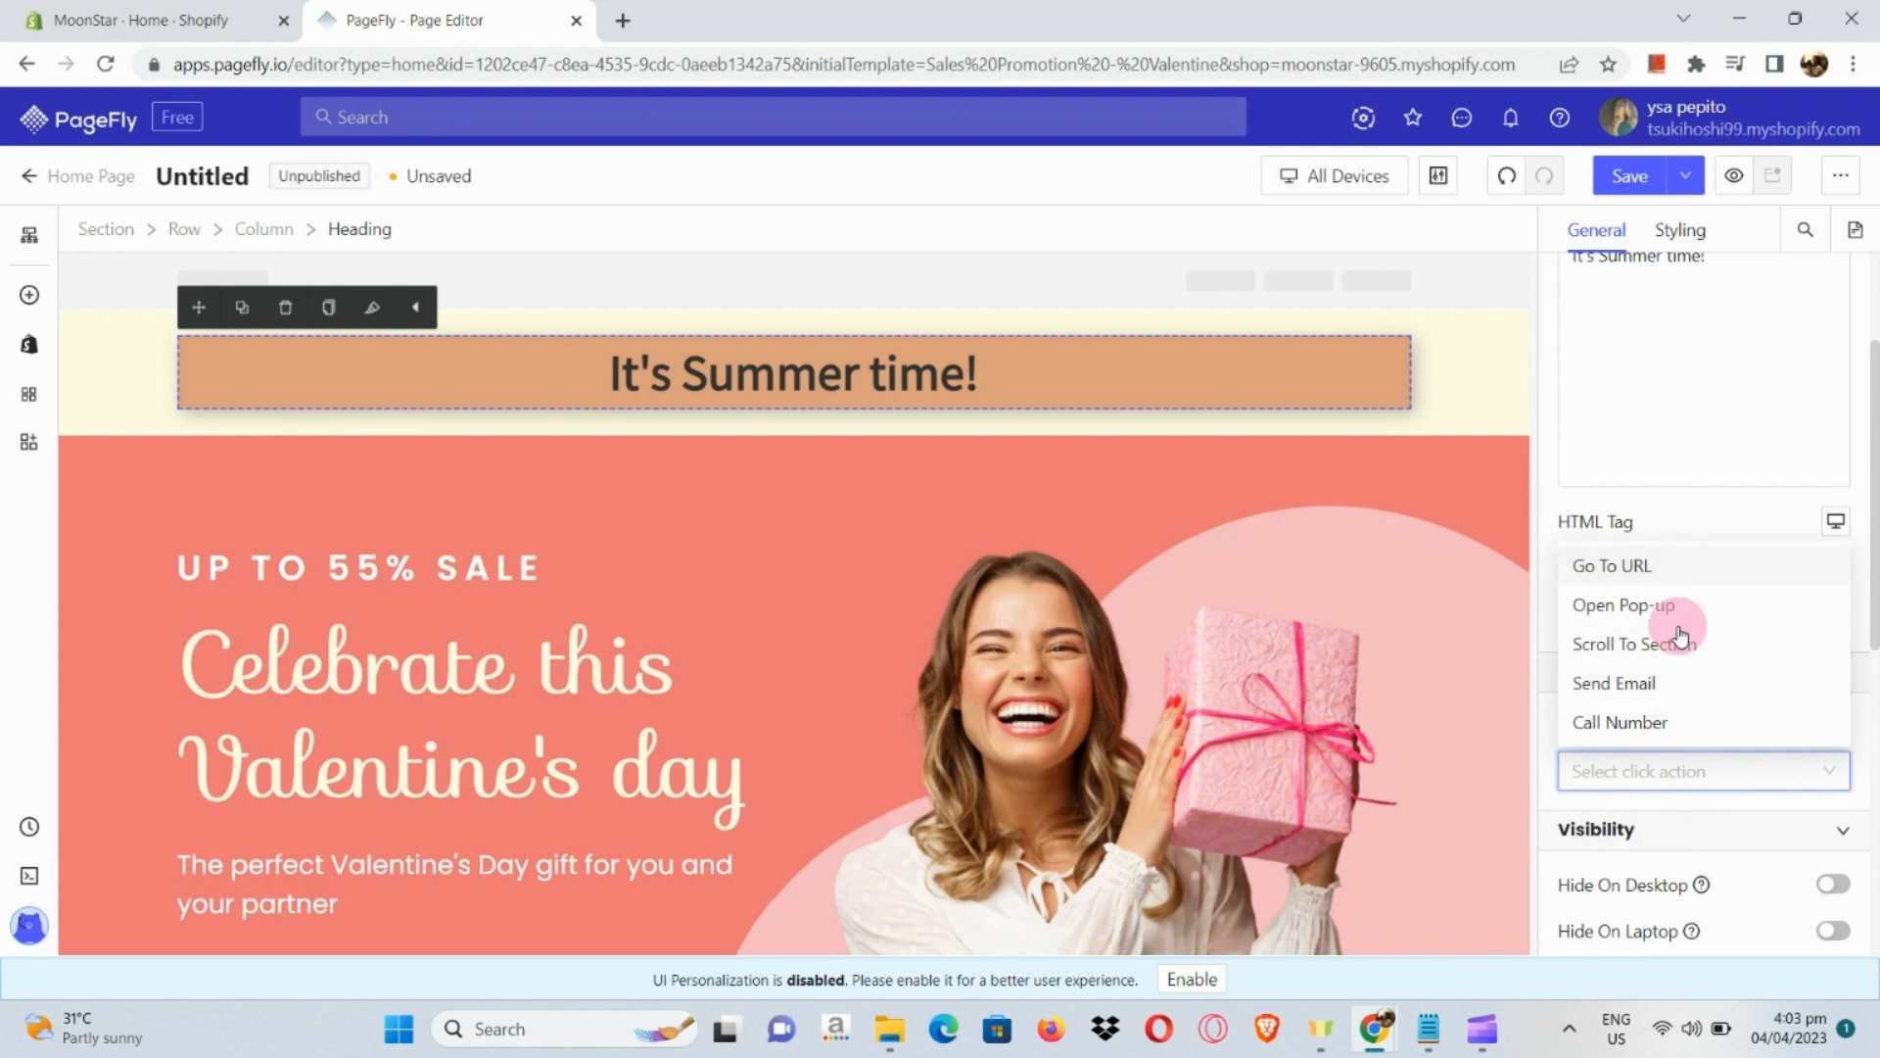
mouse_move(1679, 645)
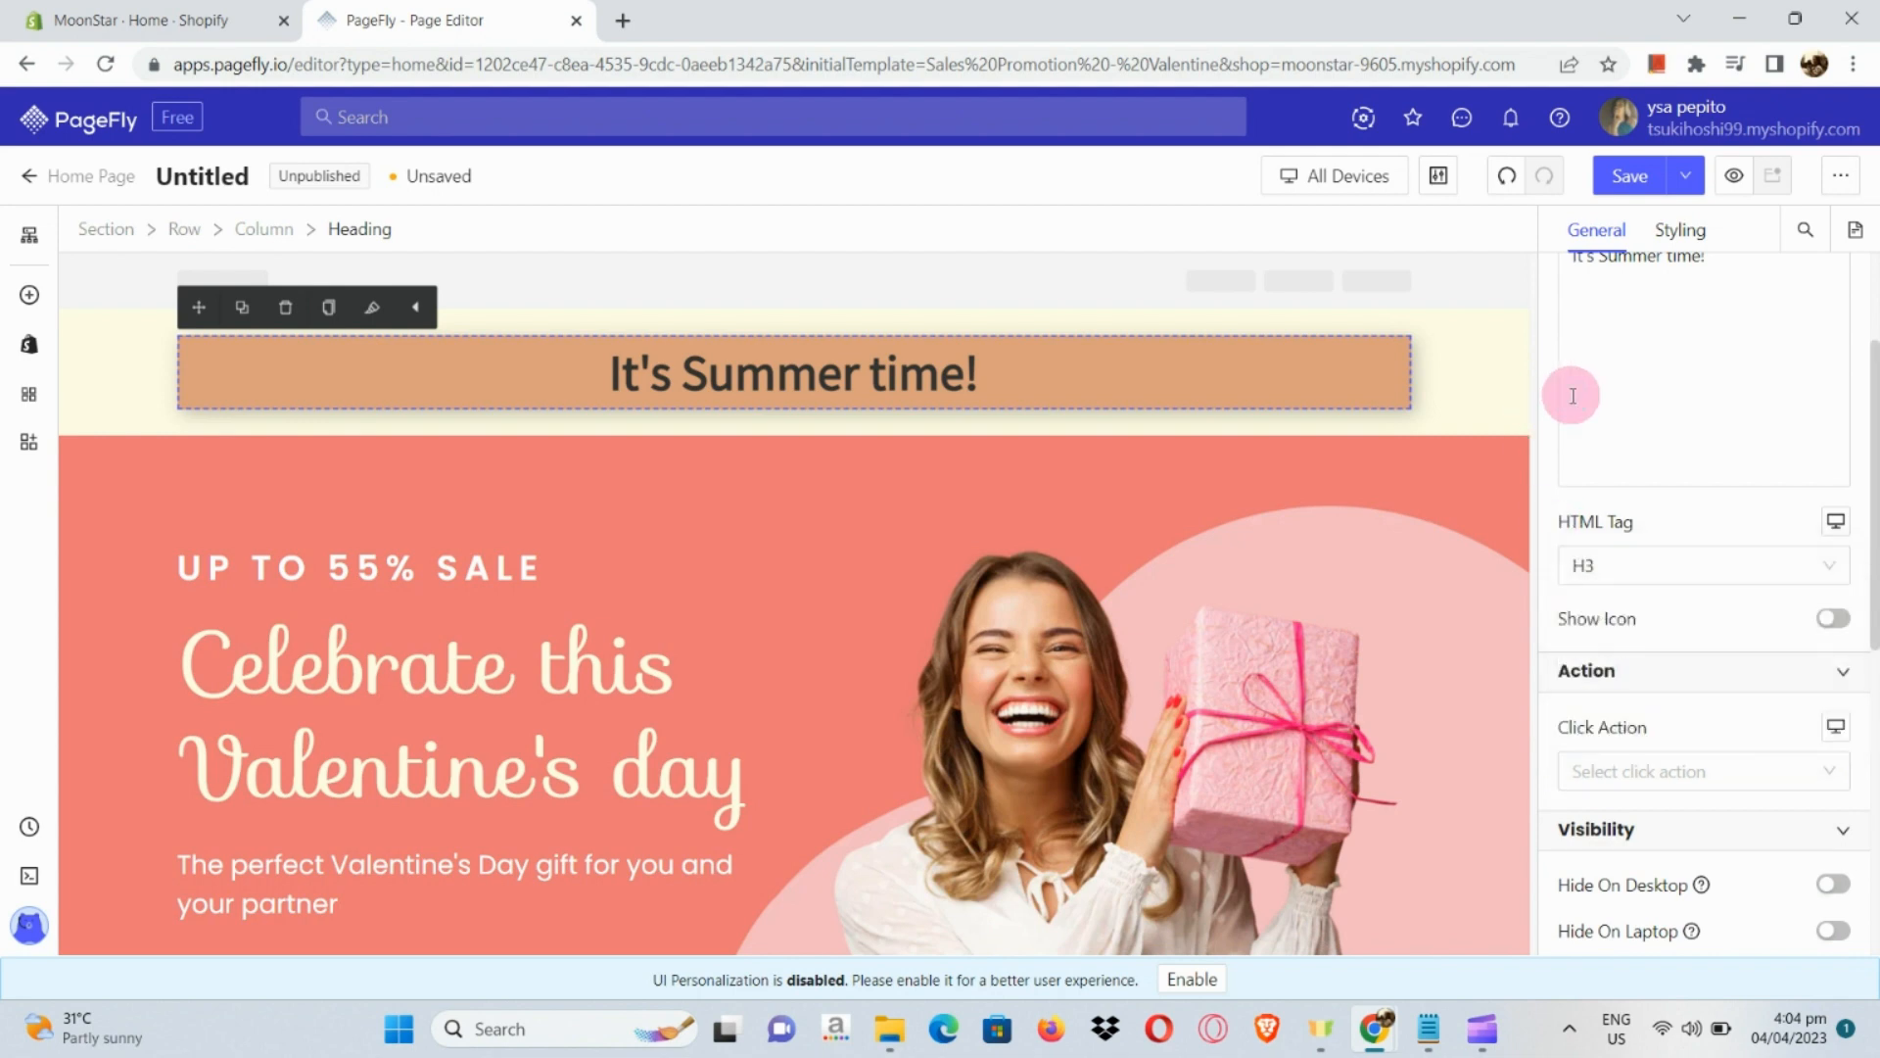
scroll(down, 3)
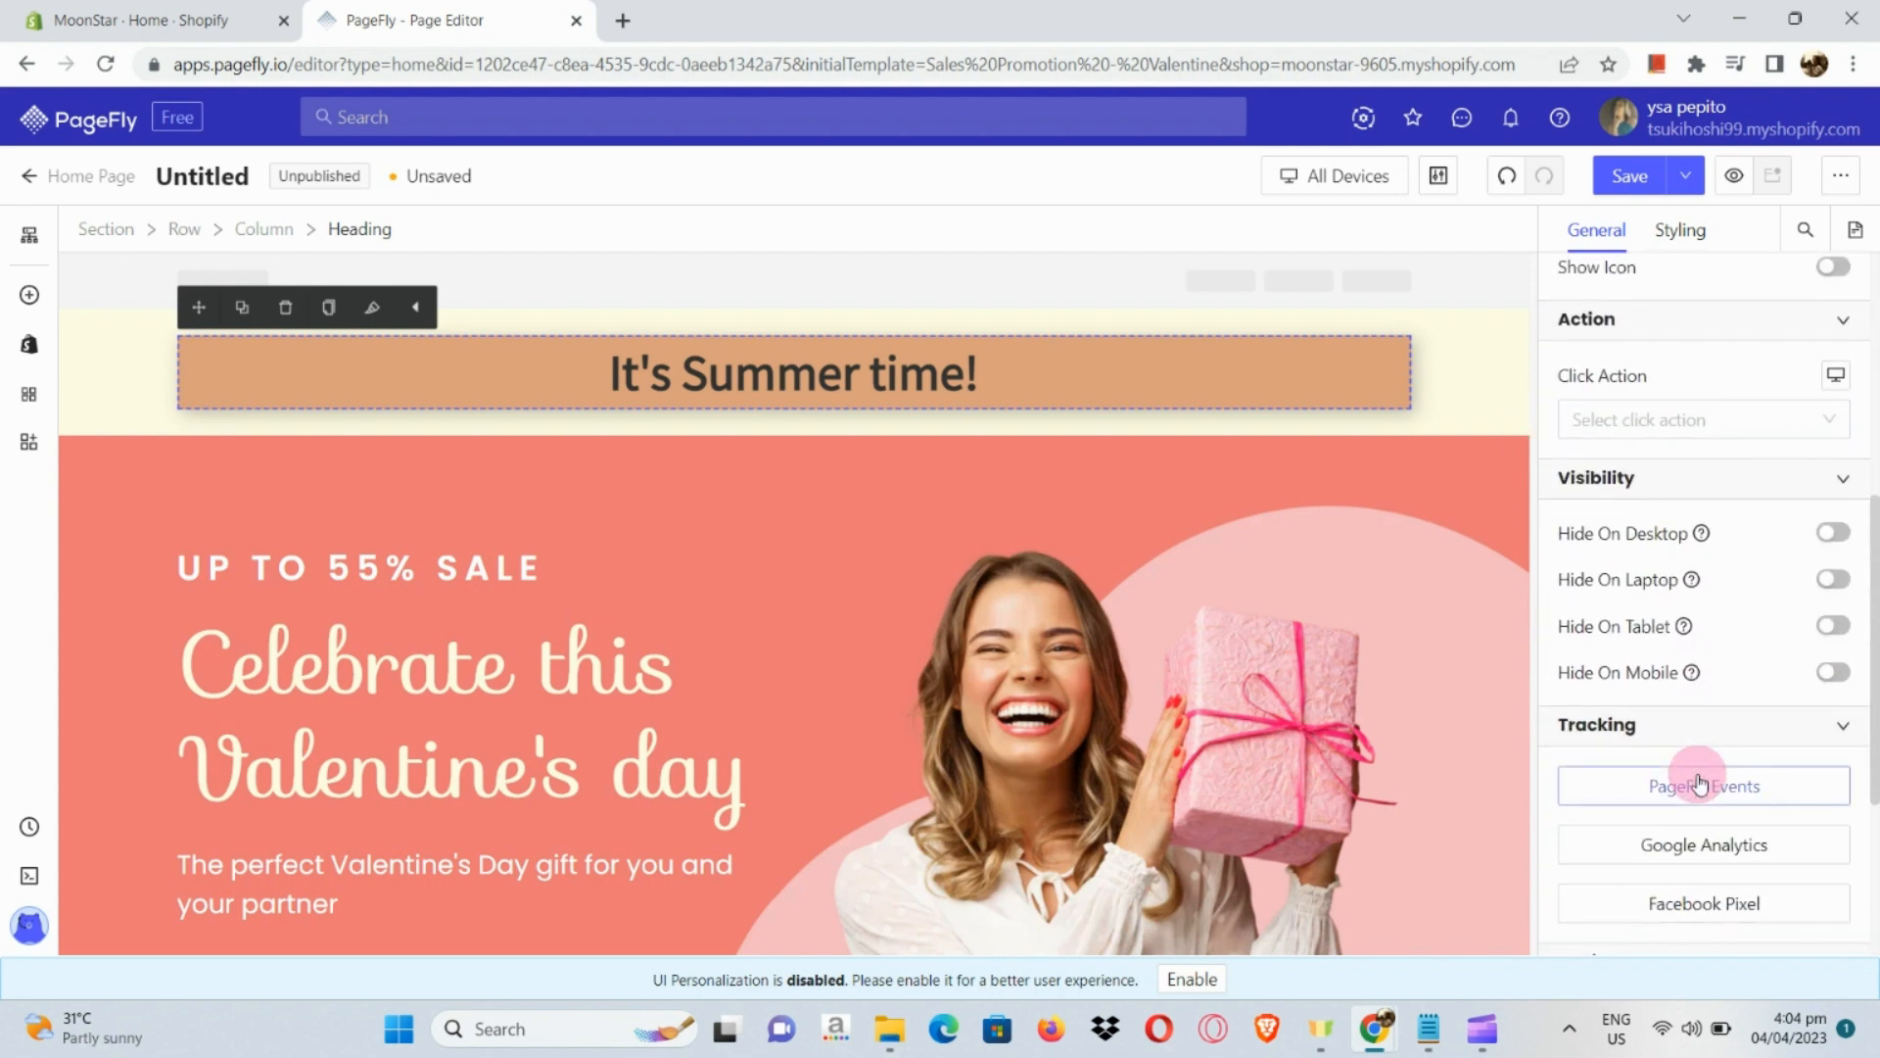
scroll(down, 3)
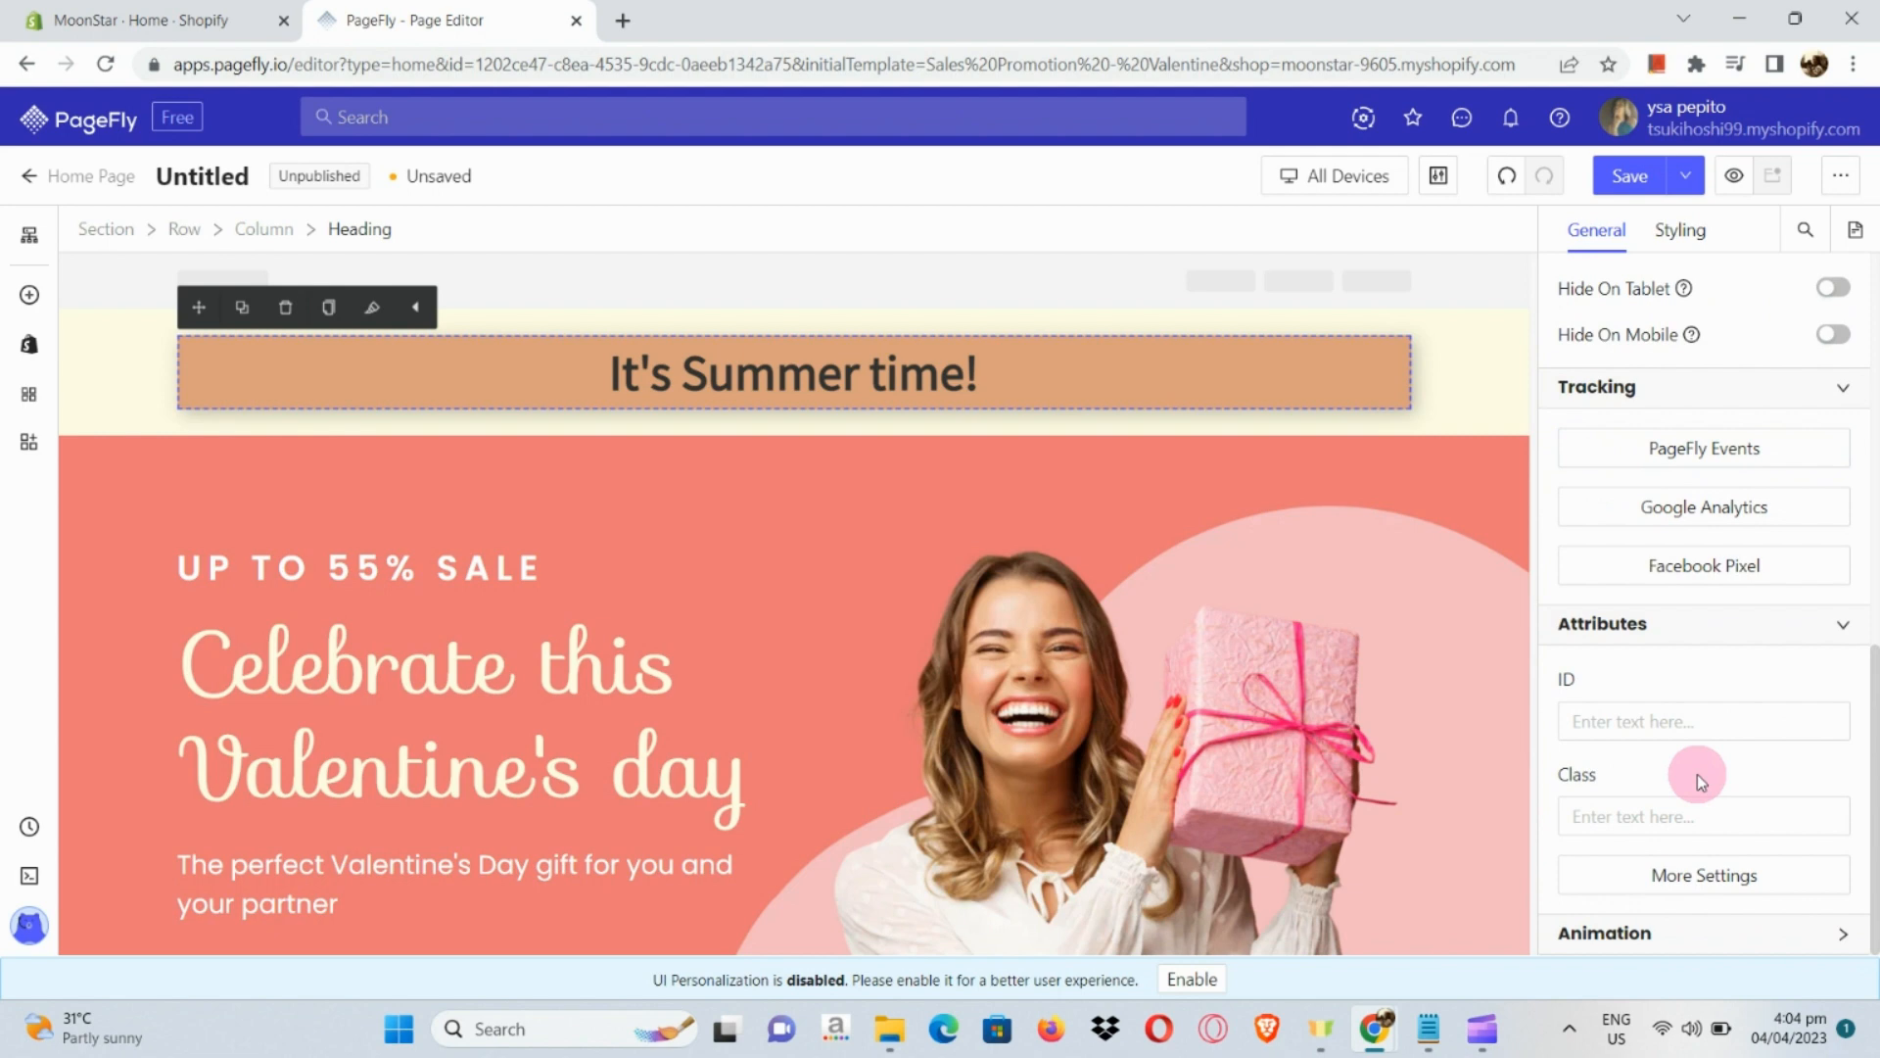
scroll(down, 3)
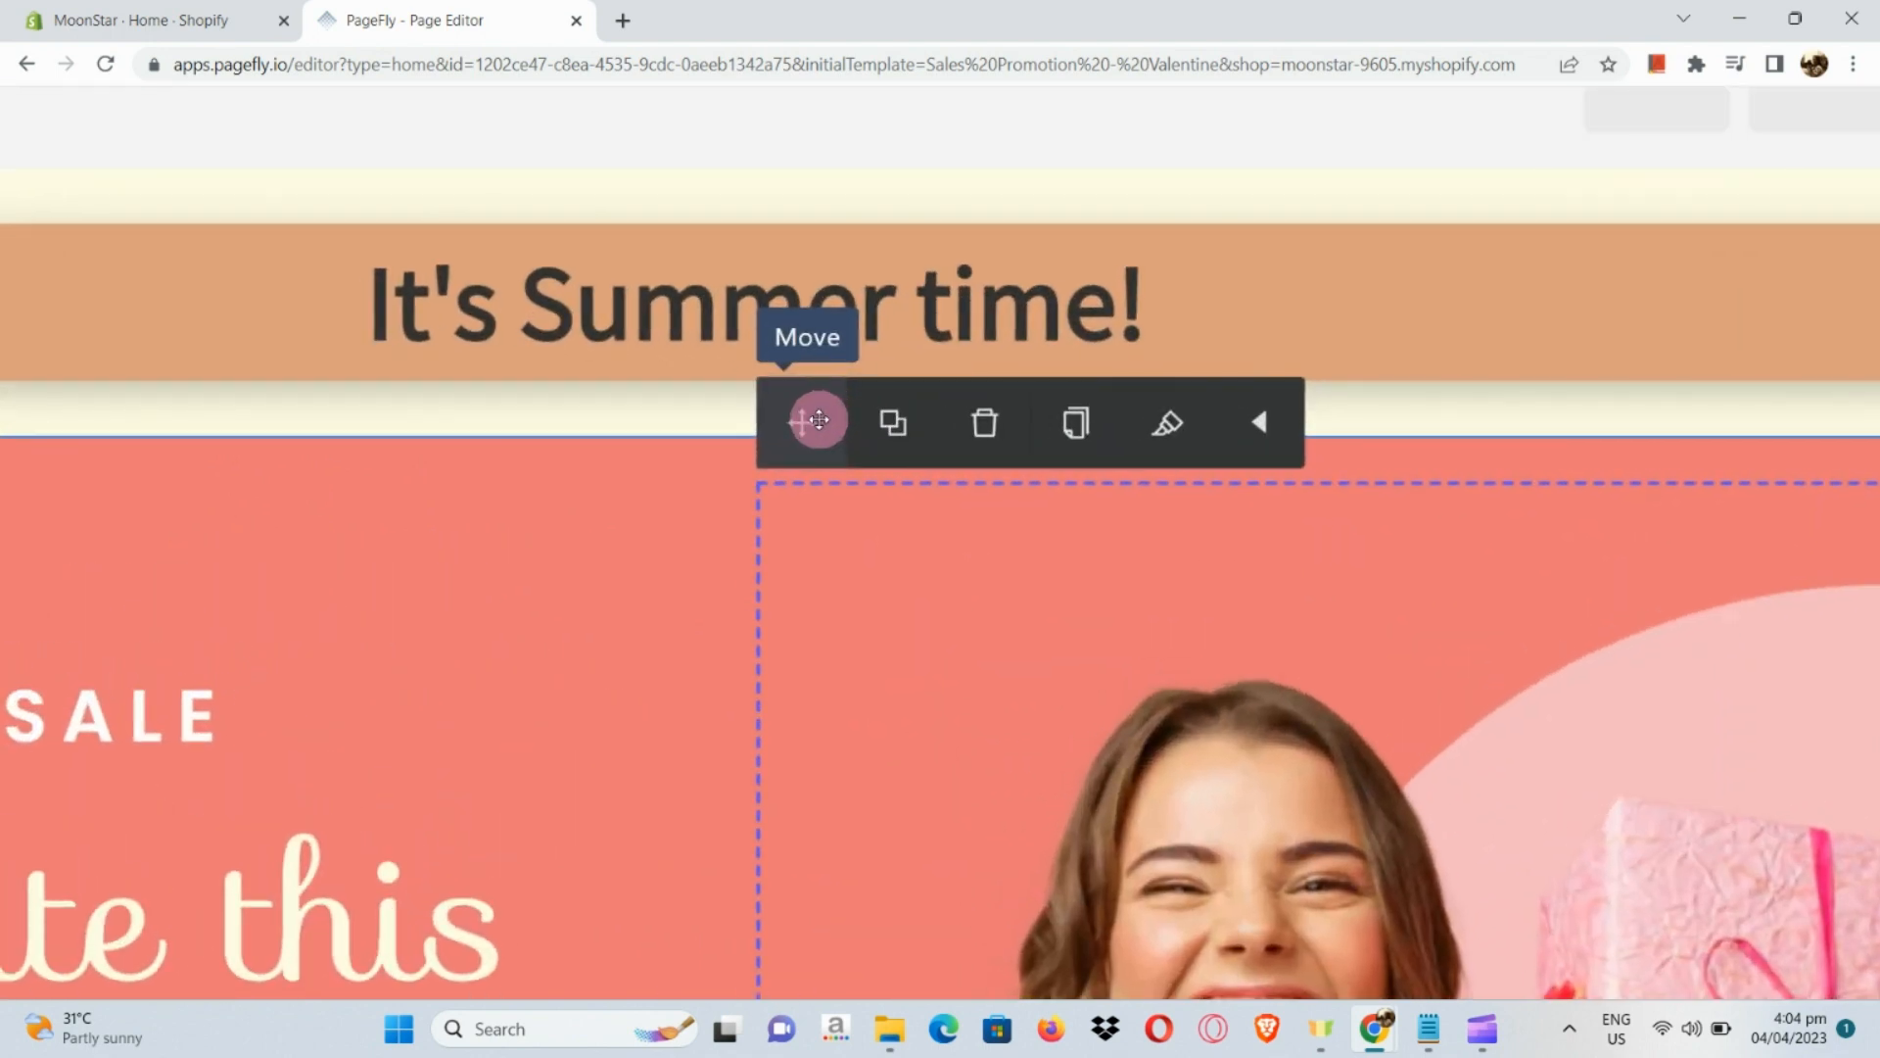
mouse_move(892, 422)
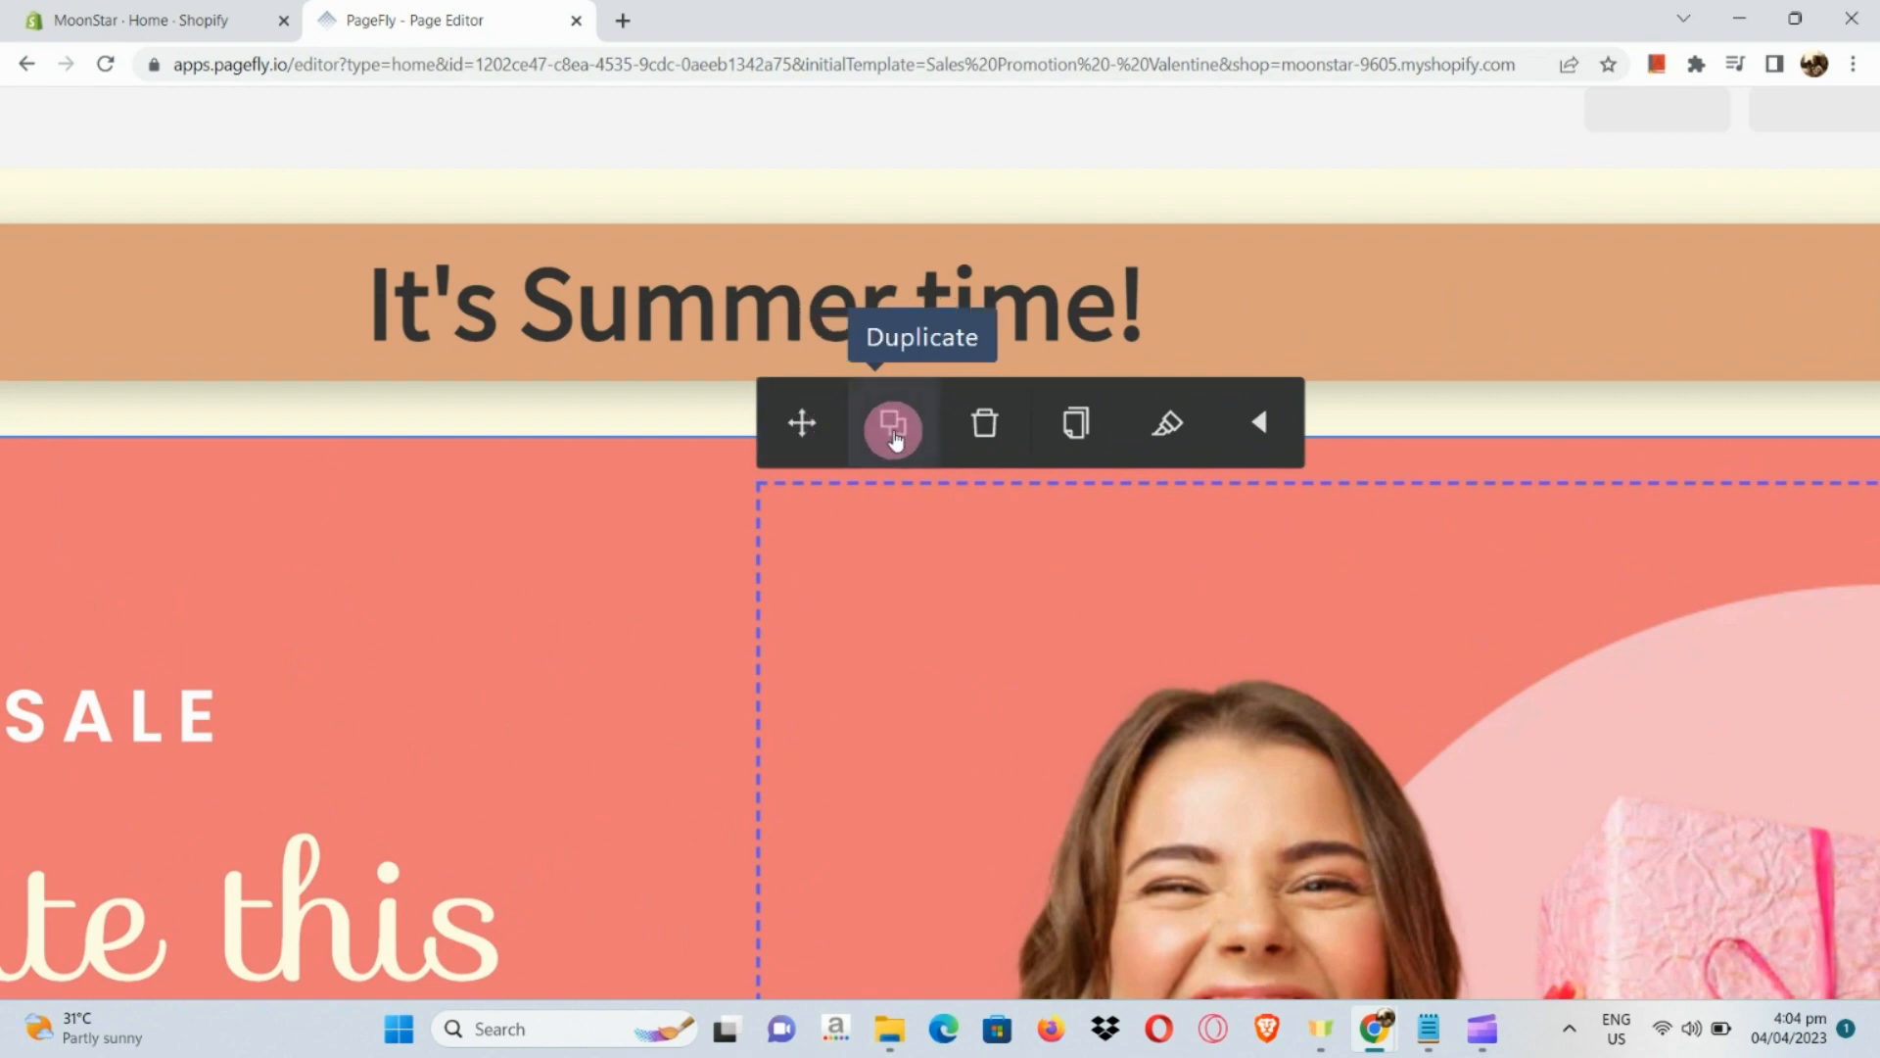
mouse_move(983, 422)
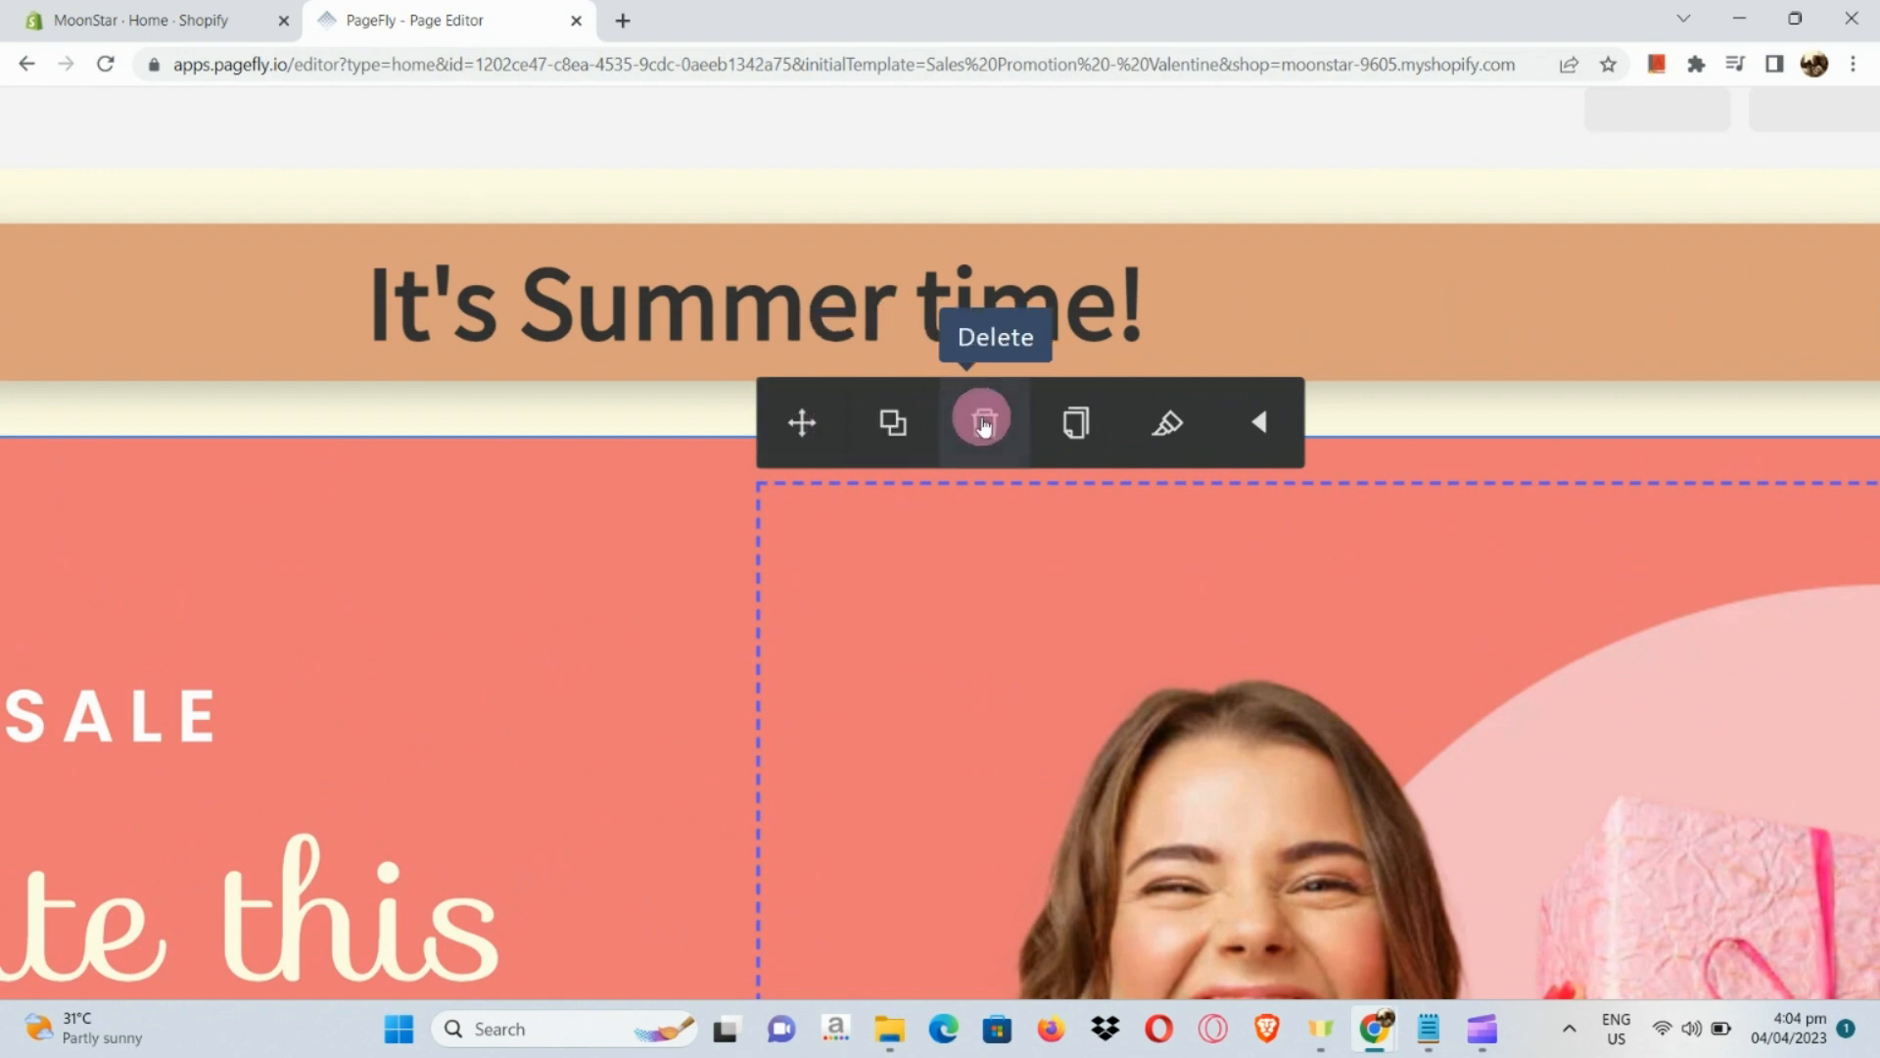
mouse_move(1074, 422)
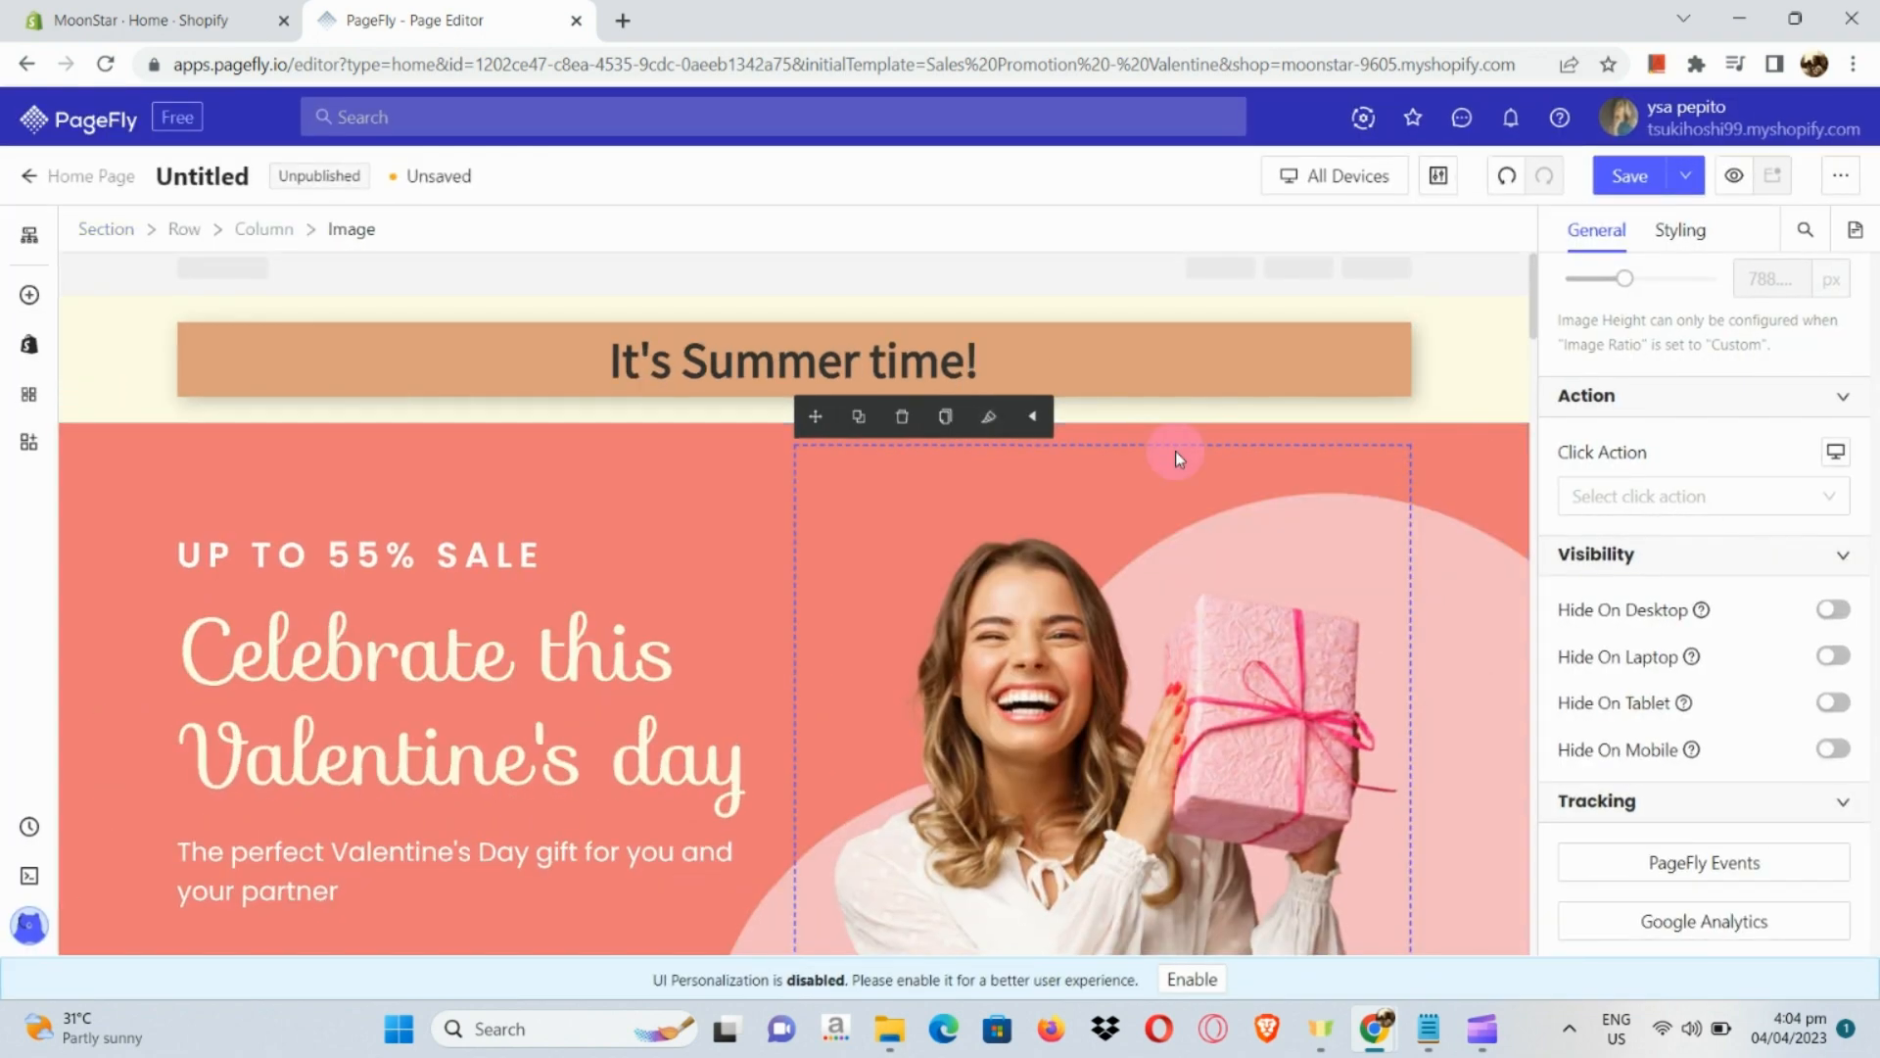
mouse_move(902, 417)
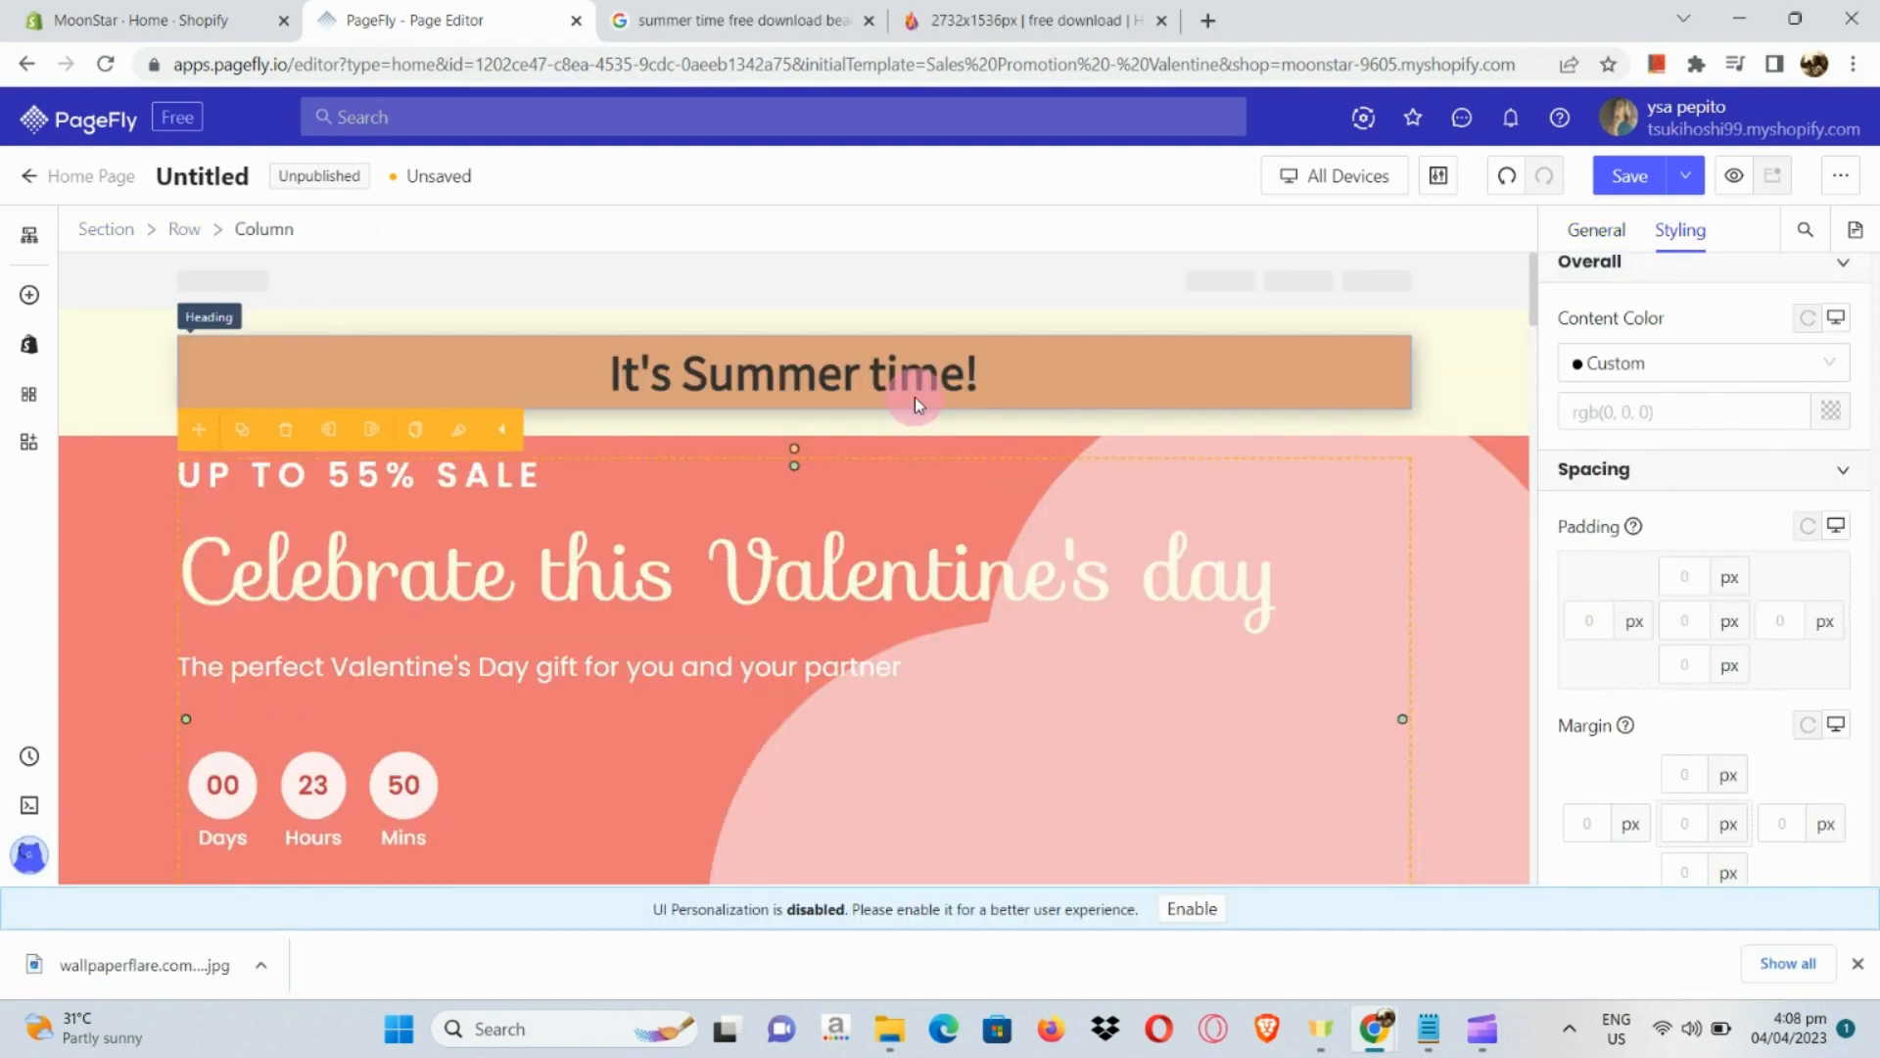
Step: Start choosing a new background image in the banner section's Styling settings
scroll(down, 3)
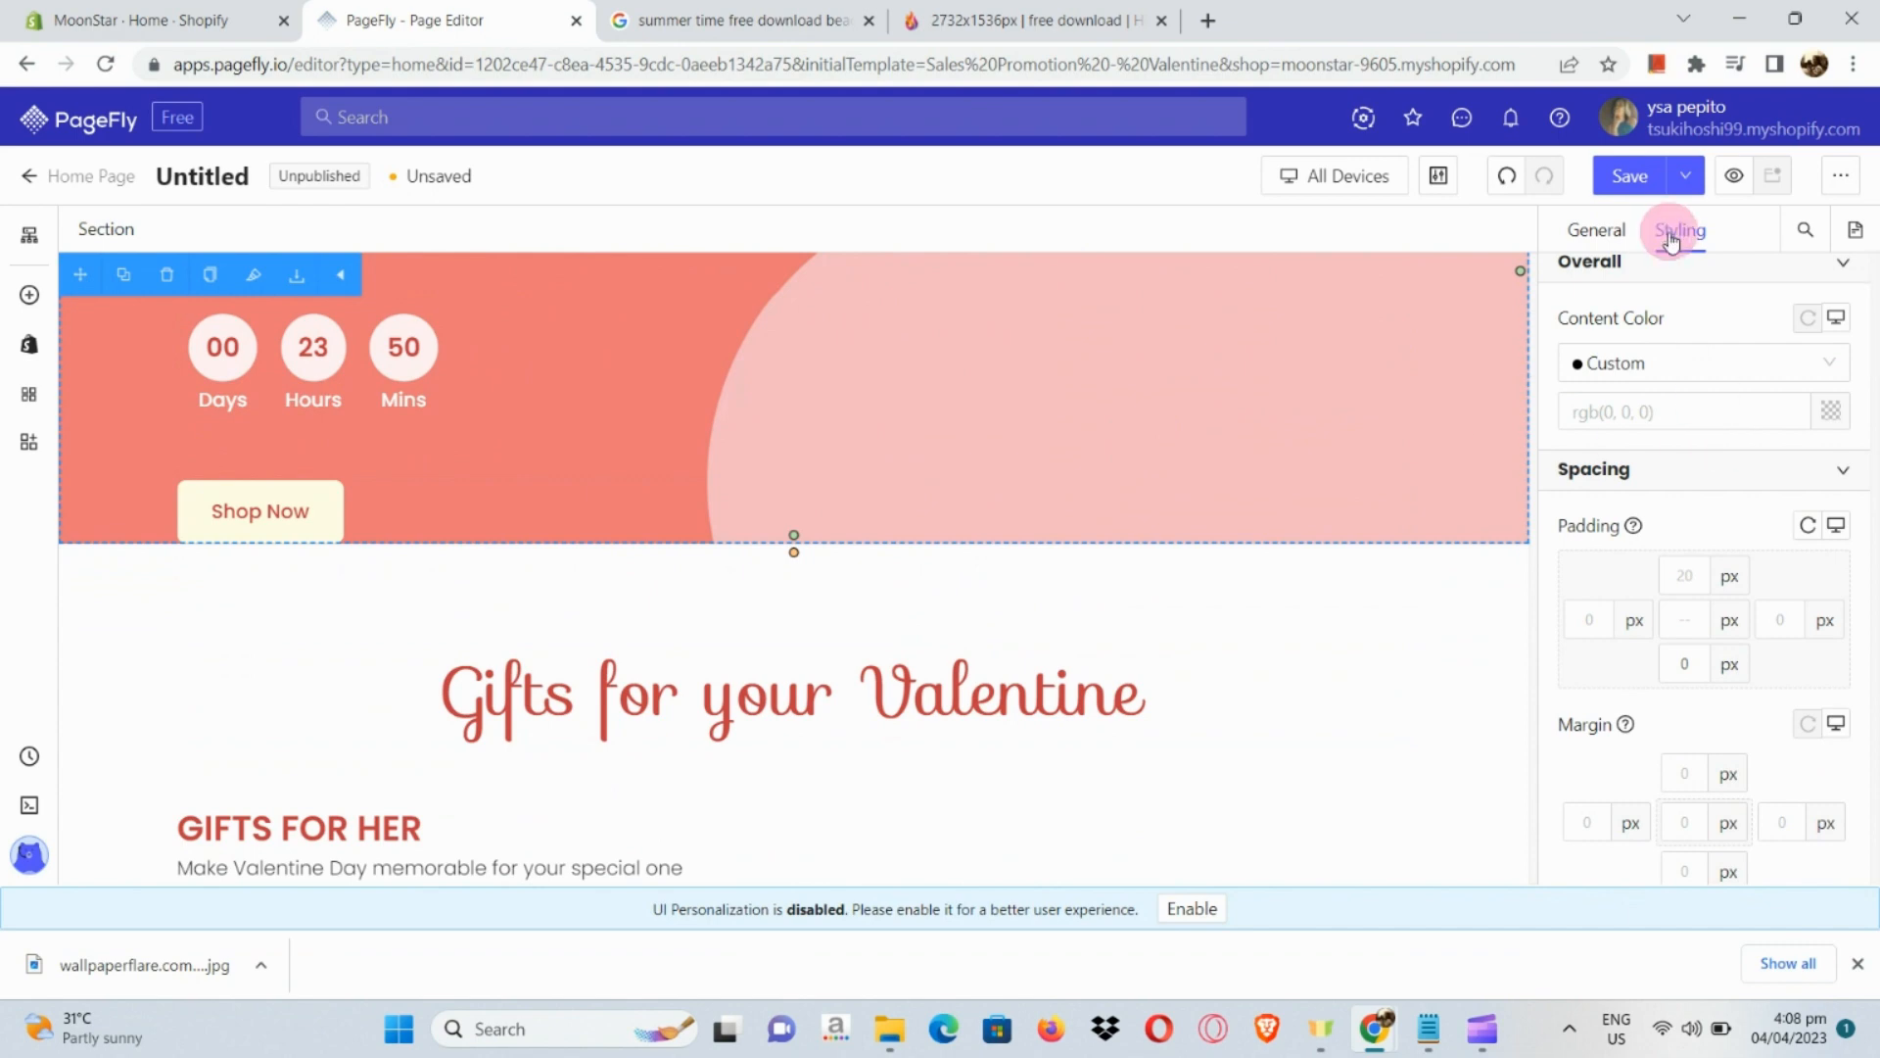
click(1680, 230)
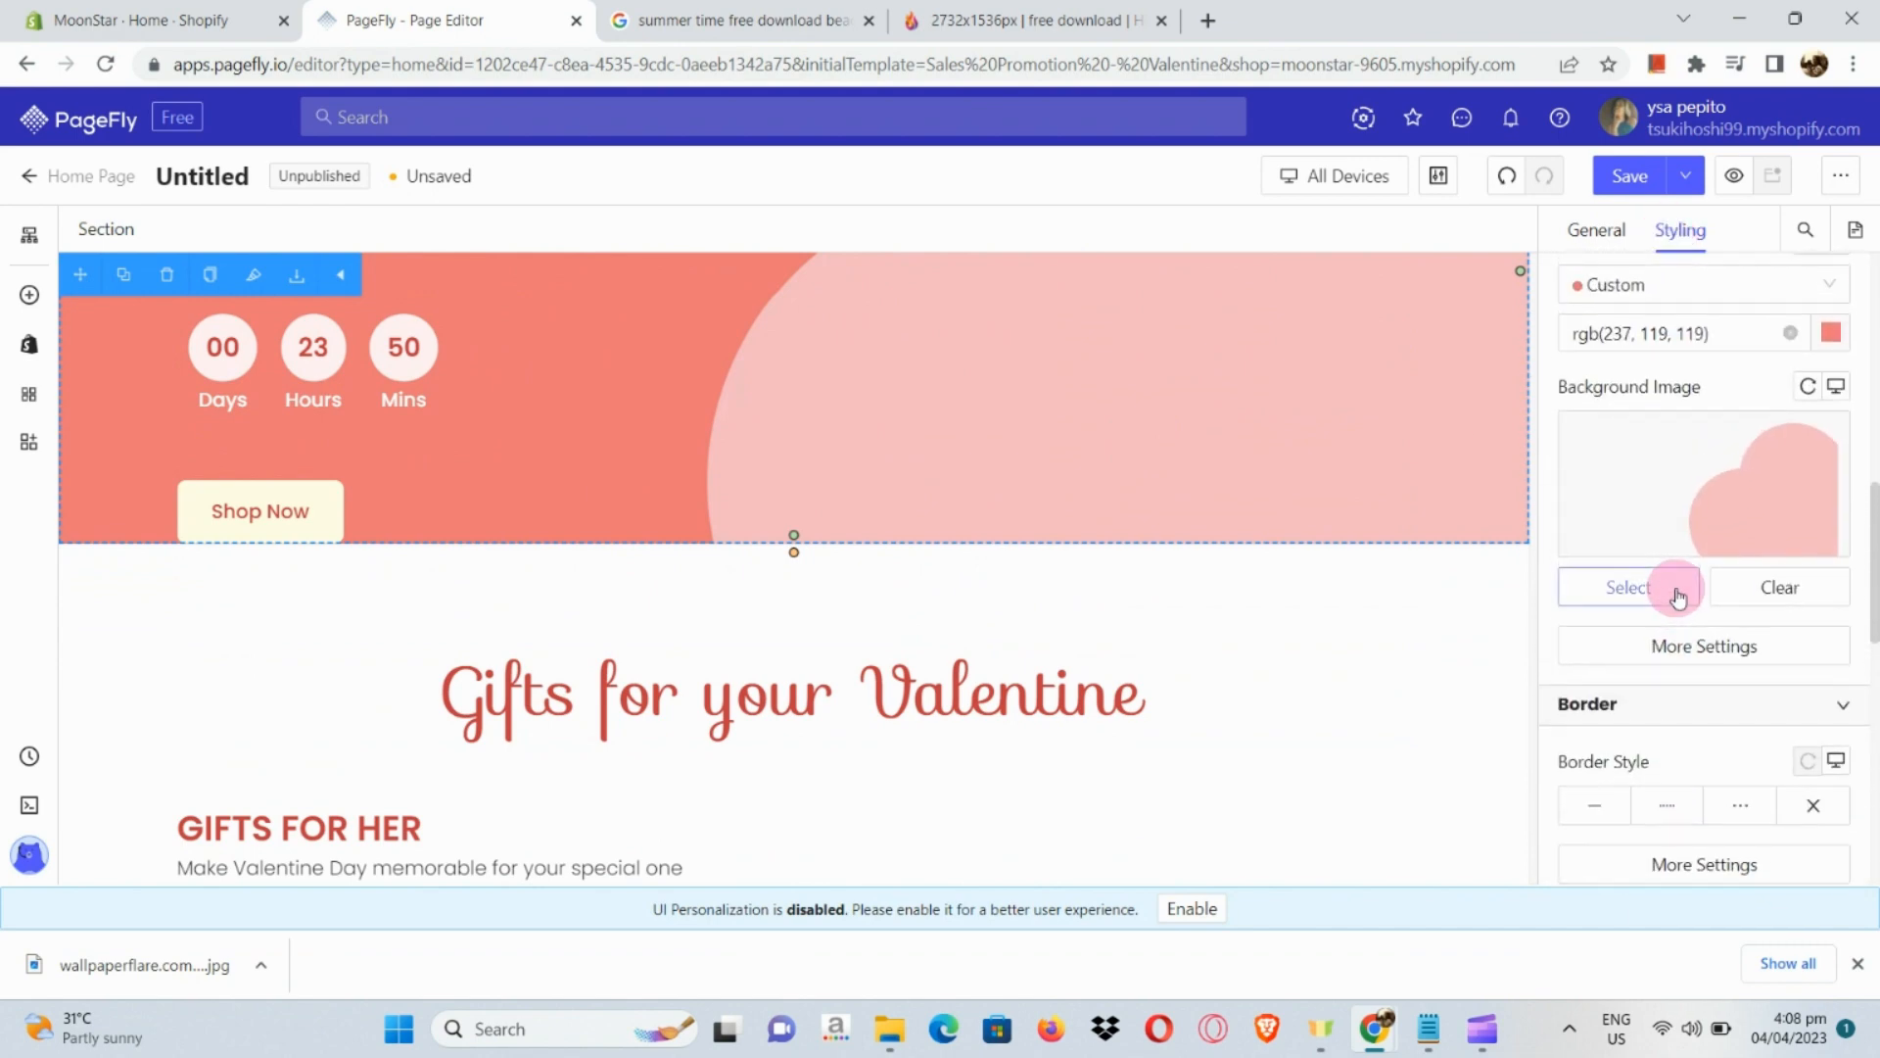
click(1628, 586)
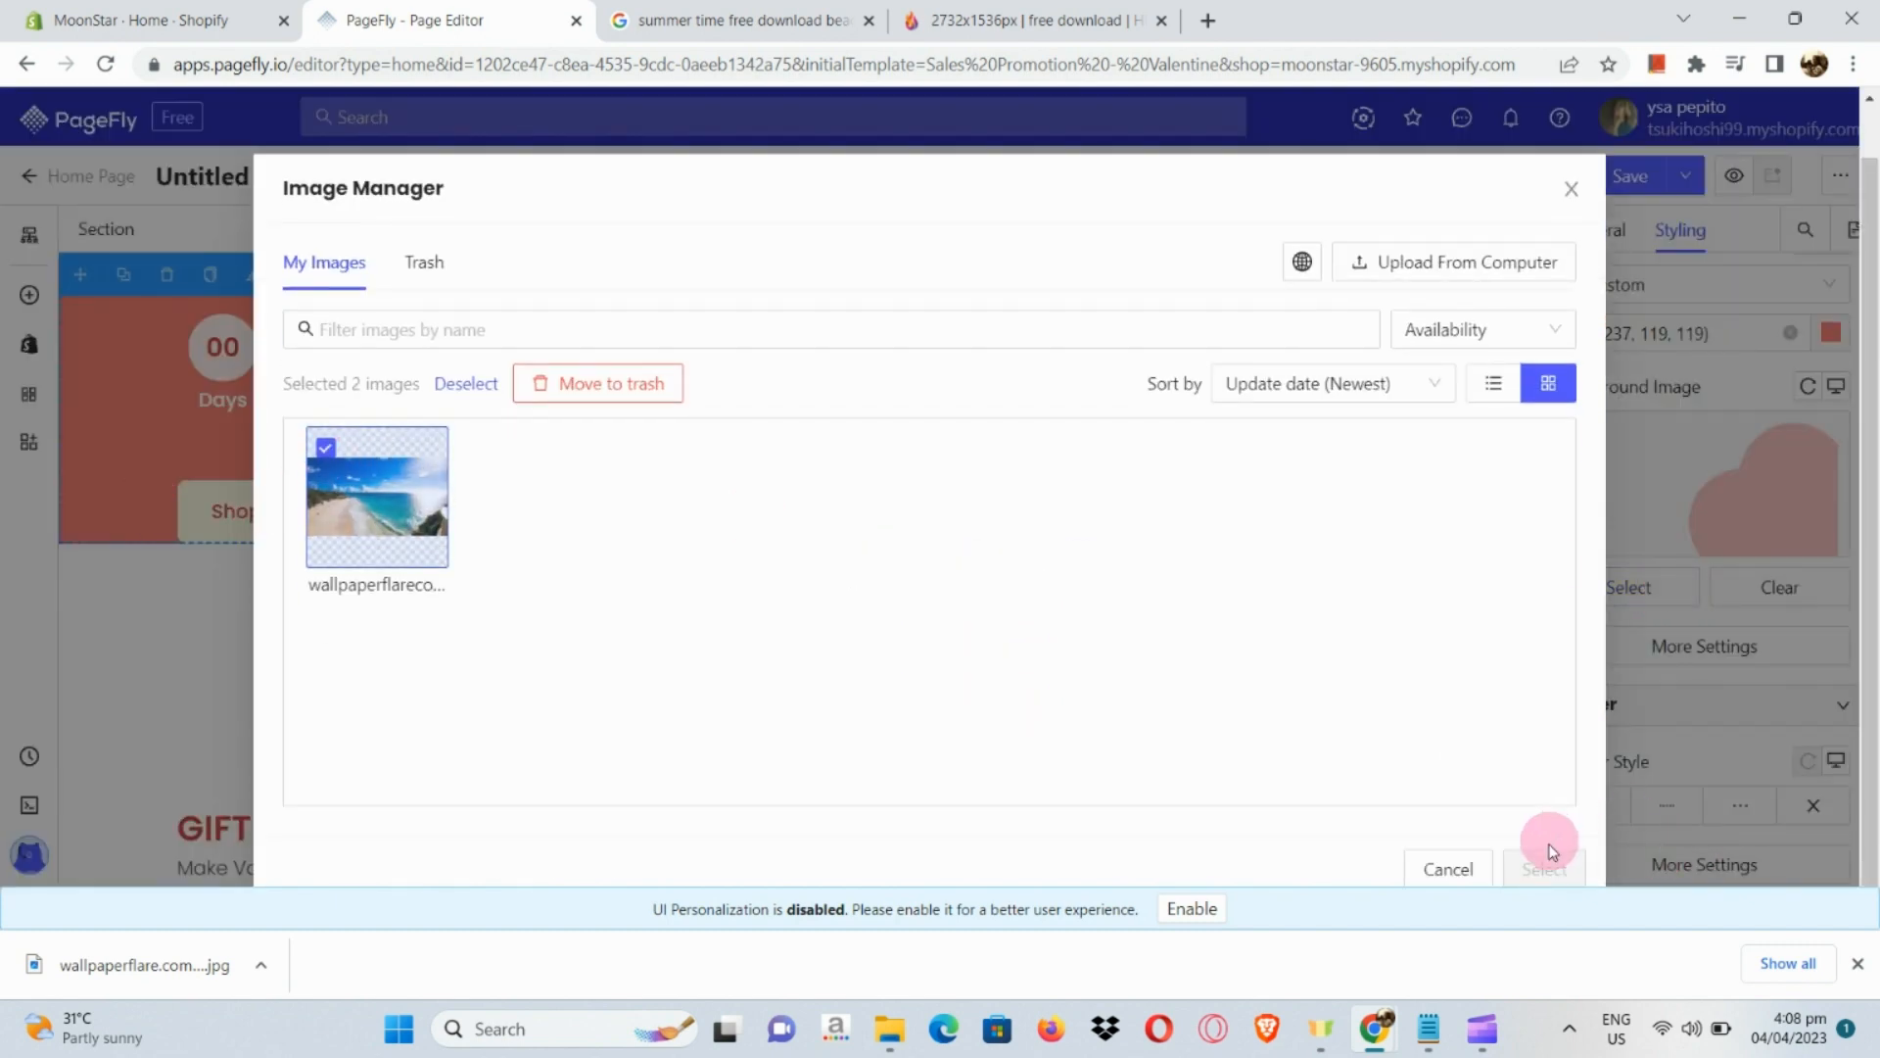
mouse_move(1352, 796)
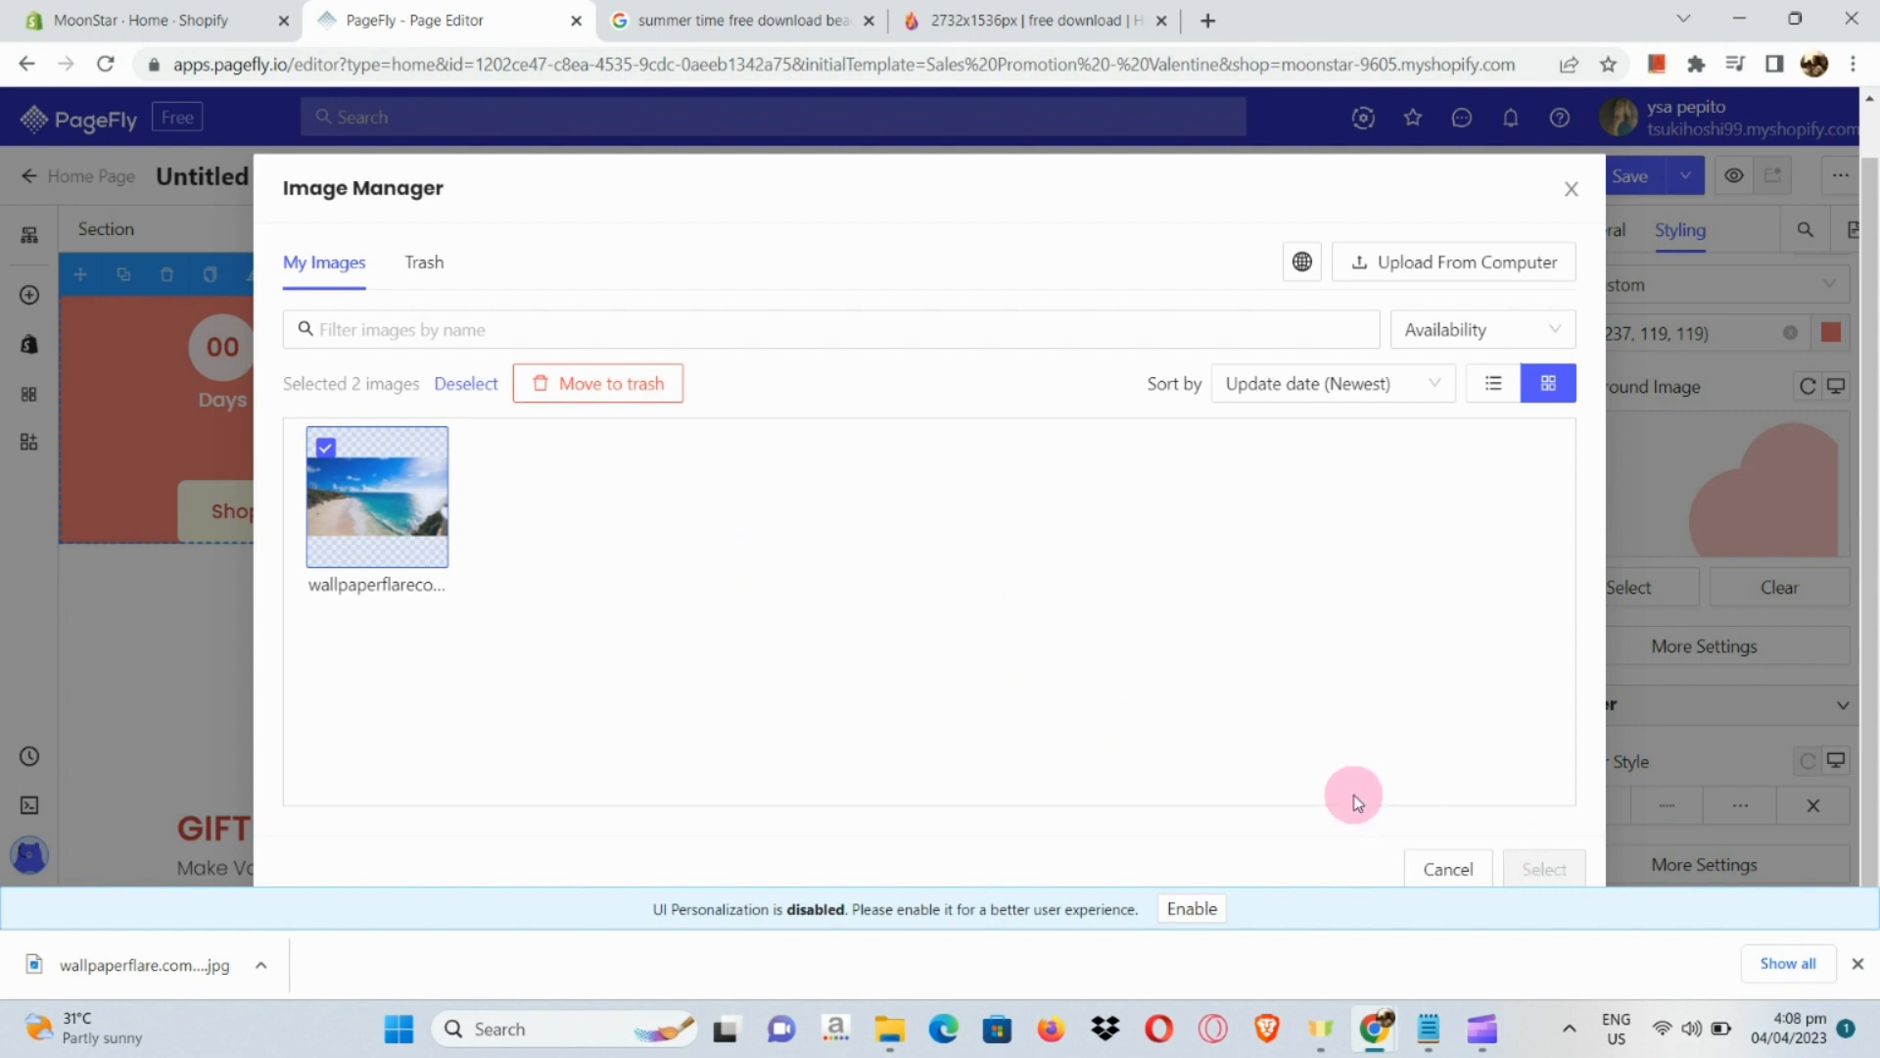
mouse_move(1319, 798)
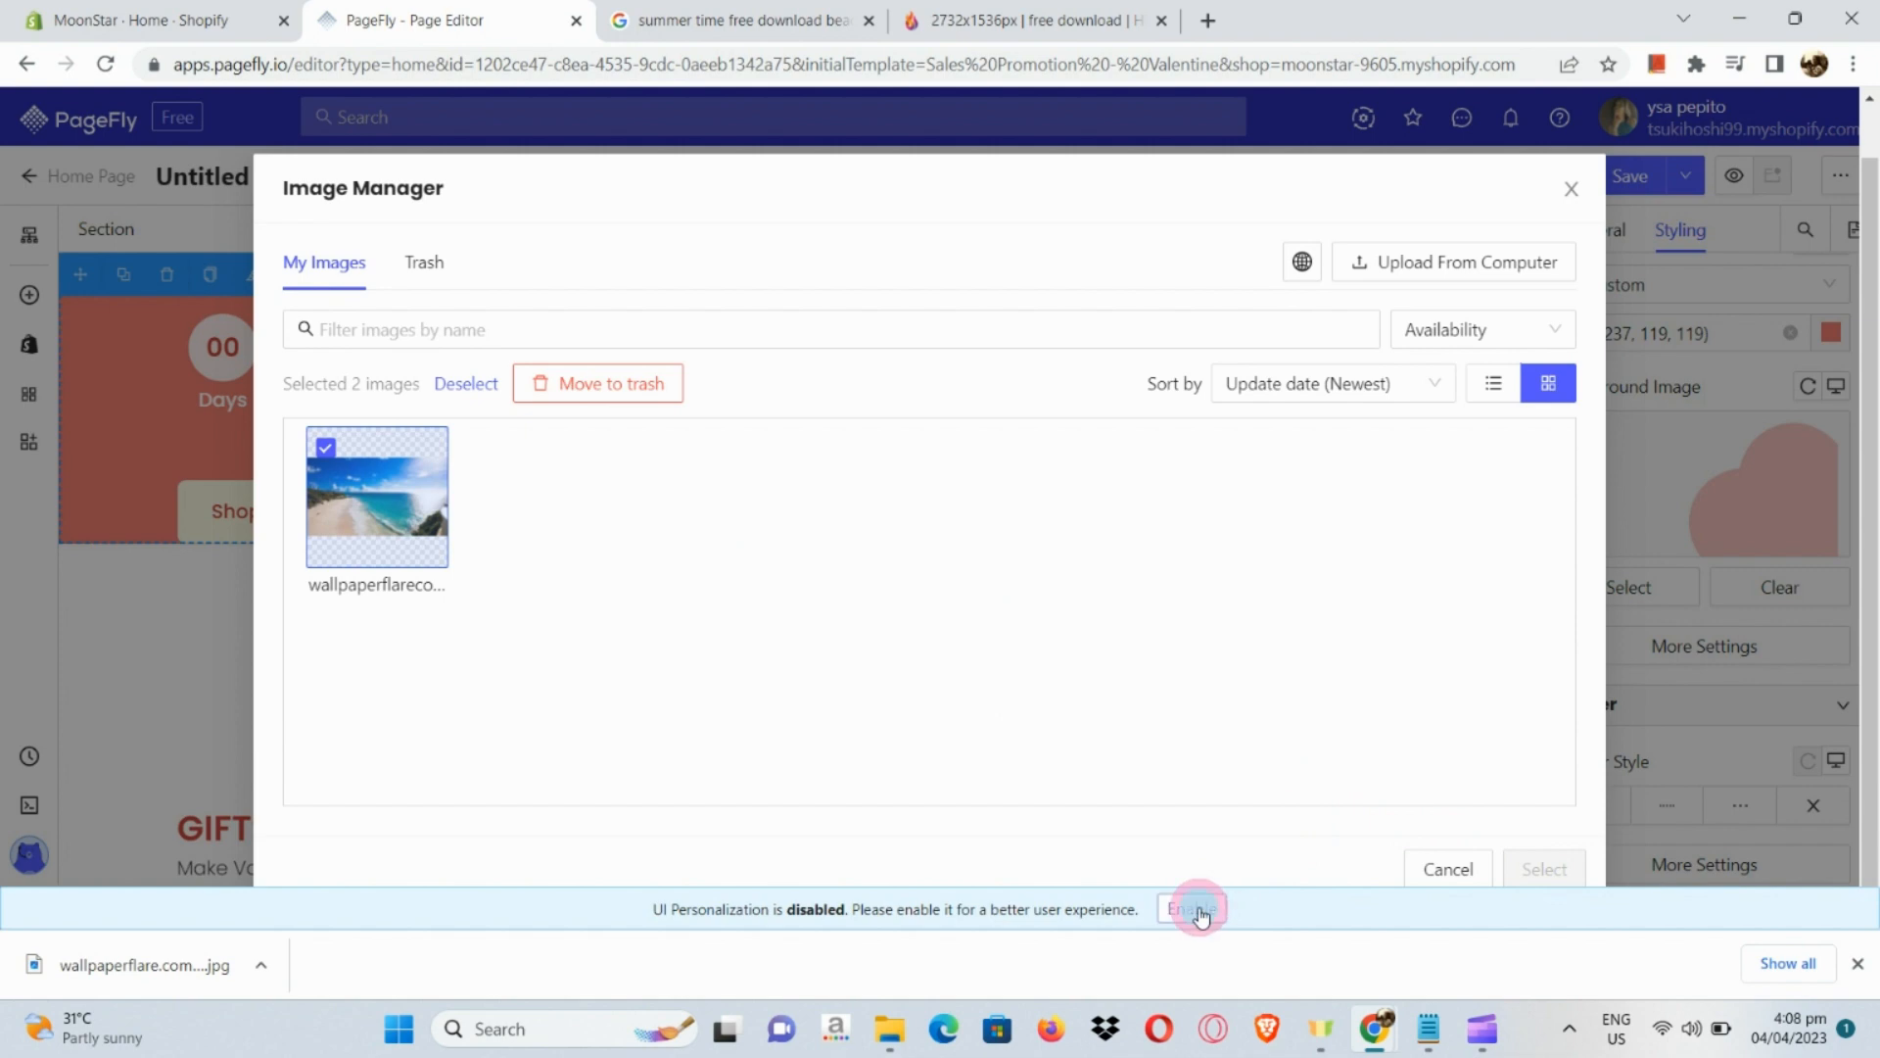
Step: Enable Image Manager, dismiss cookies, and apply the wallpaperflare beach image as background
click(1191, 908)
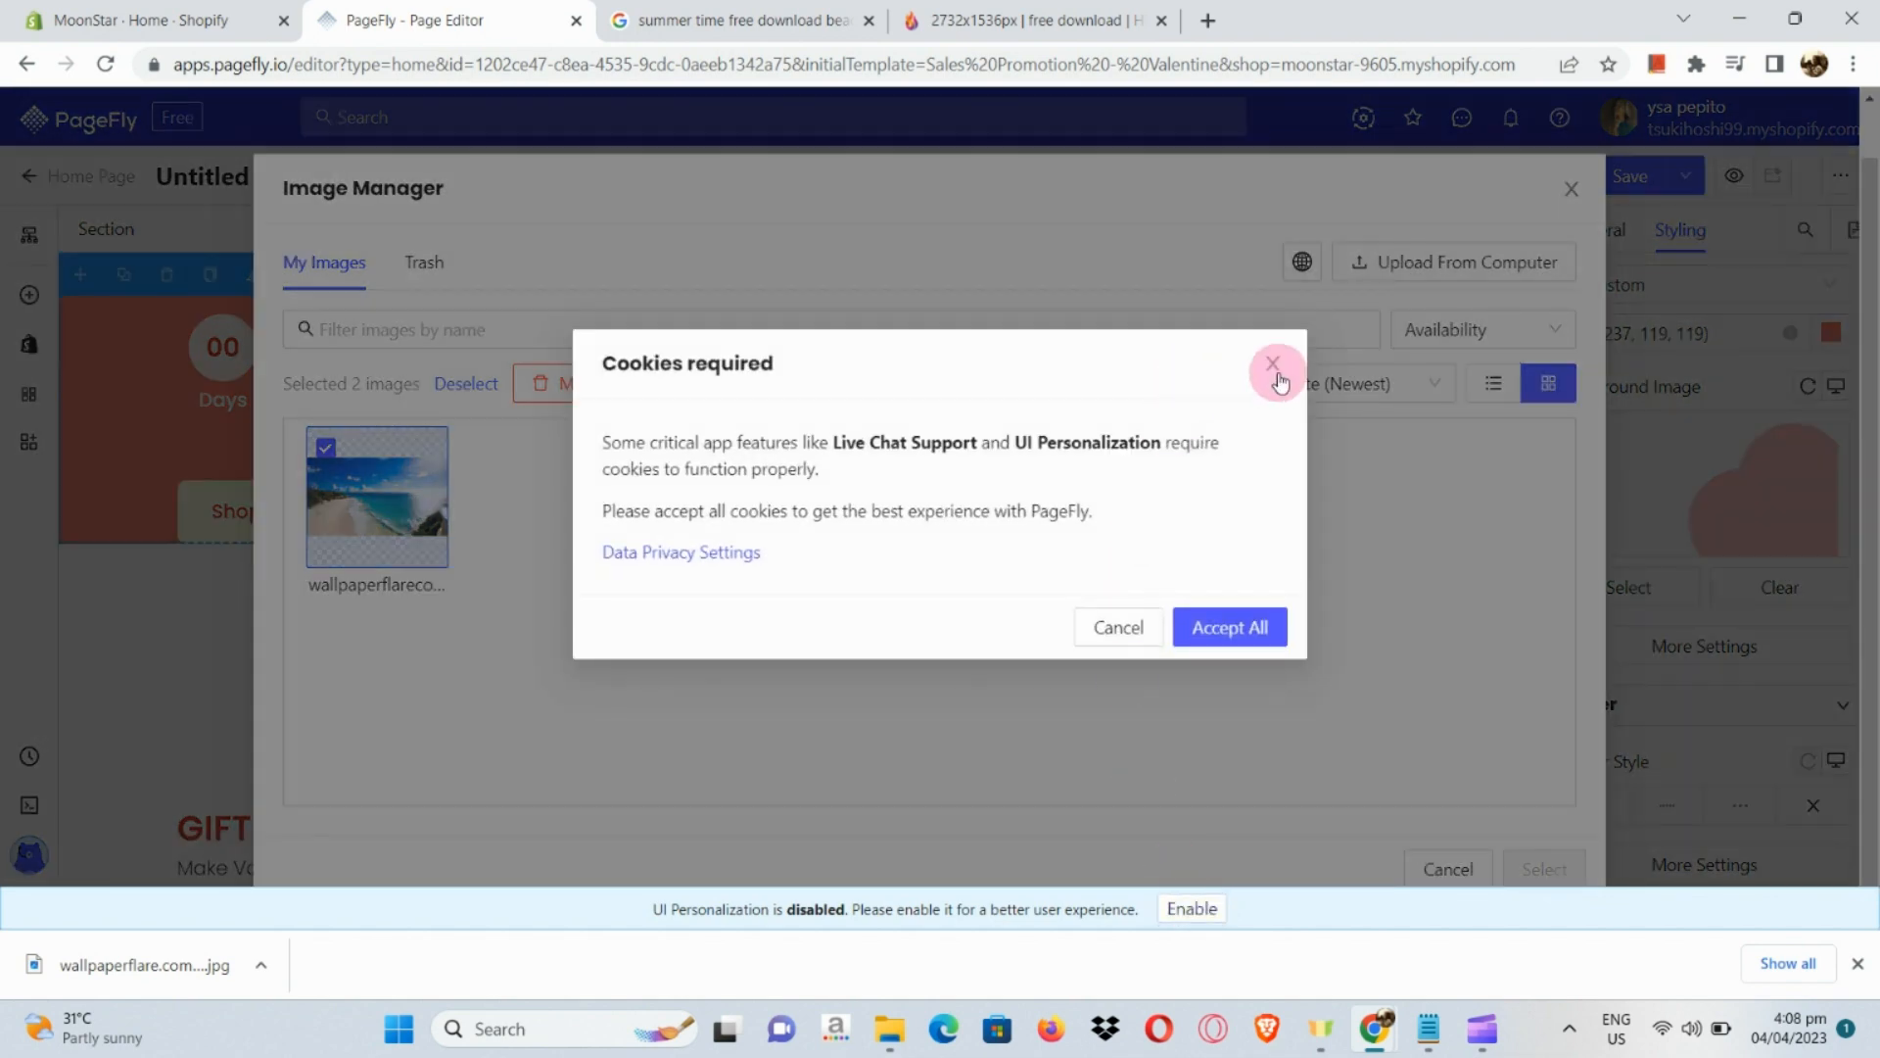
click(1273, 364)
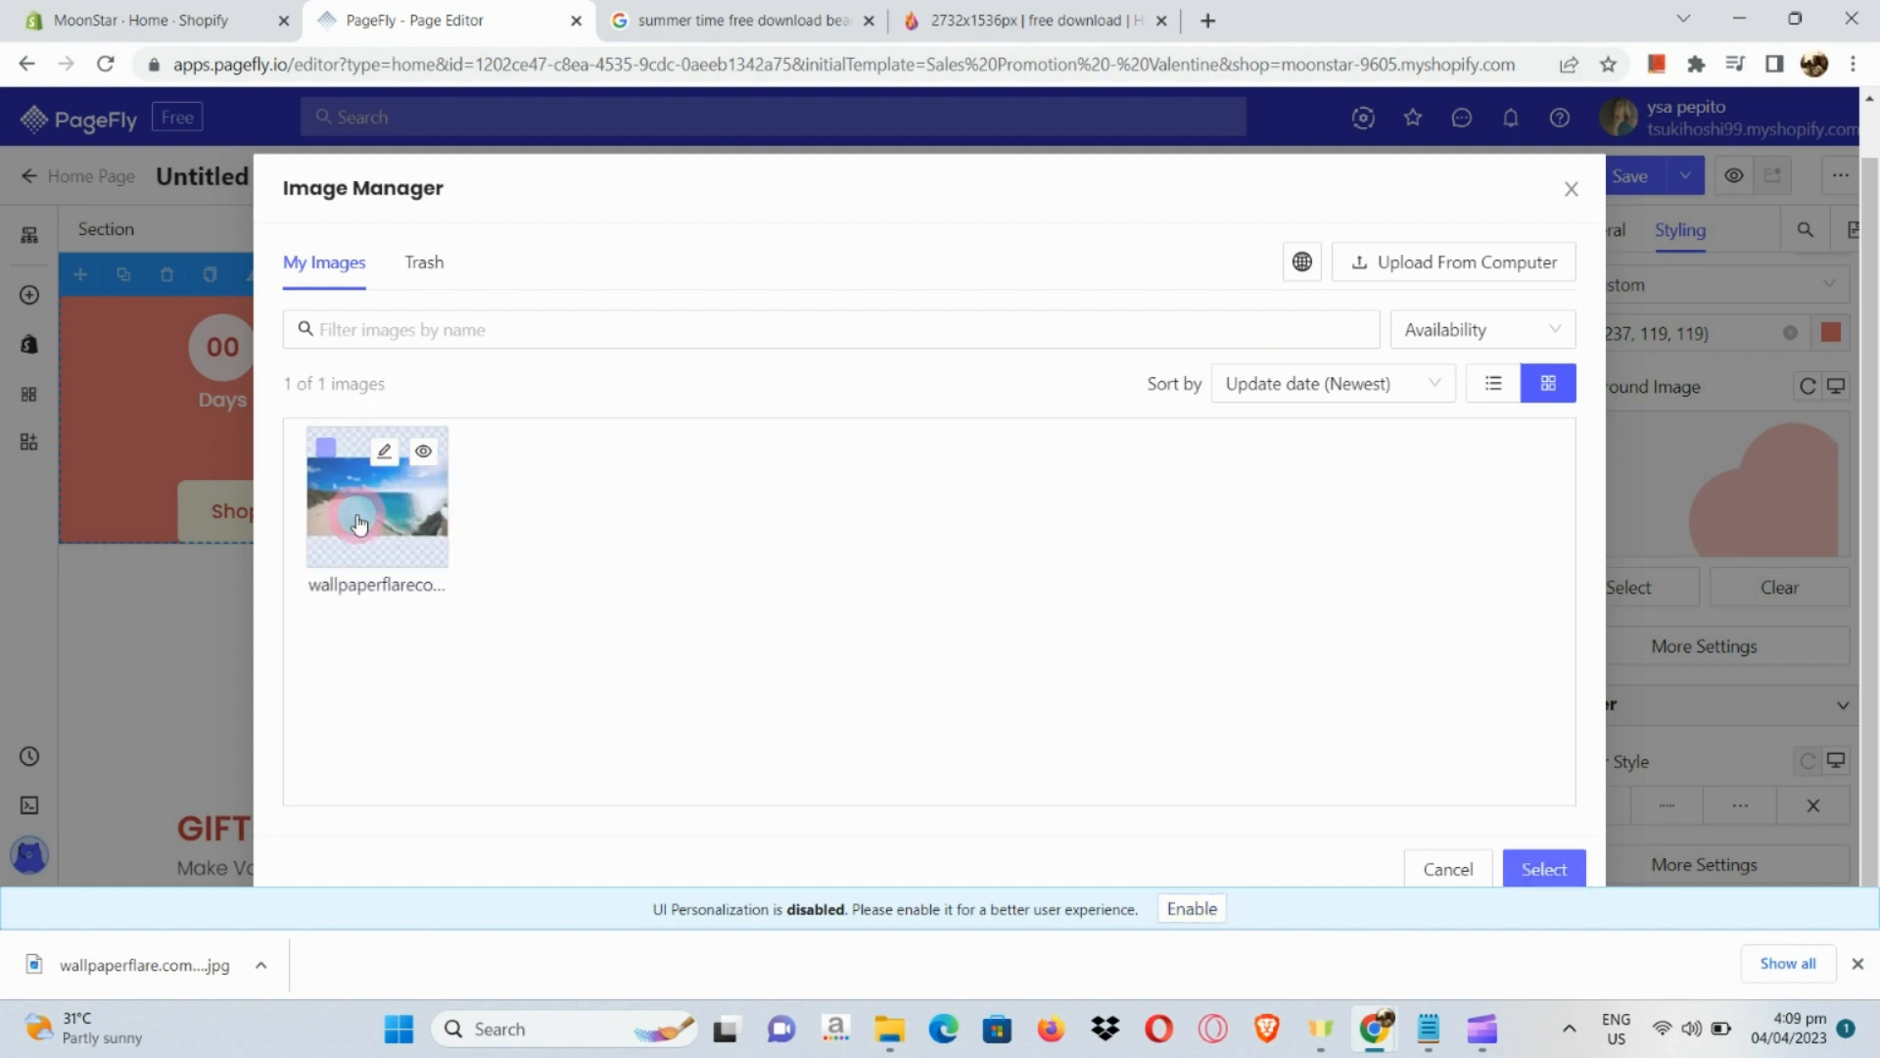
click(376, 495)
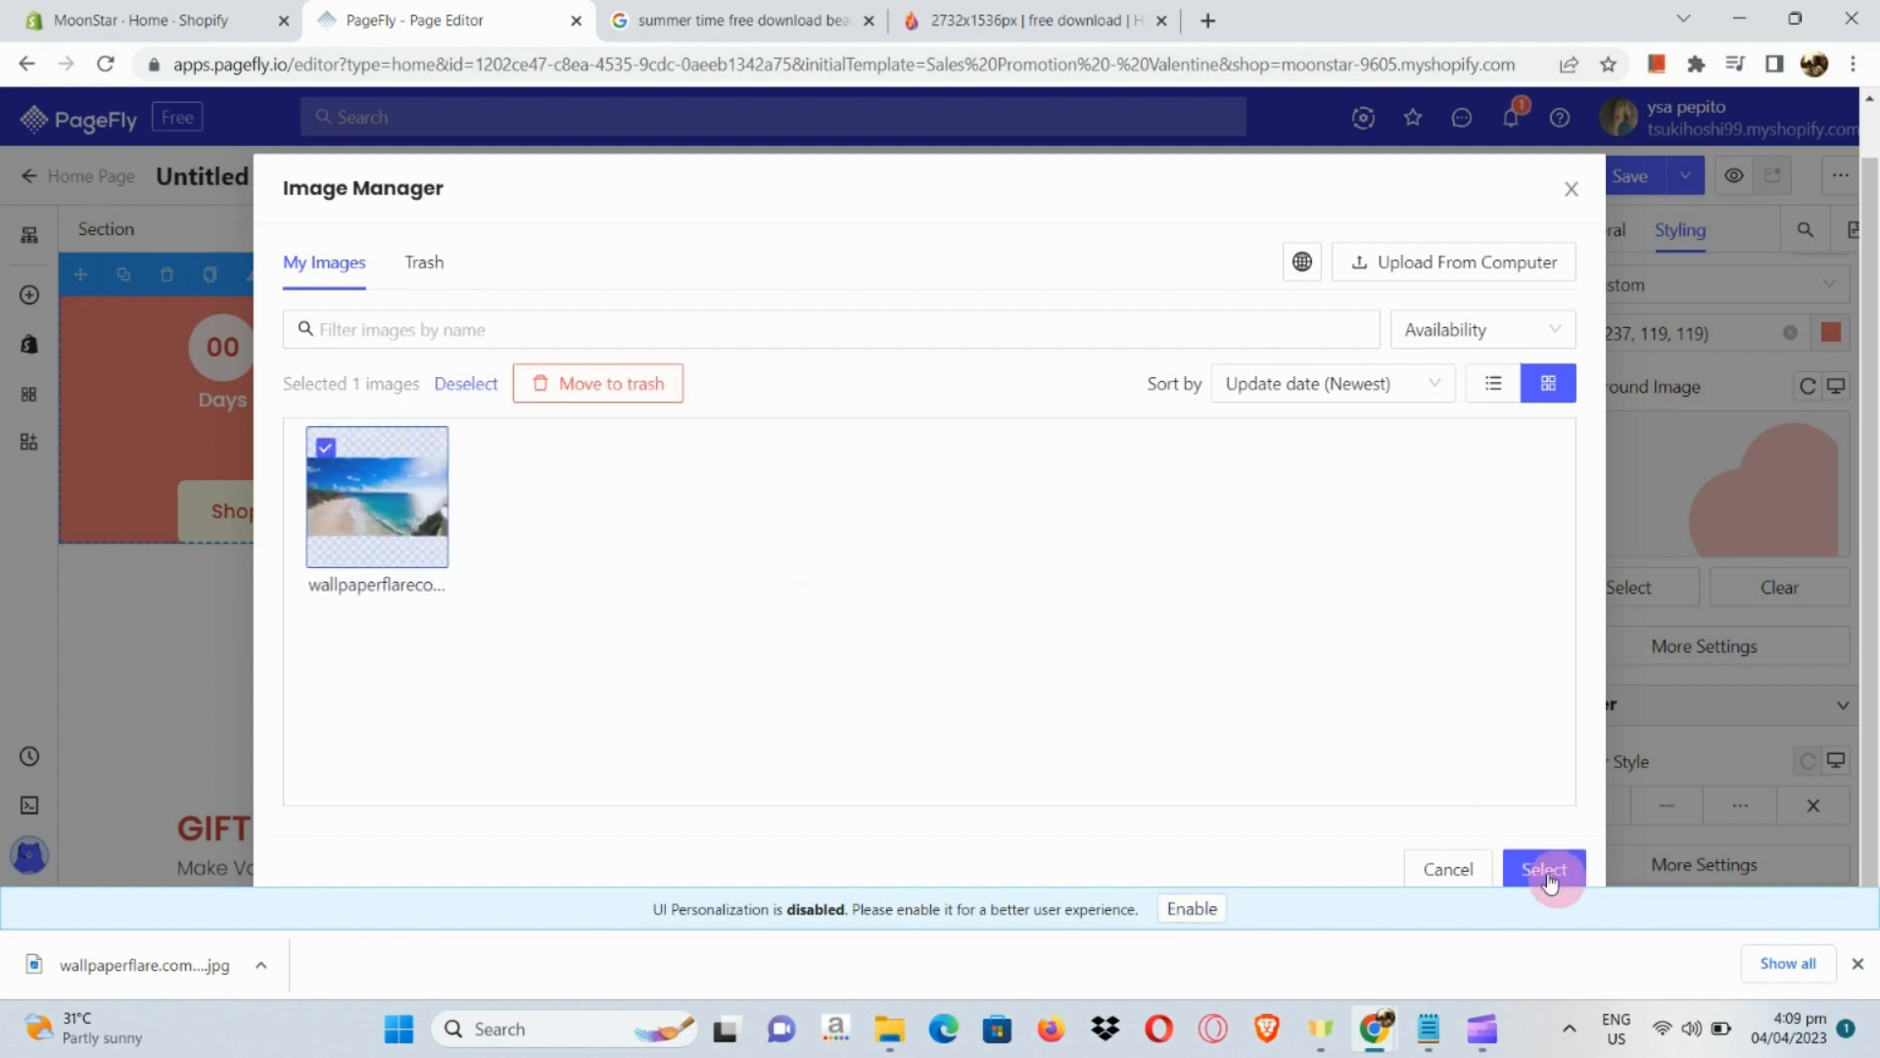
click(1544, 869)
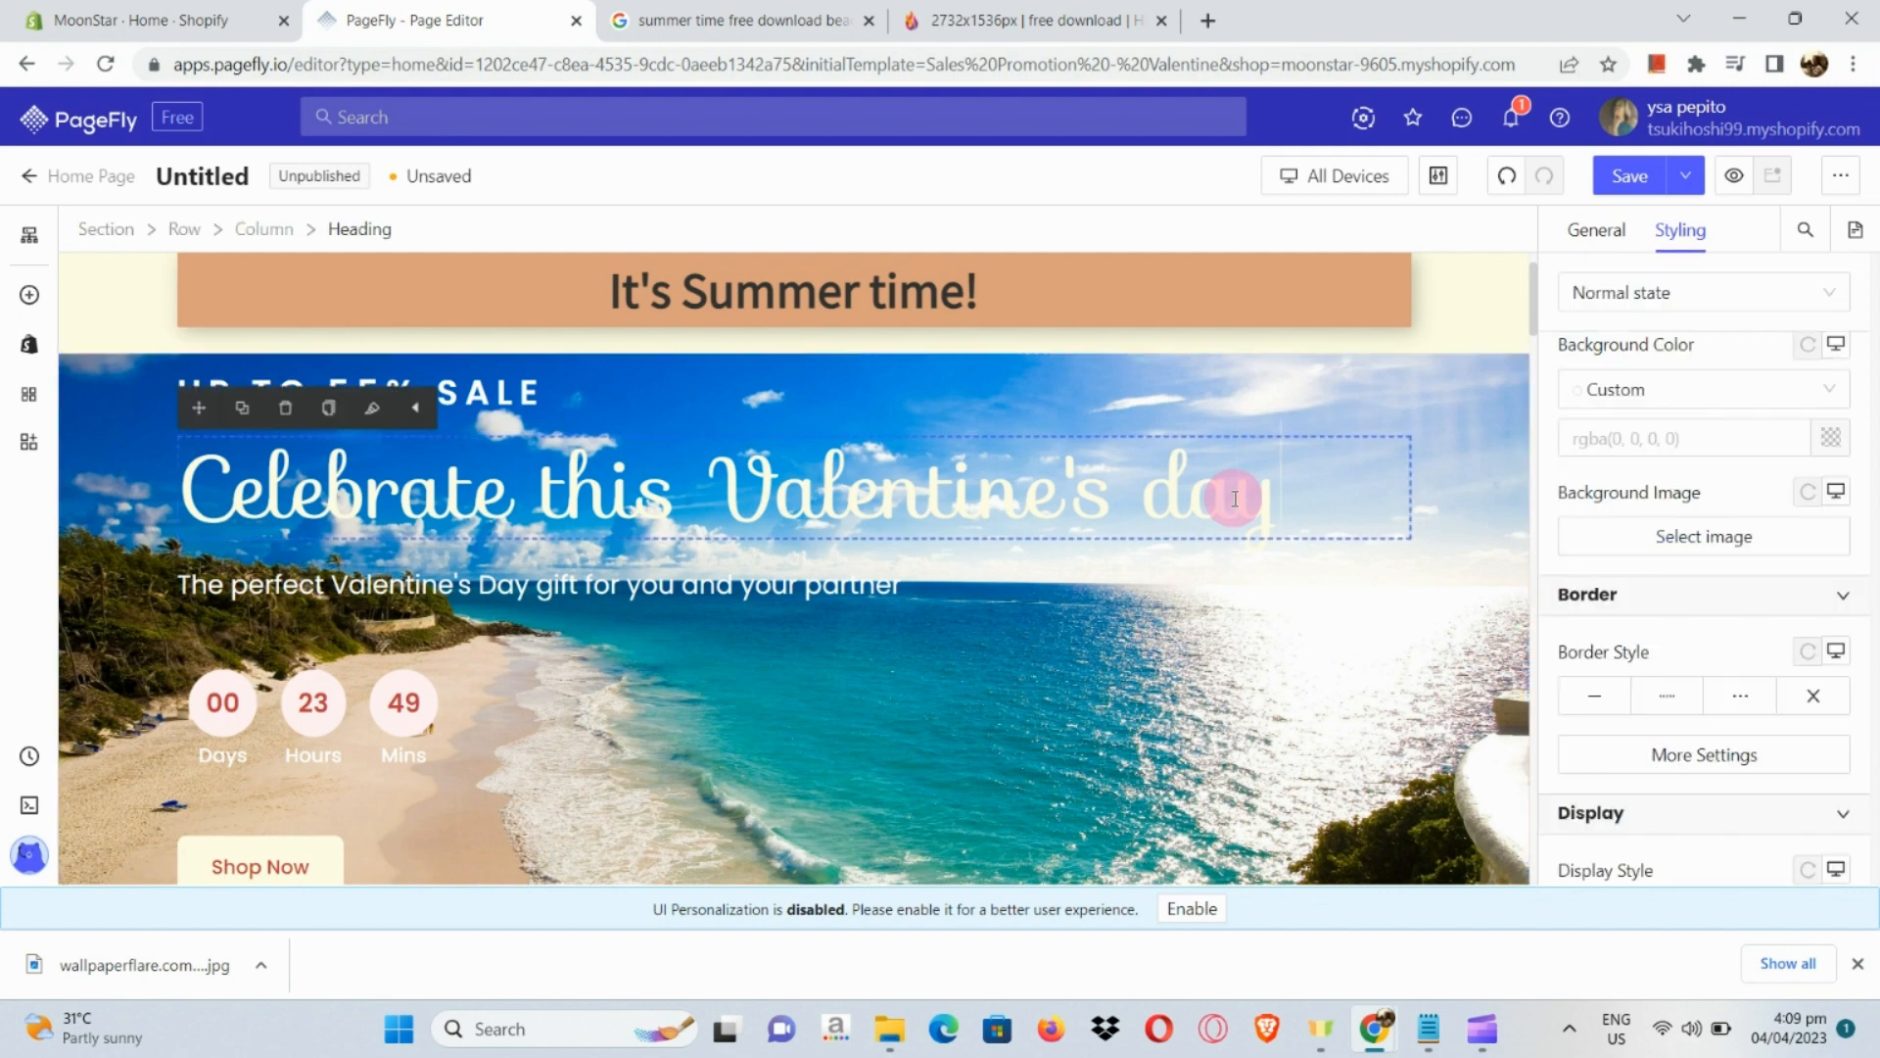
Step: Retype the banner headline as 'The Summer heat is on!'
triple_click(720, 489)
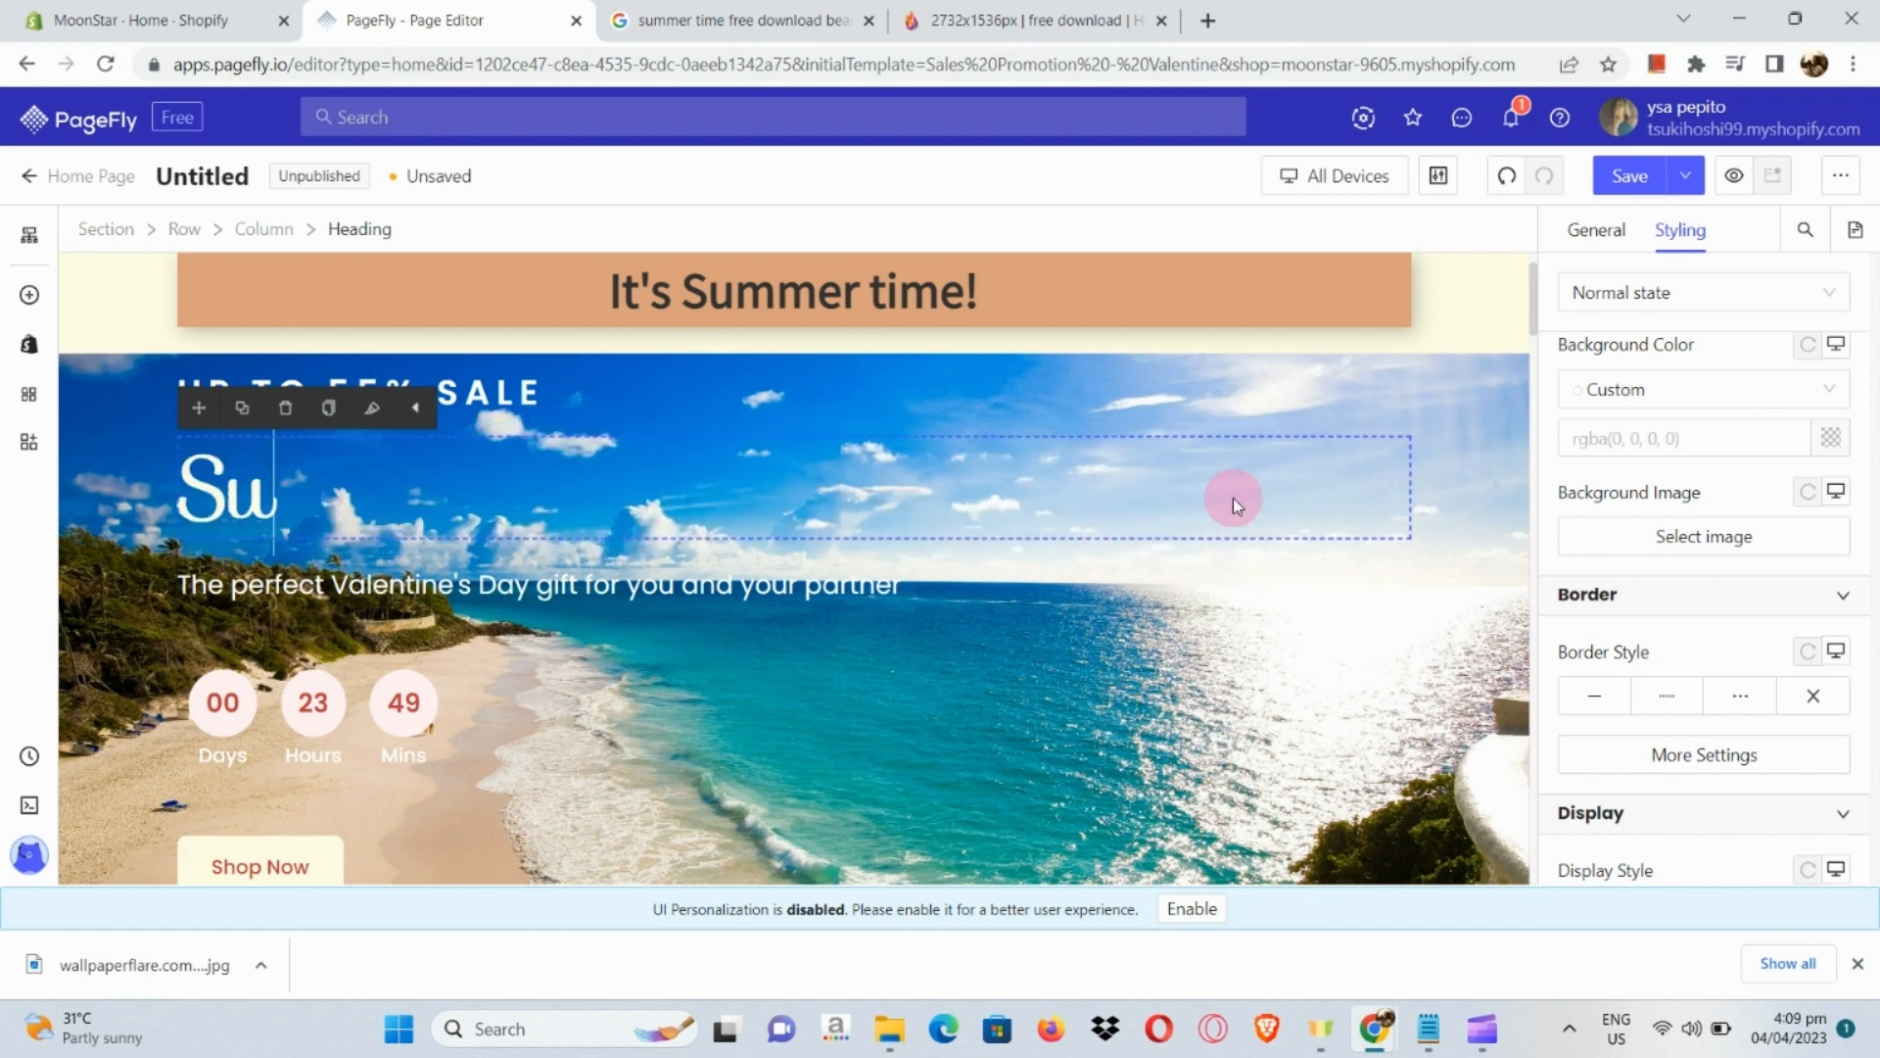
key(Backspace)
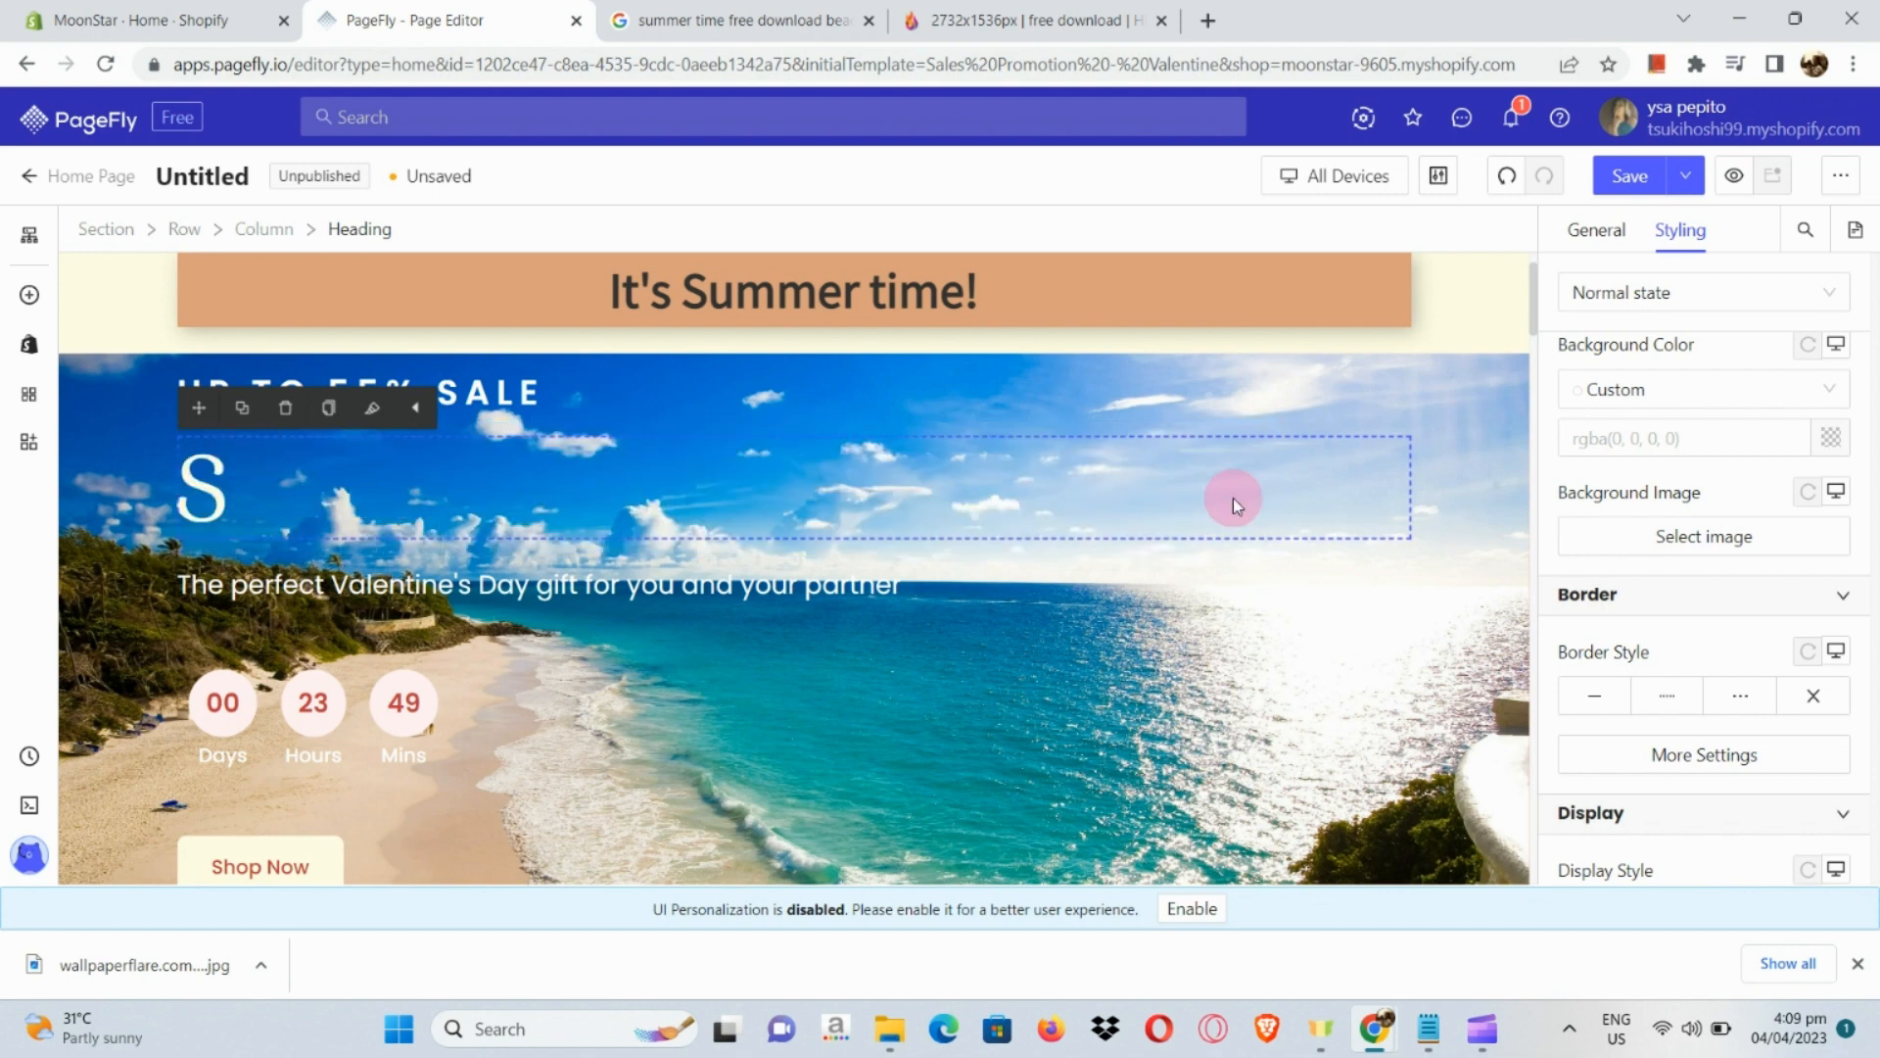
text(he)
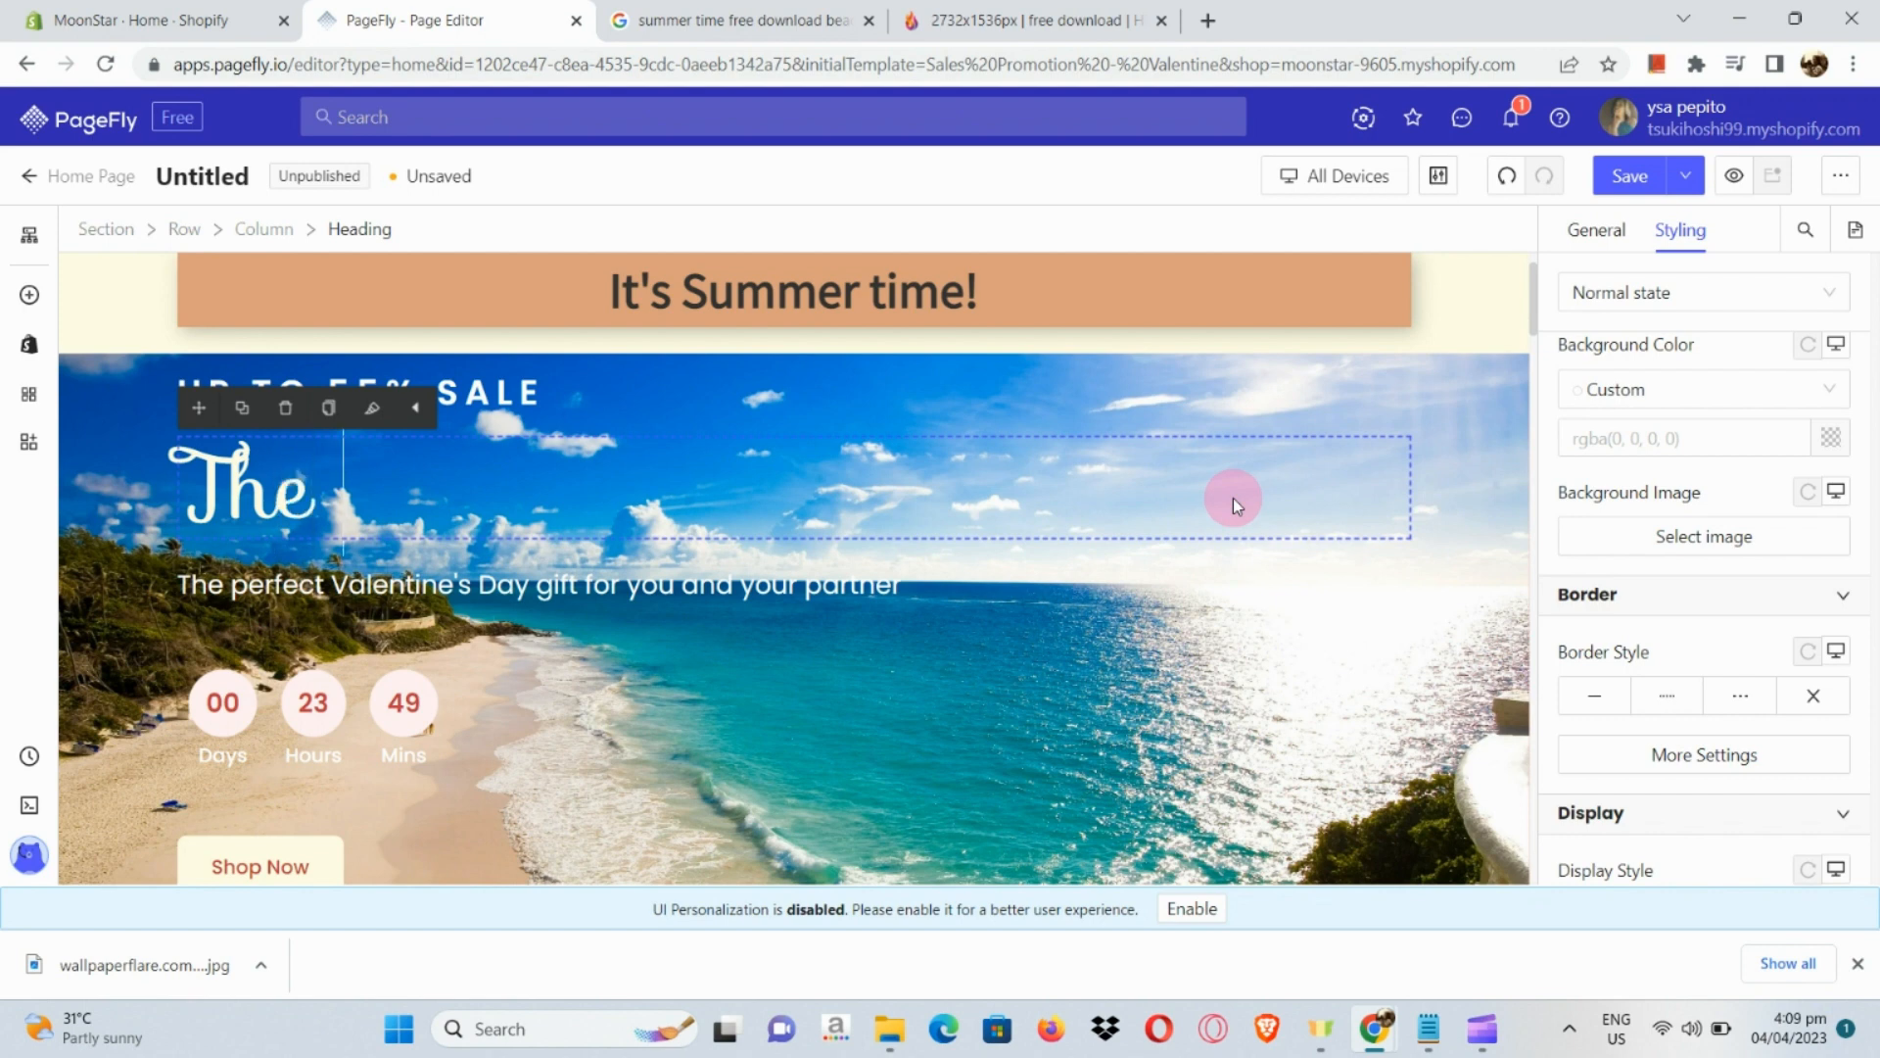
text(Summer)
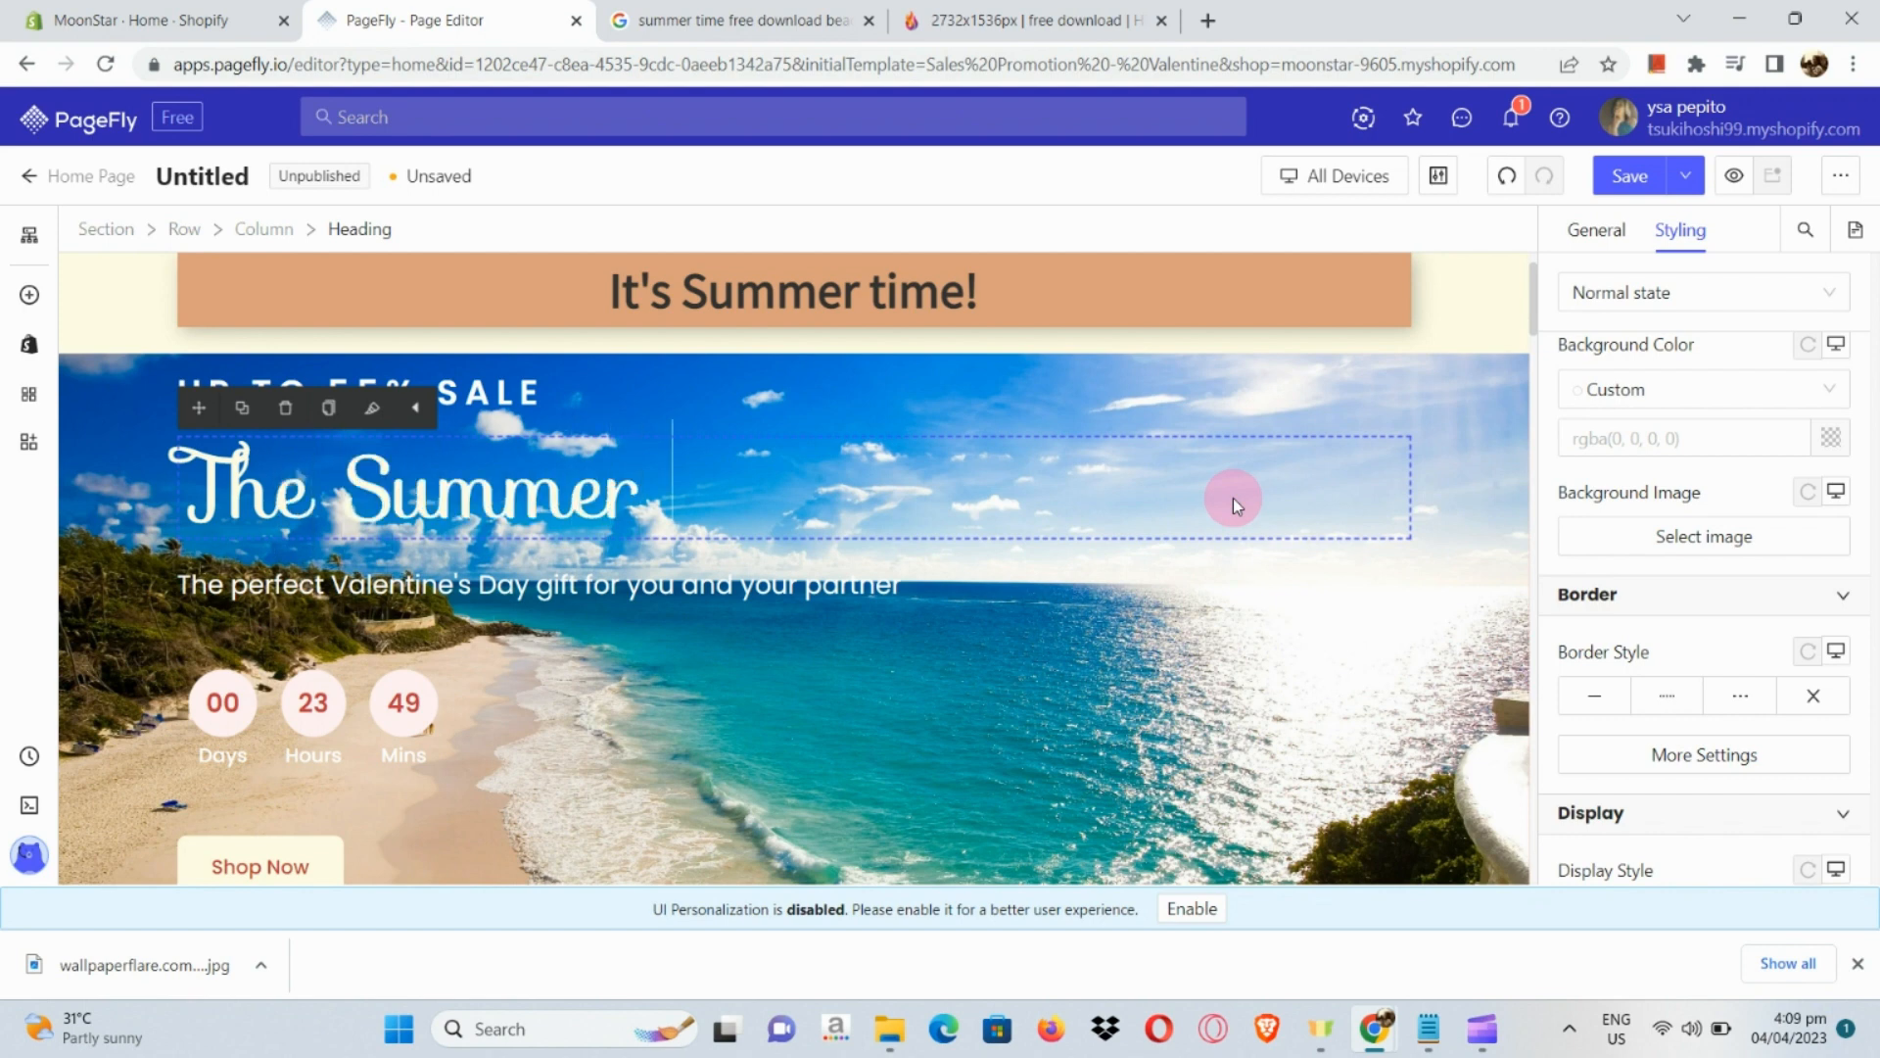
text(heat os)
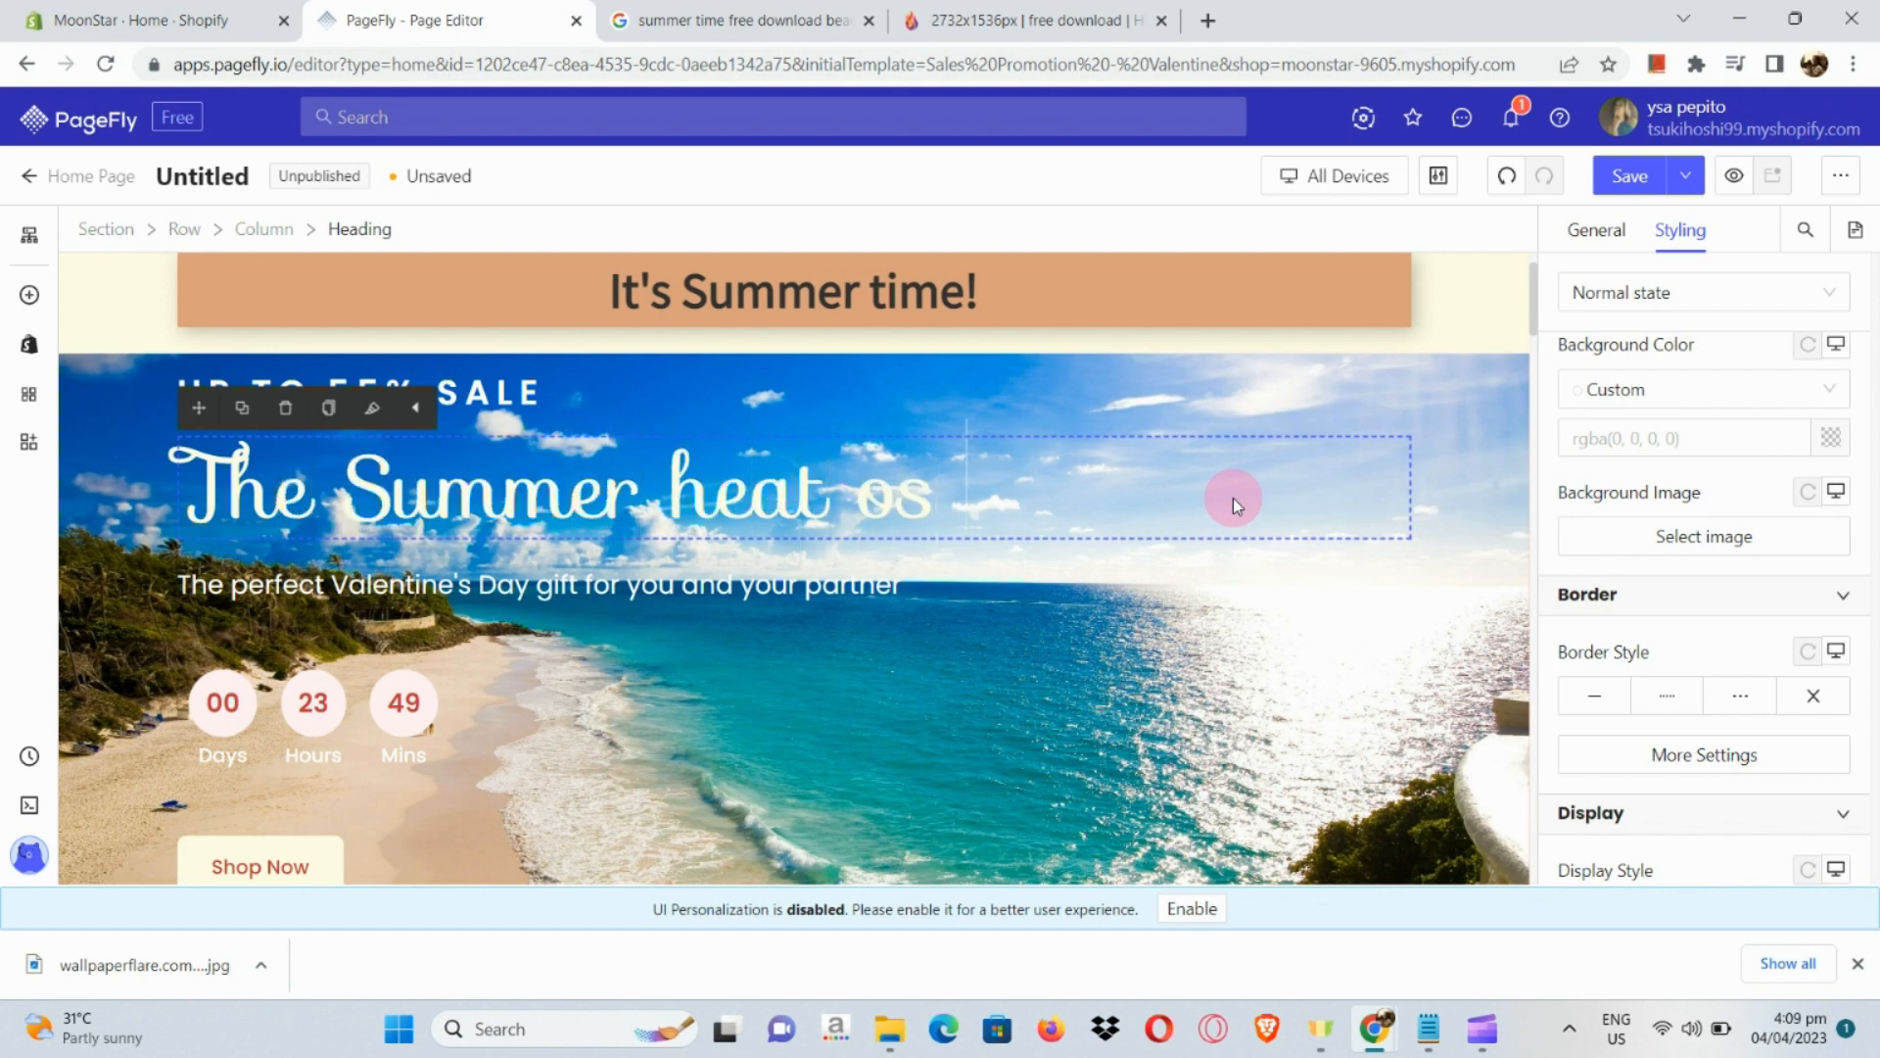
text(is on!)
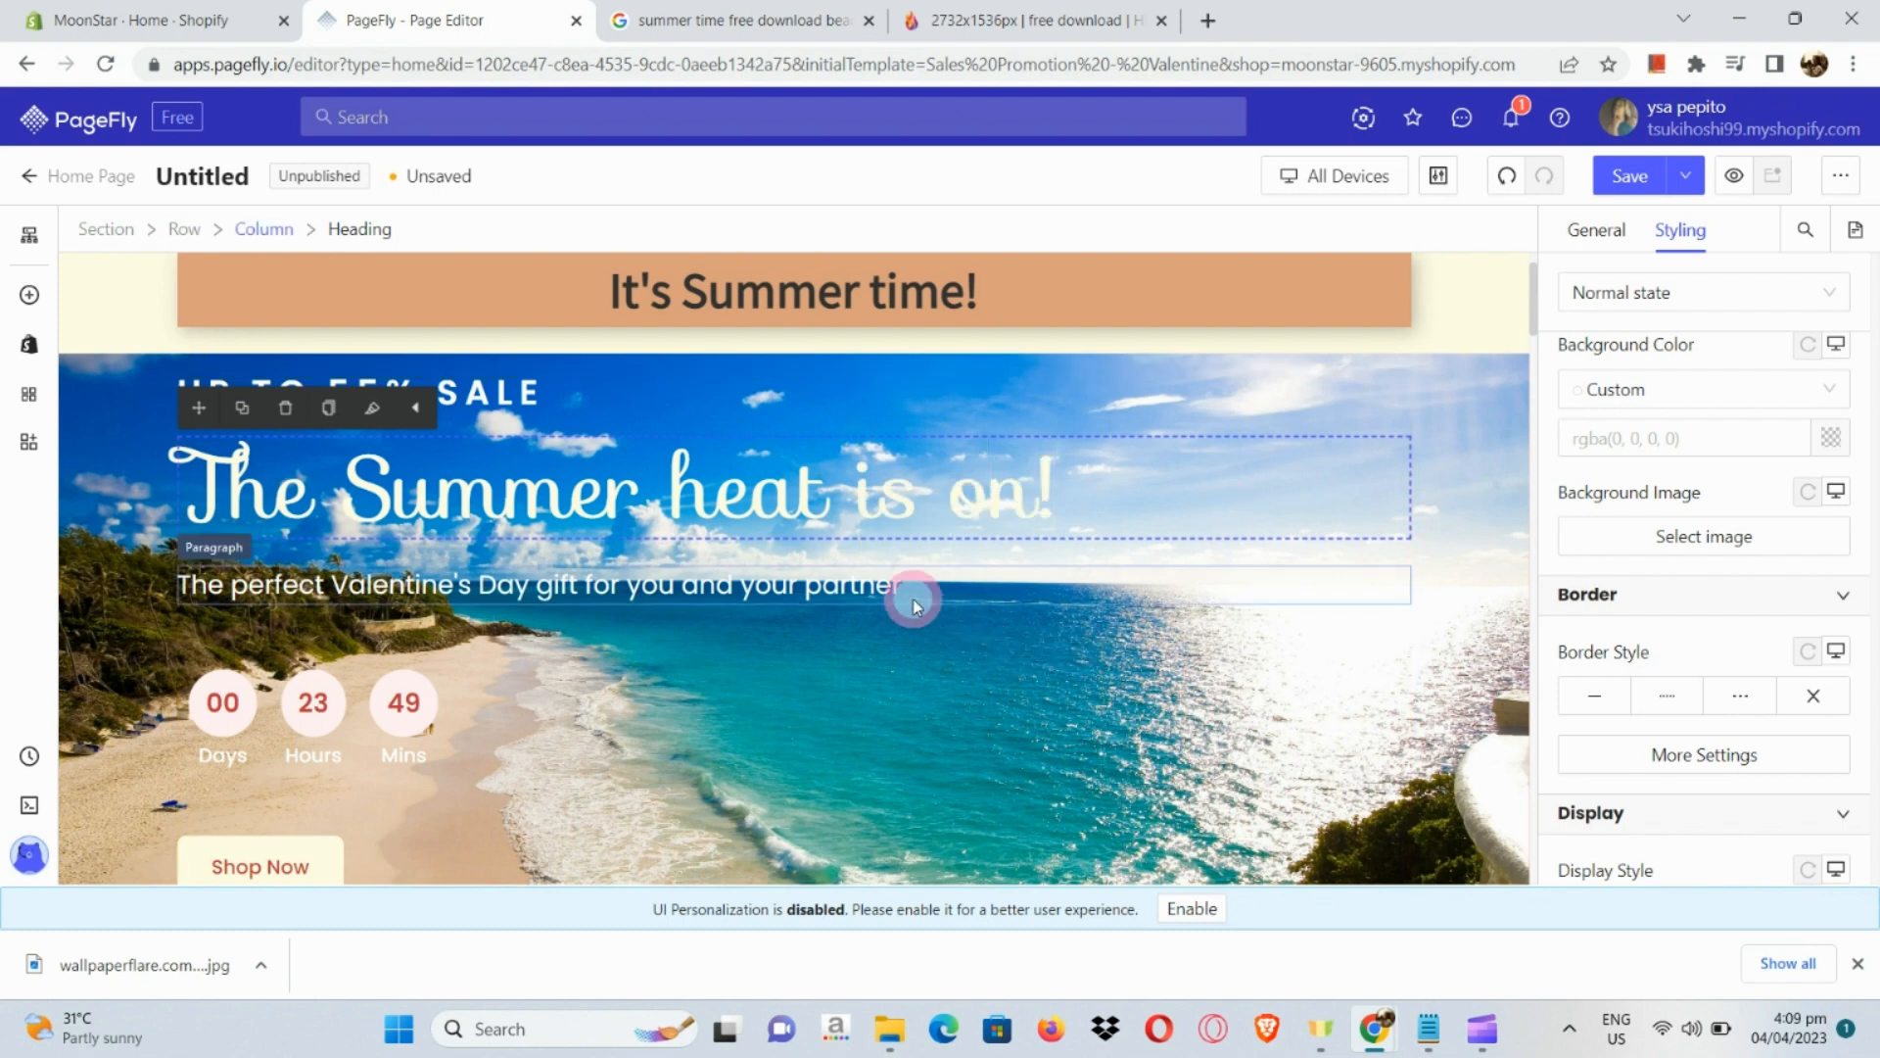
click(940, 496)
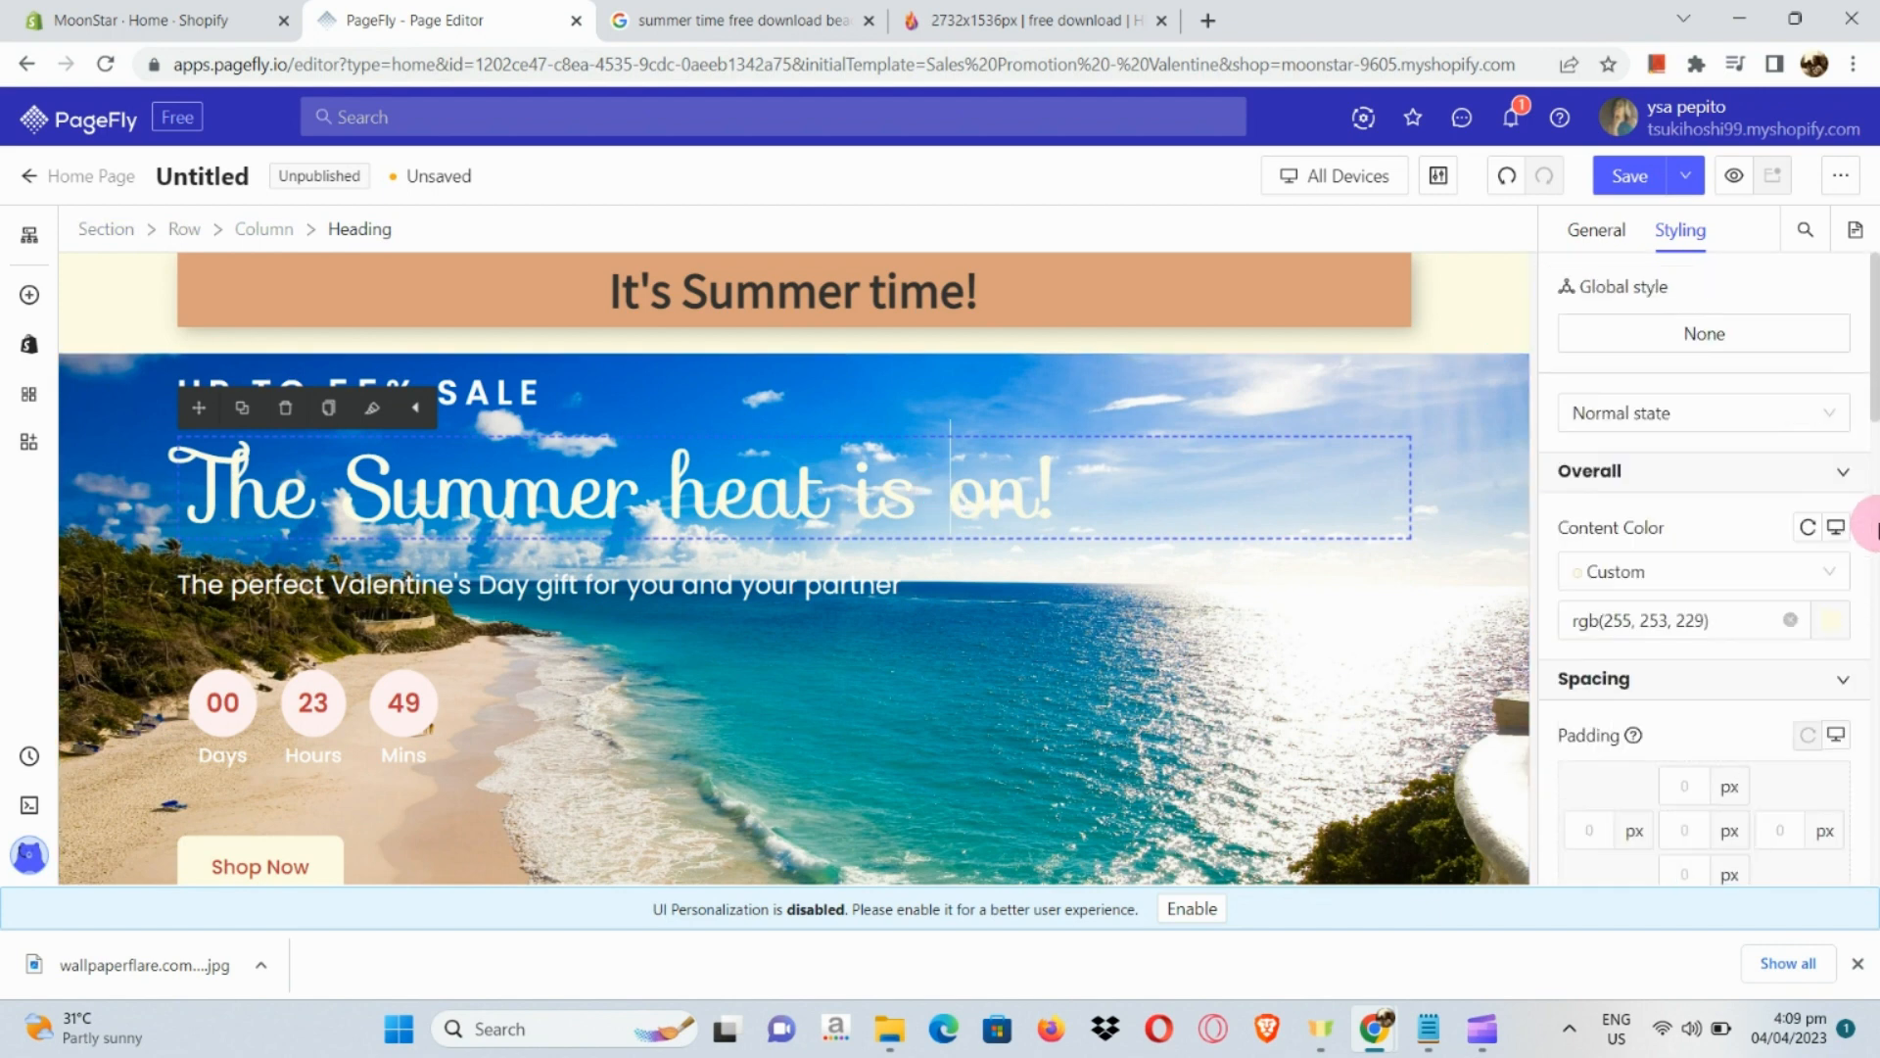
Step: Switch the headline font to the Font Family 3 custom serif preset
scroll(down, 3)
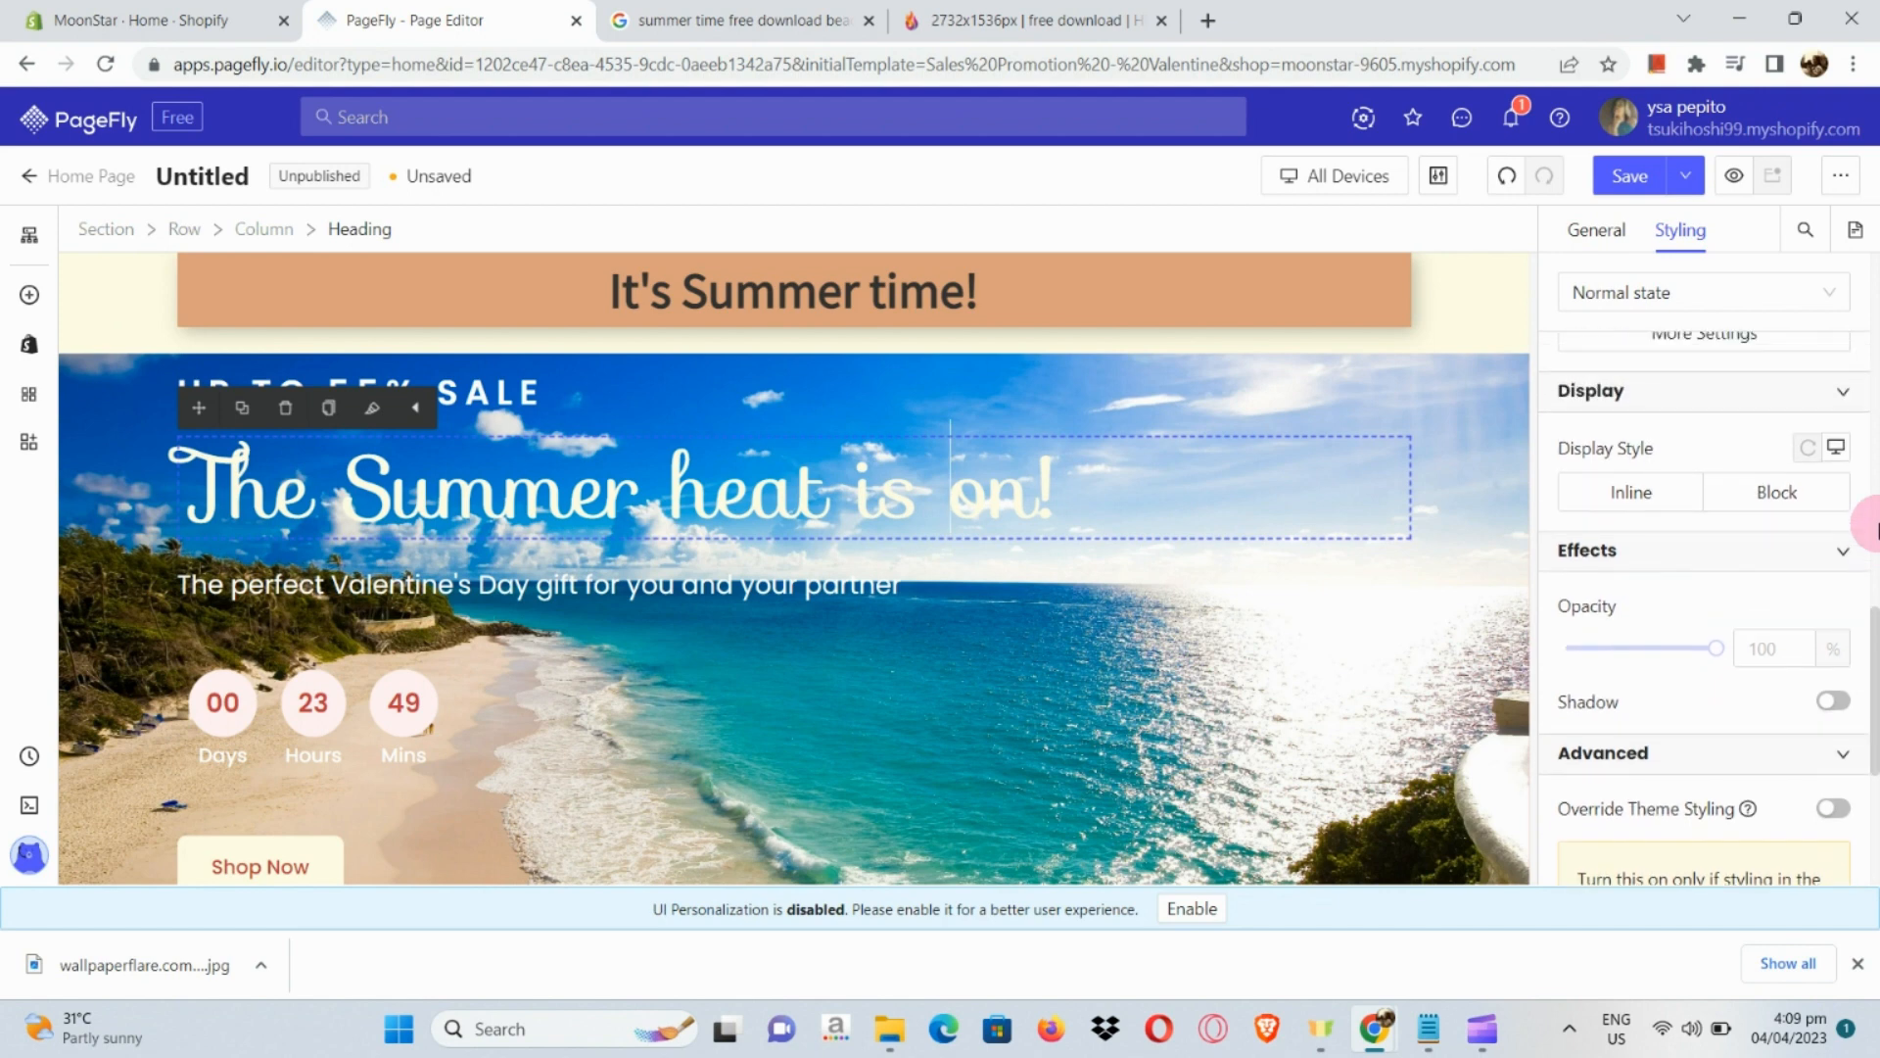
scroll(down, 3)
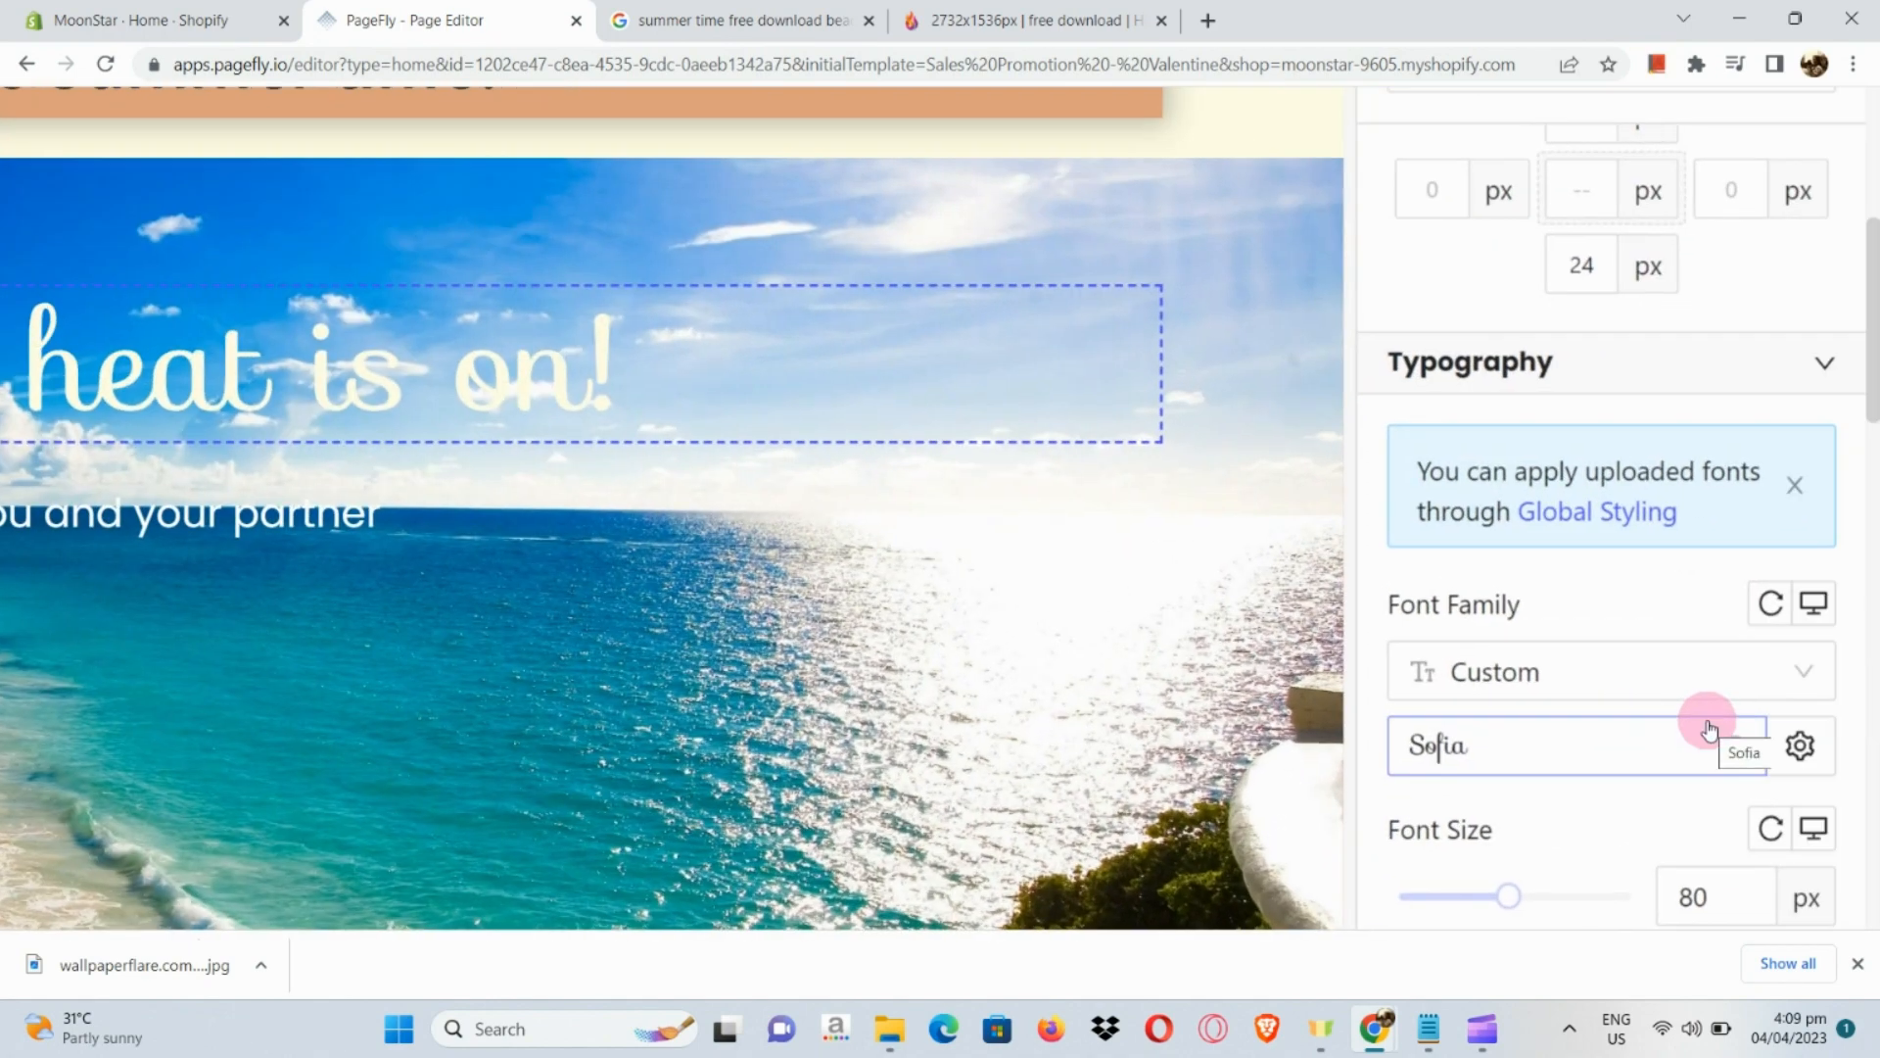
click(1559, 744)
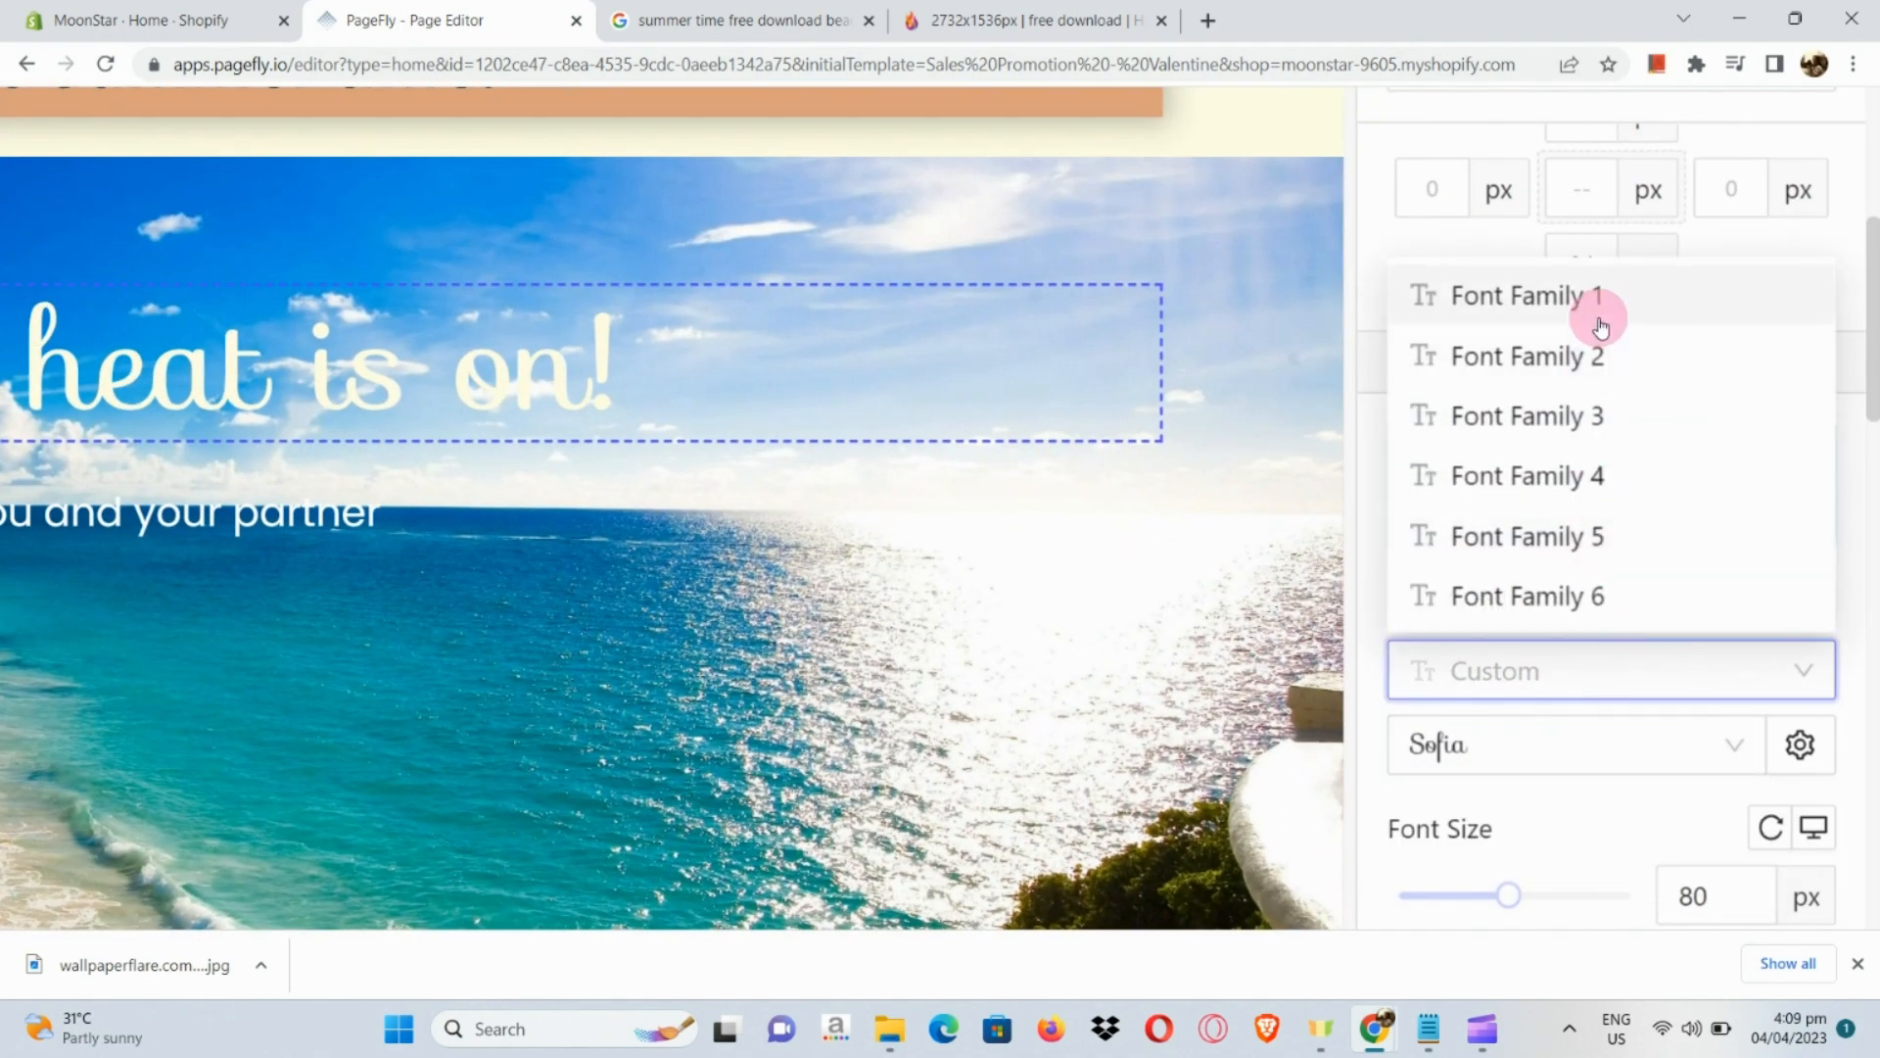
click(1527, 415)
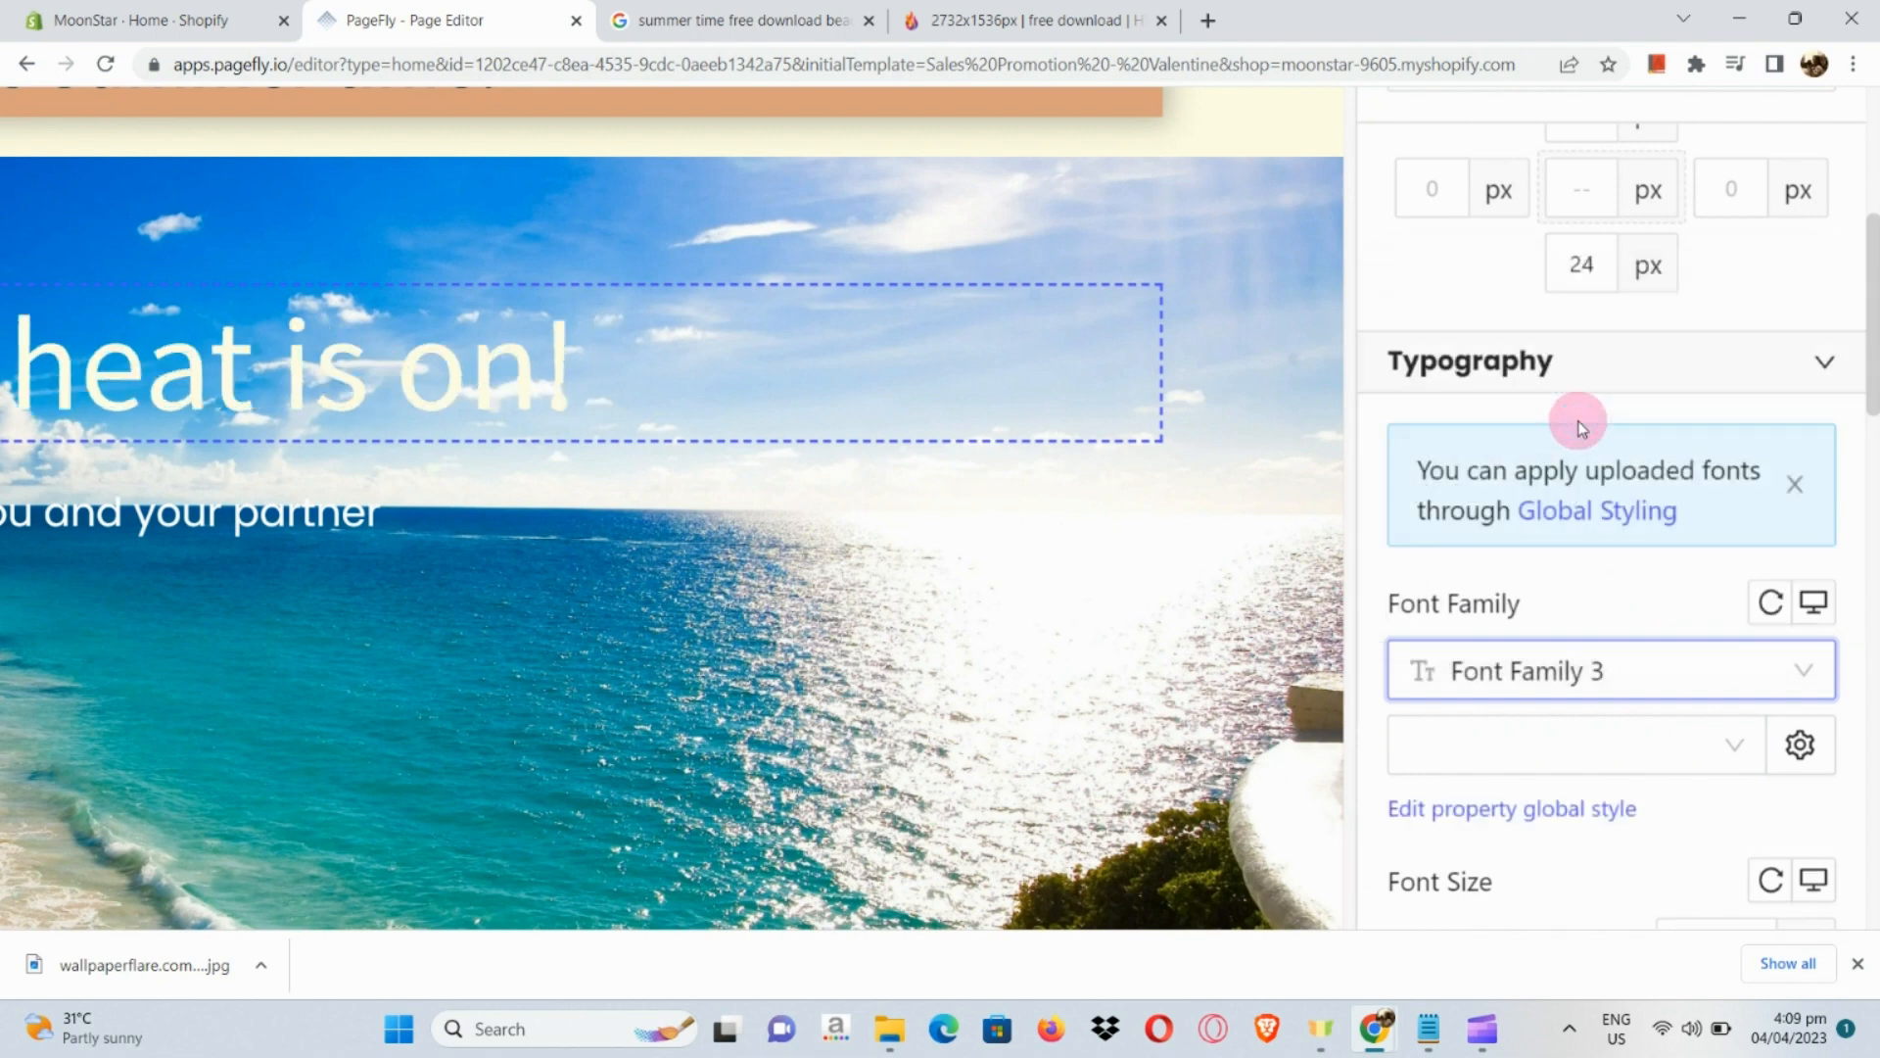
click(1574, 743)
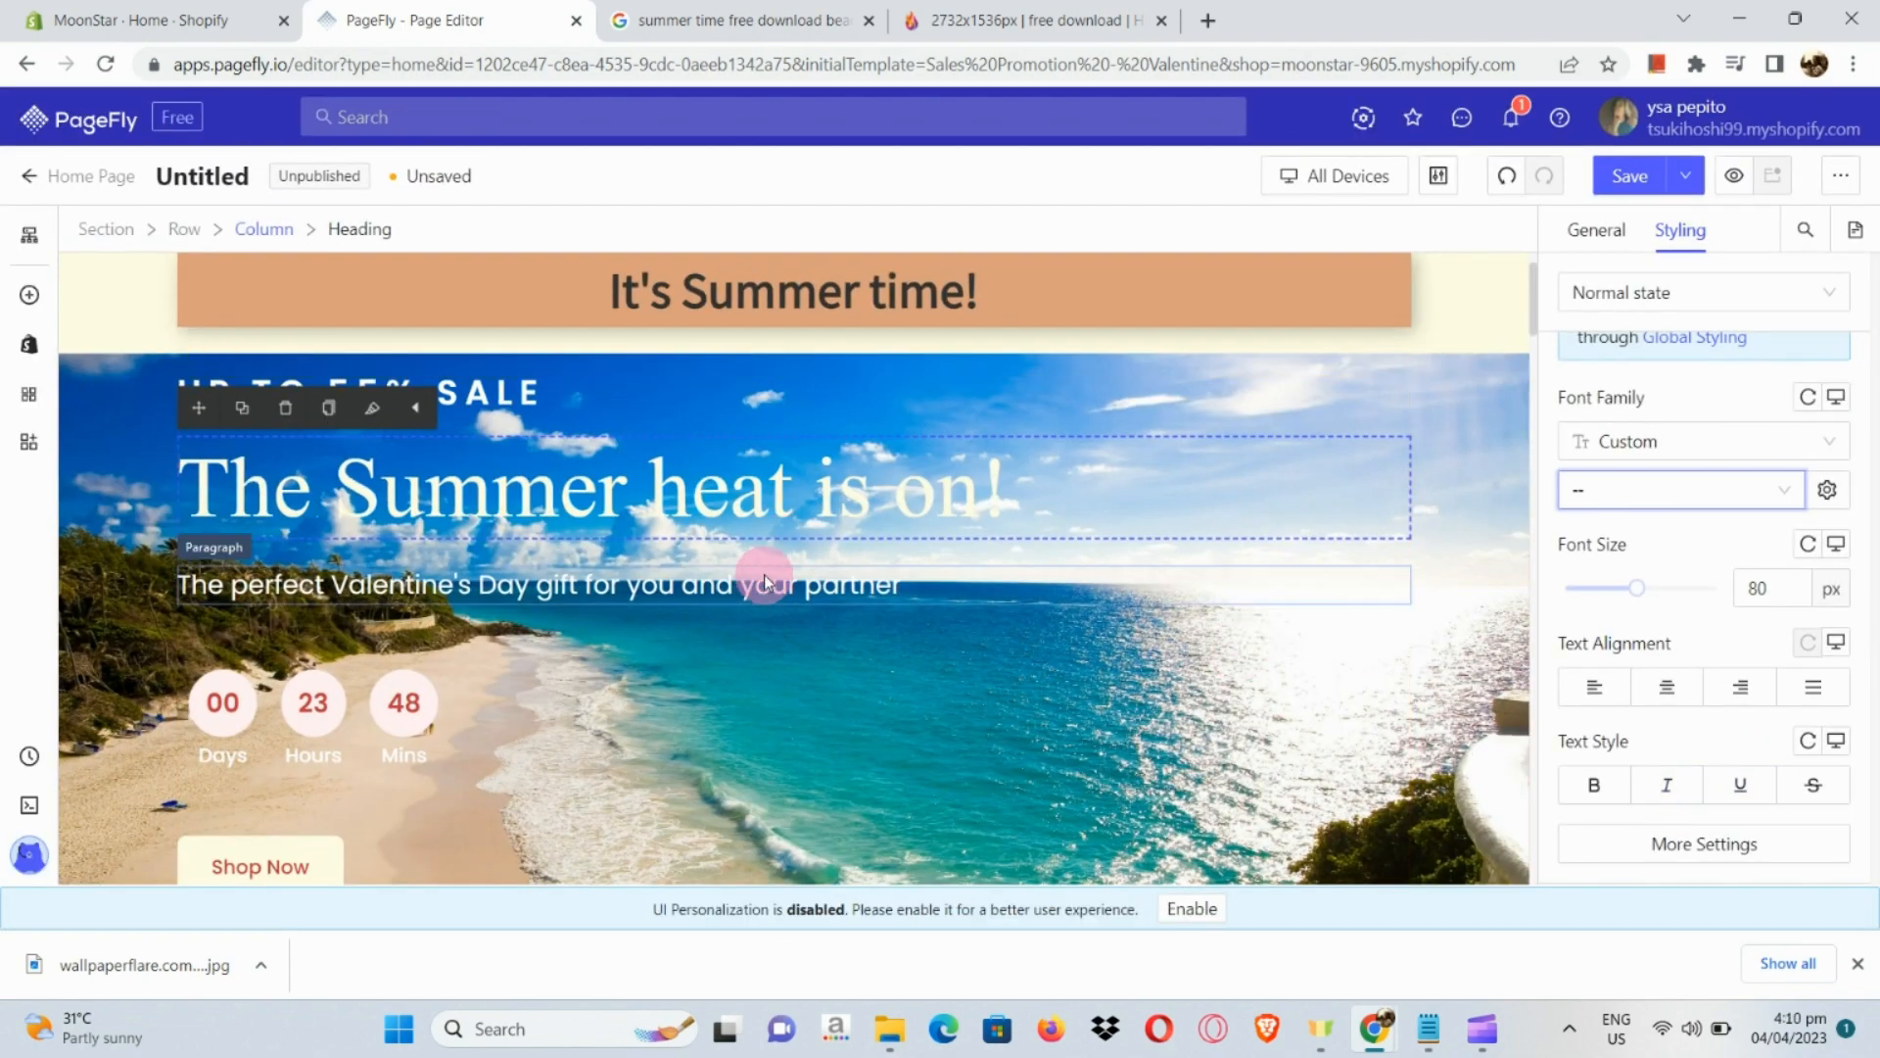
Step: Rewrite the subheading as 'Enjoy the summer by going to the beach… ready and on the…'
click(540, 586)
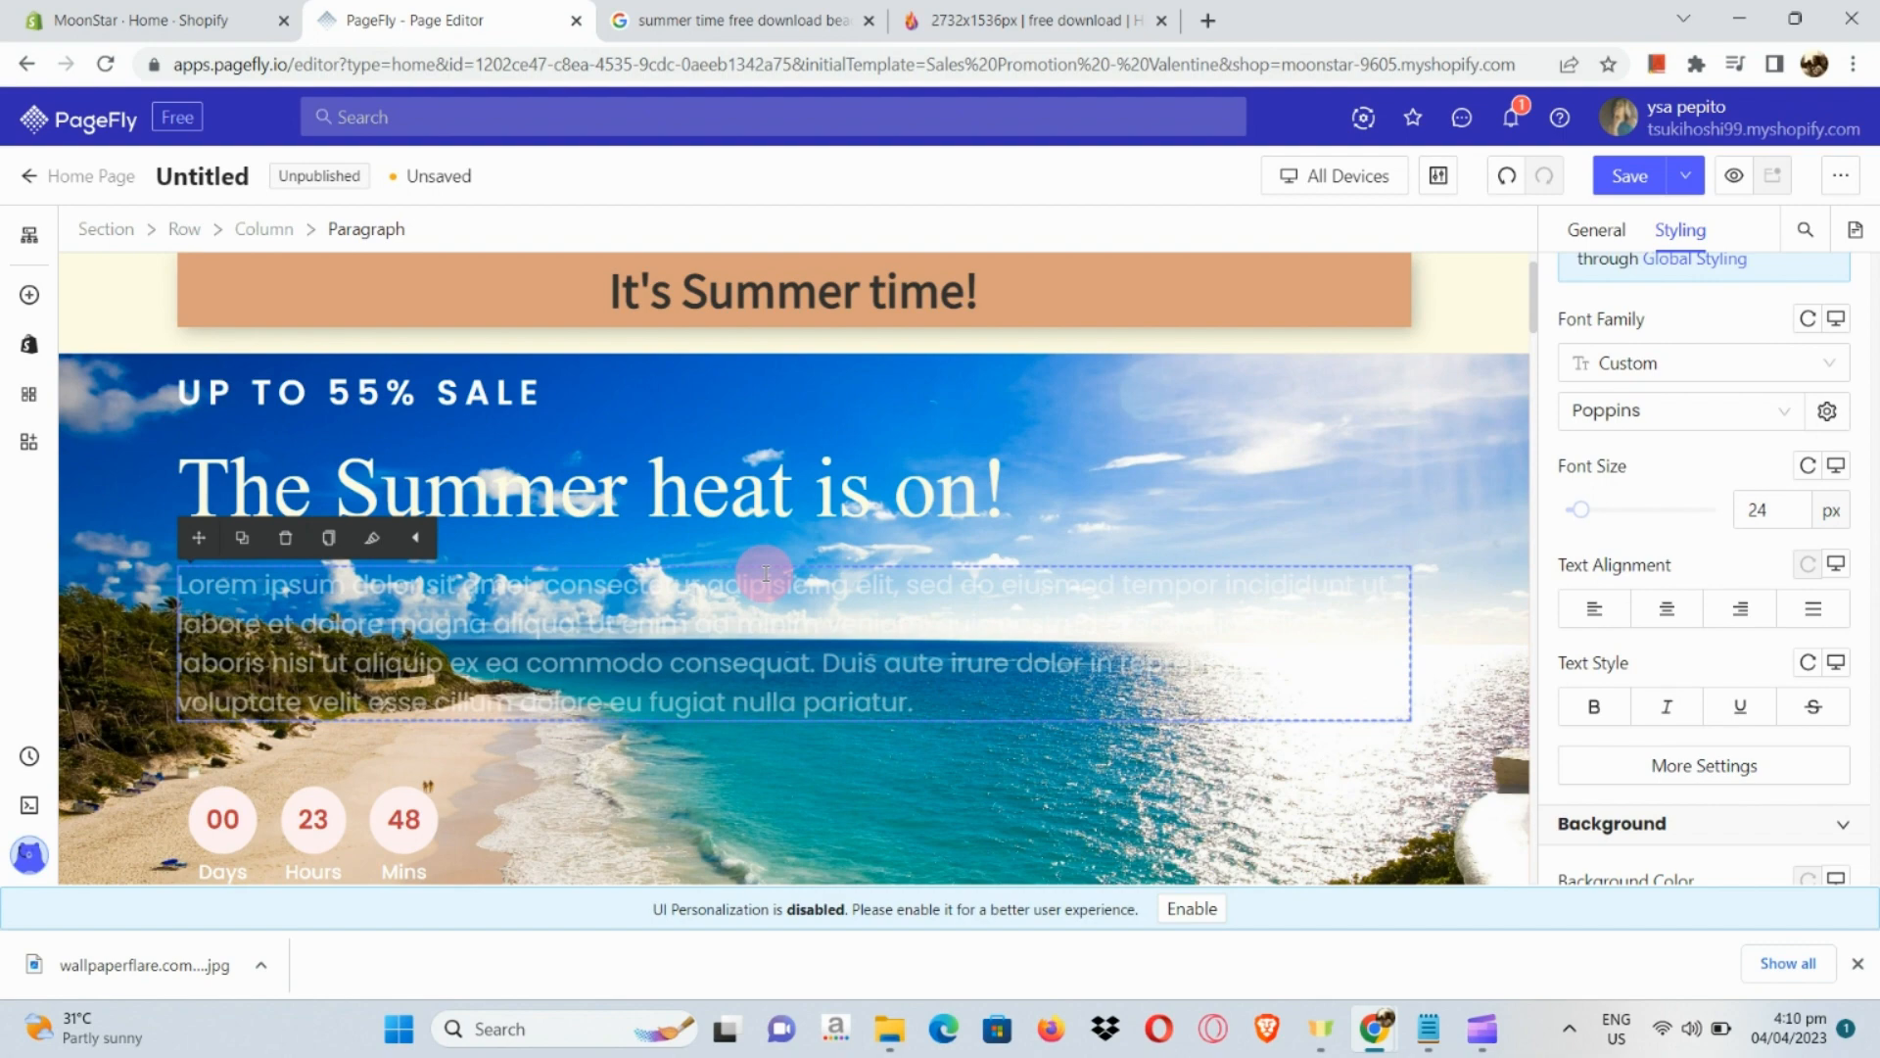
text(Enjoy)
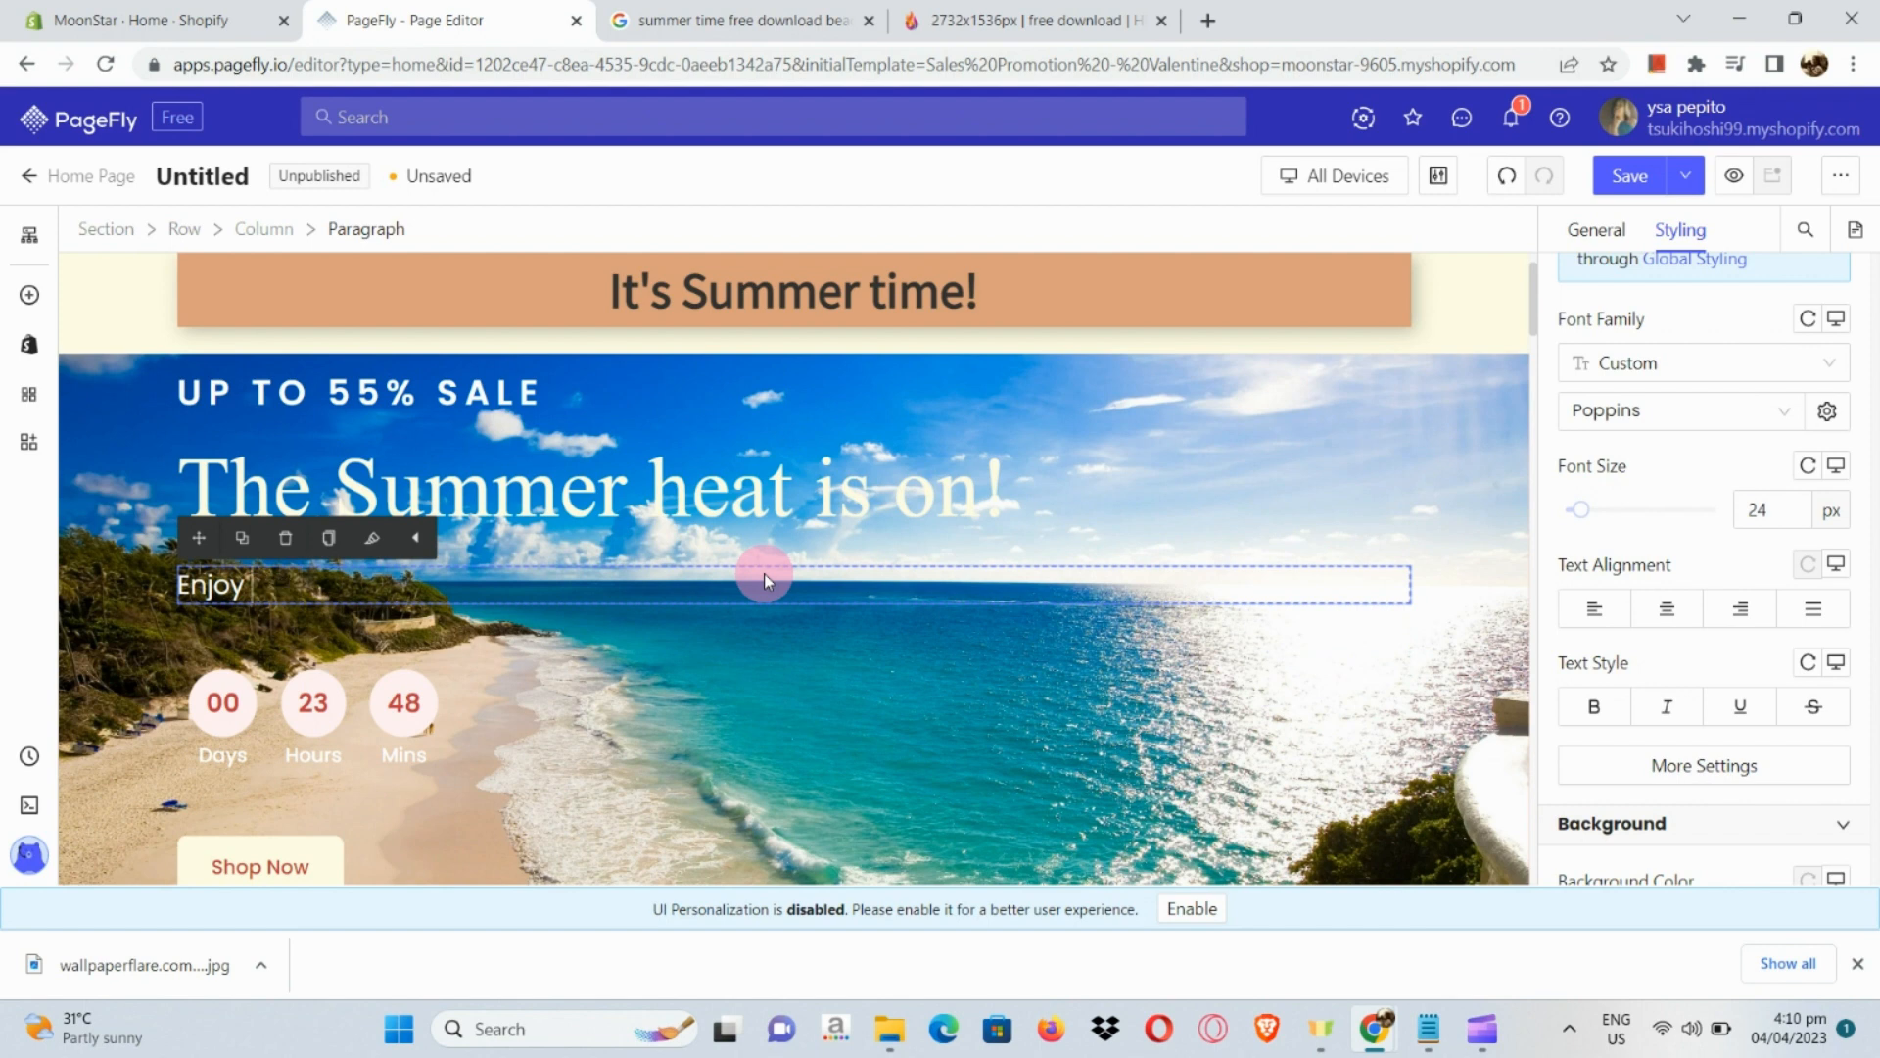
text(our summe)
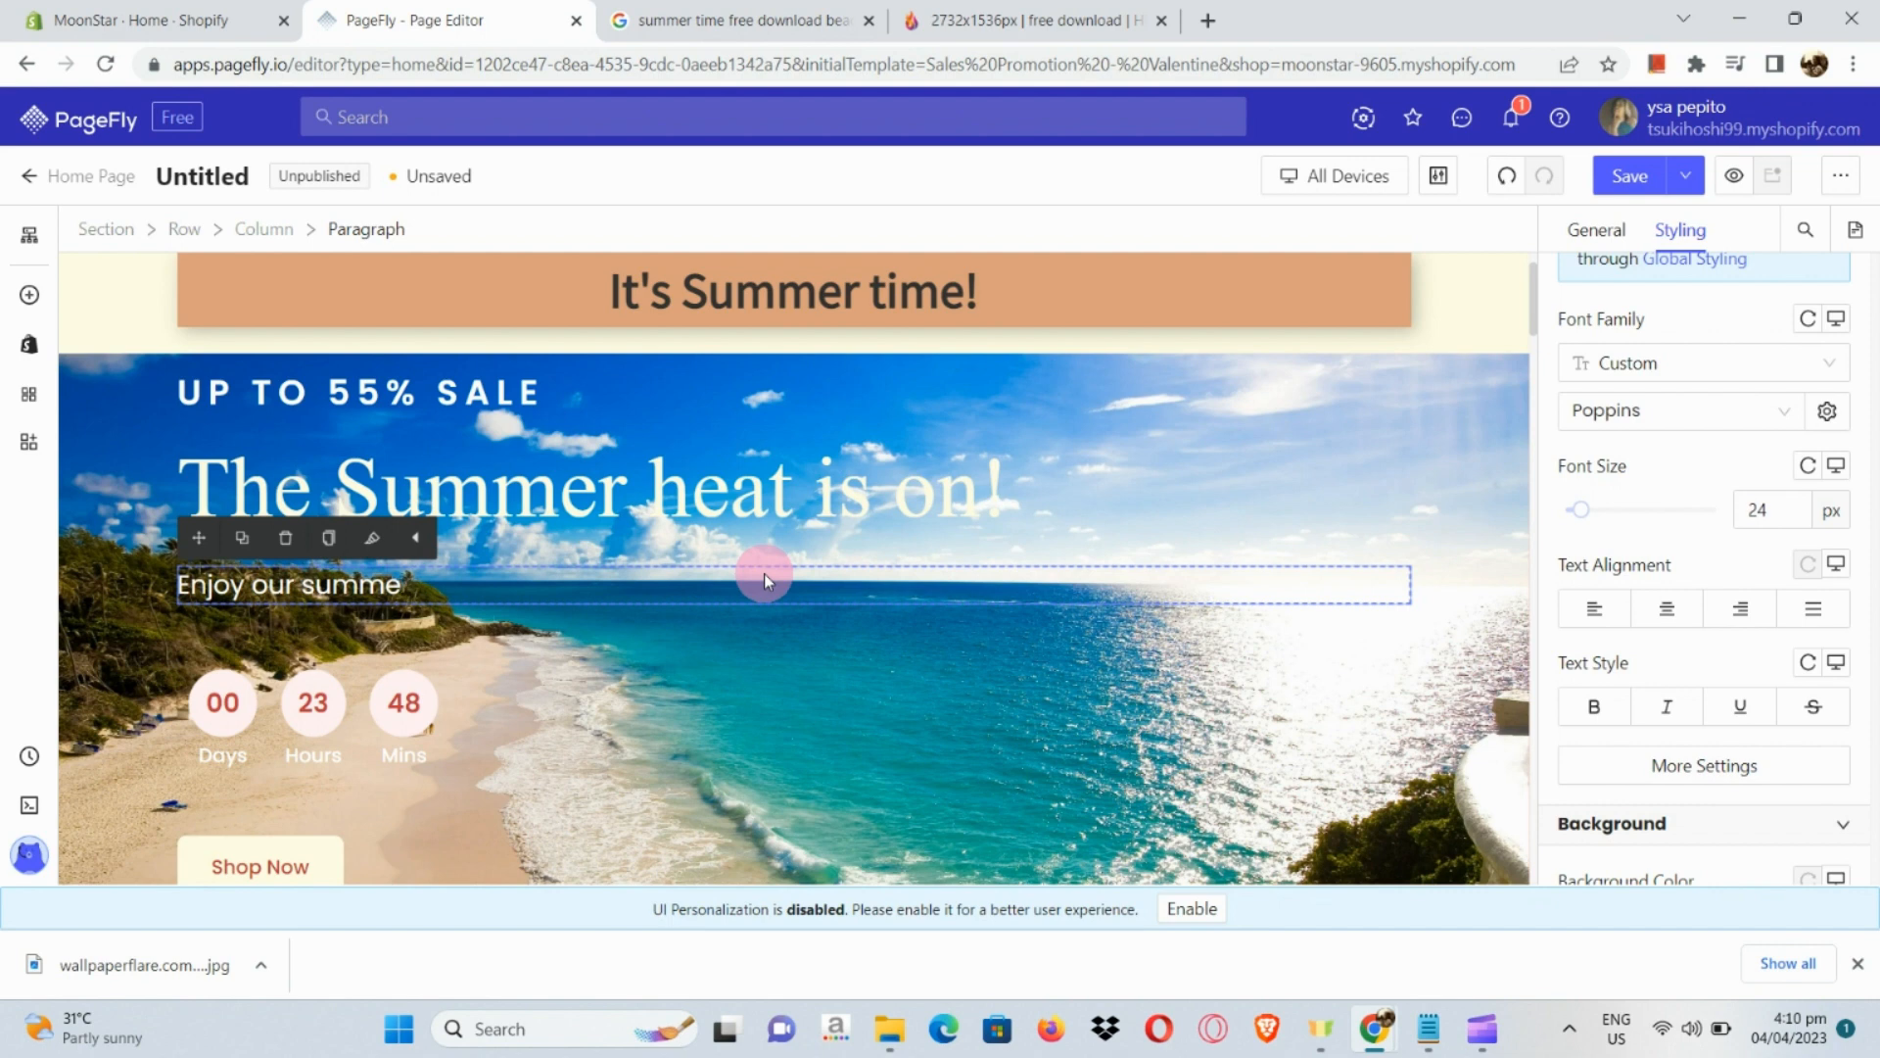
text(r)
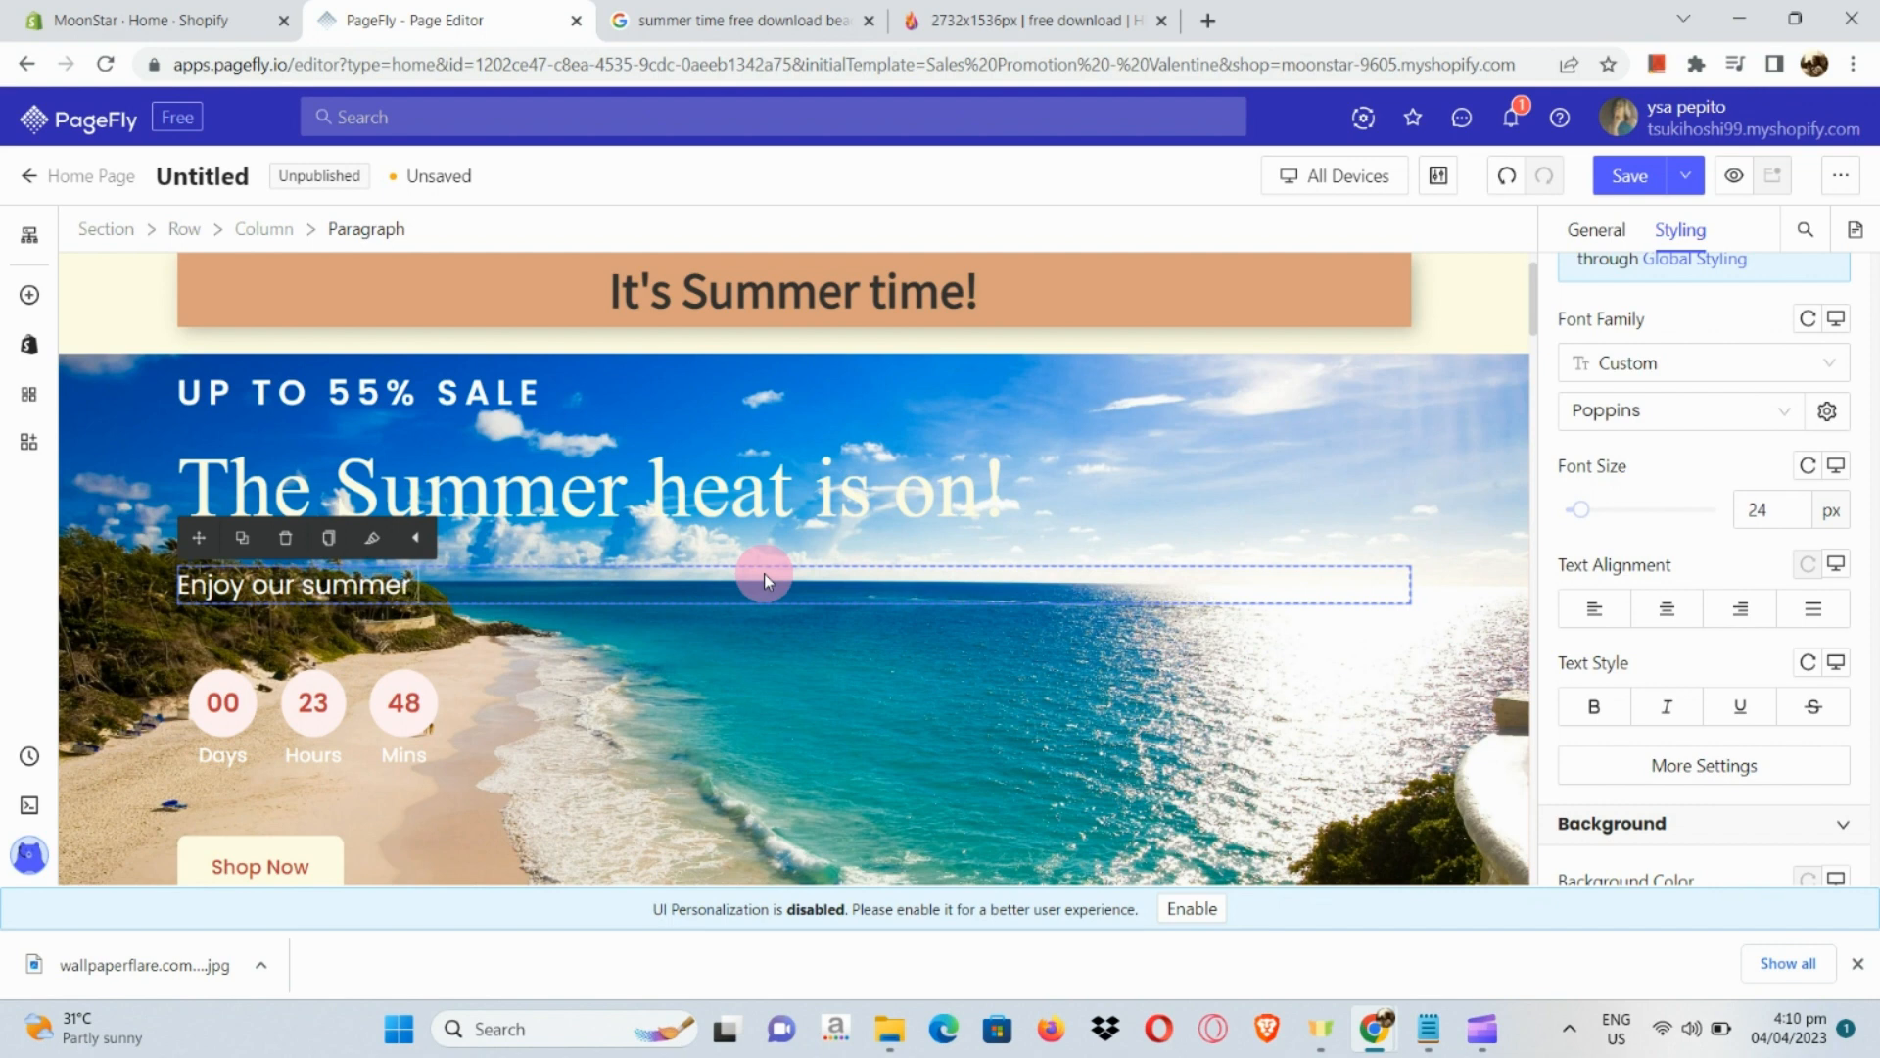
text(out)
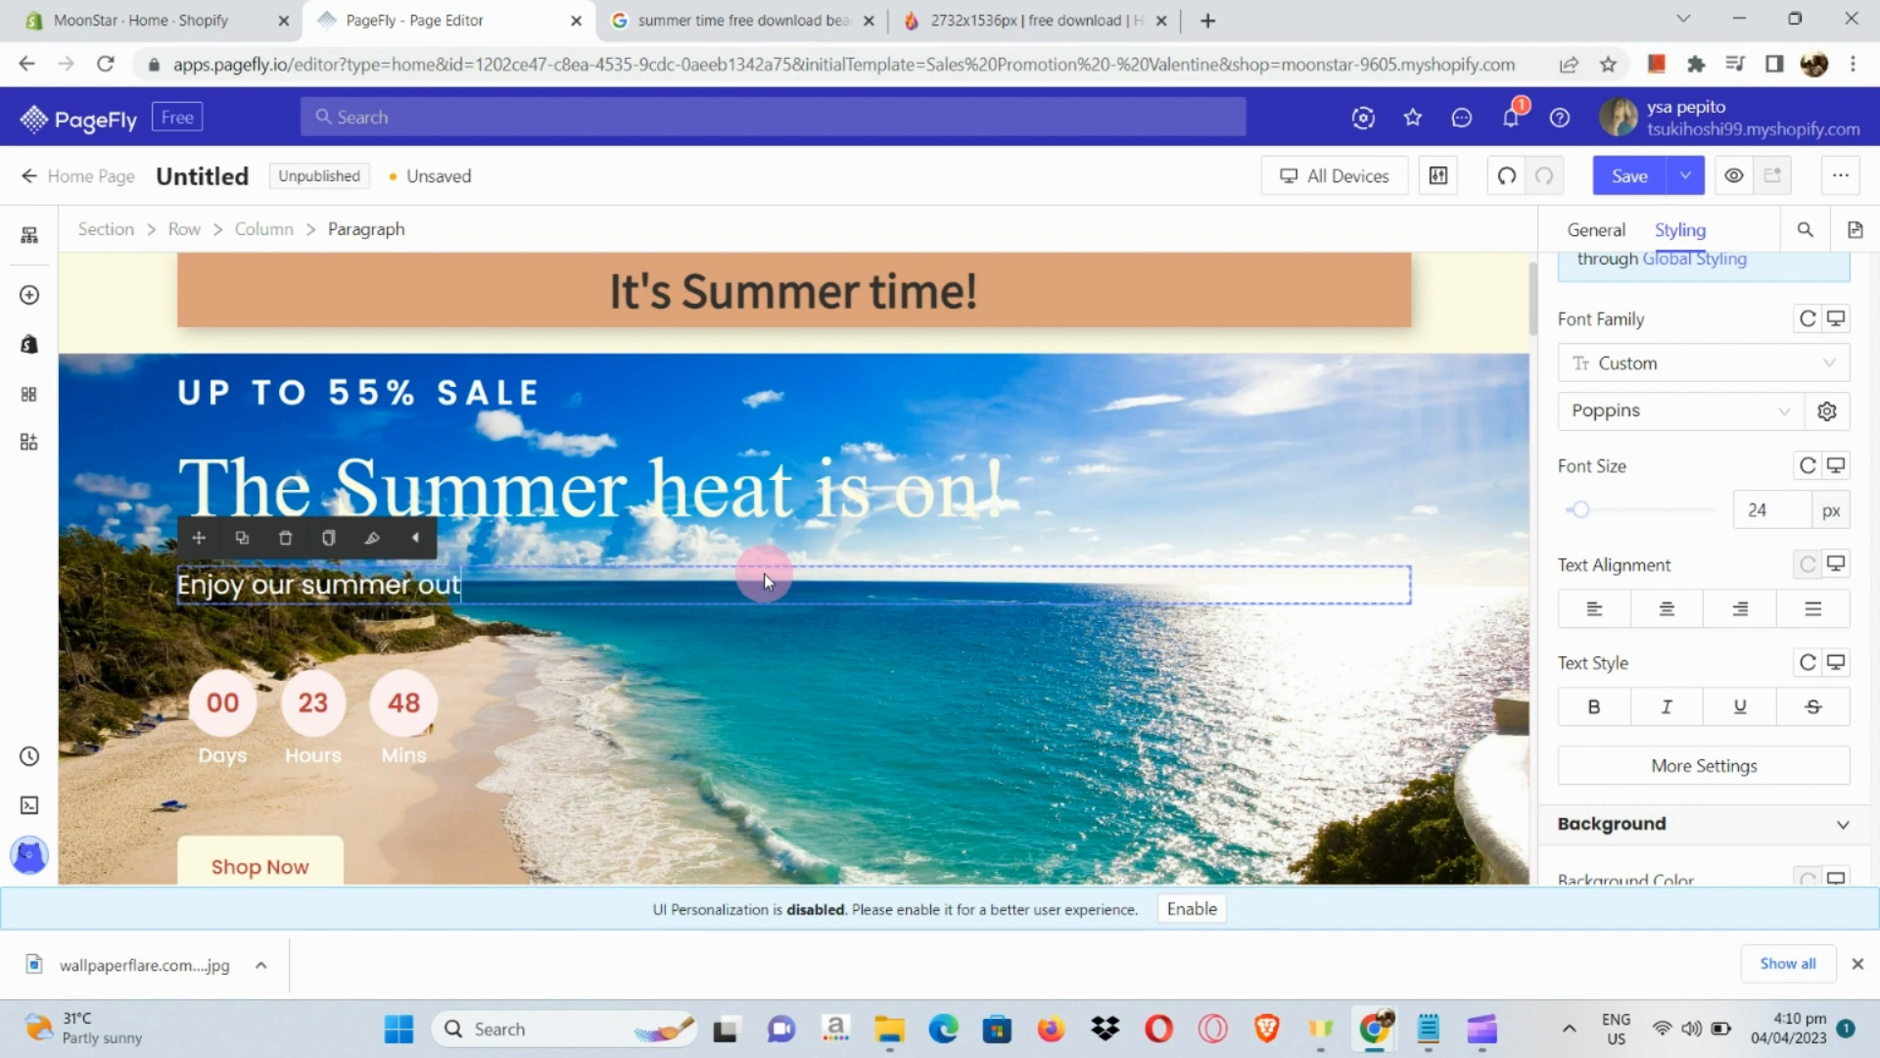
key(Backspace)
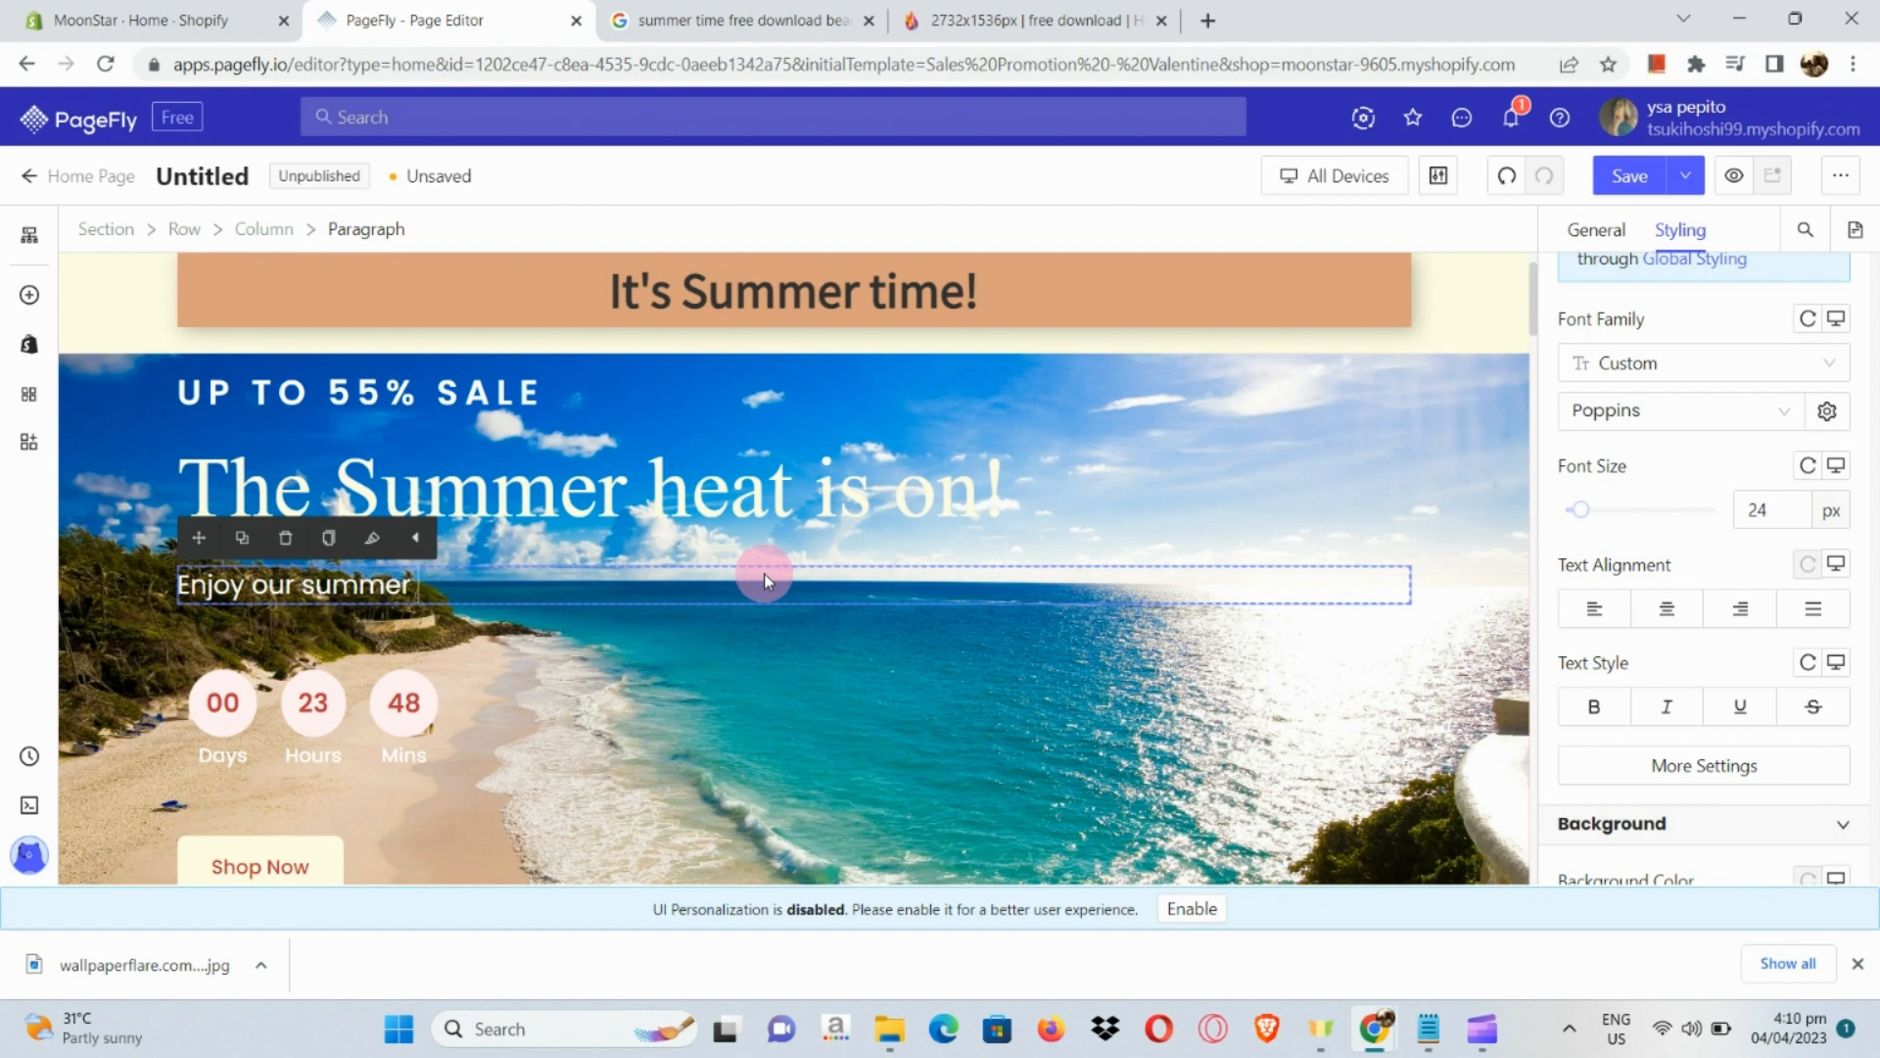
key(Backspace)
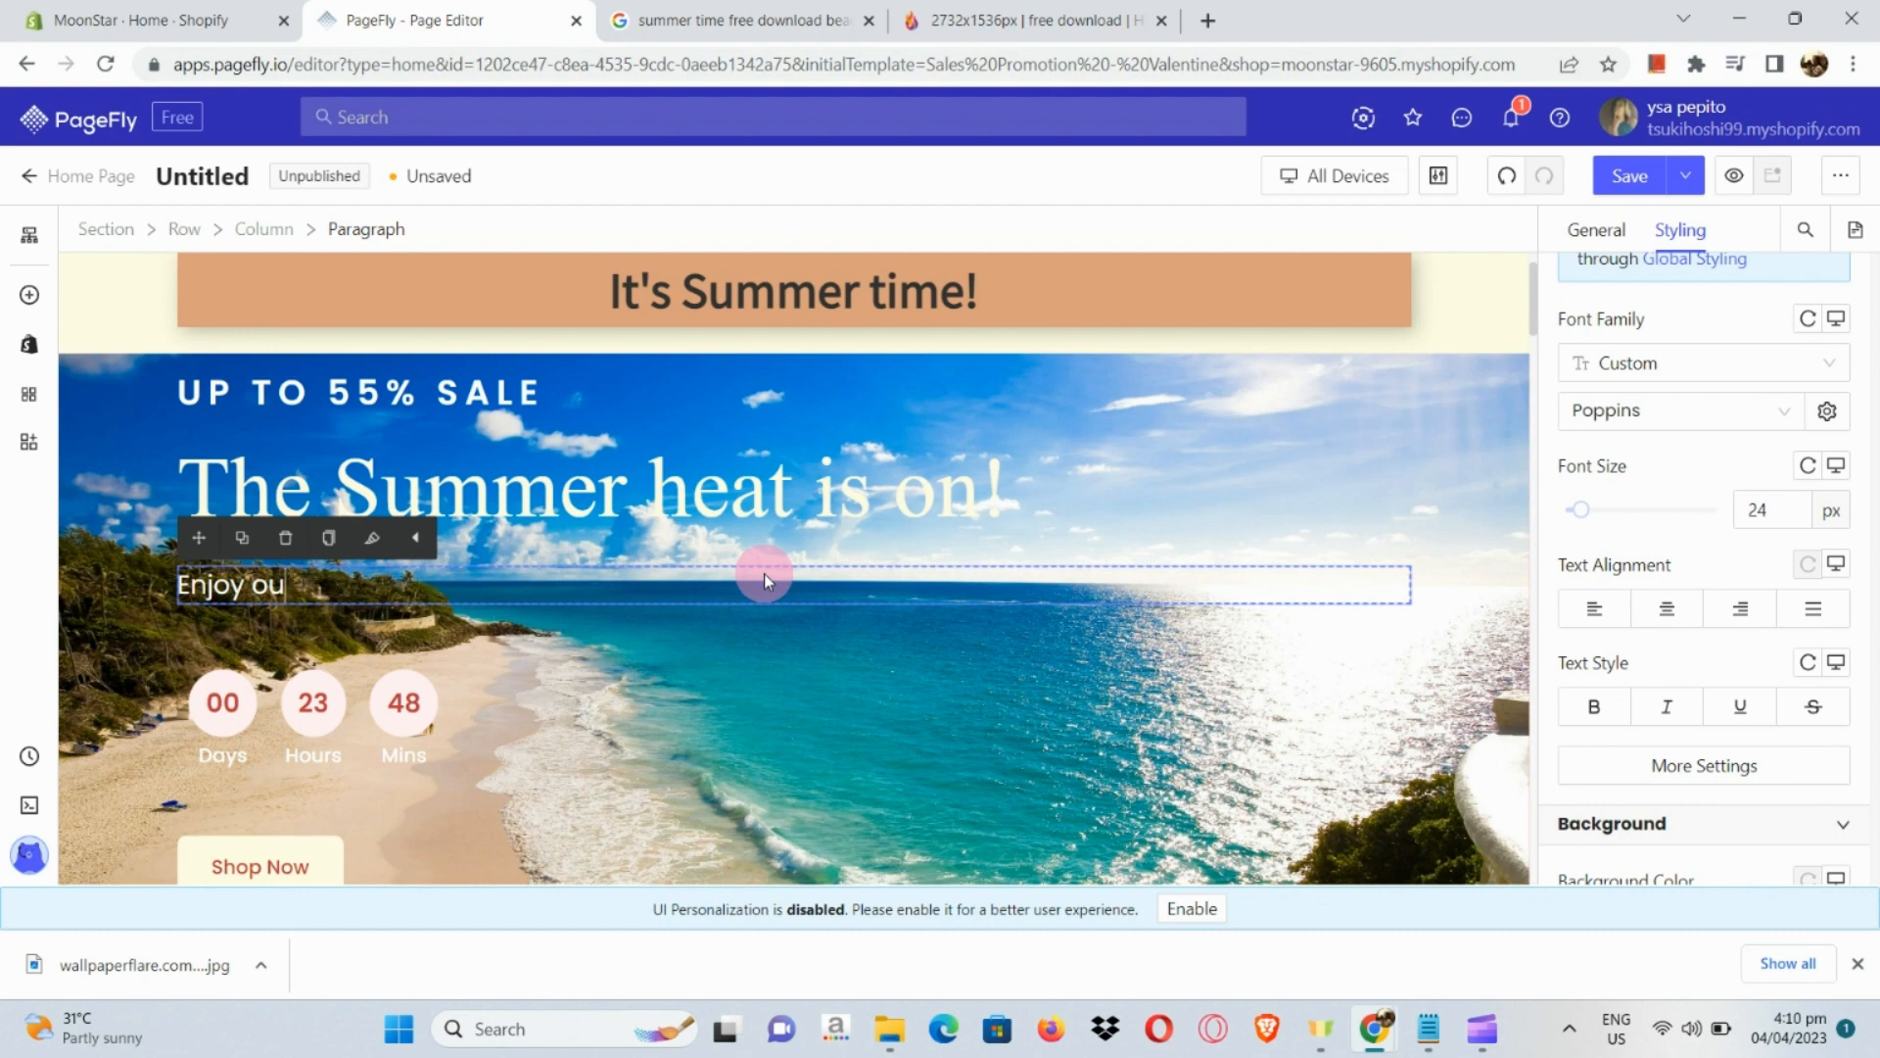
text(the)
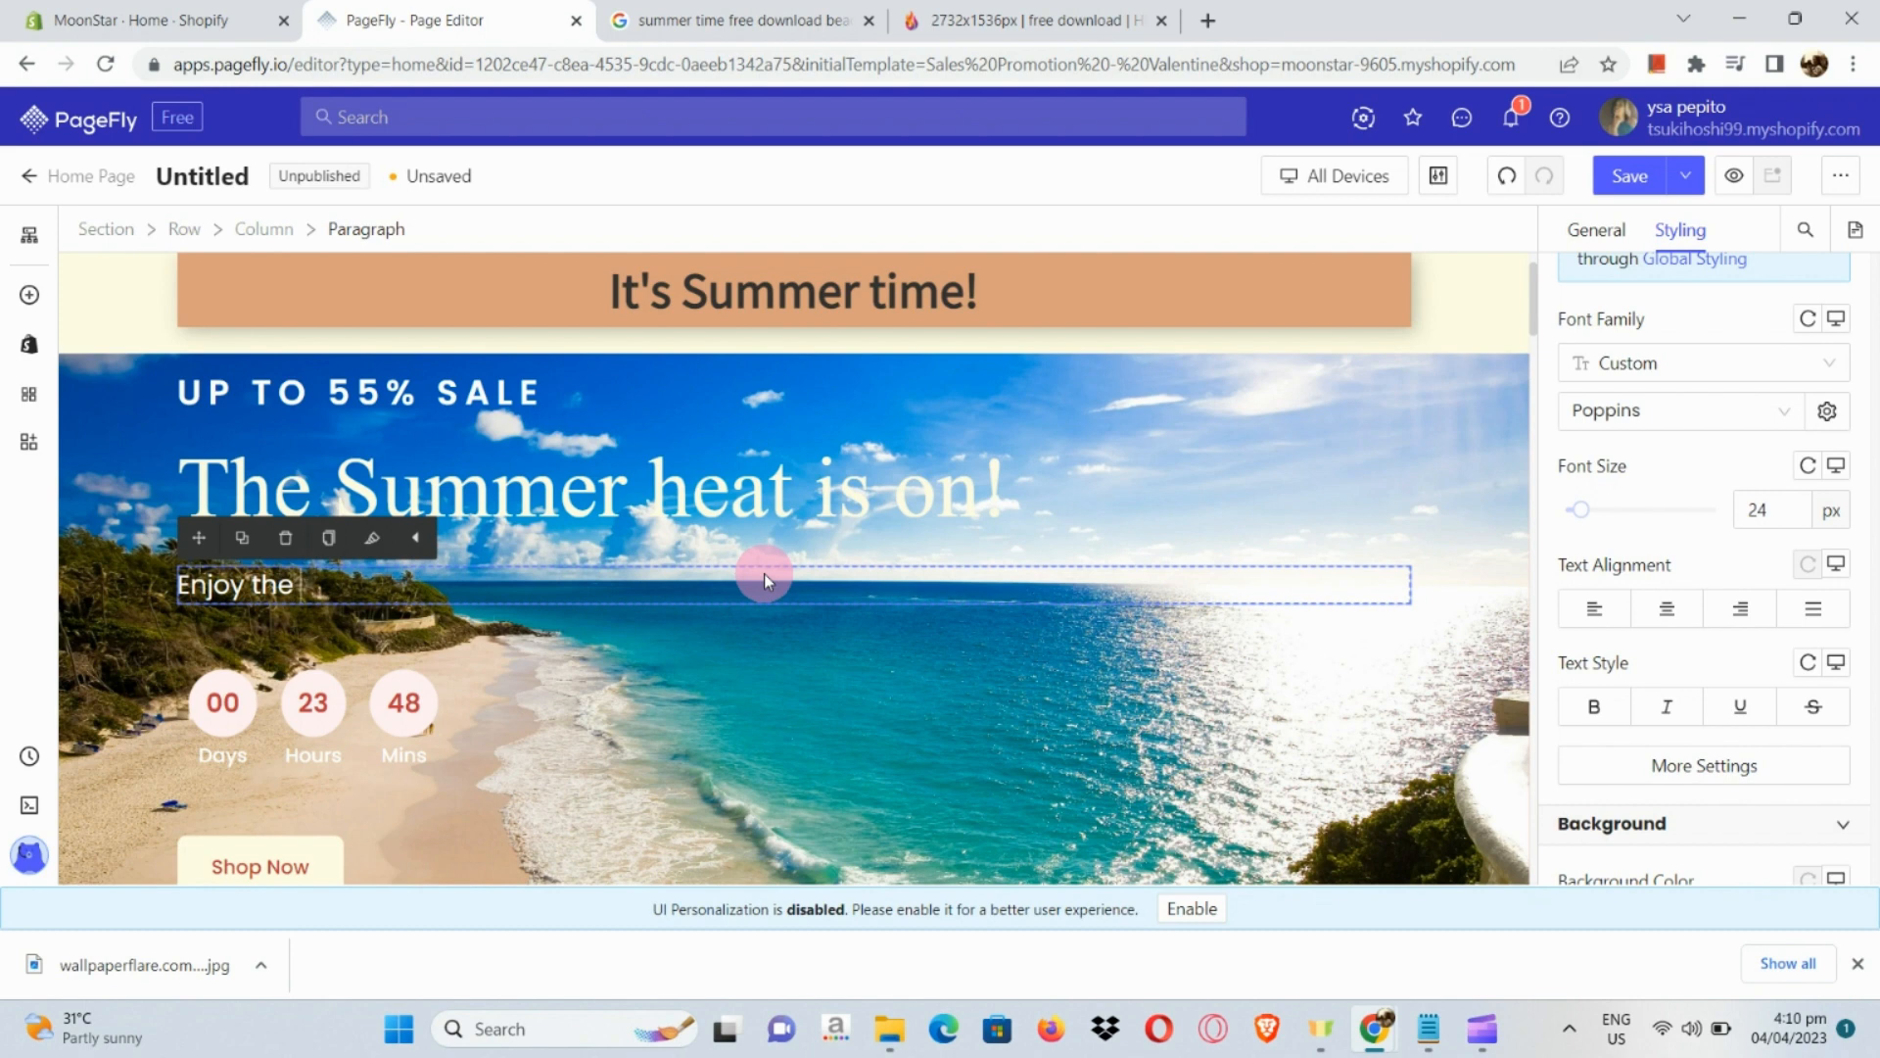
text(summer by)
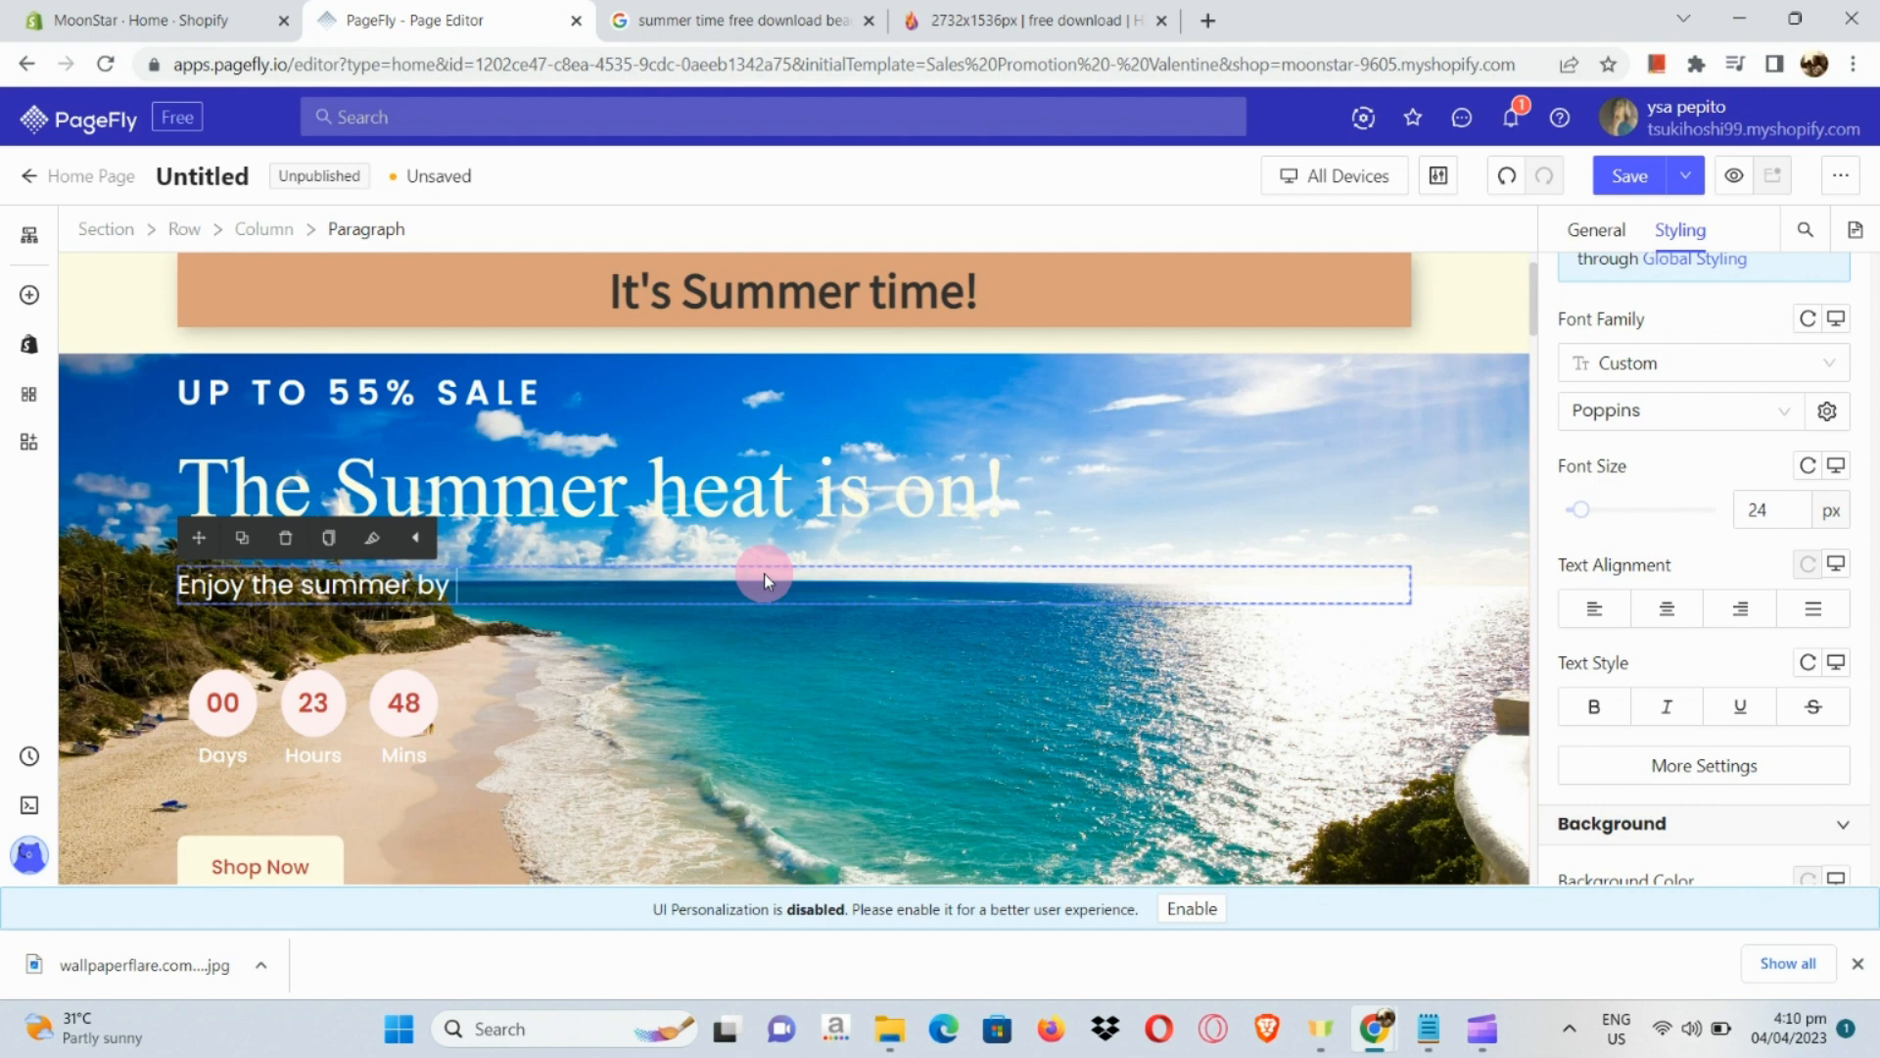
text(going to)
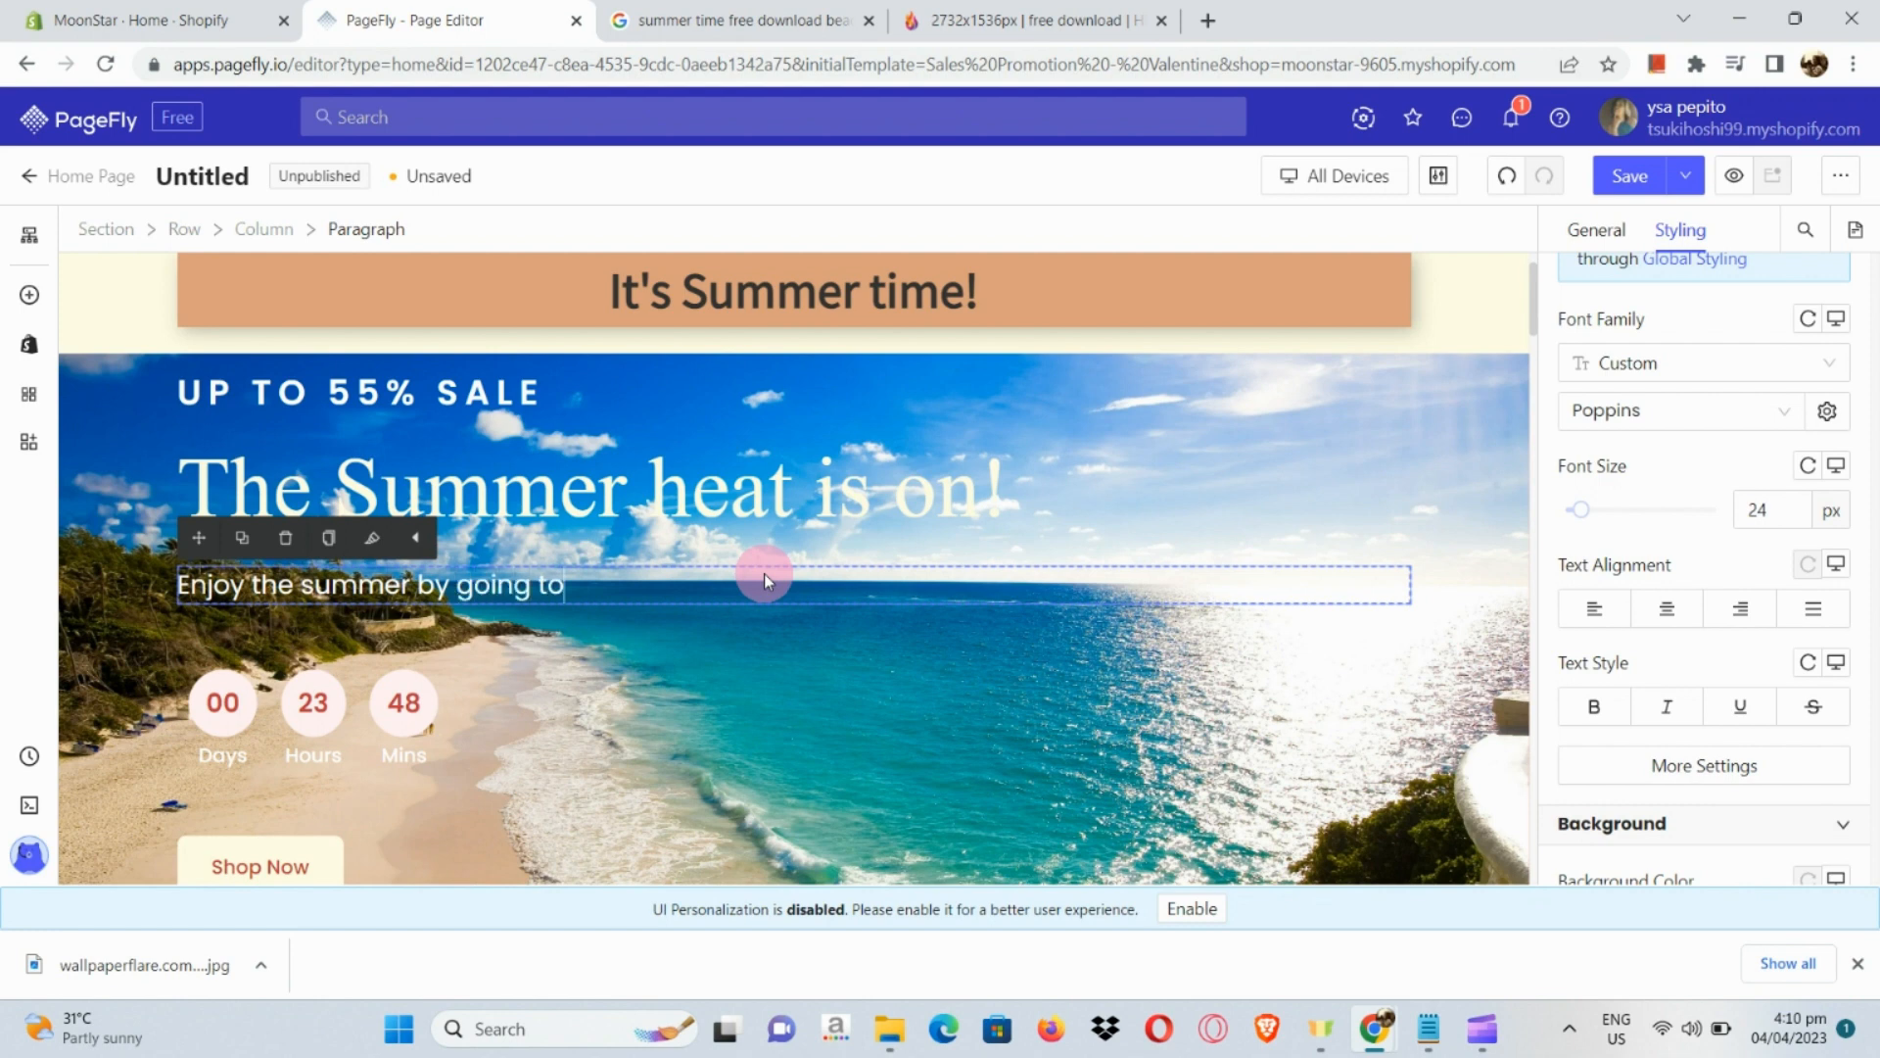
text(the beach with your bikinis e)
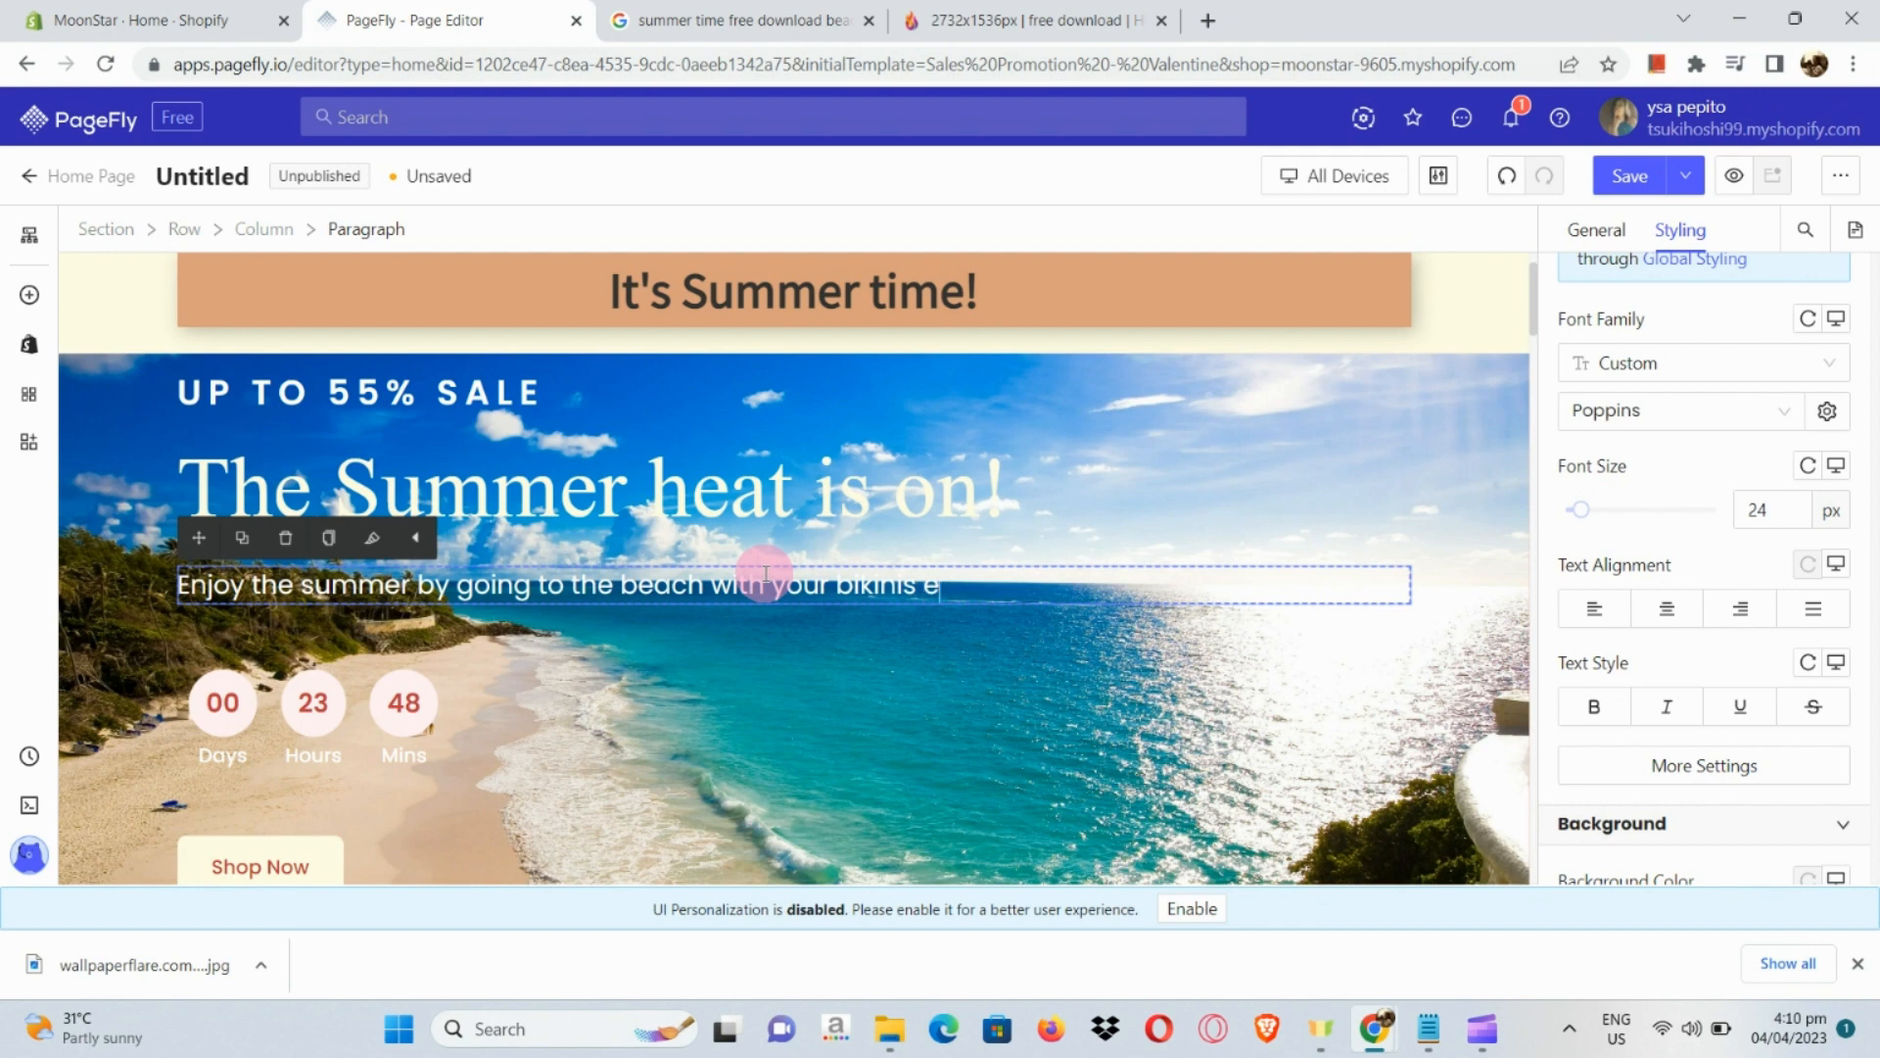
text(ready)
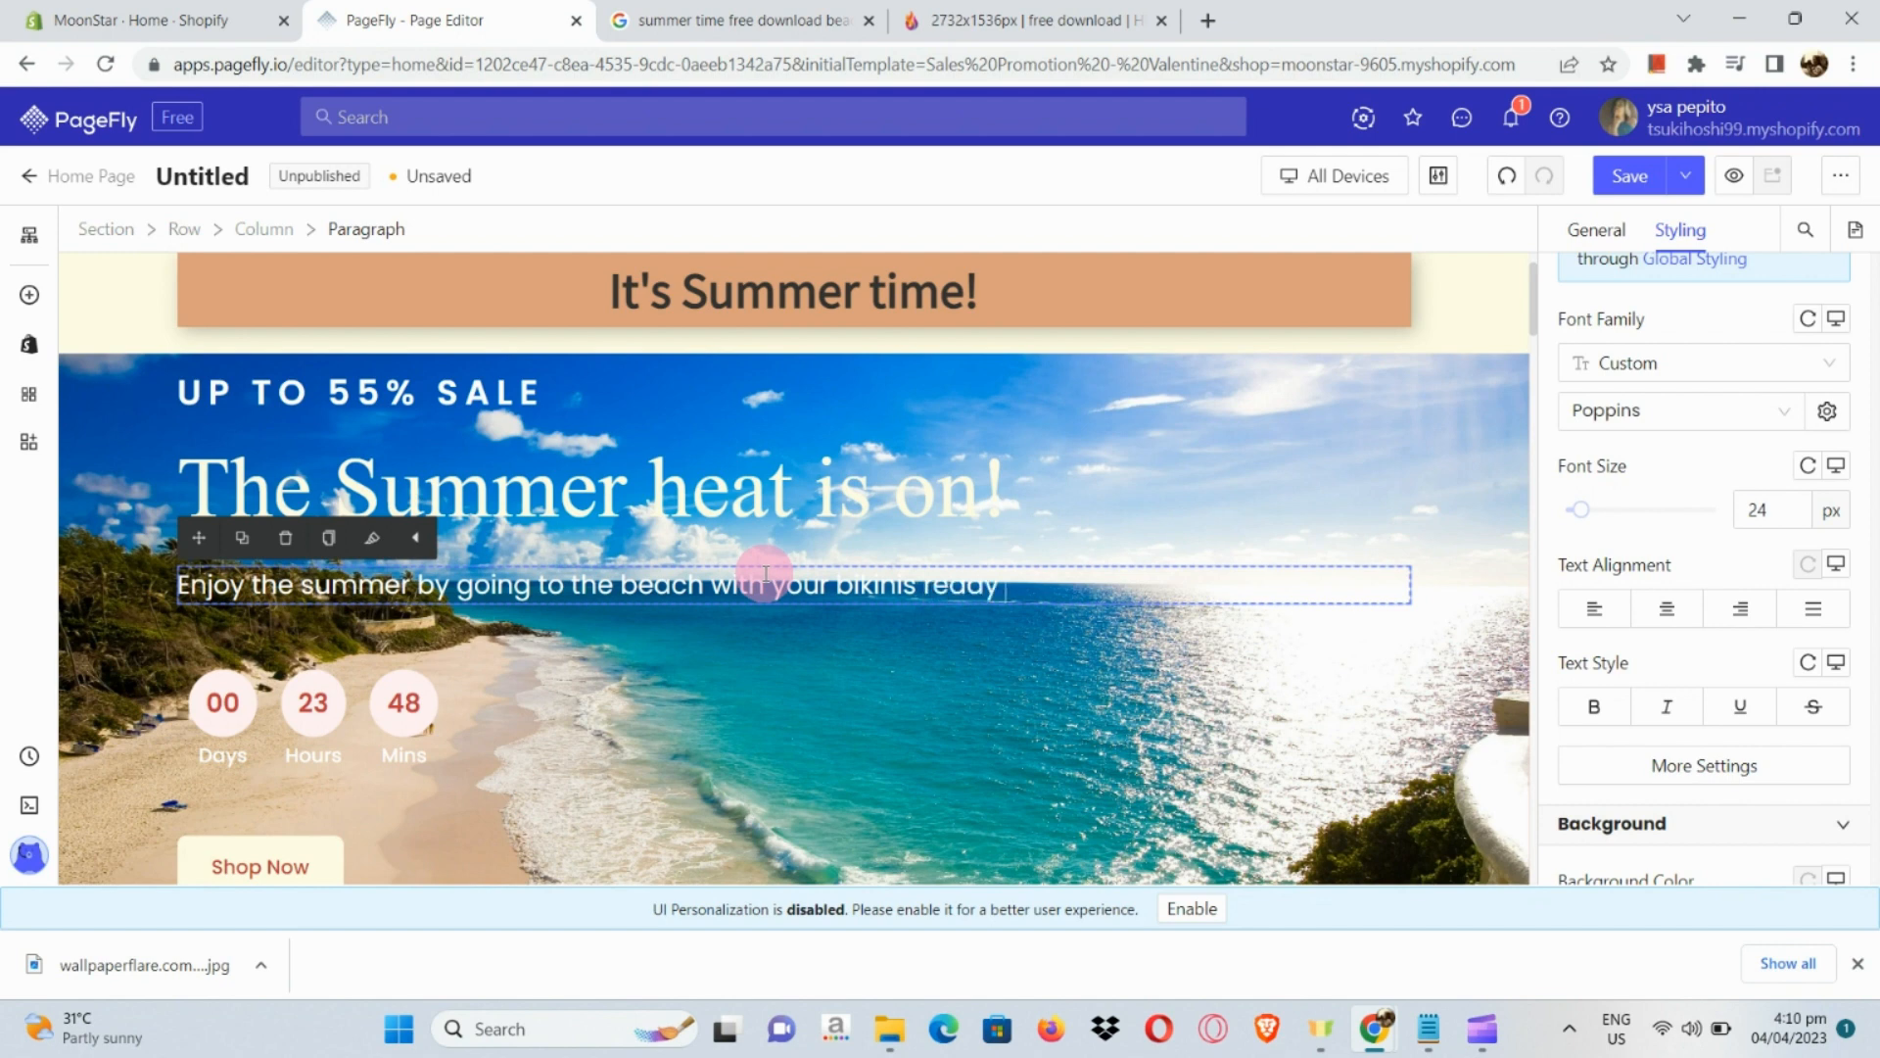
text(and on the go)
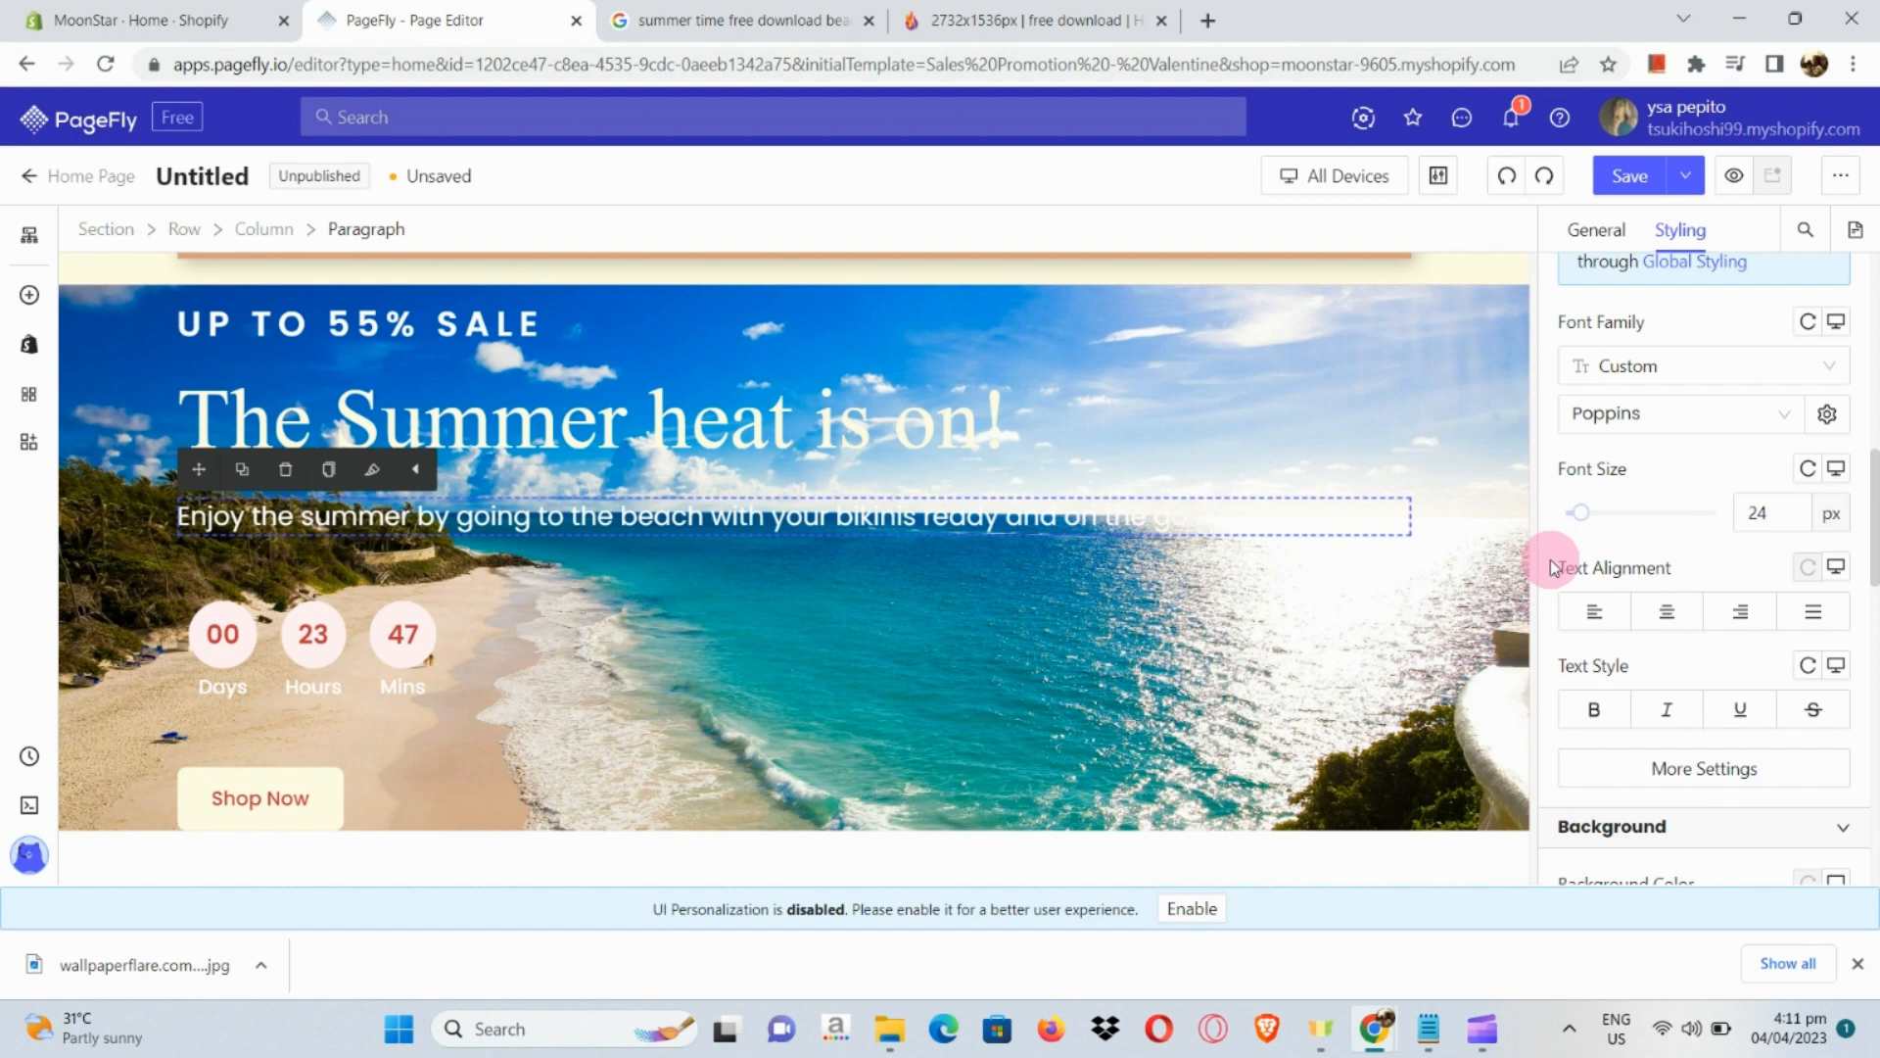
Step: Enlarge the subheading font size from 24 px to 45 px
drag(1578, 513, 1595, 512)
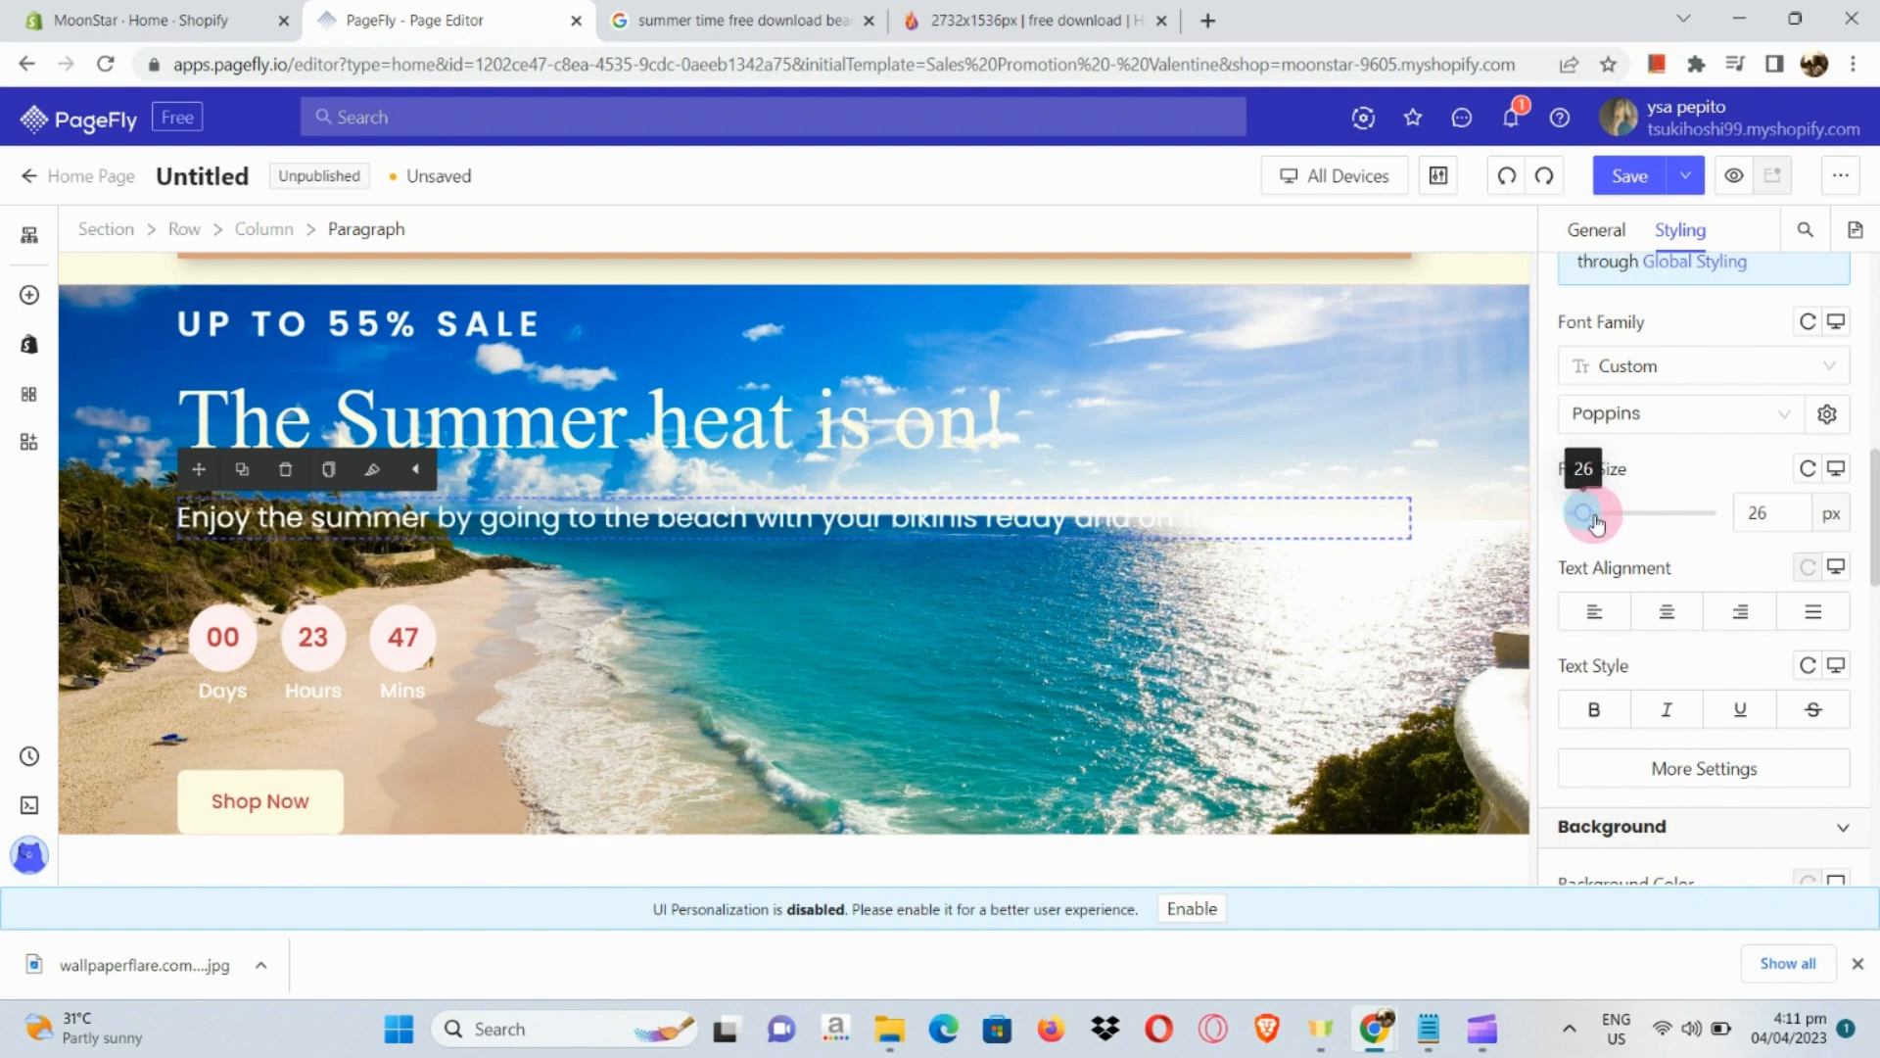
drag(1582, 512, 1607, 512)
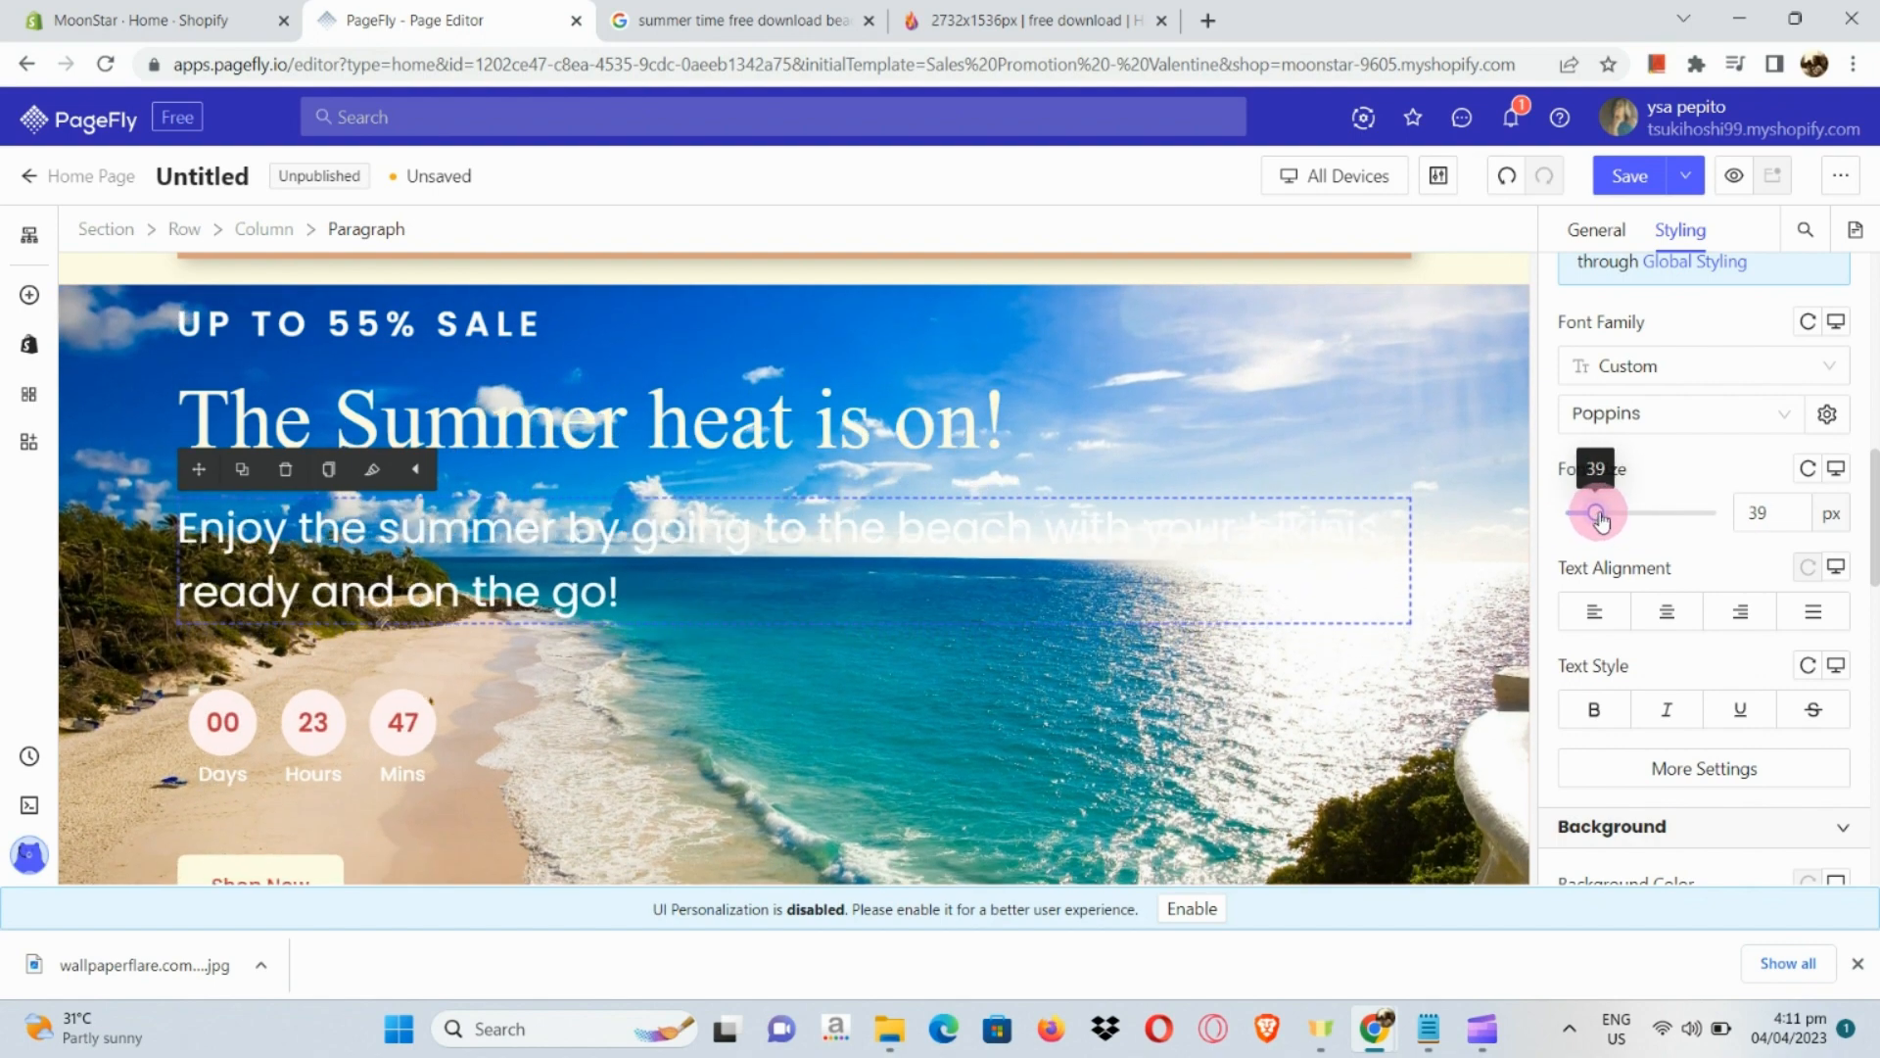
drag(1595, 512, 1604, 512)
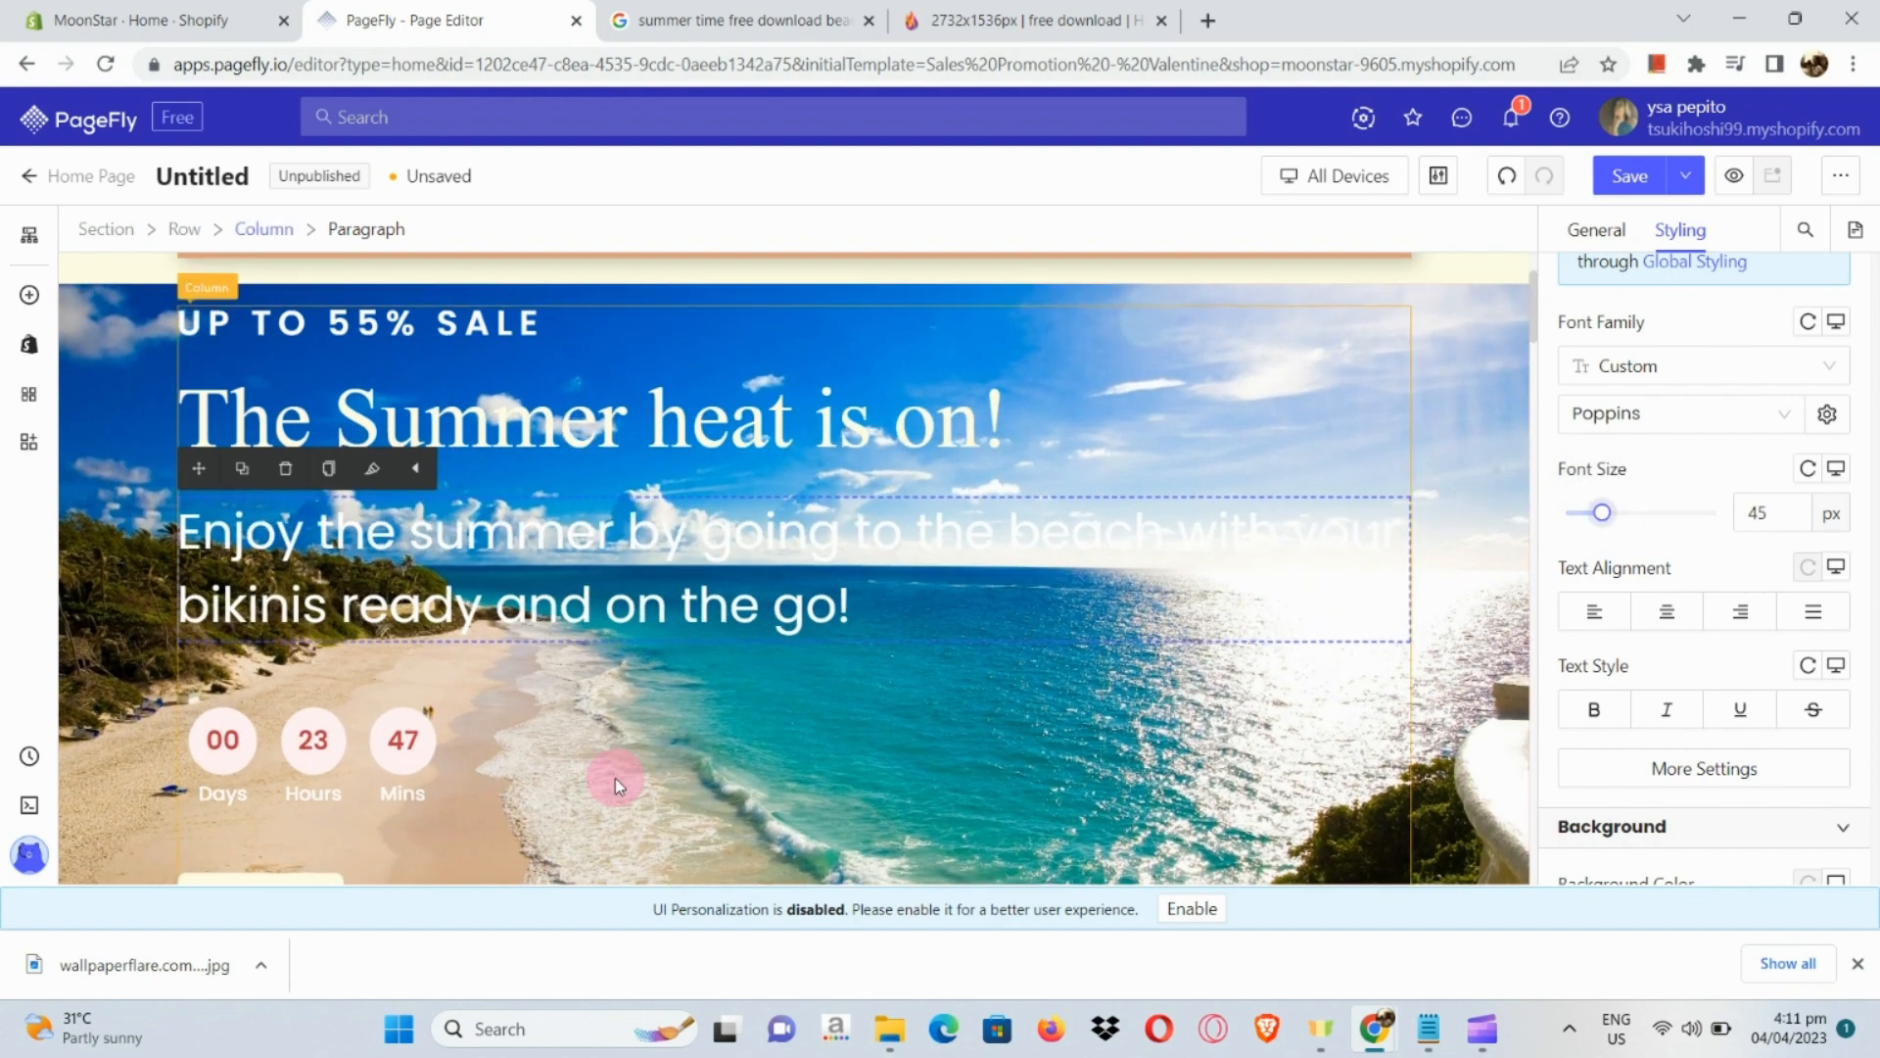
scroll(down, 3)
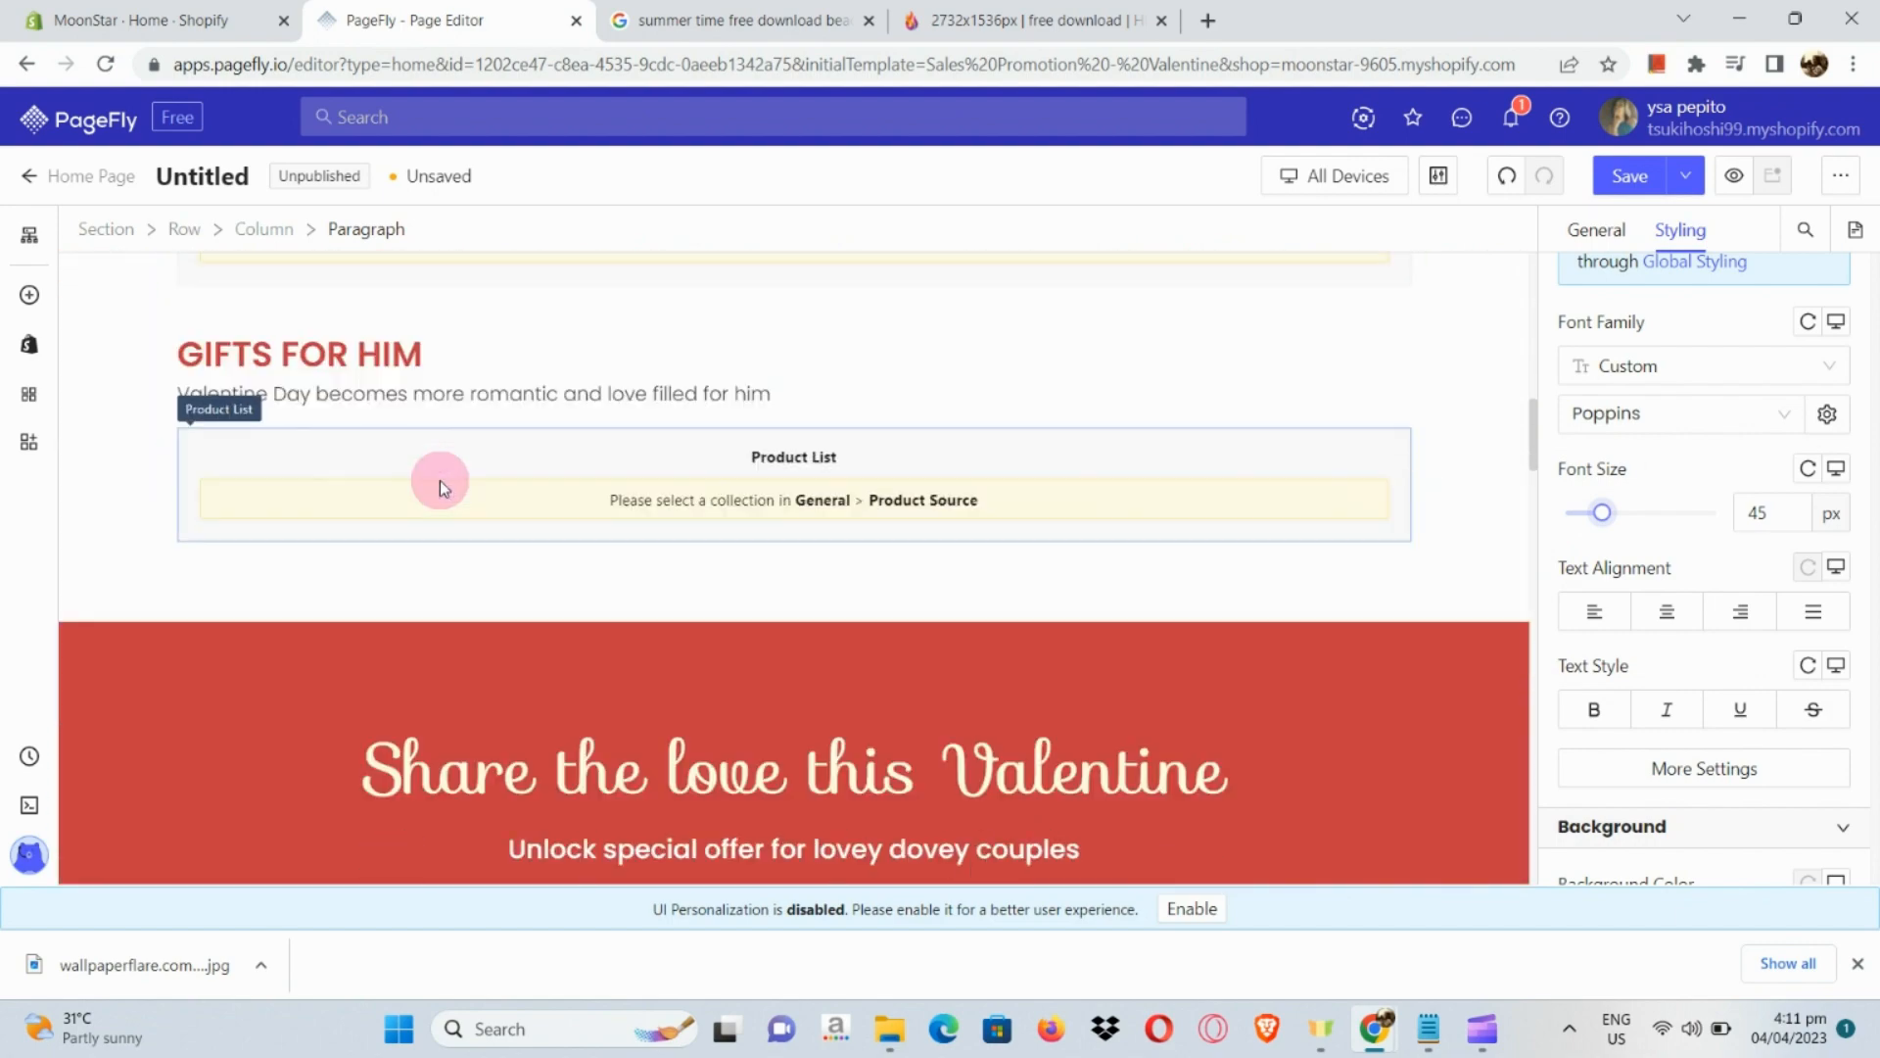
scroll(down, 3)
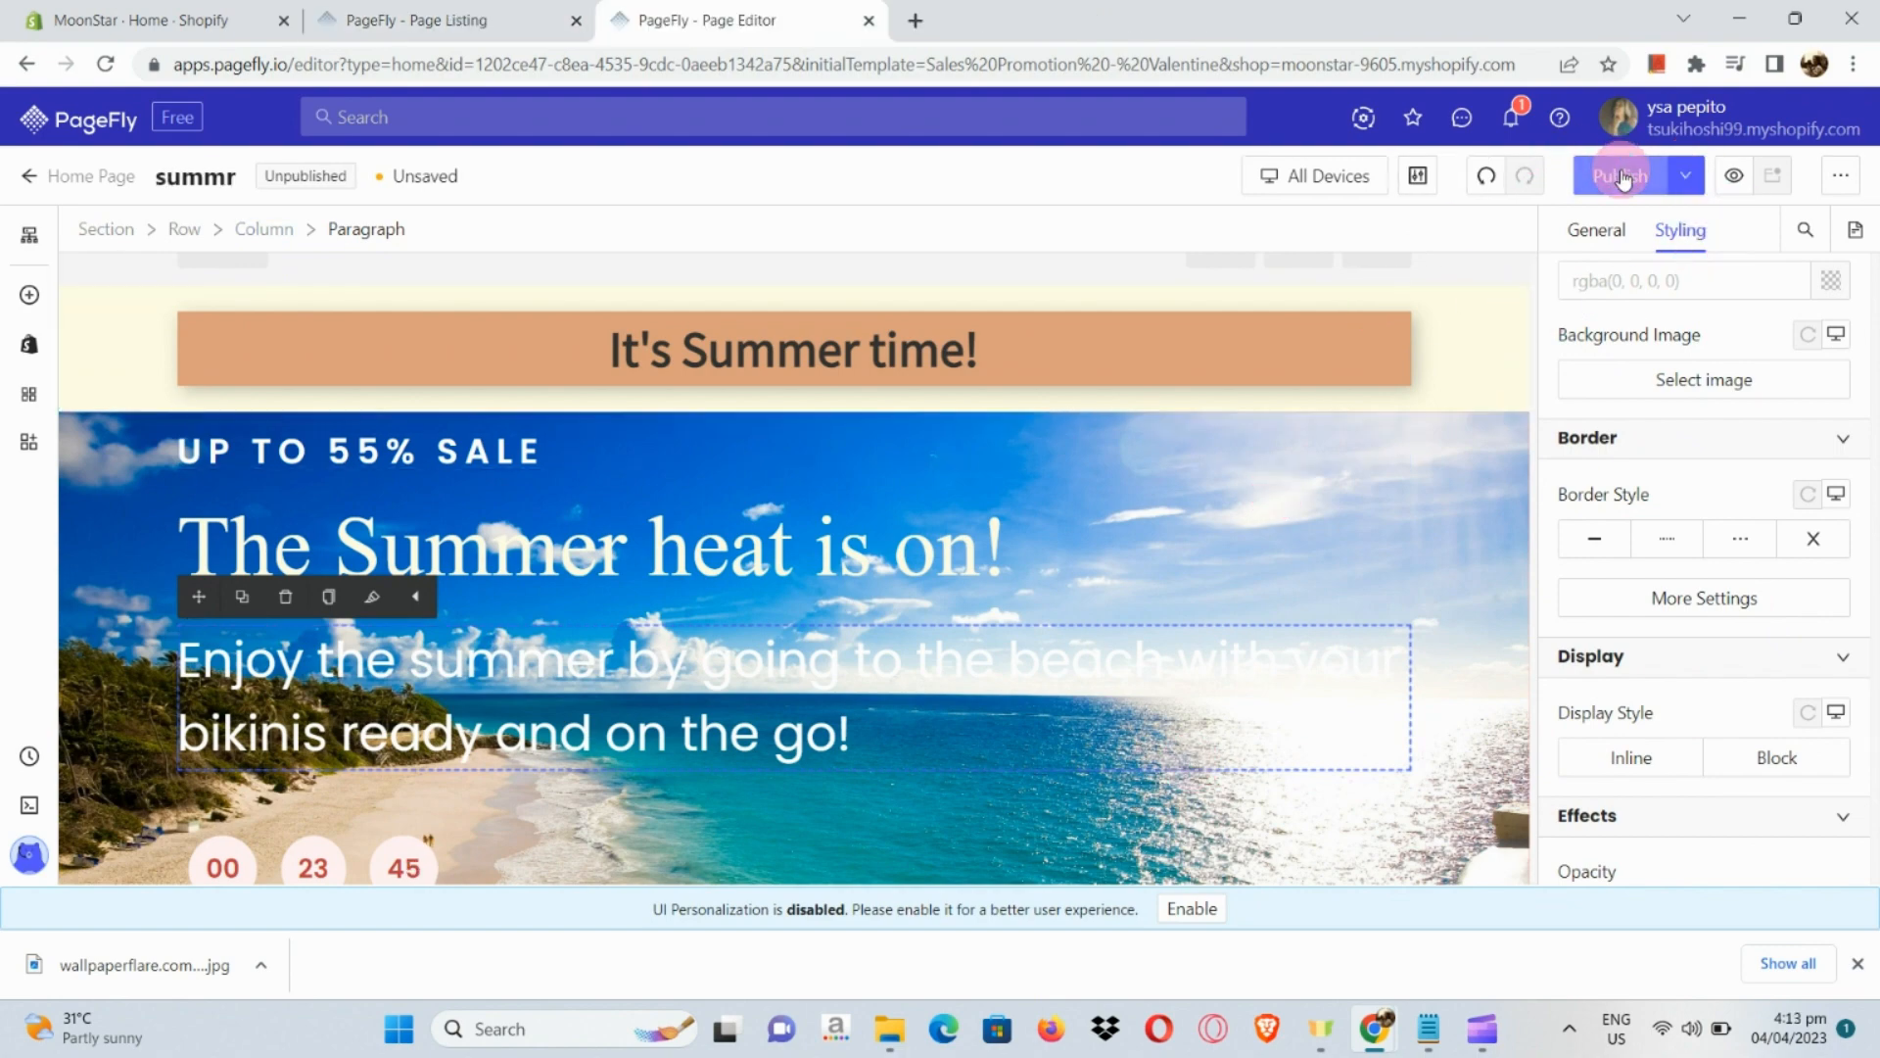
Step: Publish the 'summr' page with the free slot and permanently decline auto save
click(1622, 176)
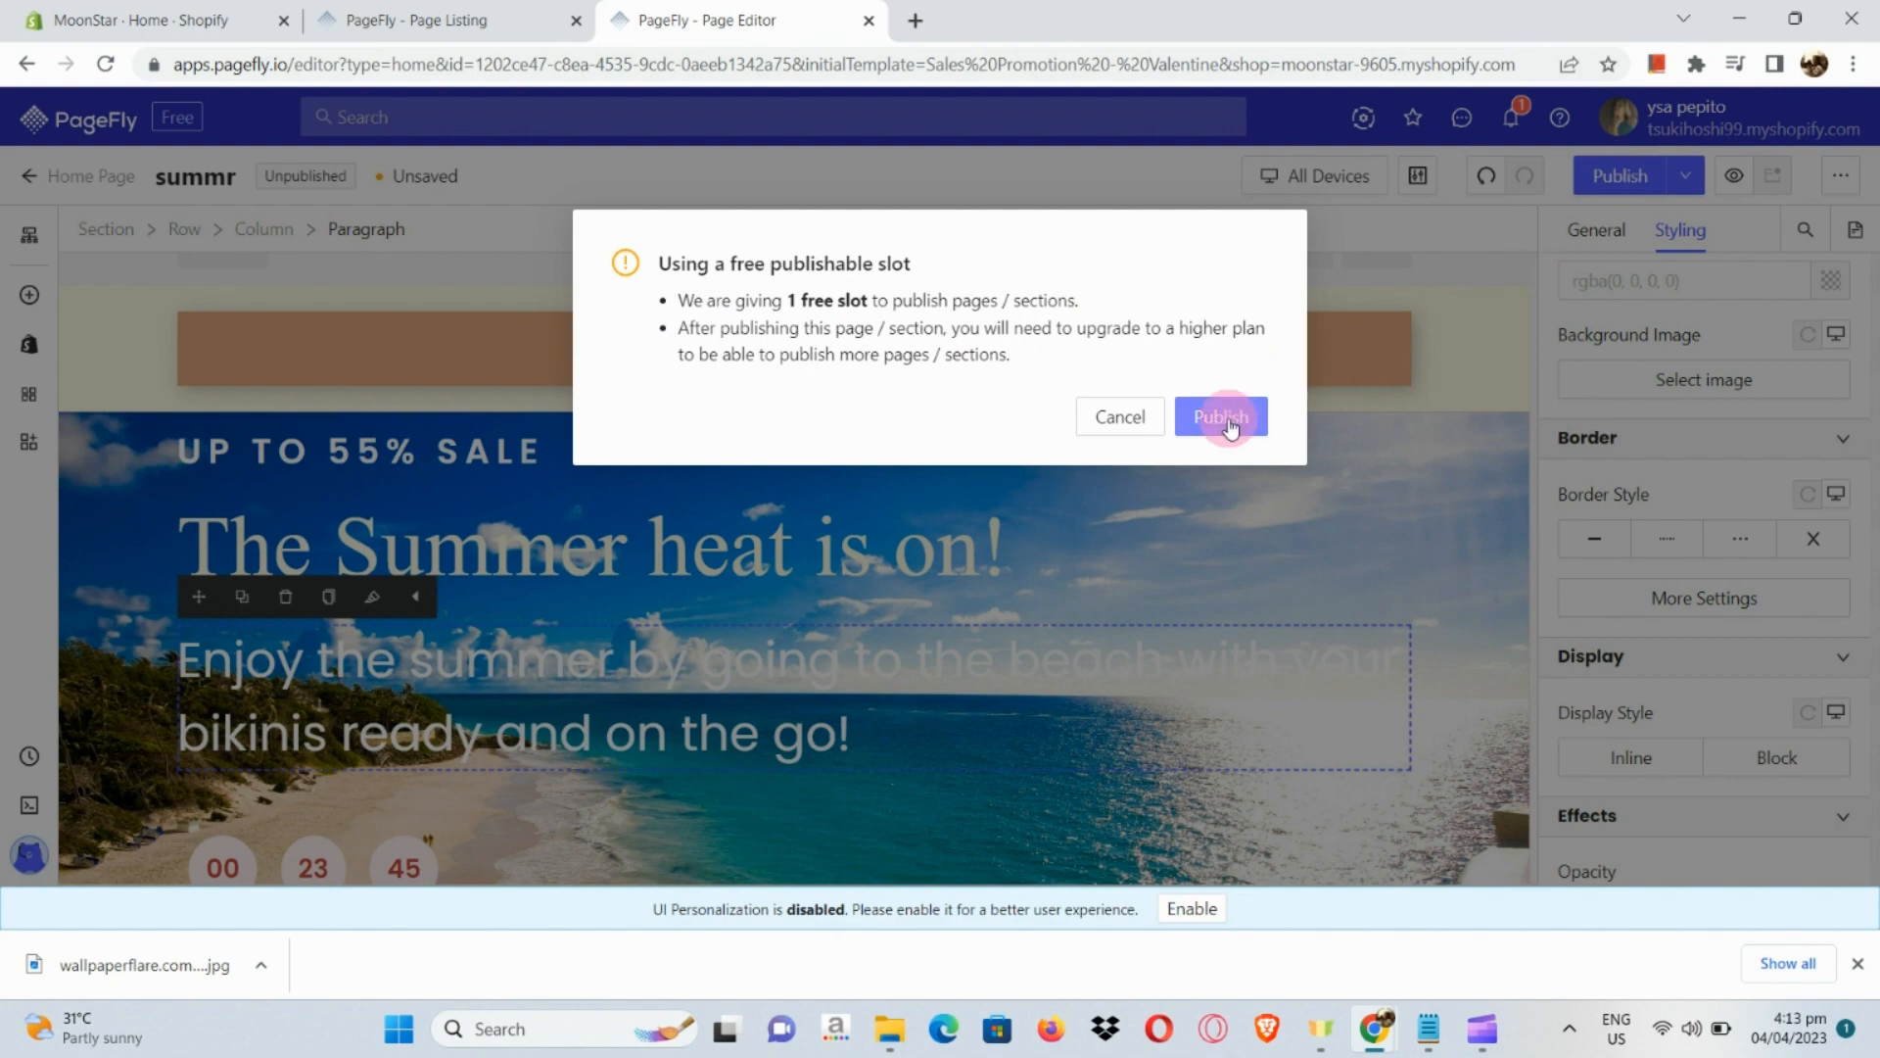
click(1221, 417)
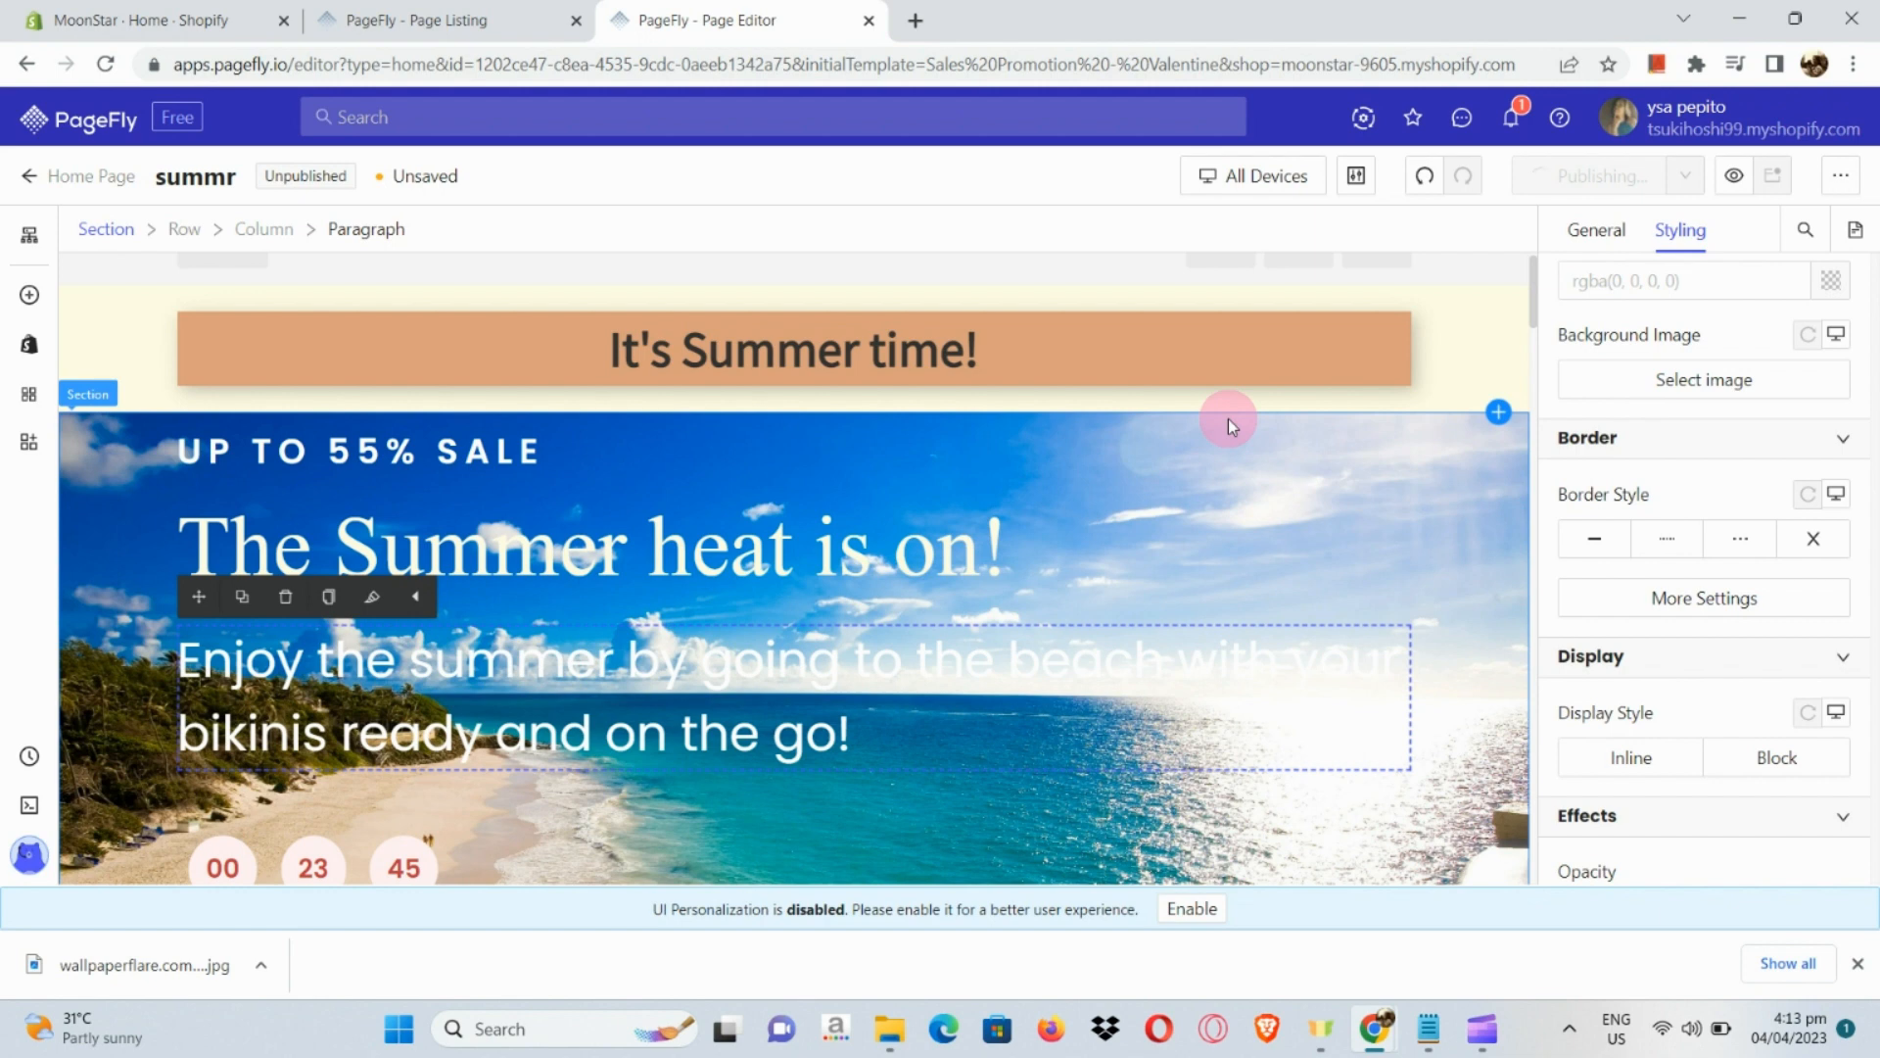
click(1598, 175)
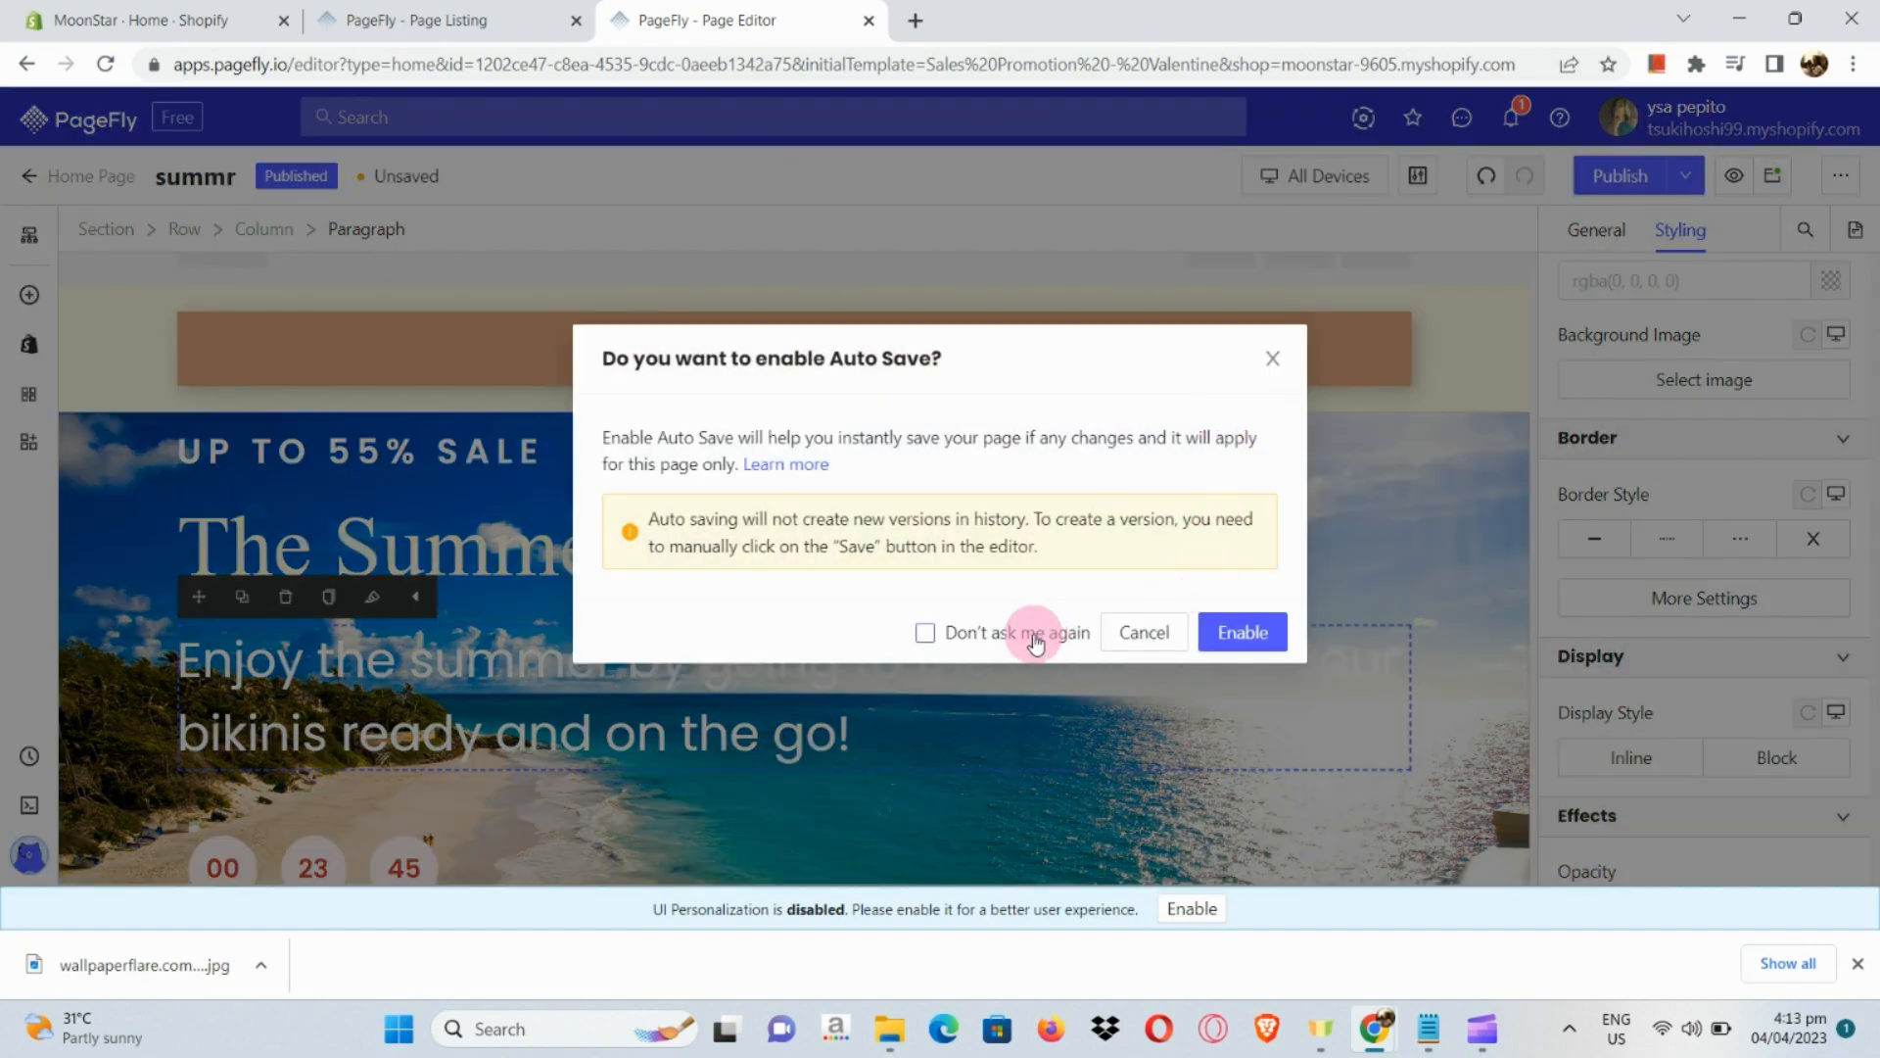
click(925, 631)
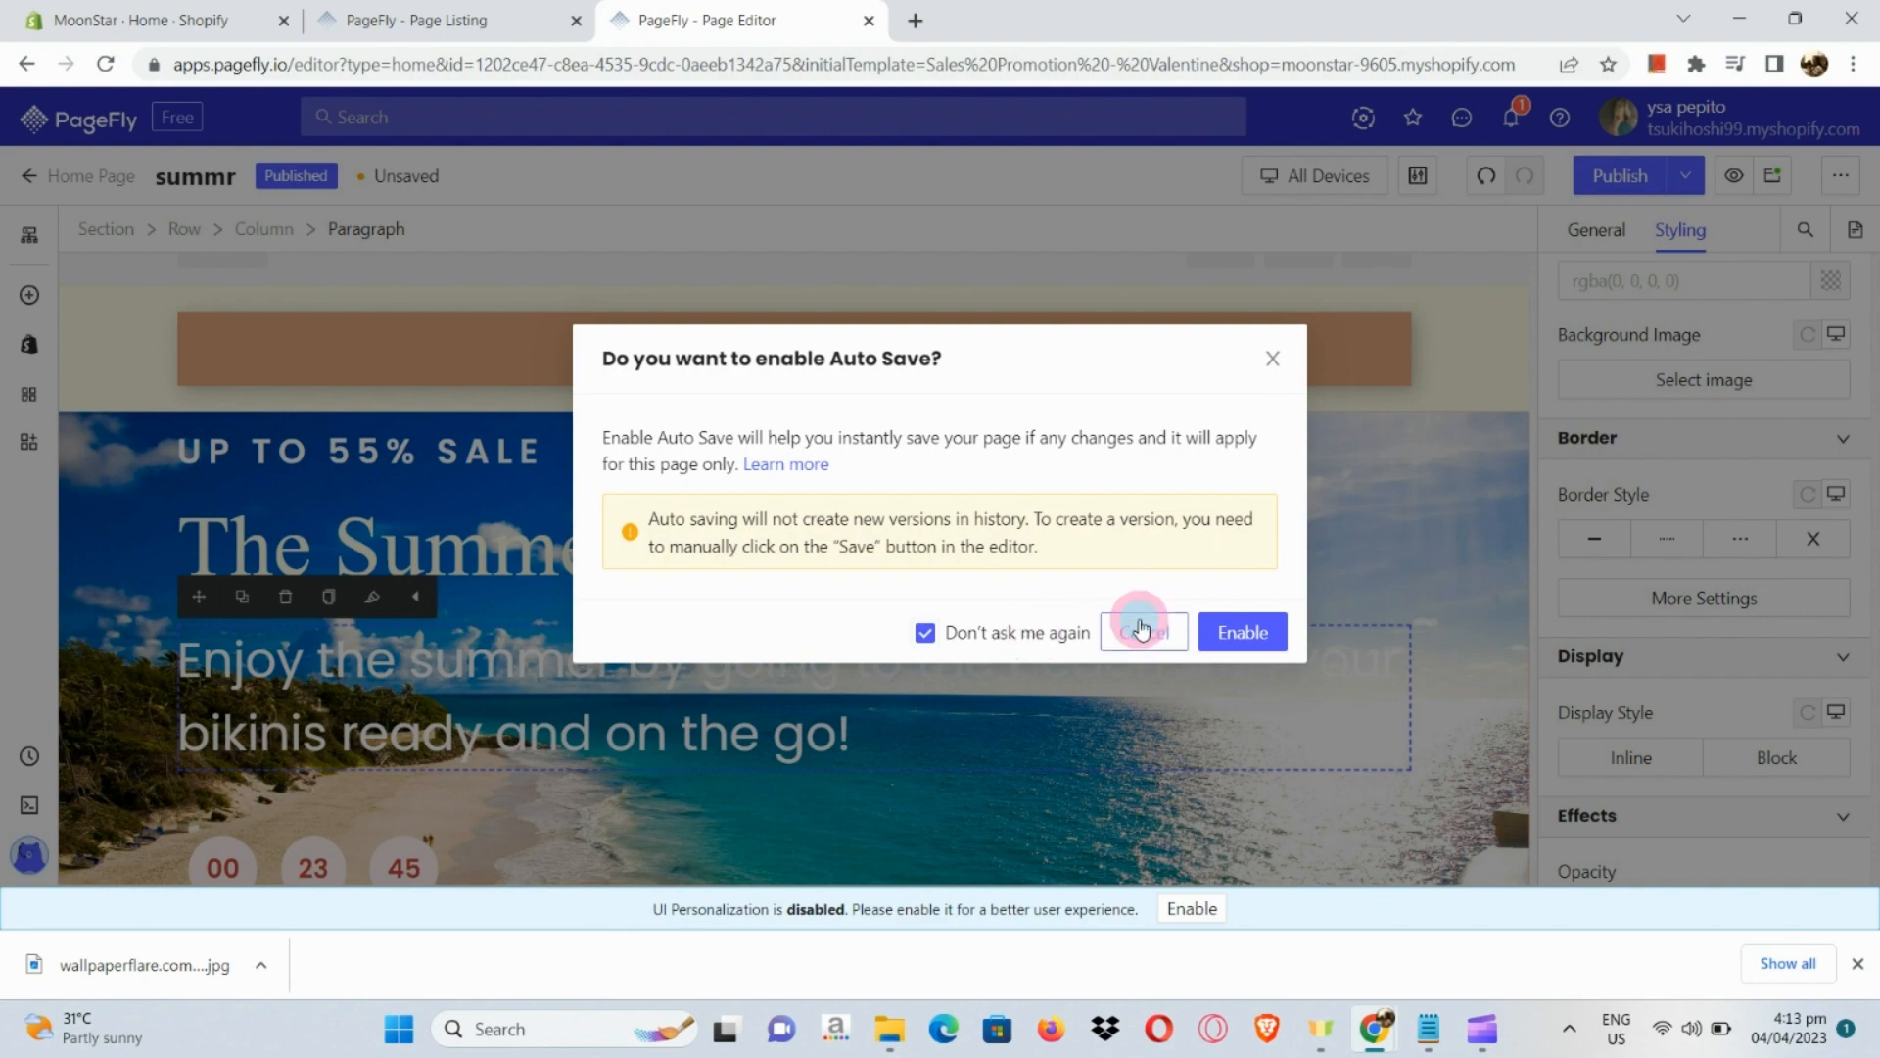
click(1139, 632)
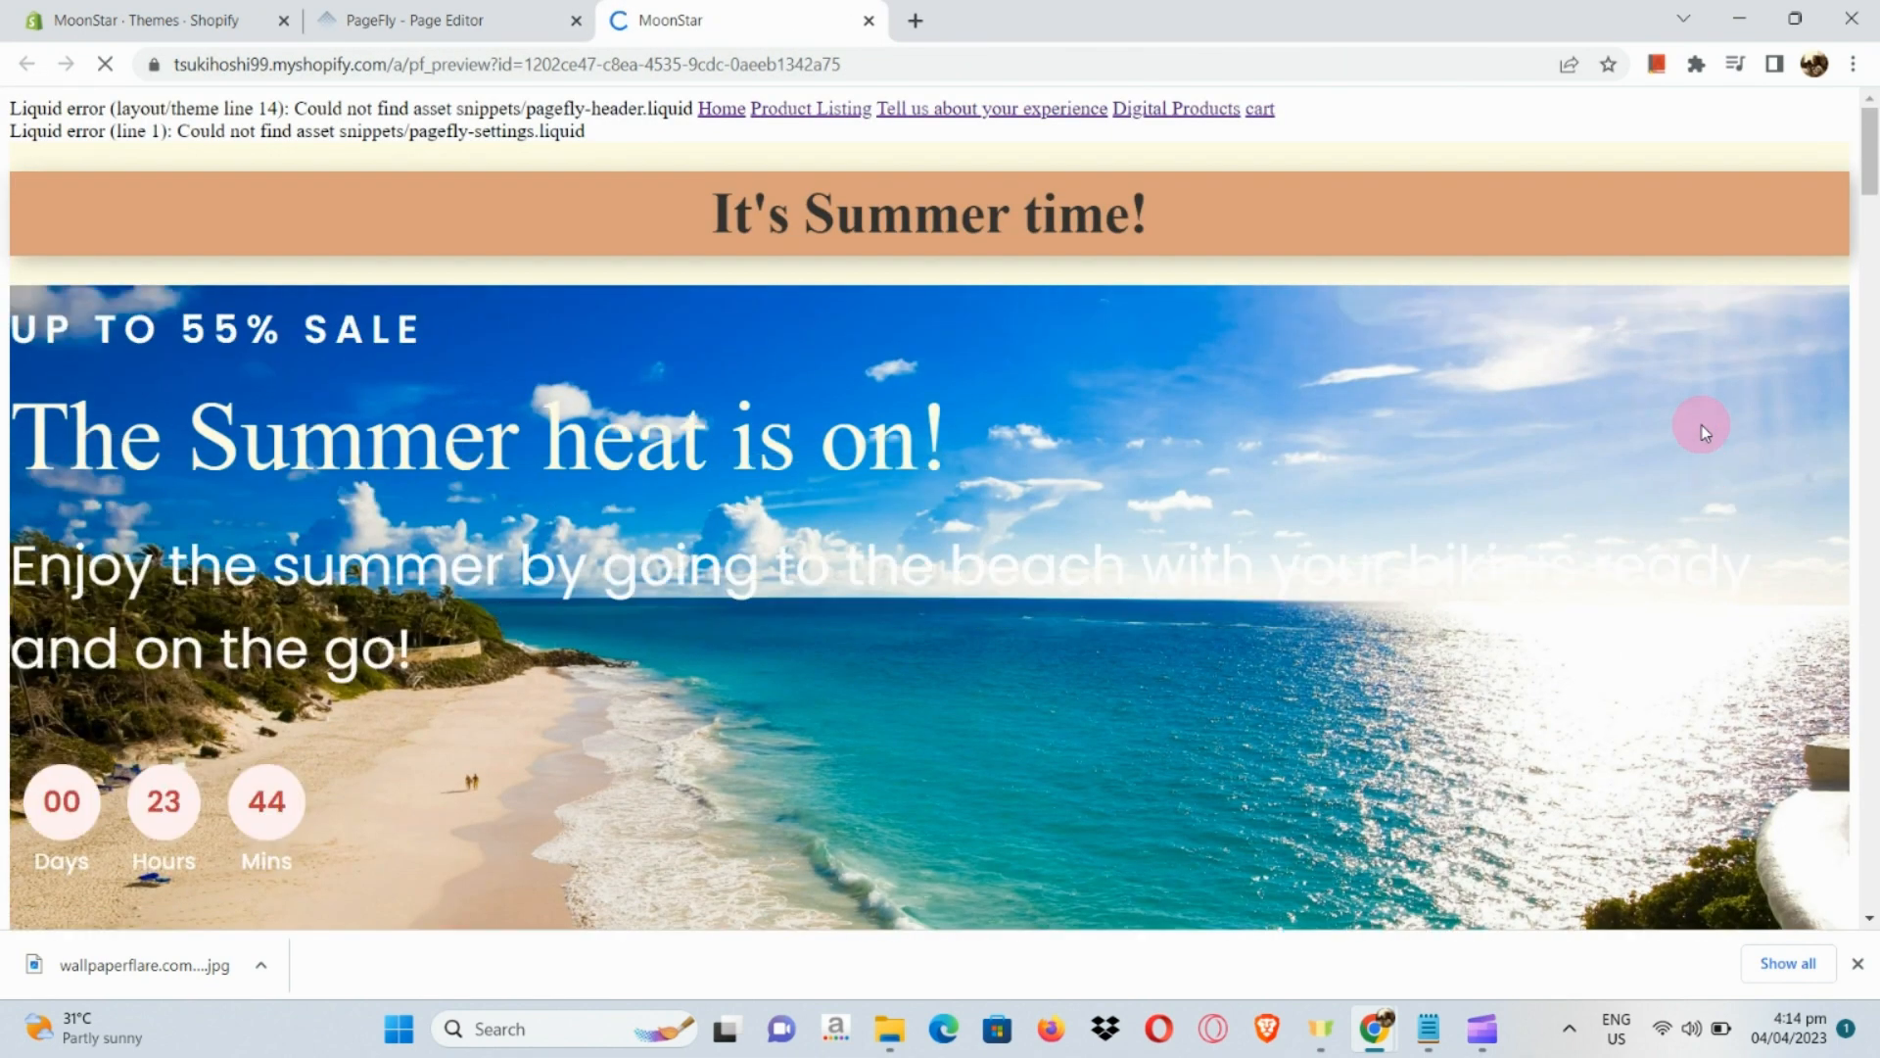
Step: Scroll through the storefront preview of the summer page, then close the preview
scroll(down, 3)
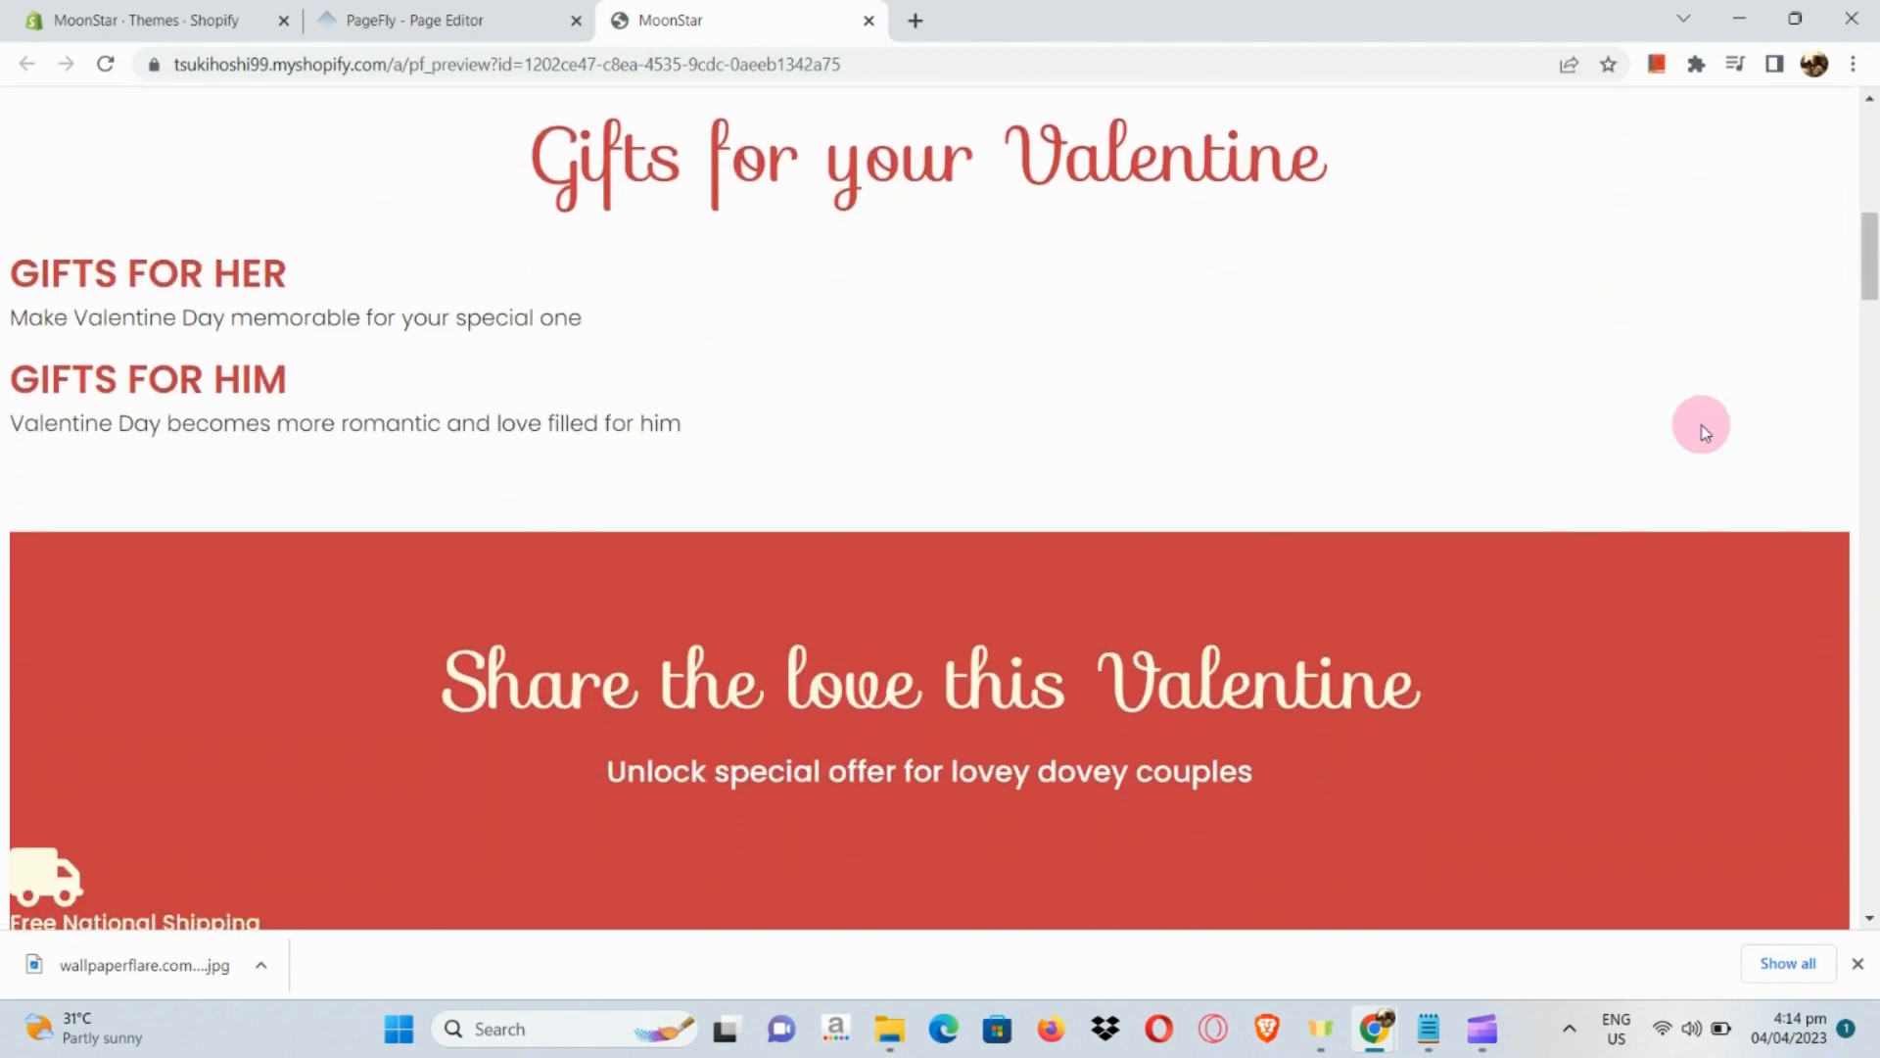
scroll(down, 3)
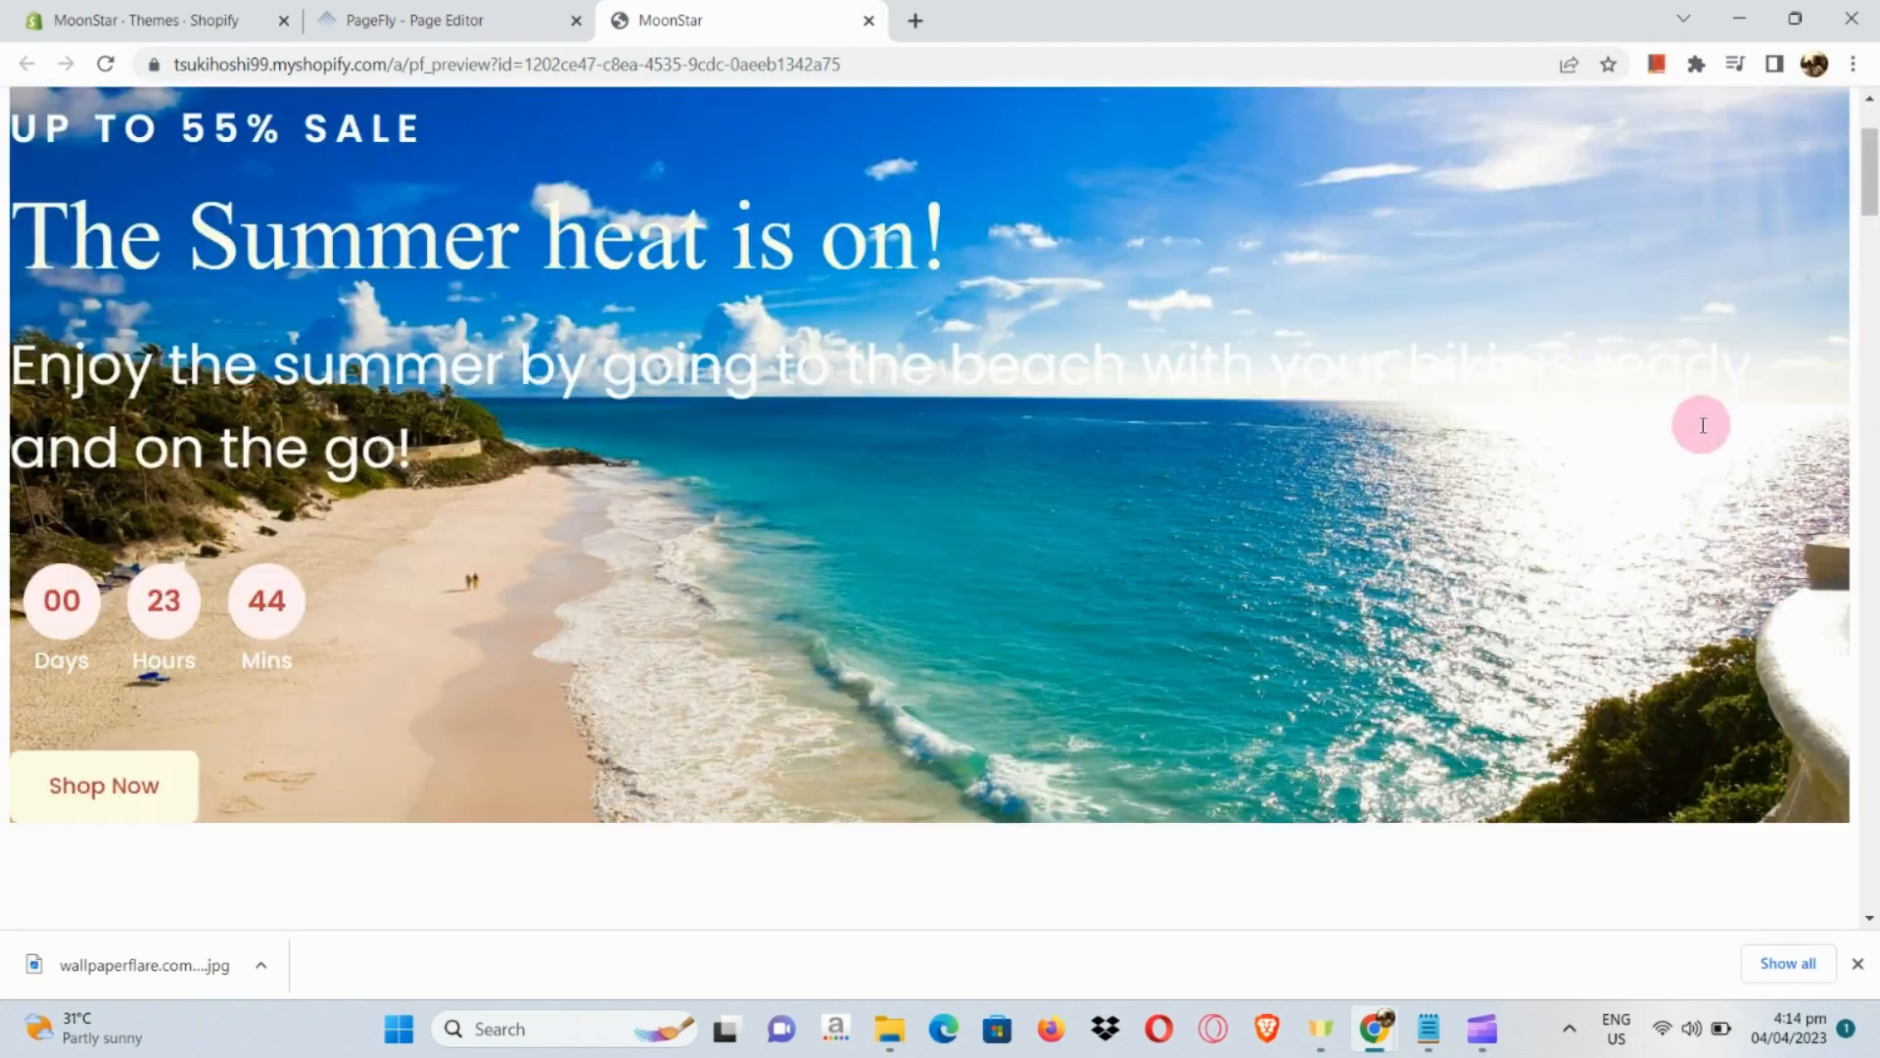
scroll(down, 3)
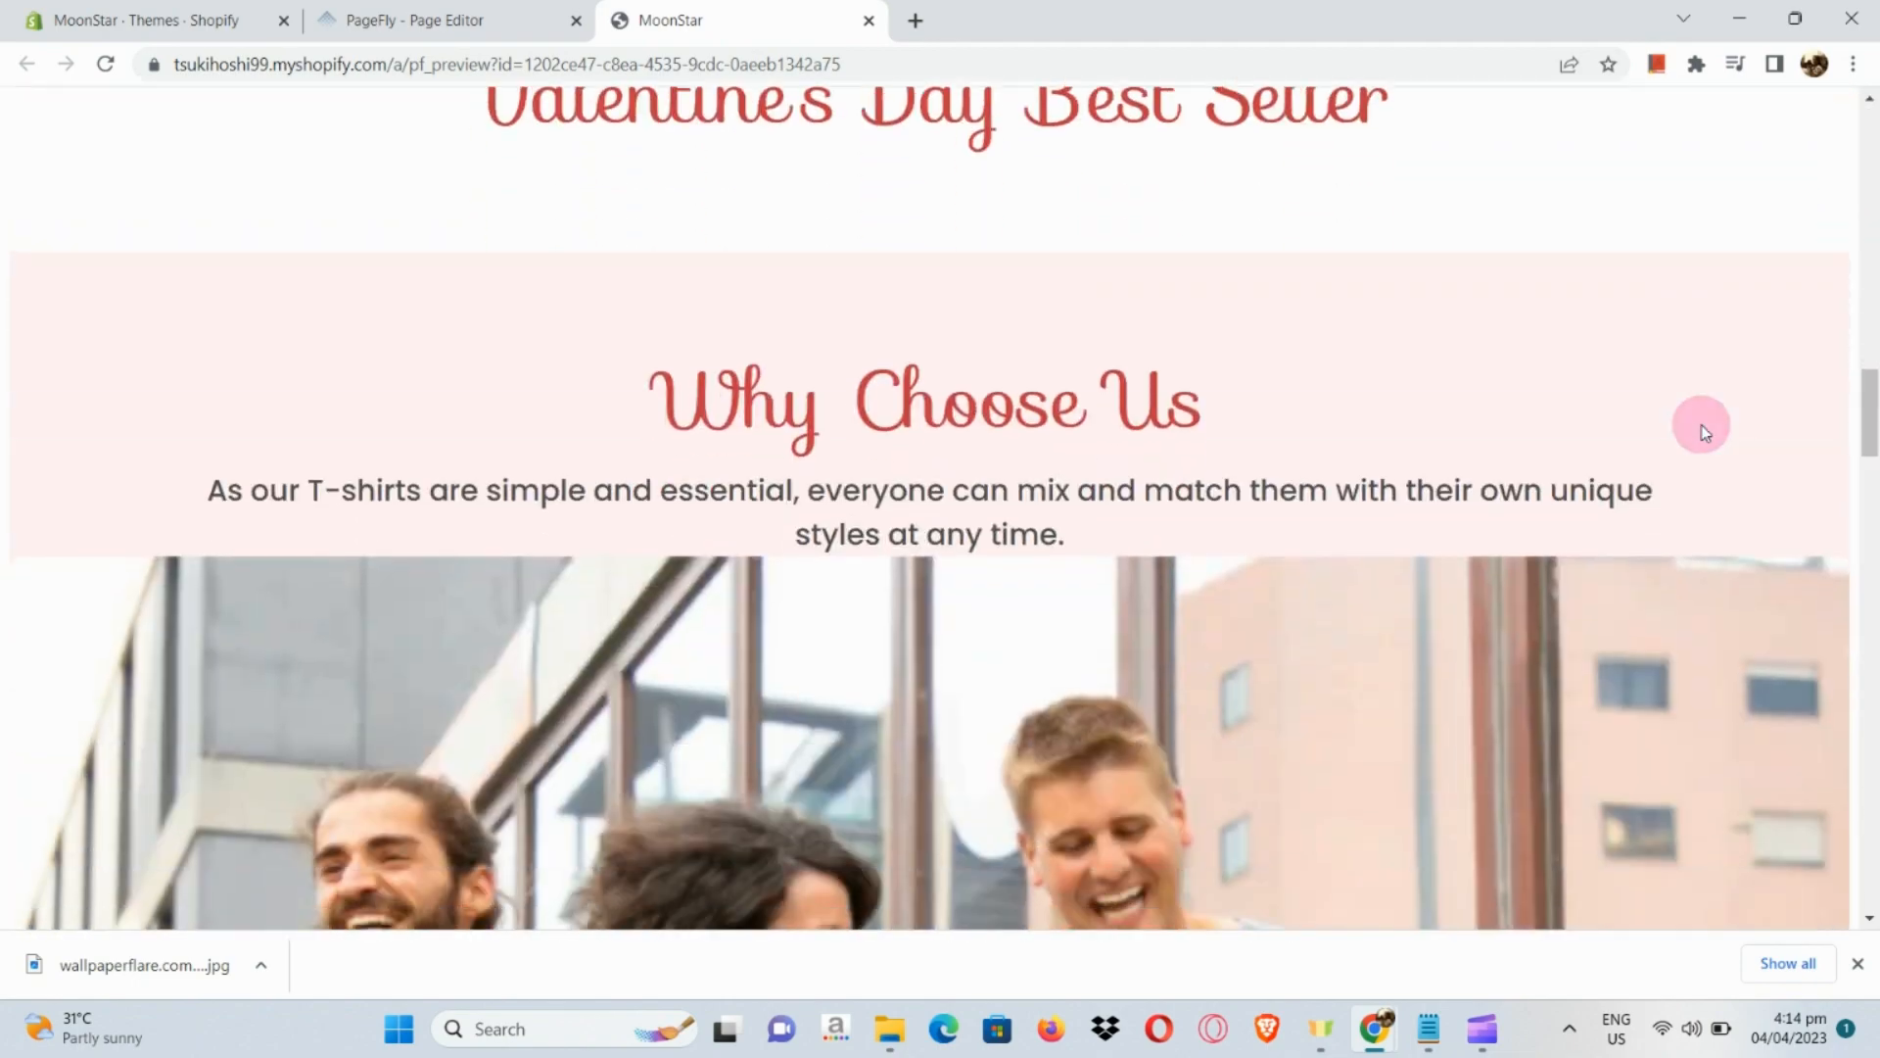
scroll(down, 3)
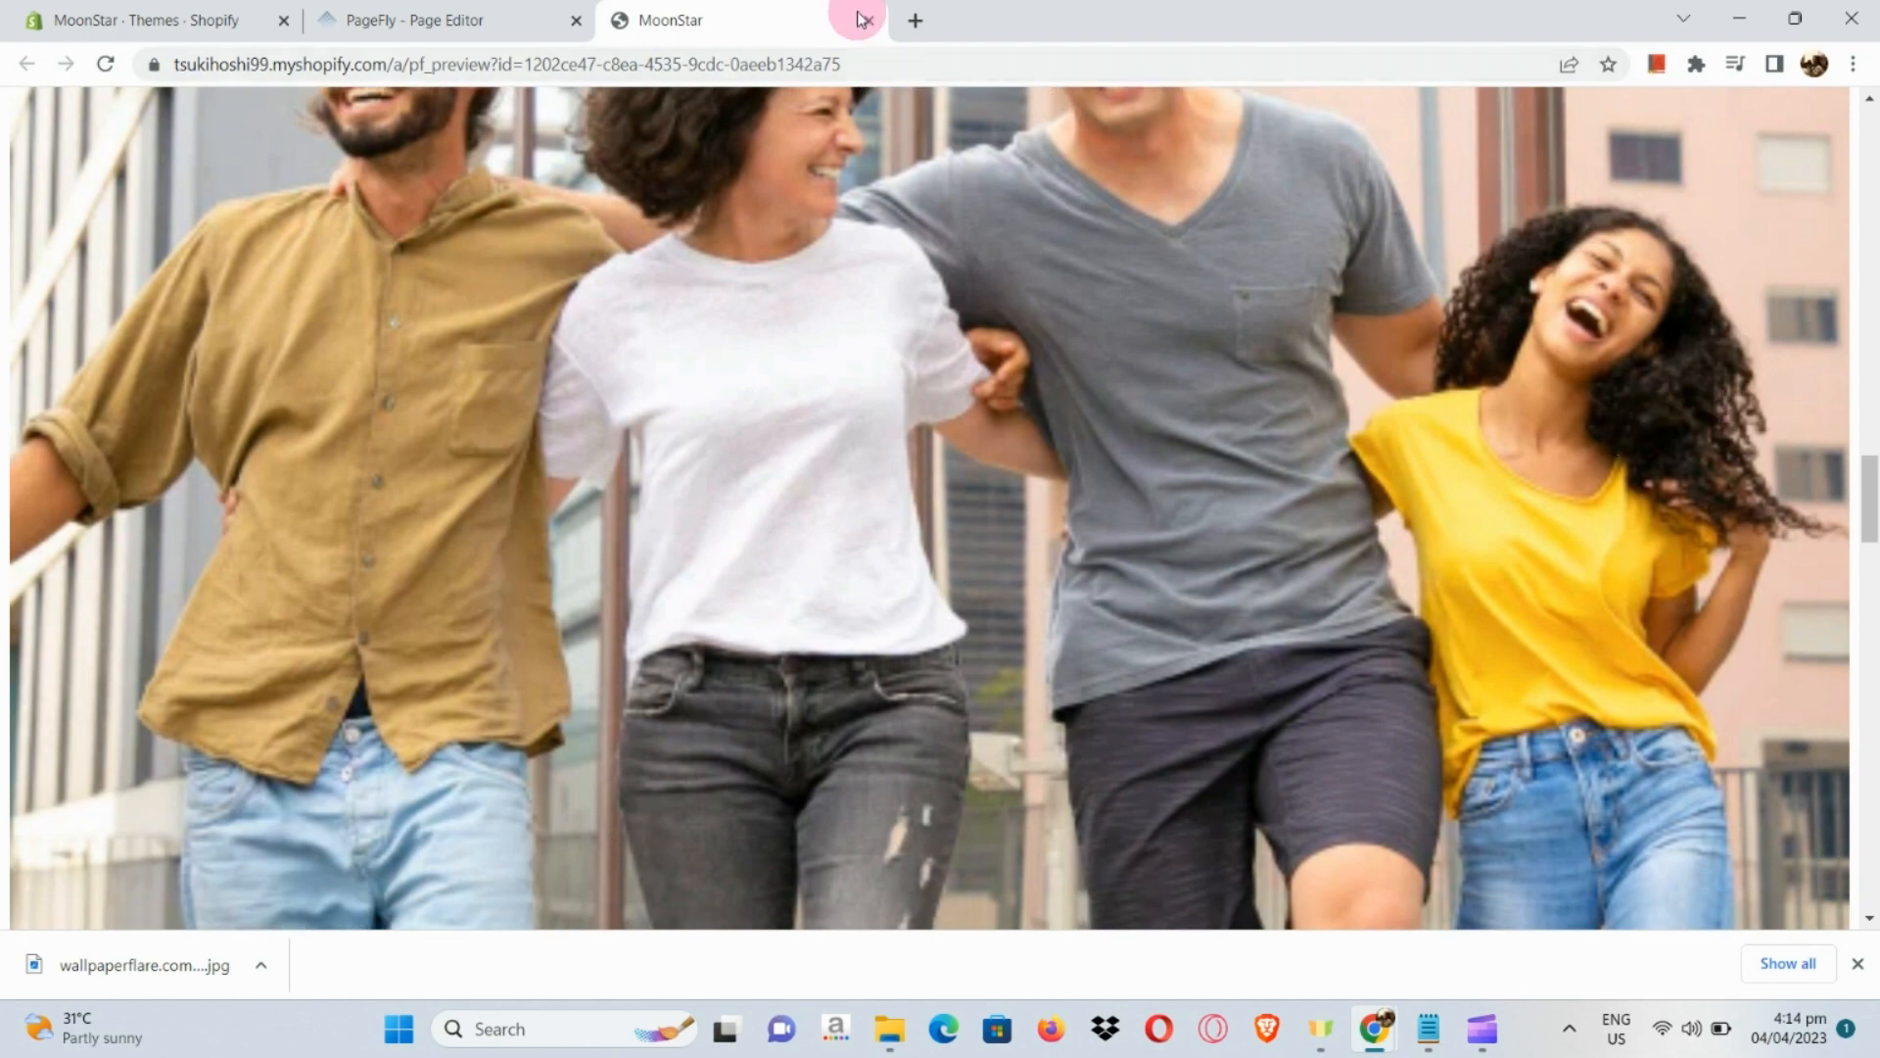
click(444, 21)
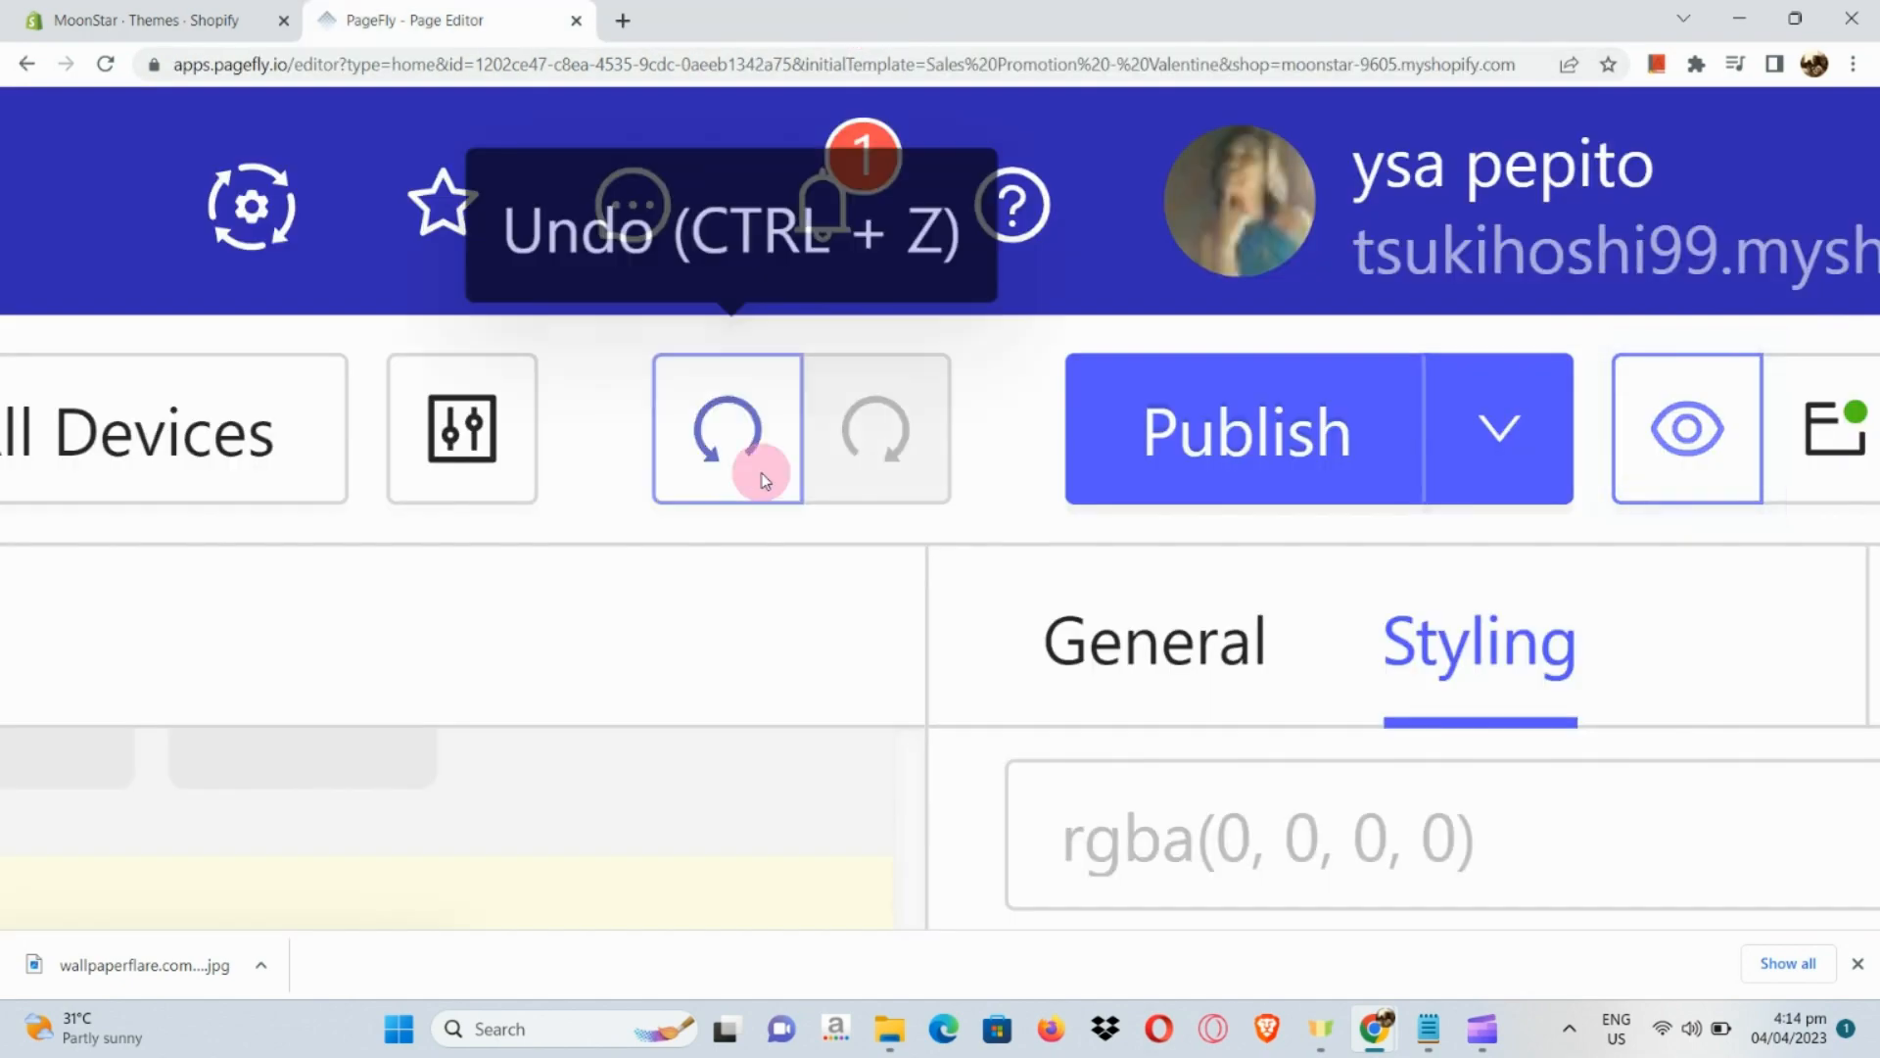